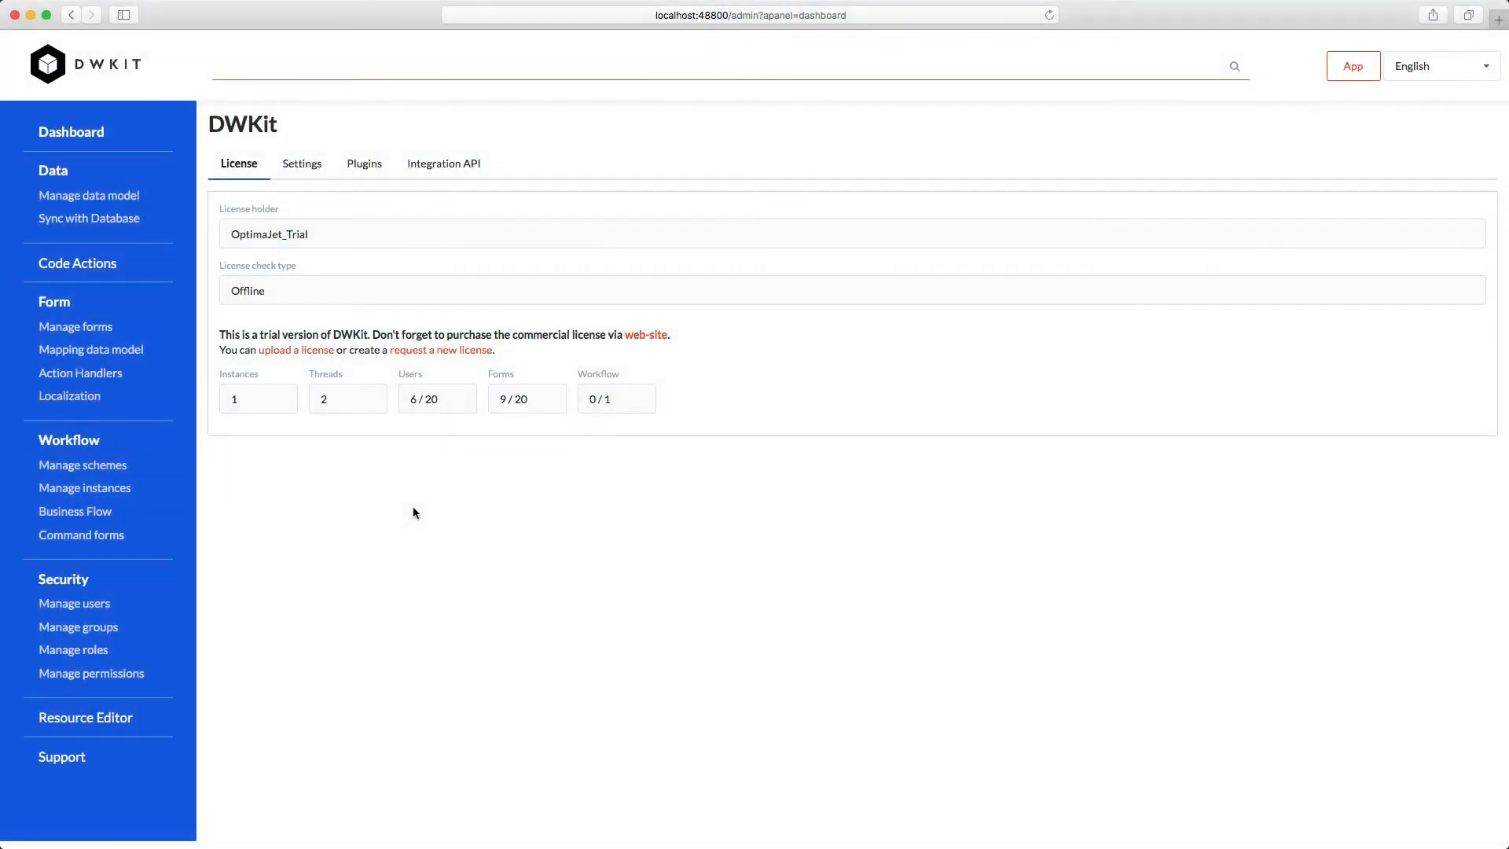
mouse_move(82, 464)
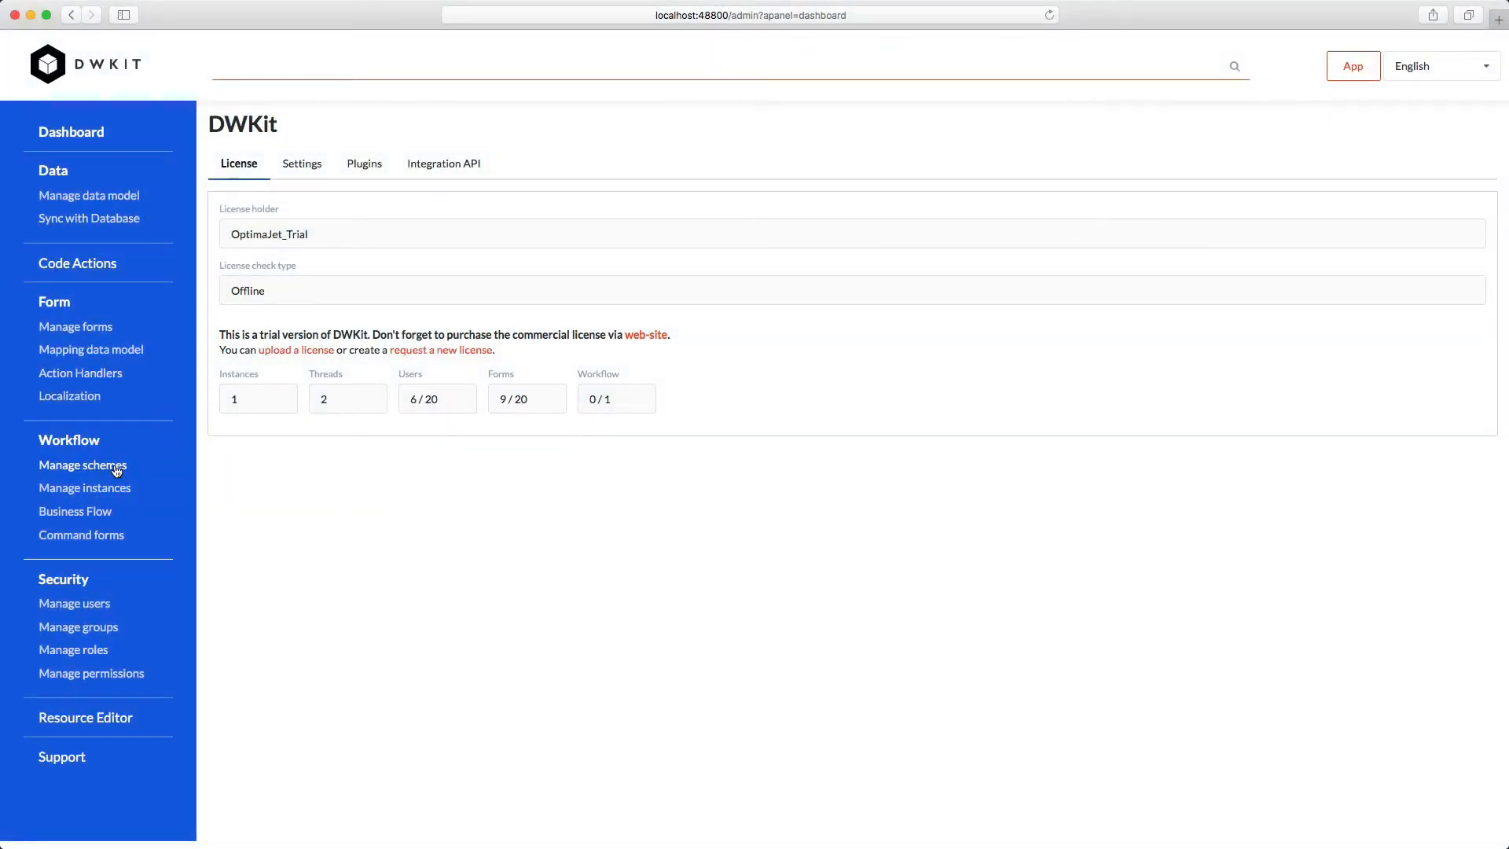
Create a workflow scheme named VacationRequest from the Manage schemes list
click(82, 464)
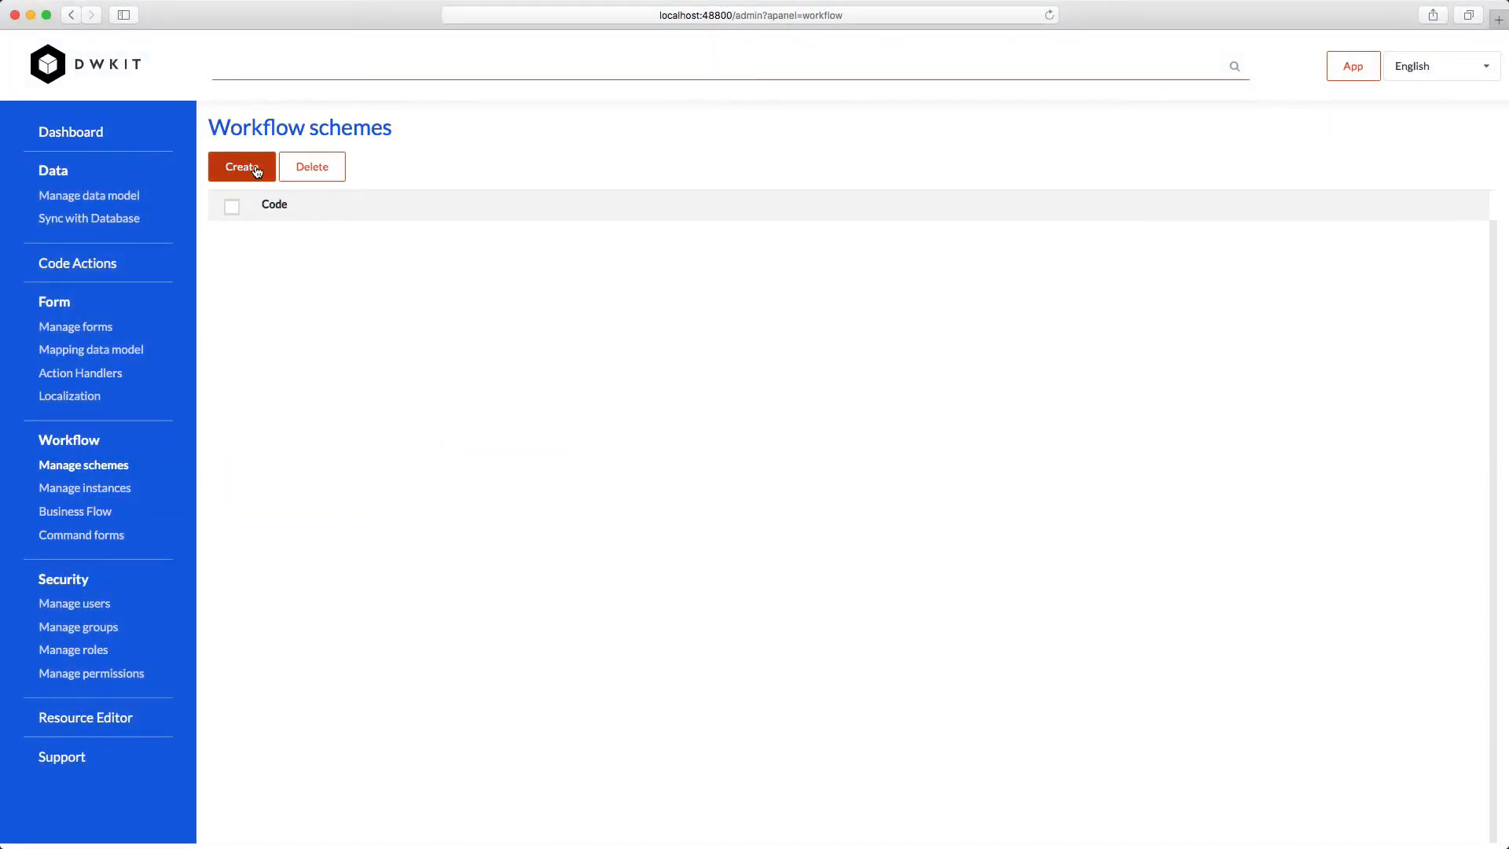
click(241, 166)
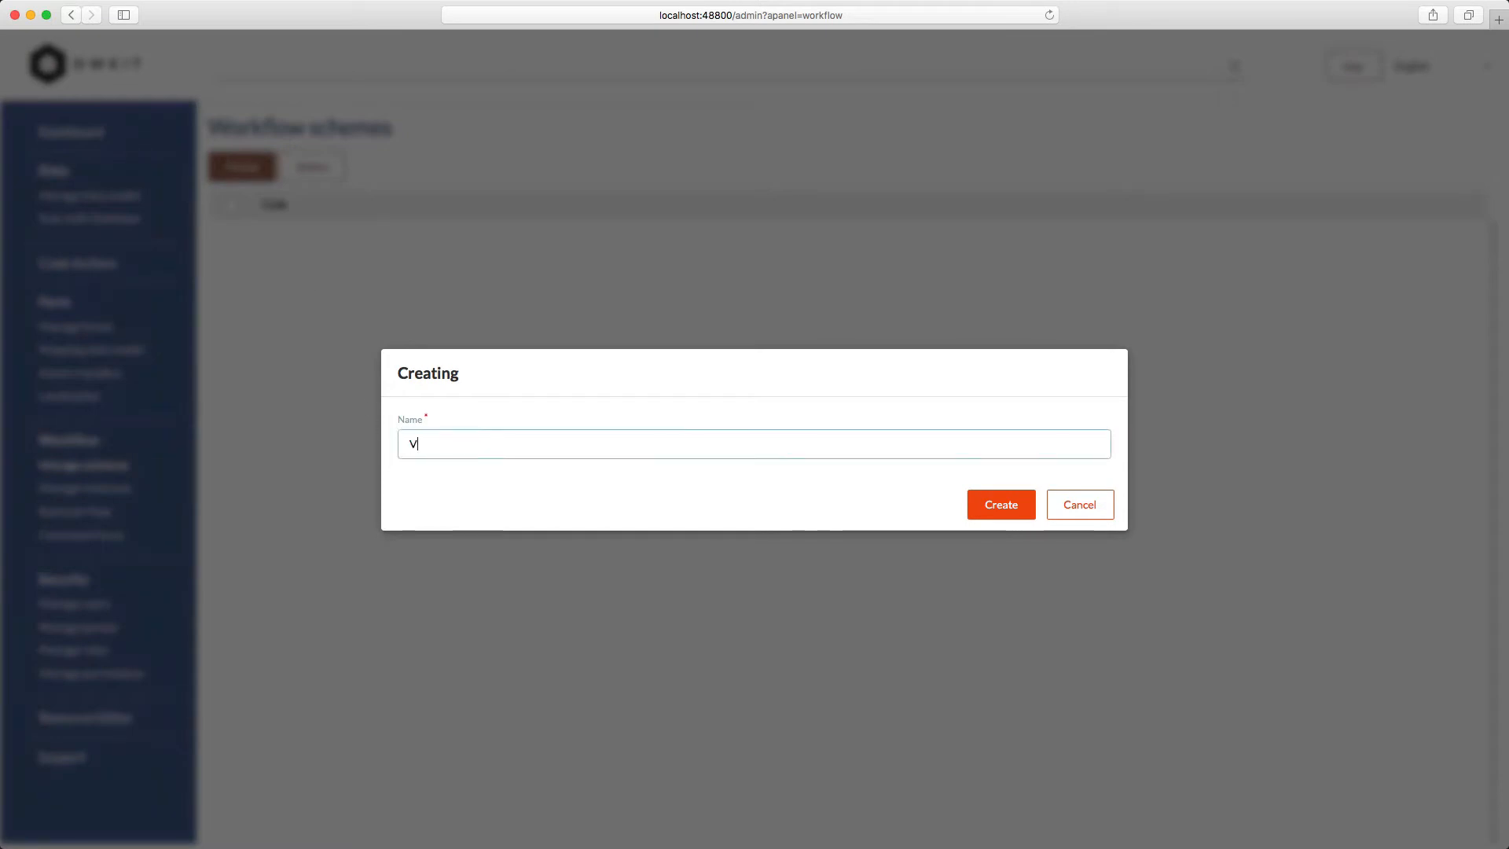
text(VacationRequest)
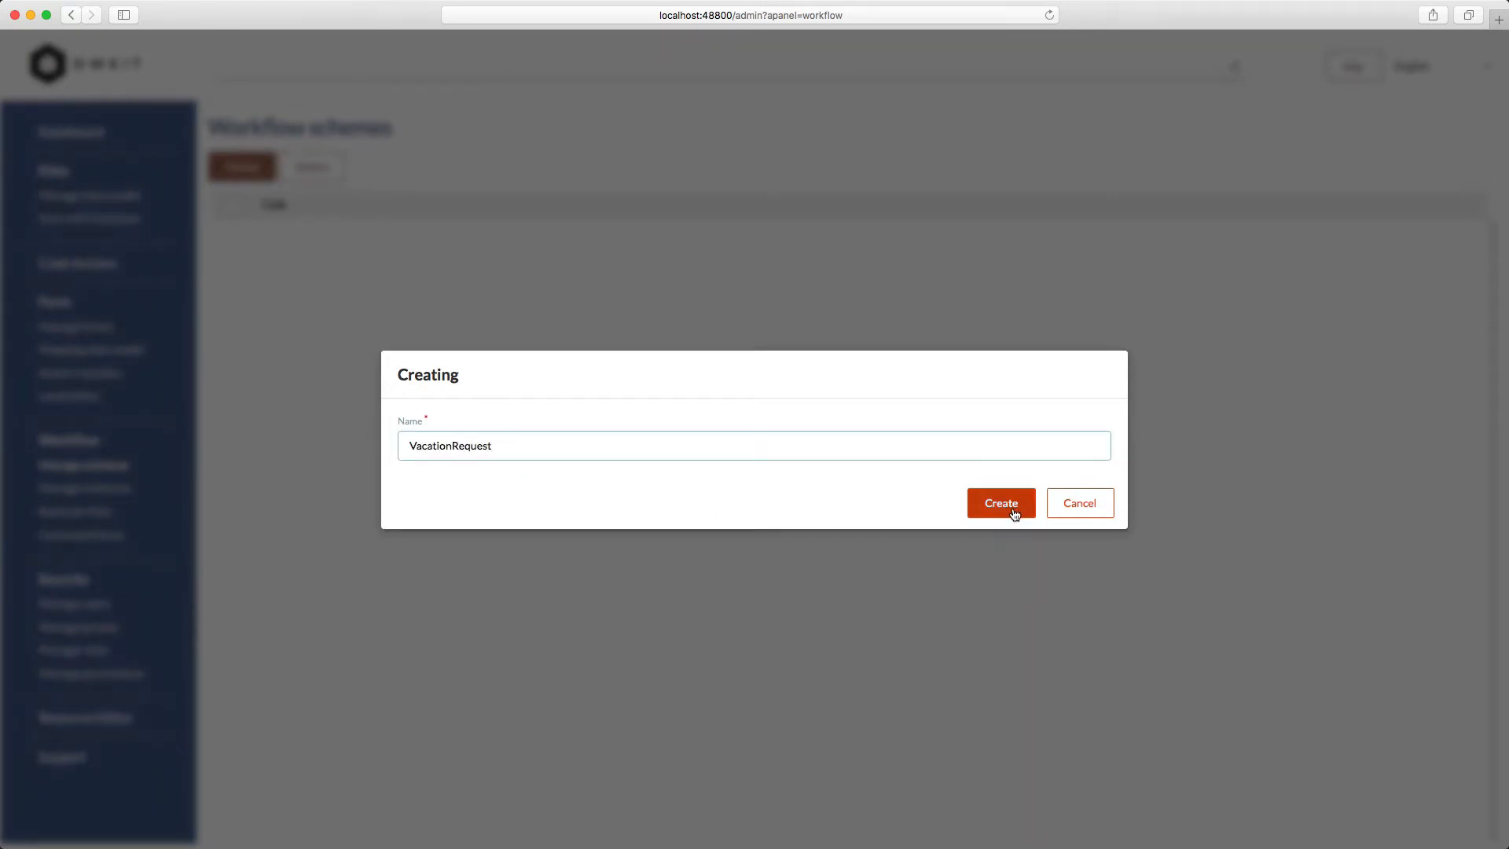
click(1000, 502)
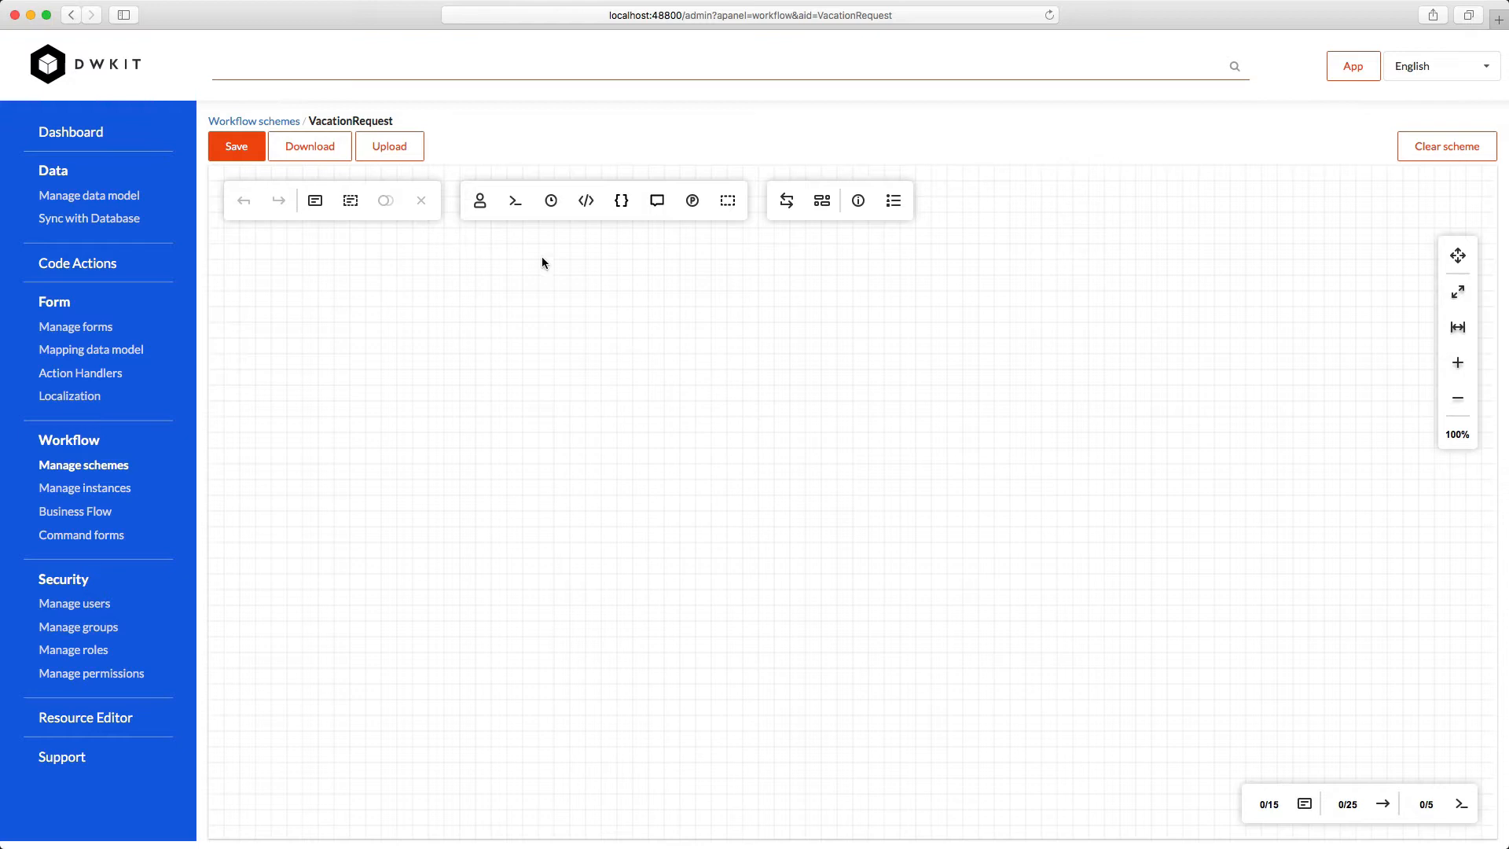
mouse_move(479, 200)
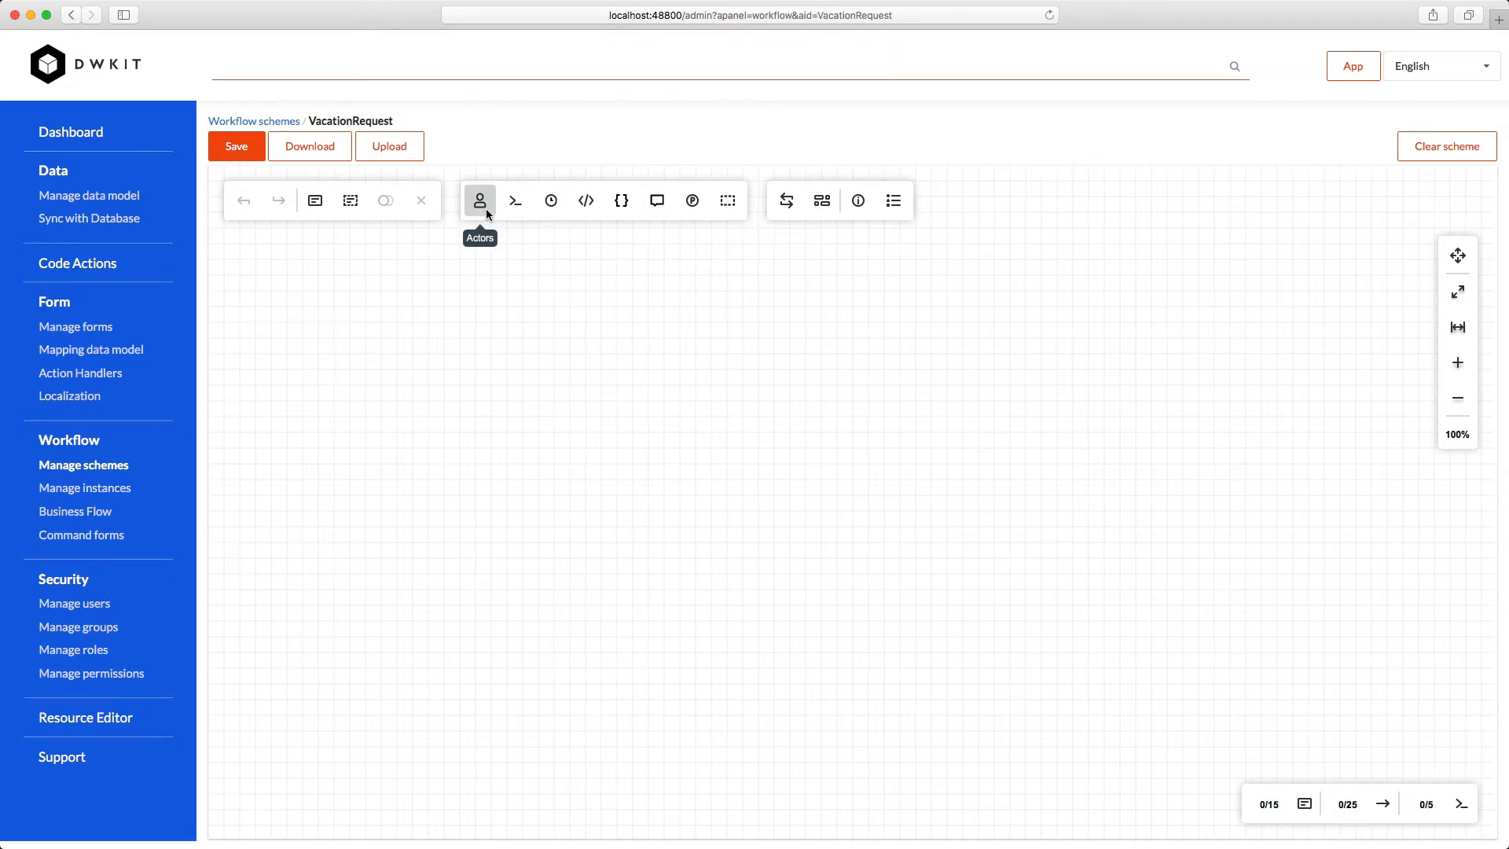
Add Author and Manager actors with CheckUser rules on AuthorId and ManagerId
click(479, 201)
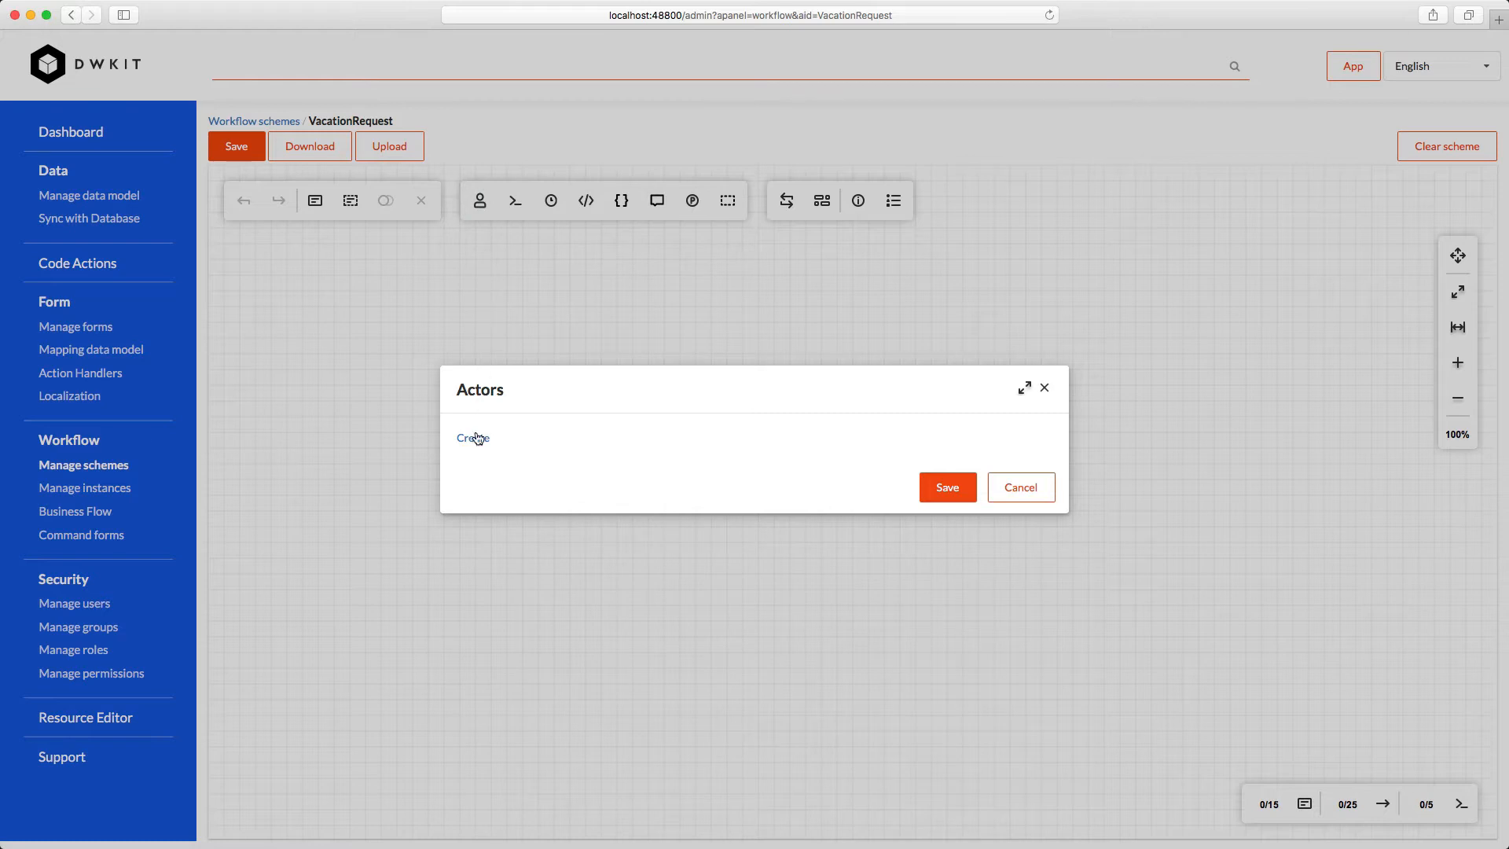
mouse_move(476, 441)
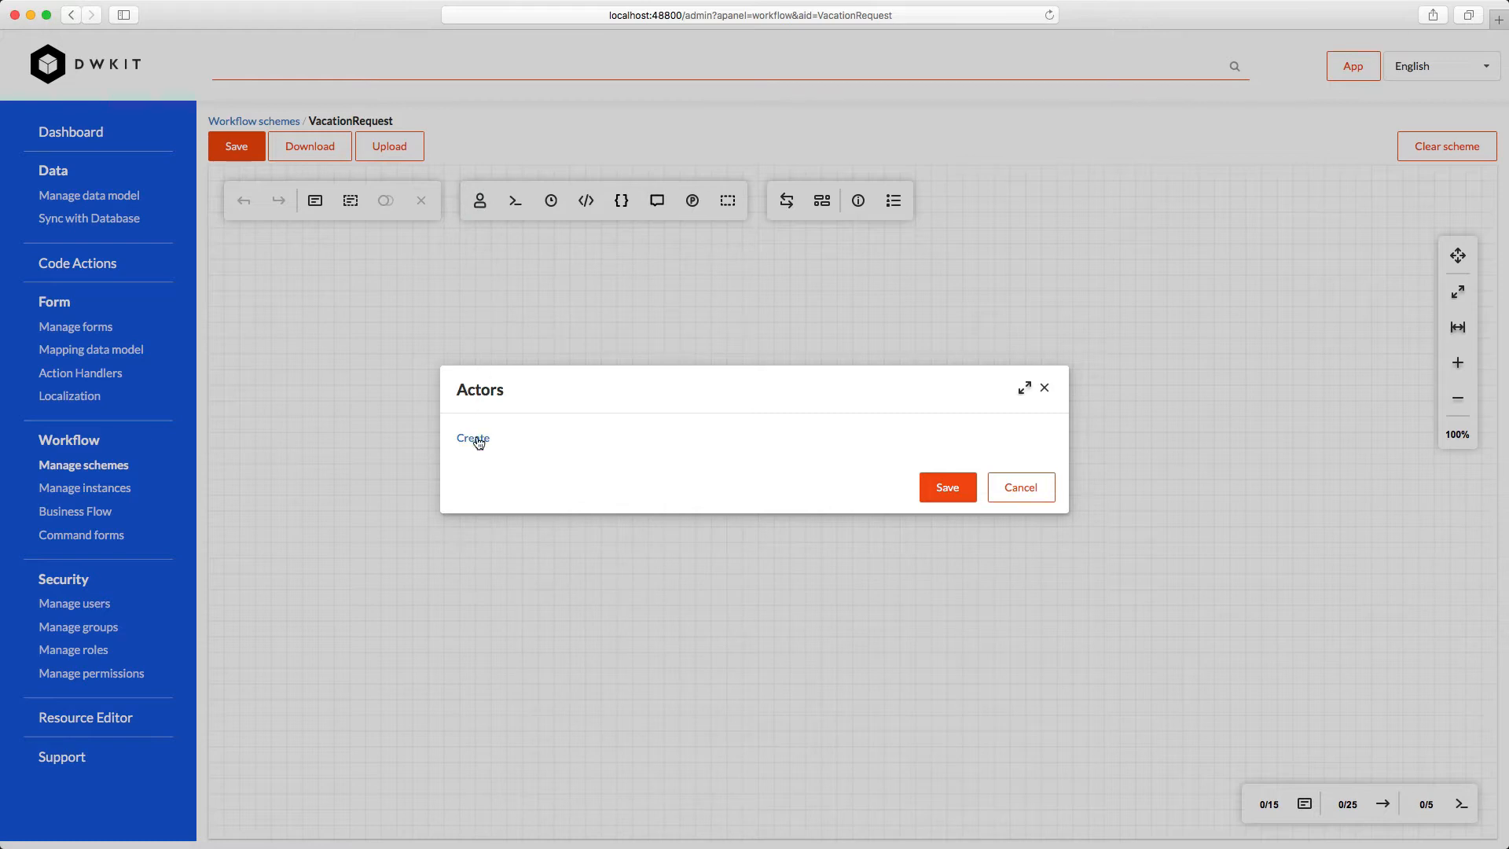
click(472, 438)
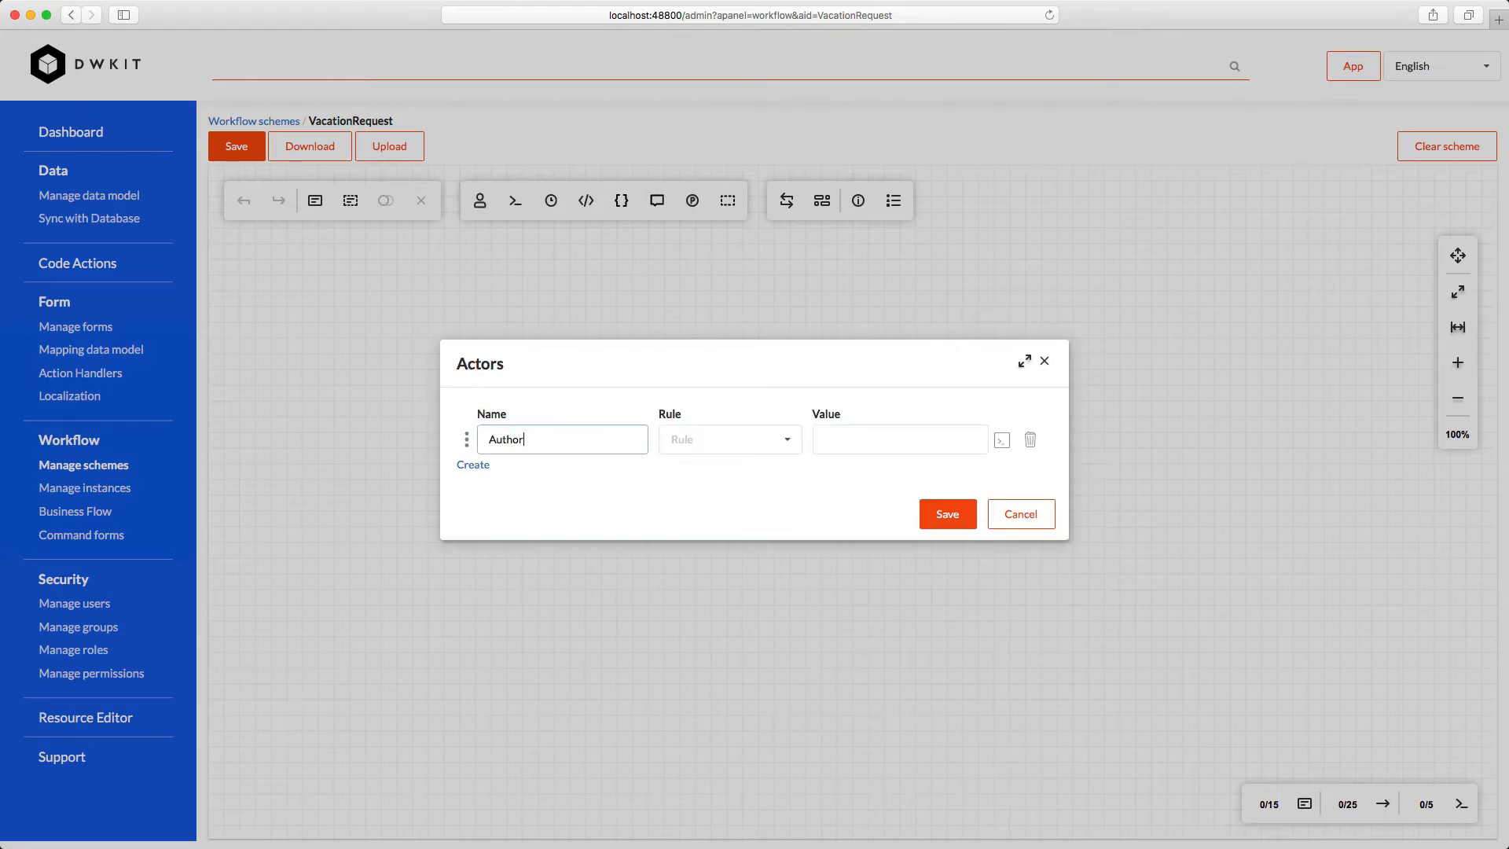
click(729, 439)
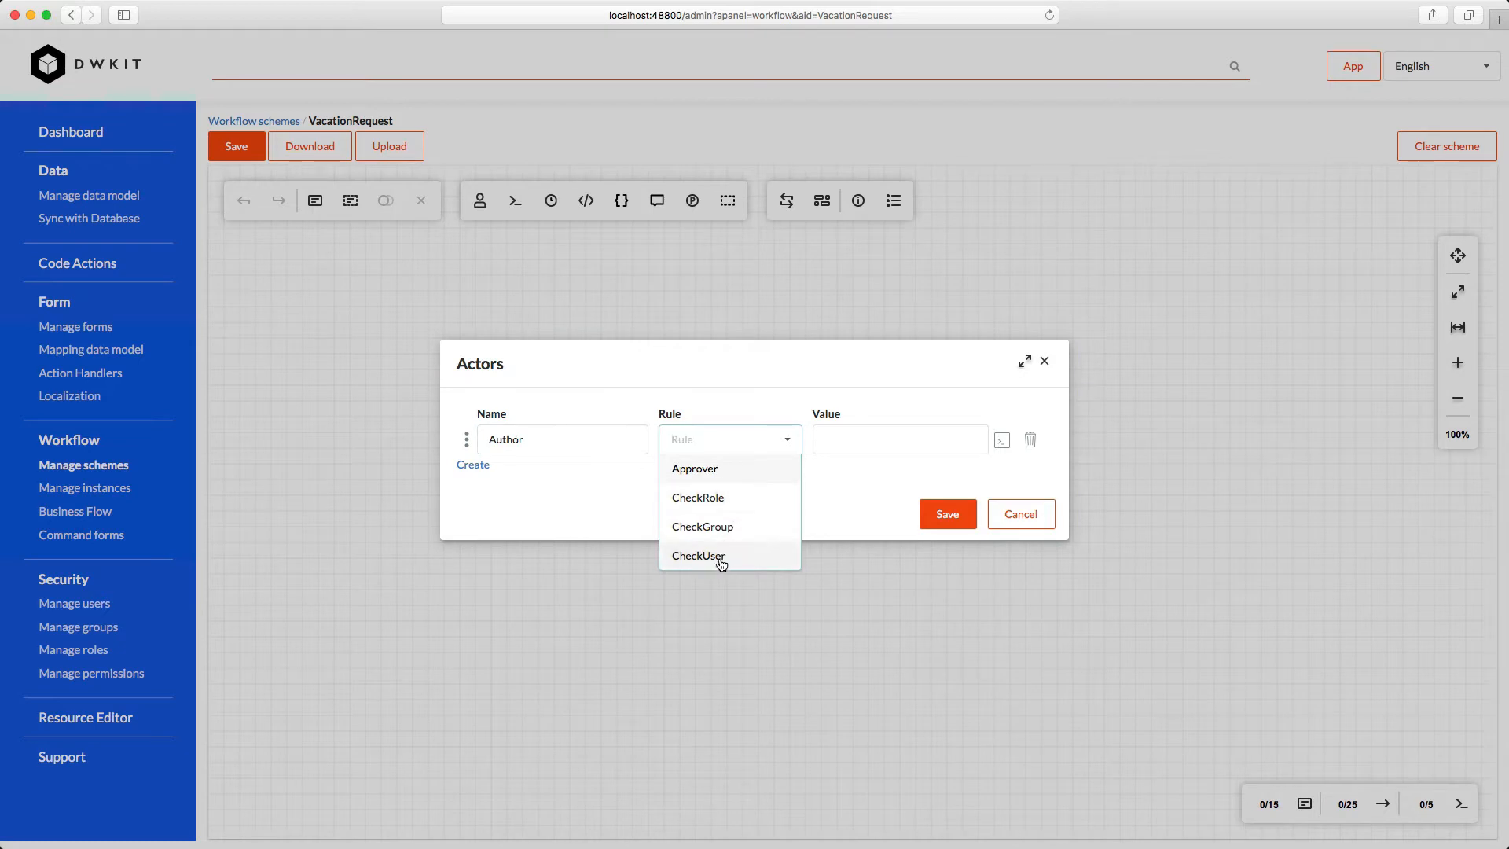
click(697, 556)
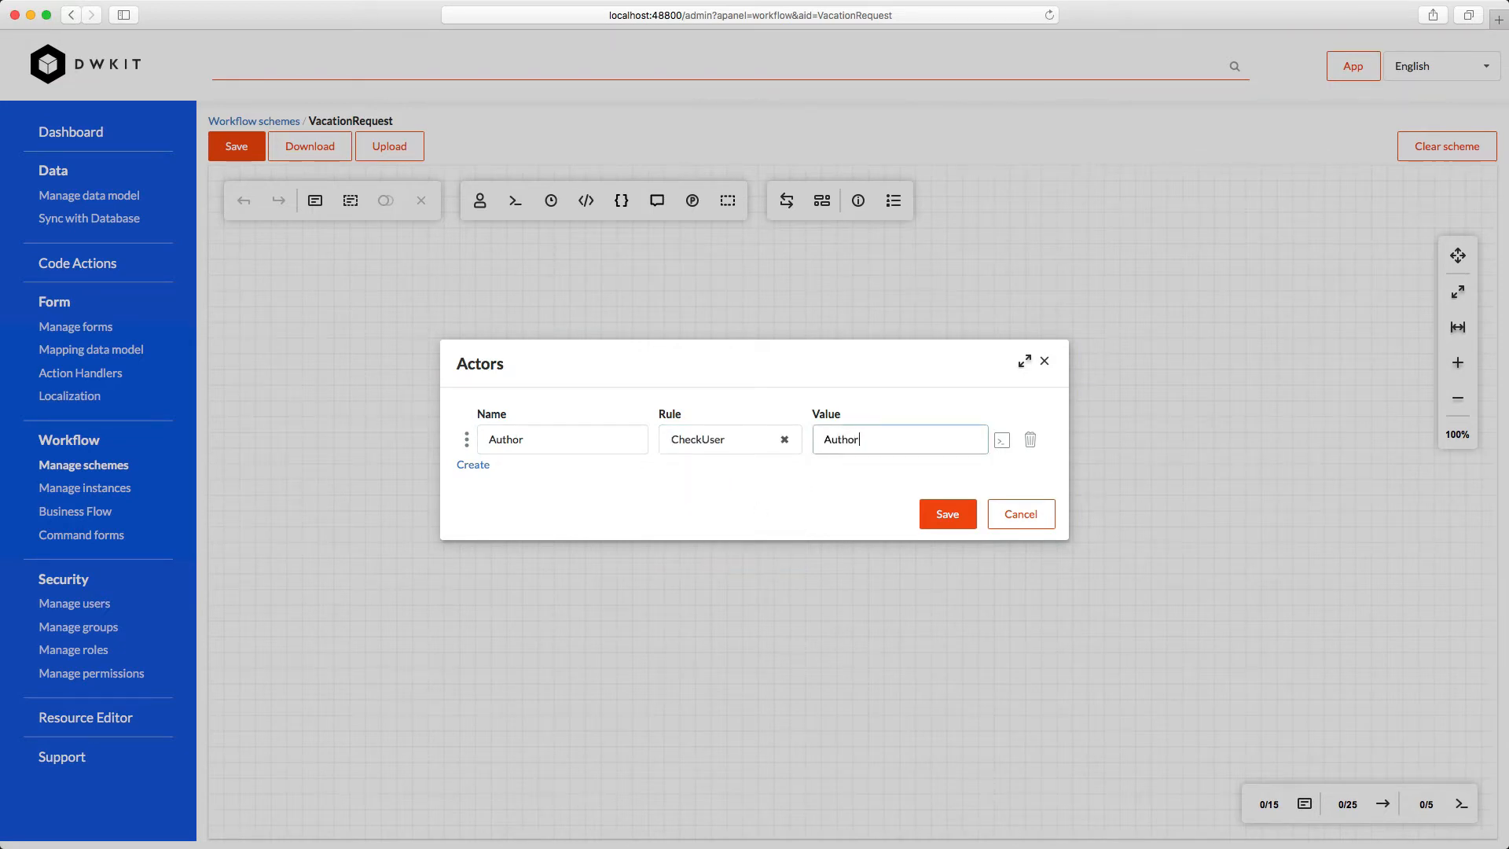
click(472, 463)
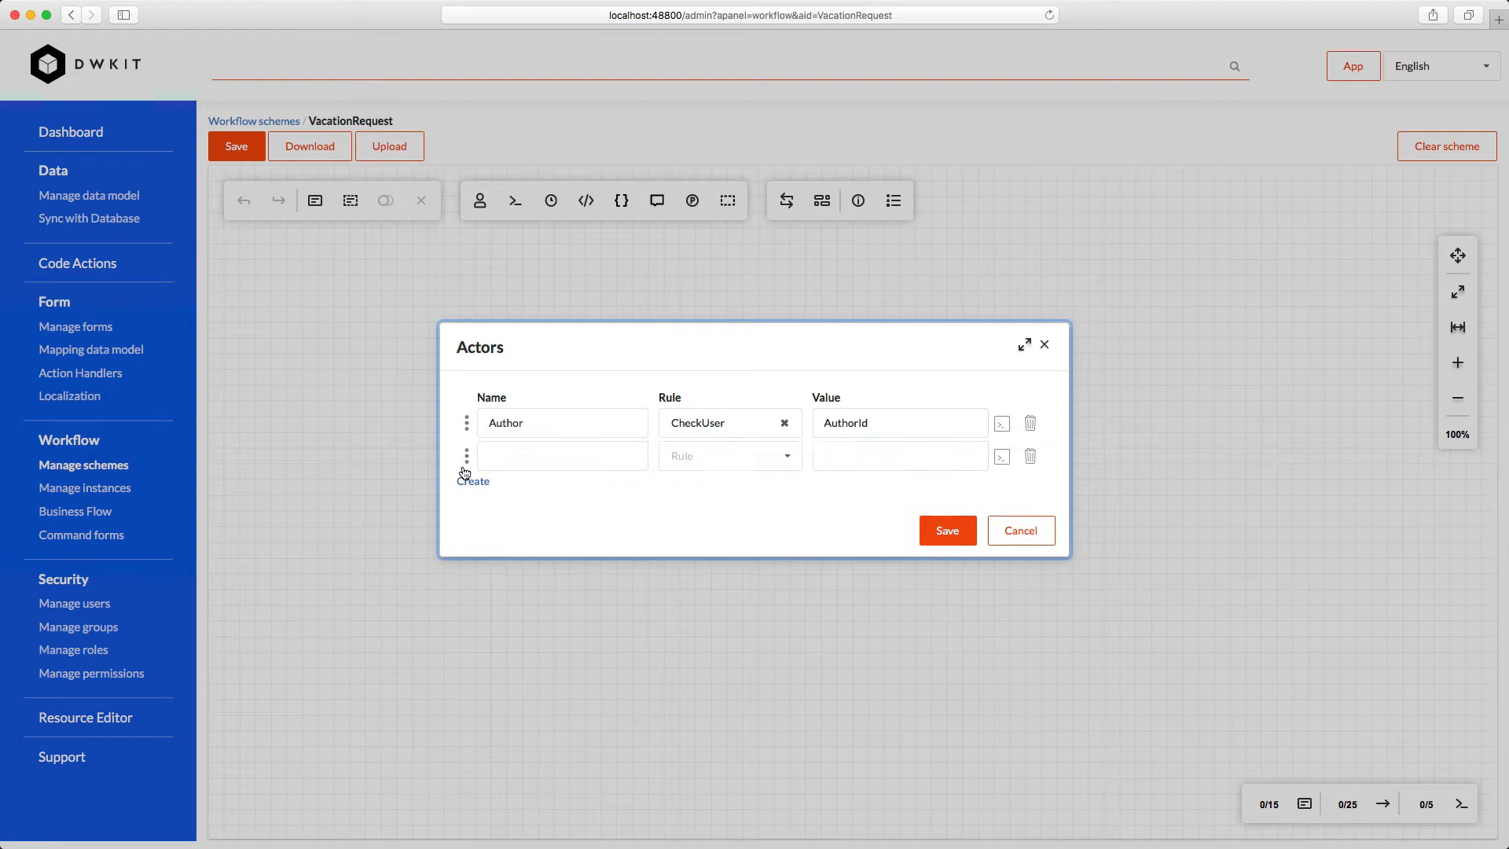
text(Manager)
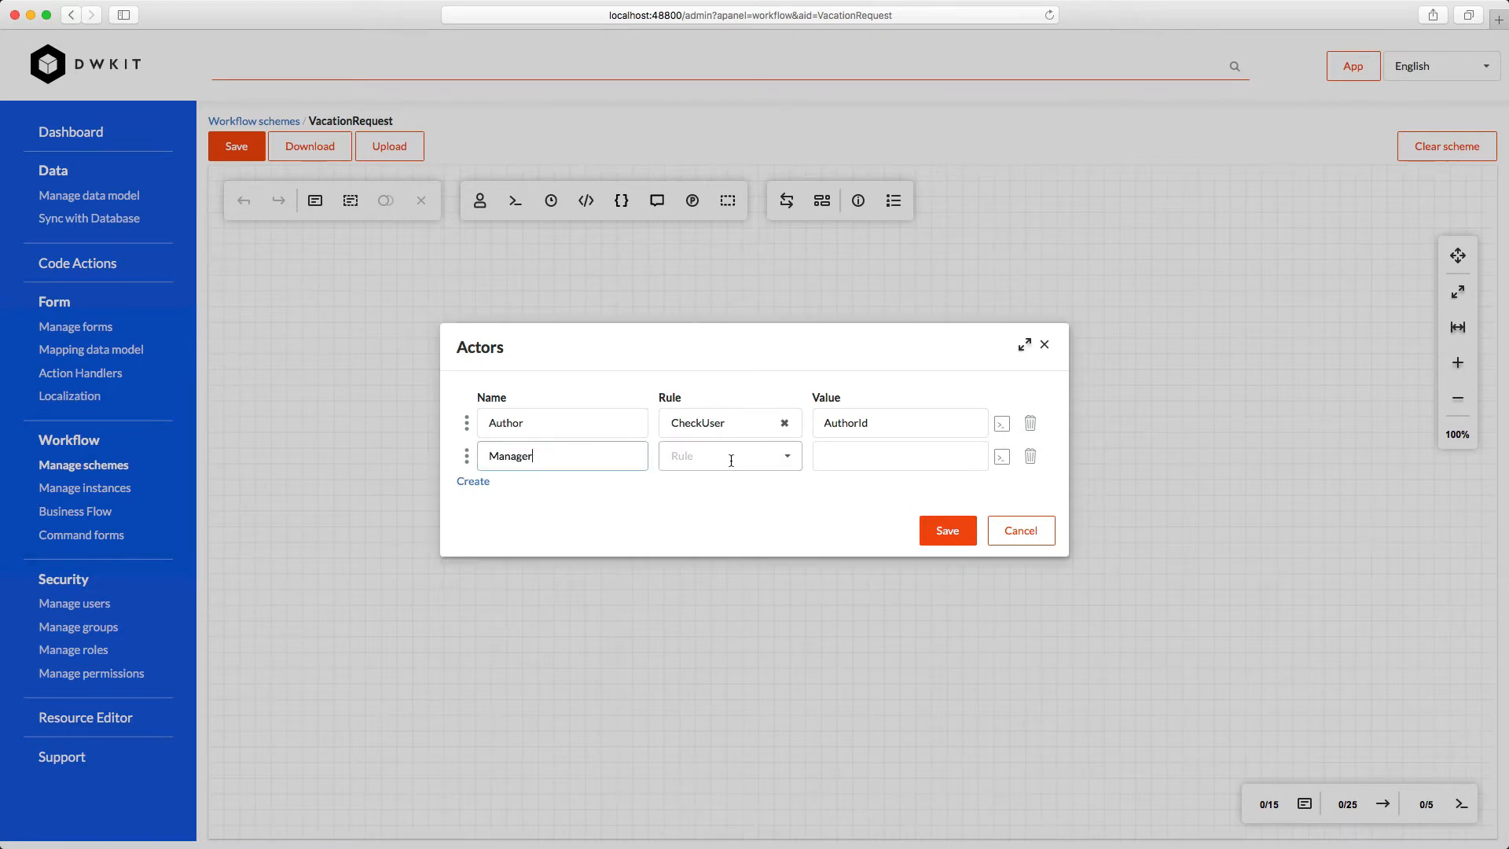
click(729, 455)
text(Man)
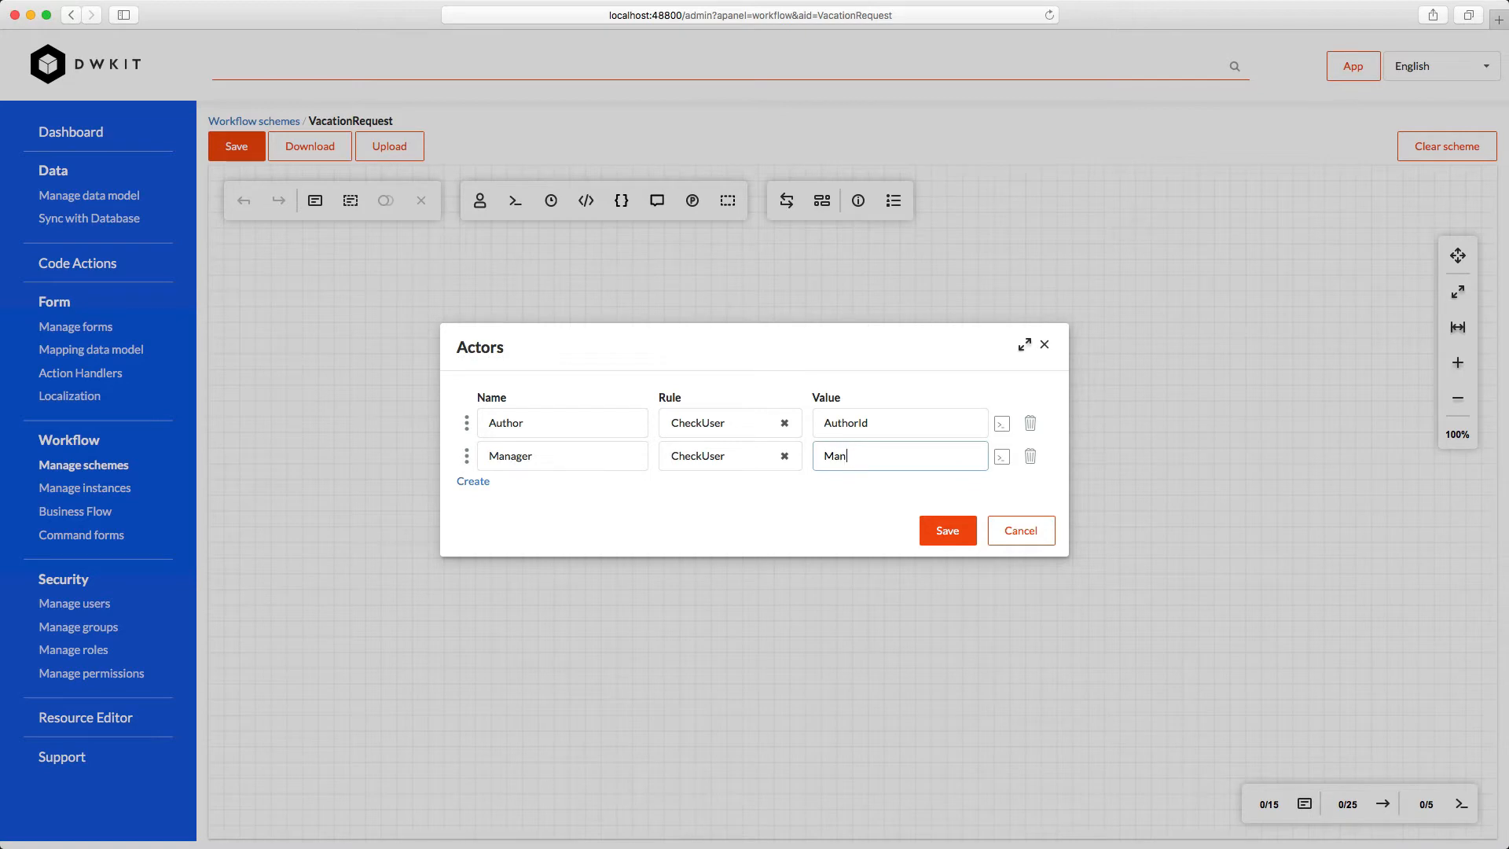
text(agerId)
text(BigBoss)
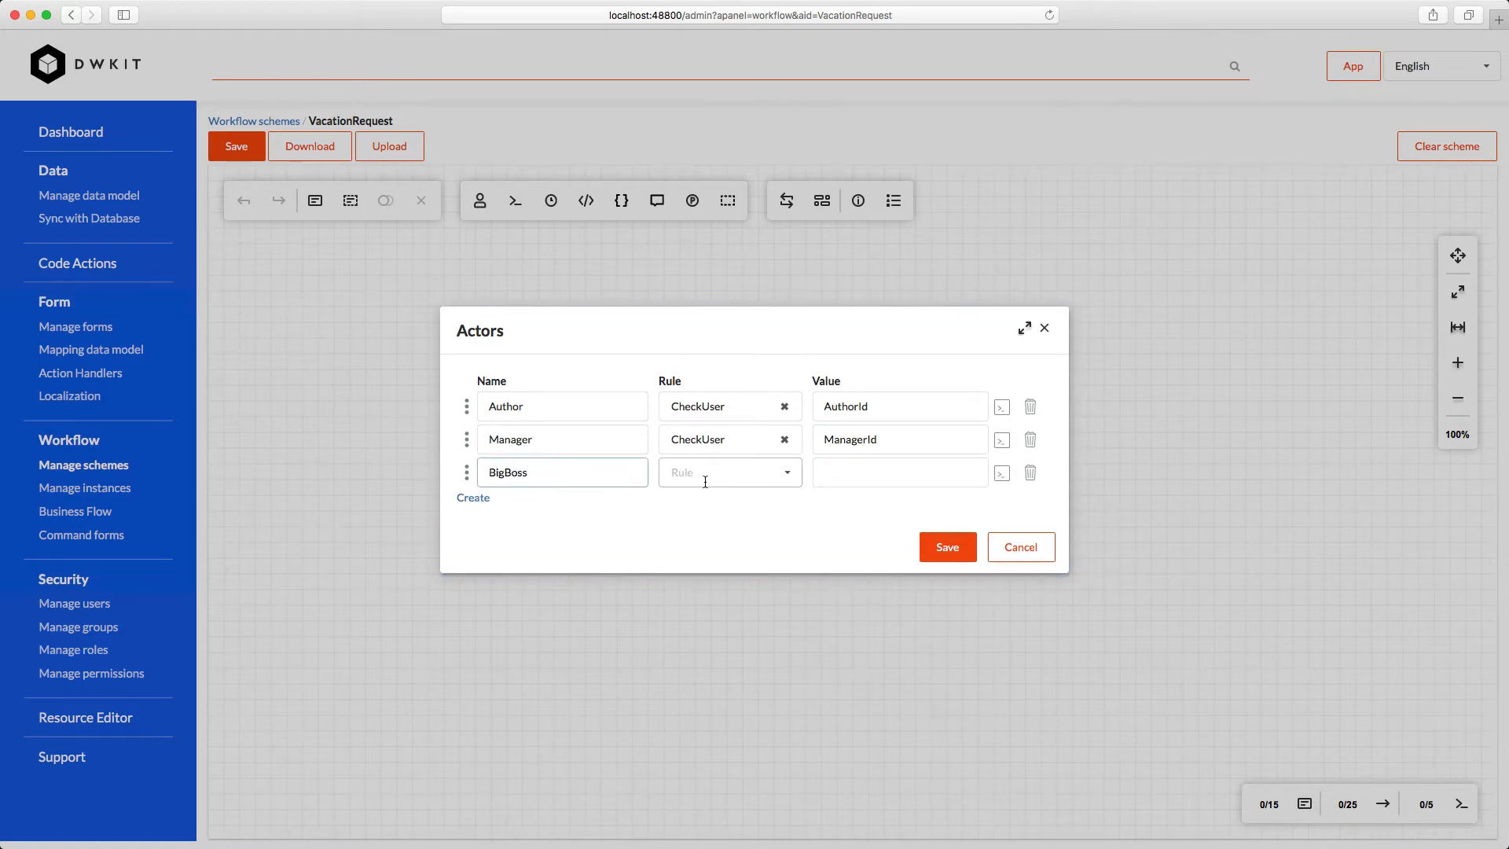
Add BigBoss and Accountant actors with CheckRole rules, then save all actors
click(729, 471)
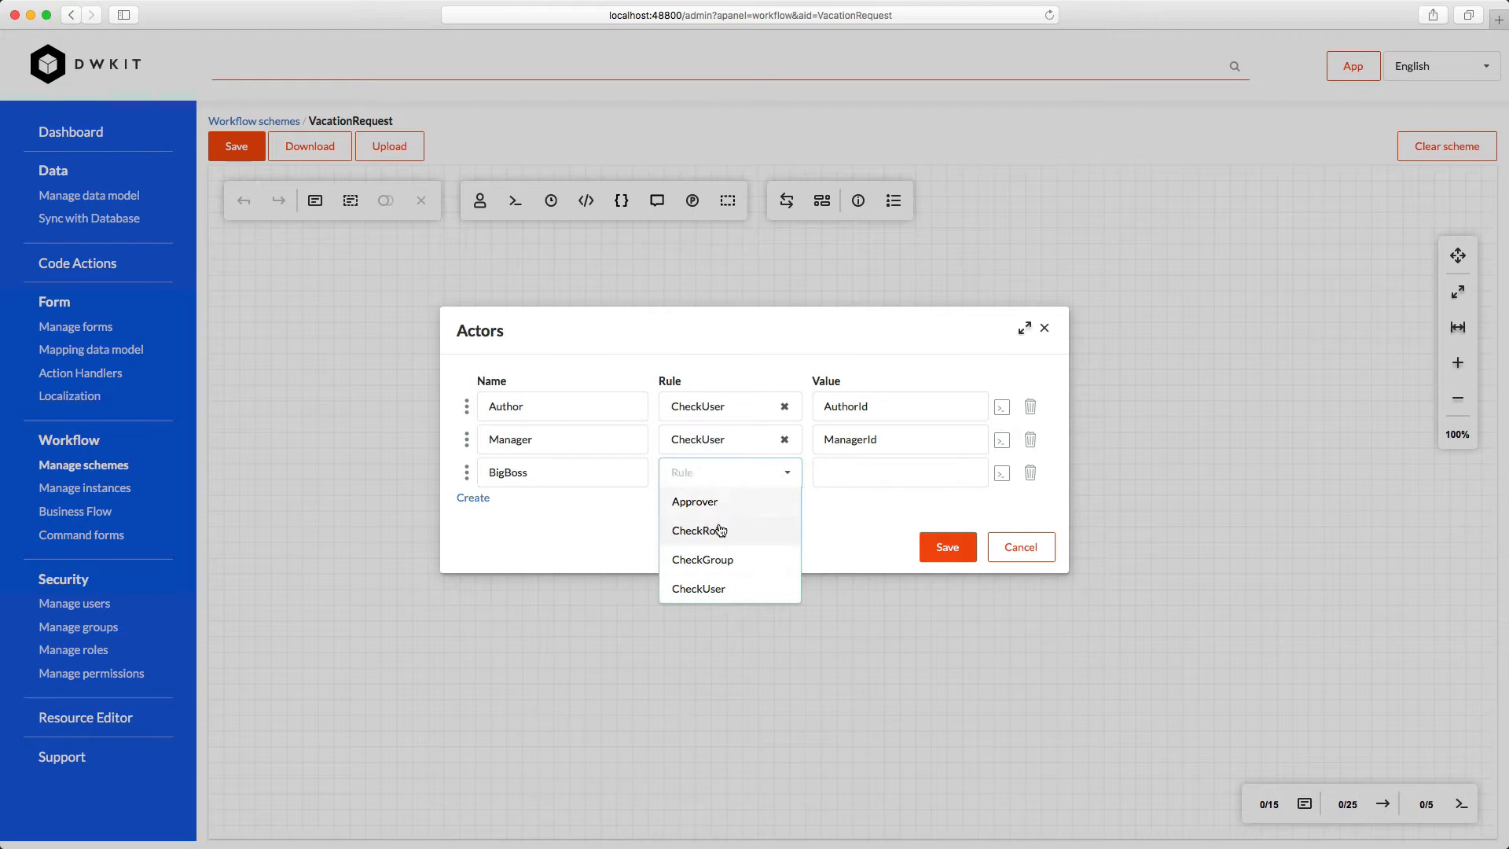
click(698, 530)
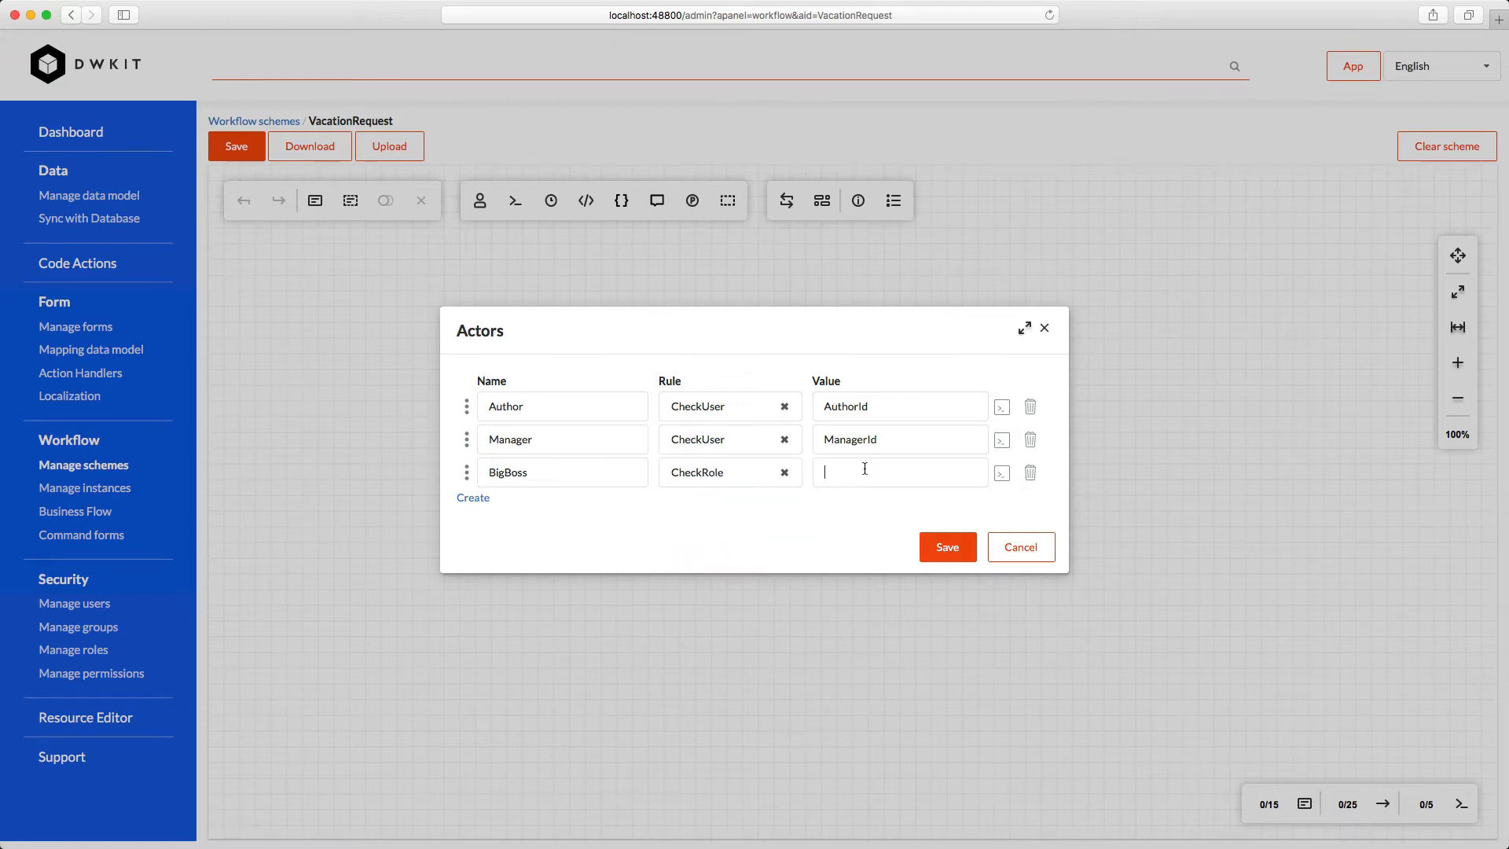
text(BigBoss)
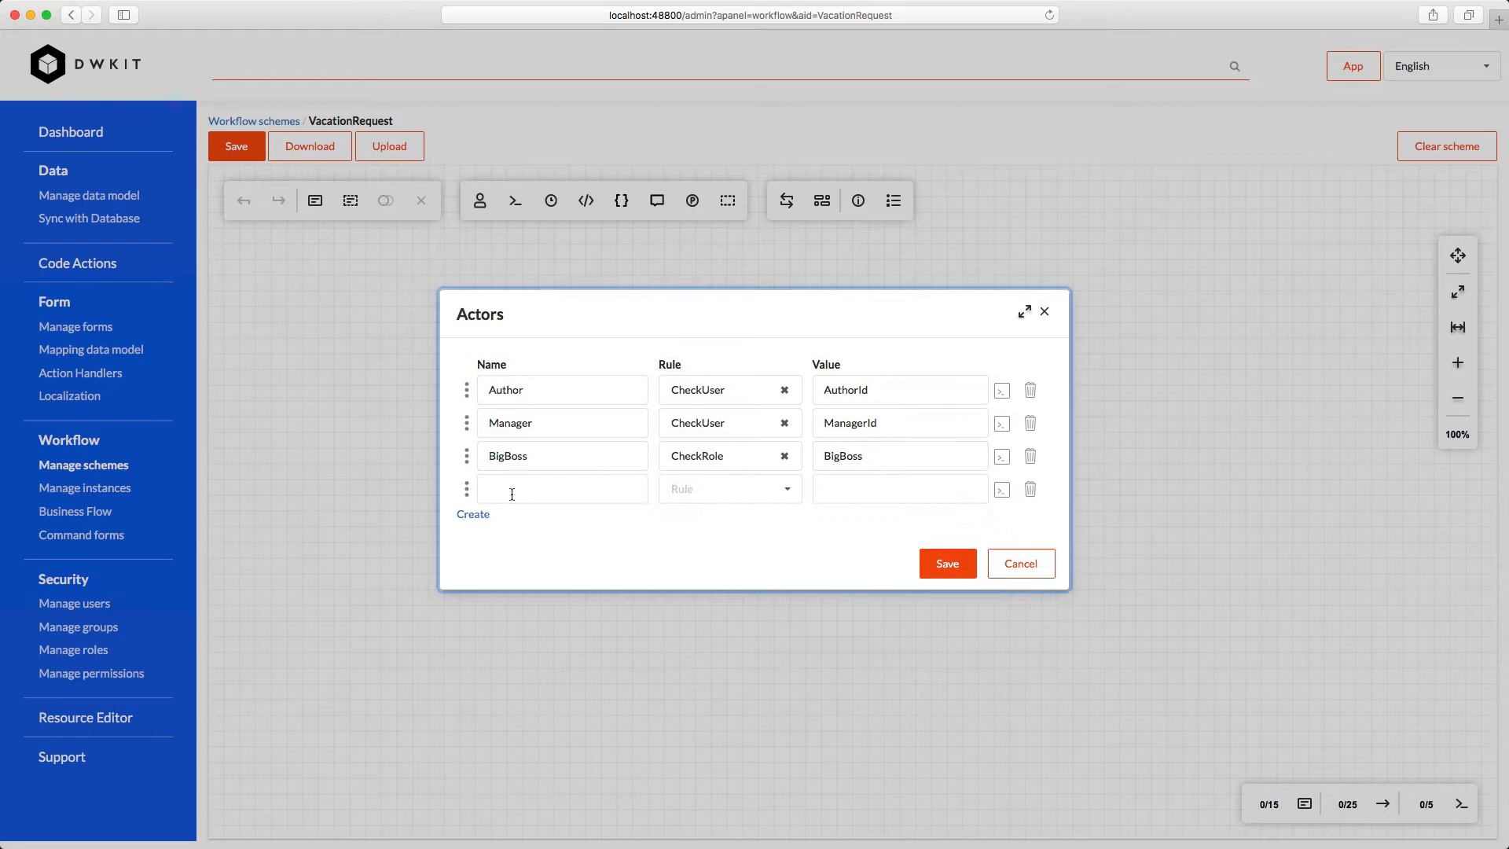
click(728, 489)
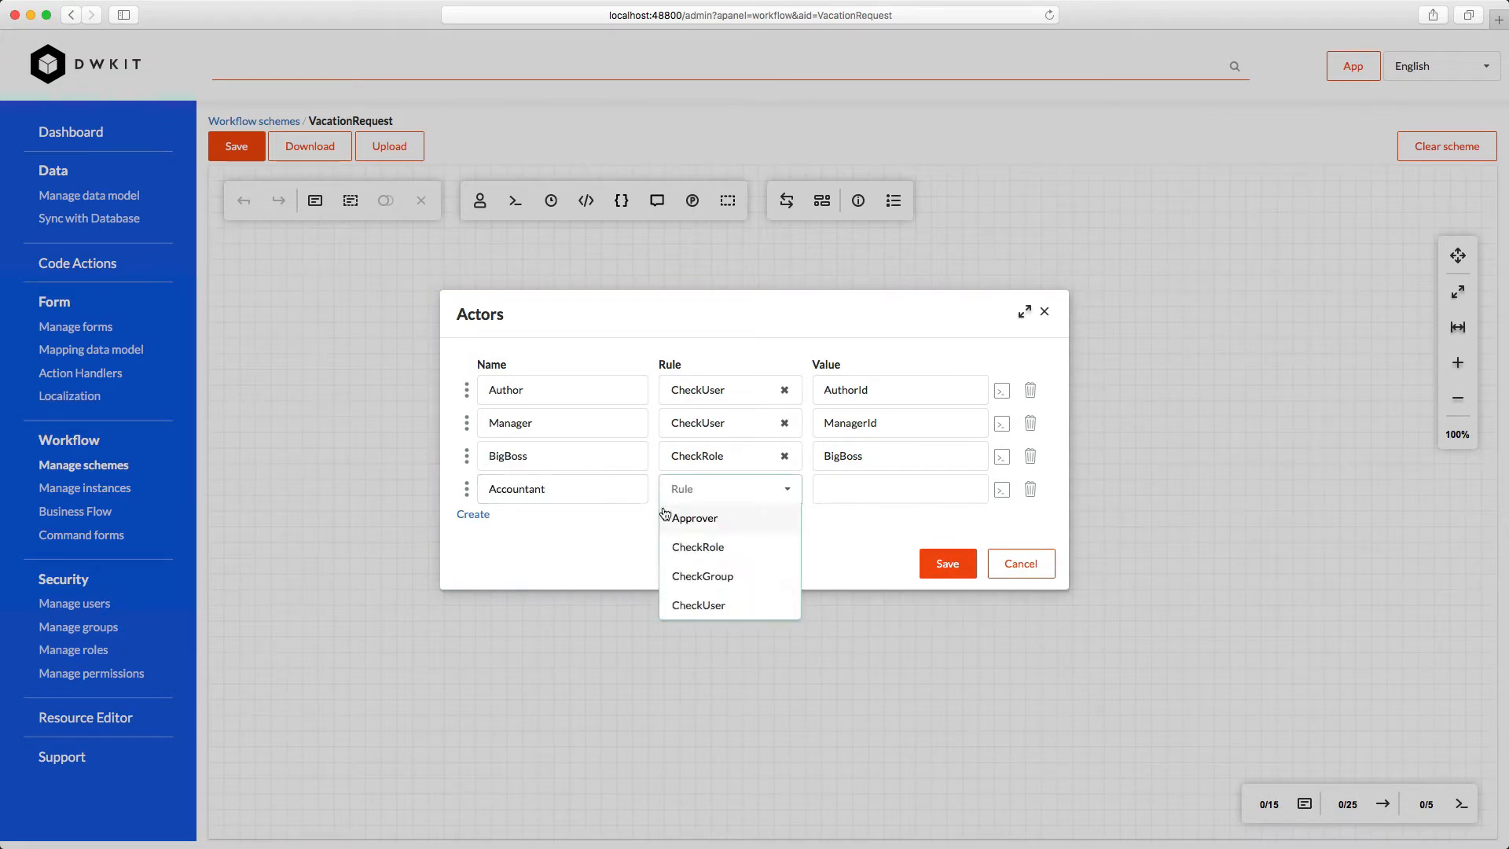
click(698, 547)
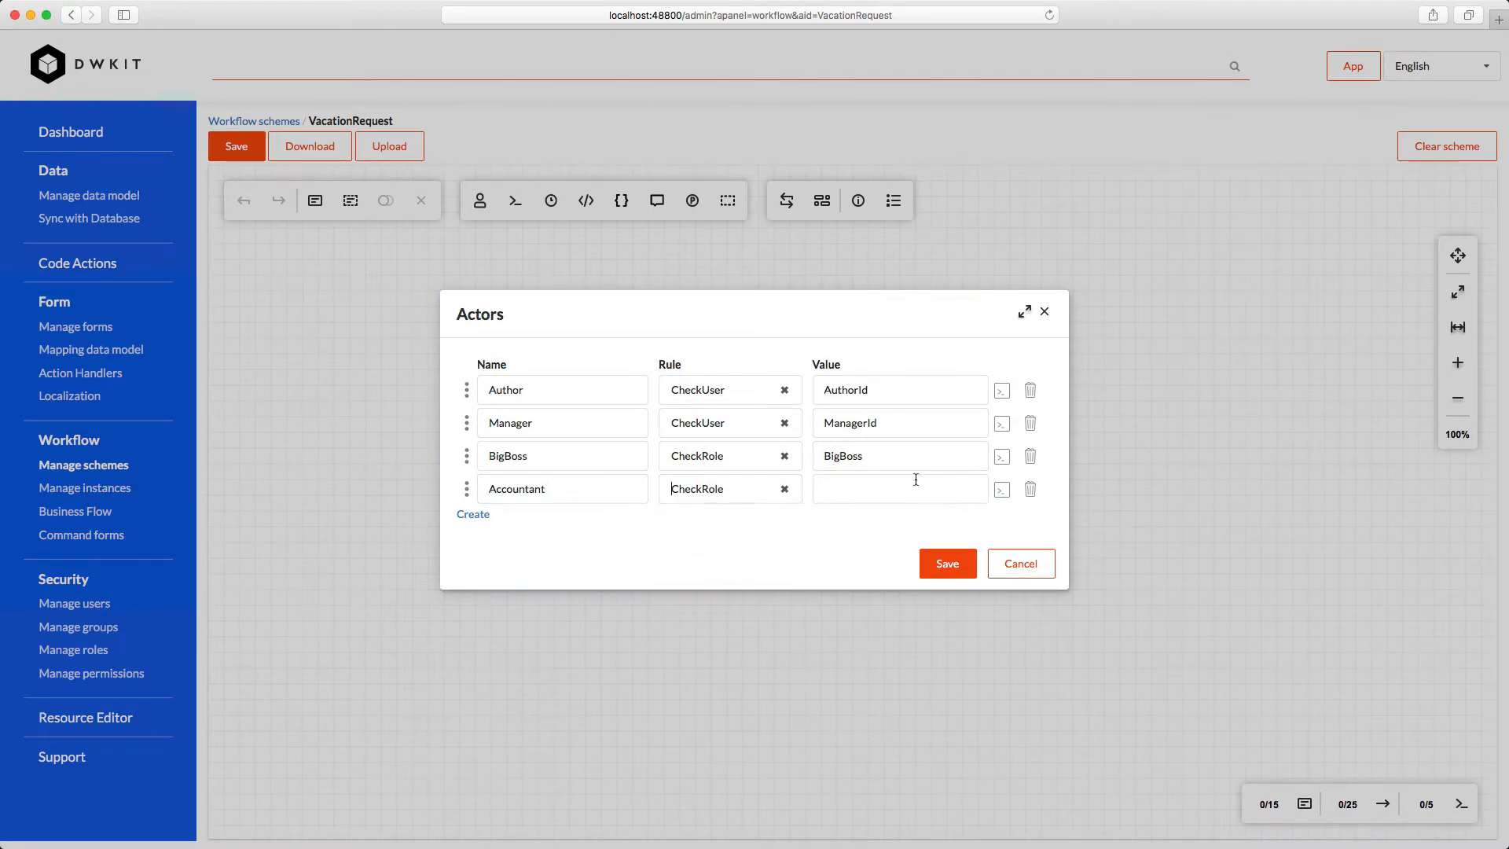
text(Accountant)
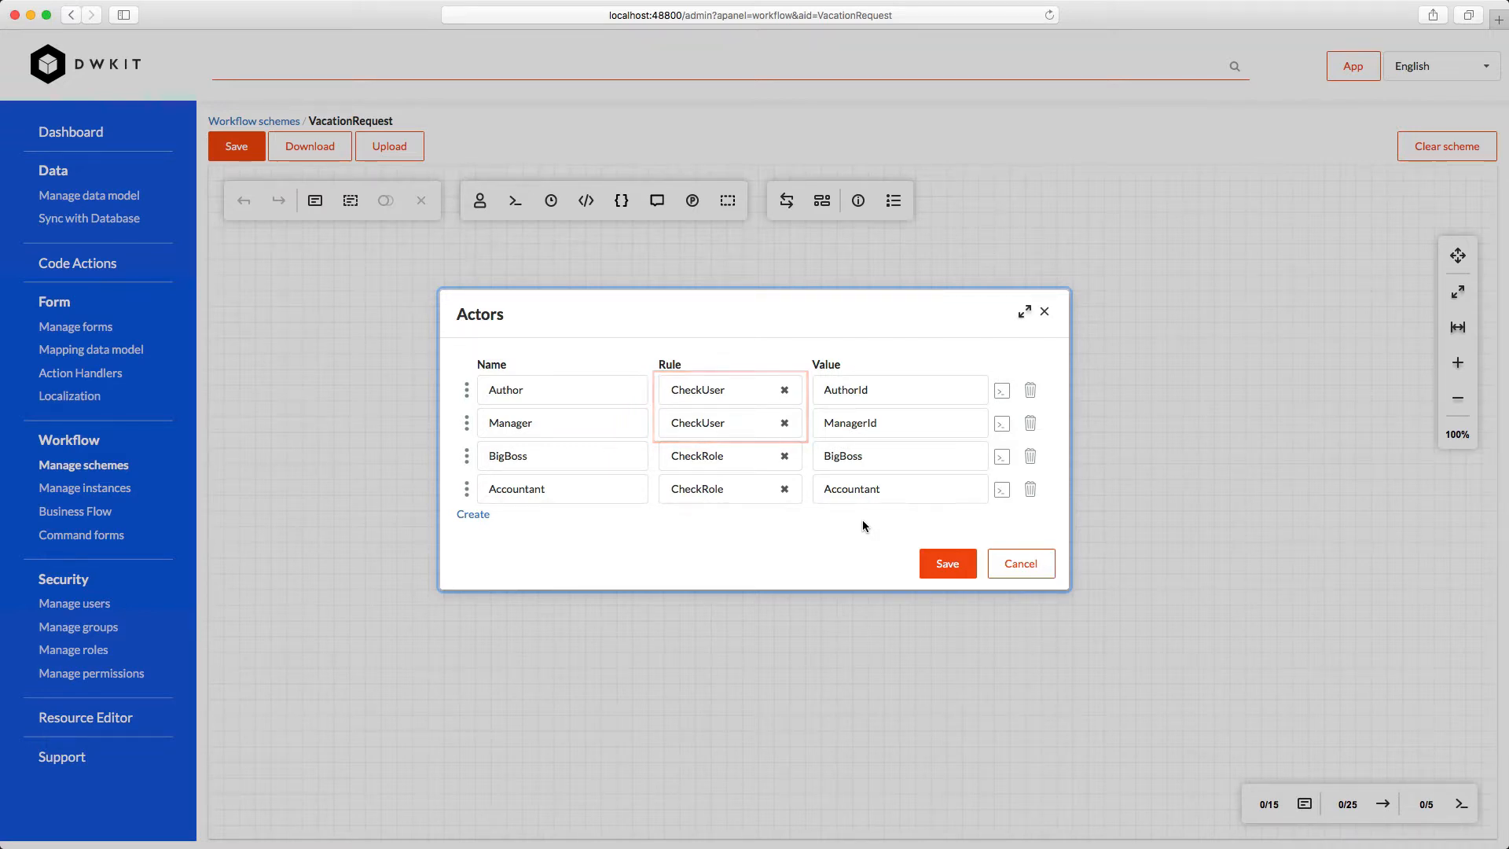
click(898, 389)
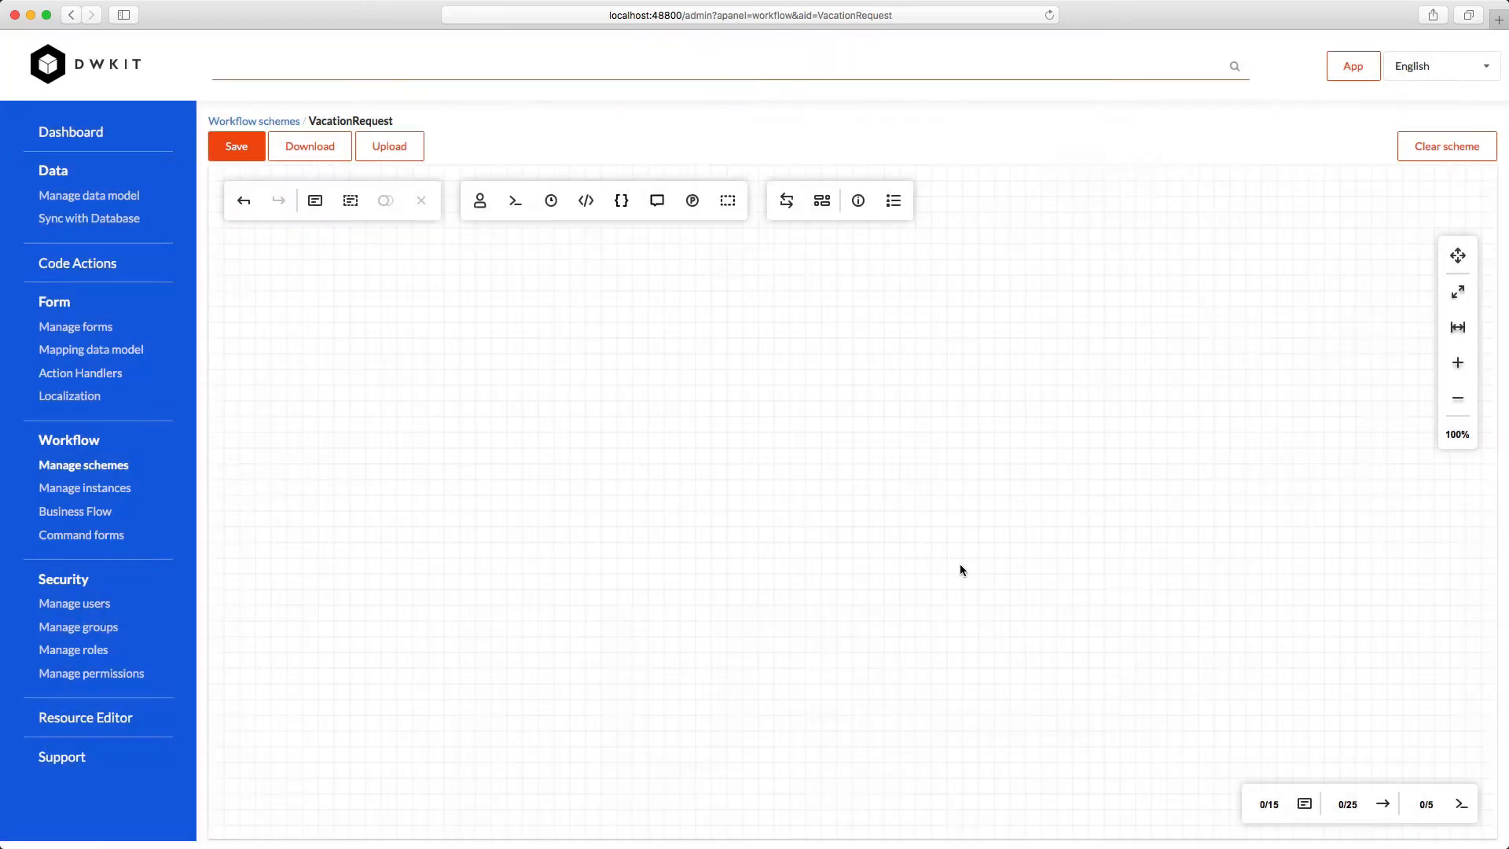
mouse_move(605, 267)
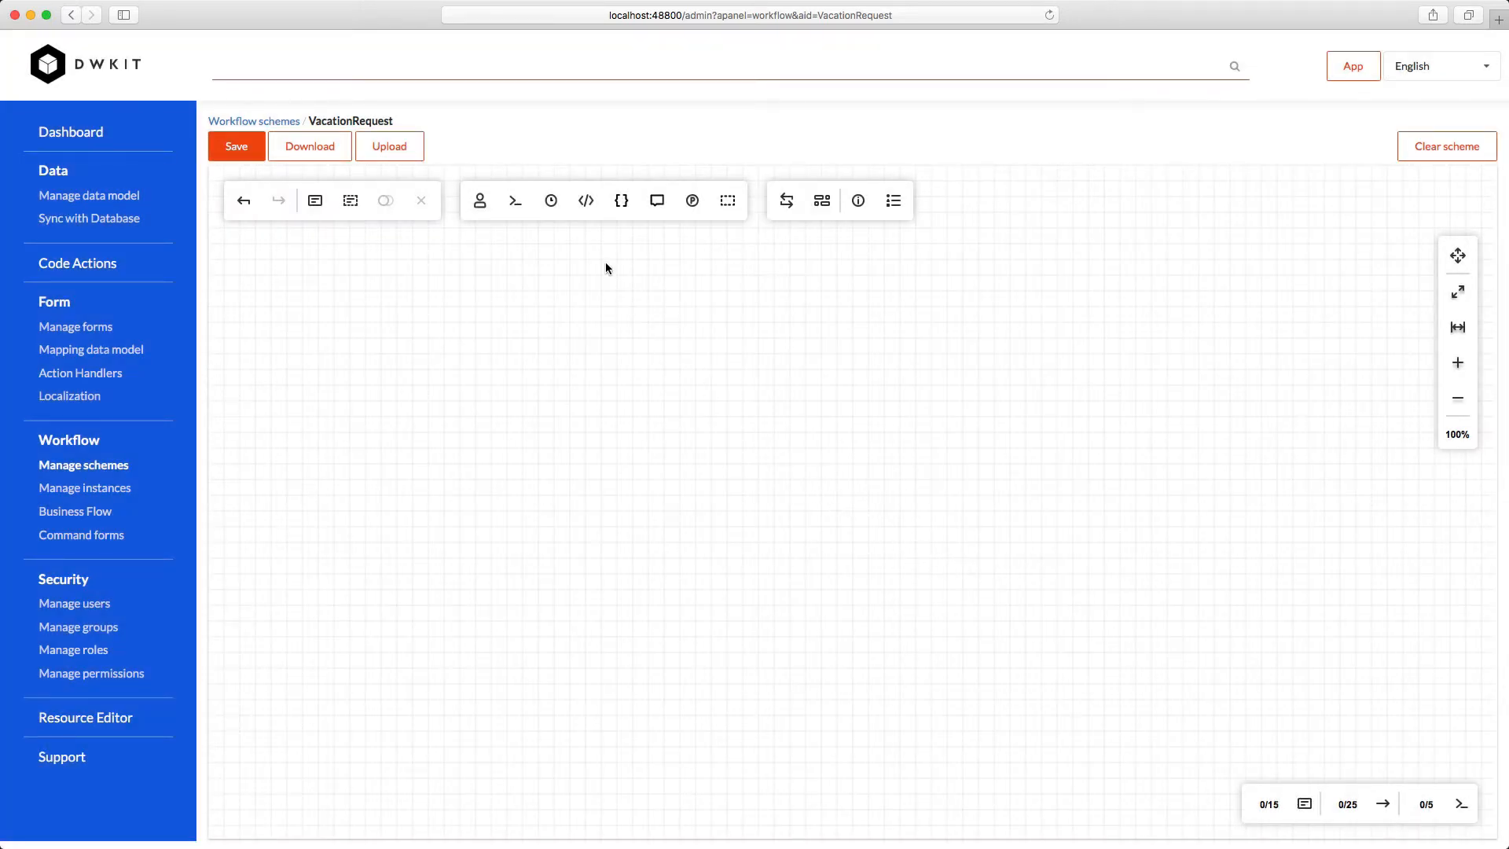
mouse_move(621, 201)
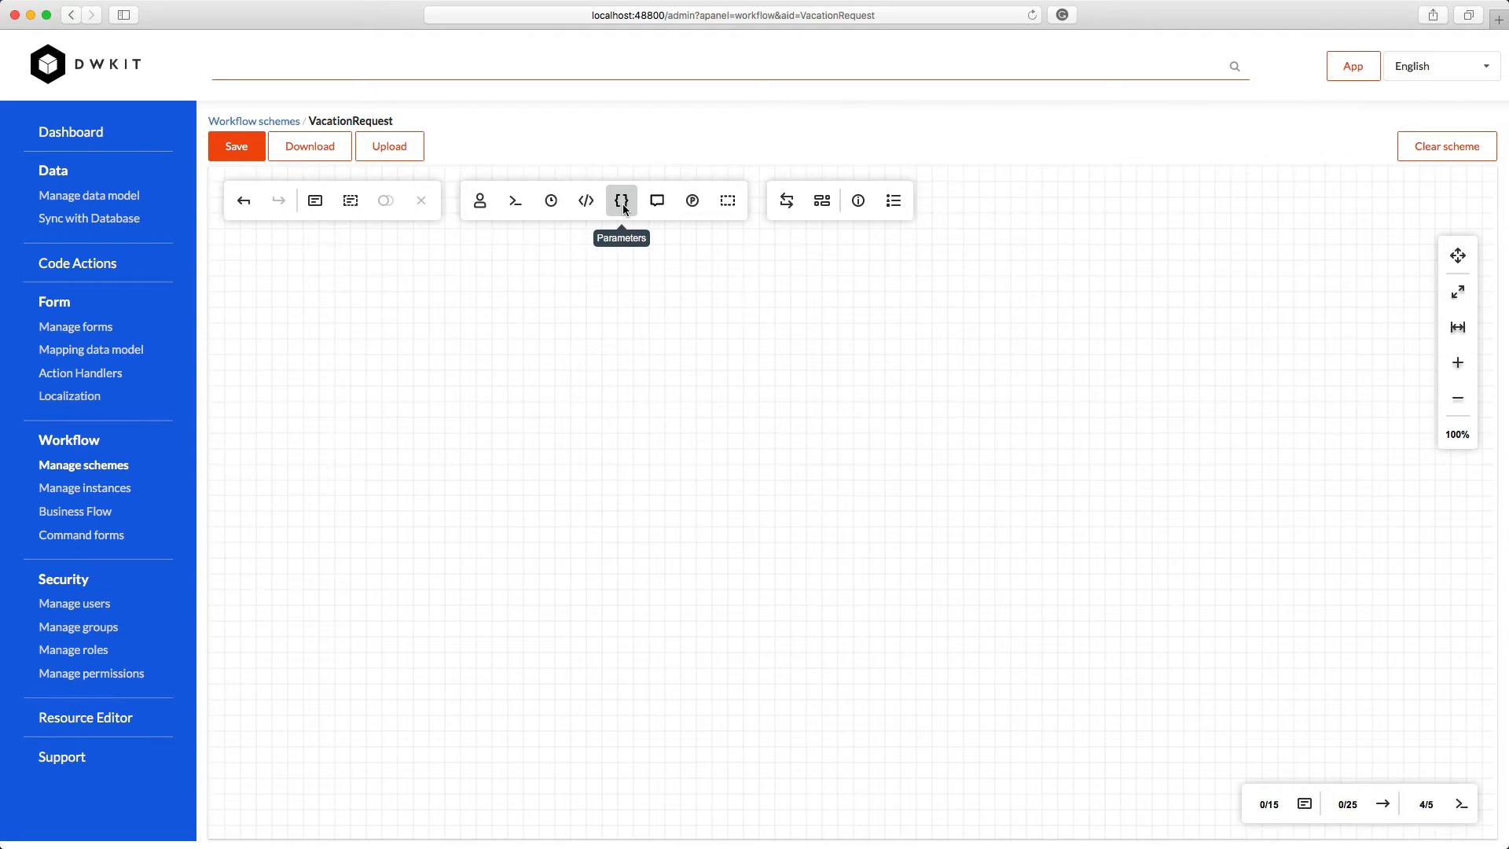
Add a Comment parameter with String type and Temporary purpose, and save it
click(620, 200)
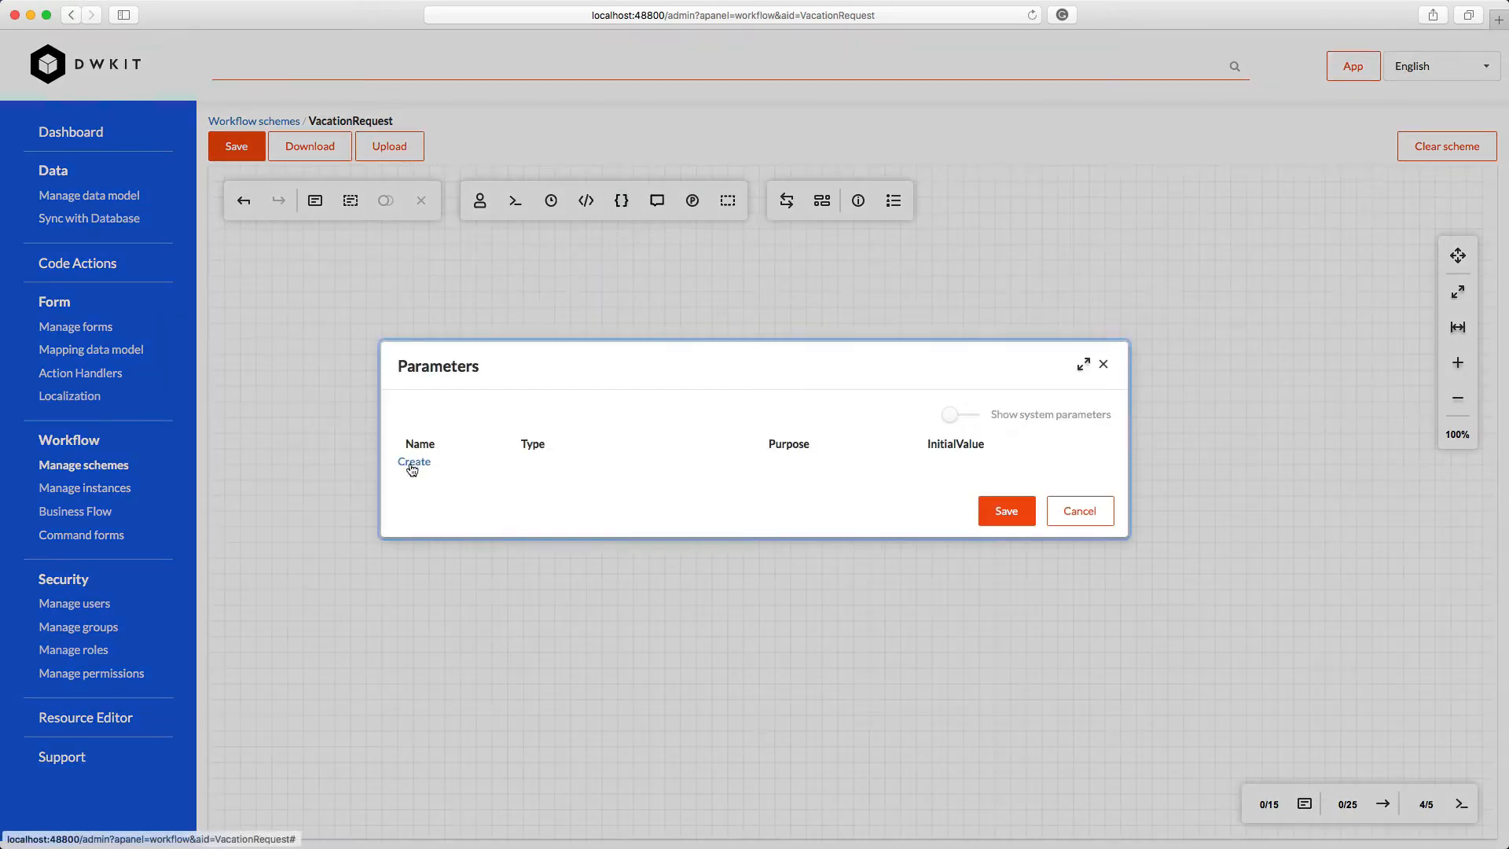
click(414, 462)
text(Comment)
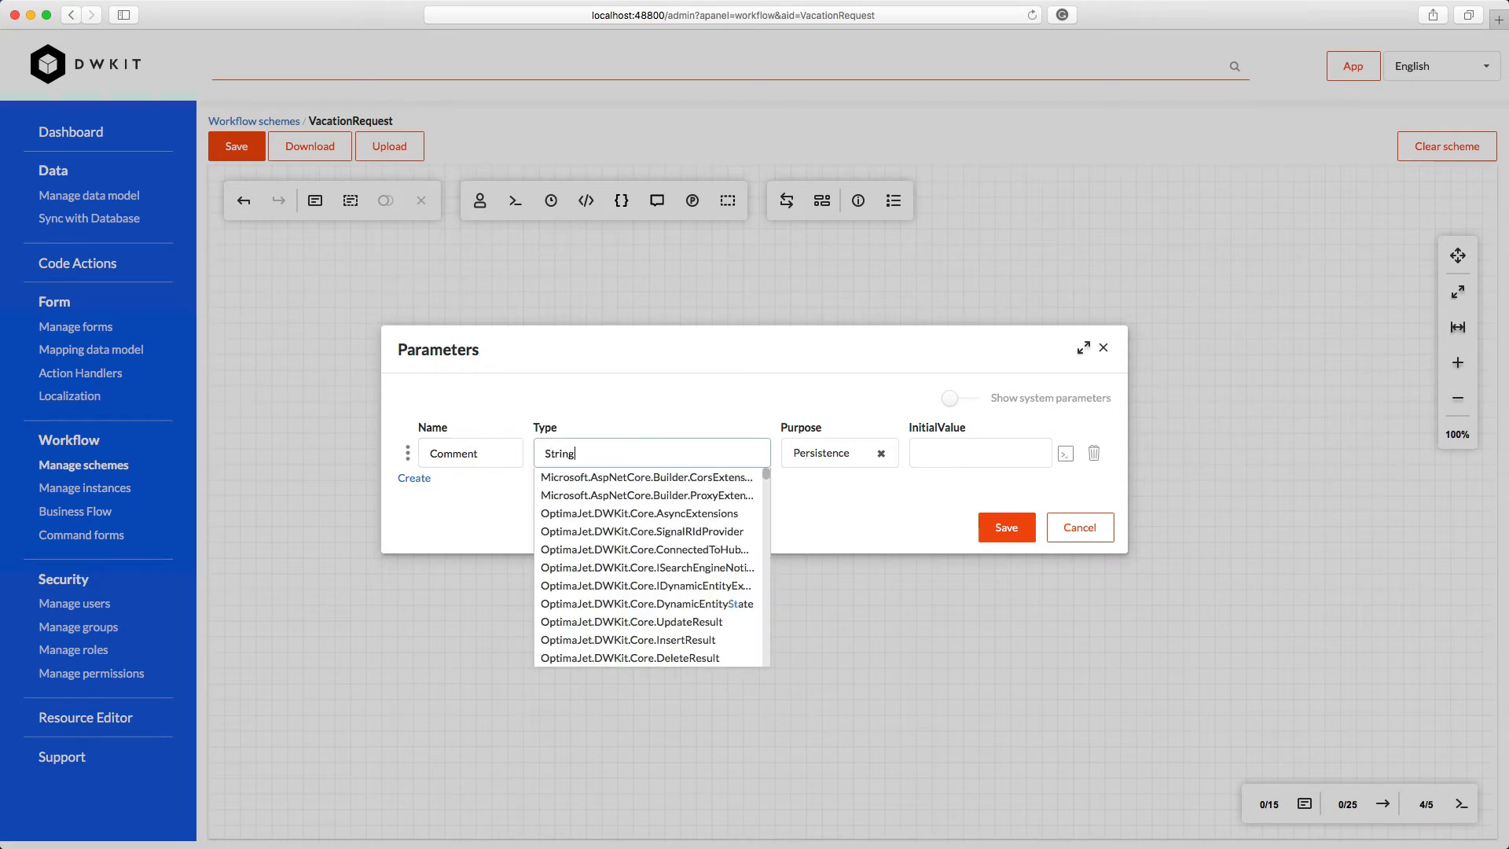
click(820, 452)
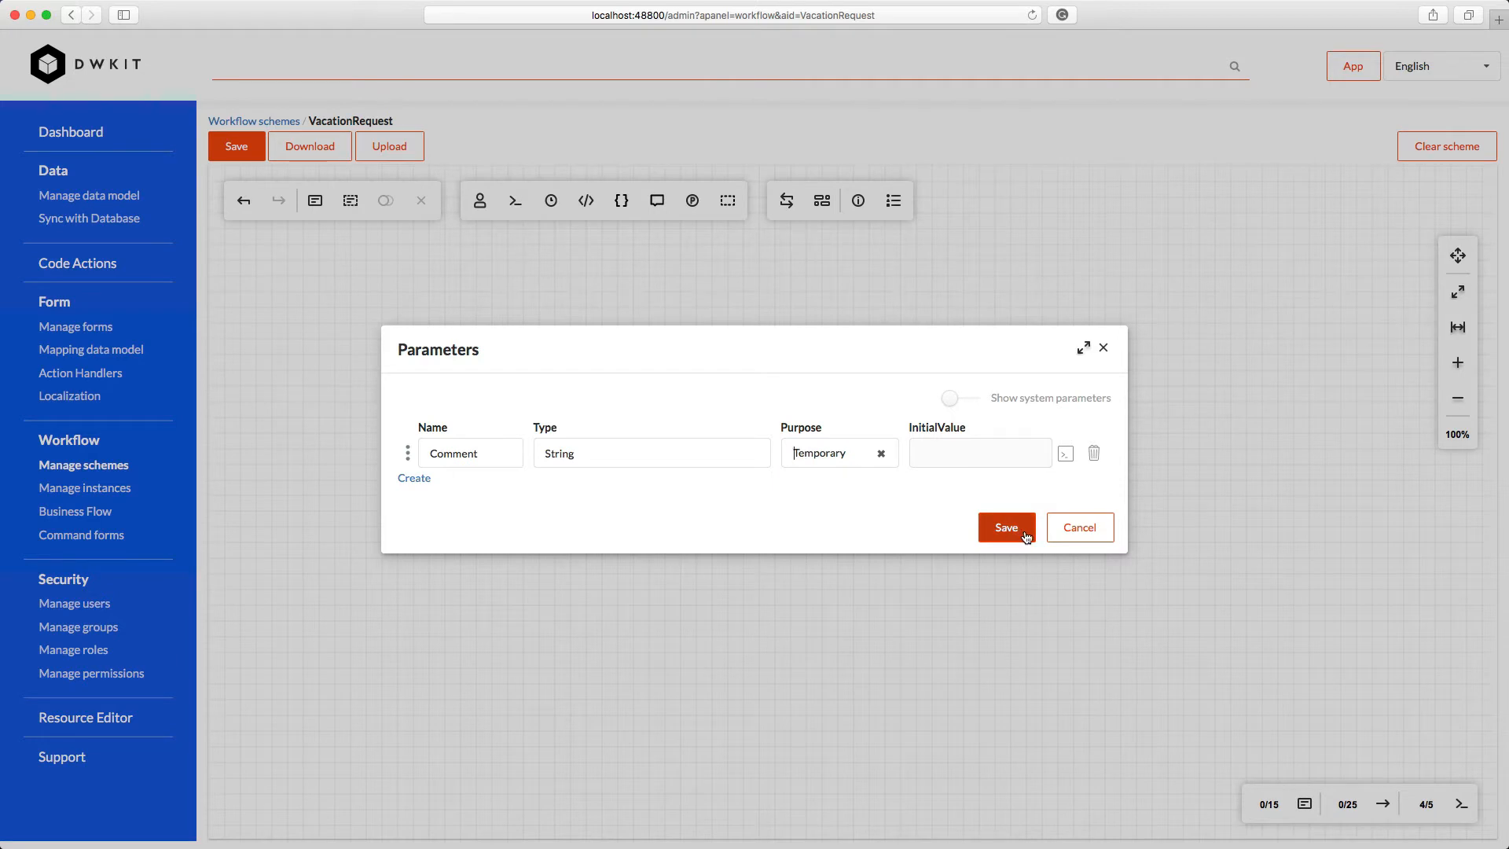
click(1006, 527)
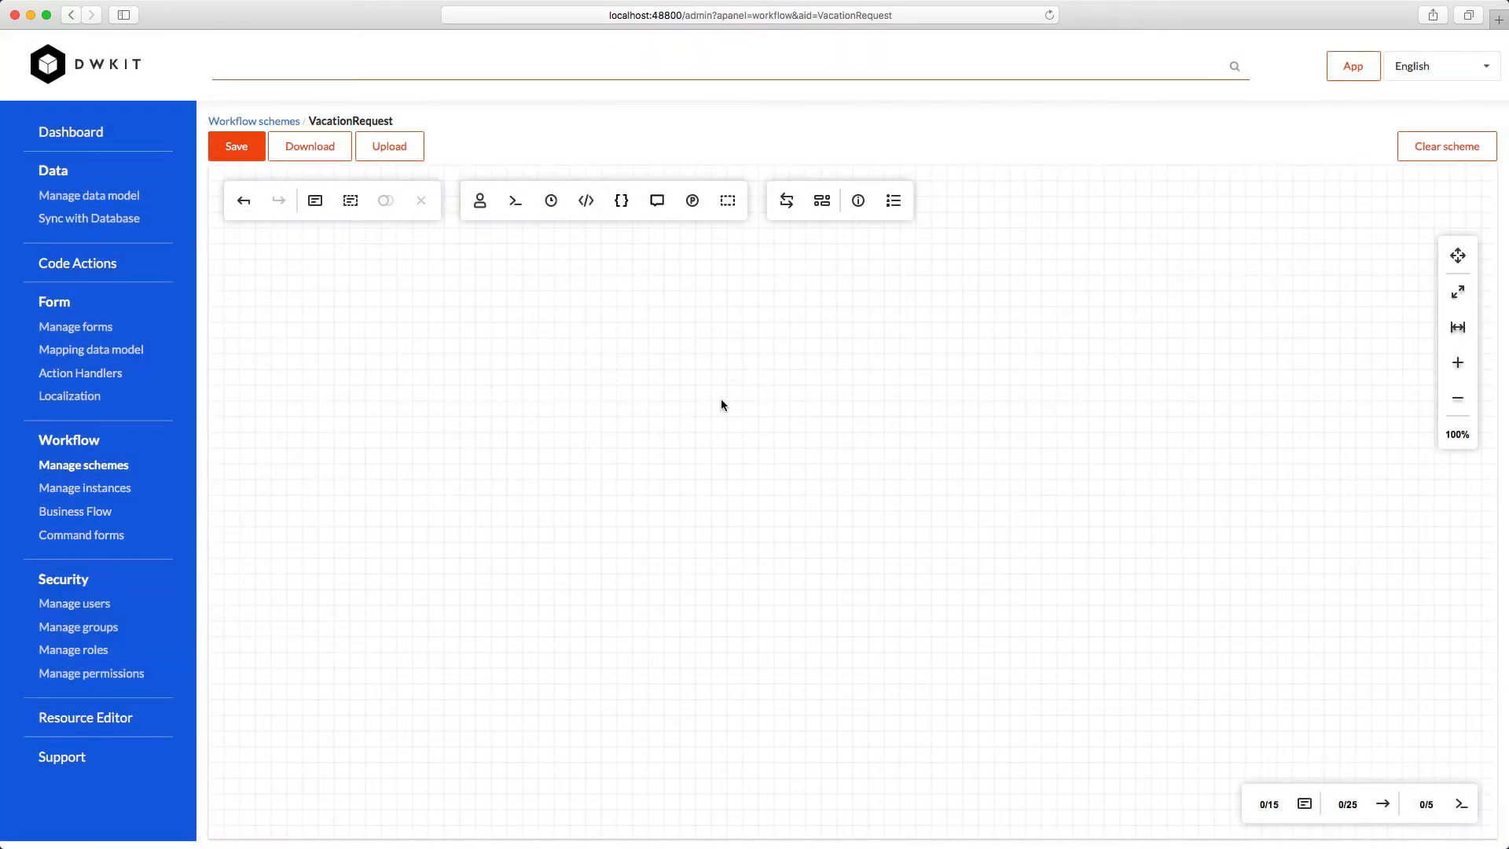
Add the Start, Approve, Reject and Paid commands to the scheme
click(514, 200)
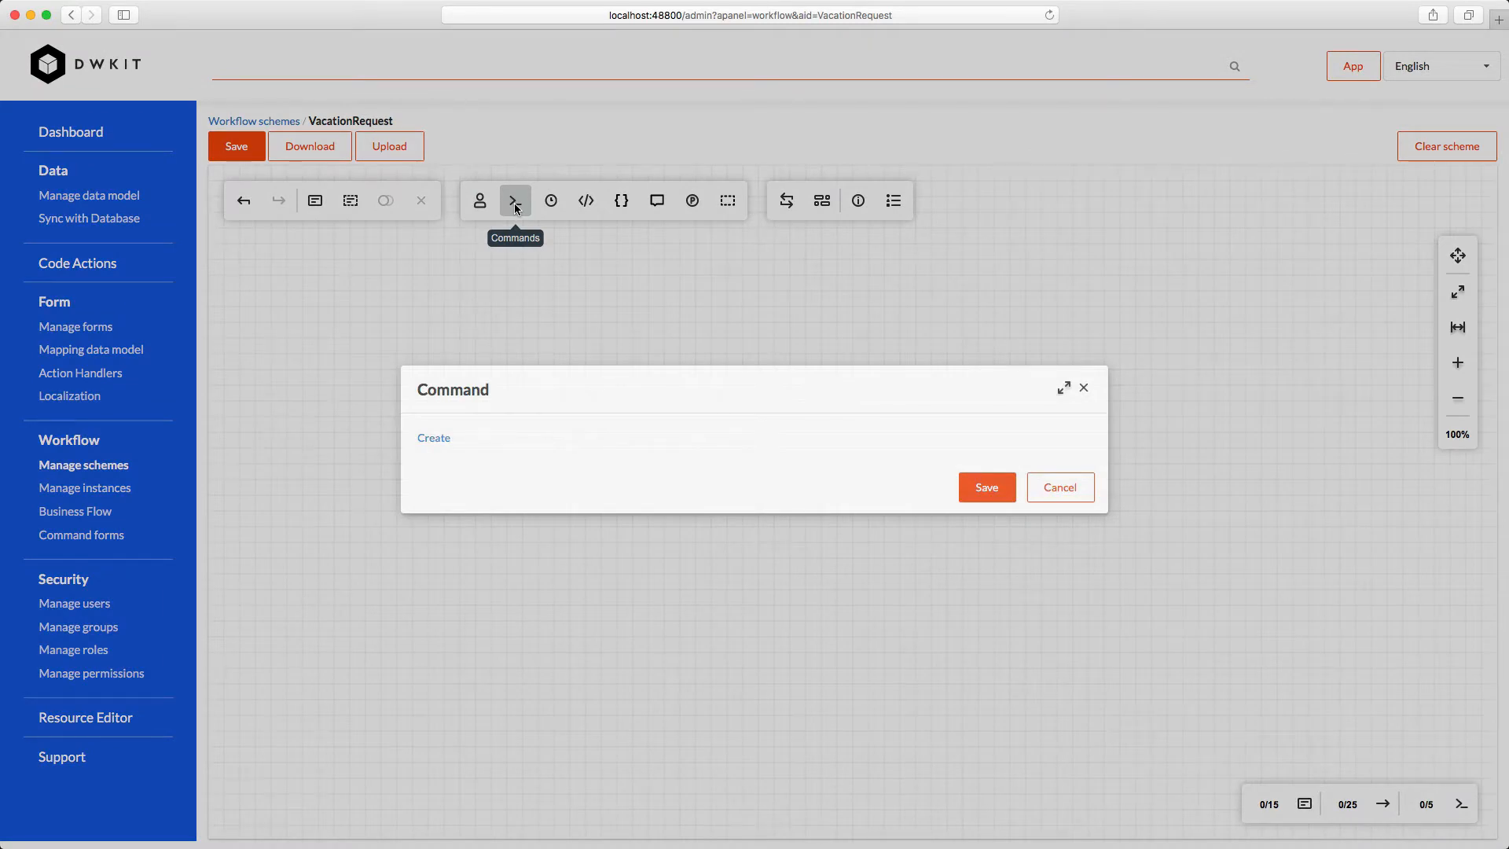
click(433, 438)
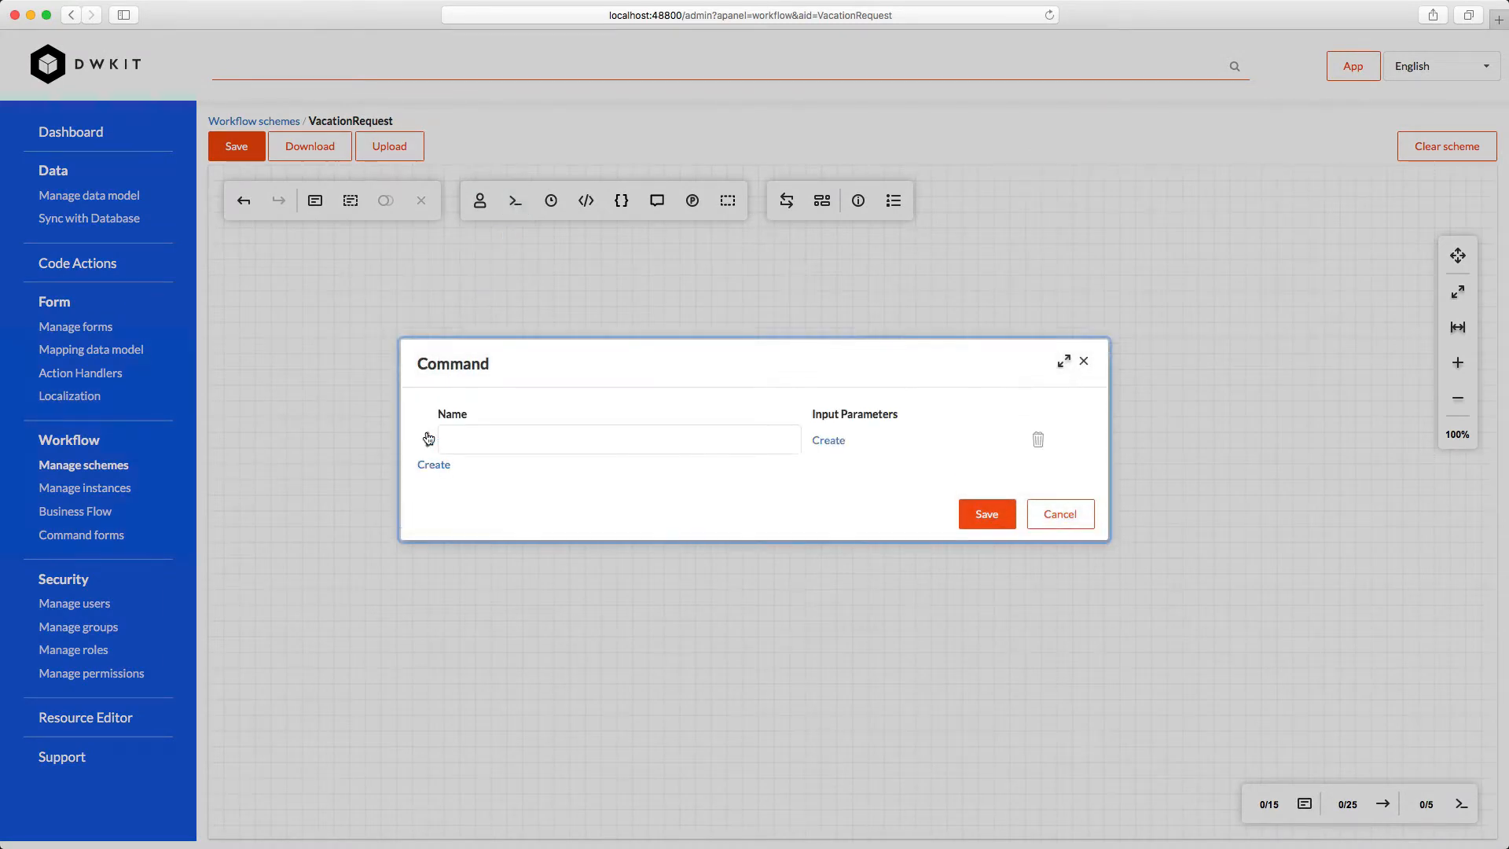
click(433, 463)
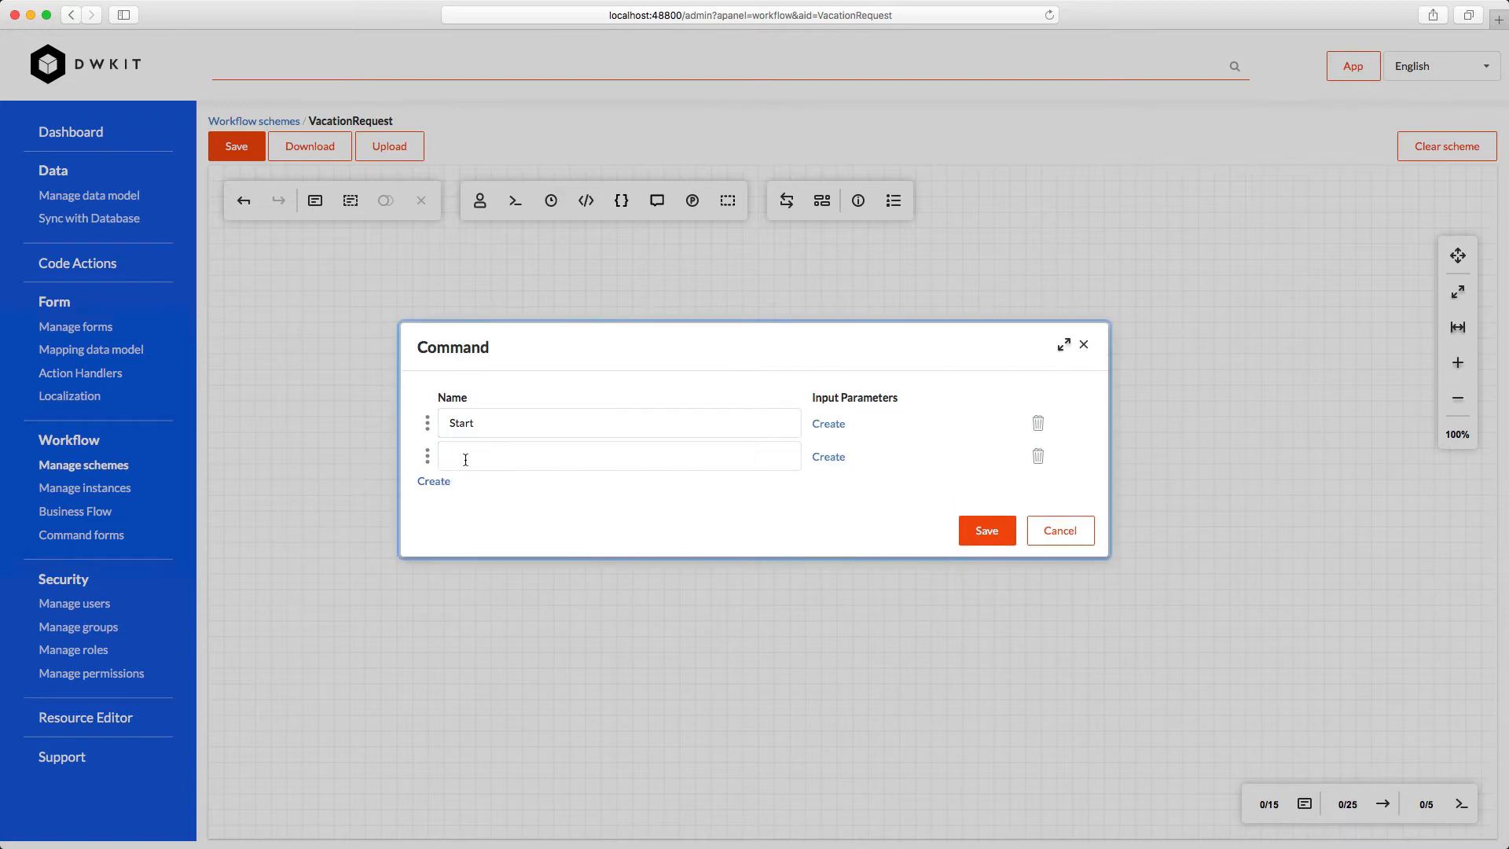
text(Approve)
text(Pai)
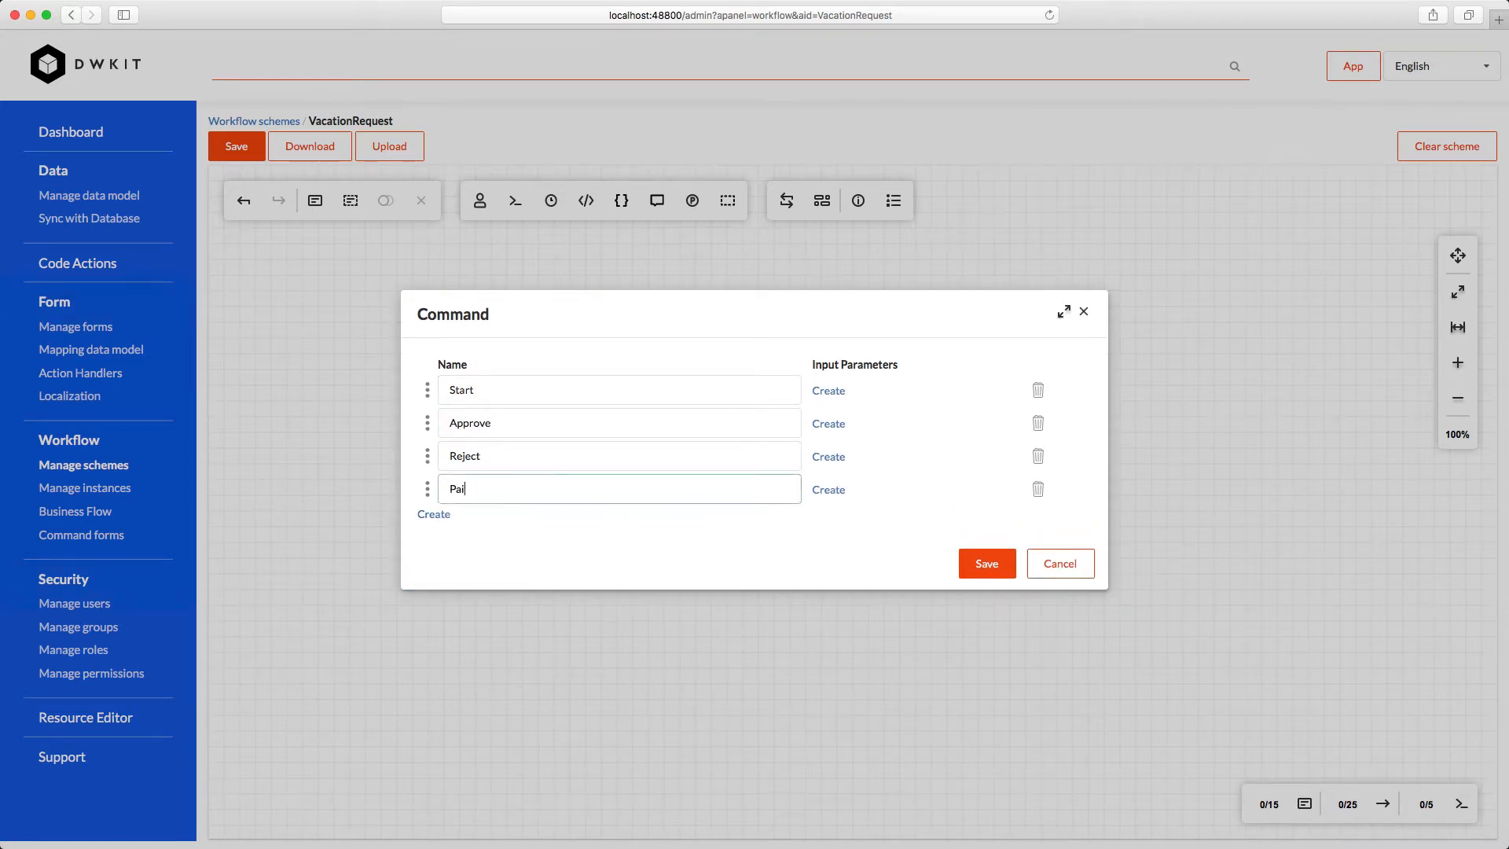
text(d)
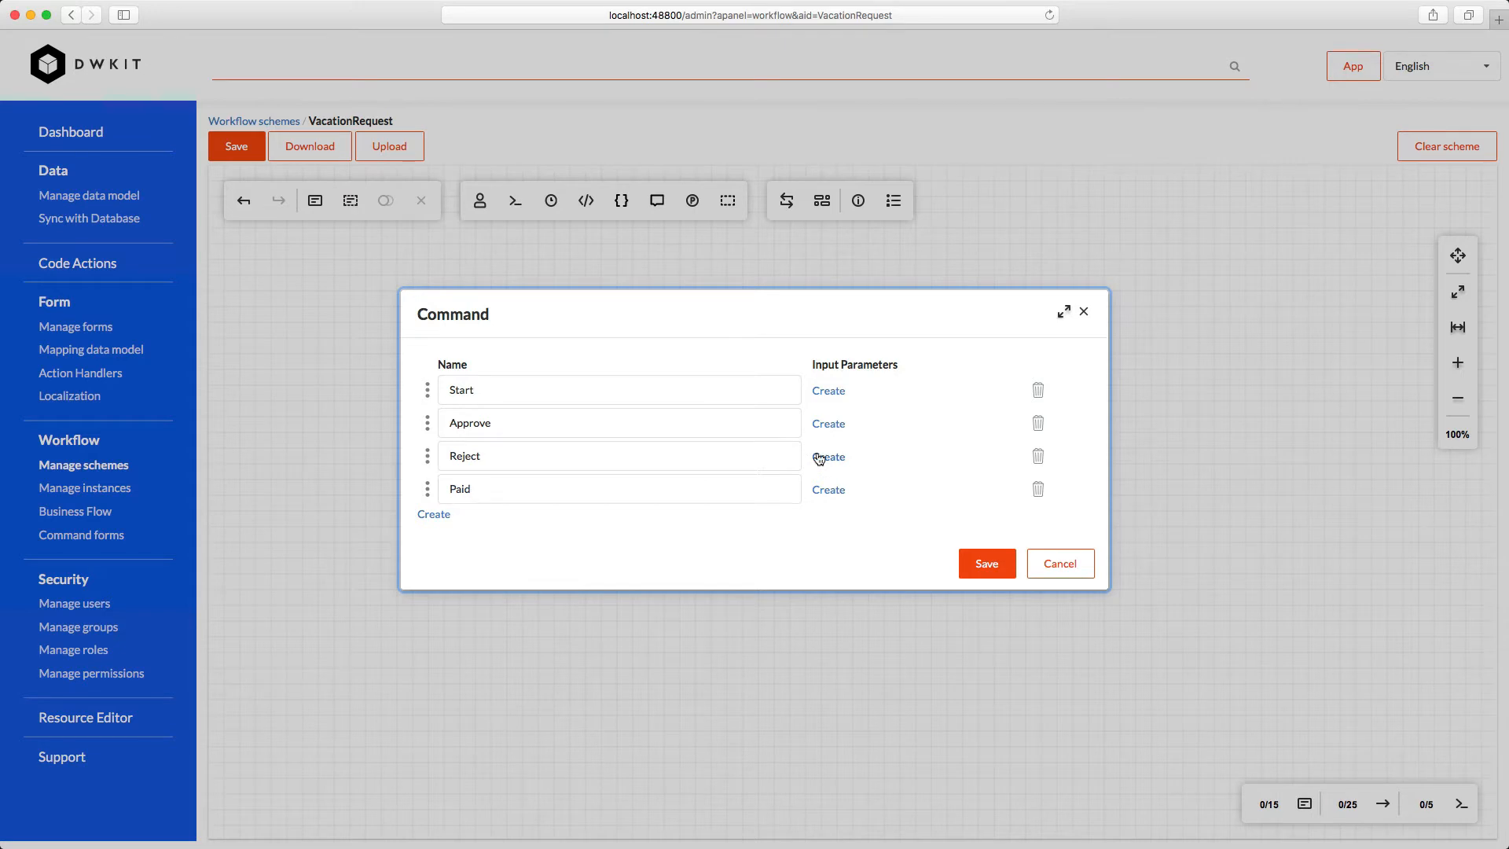
mouse_move(820, 458)
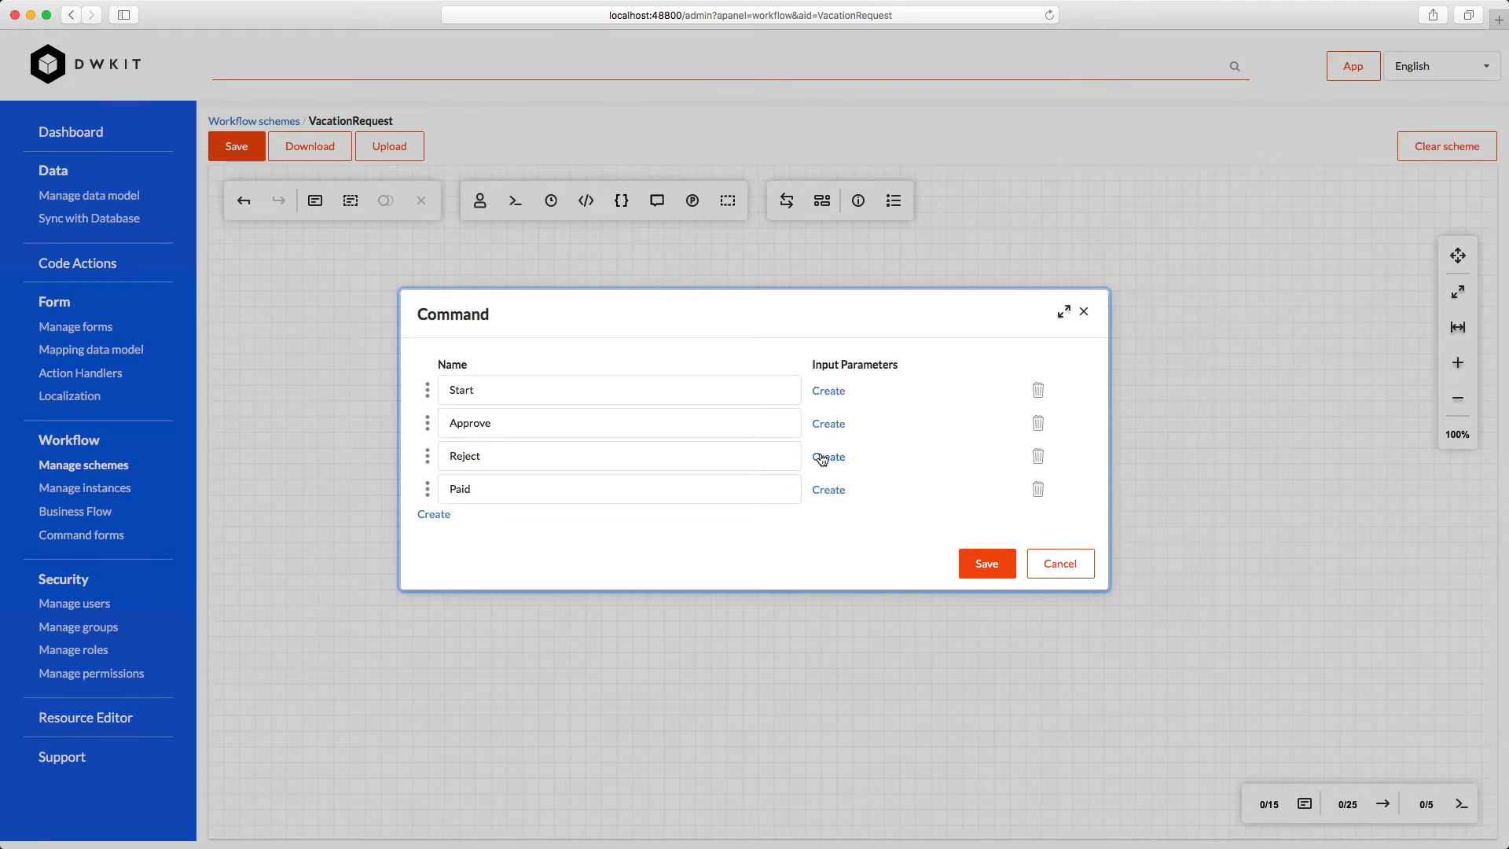
Give Reject a Comment input mapped to the Comment parameter and save the commands
click(827, 455)
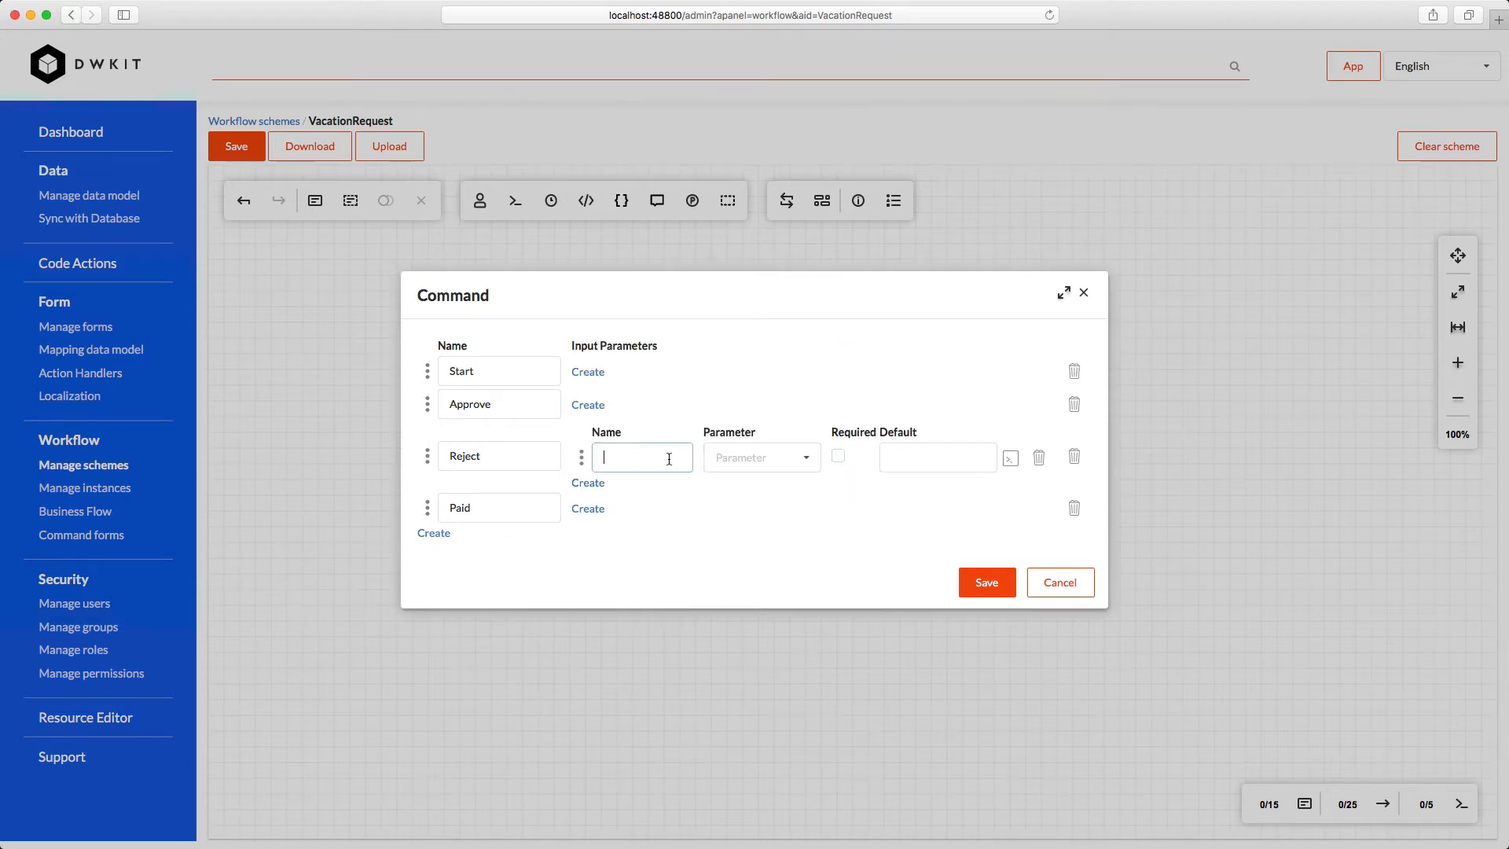
text(c)
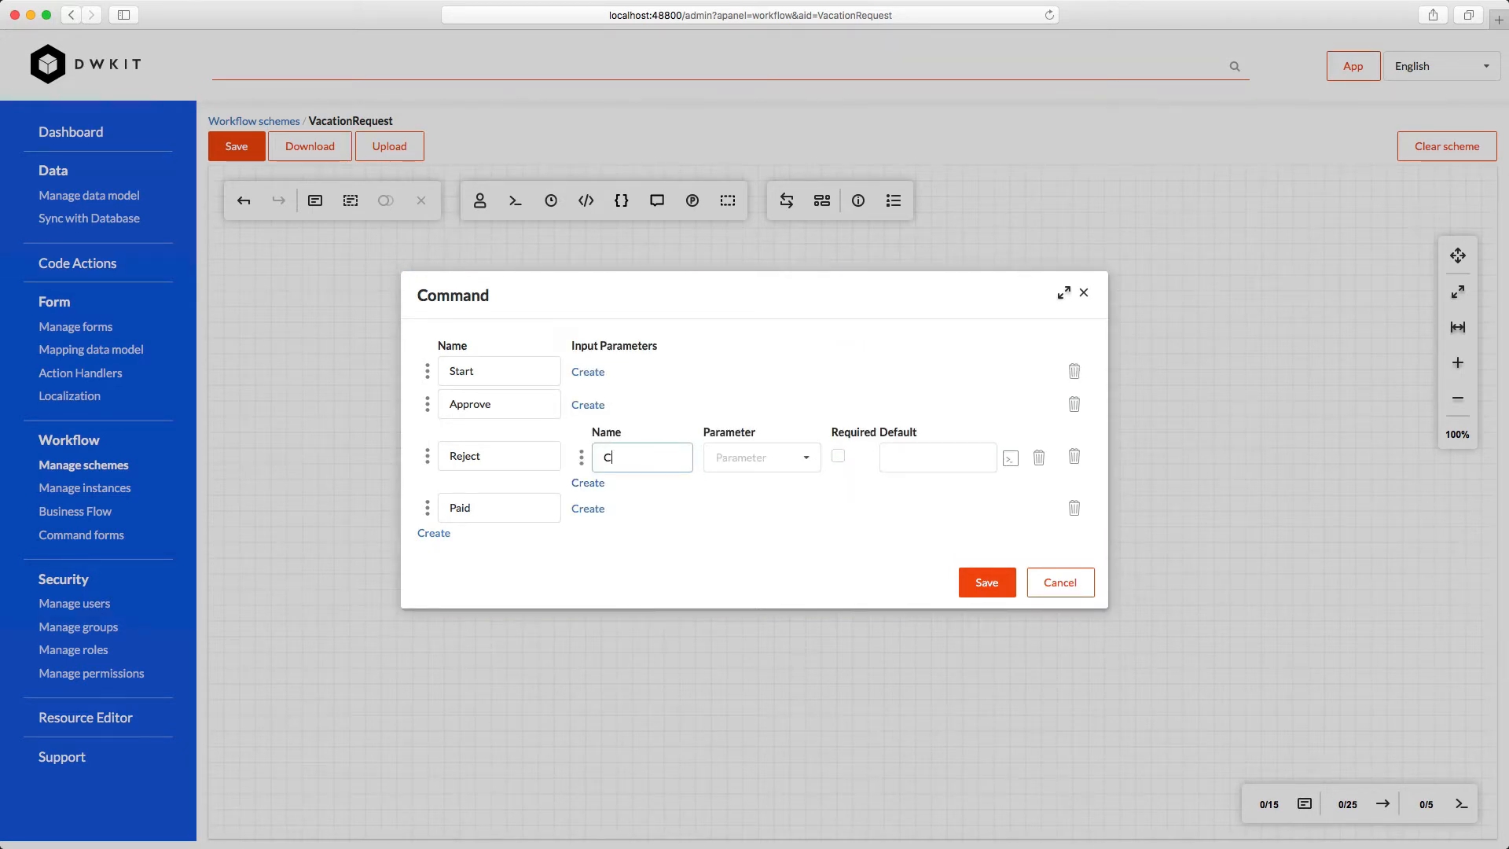
text(omment)
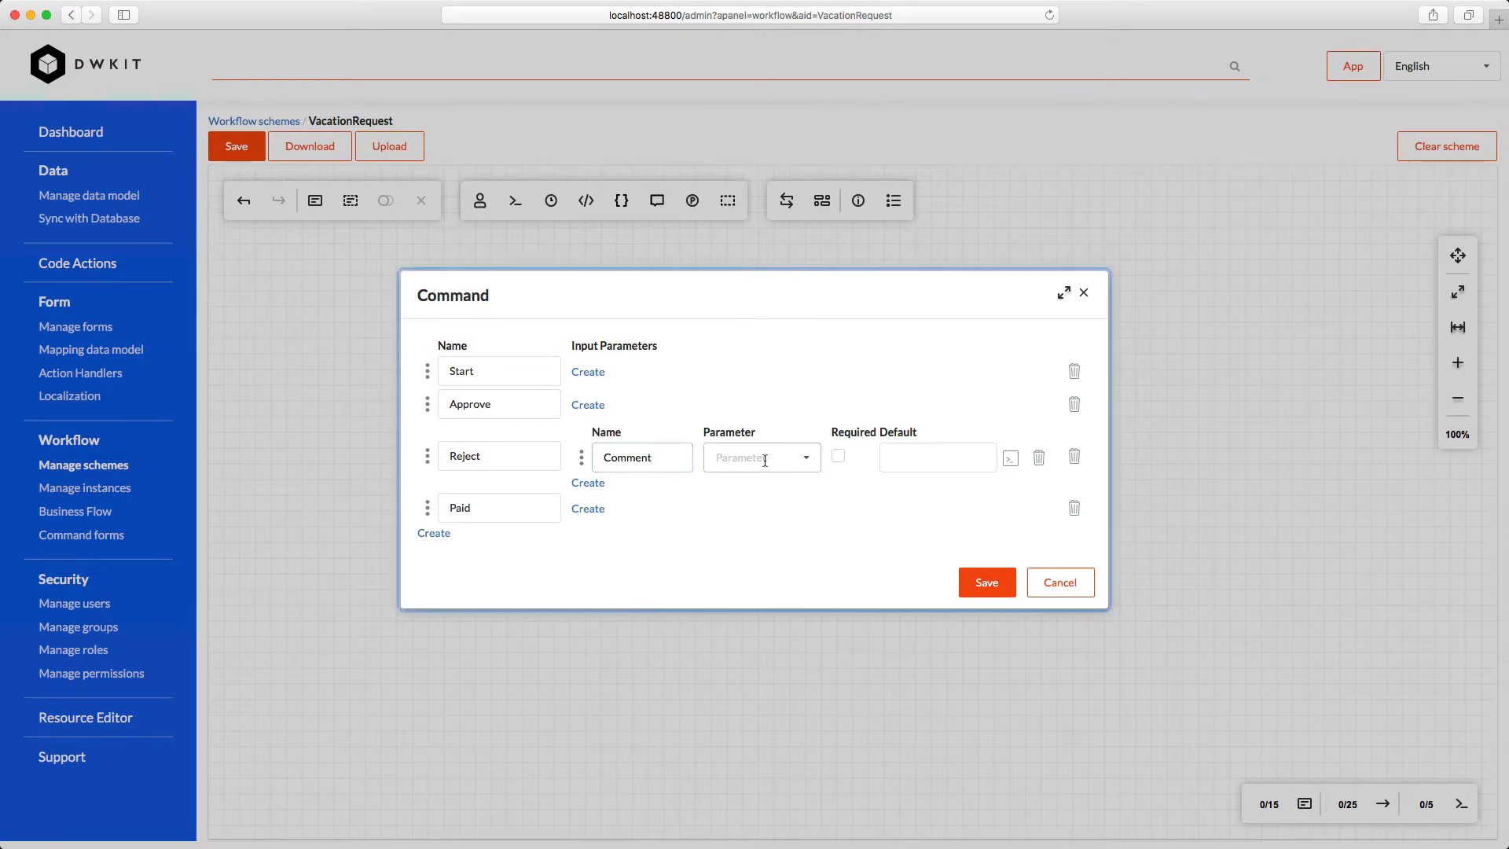
click(759, 457)
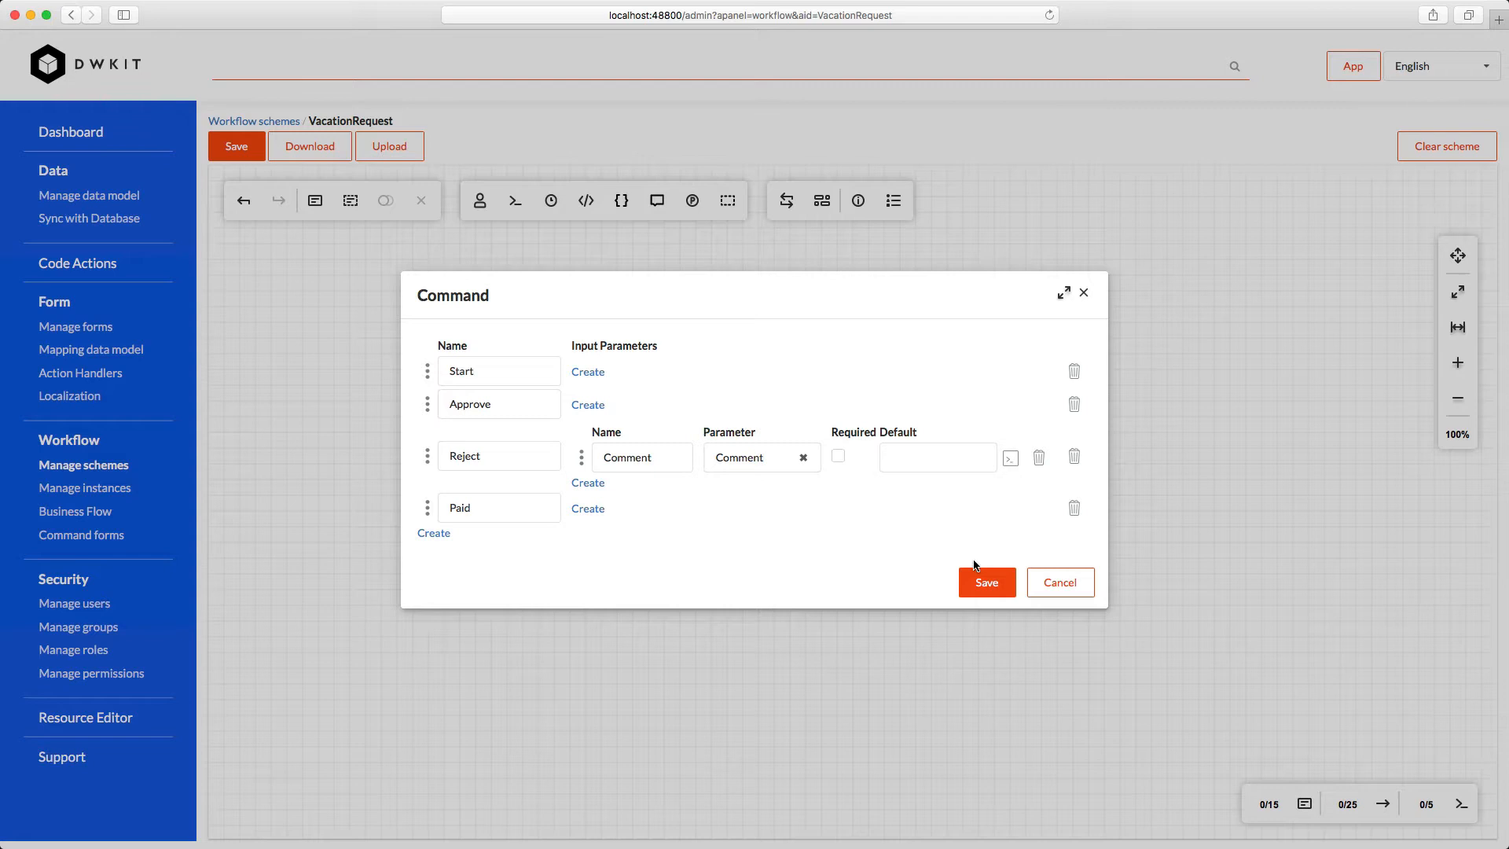
click(986, 583)
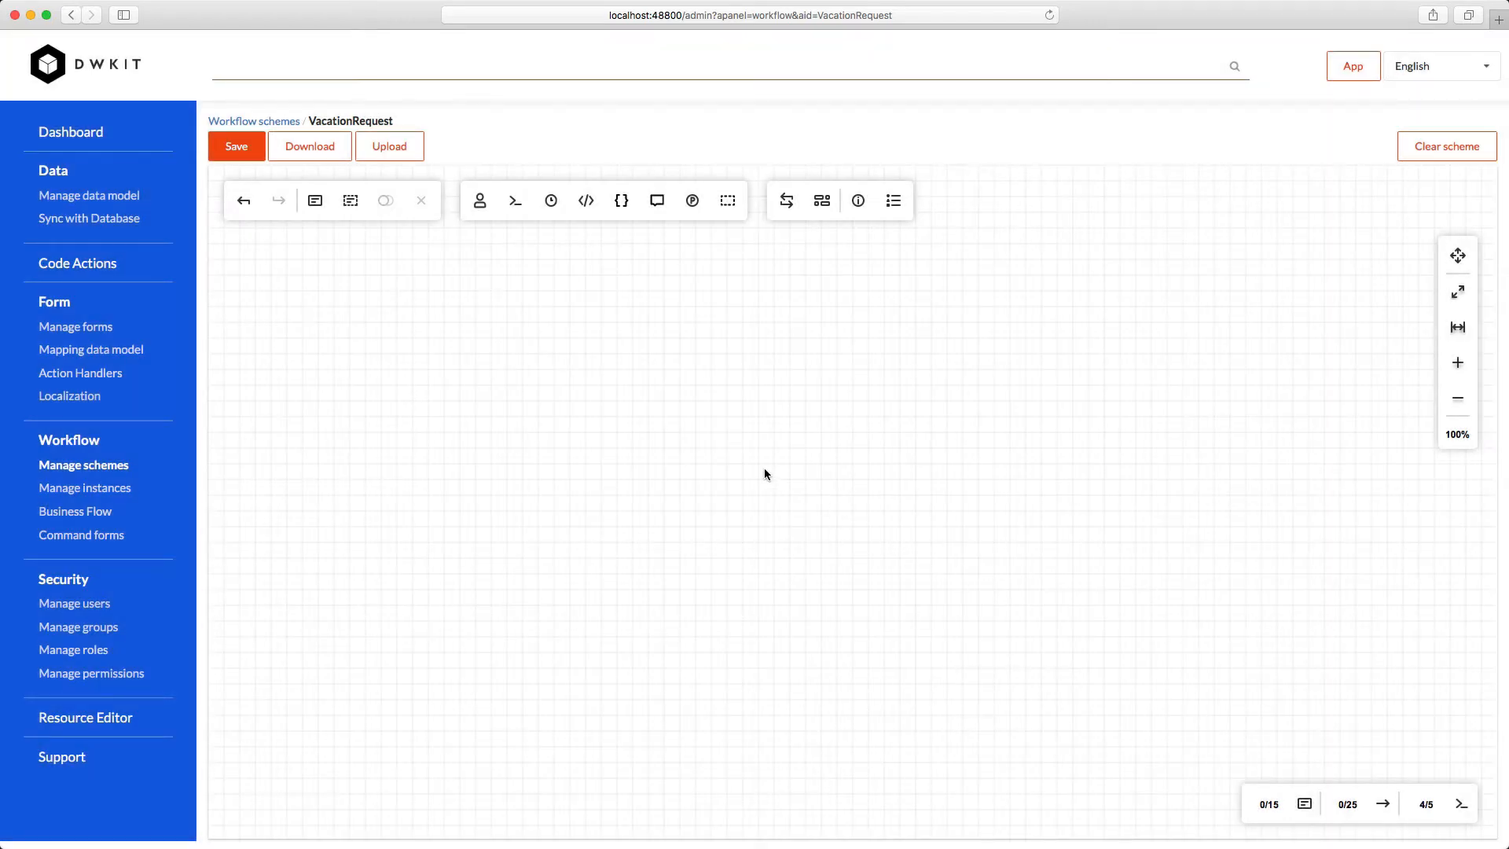
mouse_move(599, 248)
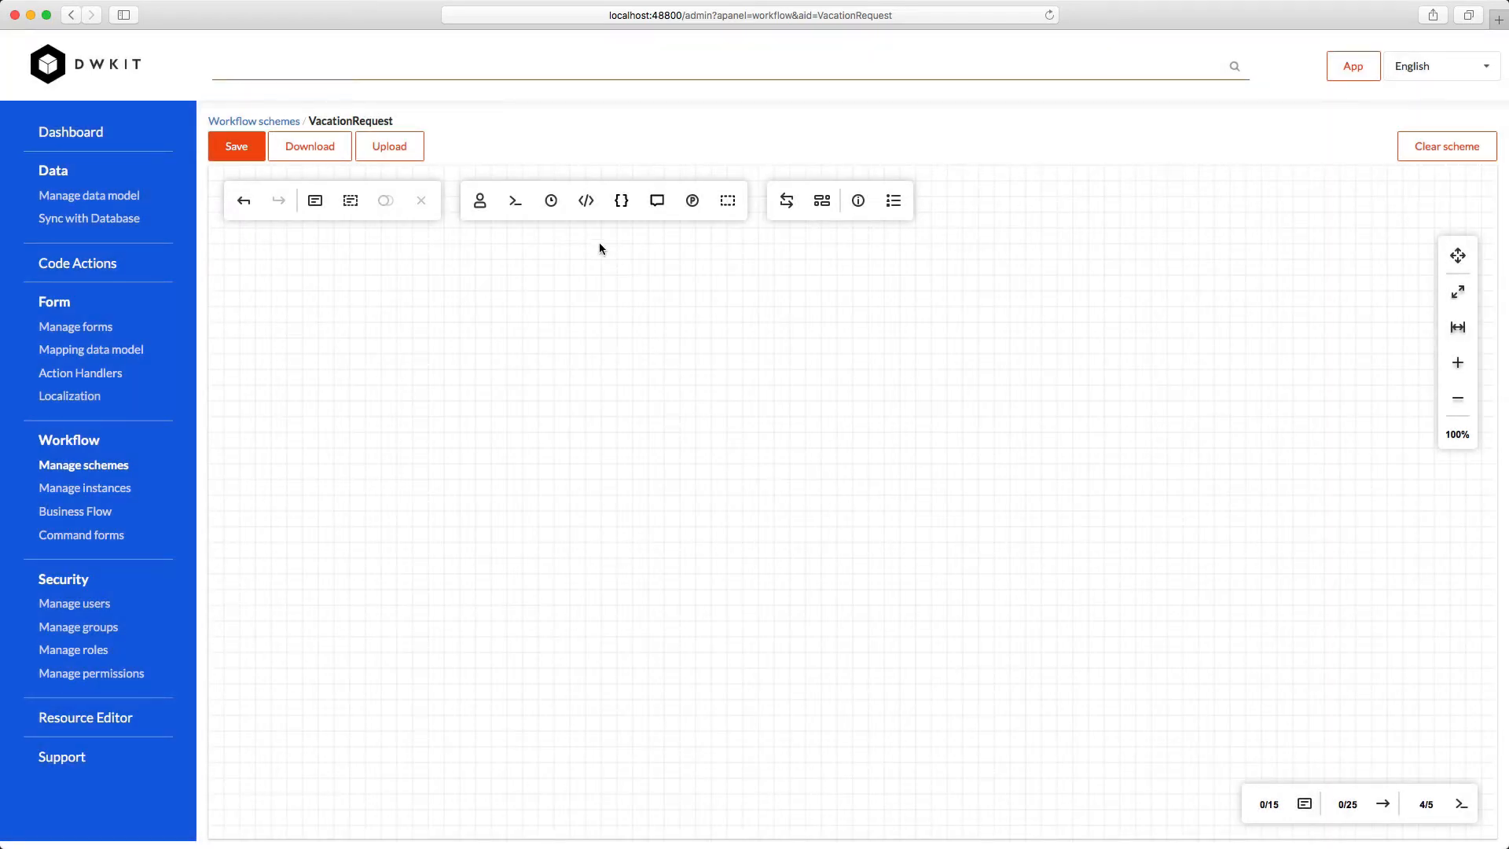
Create the SendToBigBoss timer of Interval type with value 10minutes
click(550, 200)
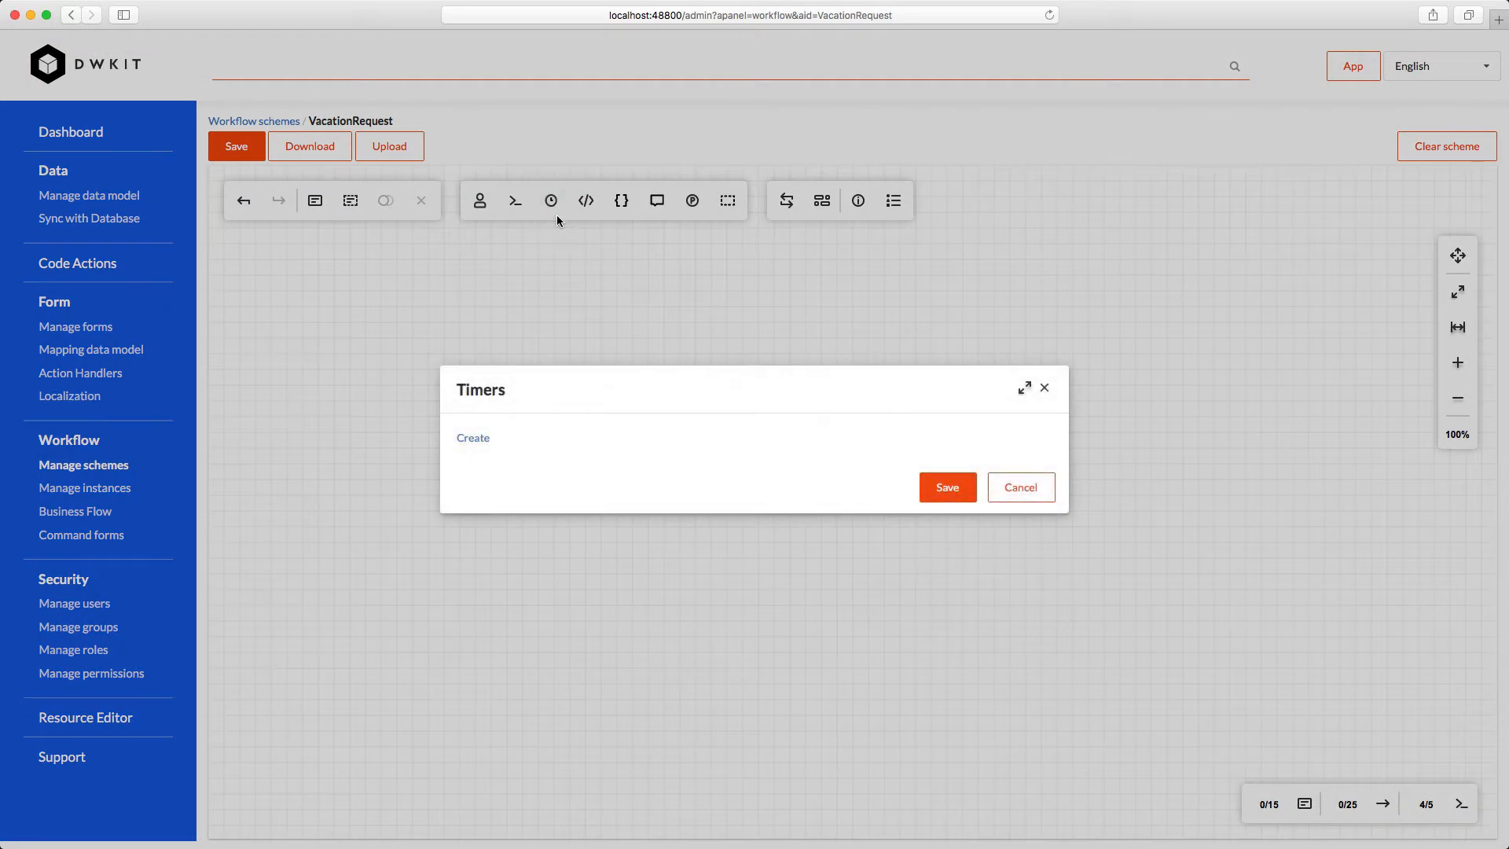
click(472, 438)
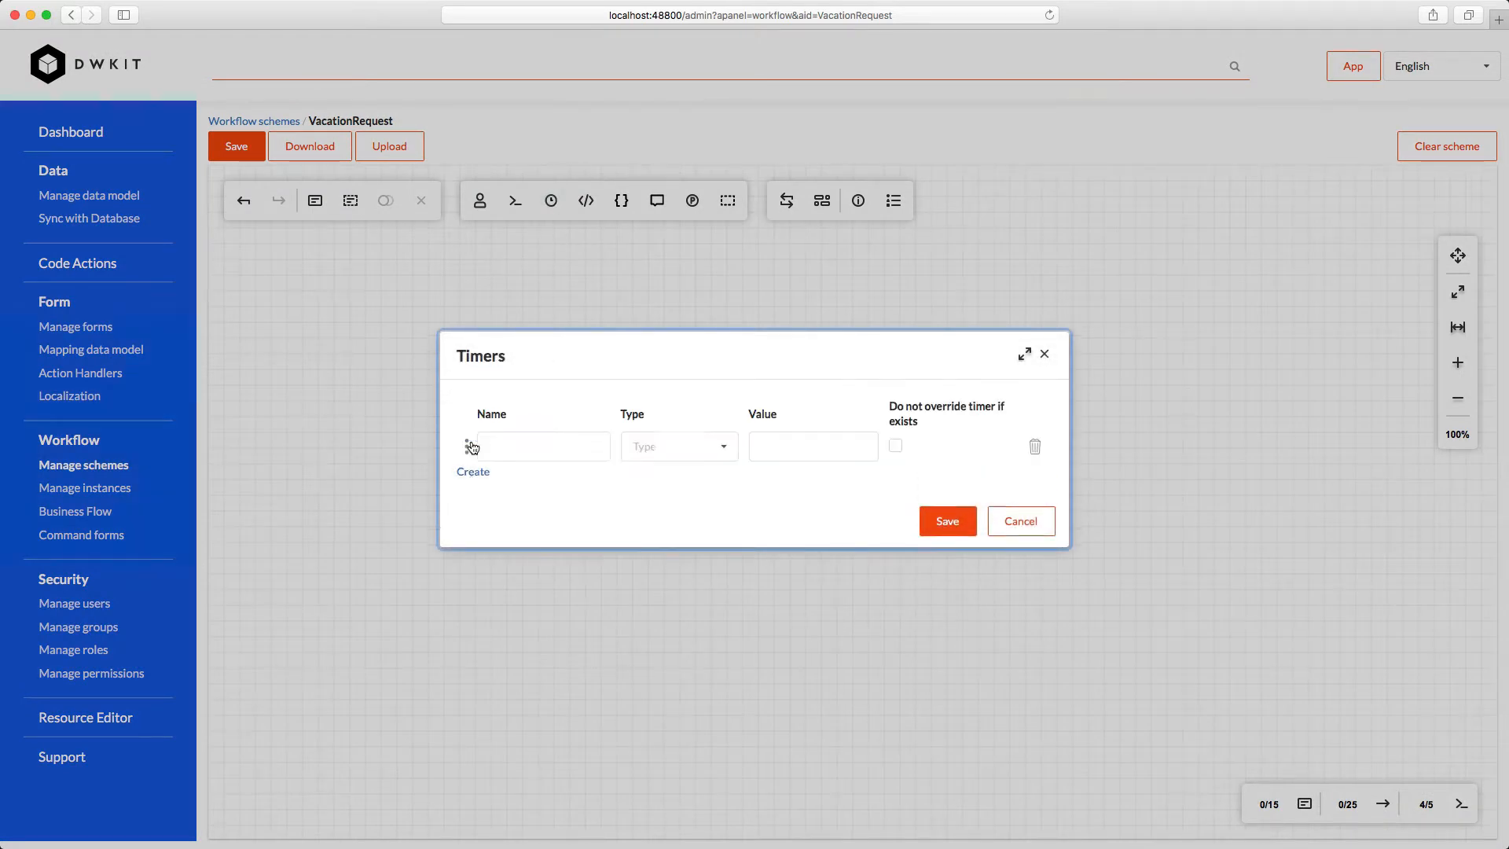
text(SendTo)
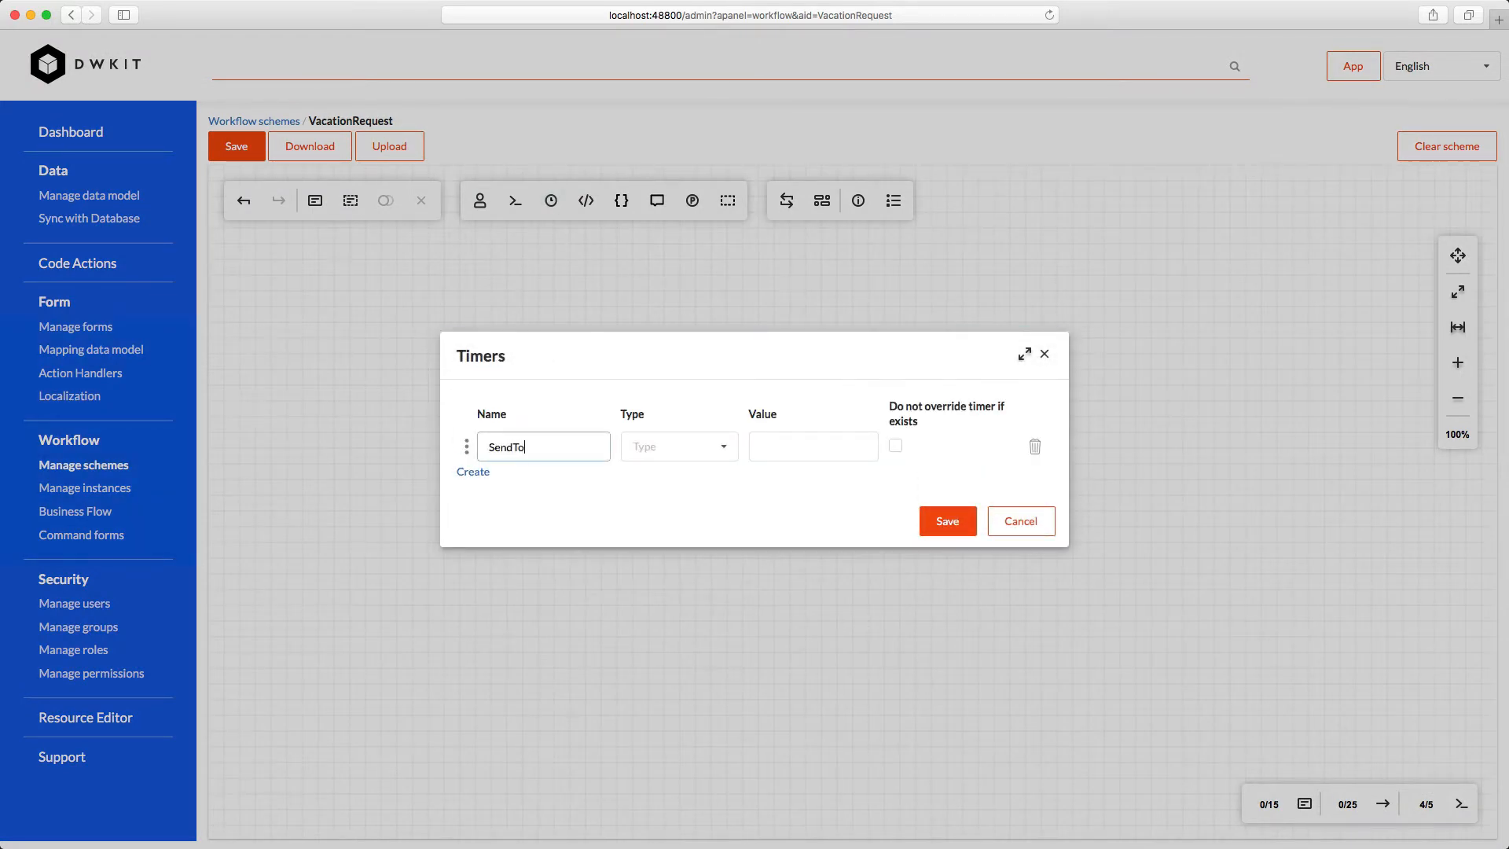
text(BigBoss)
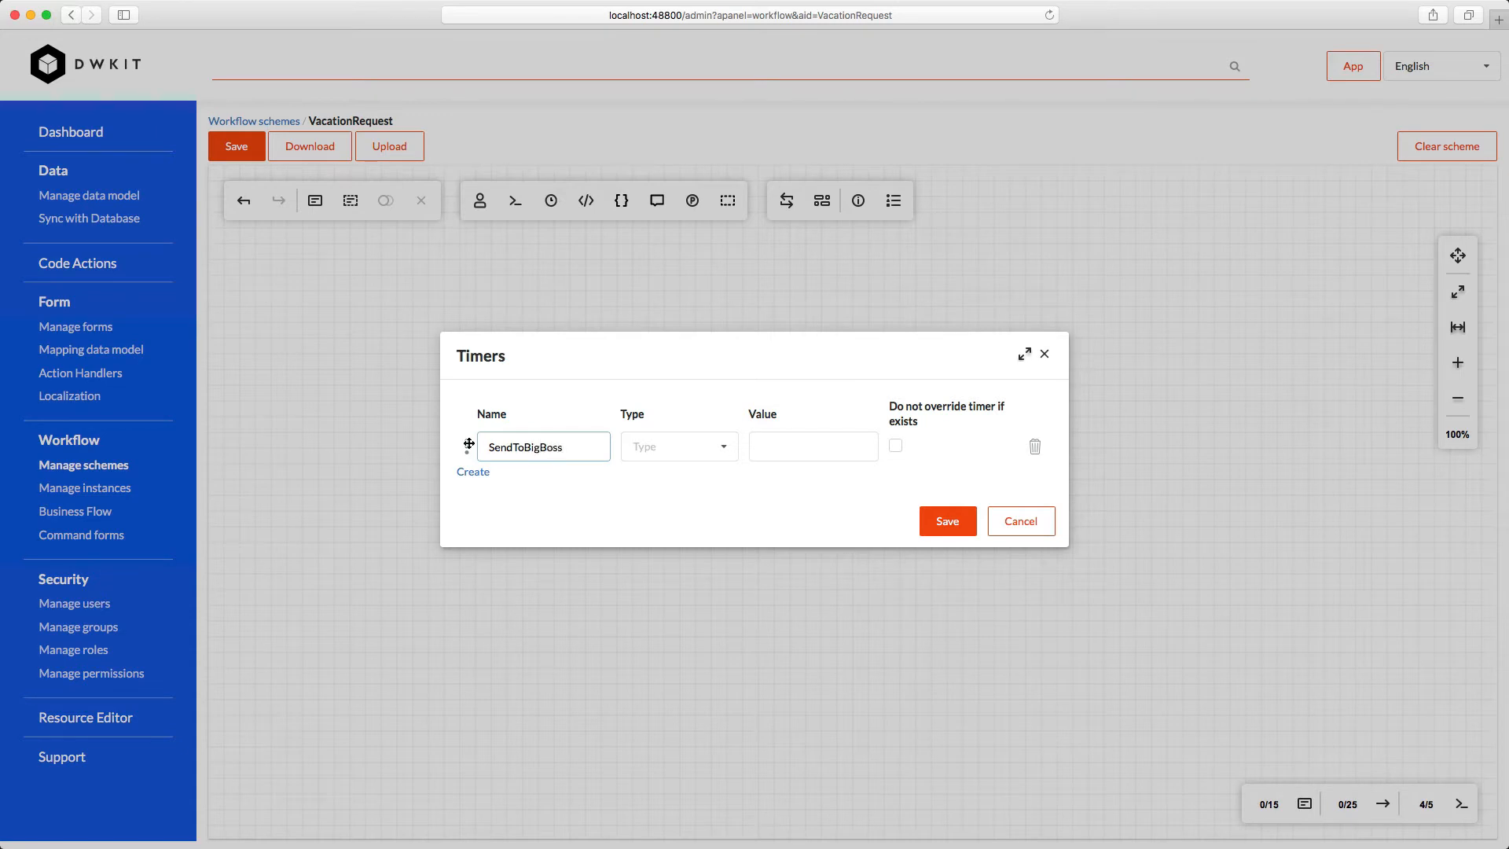
click(678, 446)
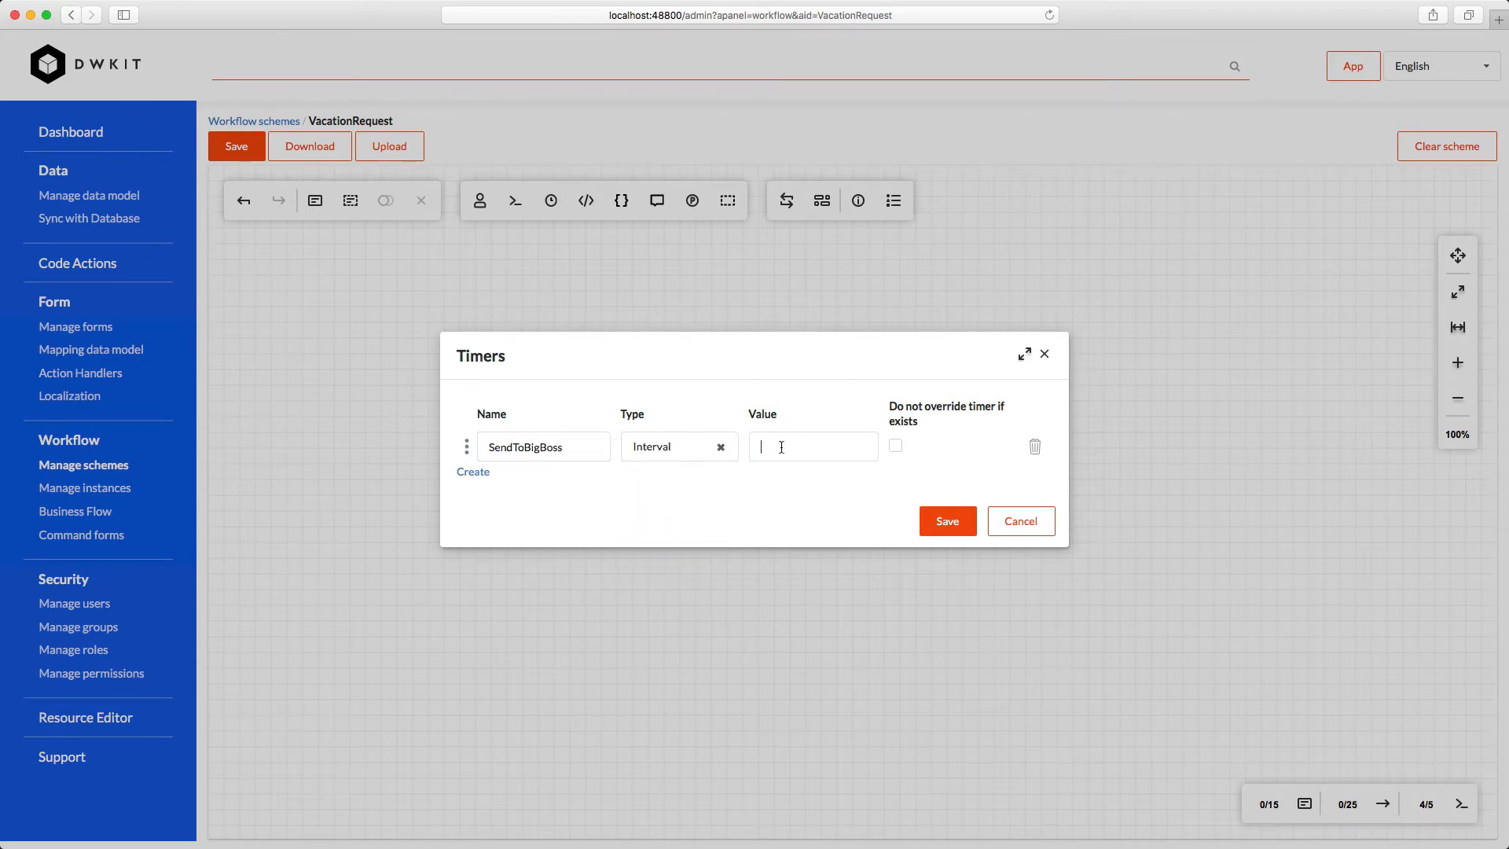
text(10minutes)
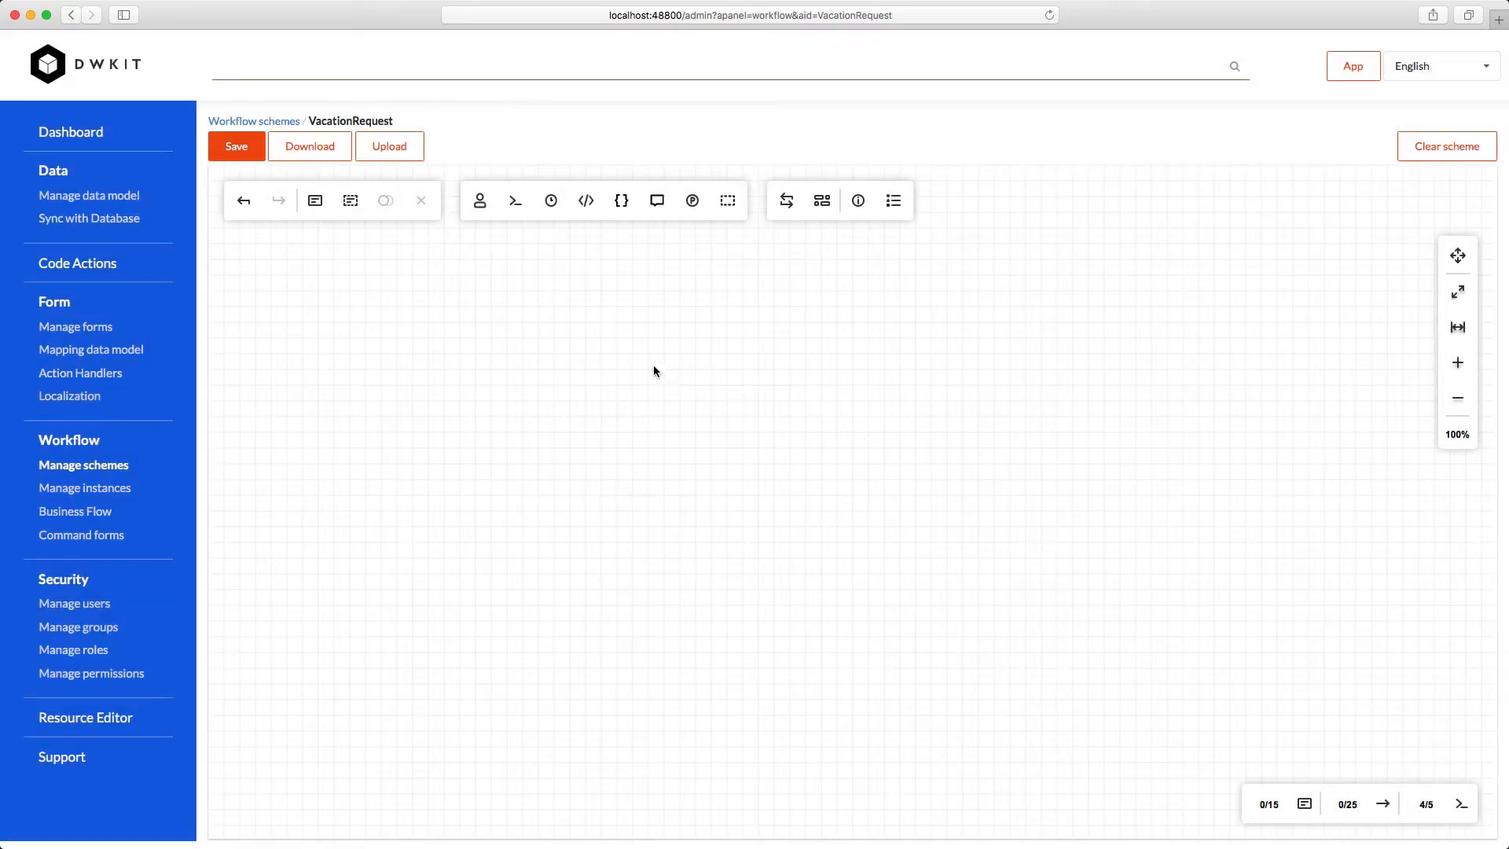
mouse_move(585, 200)
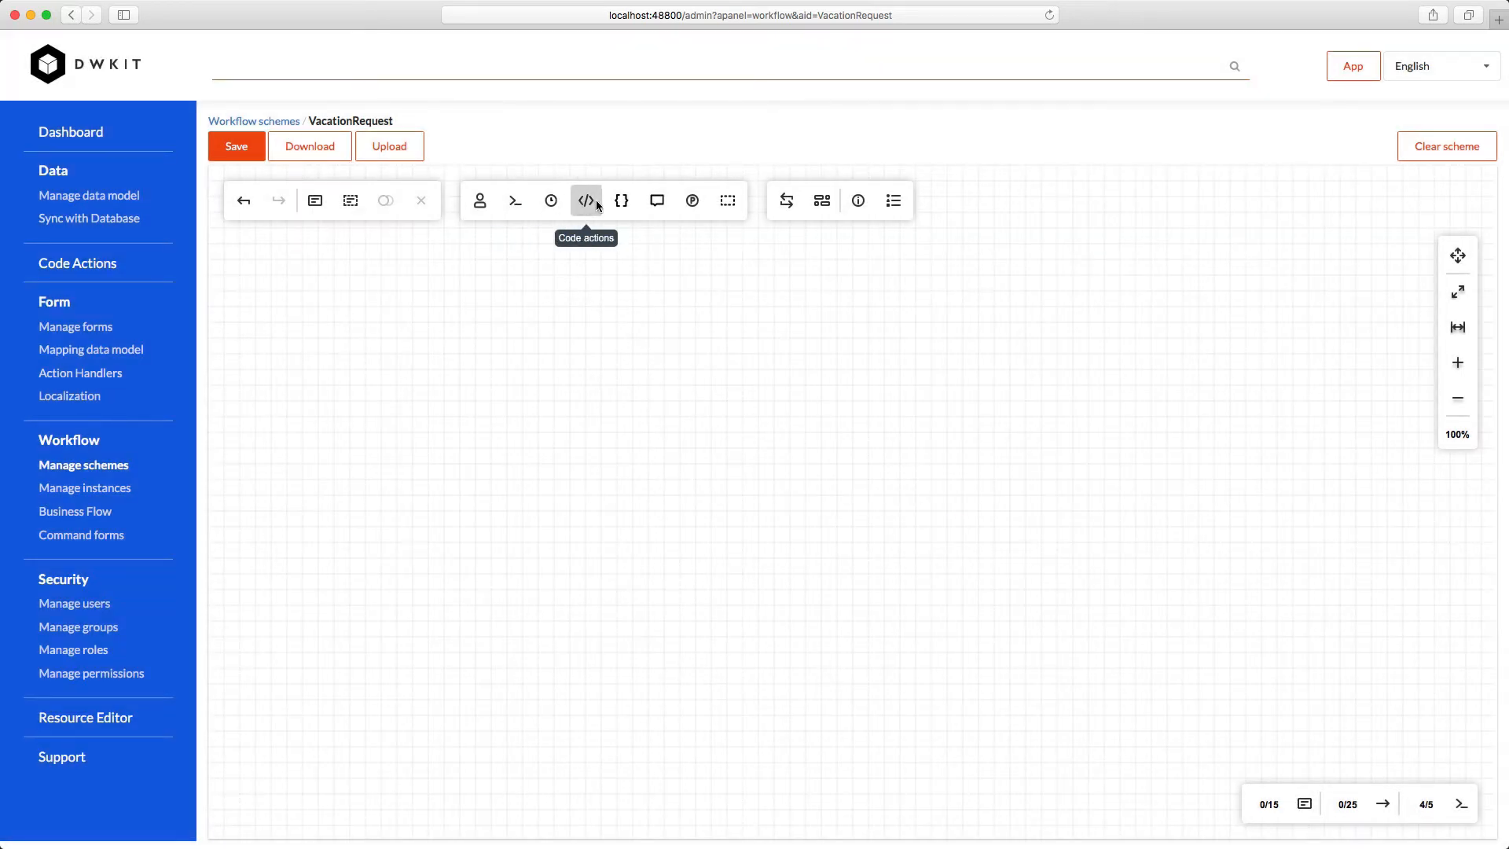
Create the CheckBigBossMustSign code action as an async Condition and open its code
click(584, 200)
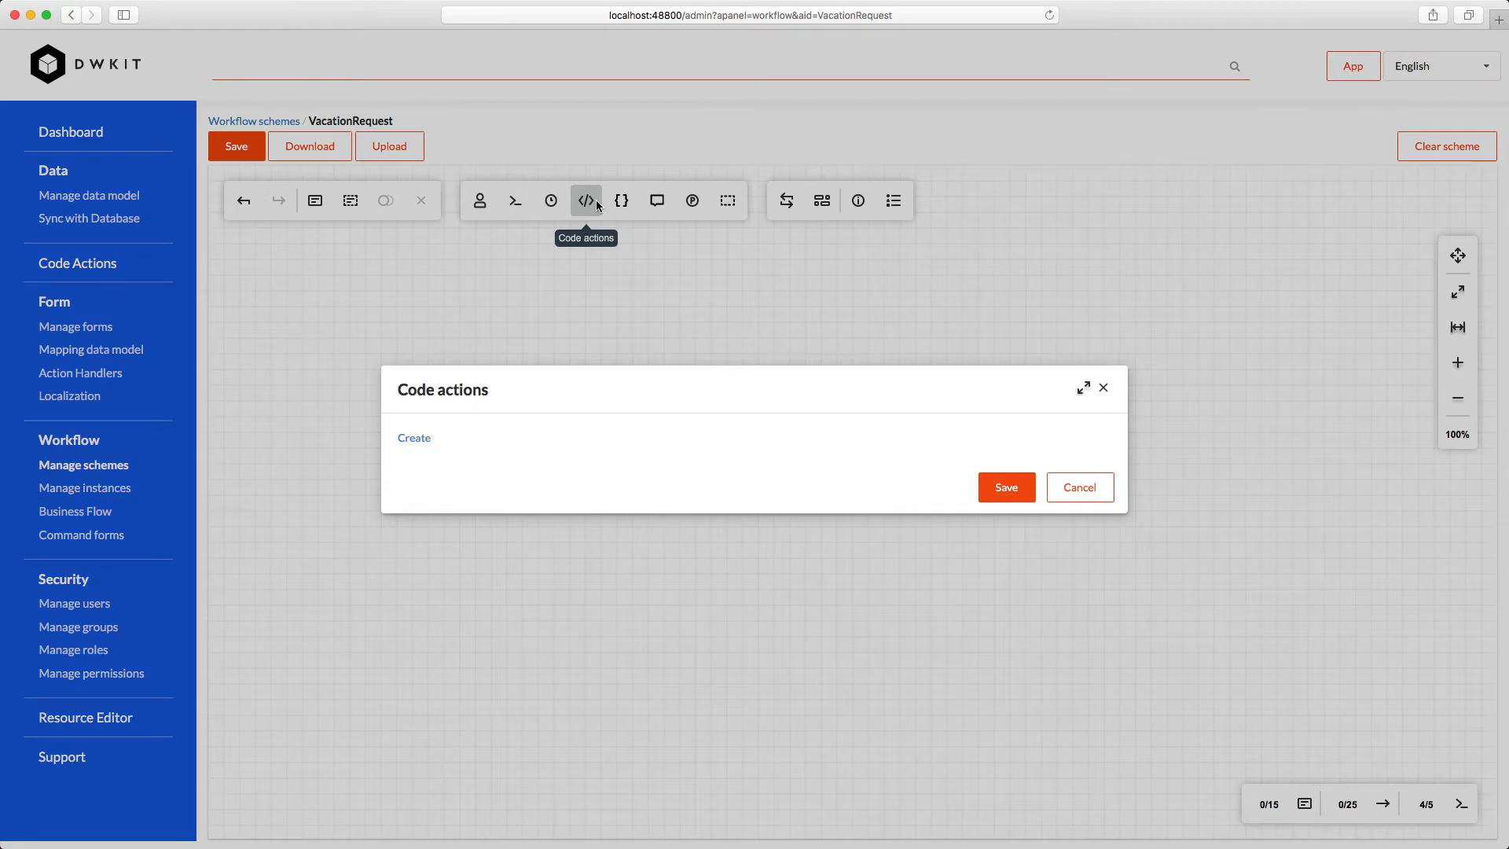
click(414, 437)
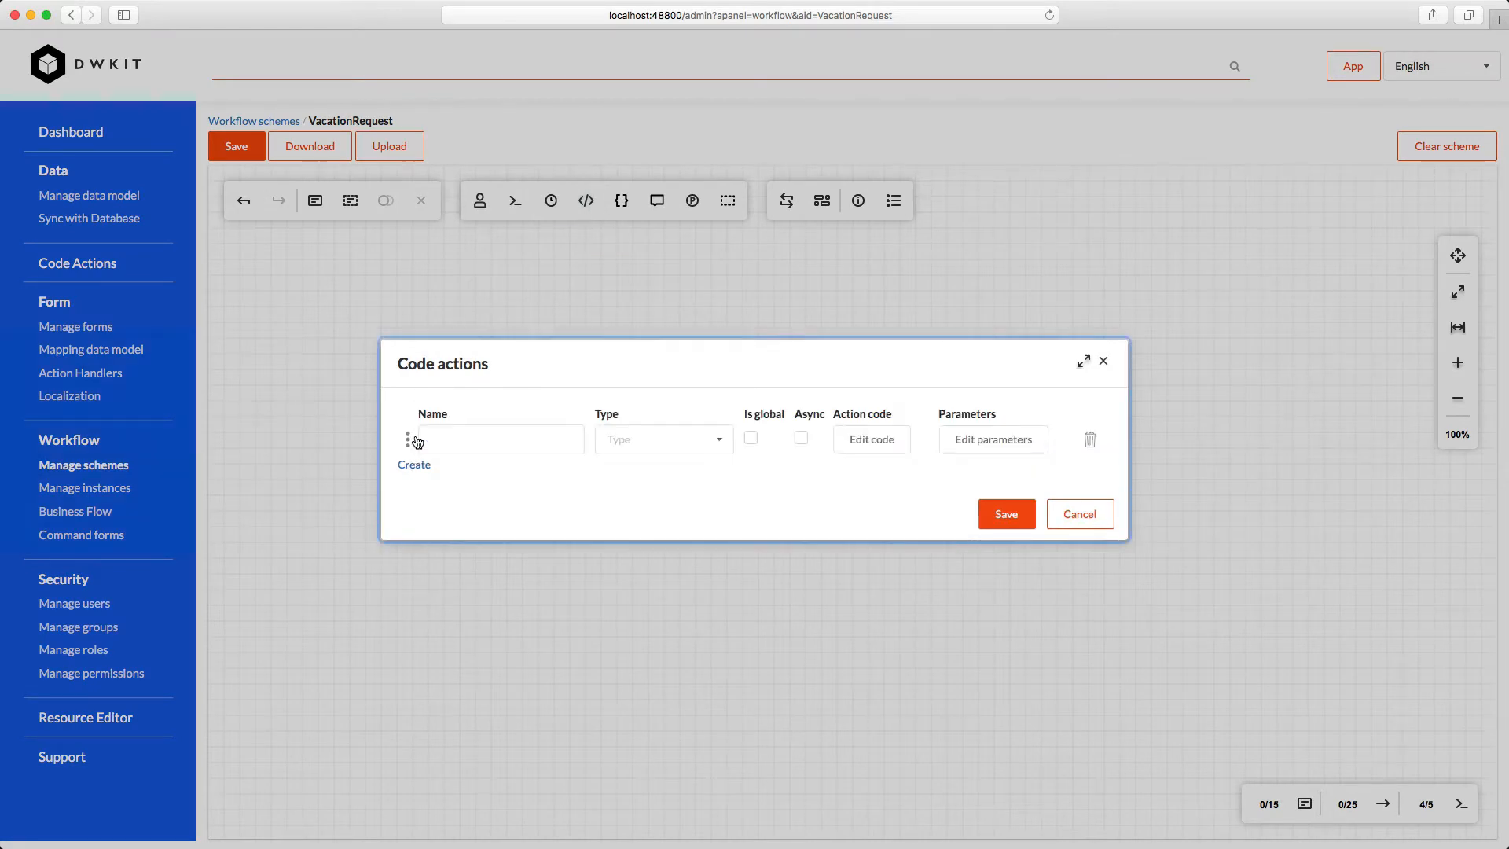
click(499, 438)
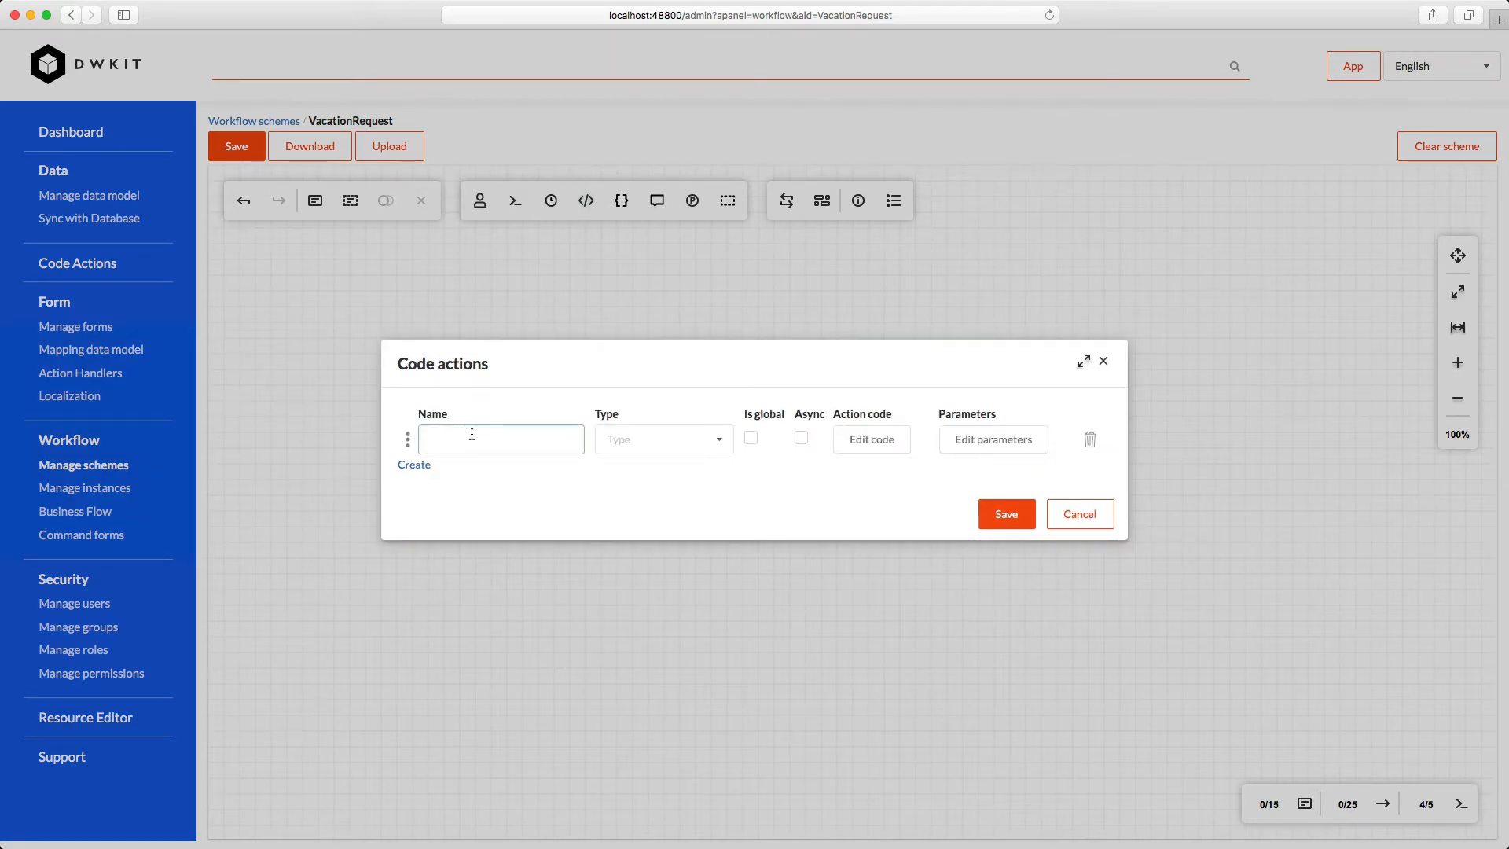
text(CheckBigBossMustSign)
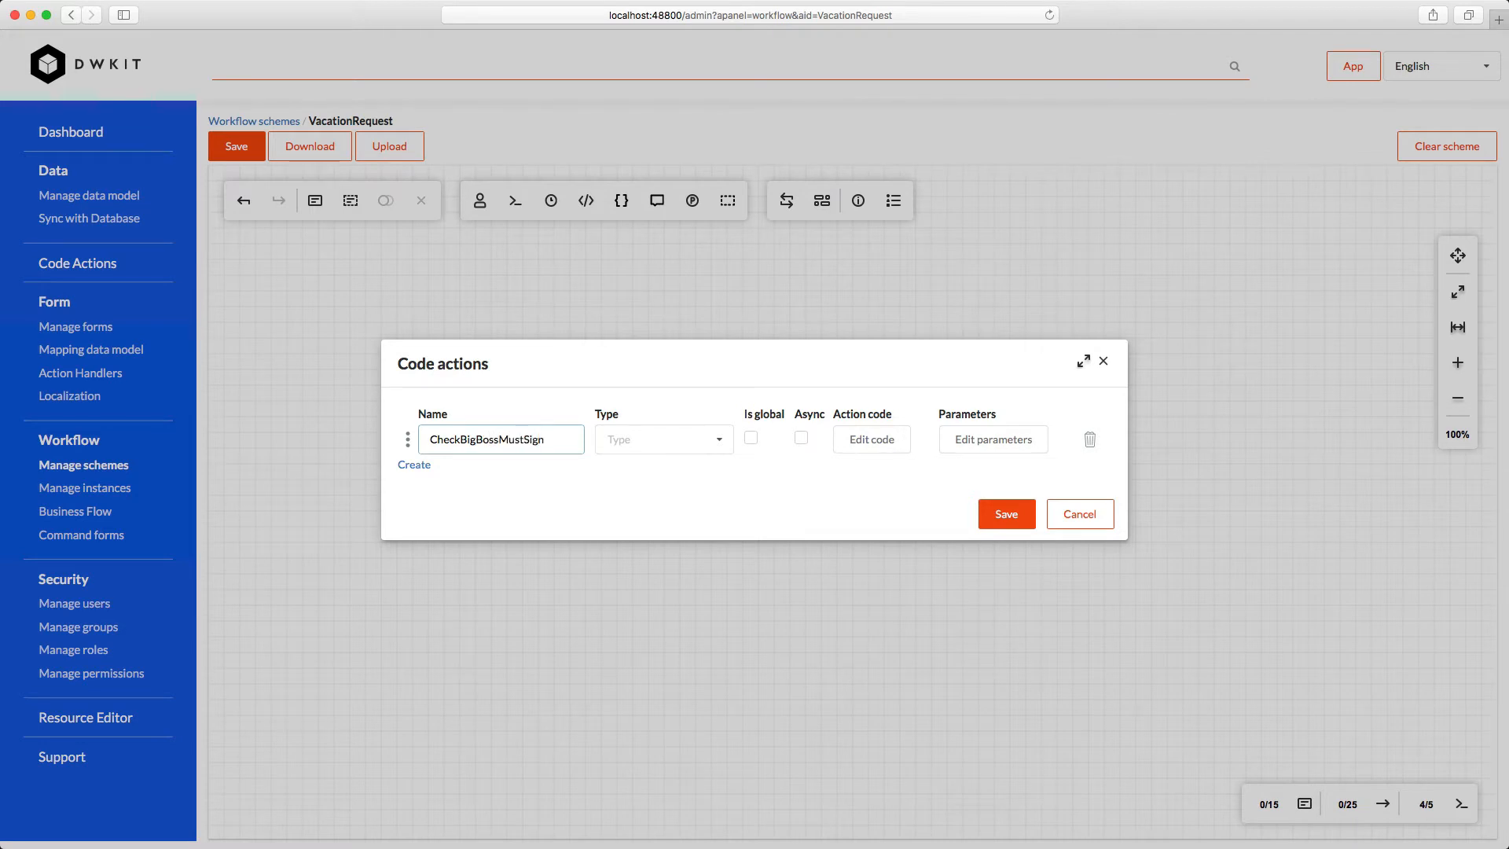
click(662, 438)
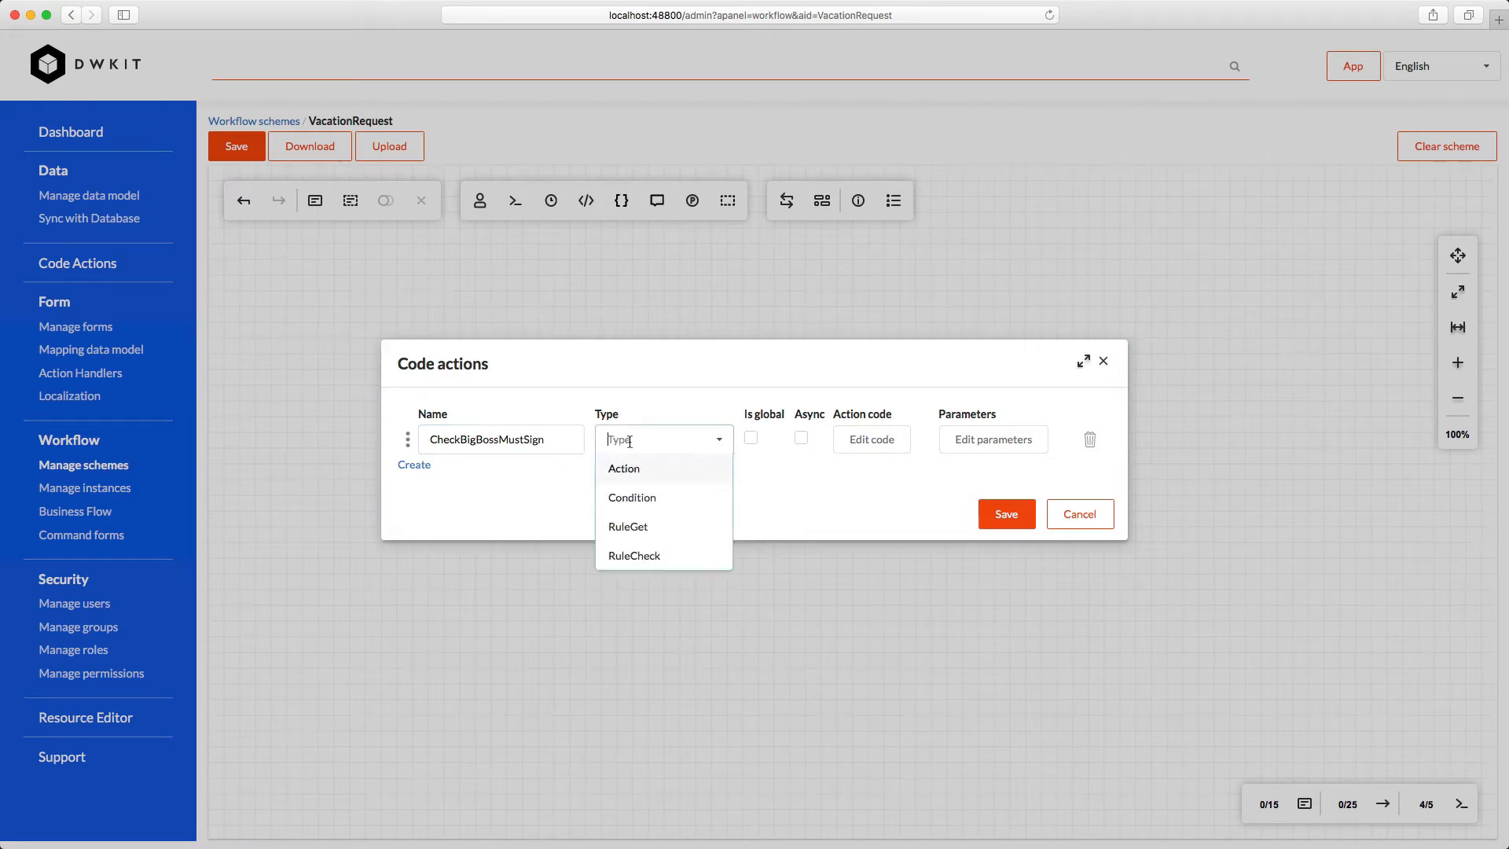
click(631, 498)
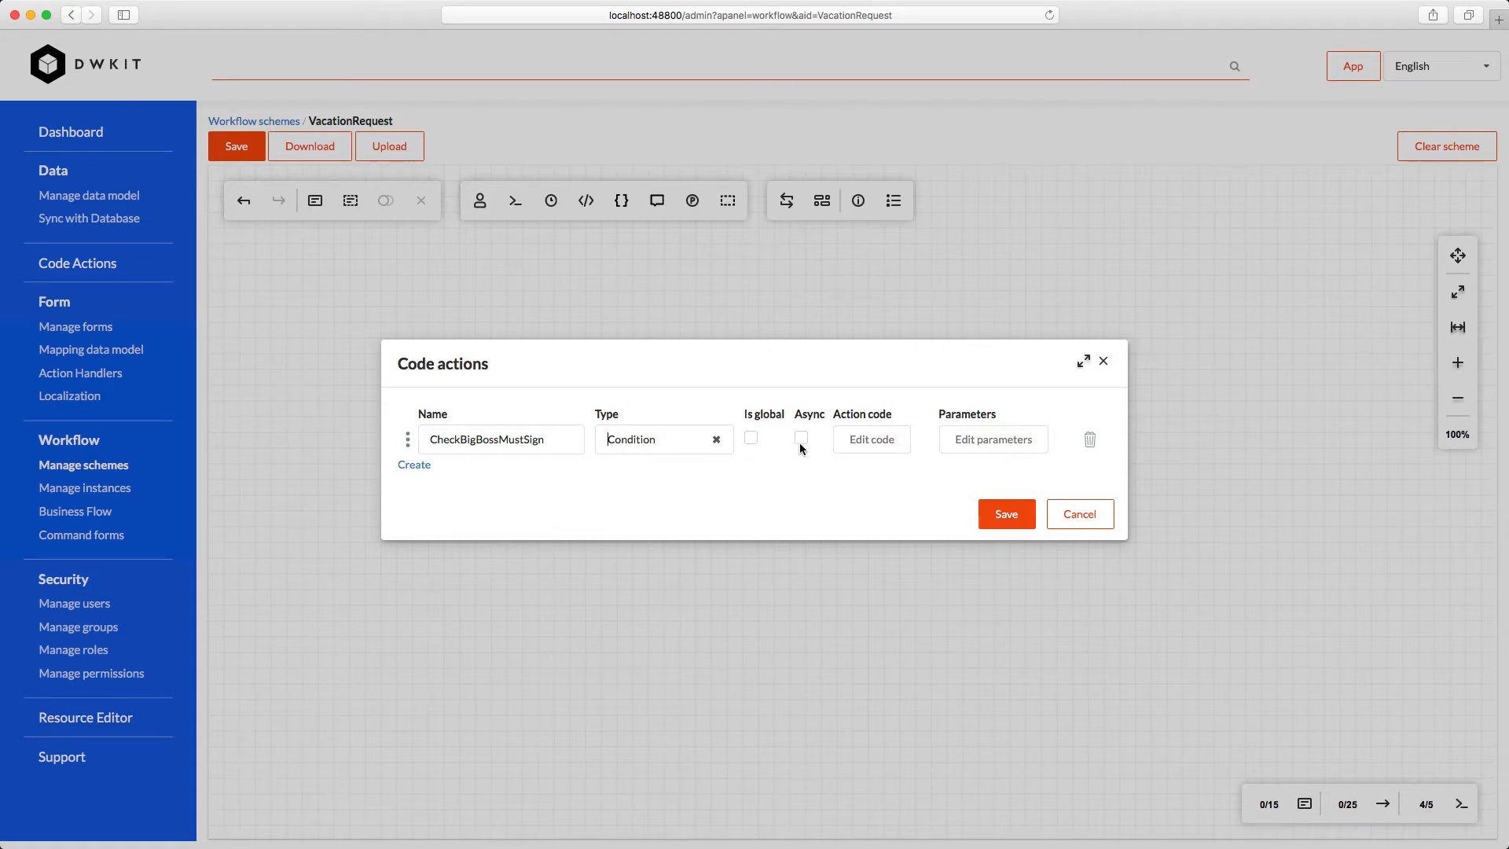
click(800, 438)
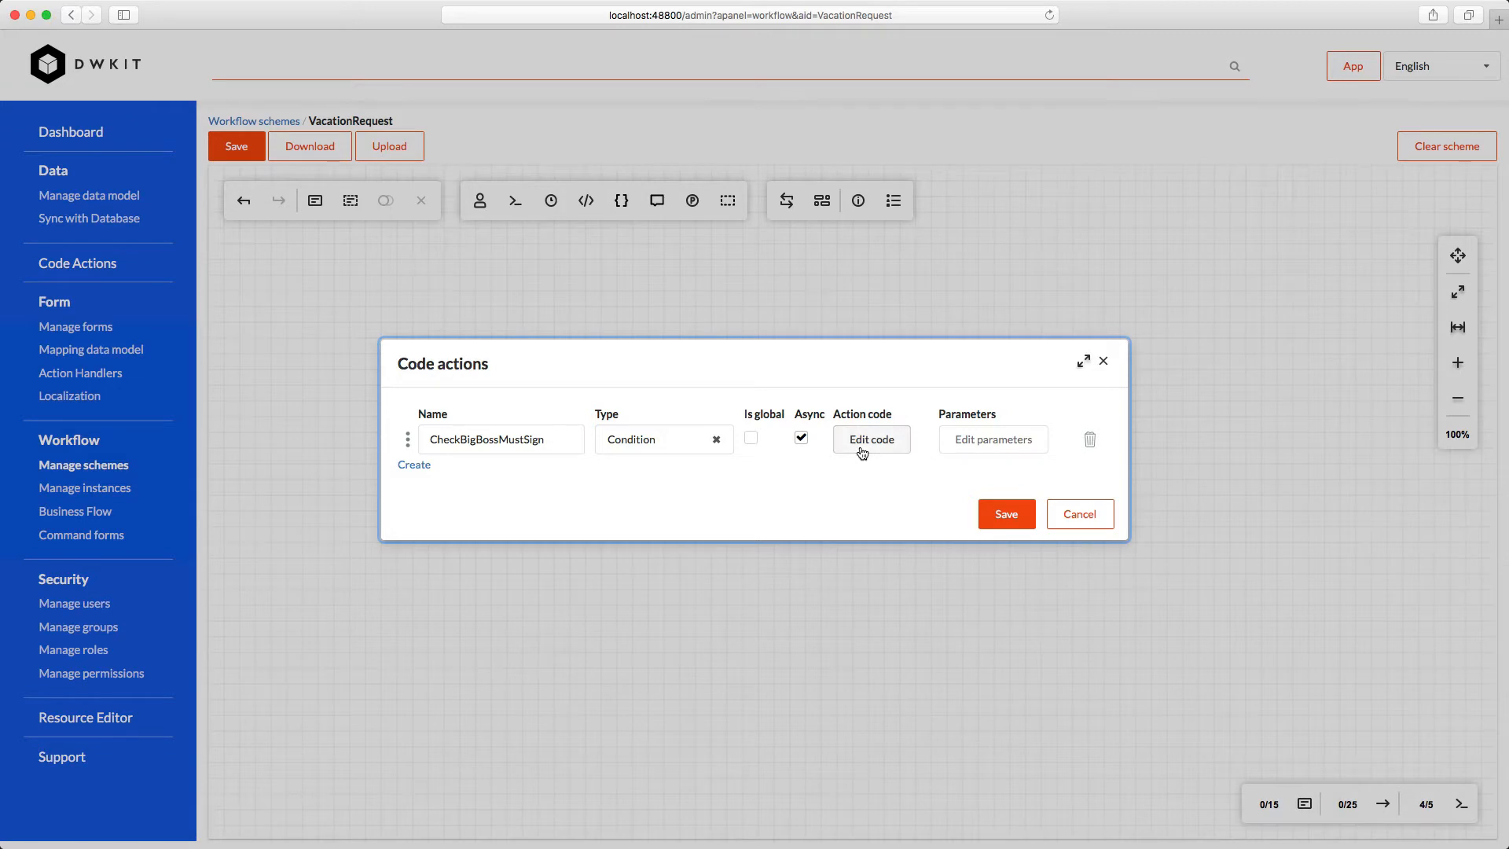
click(870, 439)
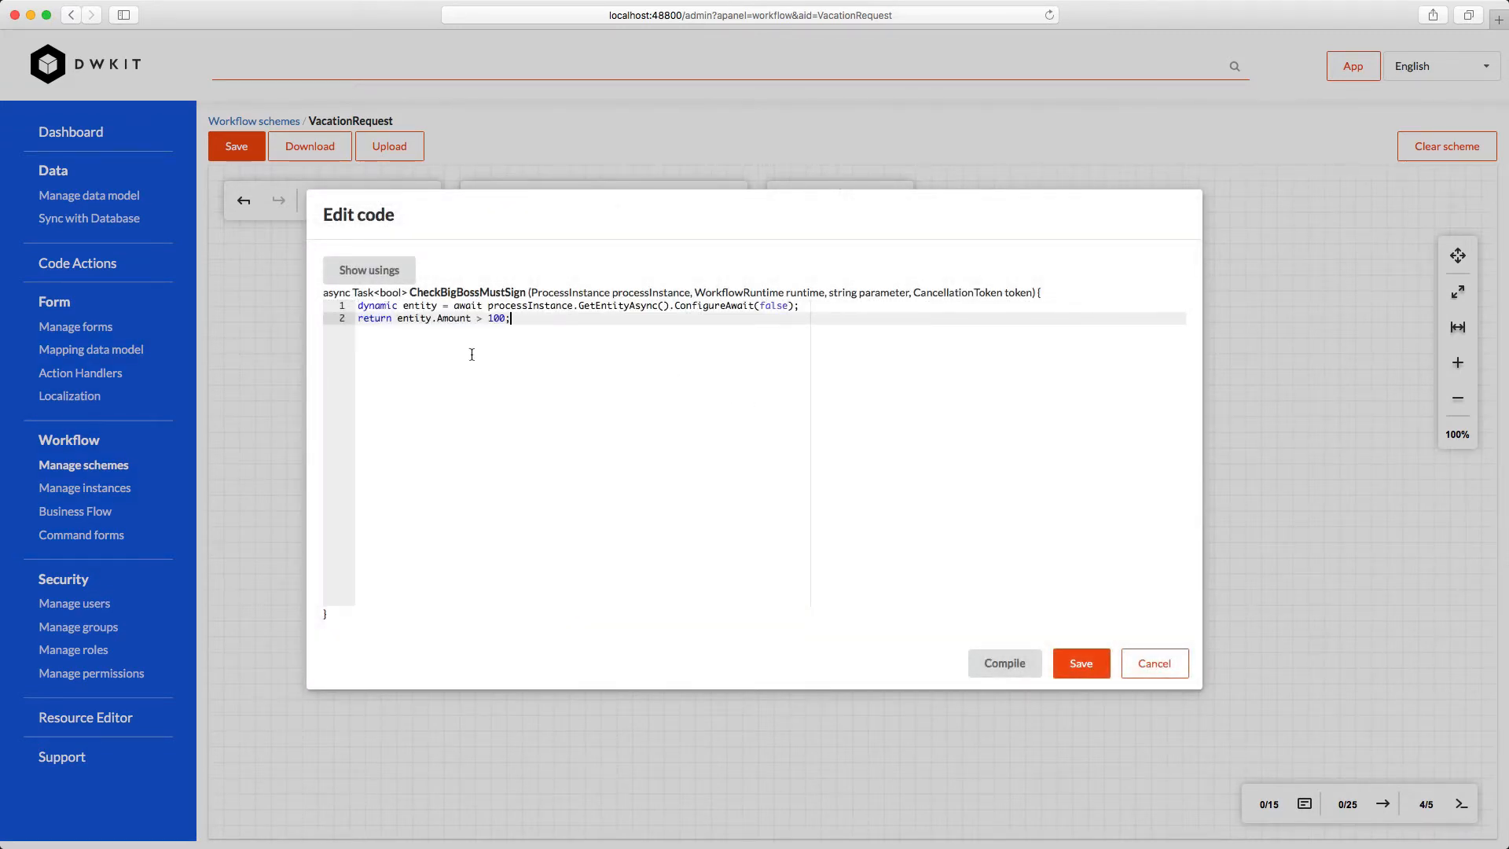
mouse_move(574, 380)
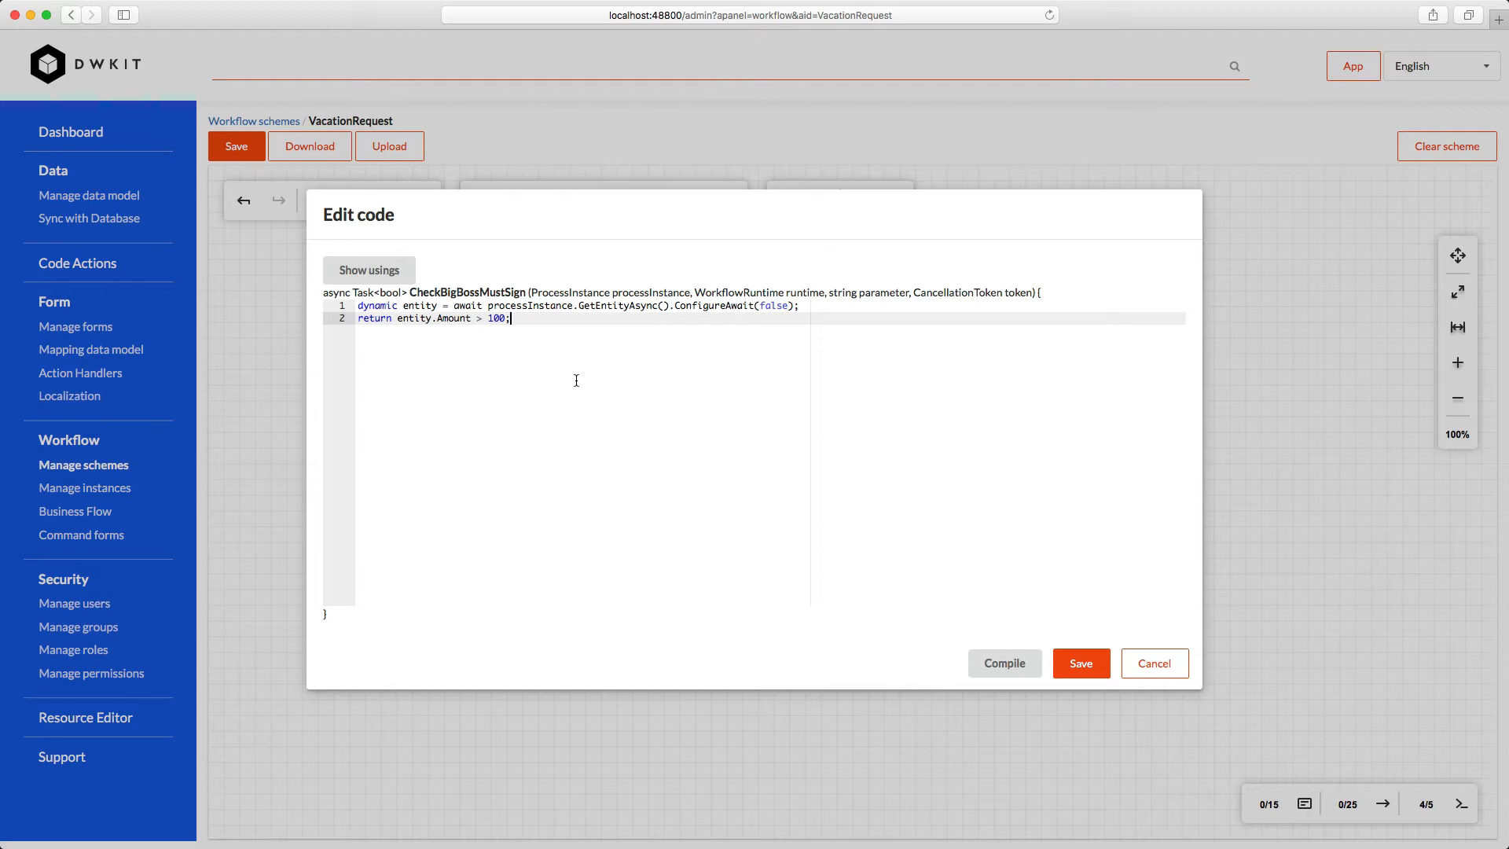
mouse_move(581, 314)
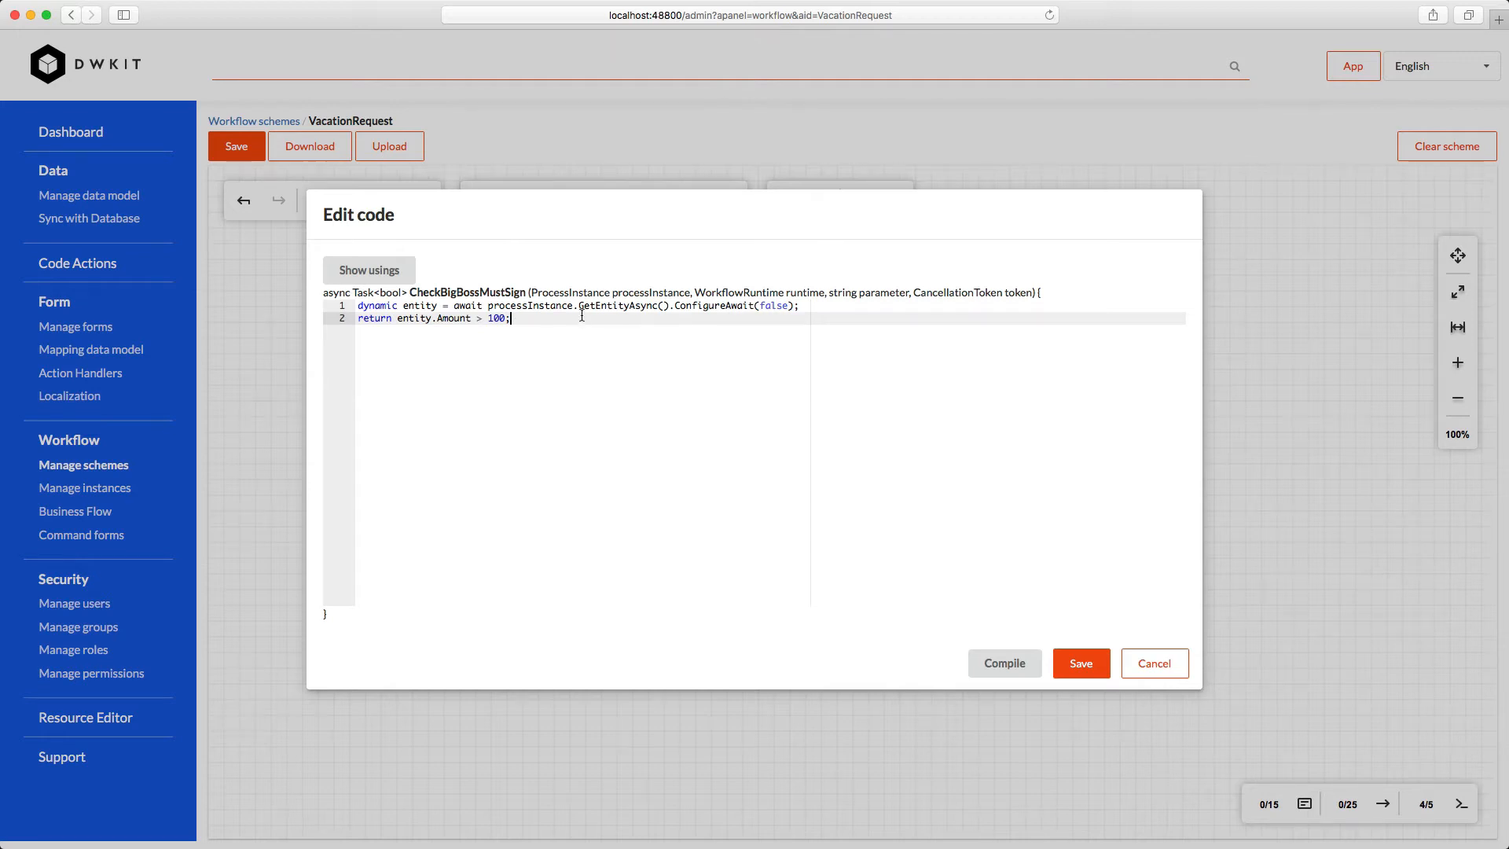
Compile the CheckBigBossMustSign code successfully, save it, and store the code actions list
double_click(614, 305)
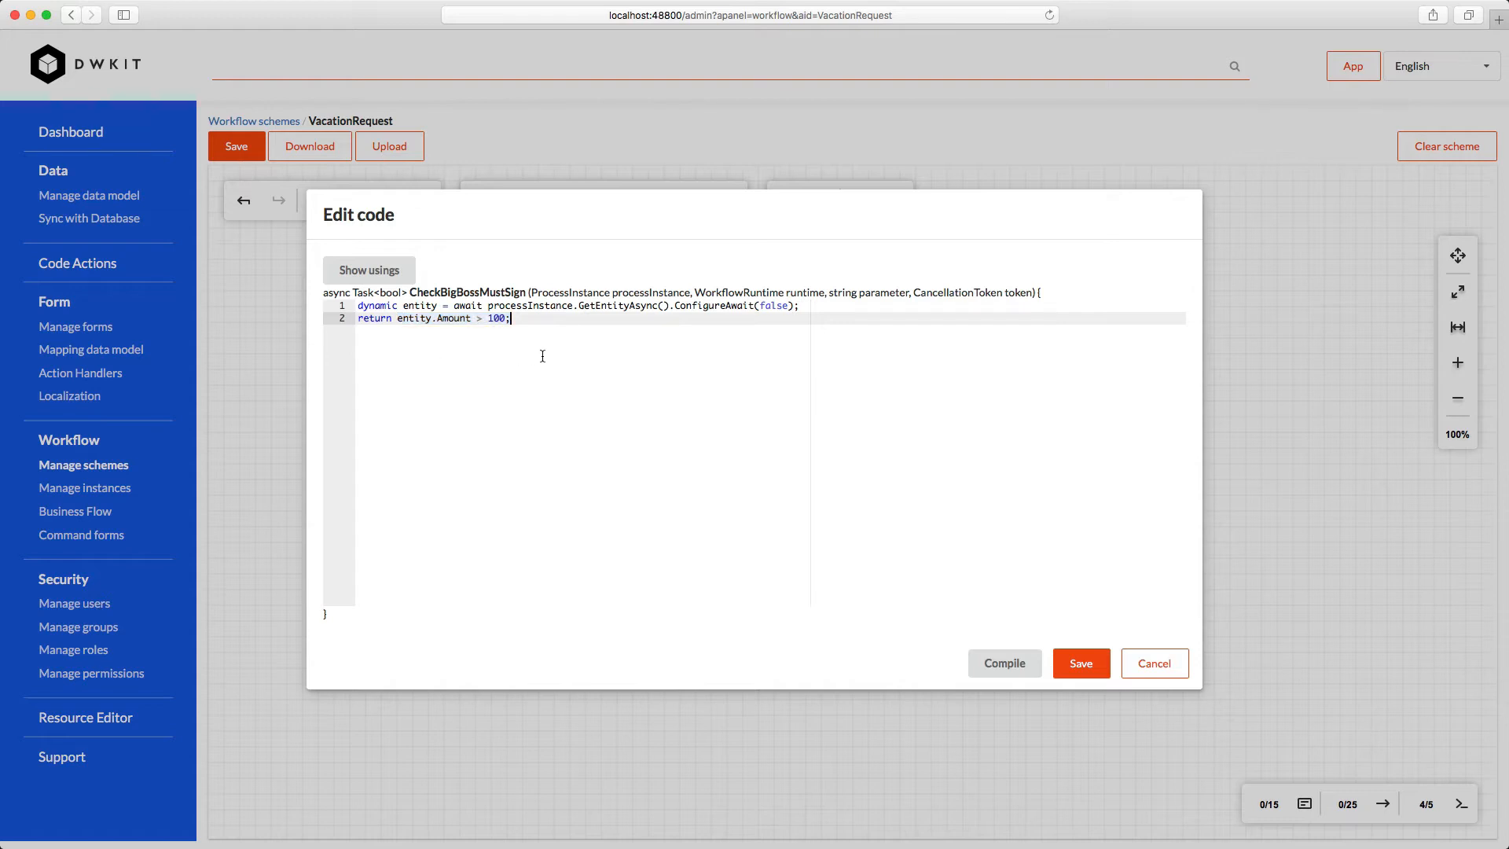
click(1003, 663)
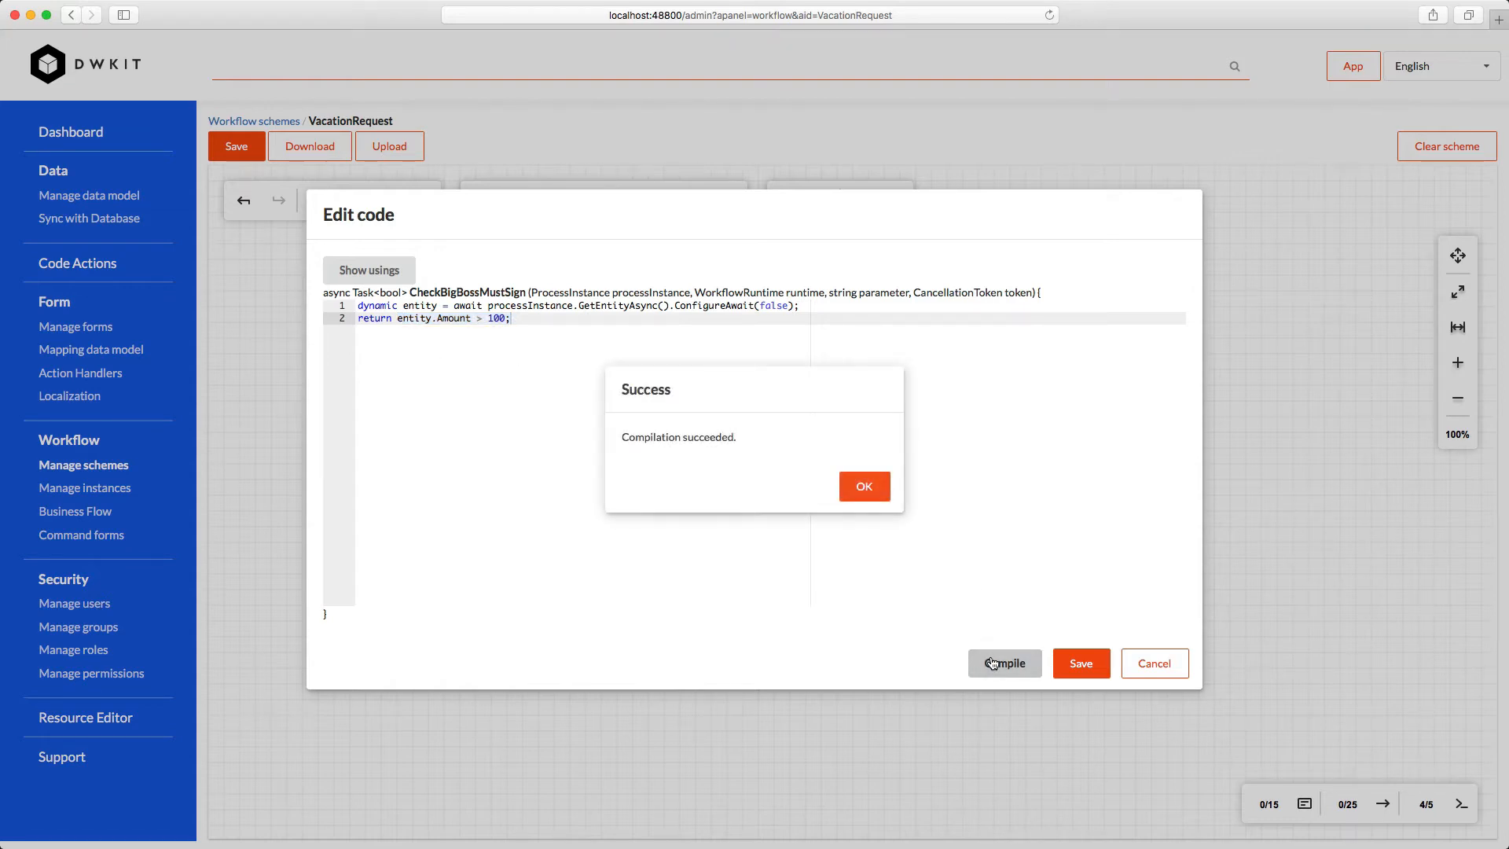
mouse_move(863, 485)
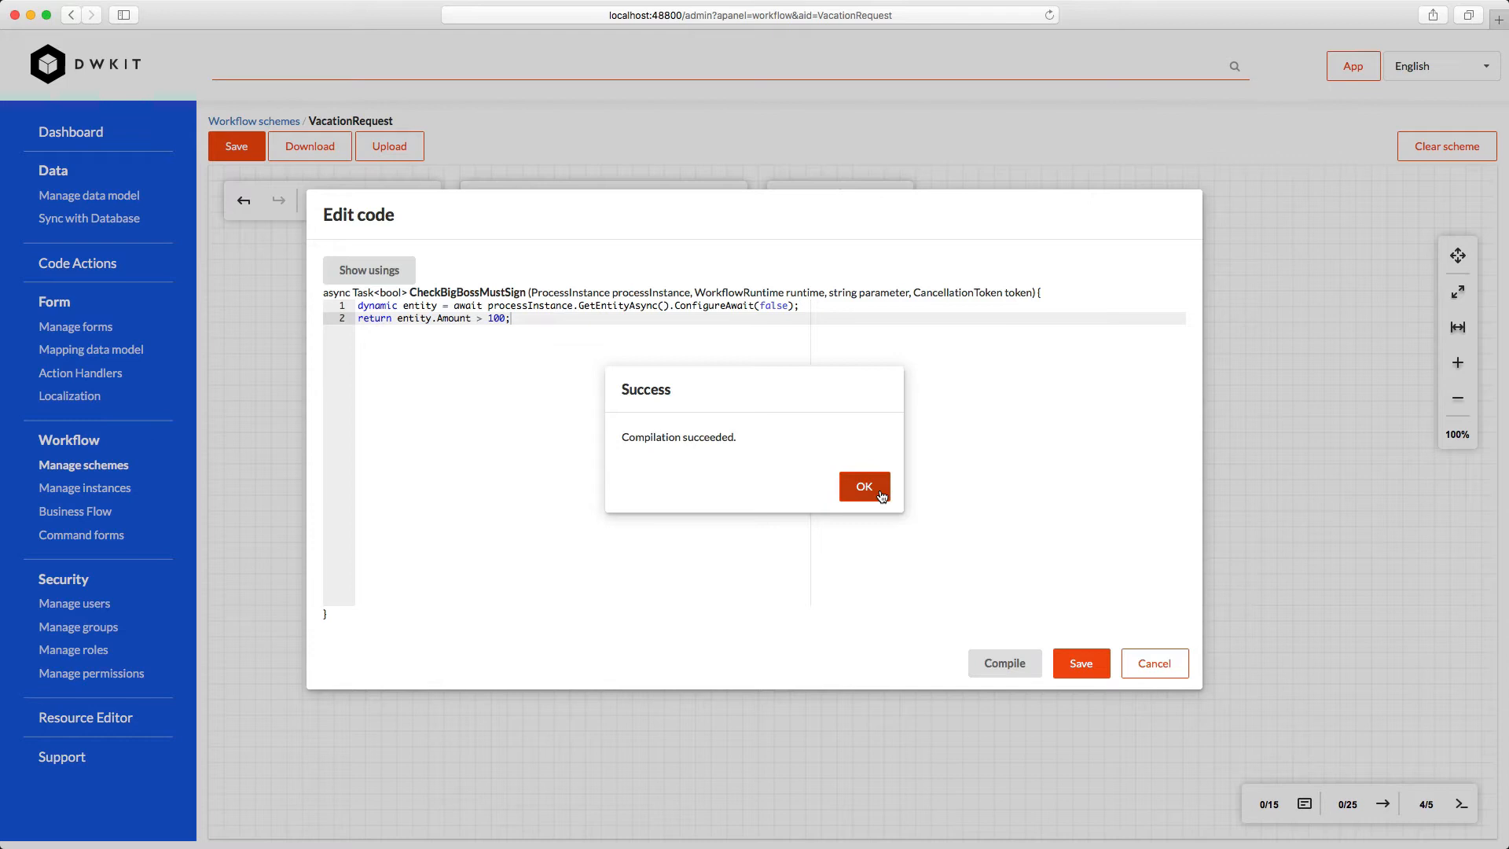
click(862, 486)
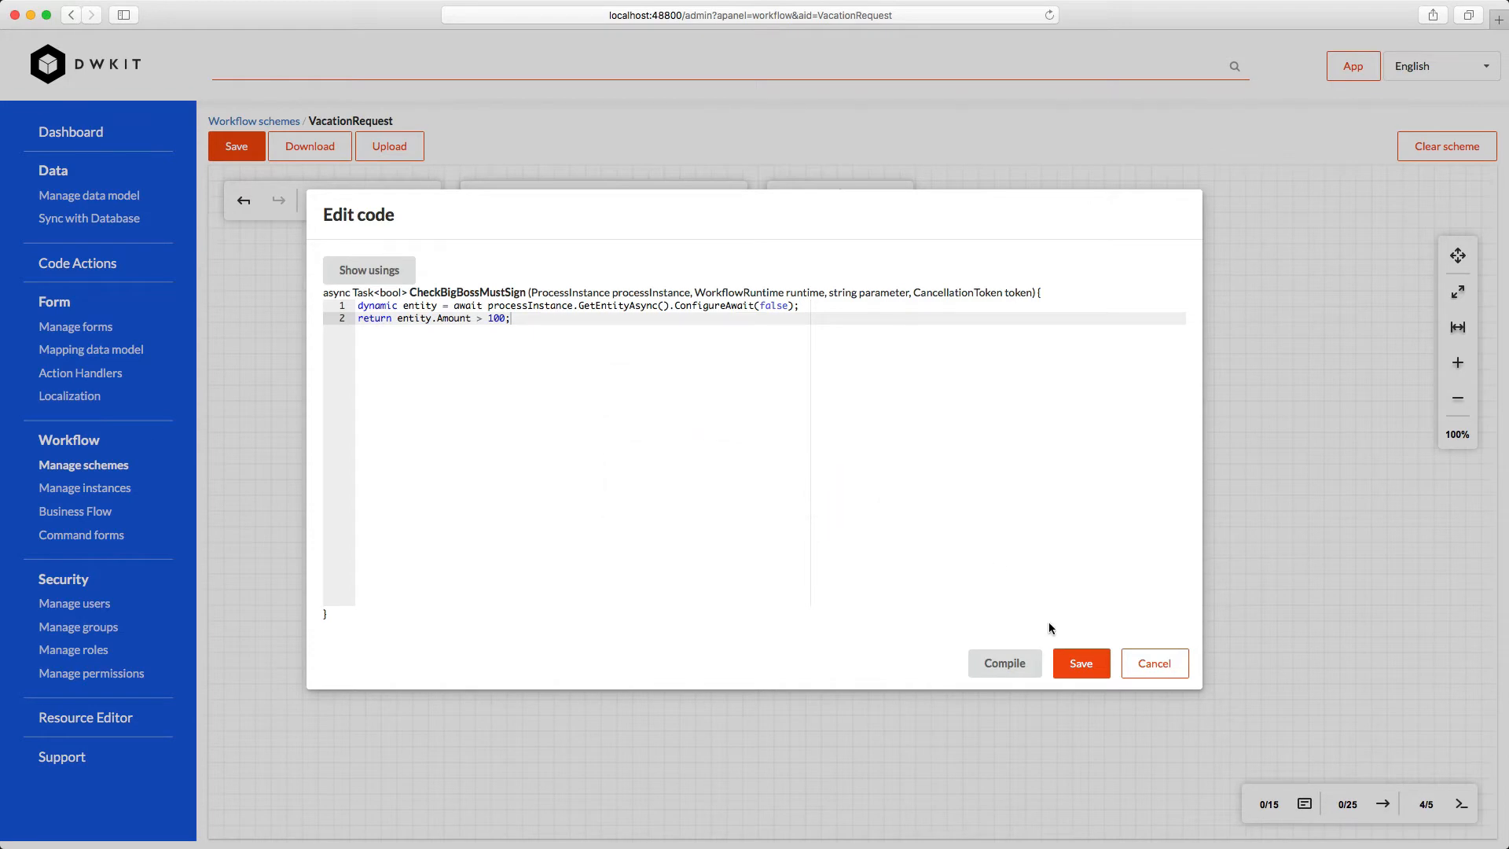
click(1152, 663)
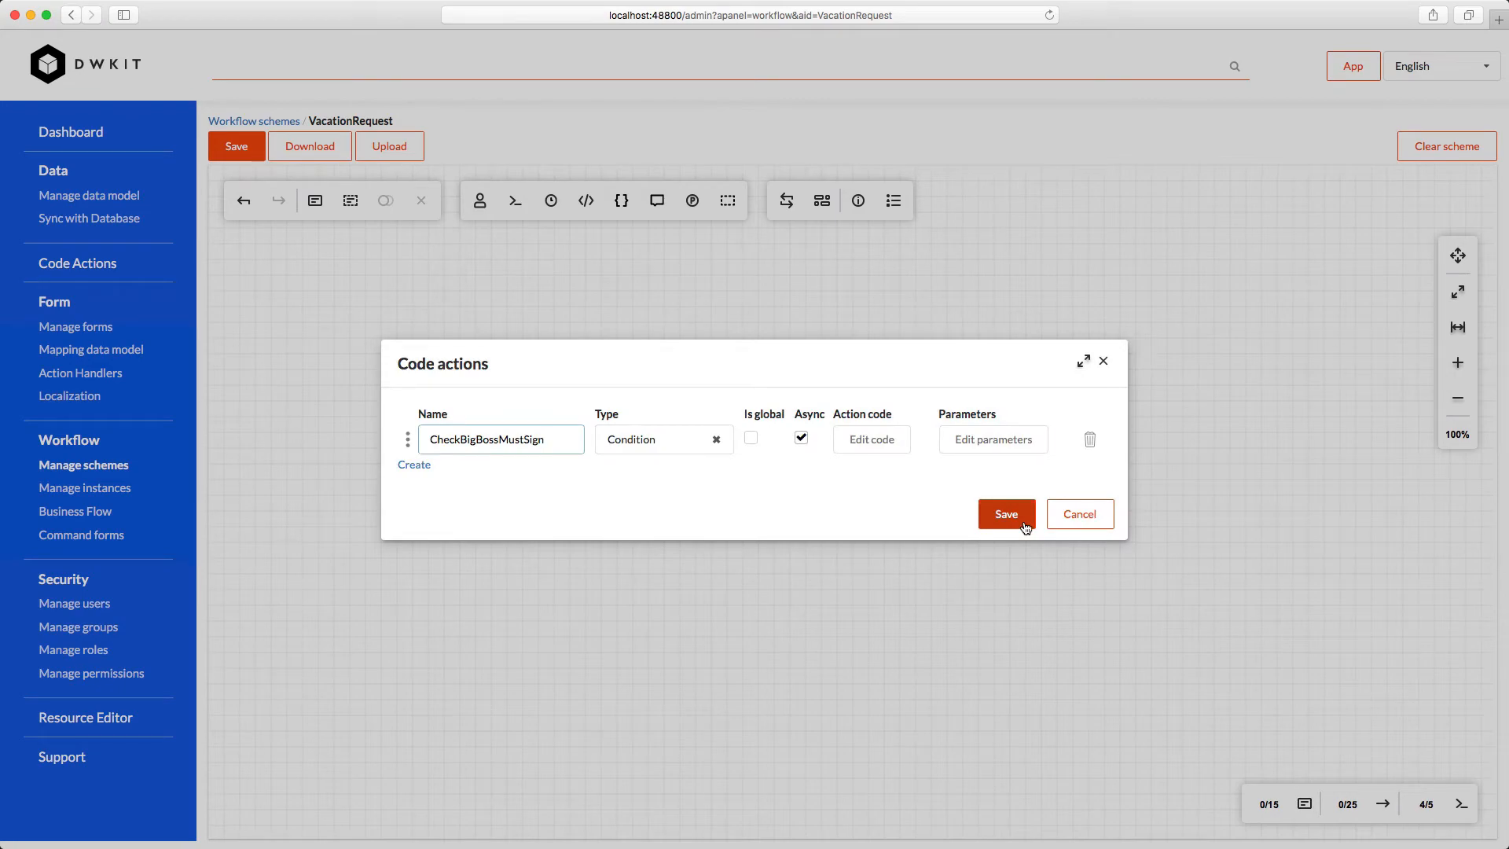
click(1004, 514)
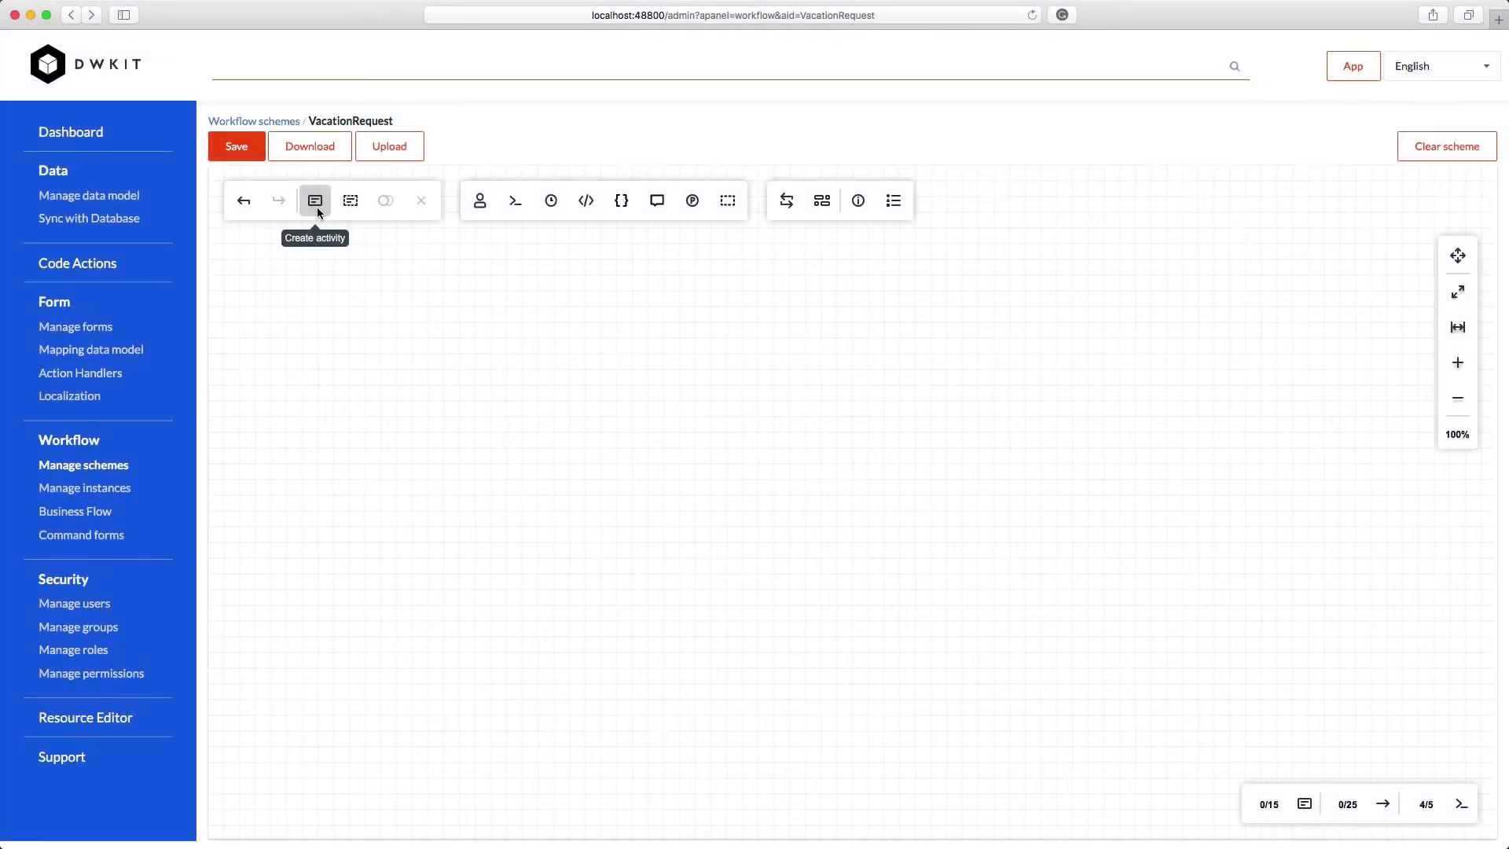
Create a new activity and name it Draft
click(314, 200)
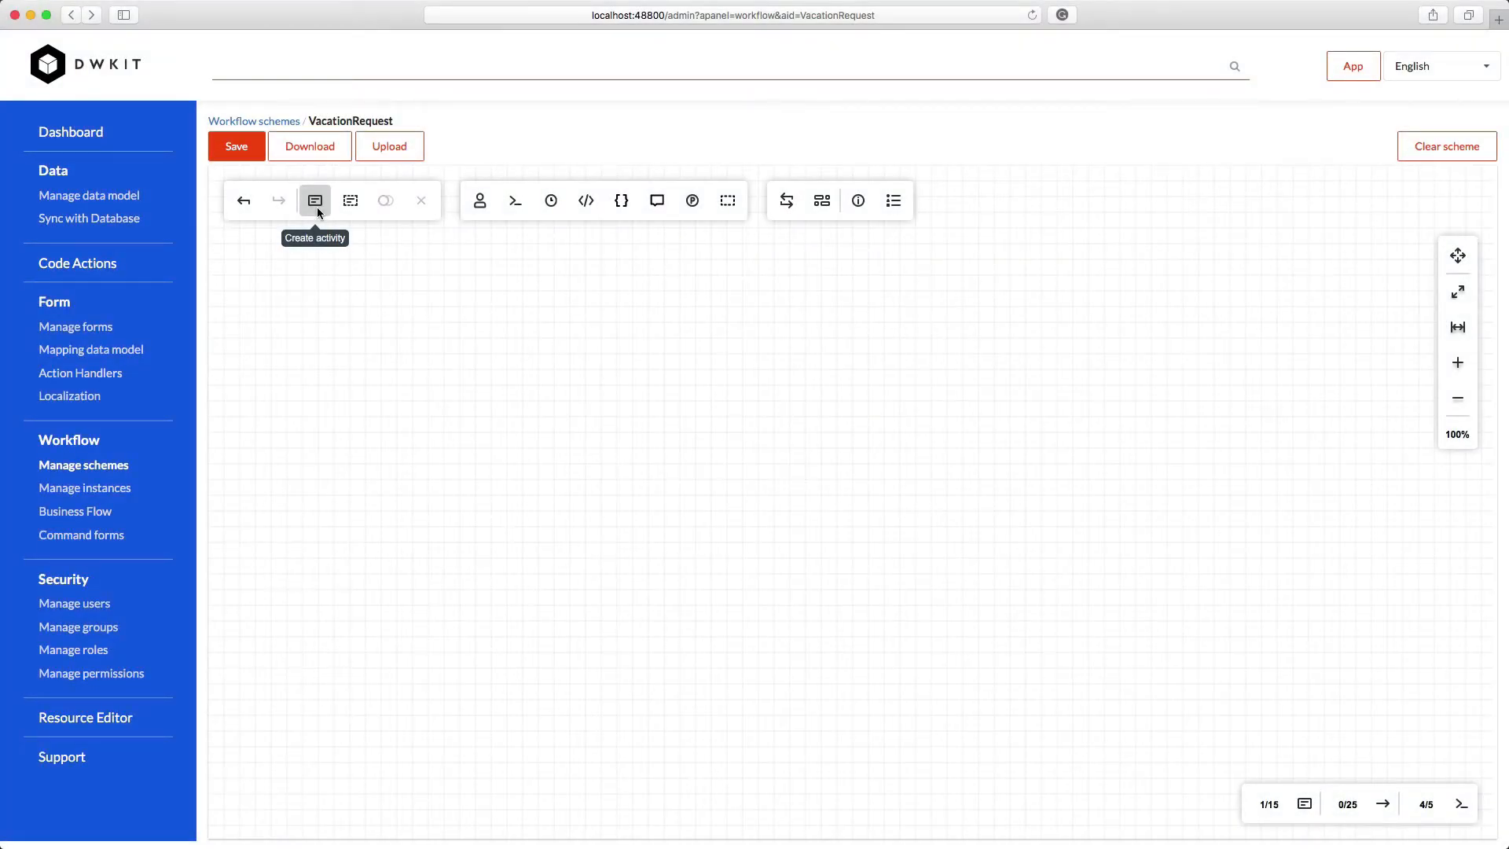
click(314, 200)
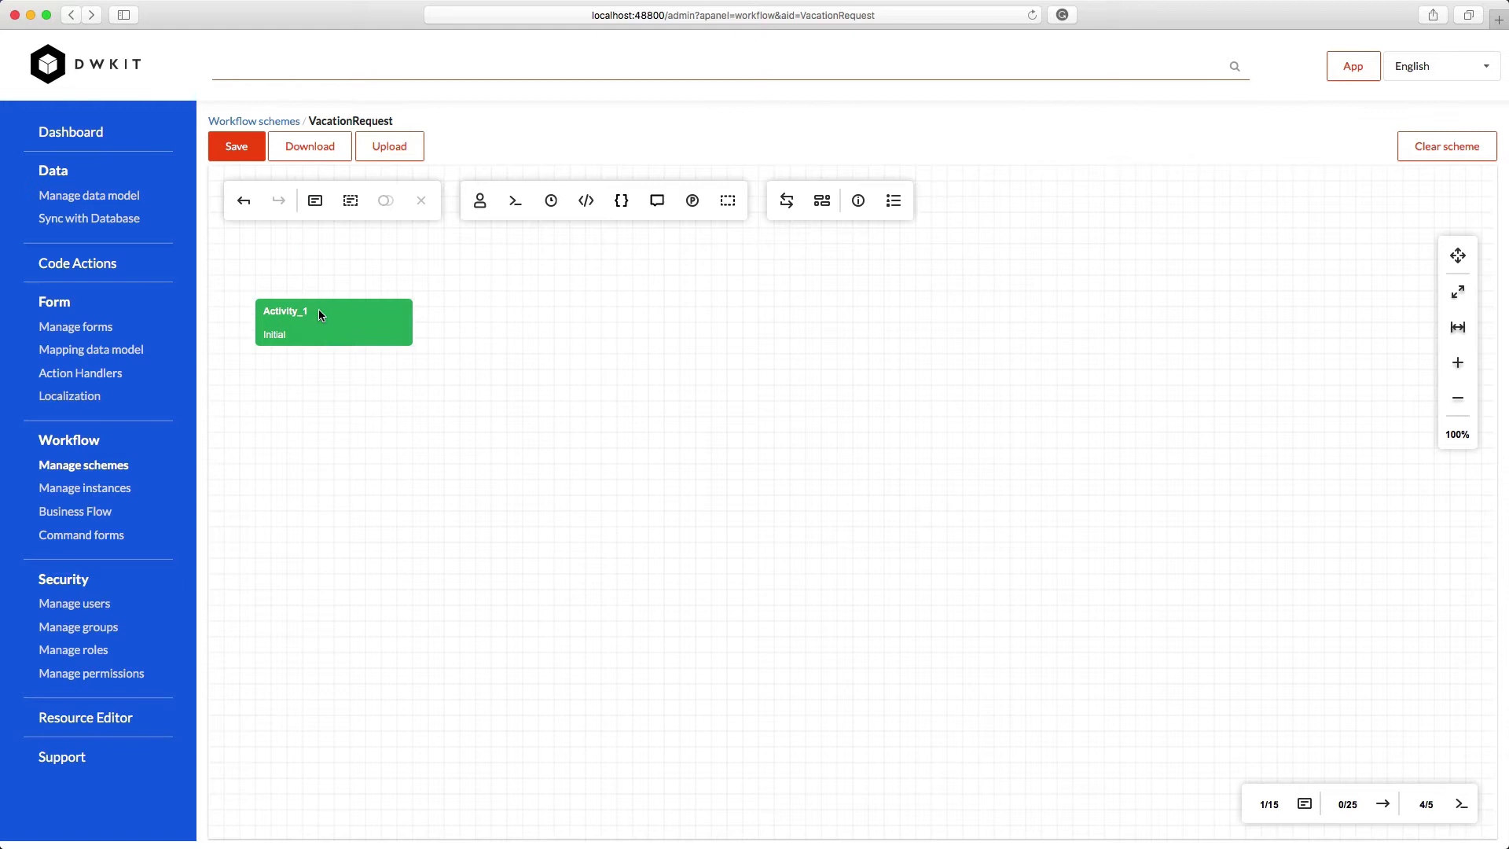
double_click(317, 322)
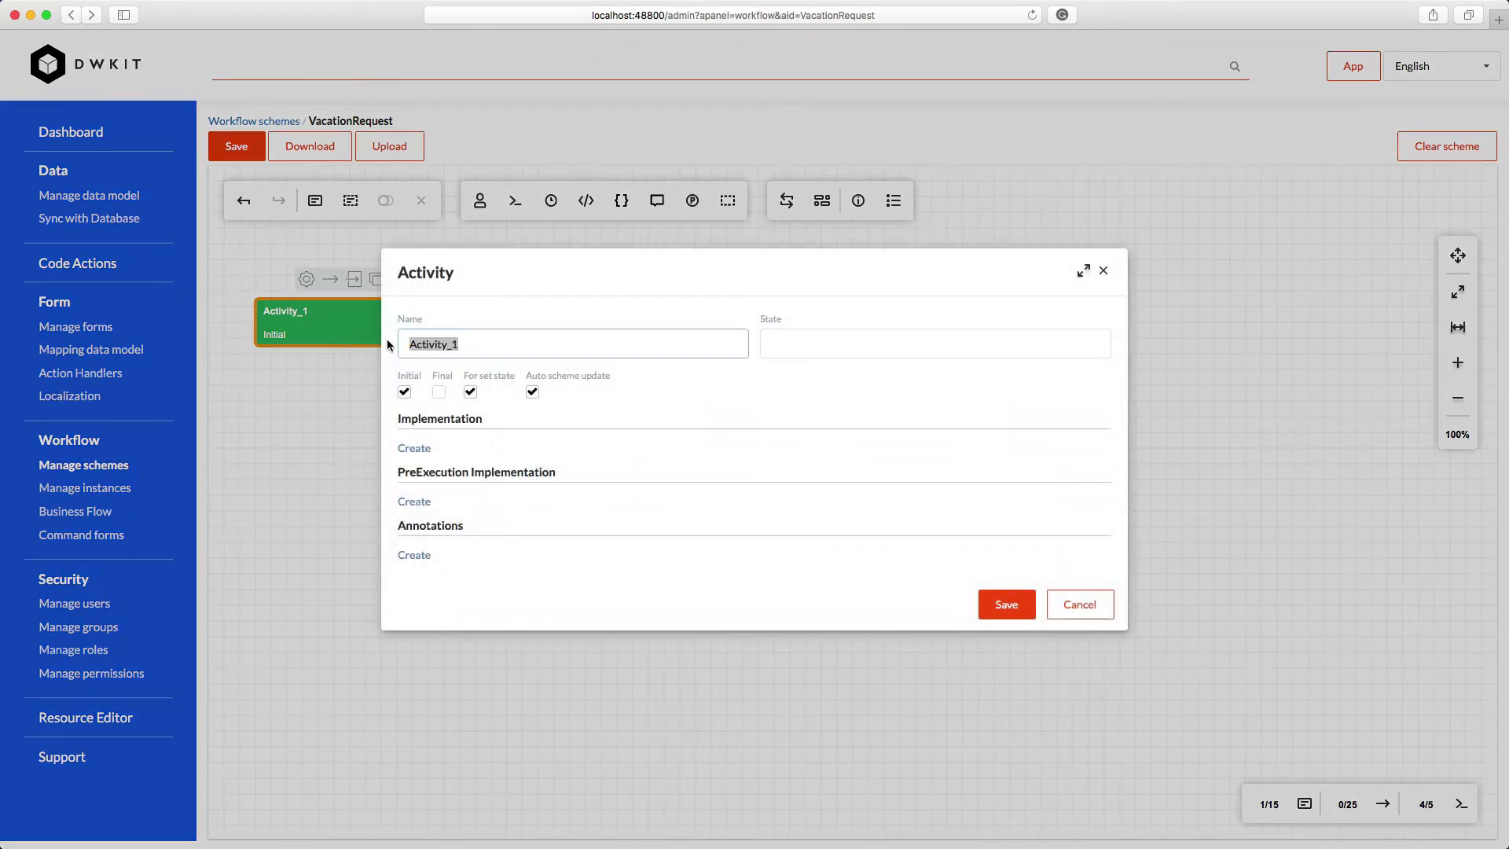
text(Draft)
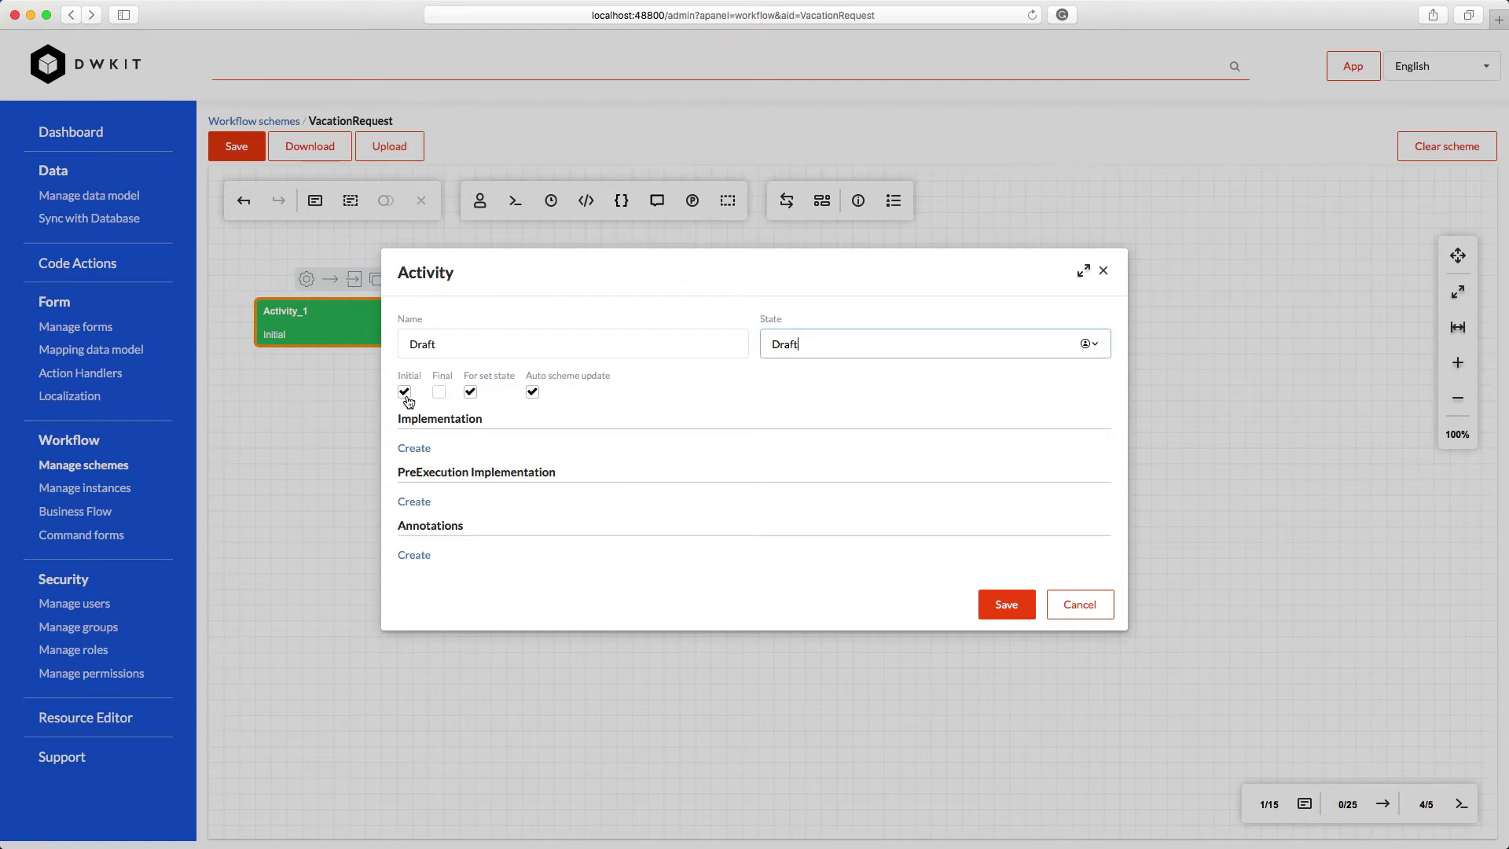
mouse_move(415, 404)
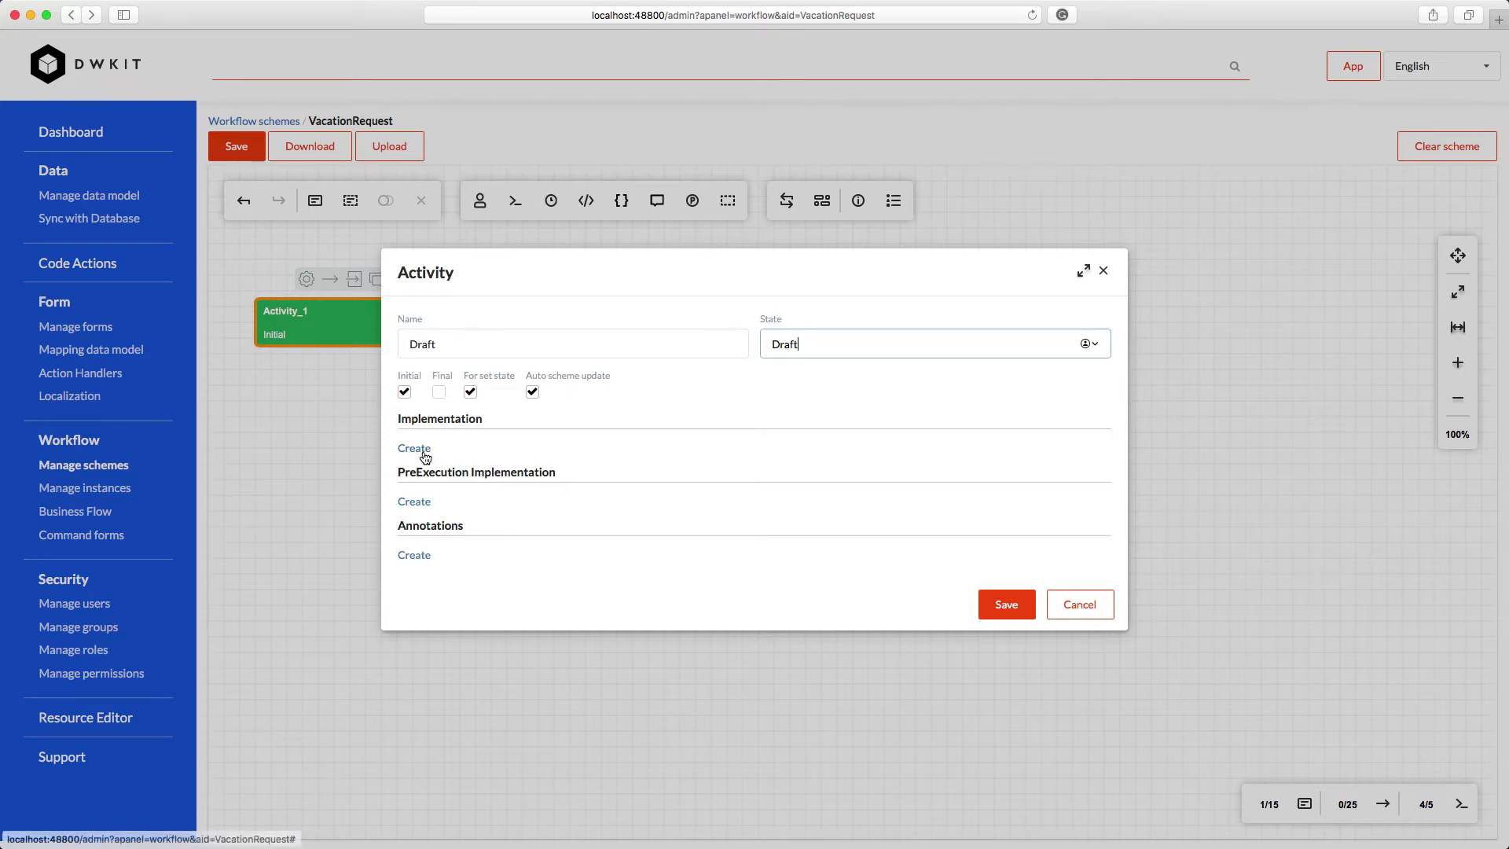
Give Draft UpdateTransitionHistory and pre-execution WriteTransitionHistory actions, and save it
click(412, 447)
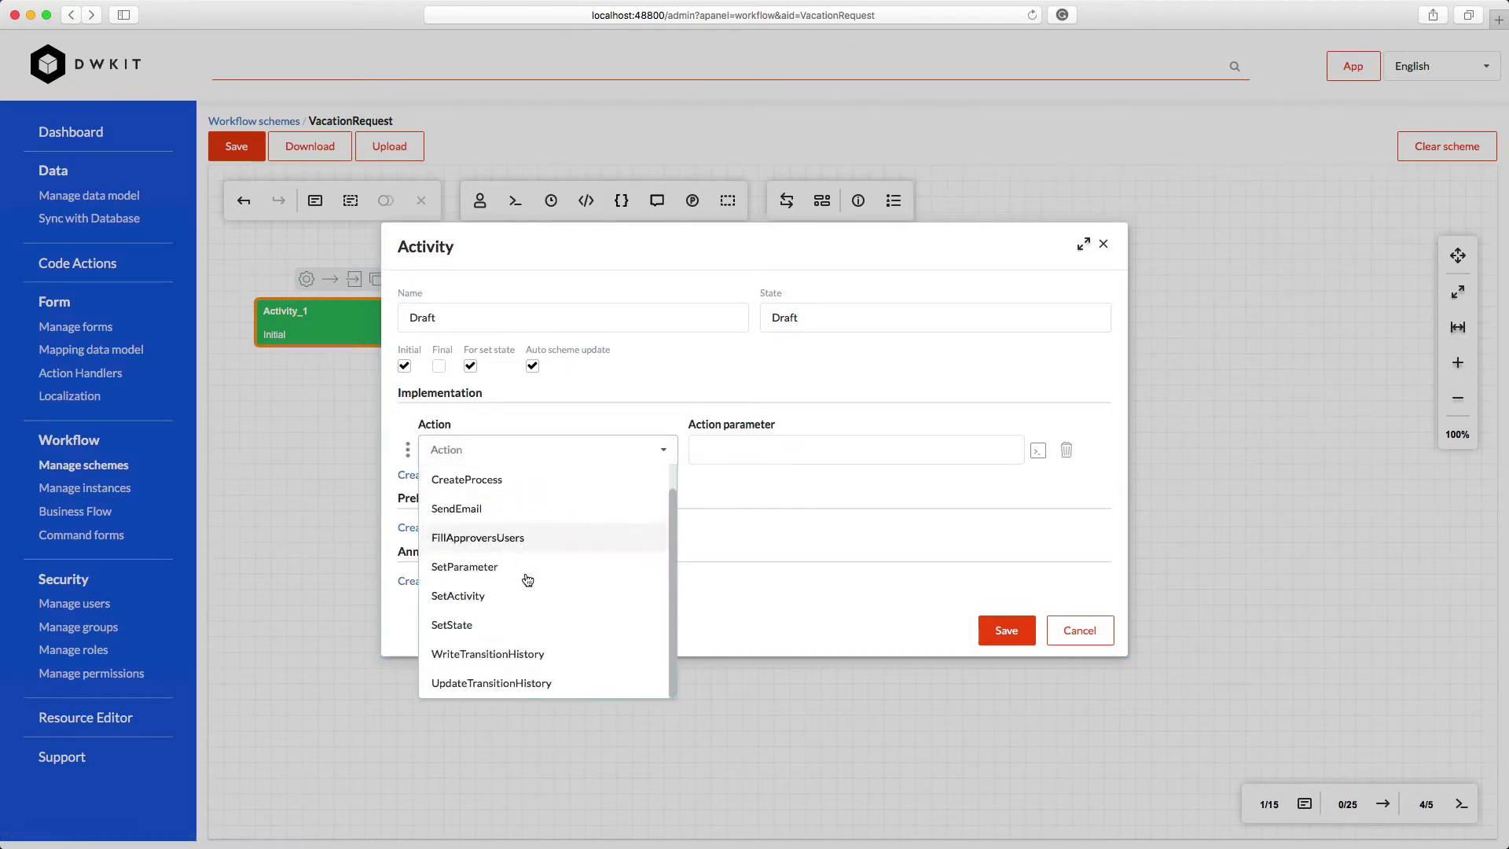
click(490, 682)
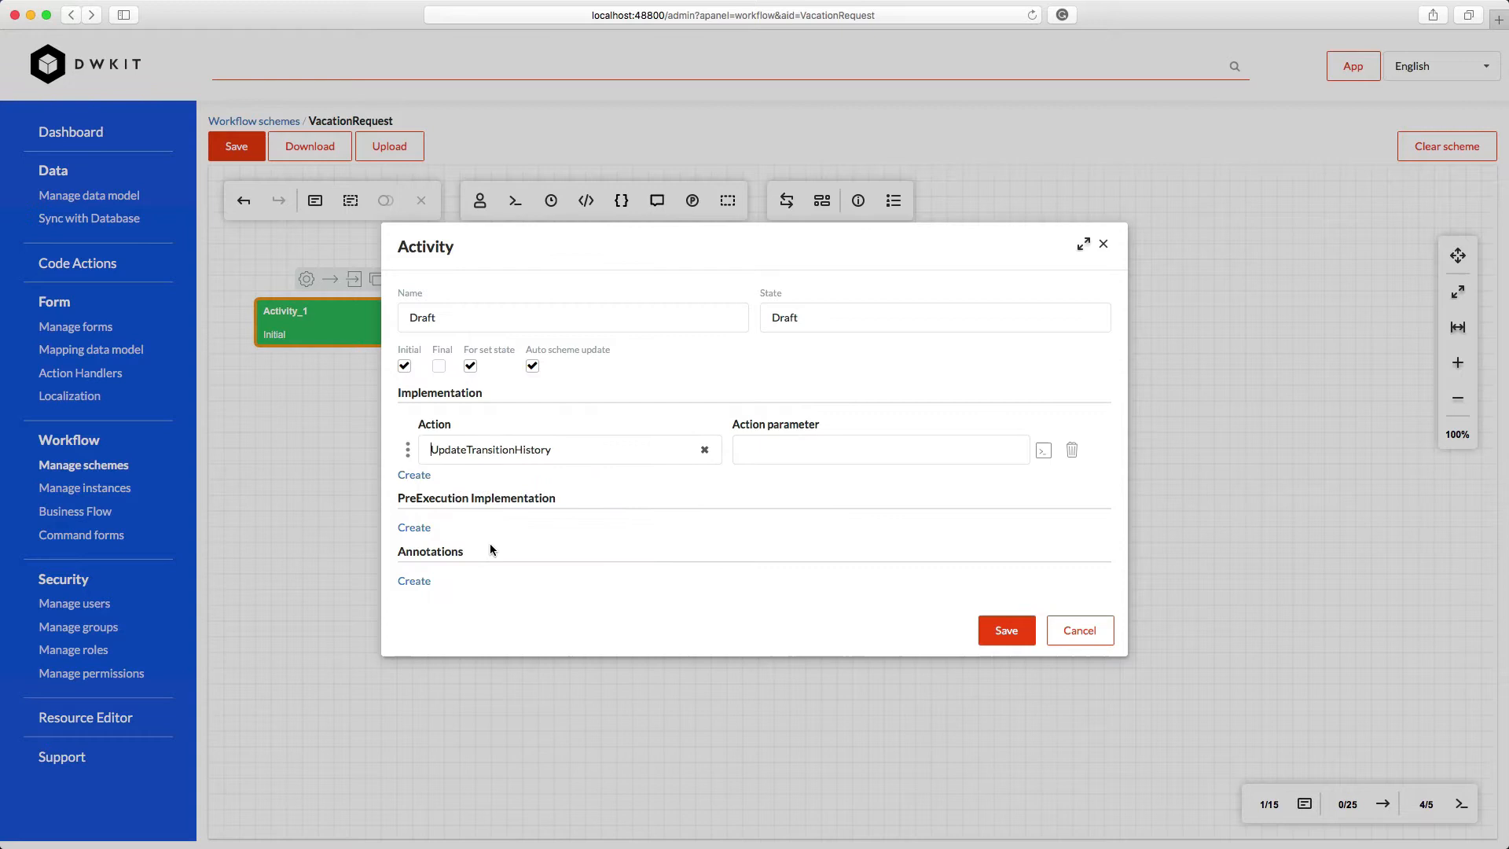
click(414, 526)
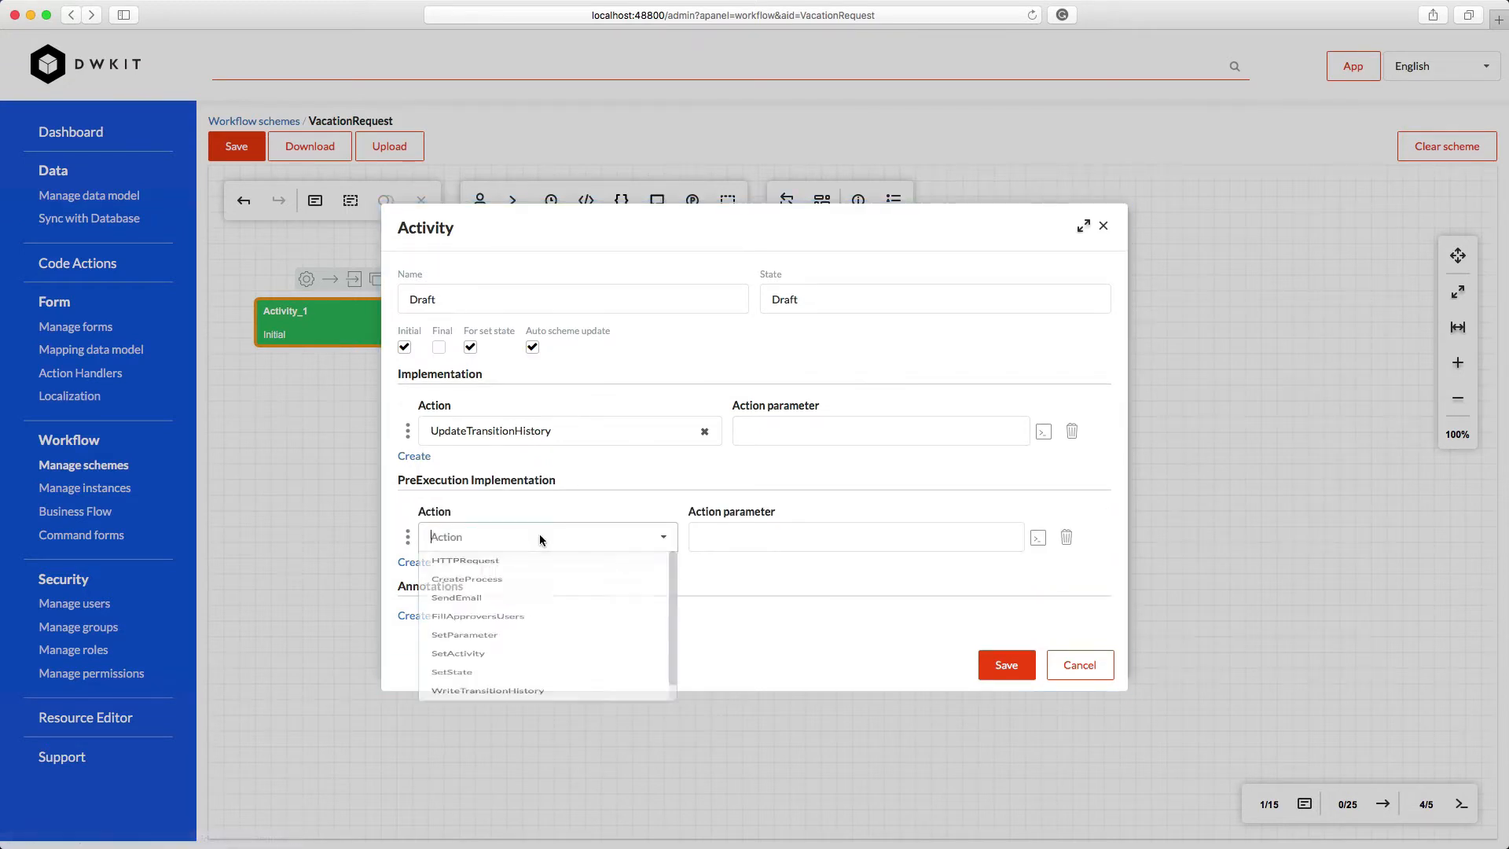
click(488, 690)
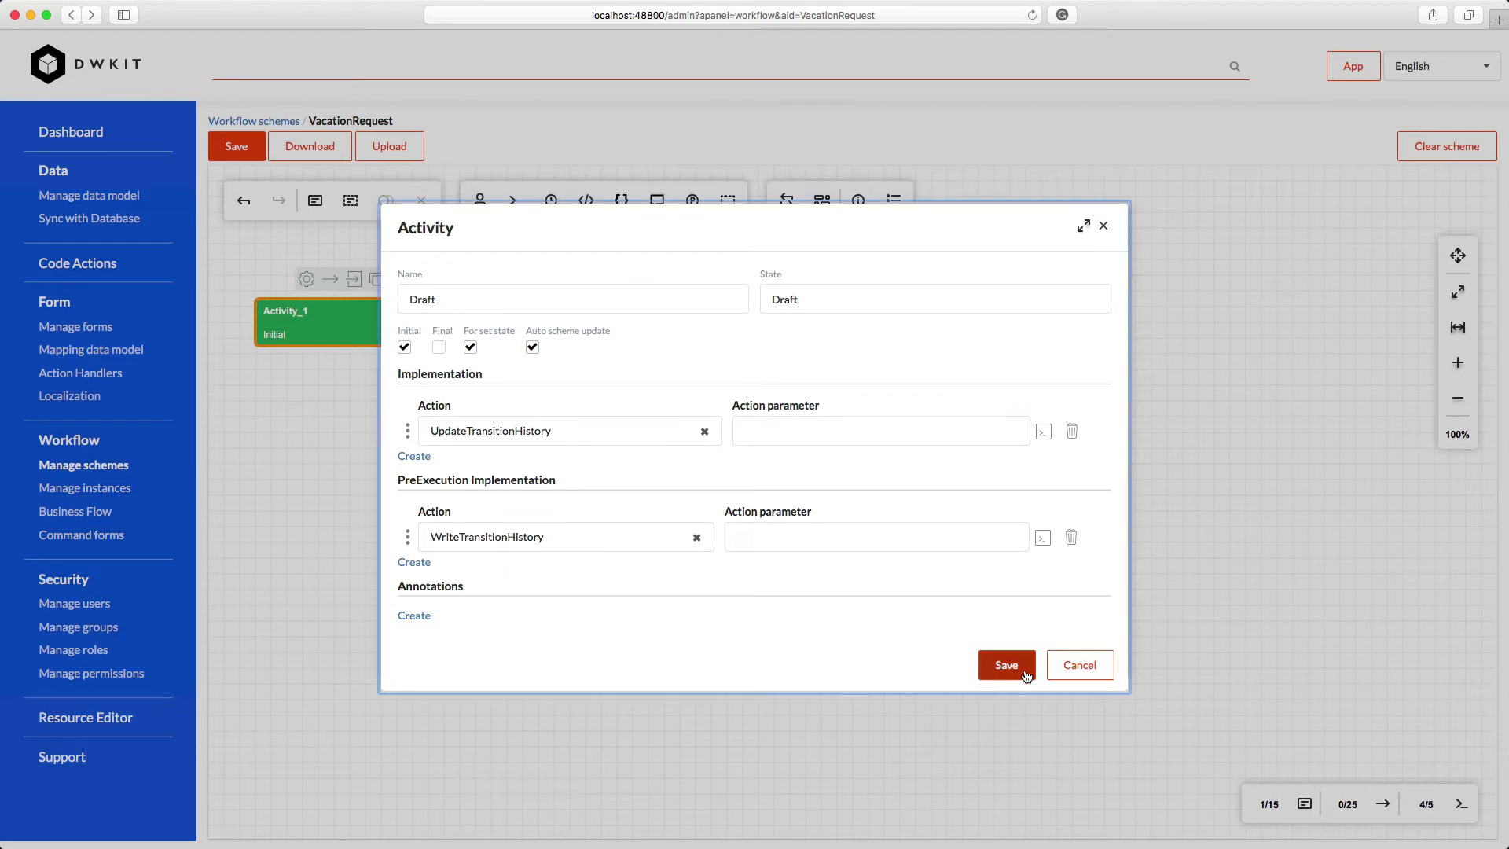
click(1004, 665)
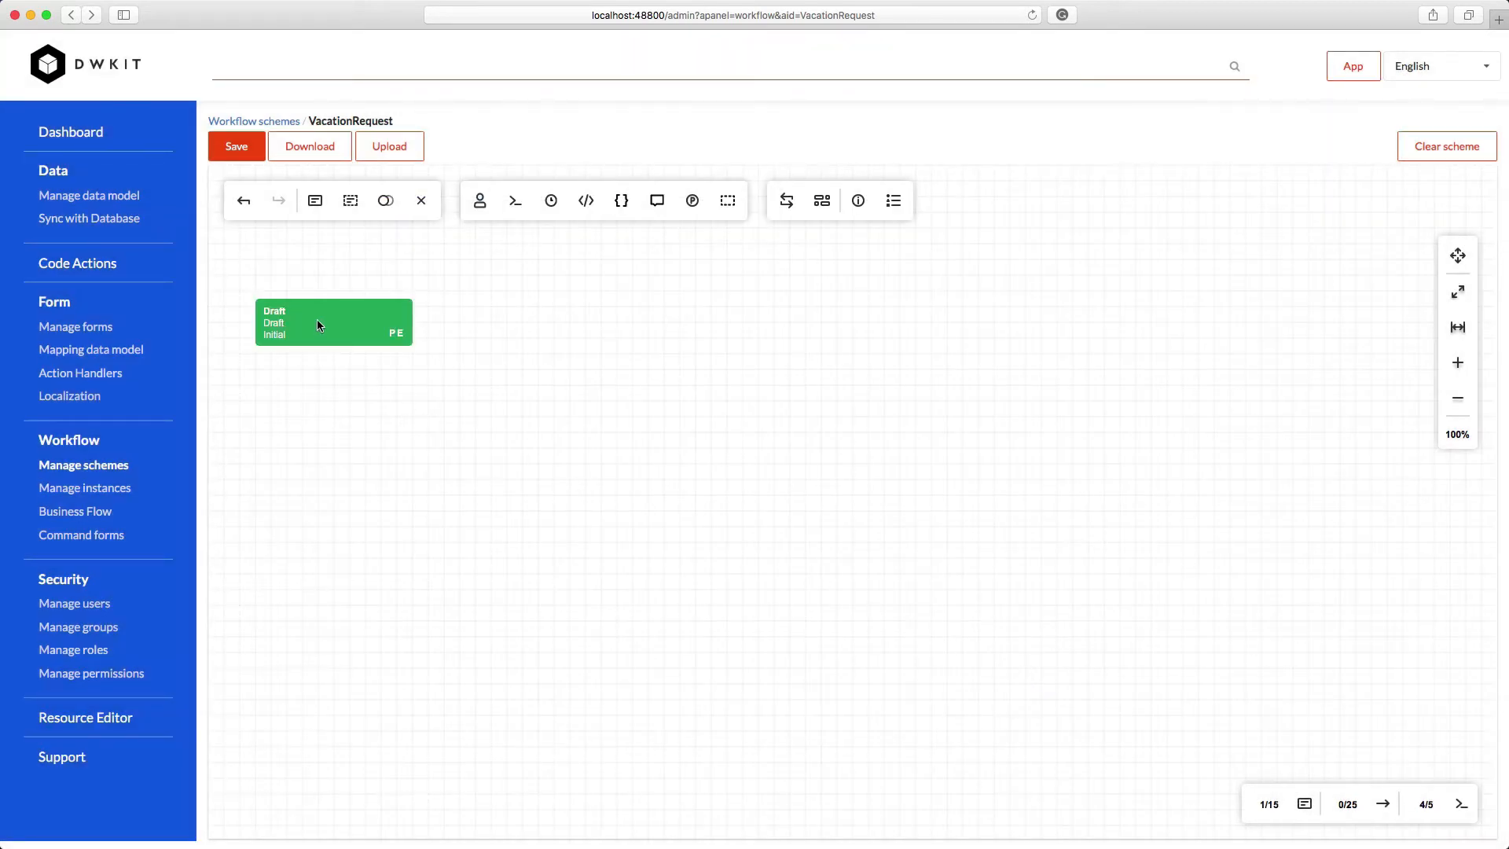
Add an activity linked from Draft by a transition triggered by the Start command
click(332, 322)
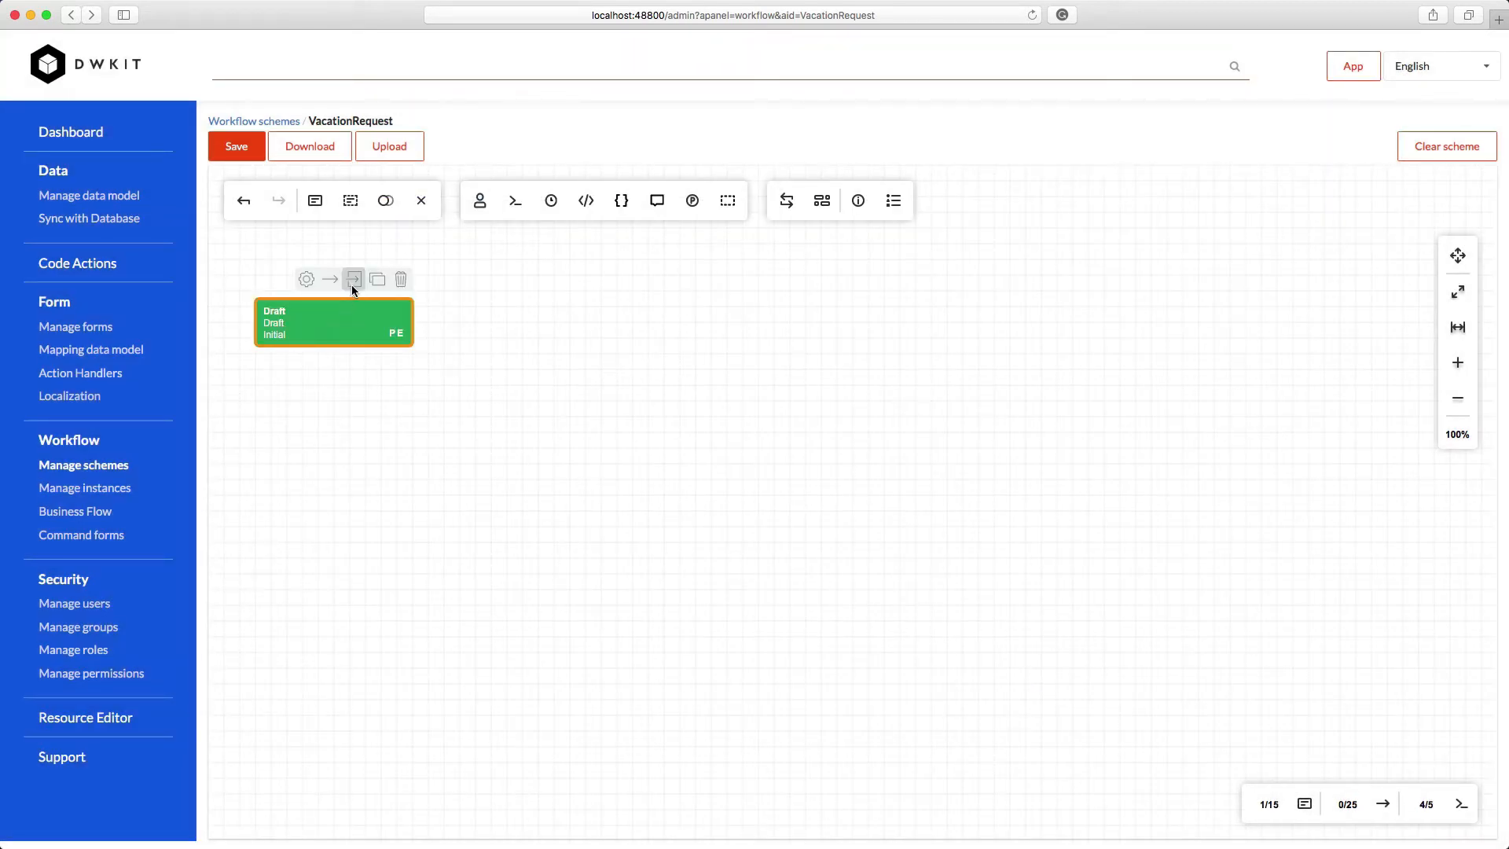
click(353, 279)
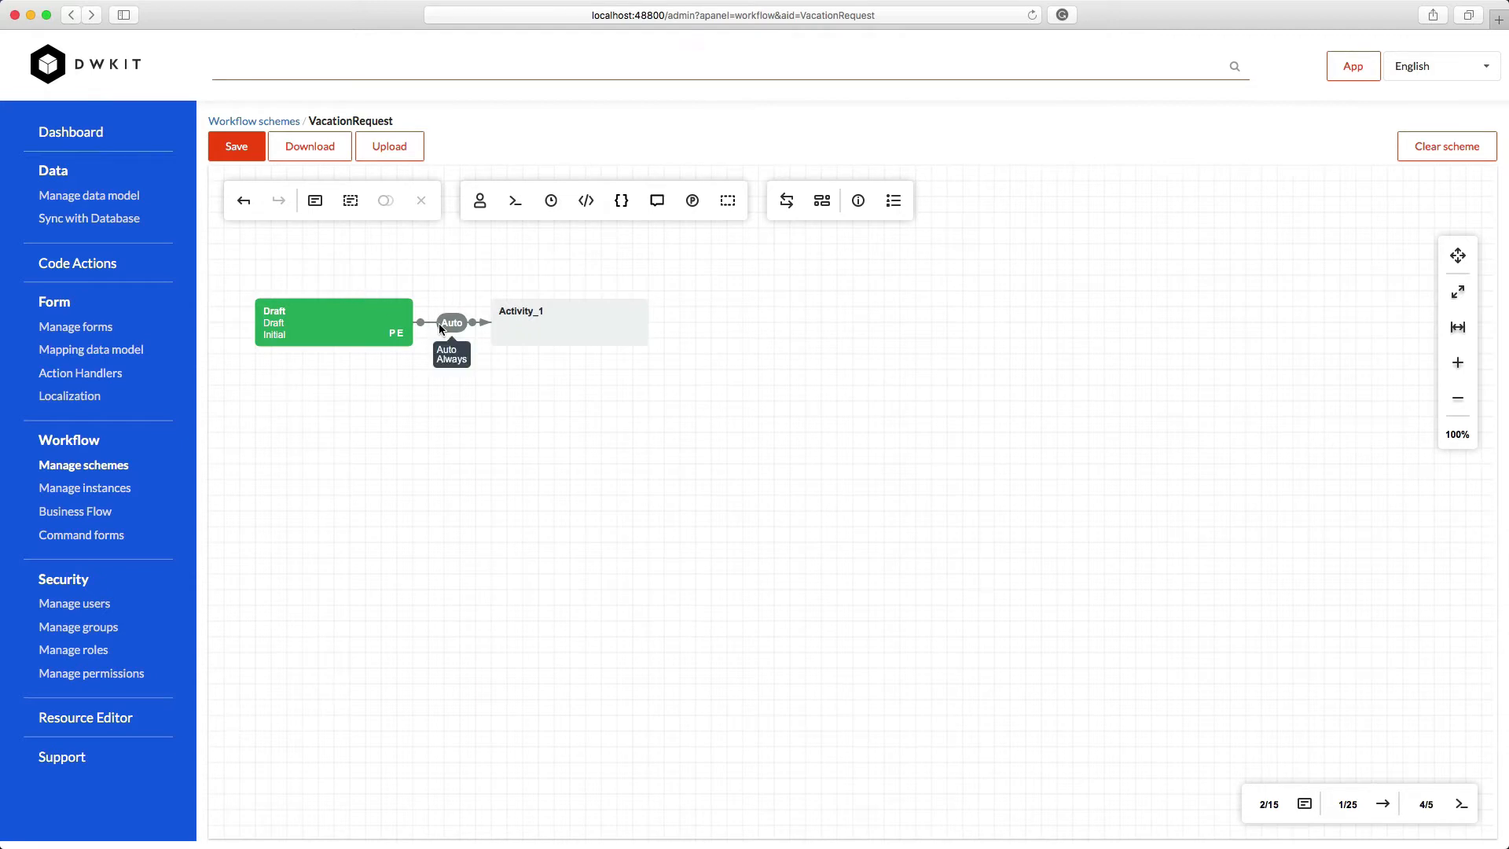
double_click(451, 323)
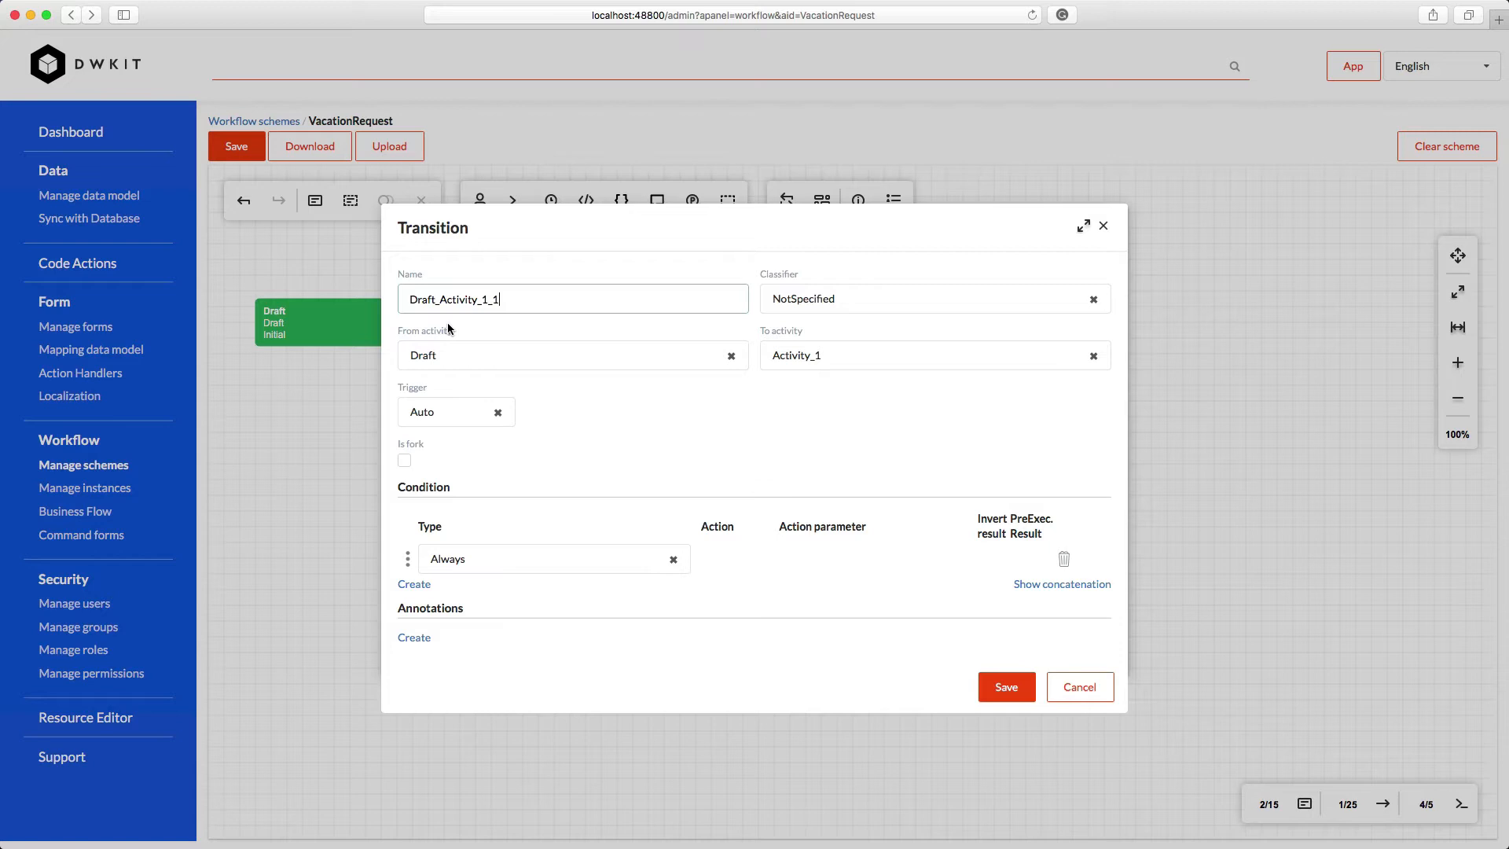
click(448, 411)
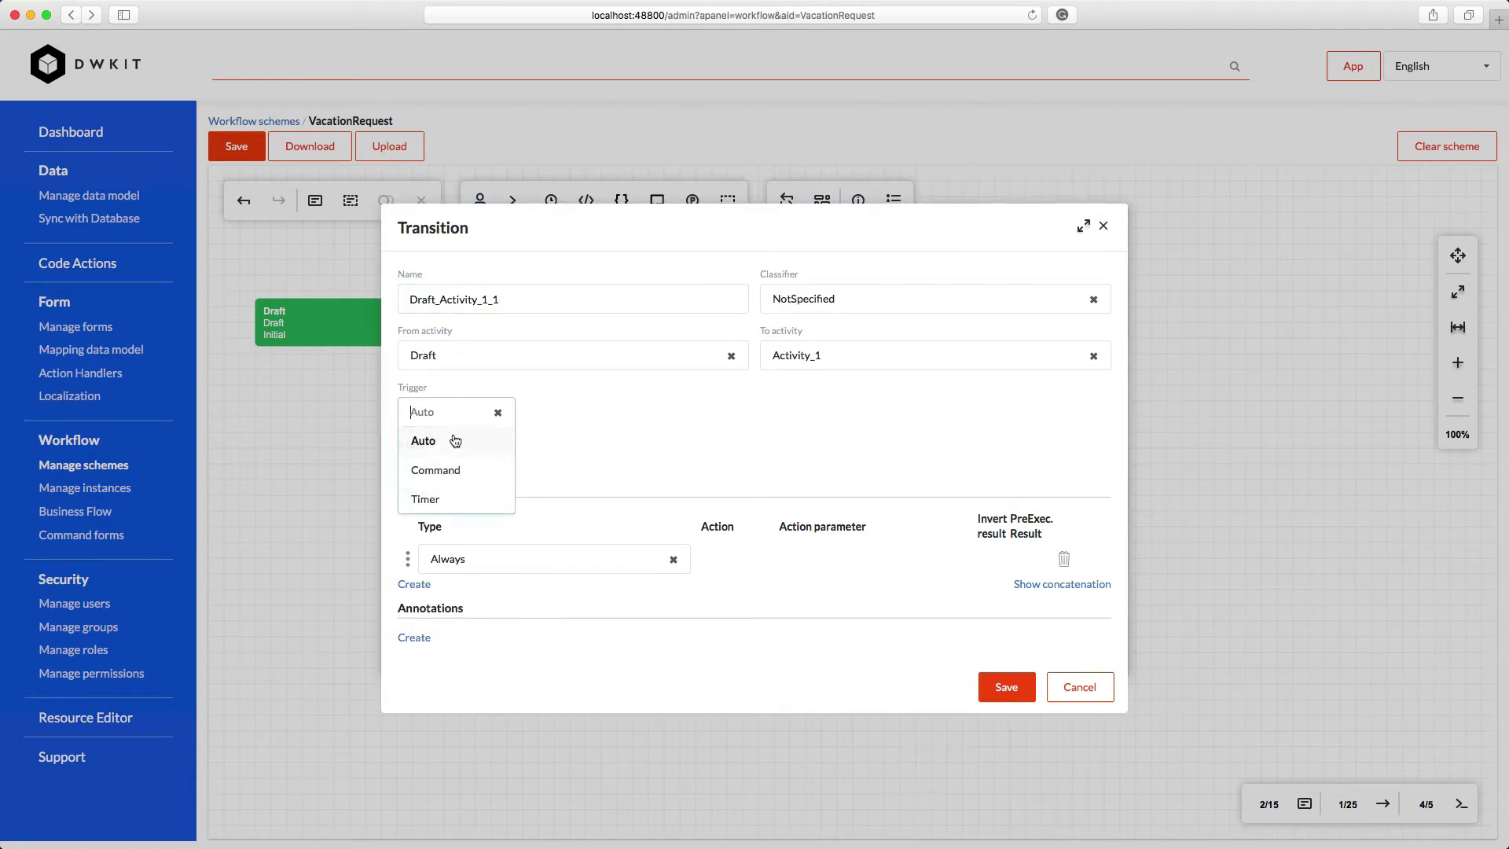
click(434, 469)
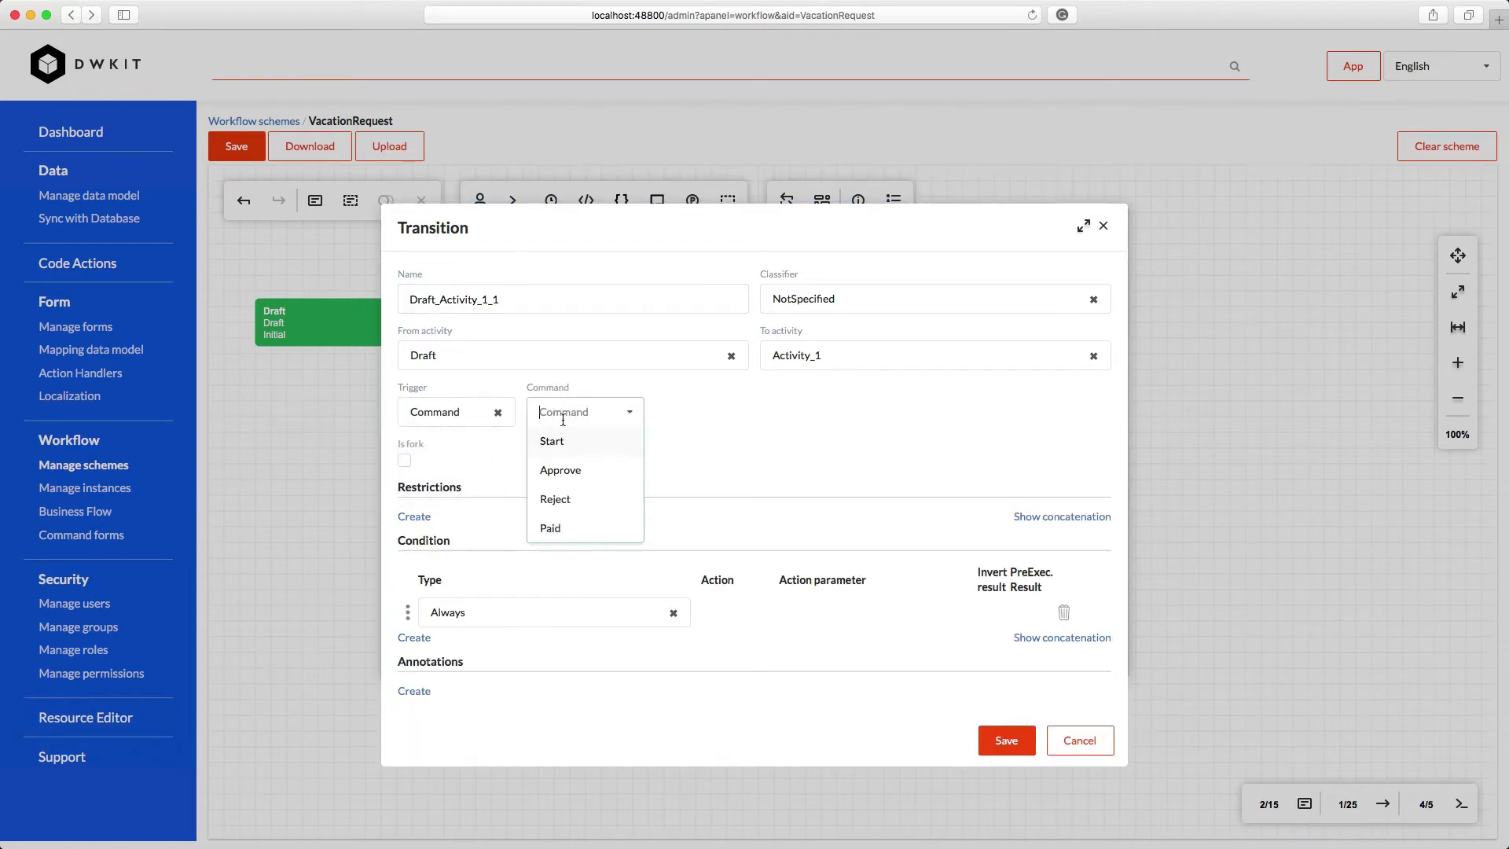
click(552, 440)
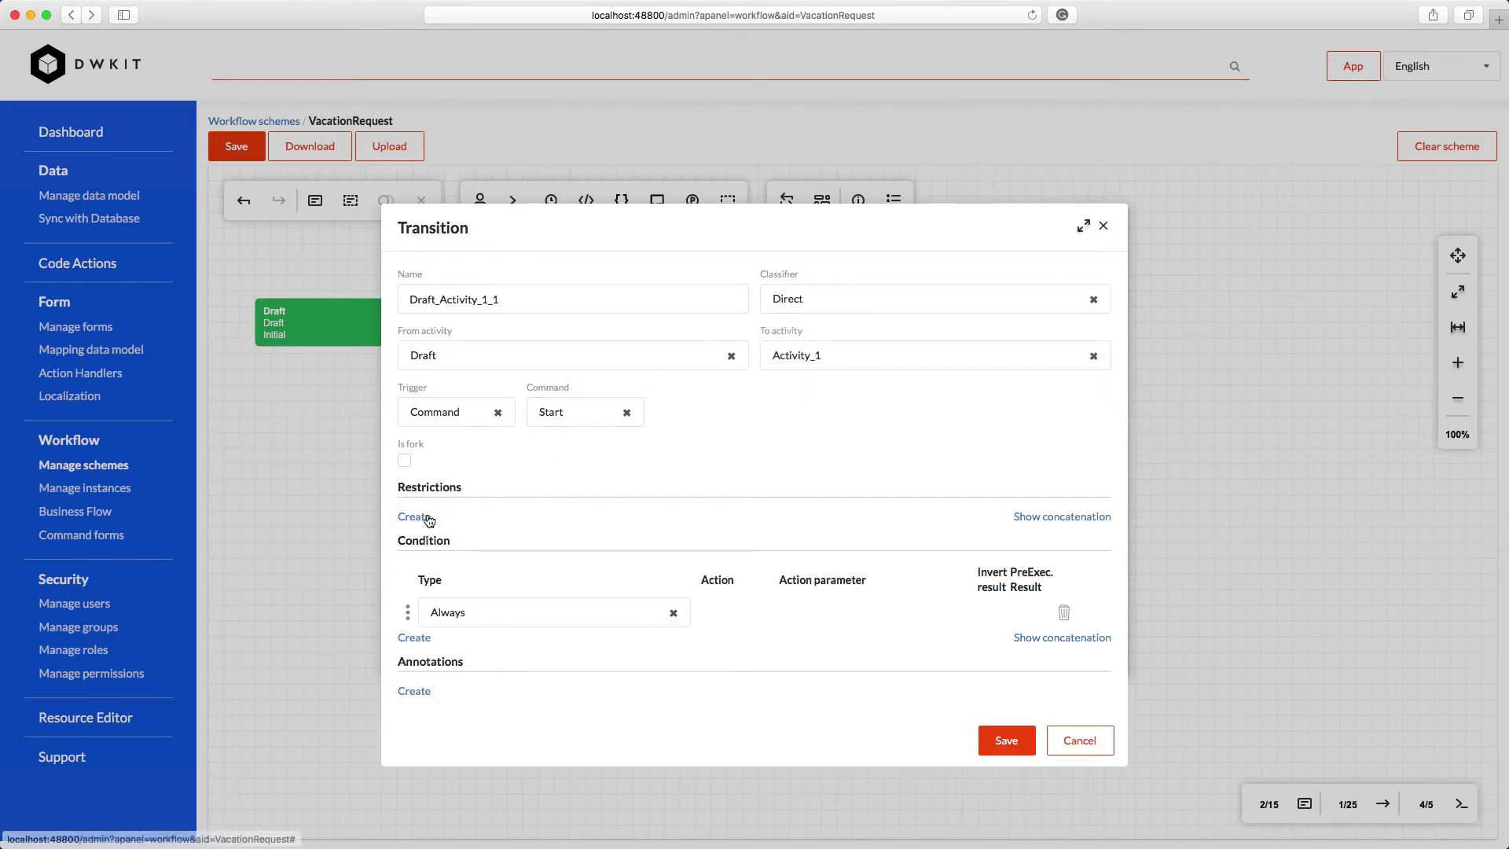
Restrict the Start transition to the Author actor and save it
click(414, 517)
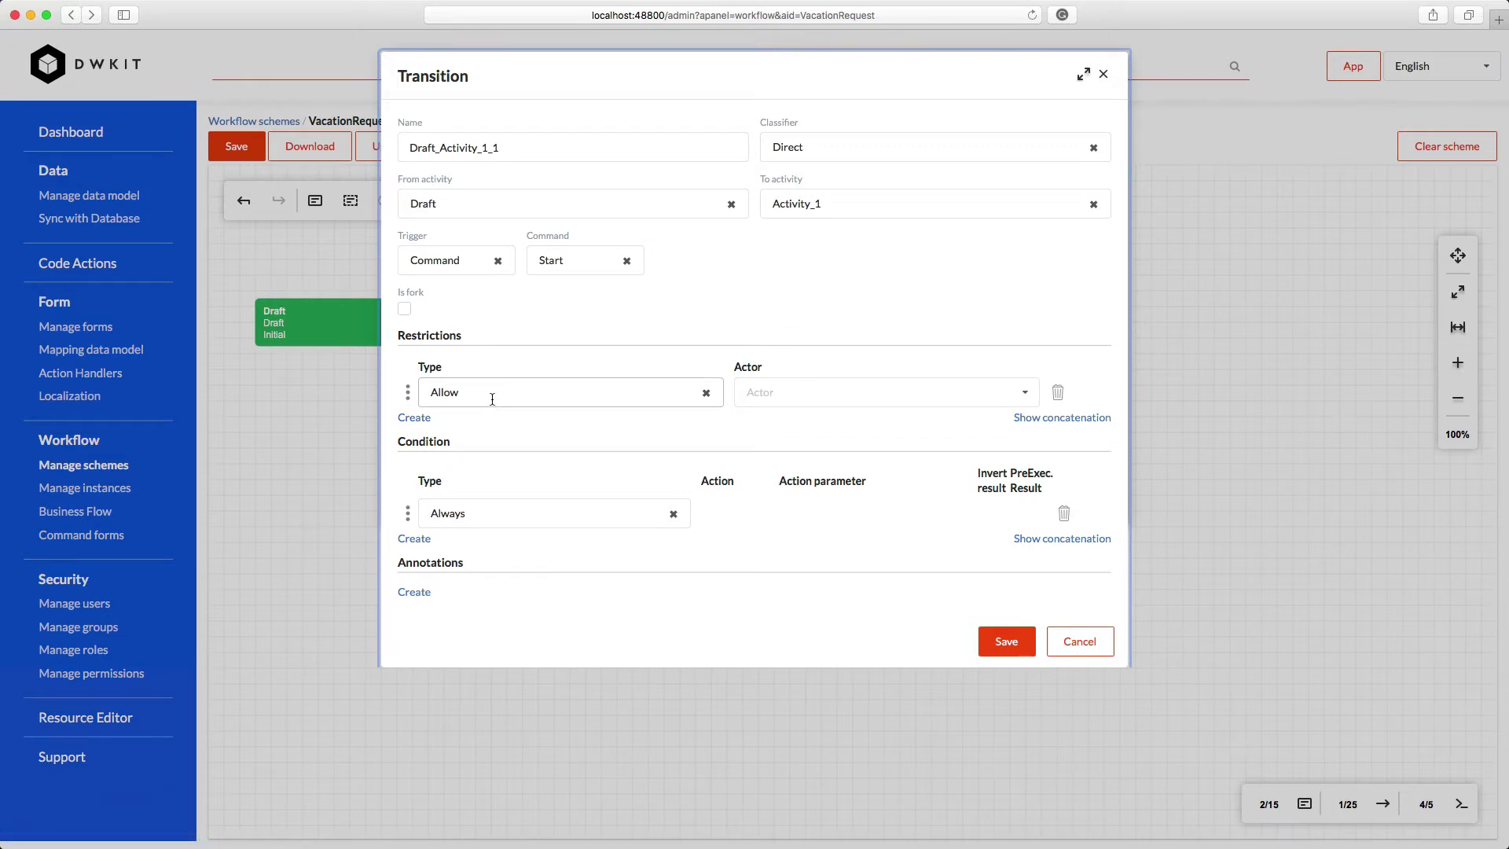
click(880, 391)
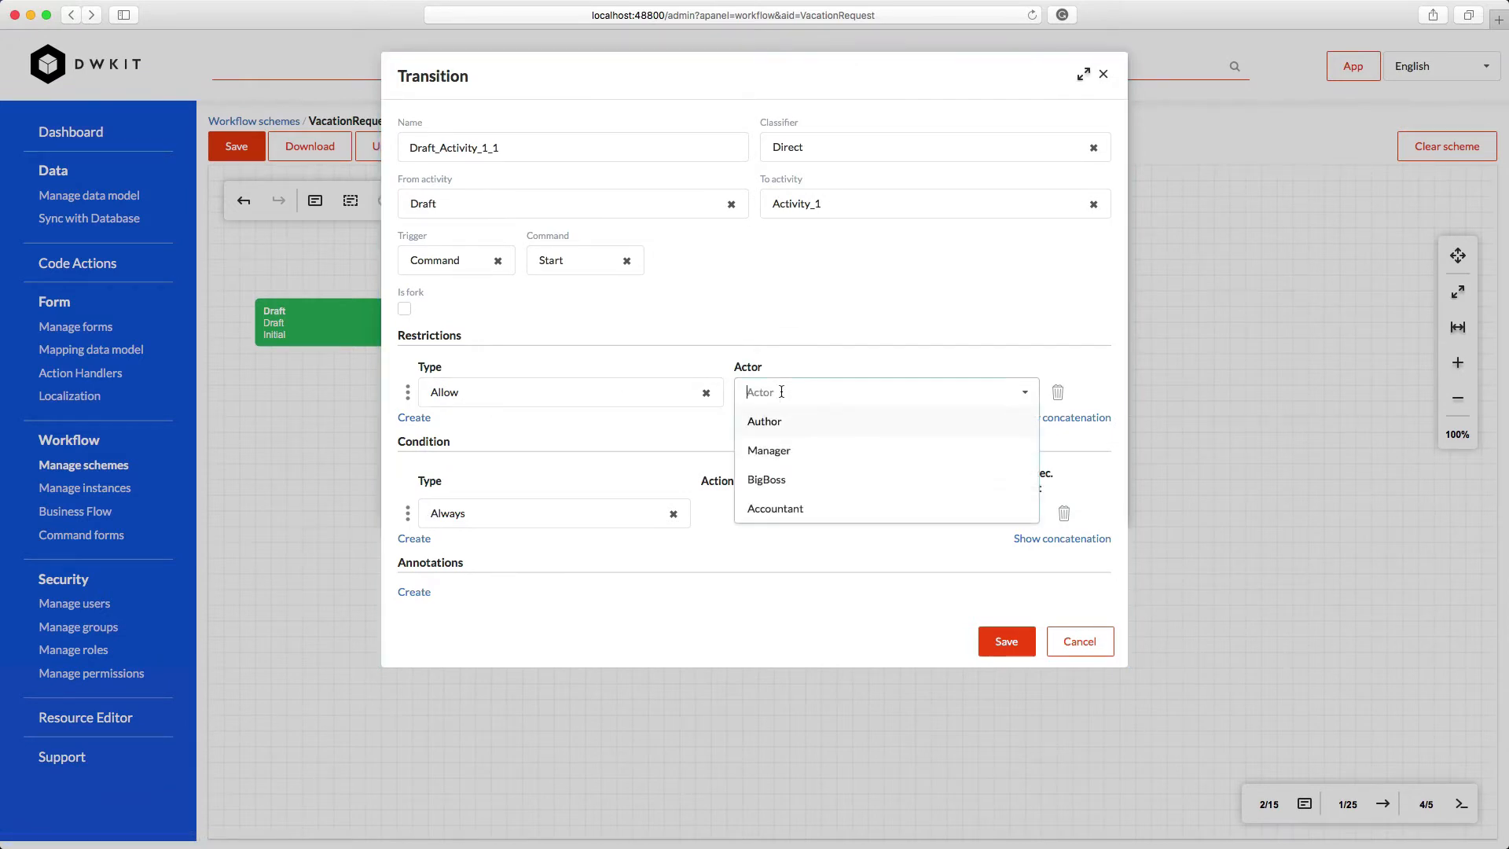
click(764, 420)
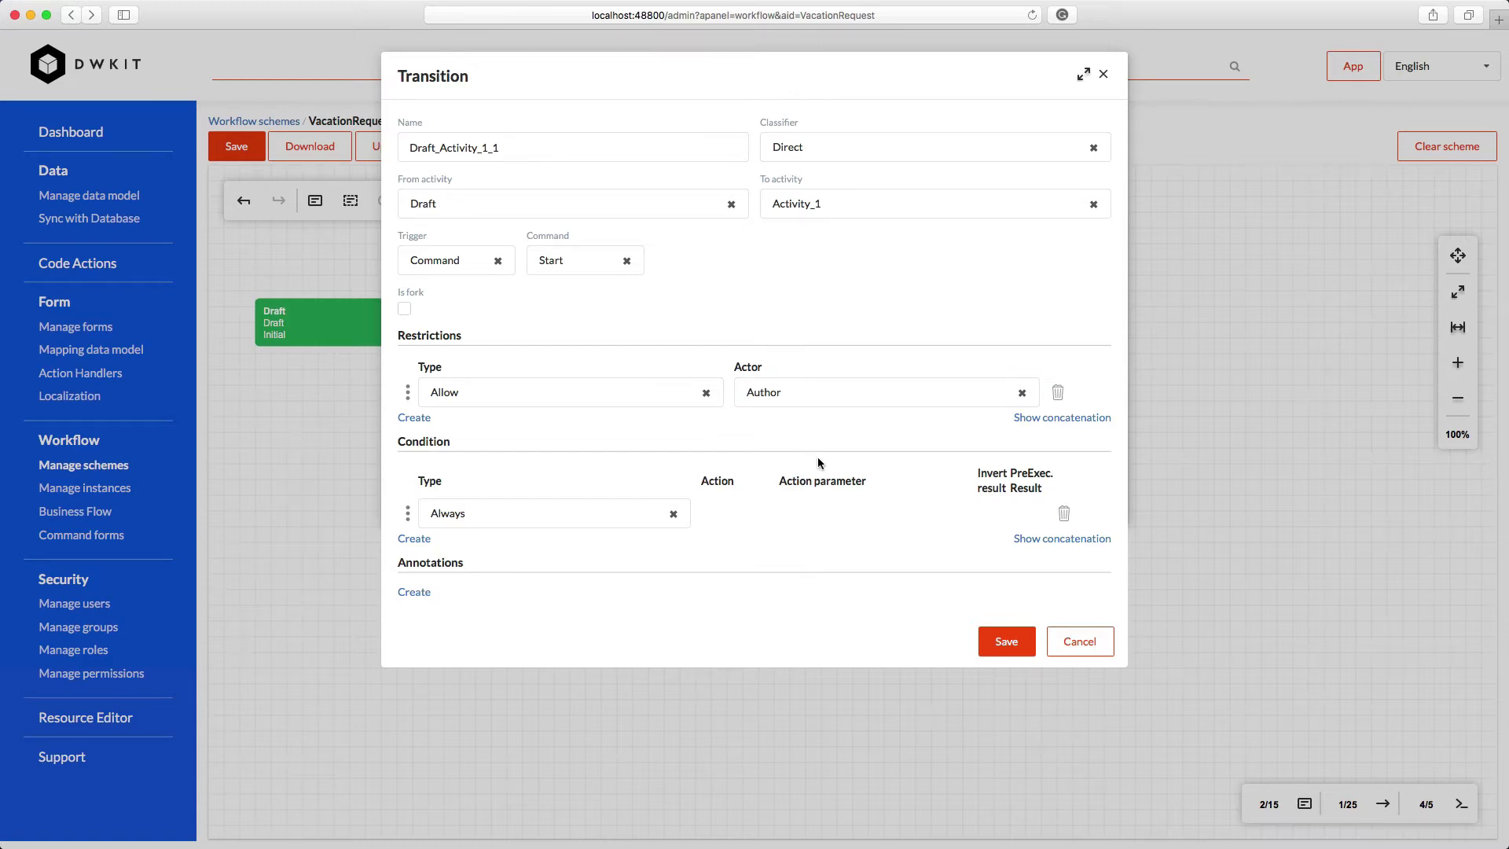
click(1079, 641)
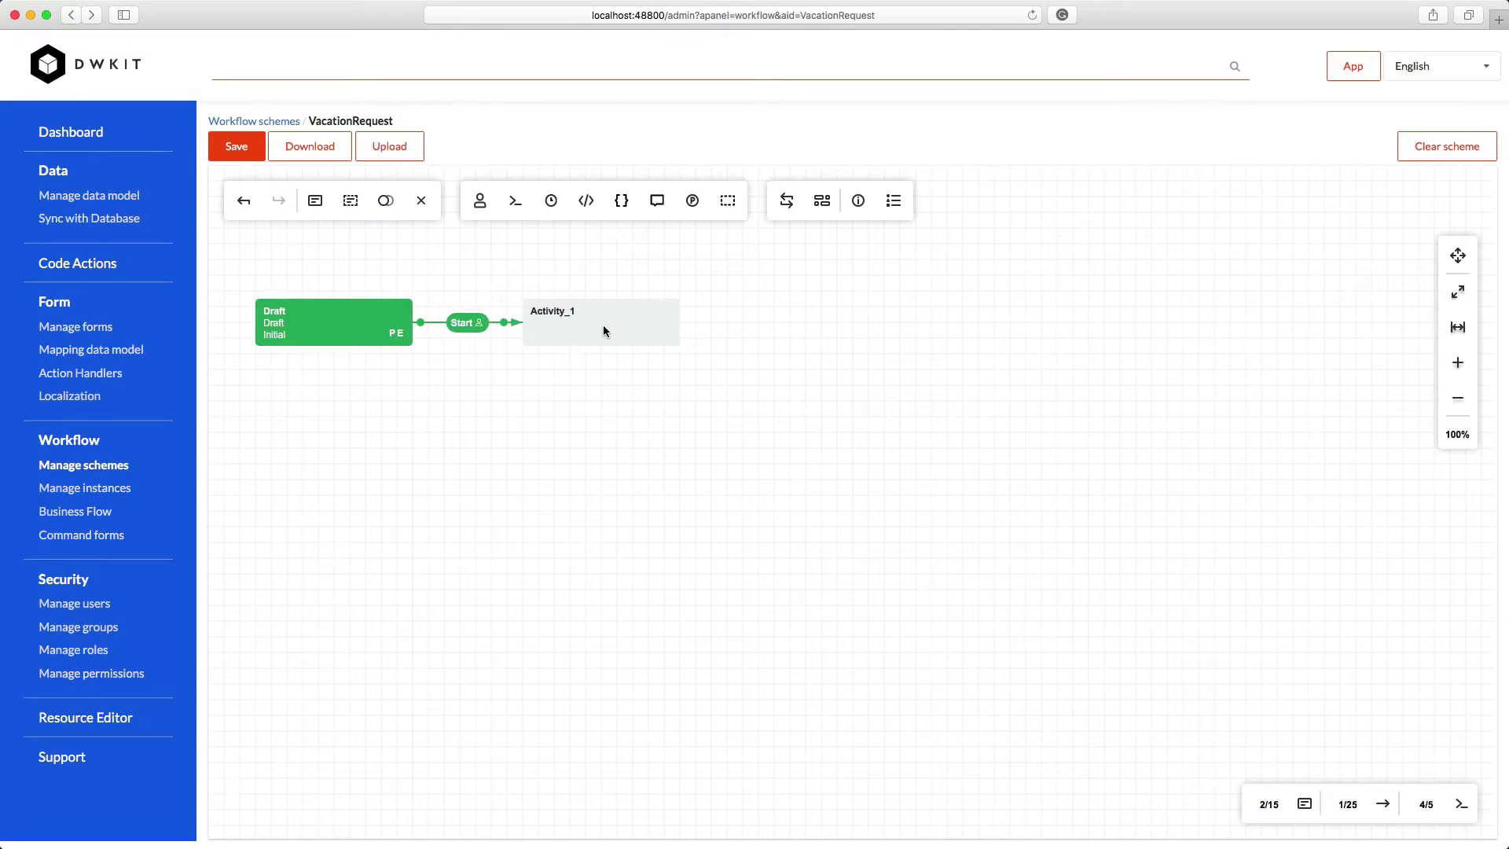
Rename Activity_1 to ManagerSigning, add UpdateTransitionHistory, and set a pre-execution action
double_click(600, 321)
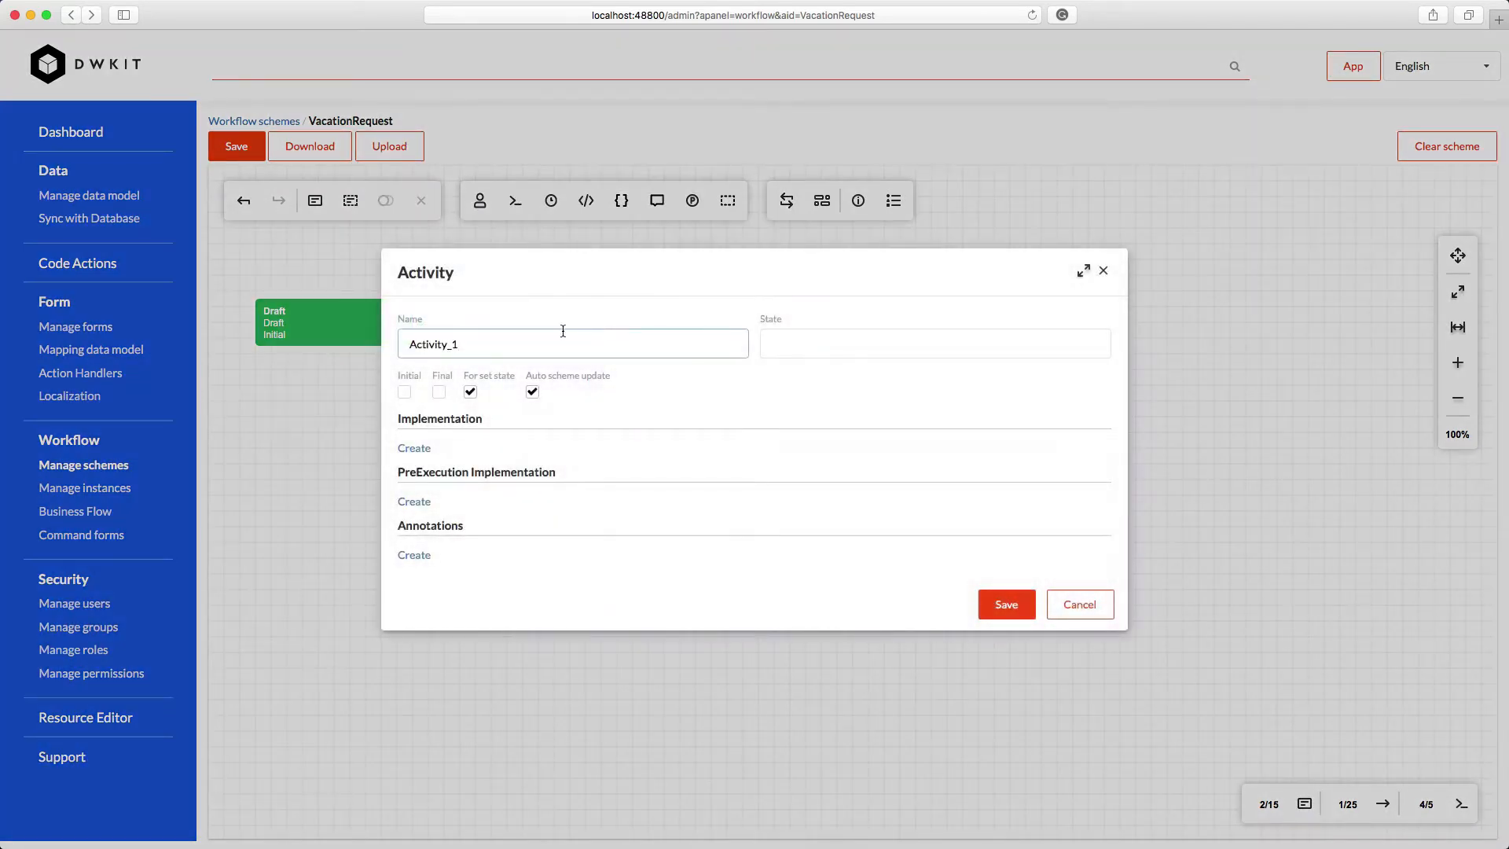
text(ManagerSign)
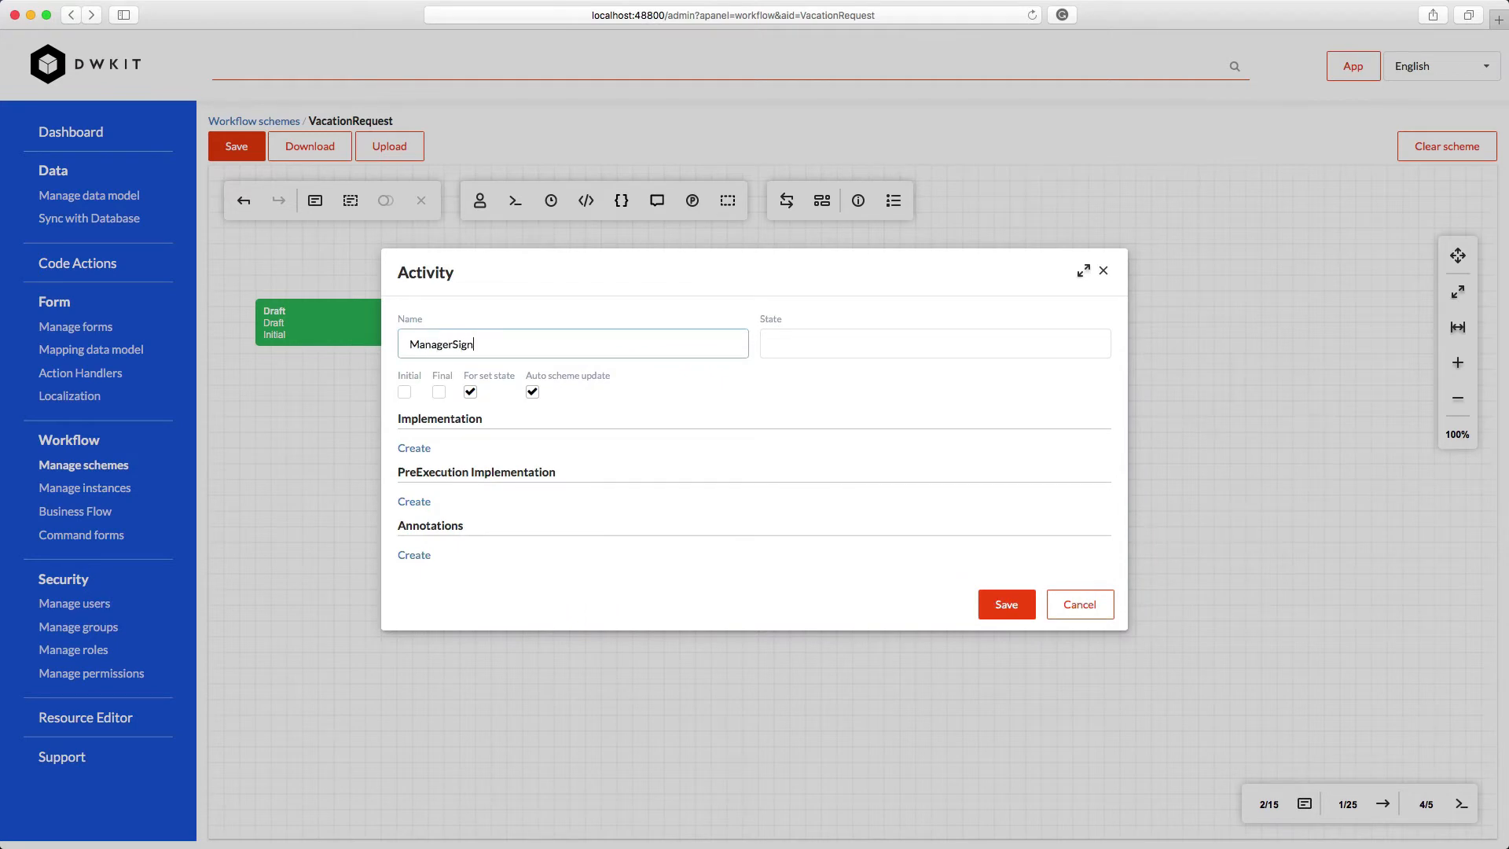
text(ing)
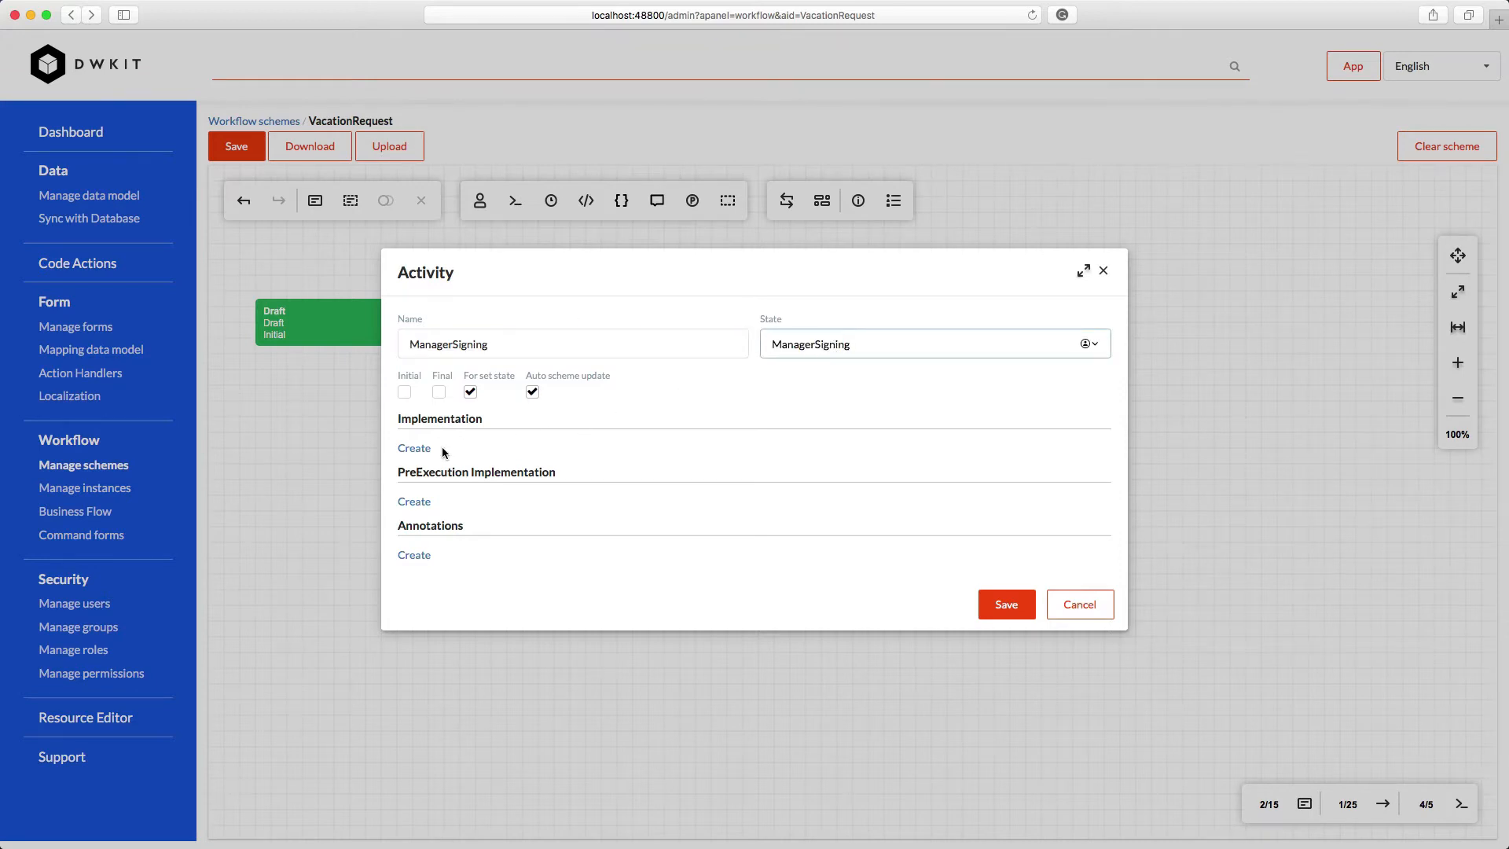
click(413, 447)
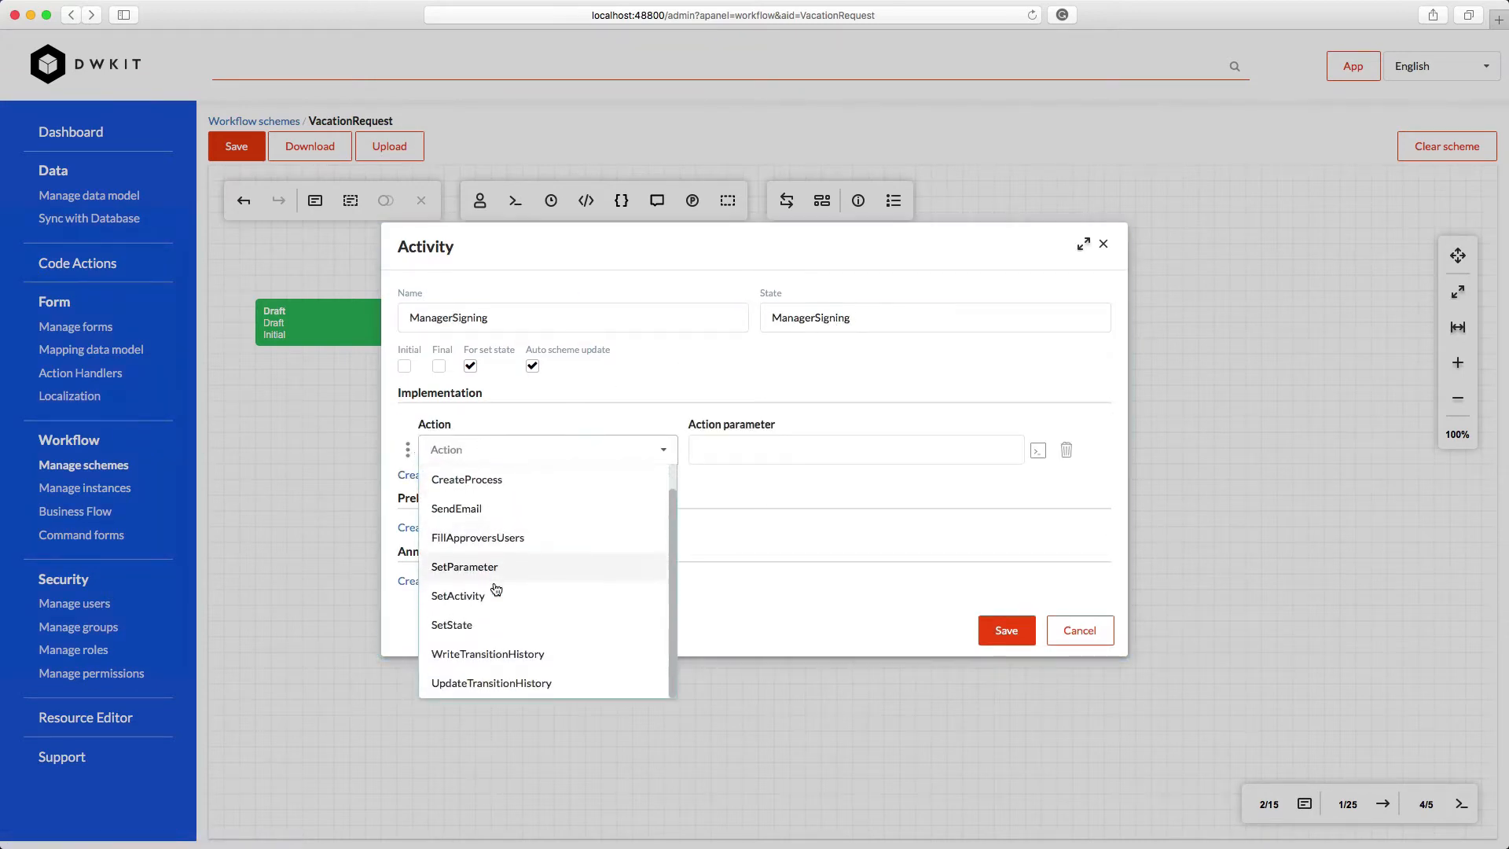
click(490, 682)
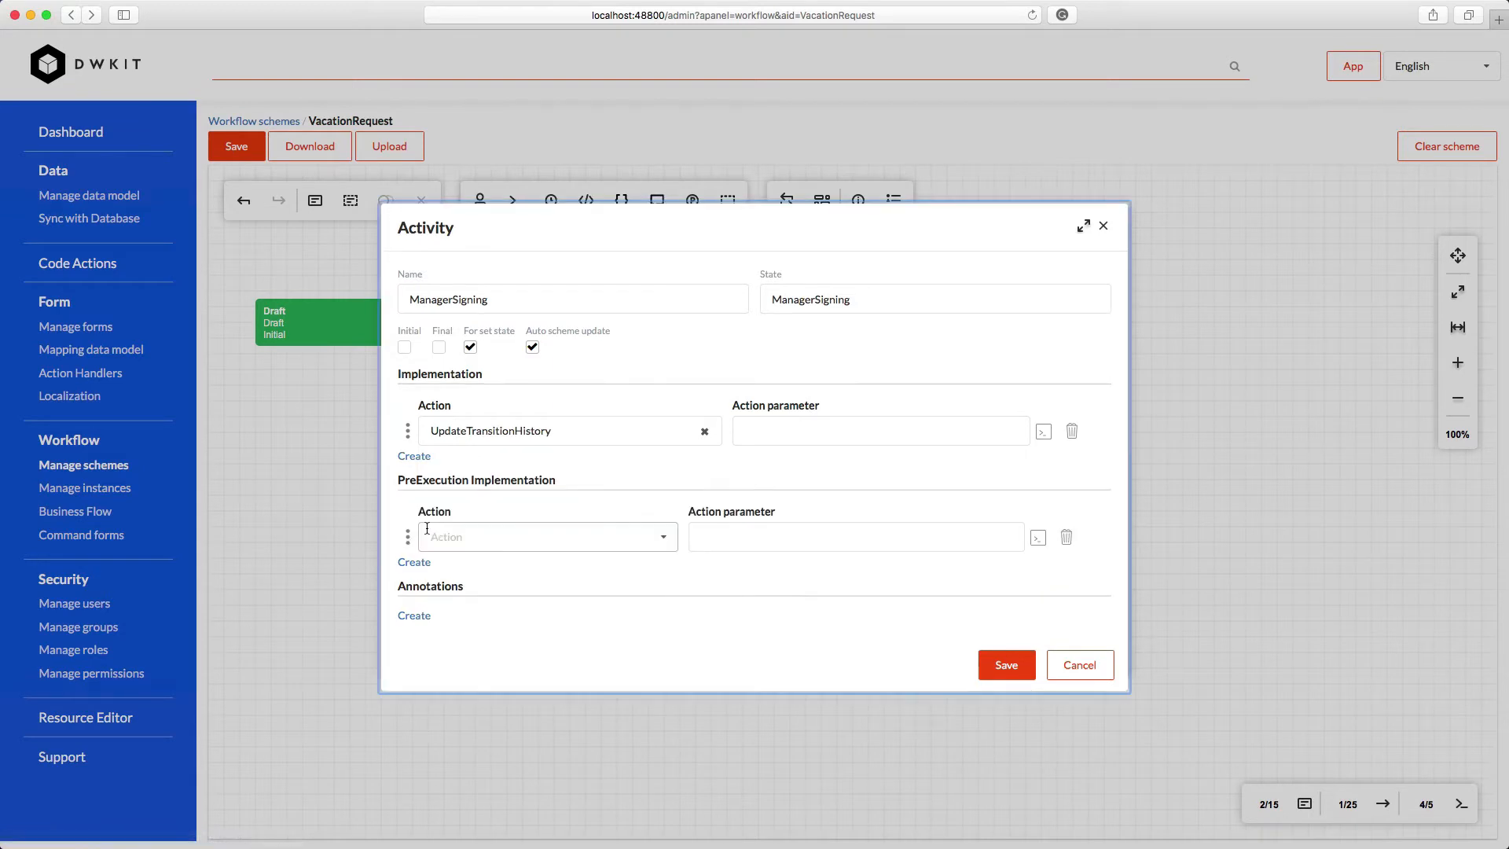
click(546, 536)
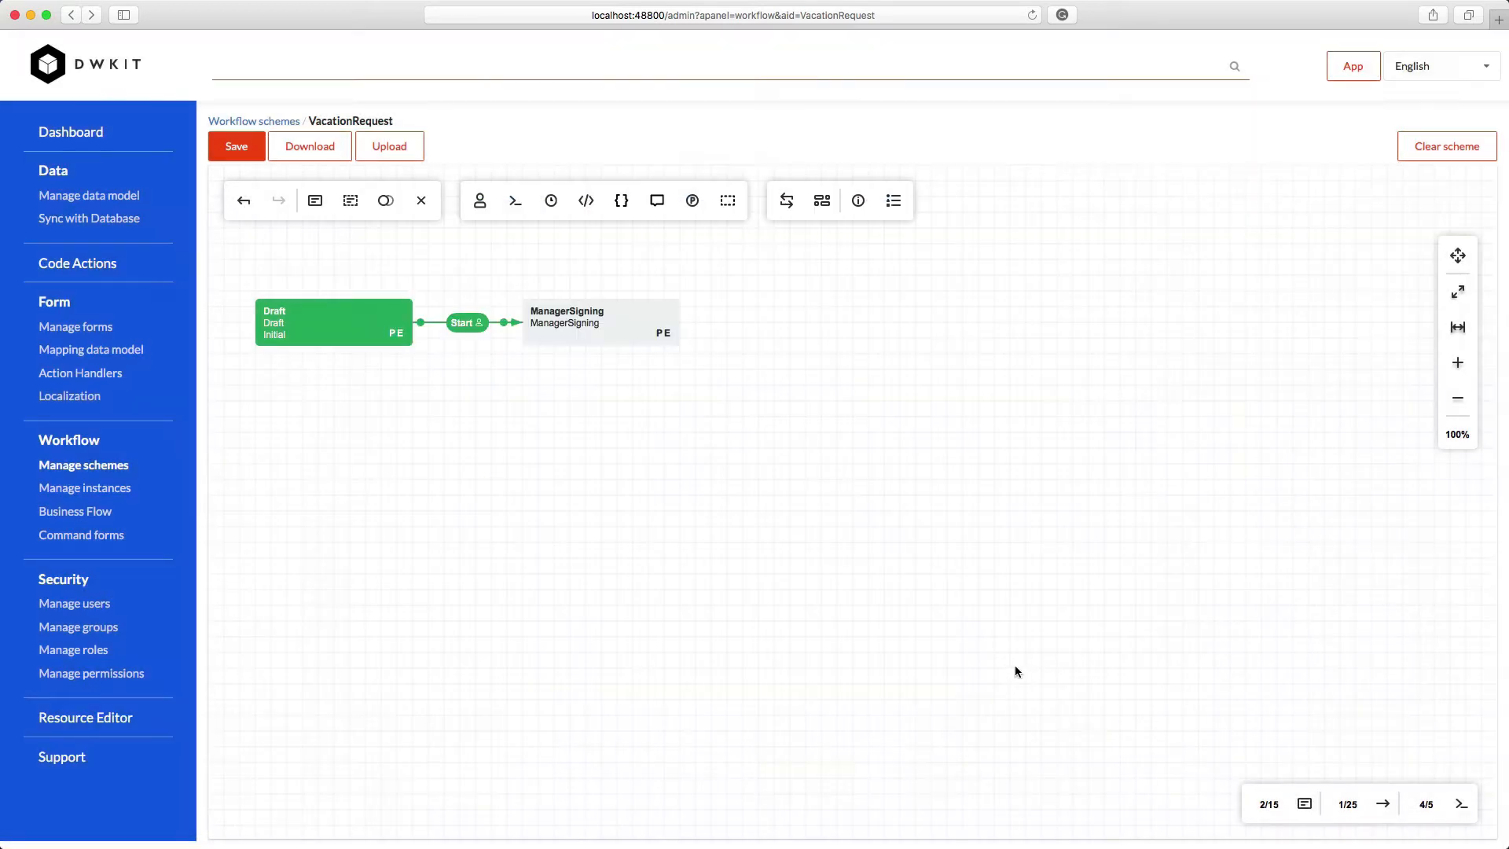
mouse_move(669, 472)
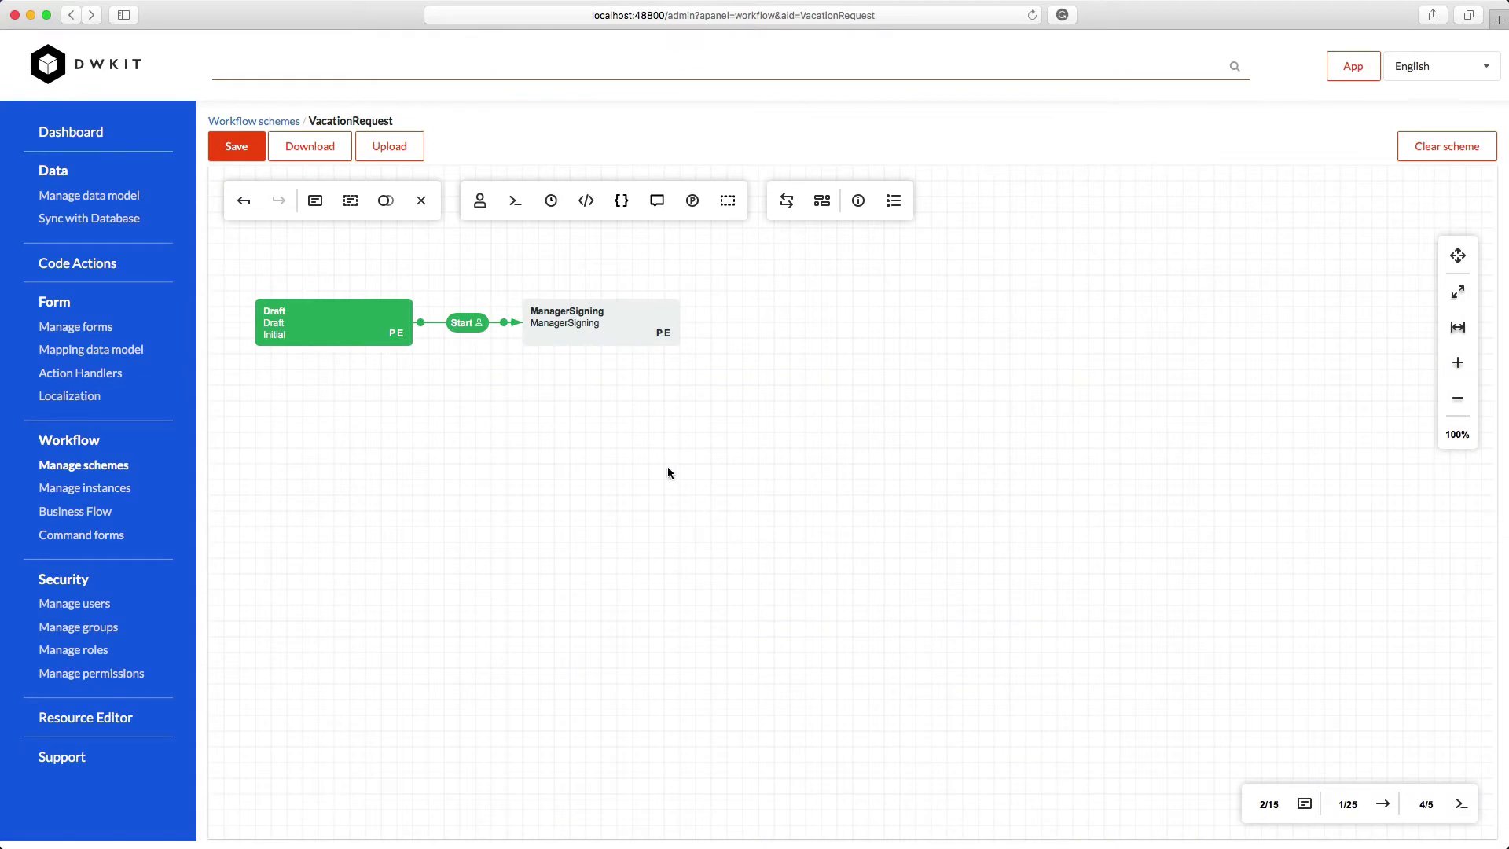
Add a ManagerSigning-to-Draft transition as a Reverse Reject command allowed only for Manager
click(599, 322)
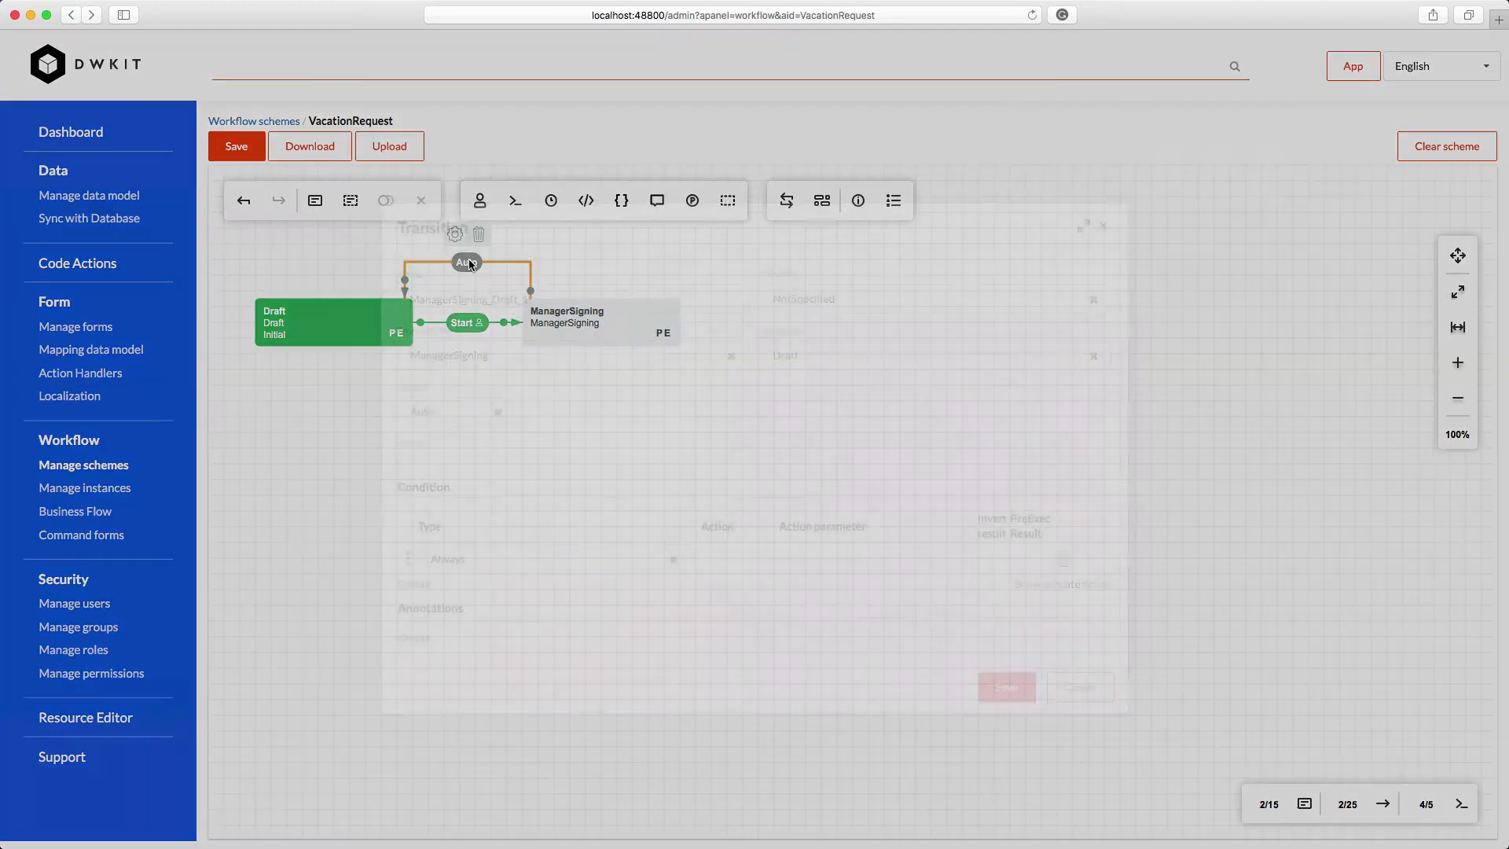
click(455, 234)
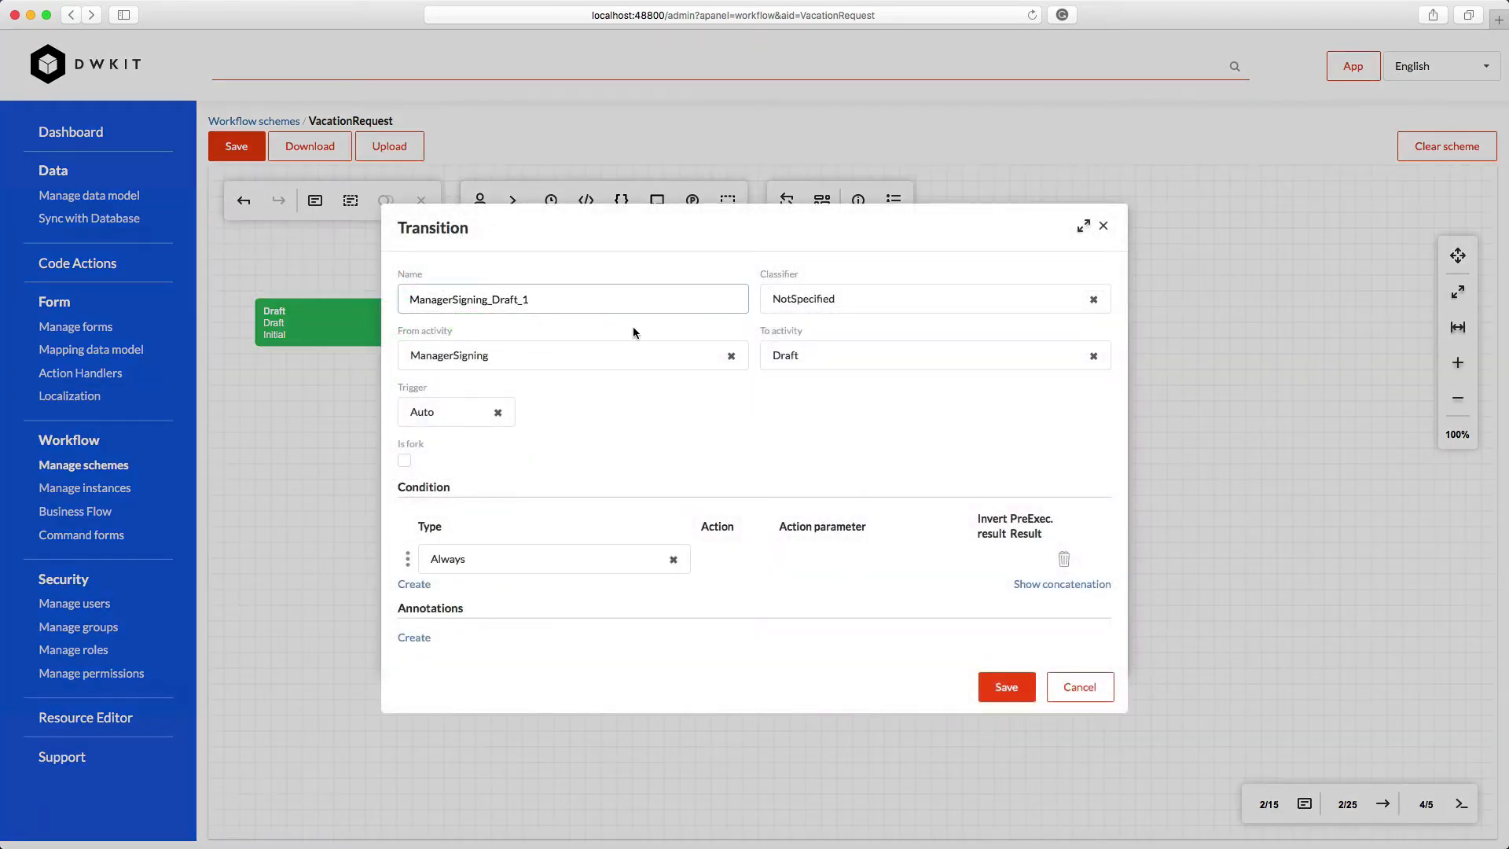
click(454, 412)
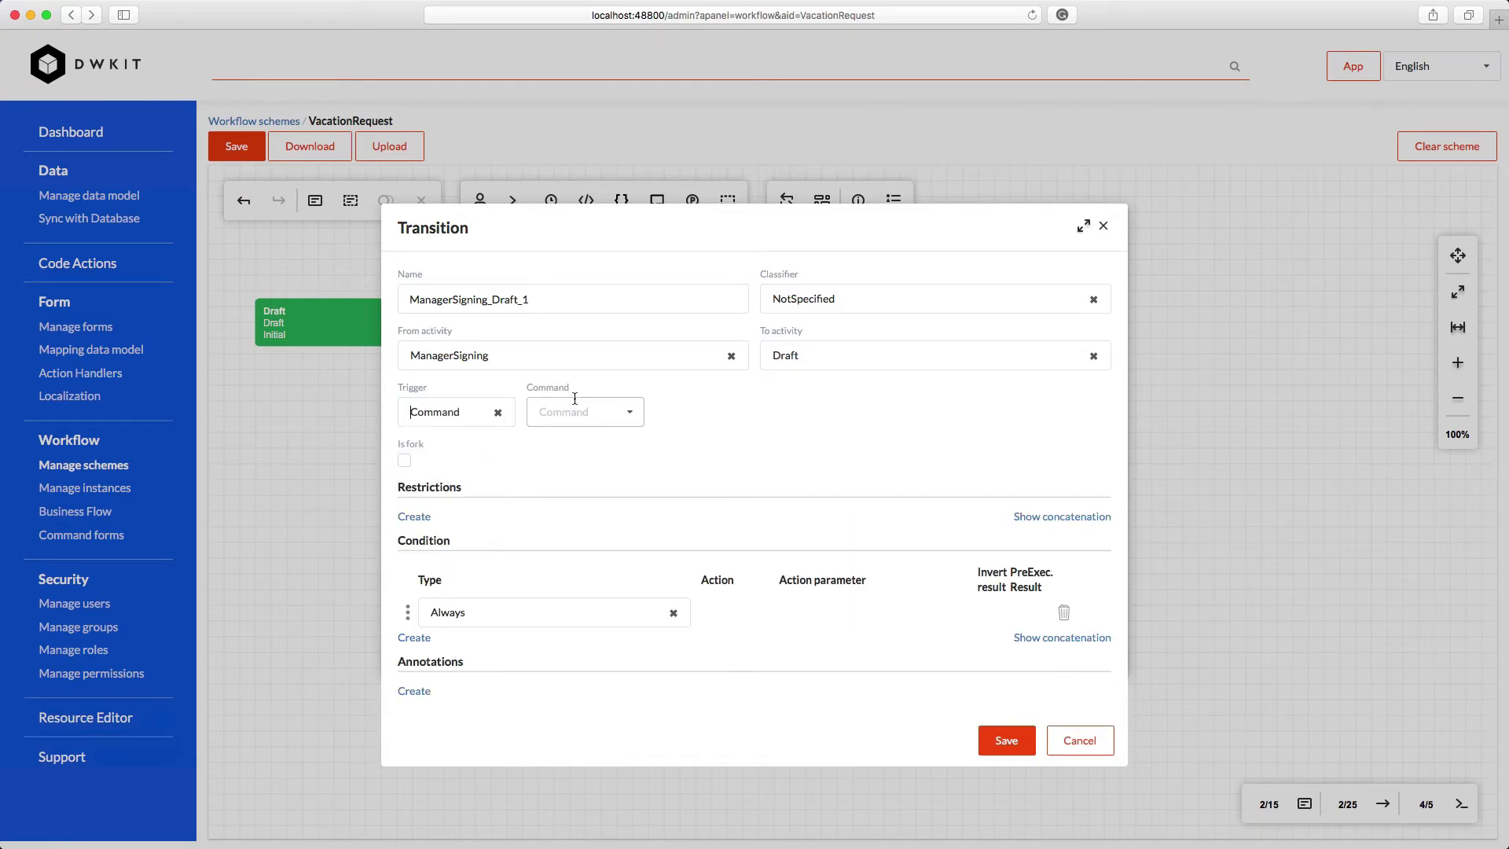
click(584, 411)
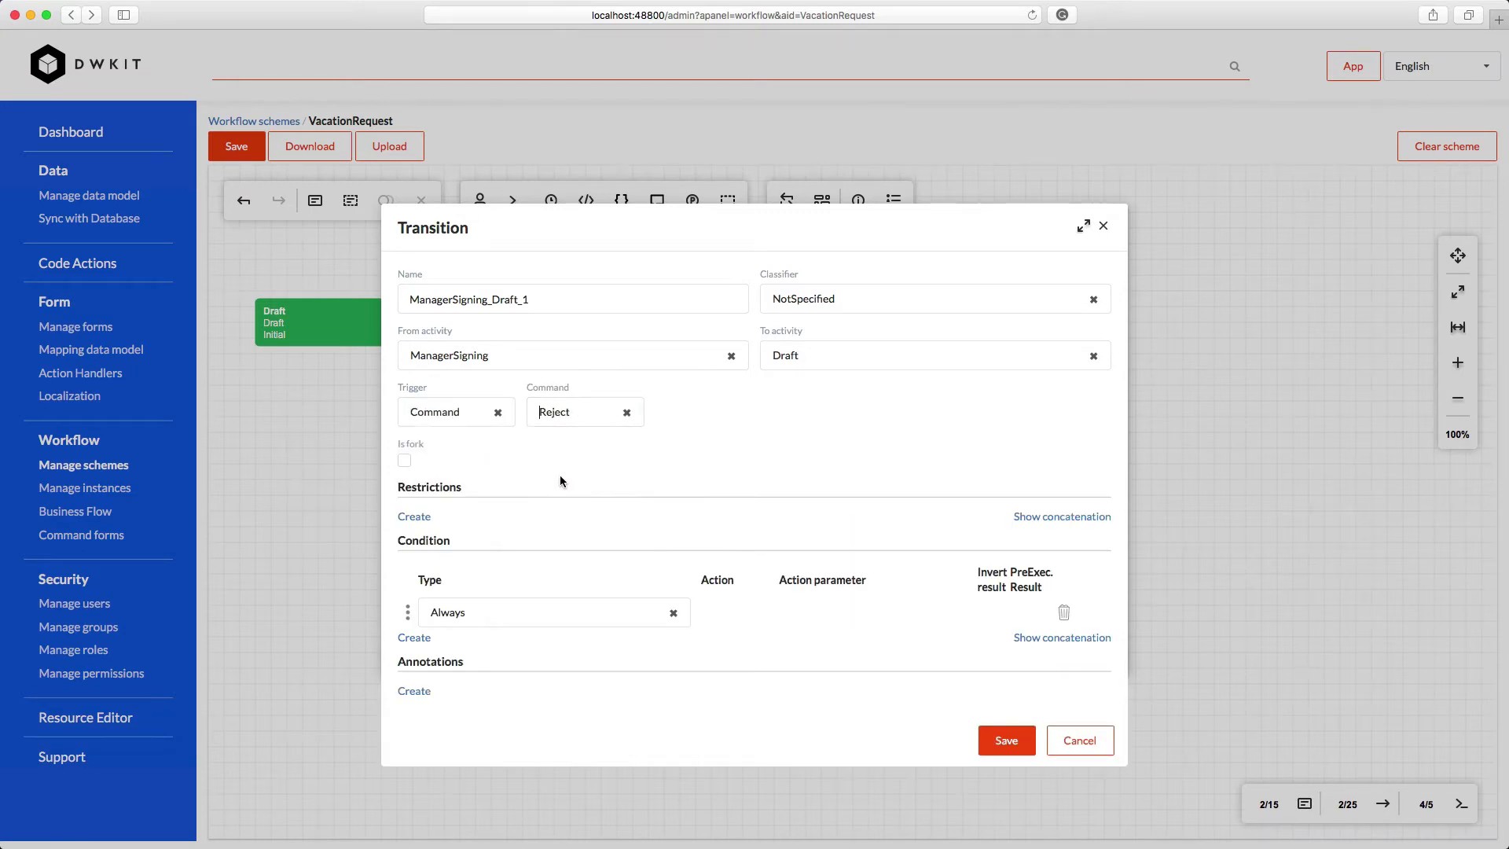
mouse_move(414, 515)
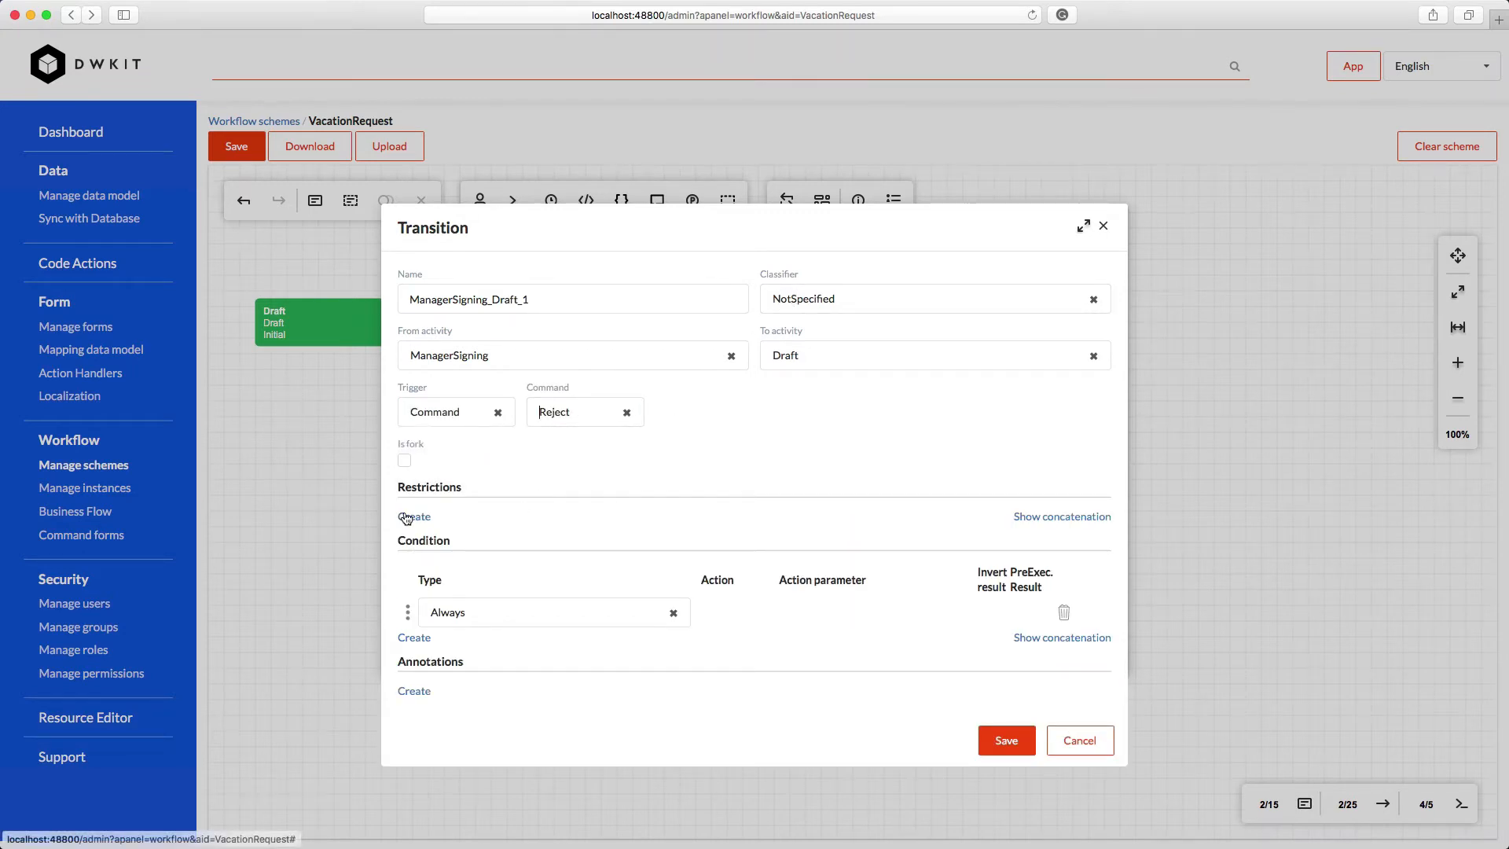
click(414, 516)
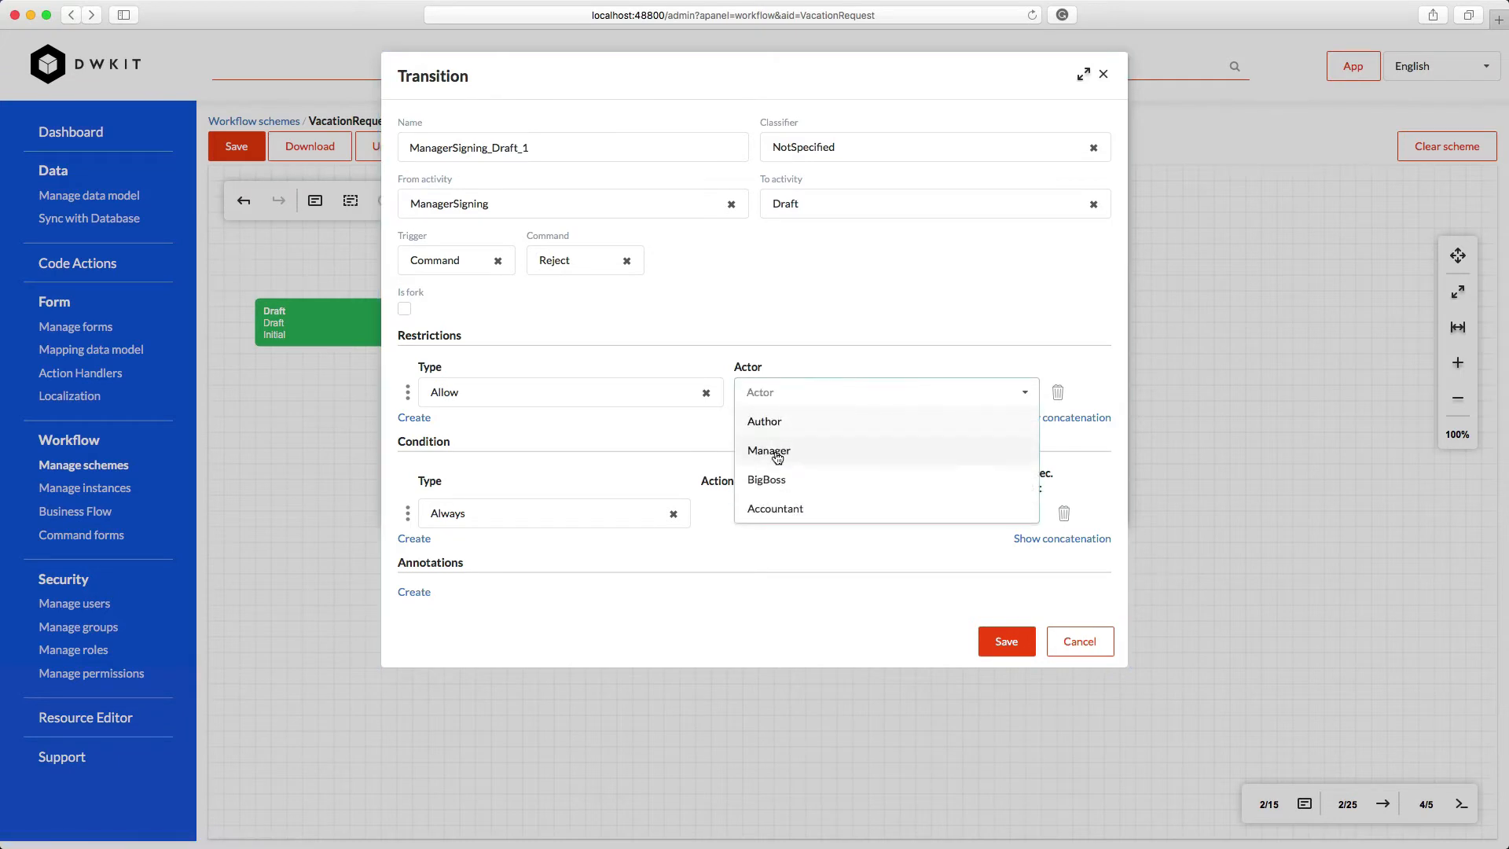
click(768, 450)
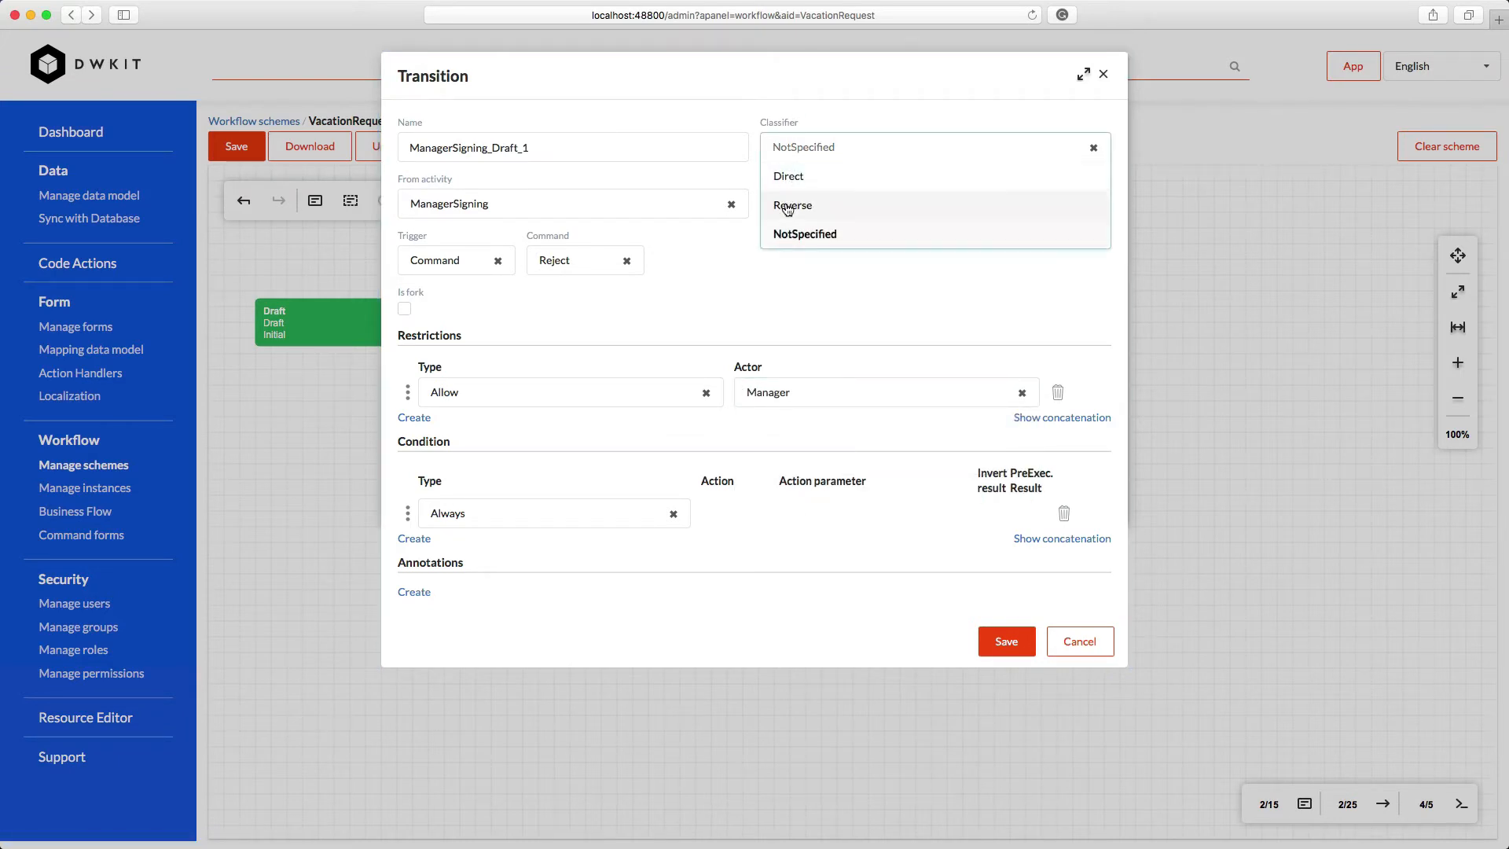
click(793, 205)
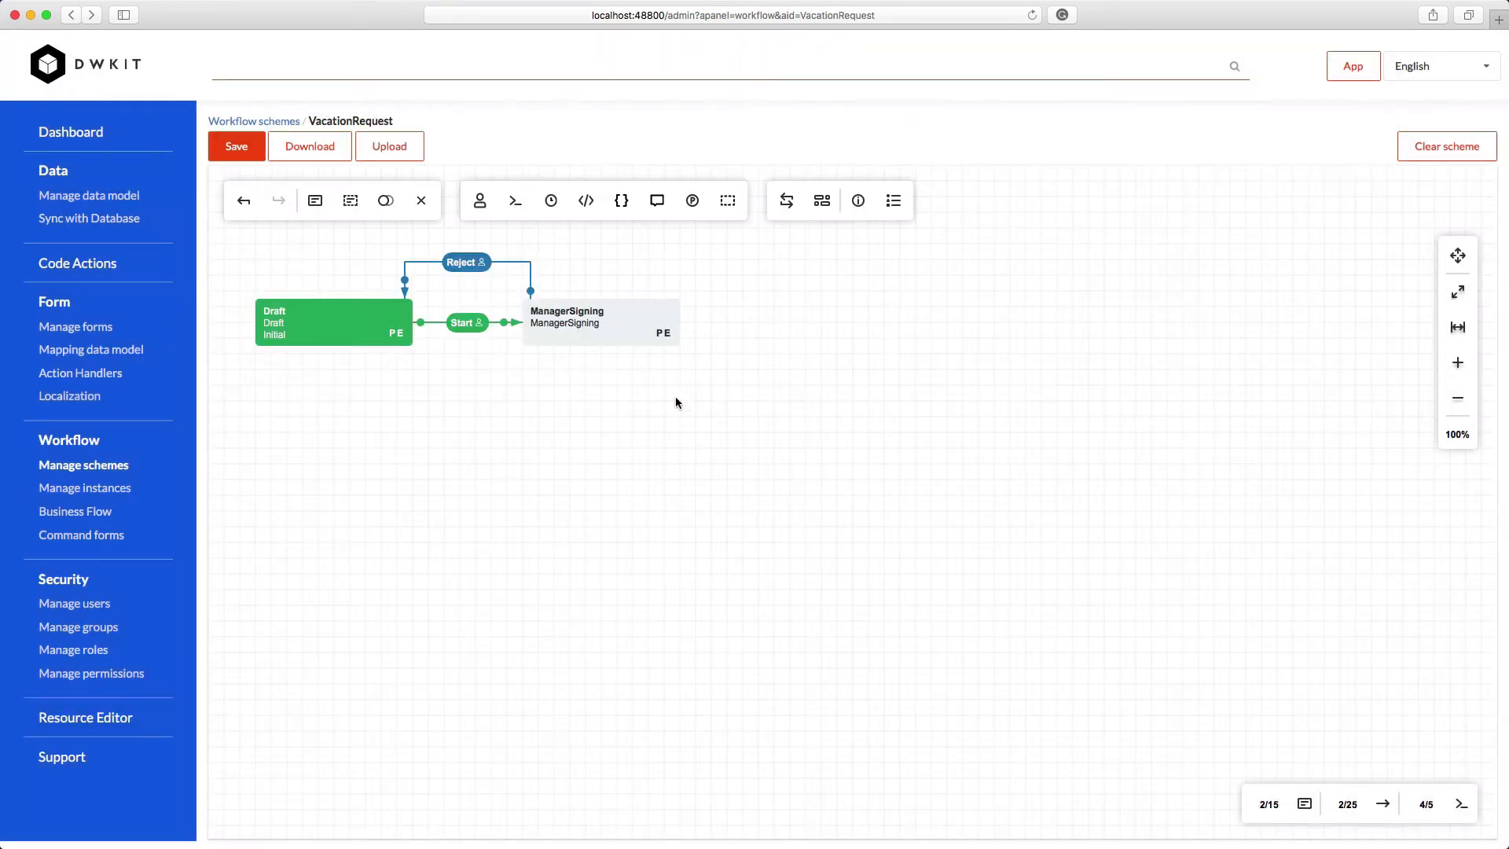
mouse_move(575, 339)
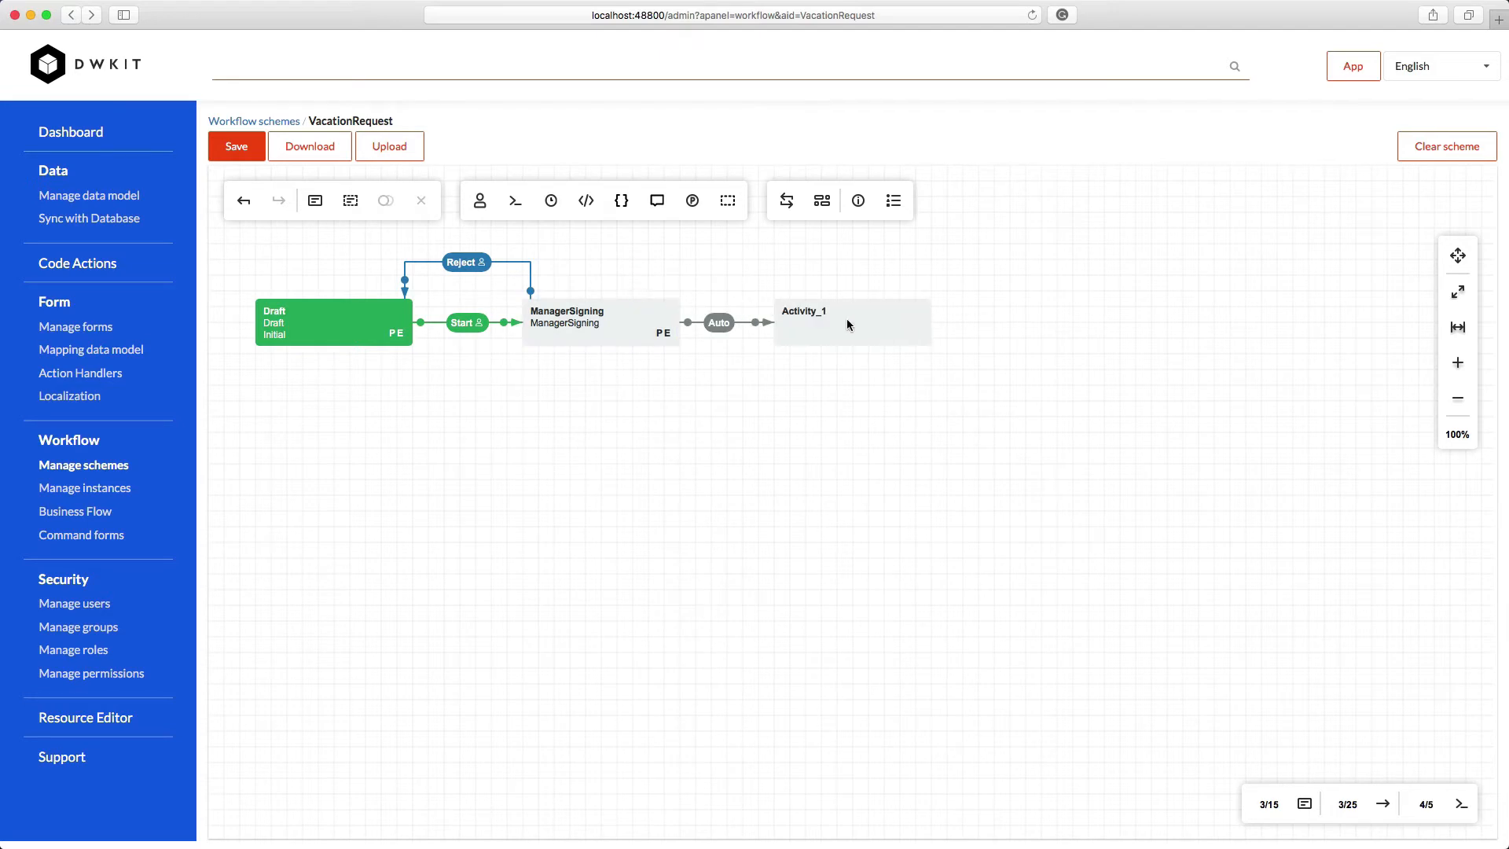
Name the new activity BigBossSigning with UpdateTransitionHistory and WriteTransitionHistory actions, and save it
double_click(850, 321)
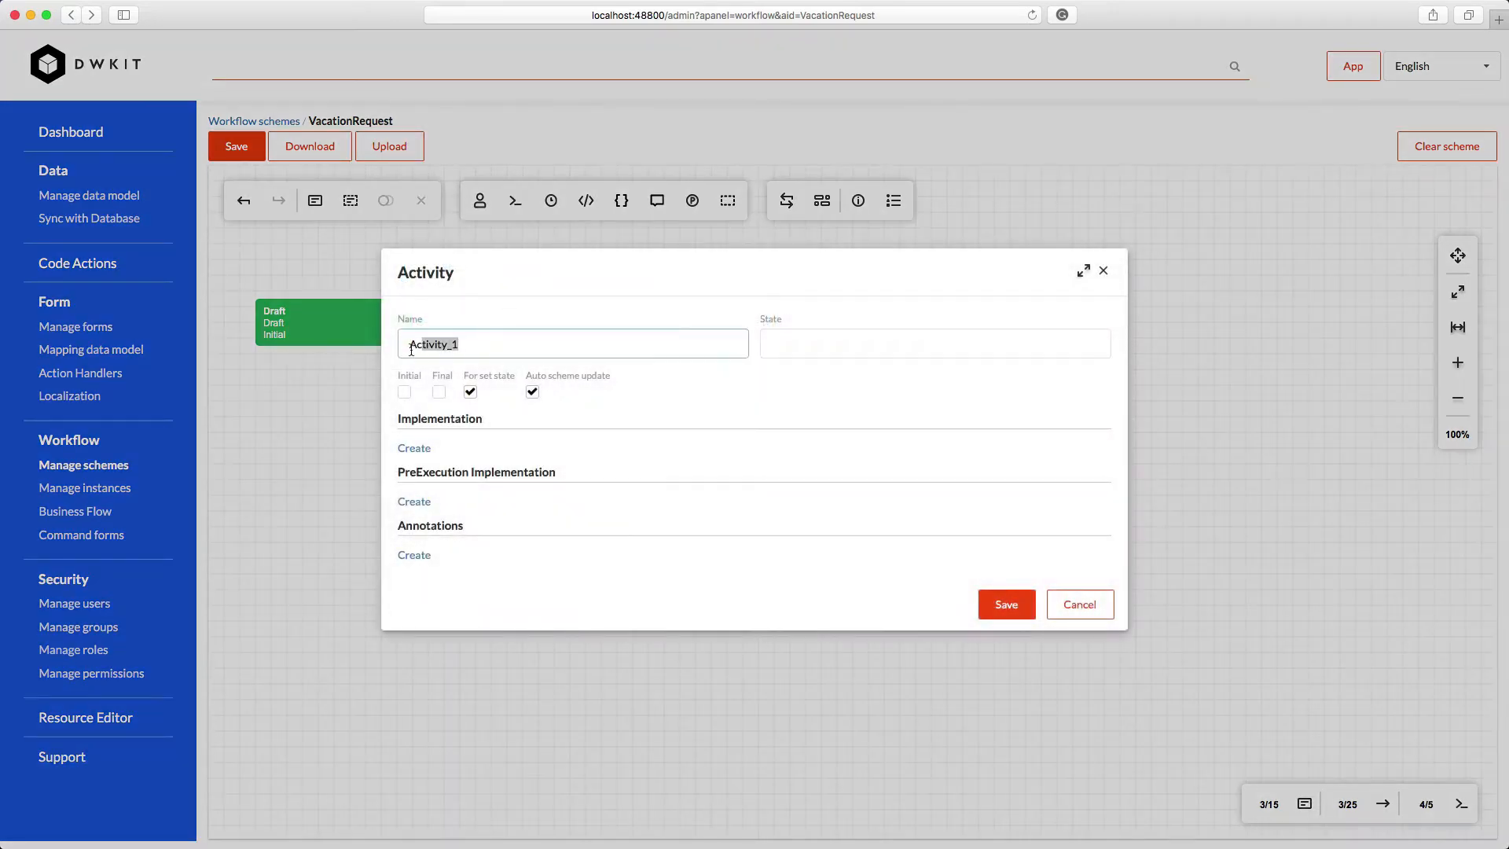
text(BigBoss)
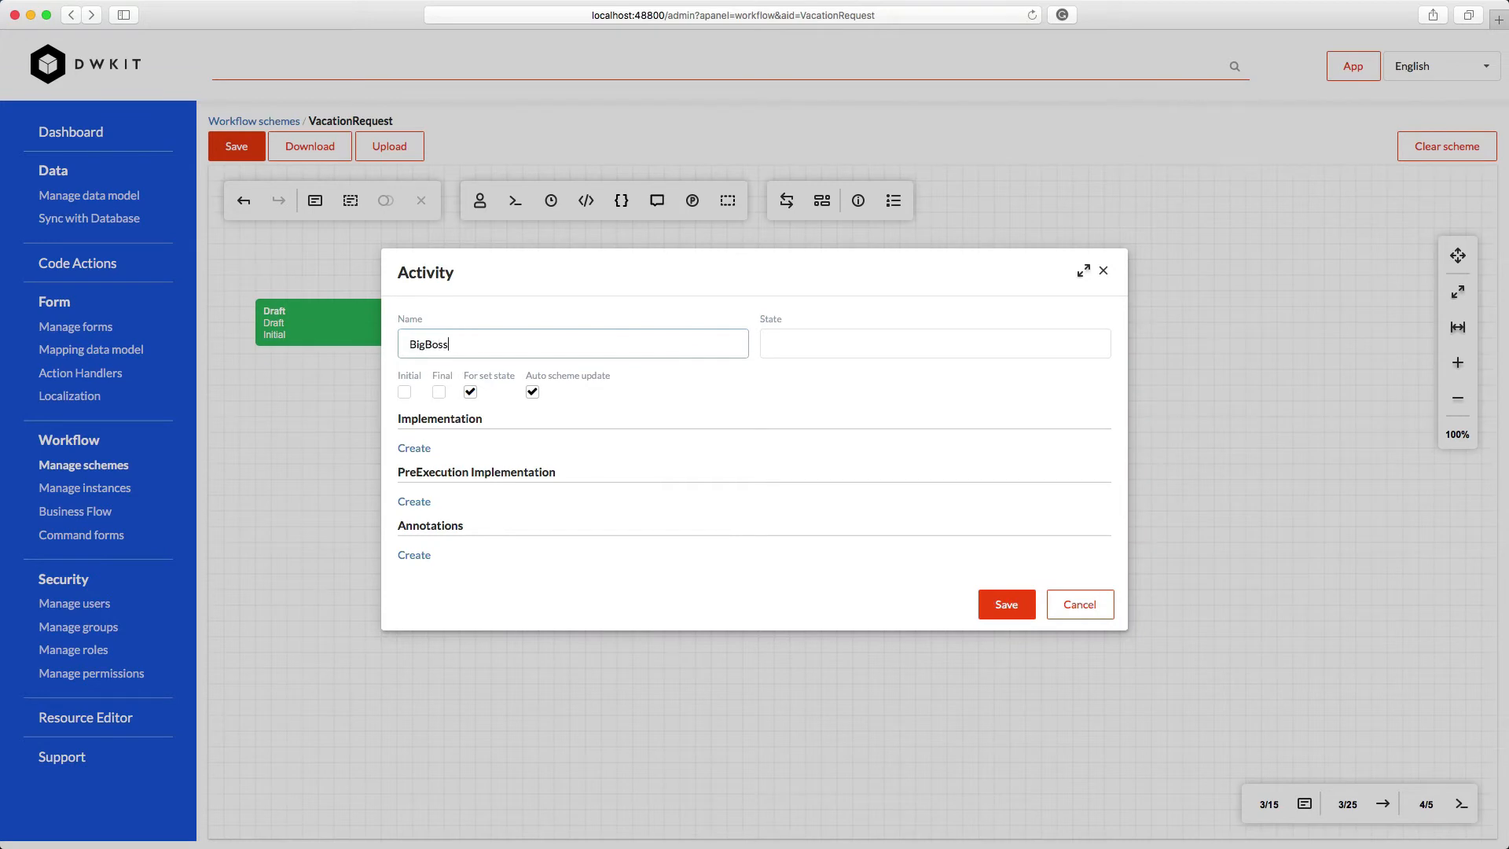
text(Signing)
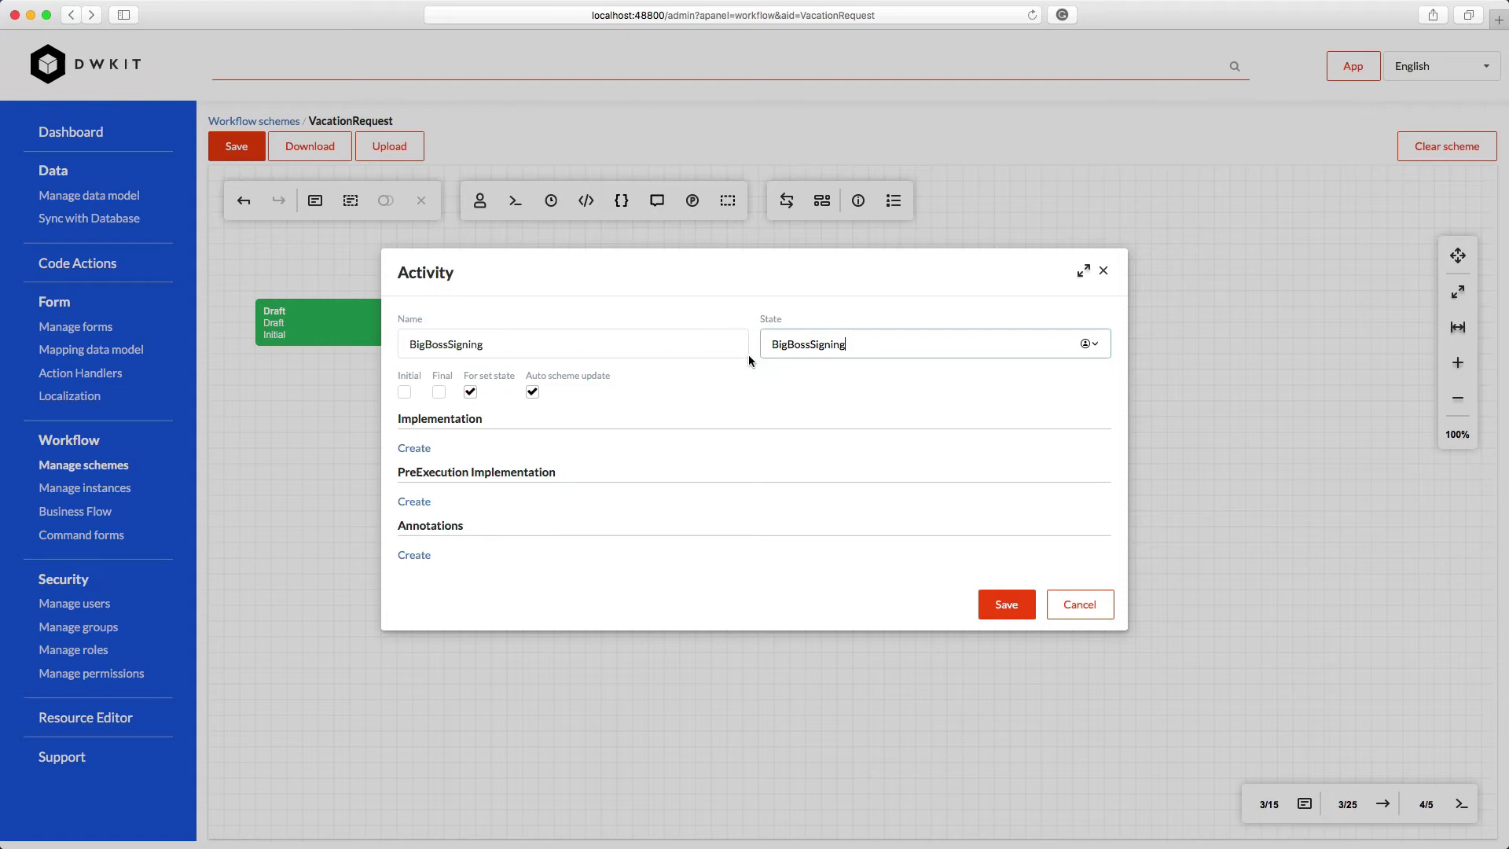
click(415, 447)
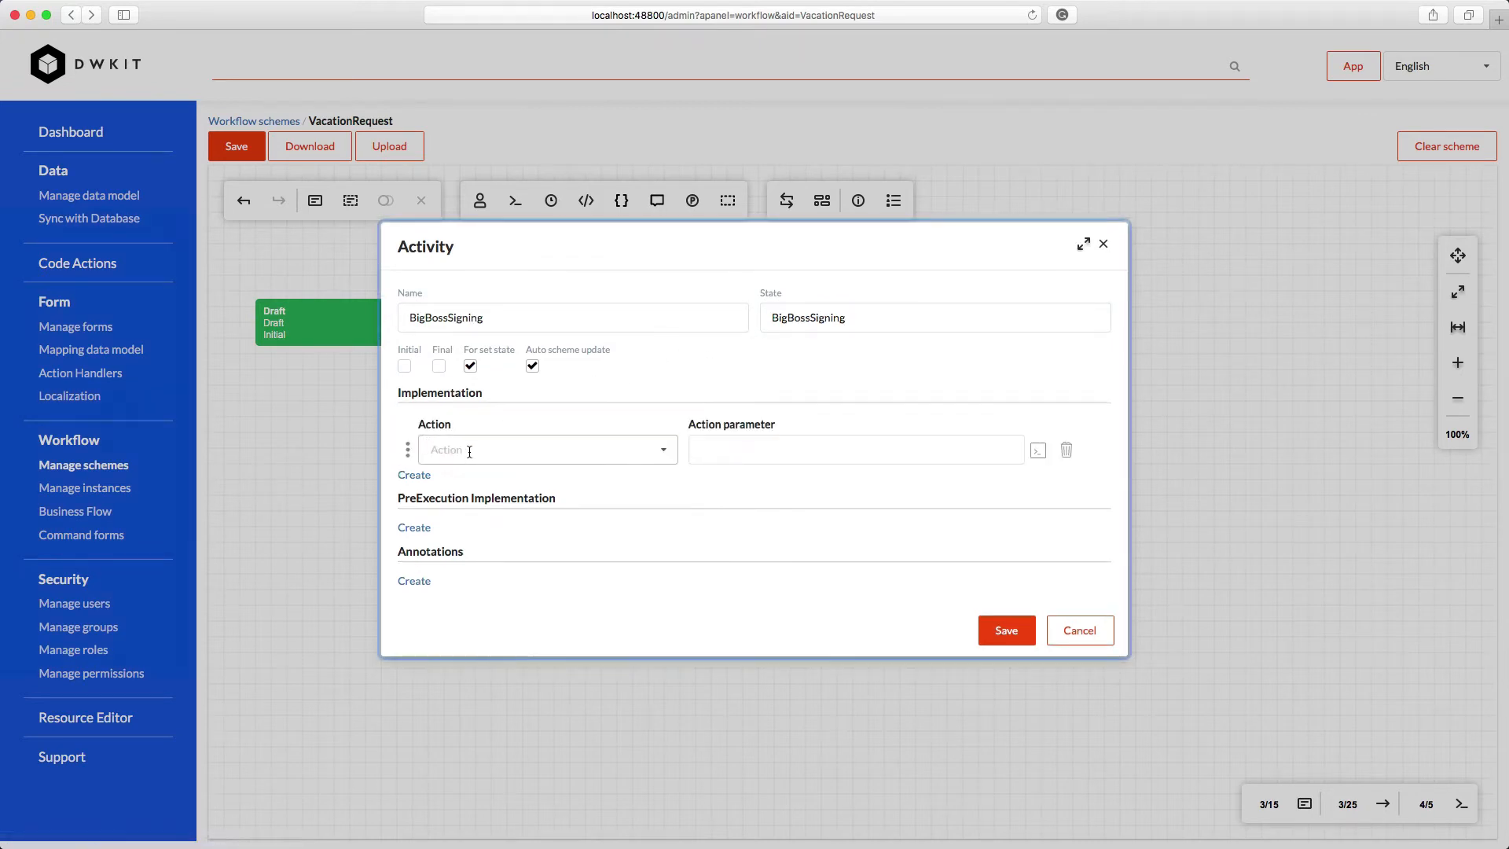
click(546, 449)
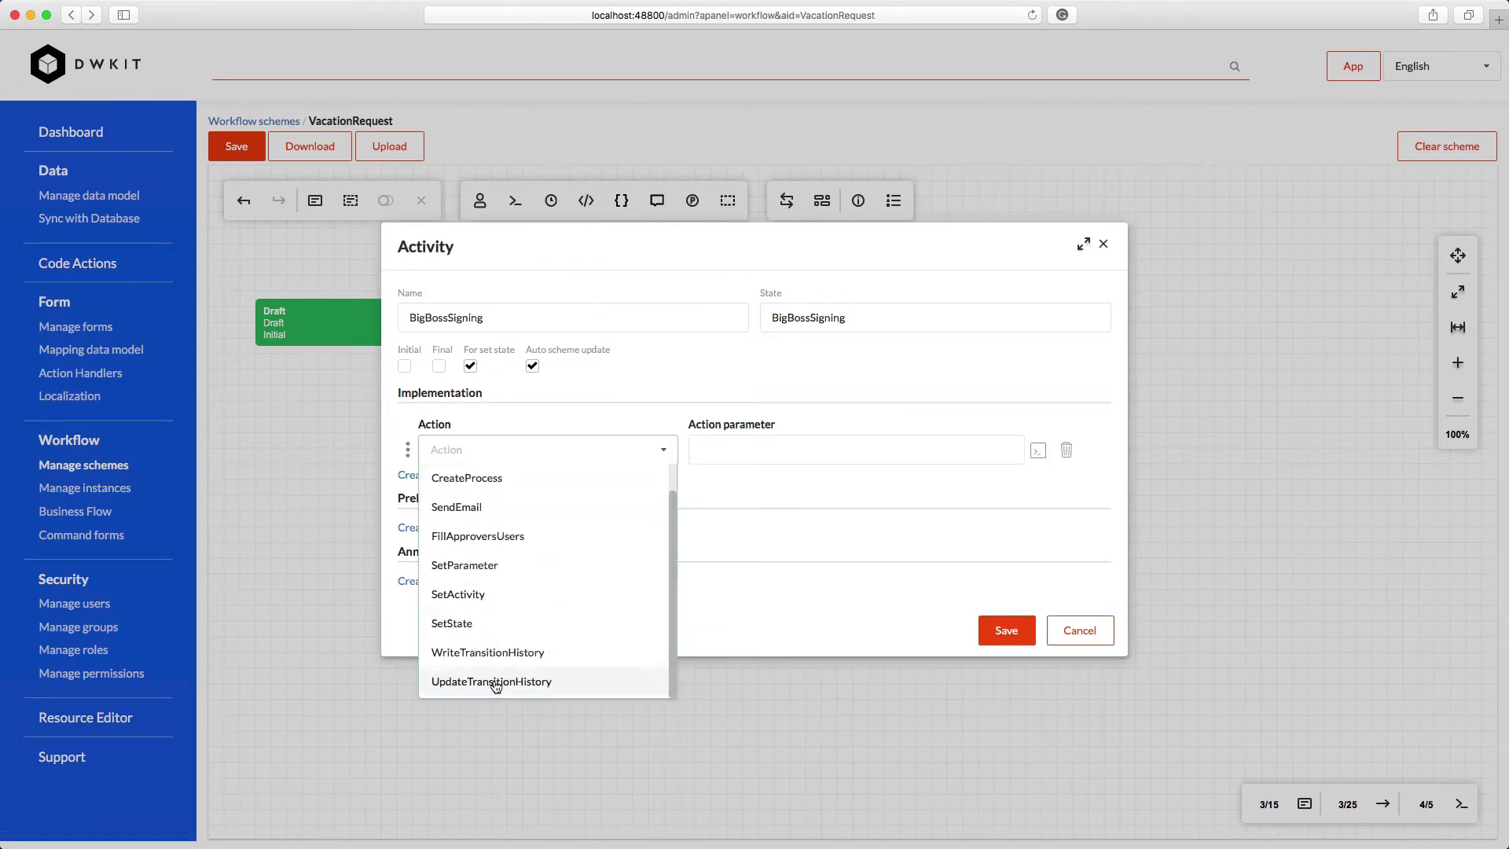
click(492, 681)
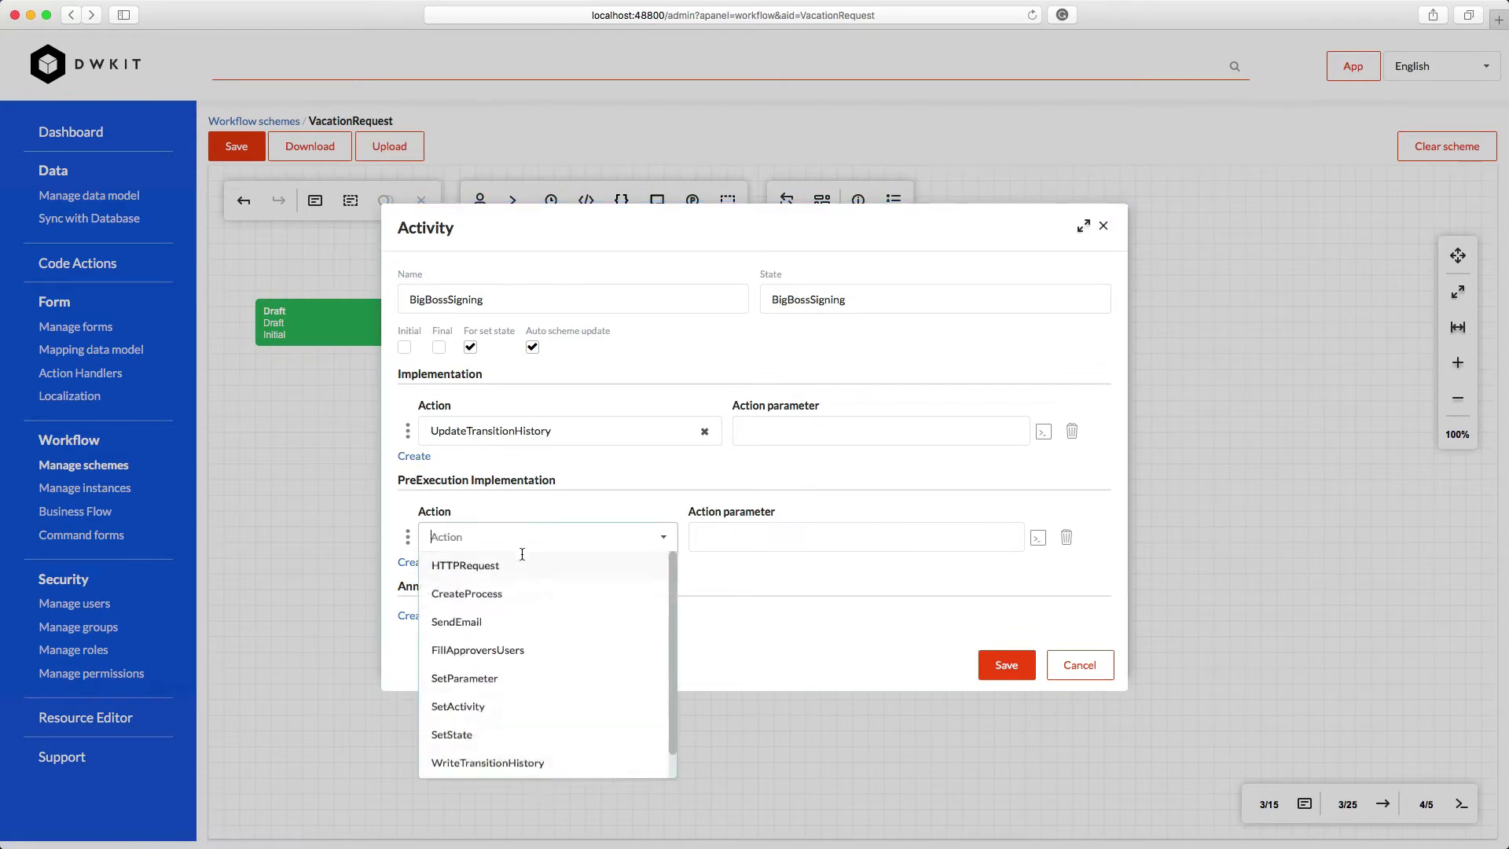
click(487, 762)
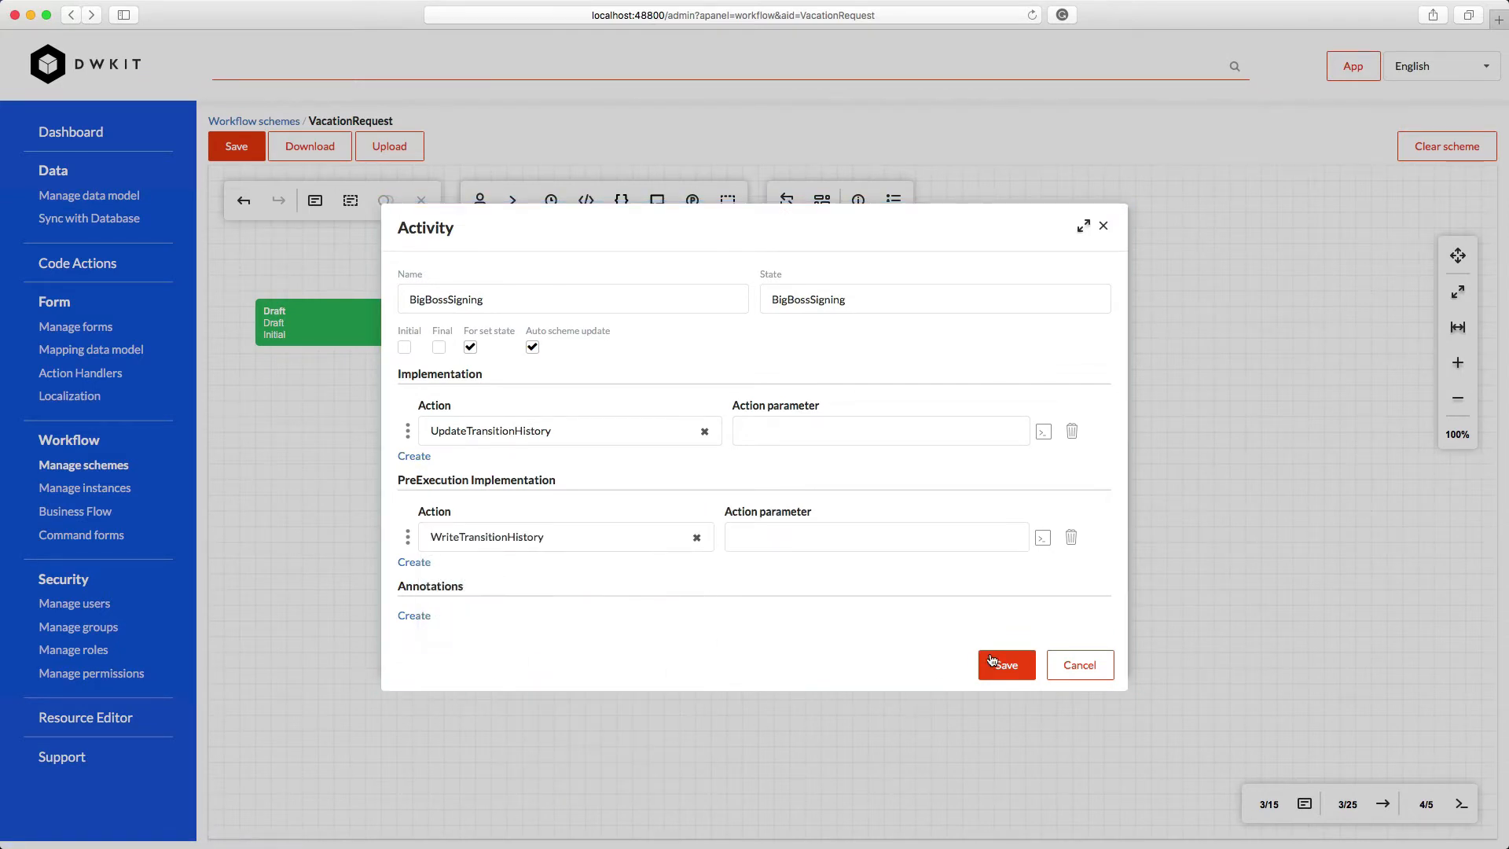
click(1006, 665)
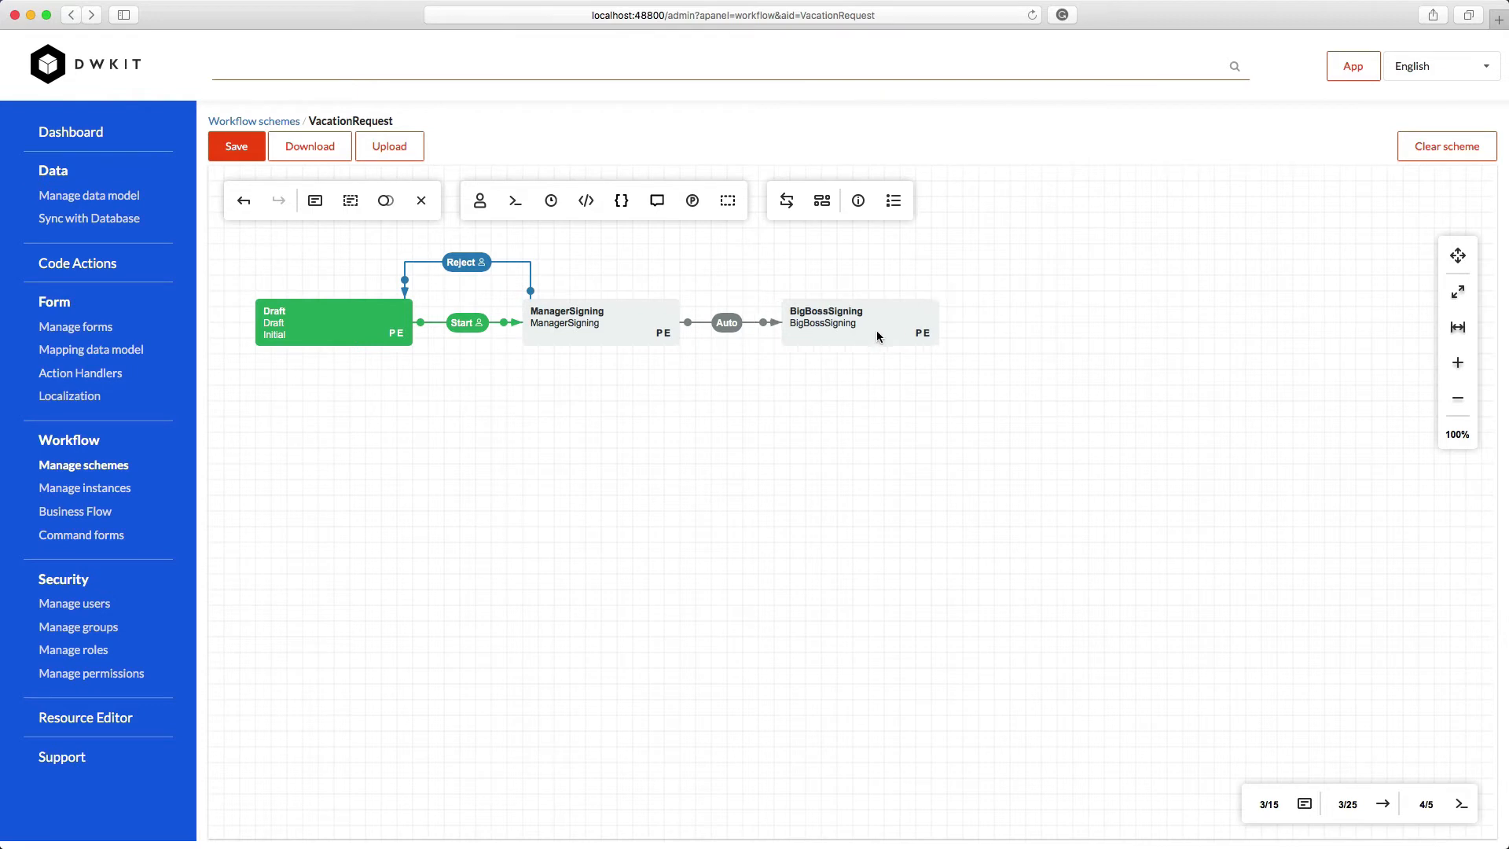
Make the transition into BigBossSigning a Direct Approve for Manager, conditioned on CheckBigBossMustSign
double_click(726, 322)
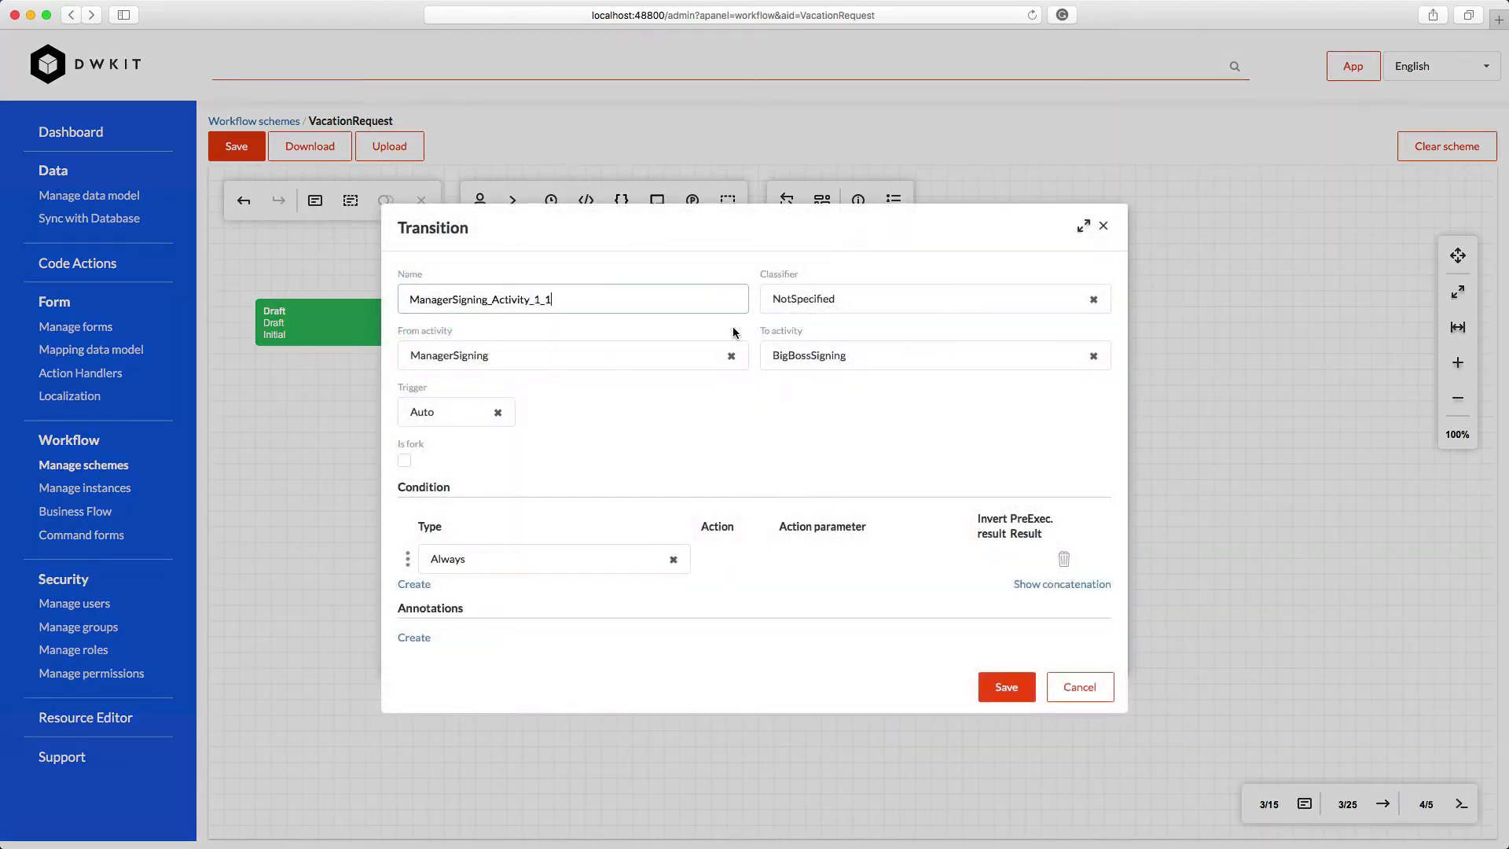
click(933, 299)
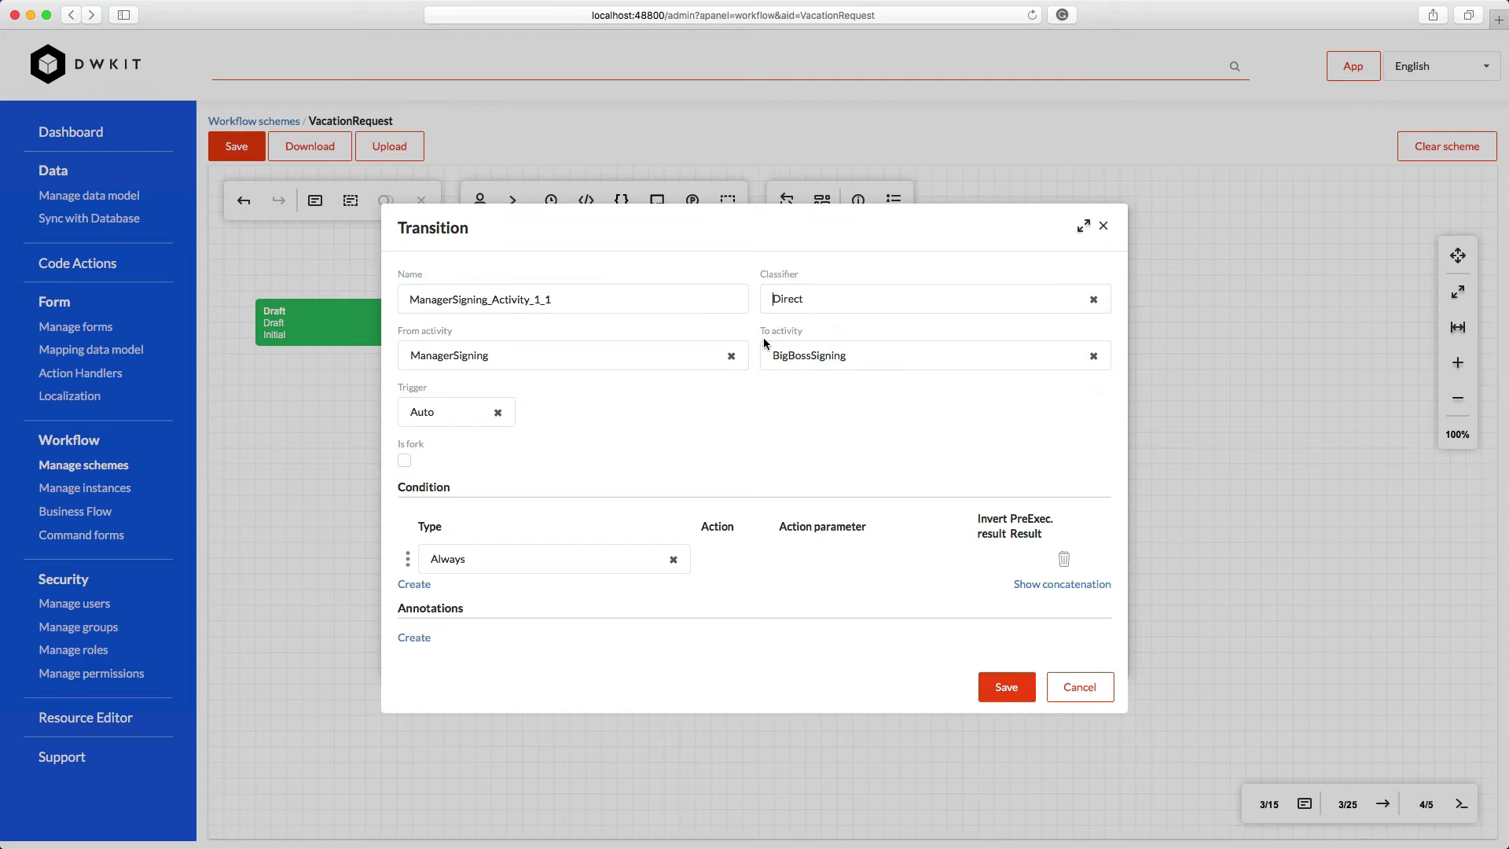
click(452, 412)
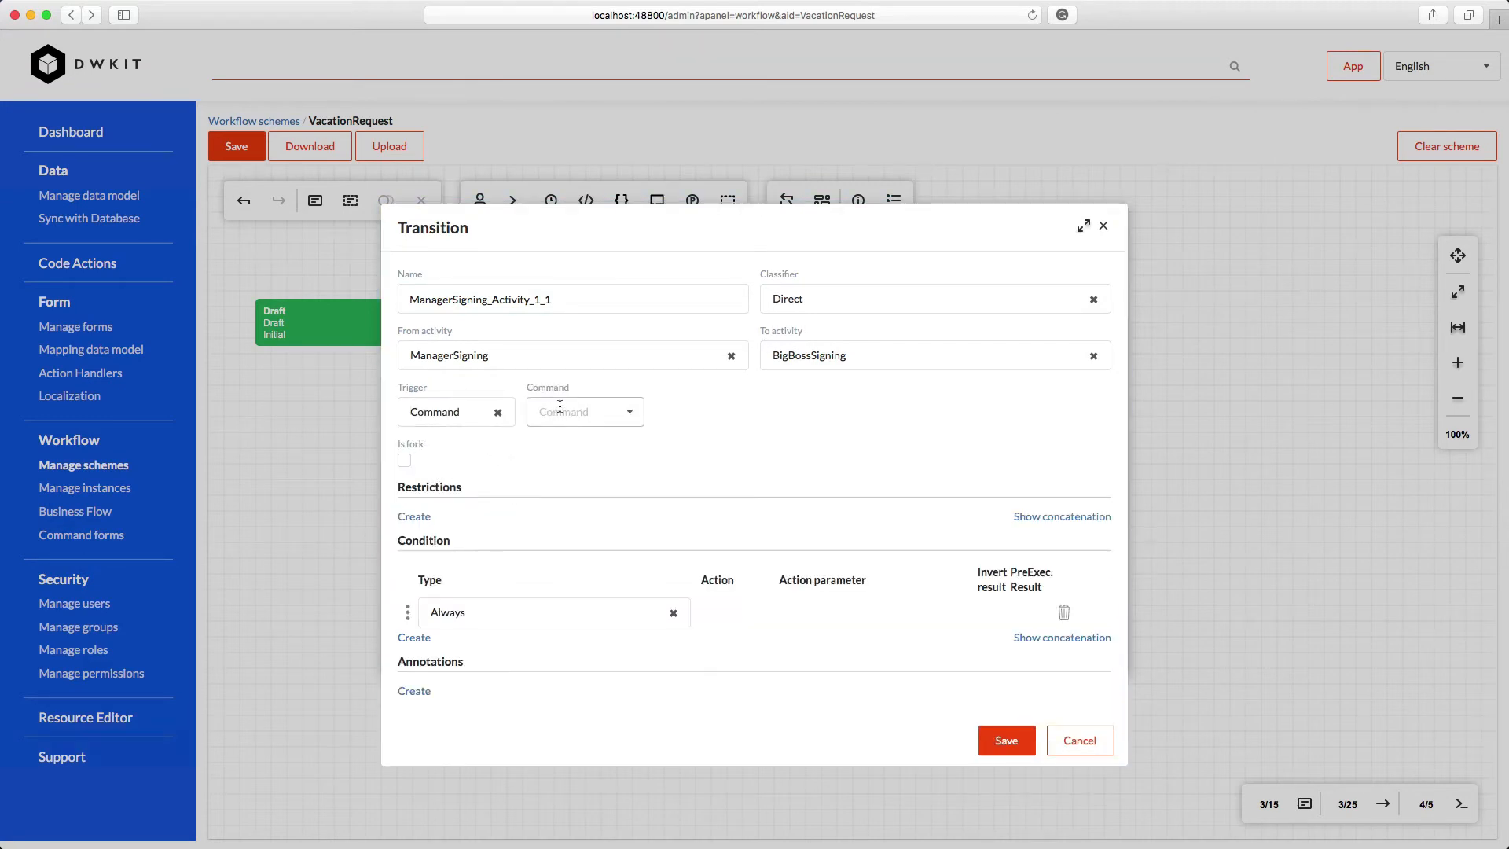
click(577, 411)
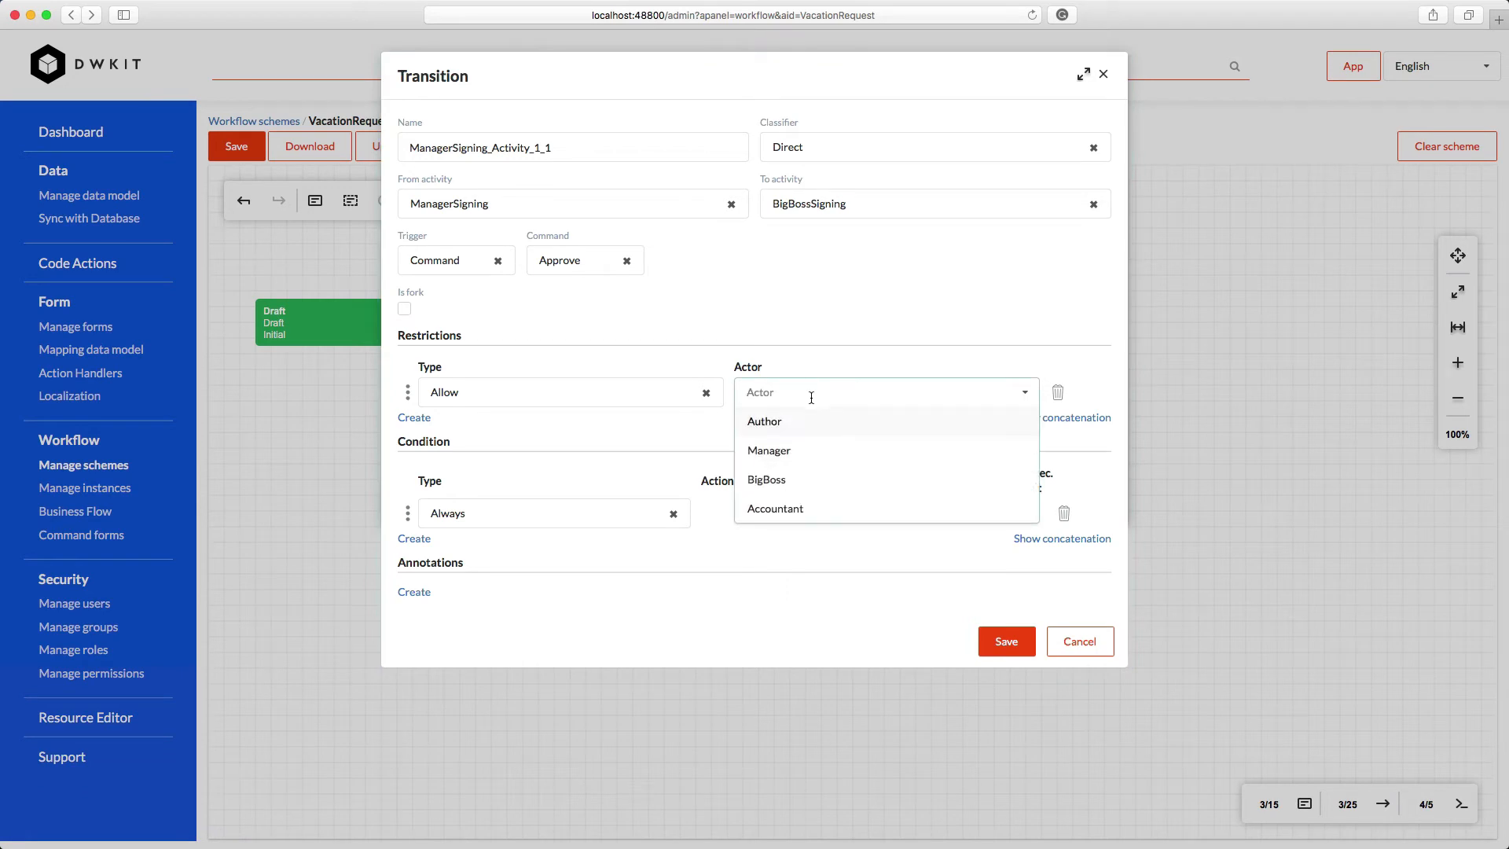
click(768, 449)
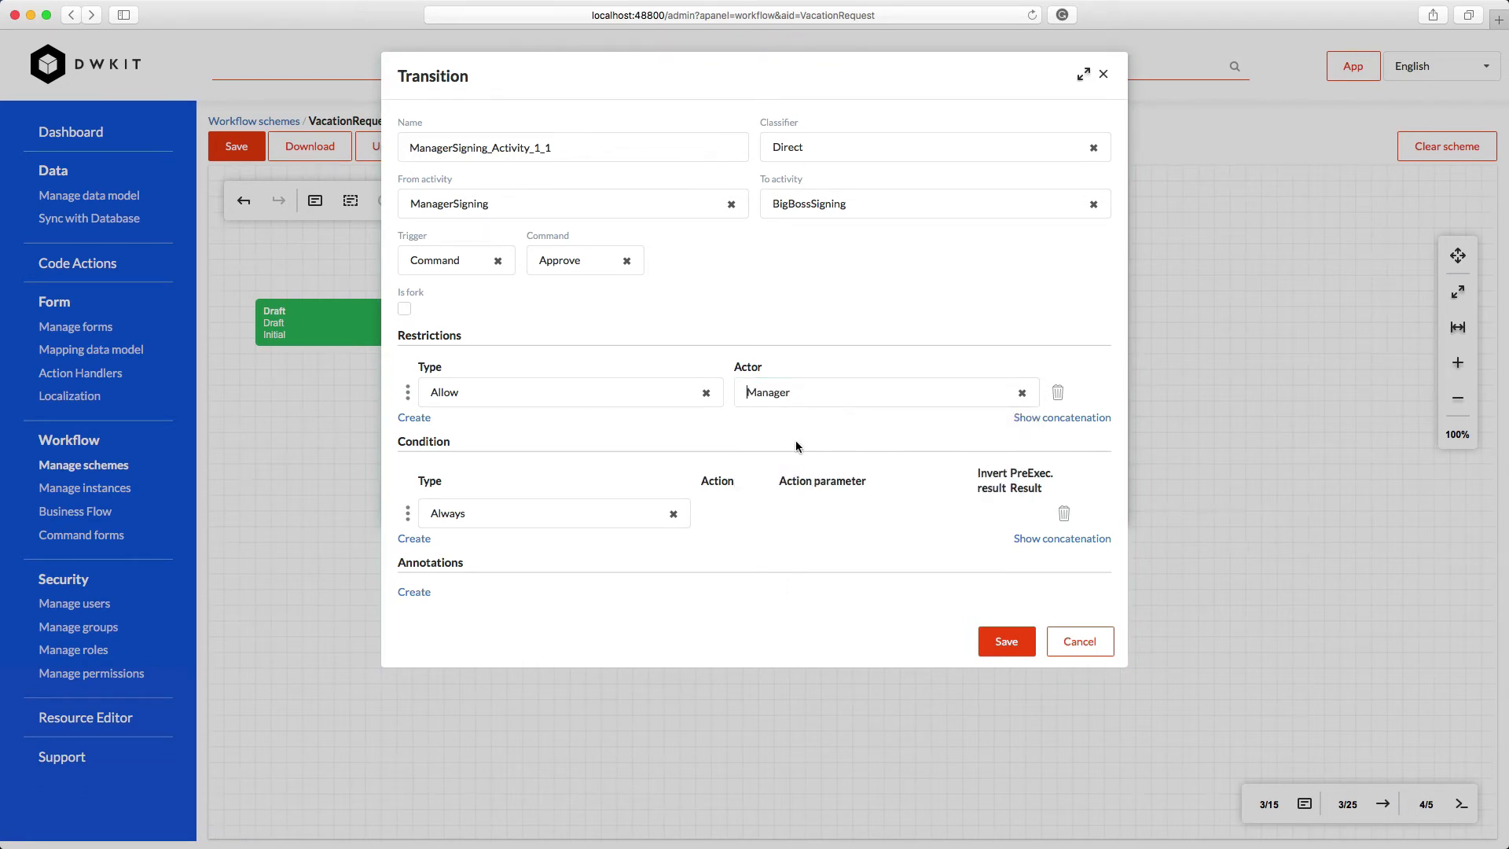
click(553, 512)
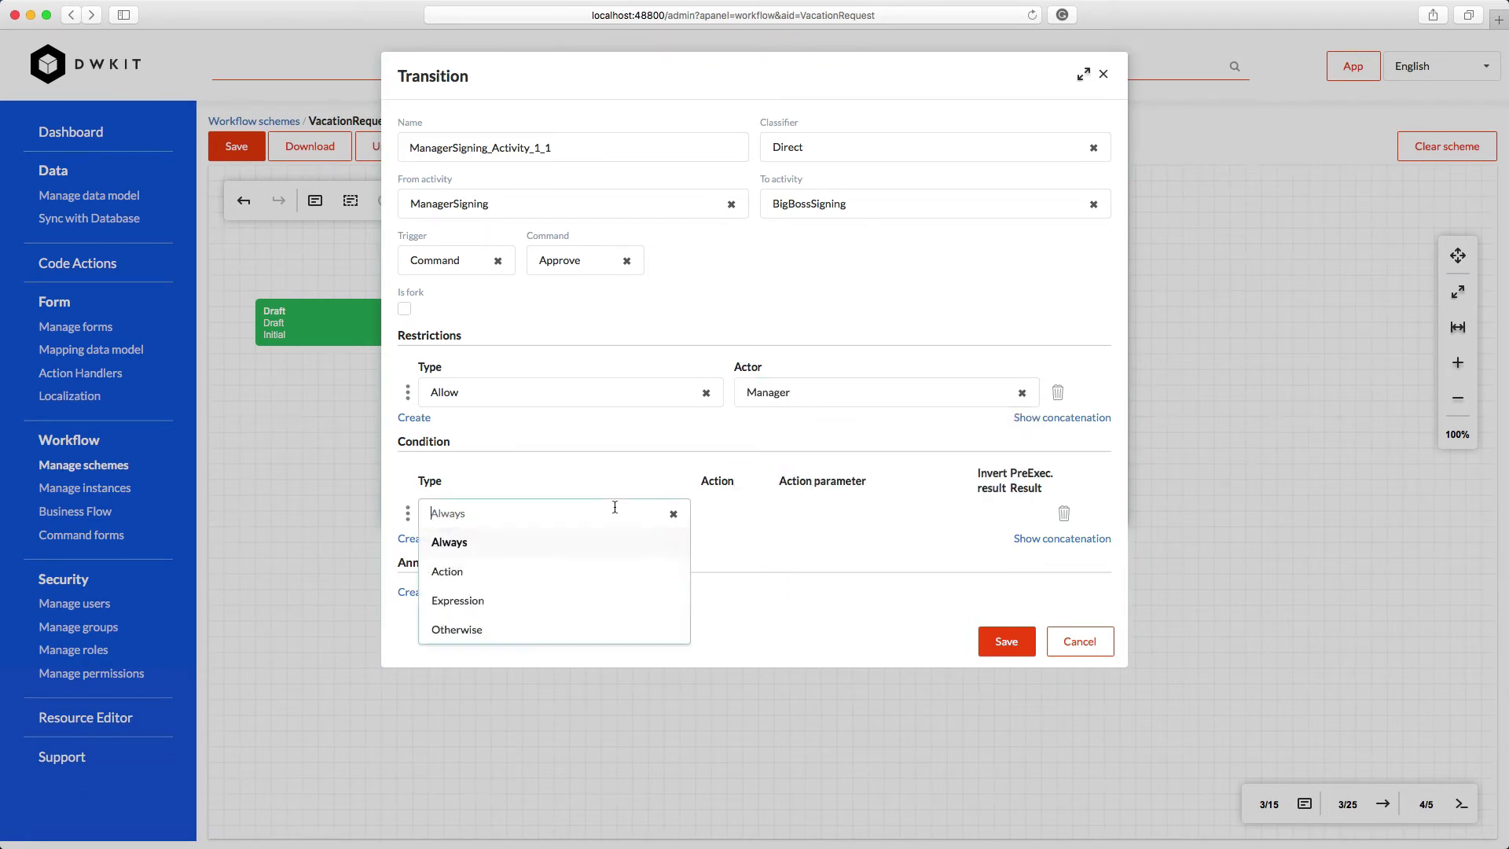
mouse_move(595, 558)
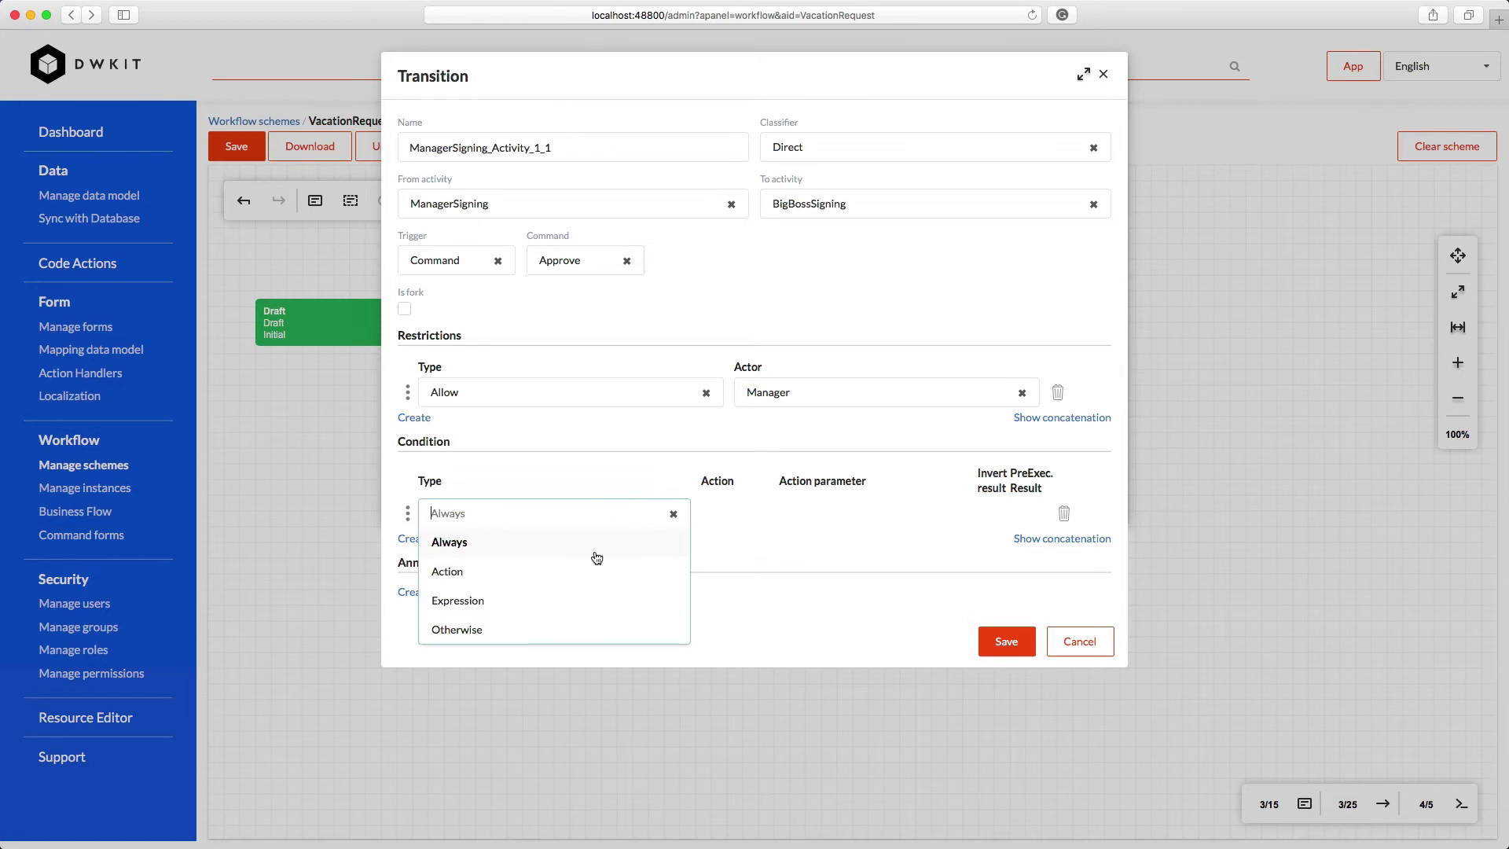
click(447, 570)
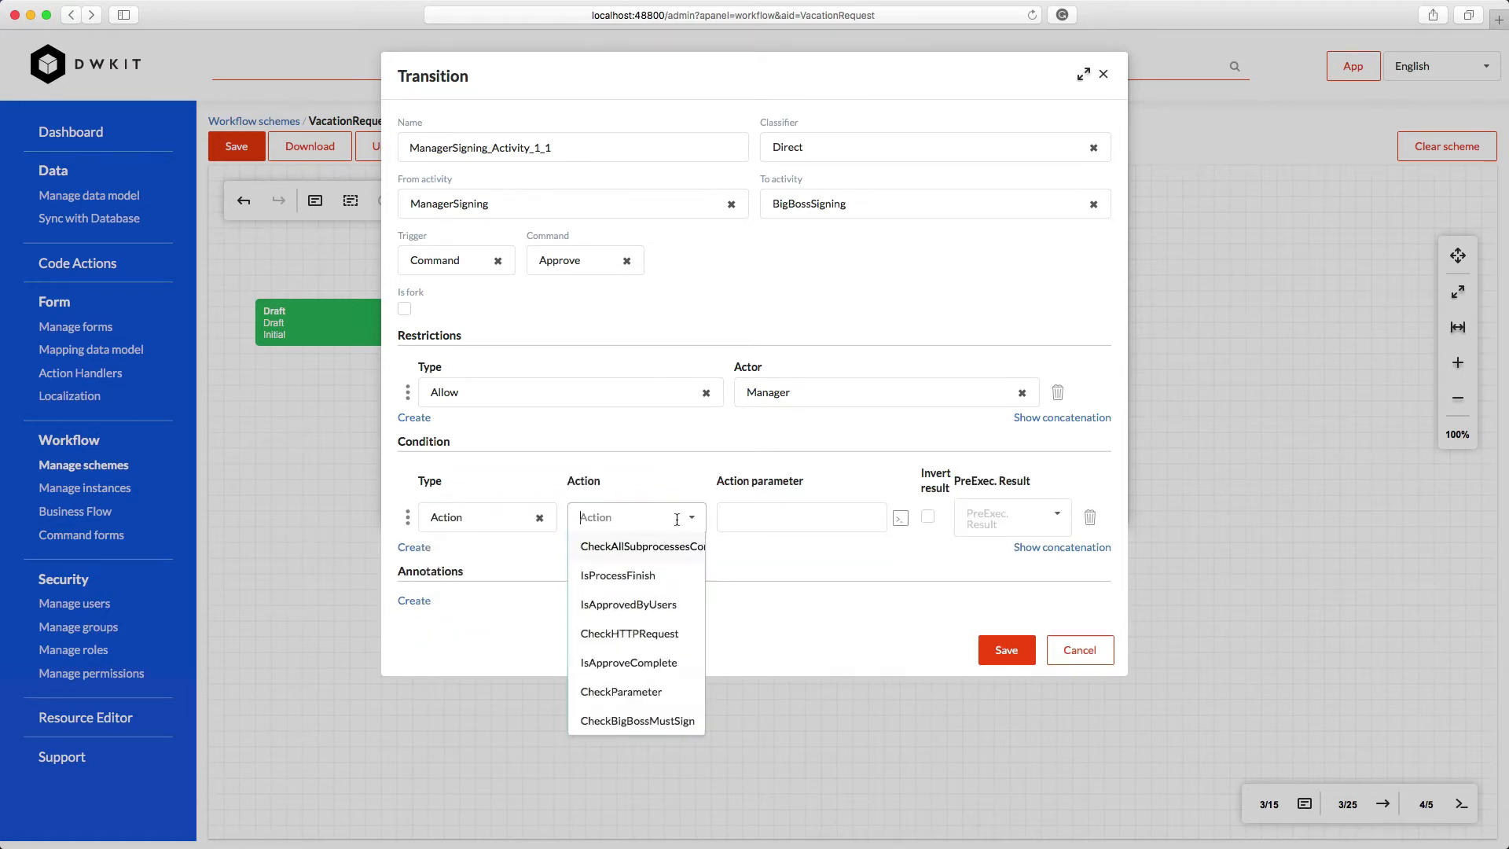
click(636, 720)
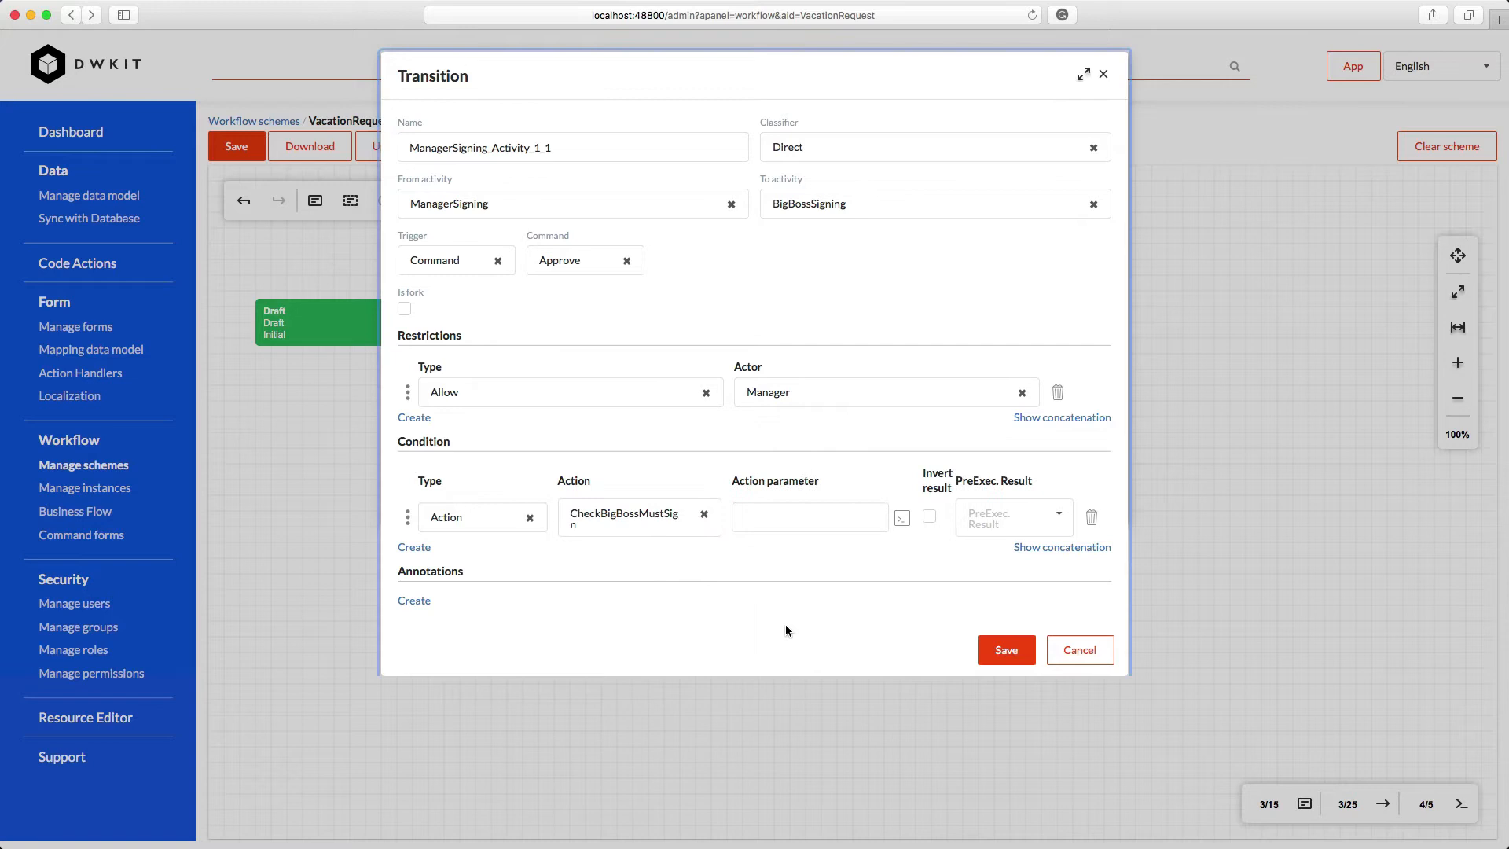
click(1077, 650)
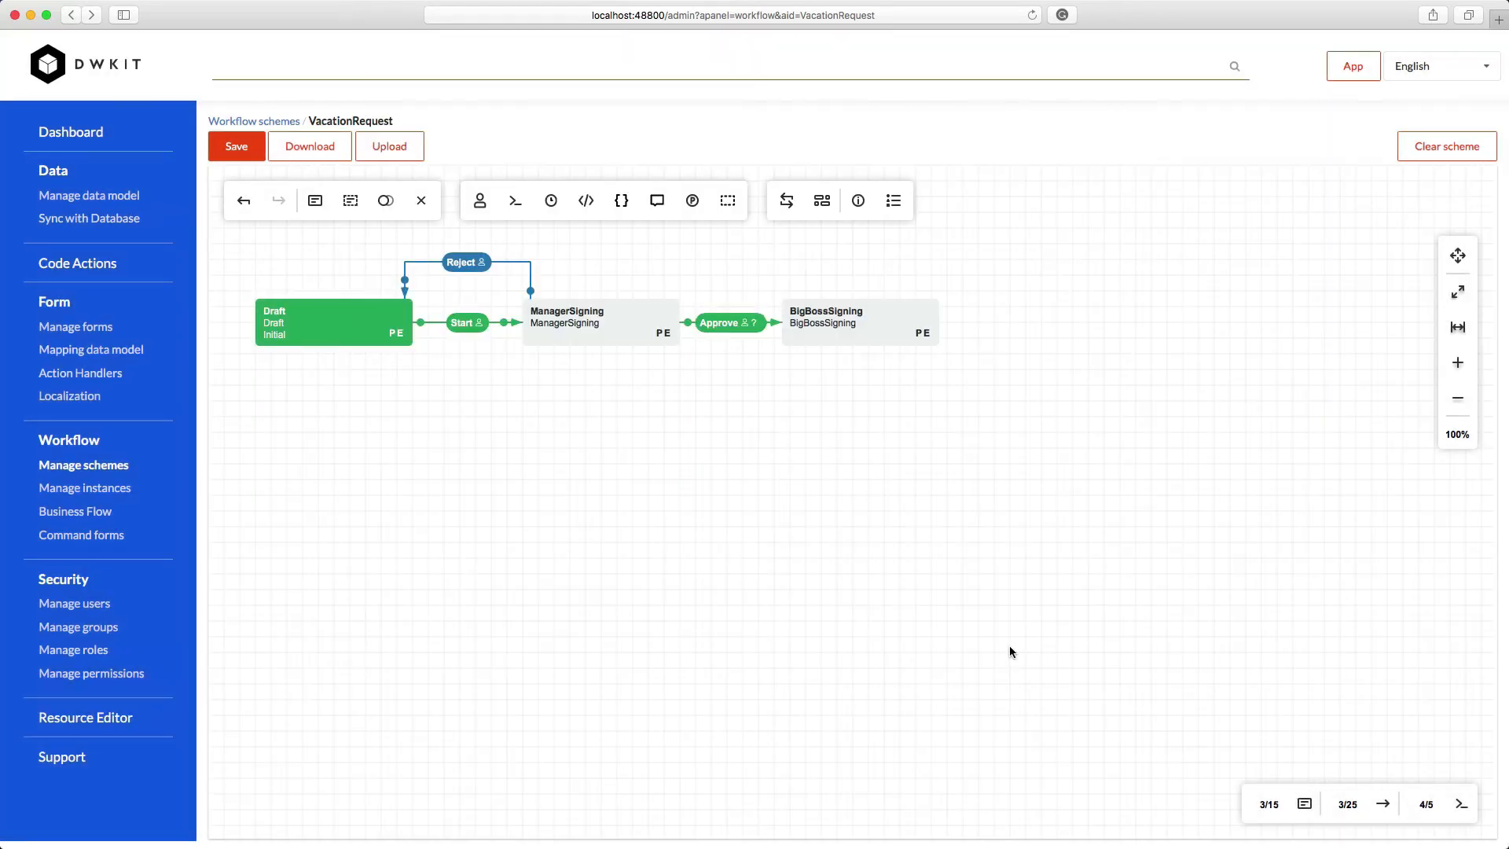
mouse_move(644, 332)
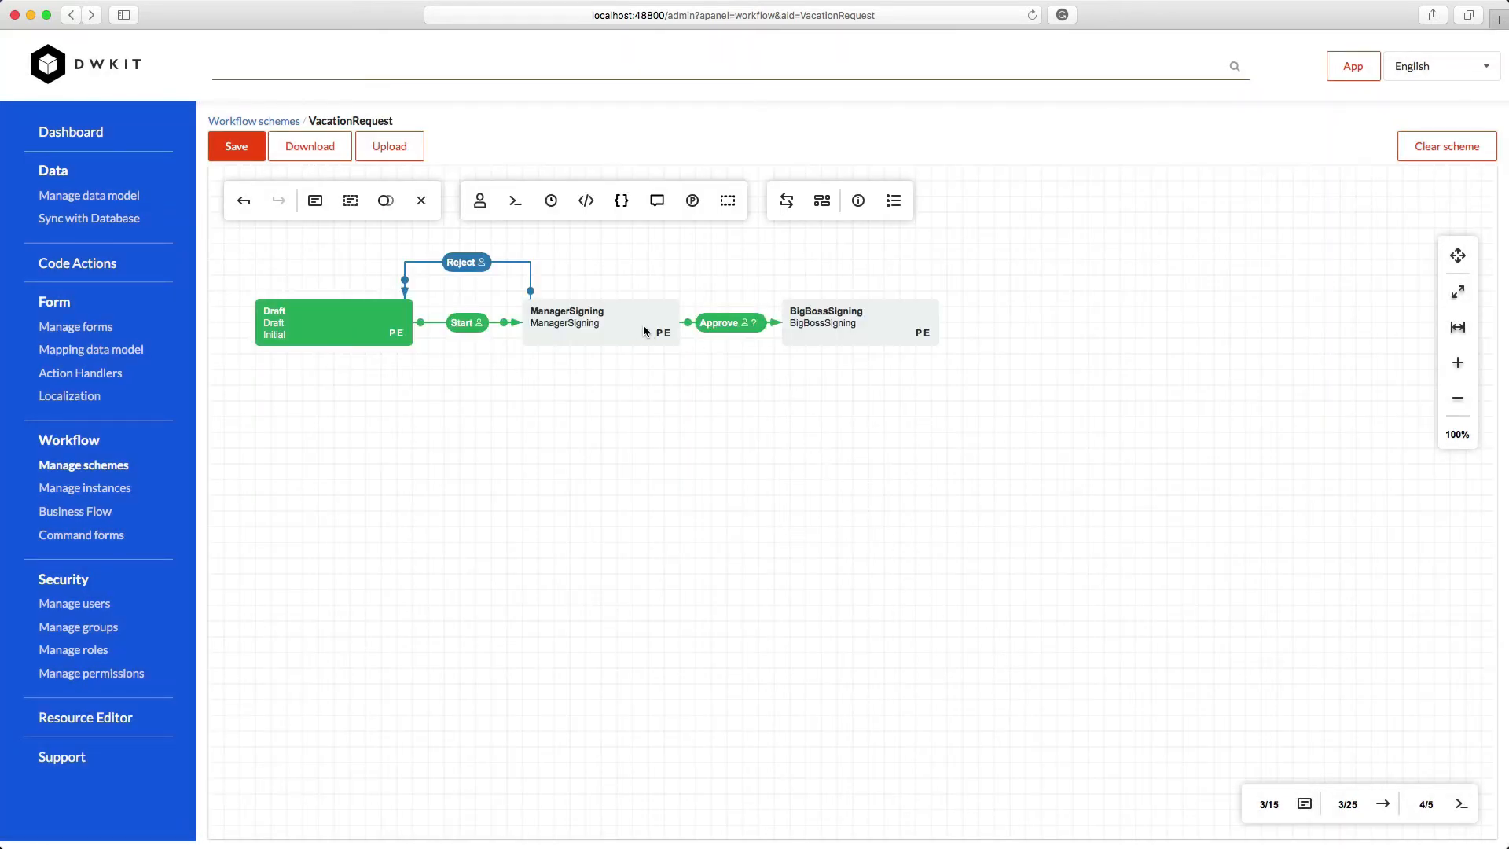
Add a second ManagerSigning-to-BigBossSigning transition triggered by the SendToBigBoss timer
click(600, 322)
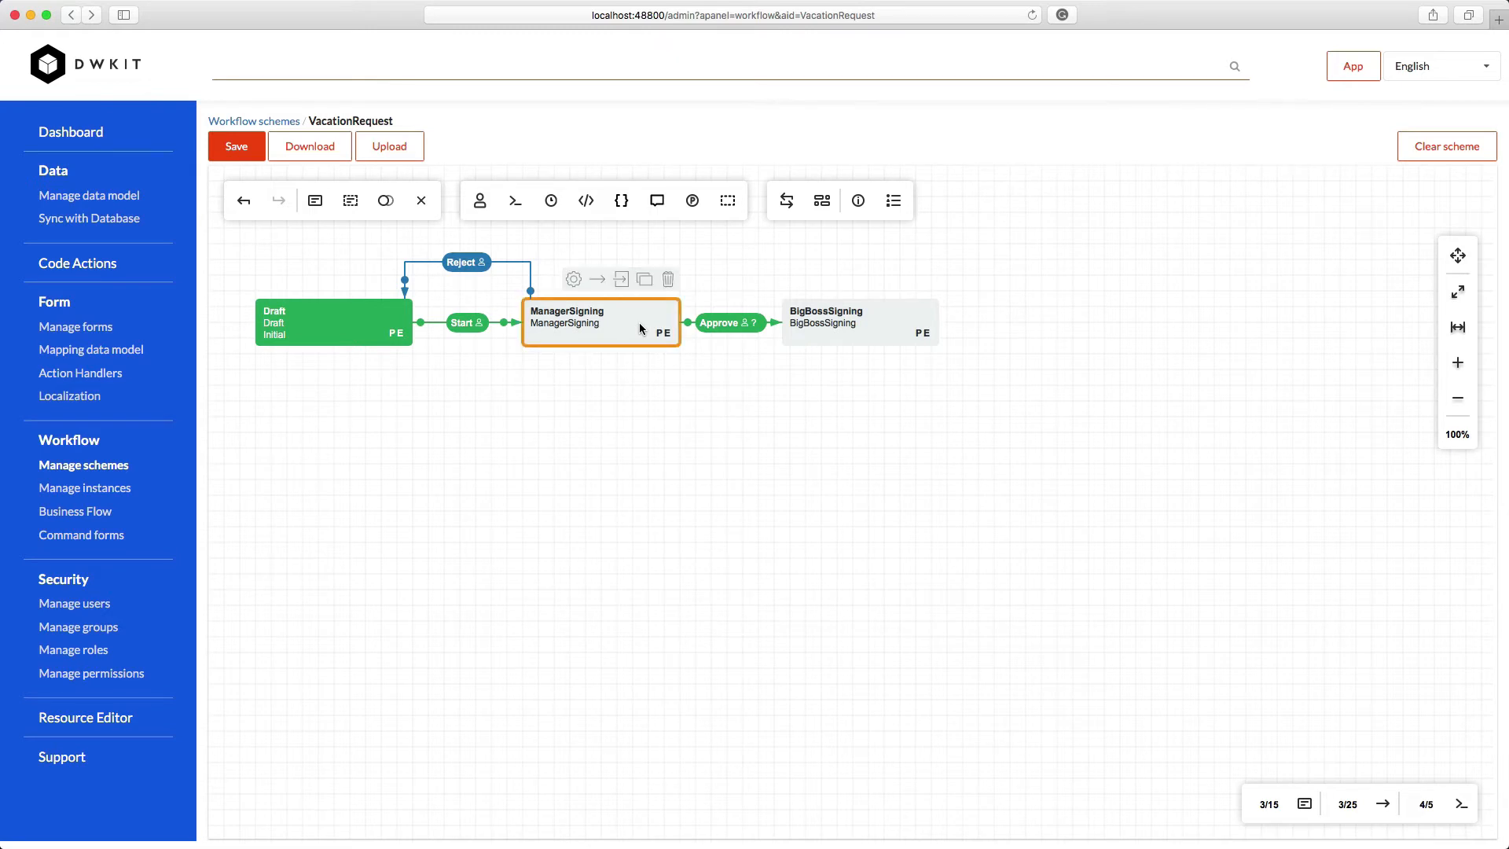
mouse_move(595, 279)
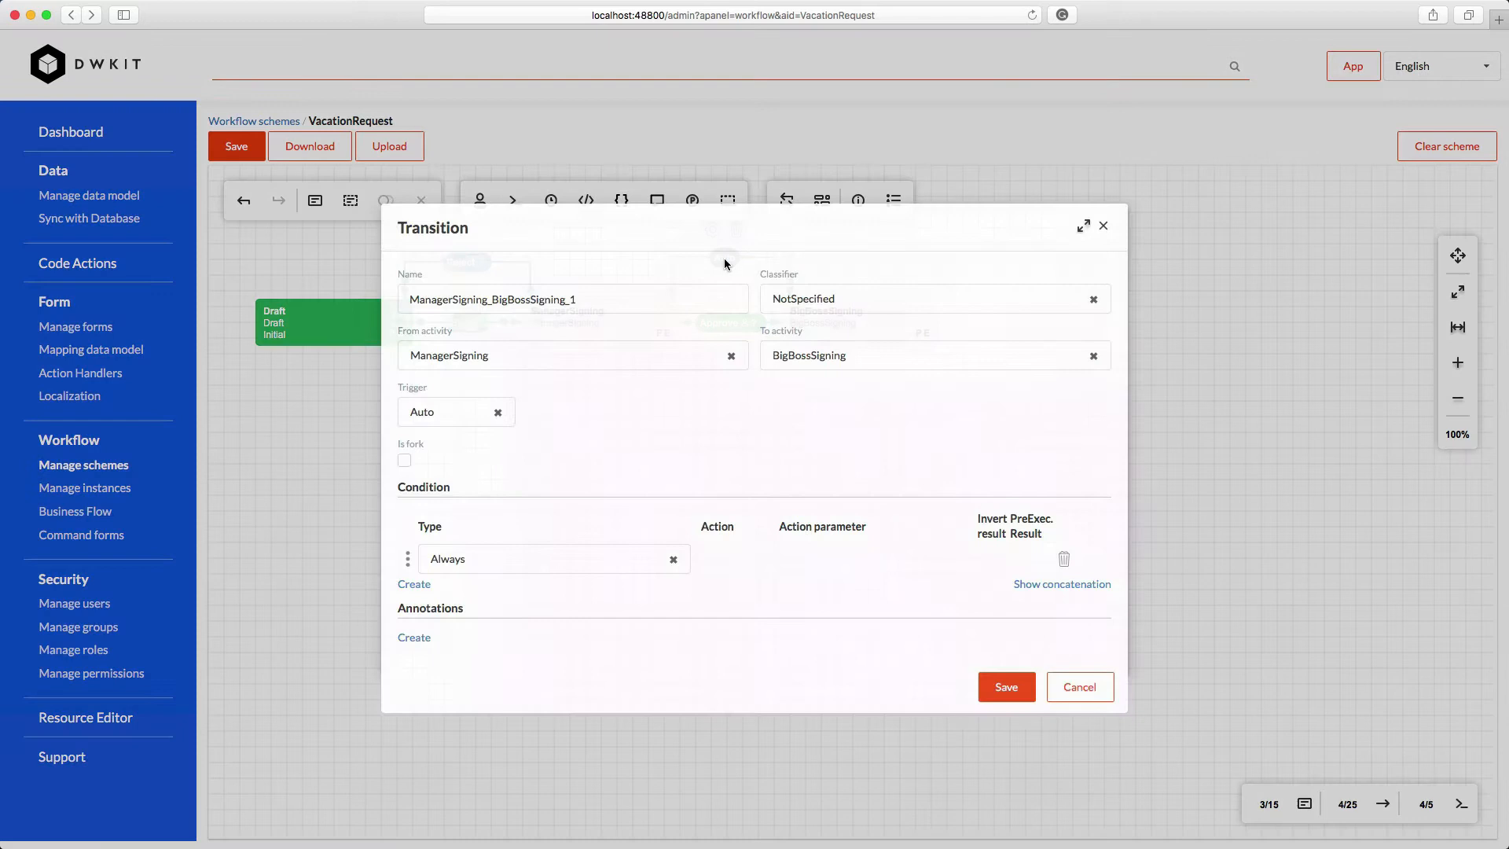
click(453, 411)
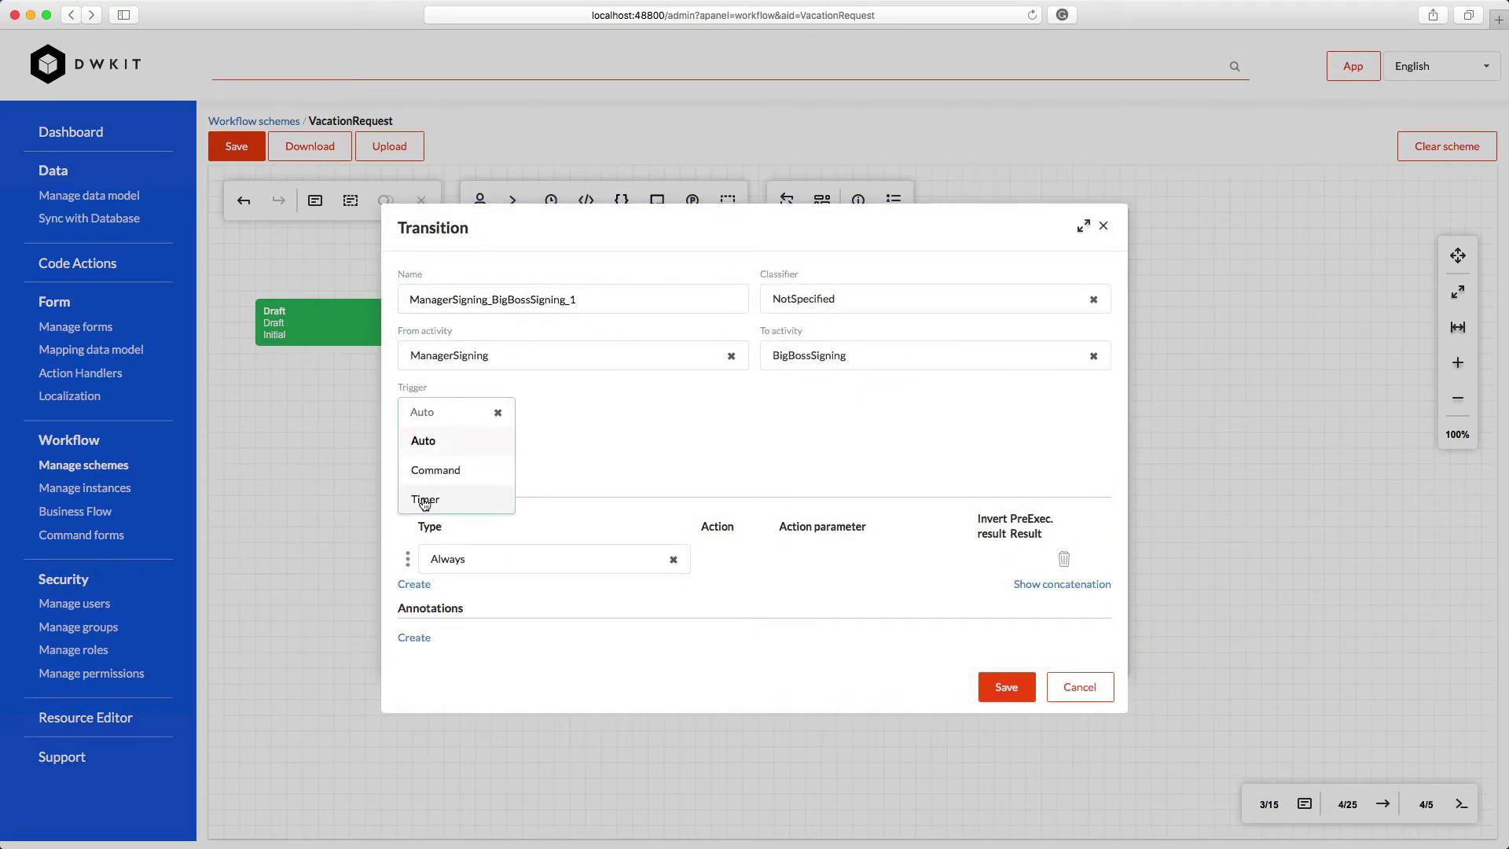
click(425, 499)
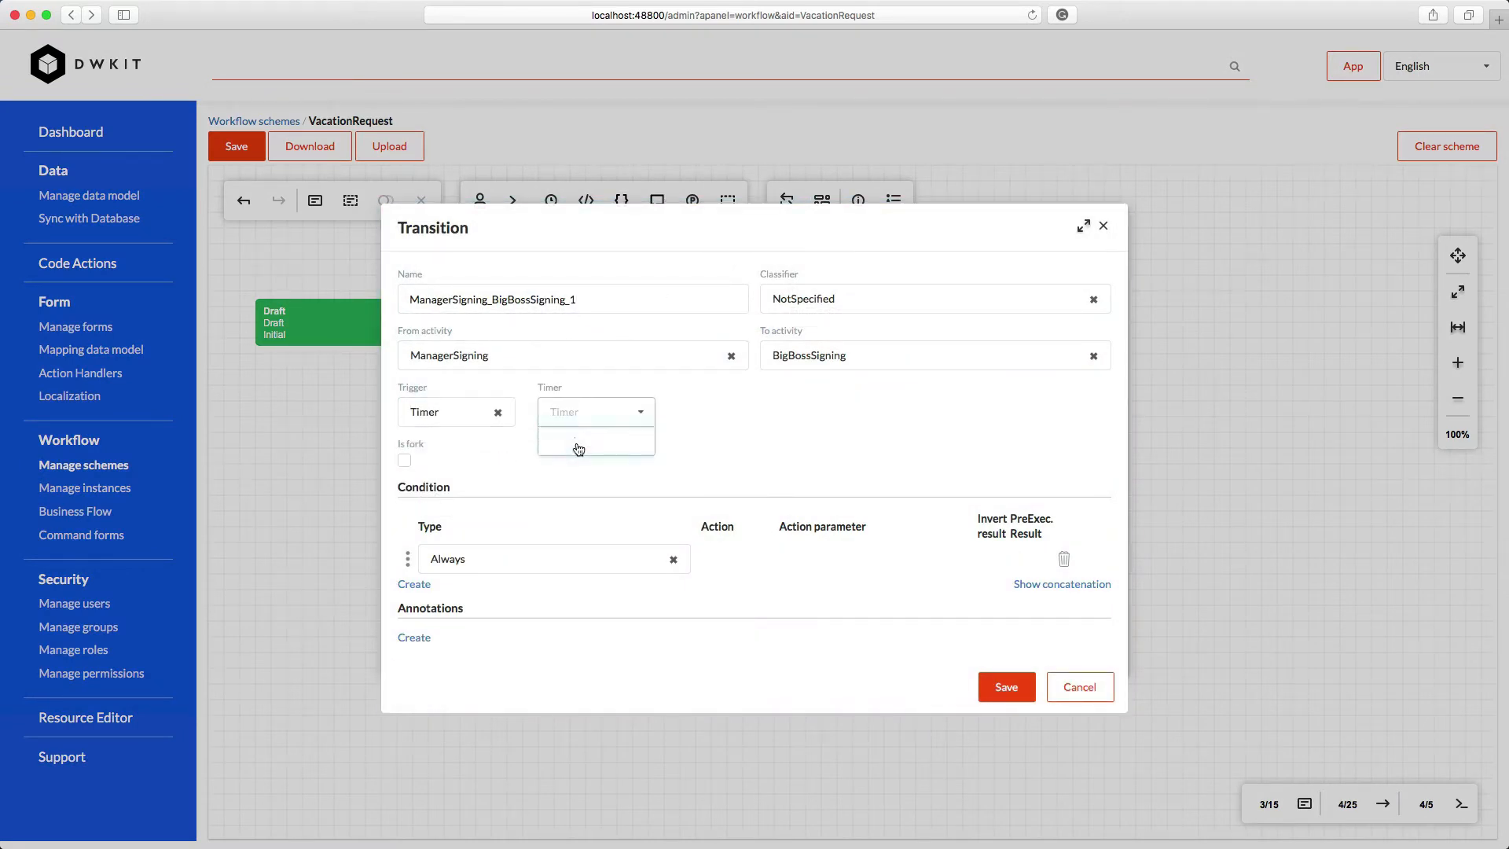
click(578, 449)
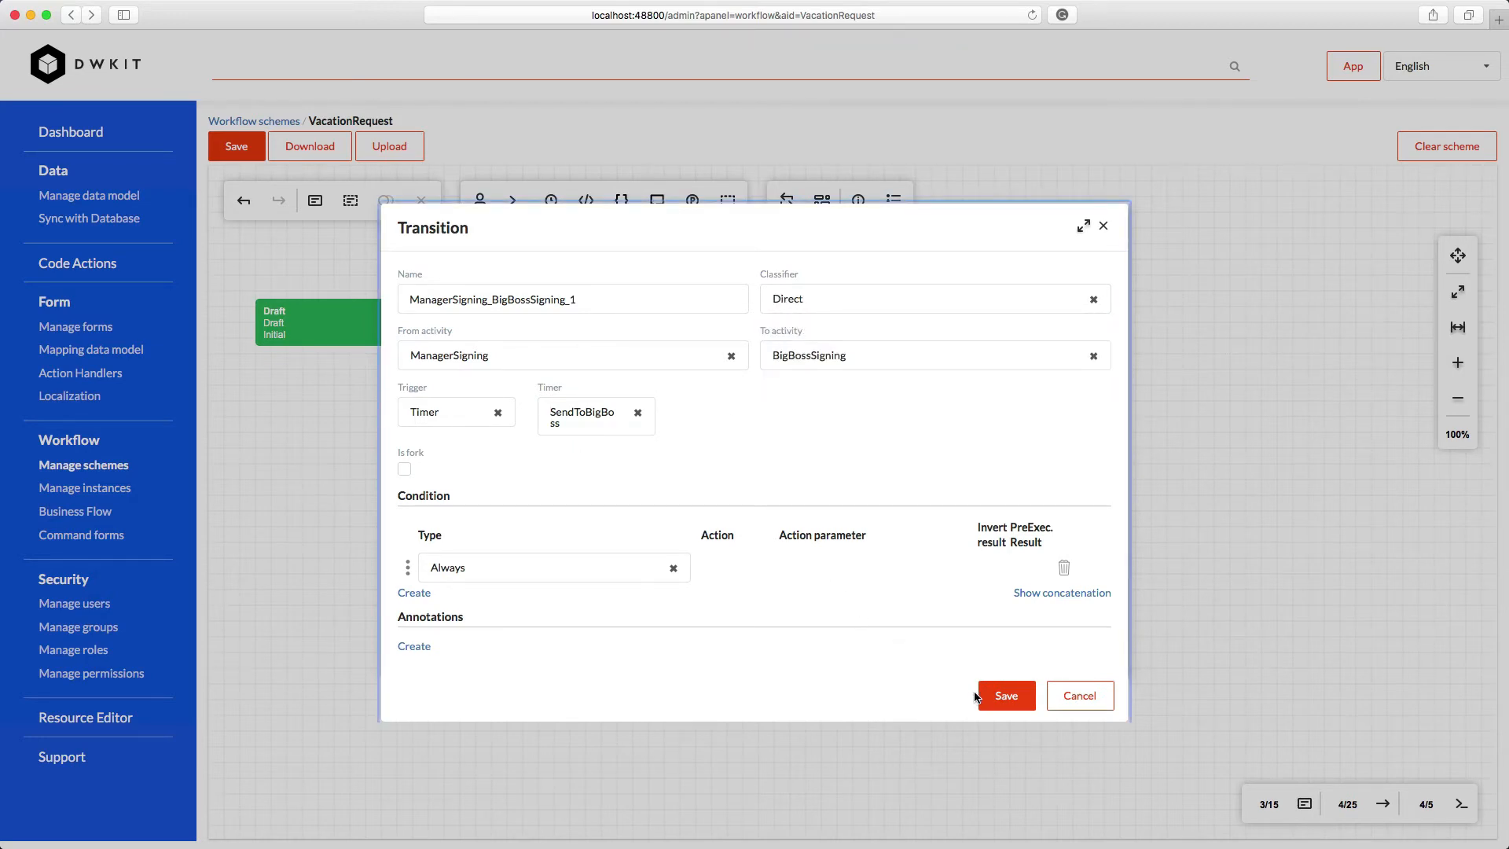
click(1005, 694)
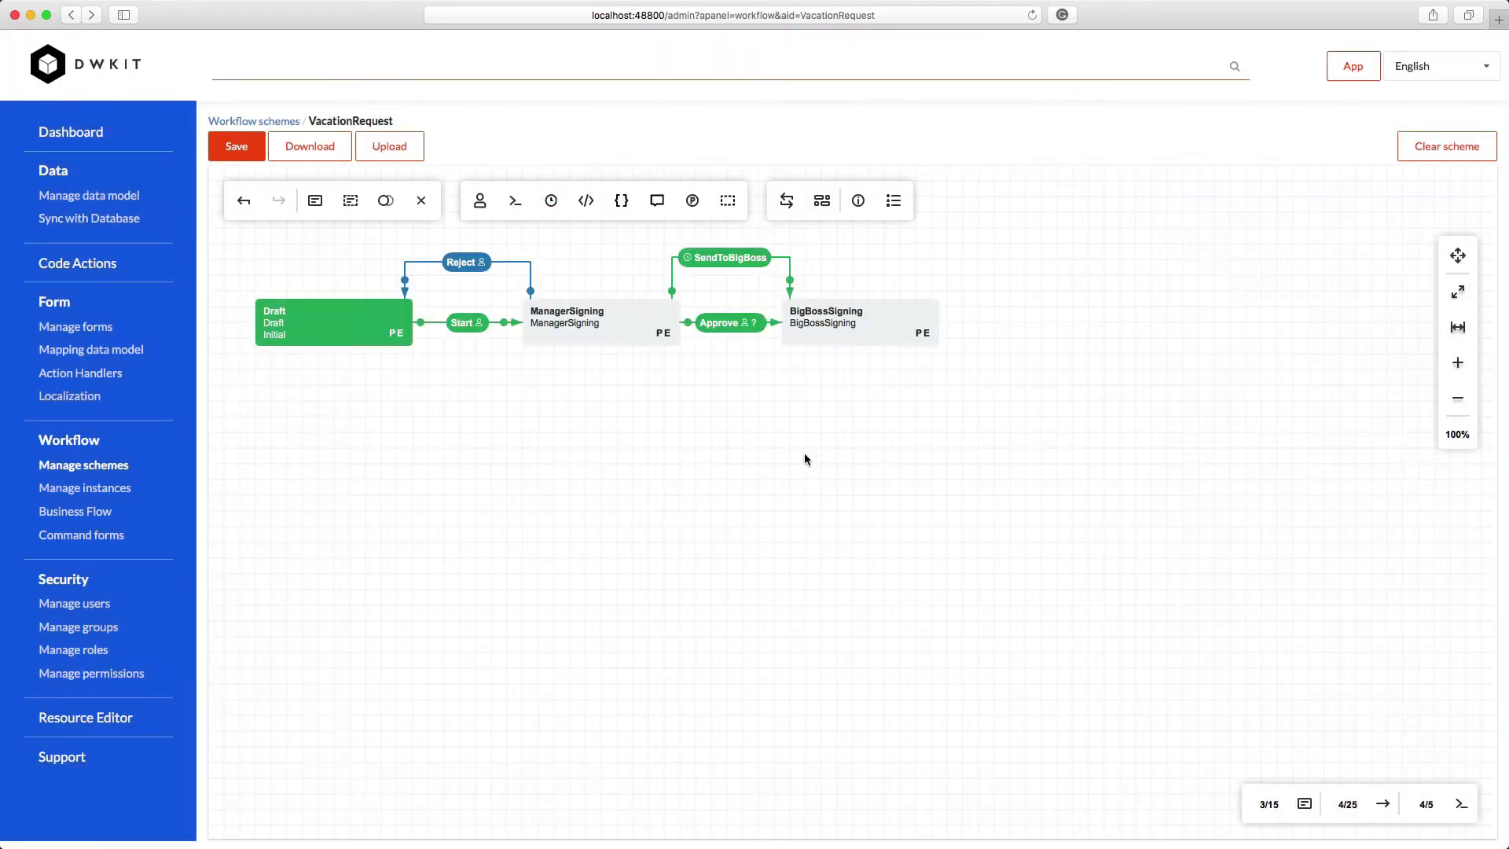
Connect BigBossSigning back to ManagerSigning with a Reject transition
click(859, 321)
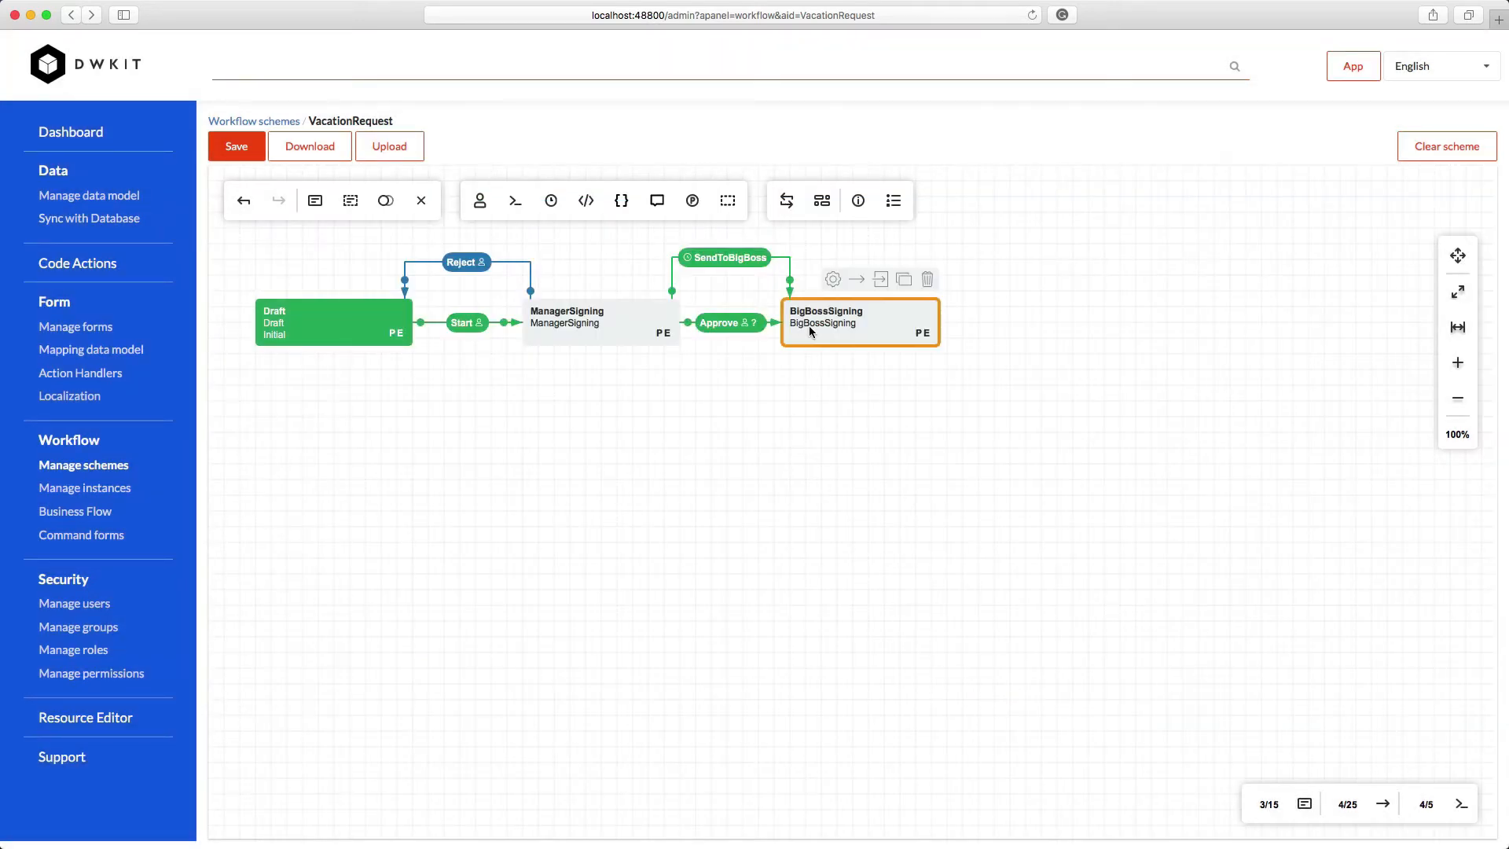
mouse_move(855, 279)
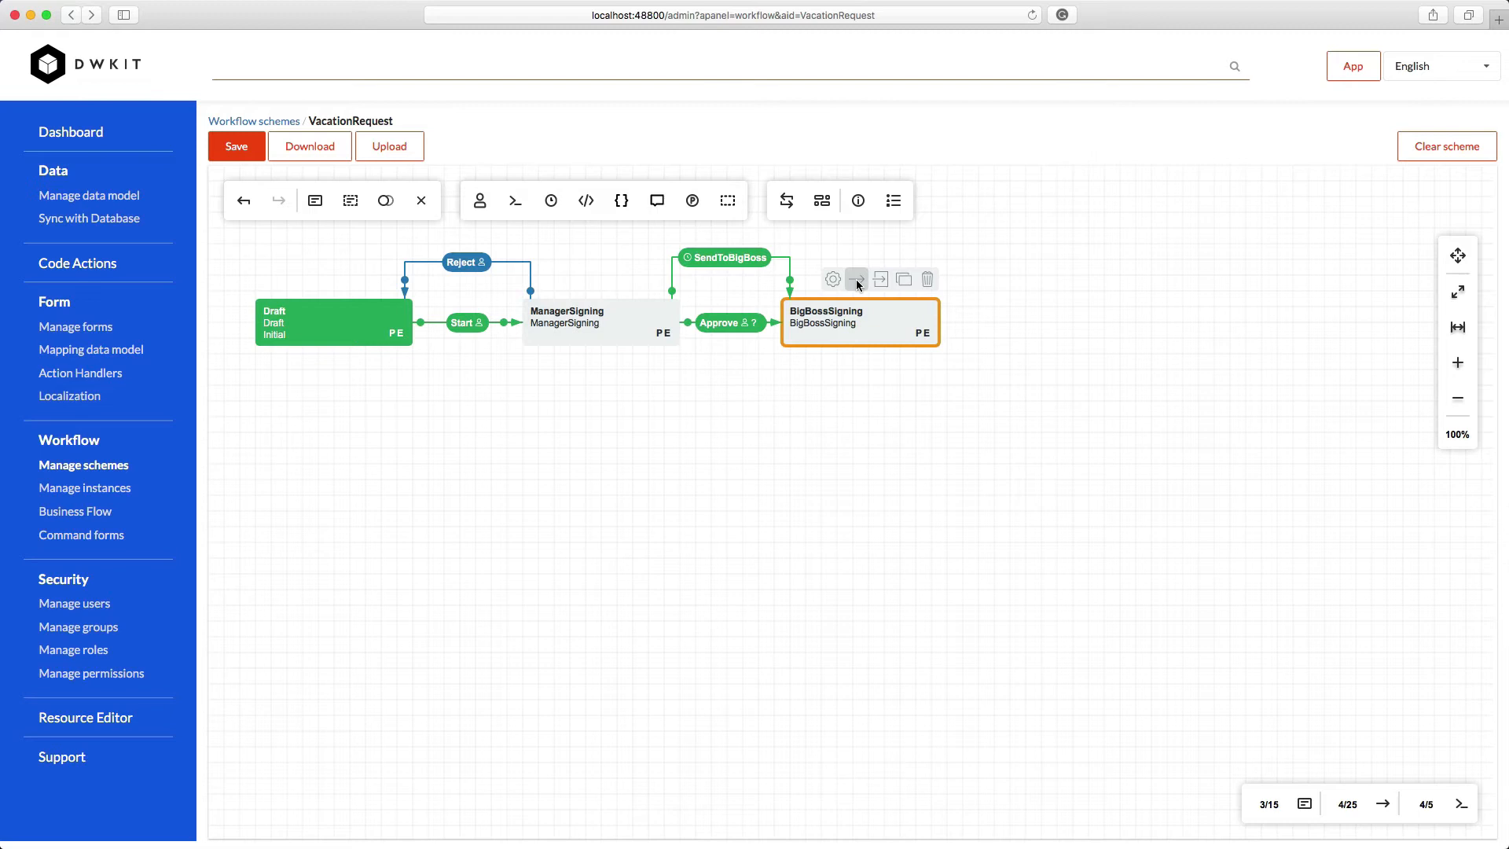
click(600, 322)
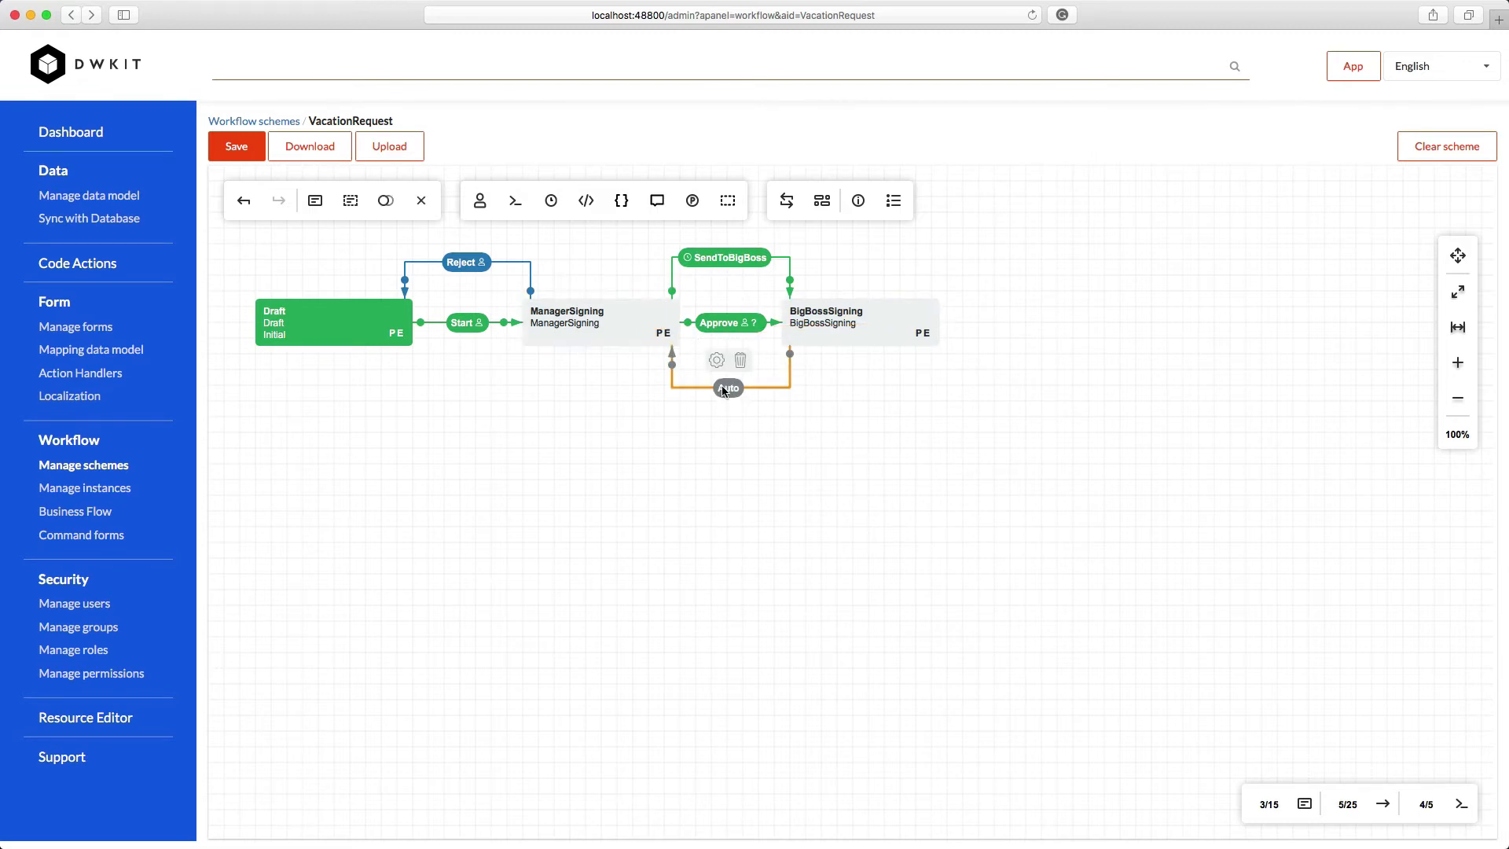
click(716, 360)
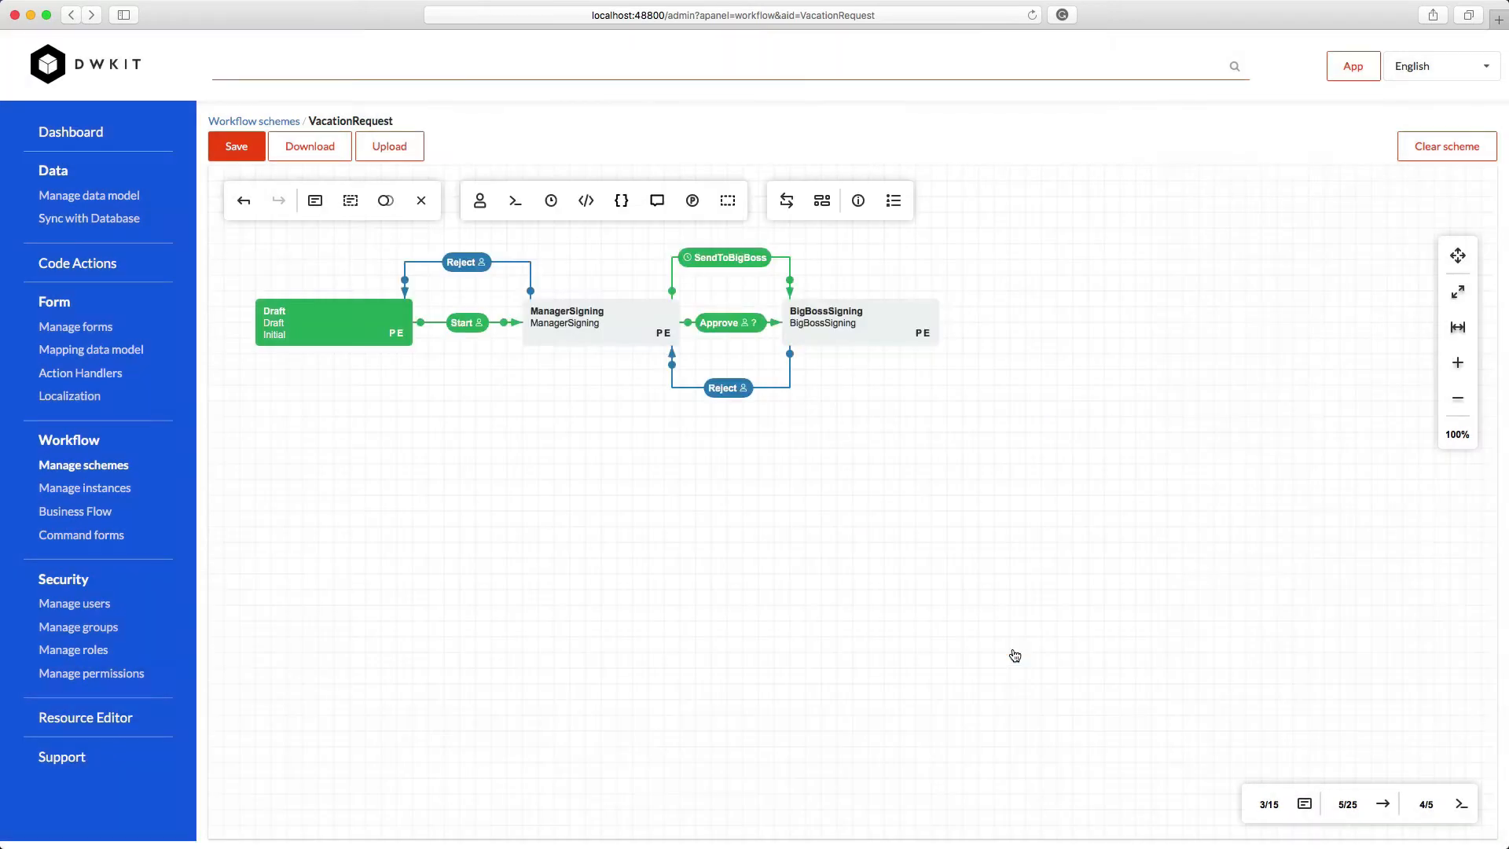
mouse_move(597, 327)
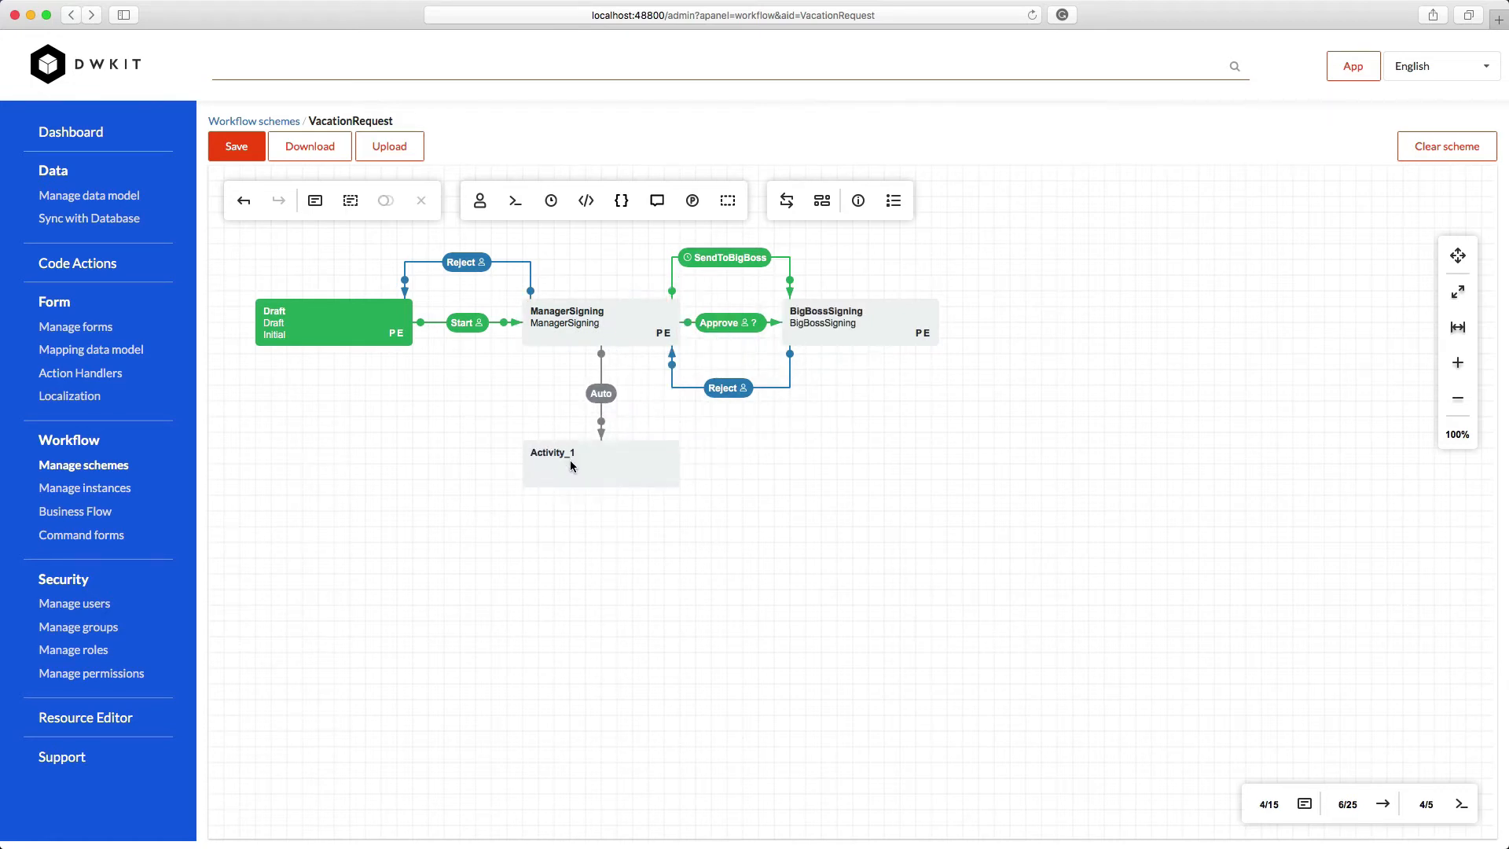
mouse_move(599, 393)
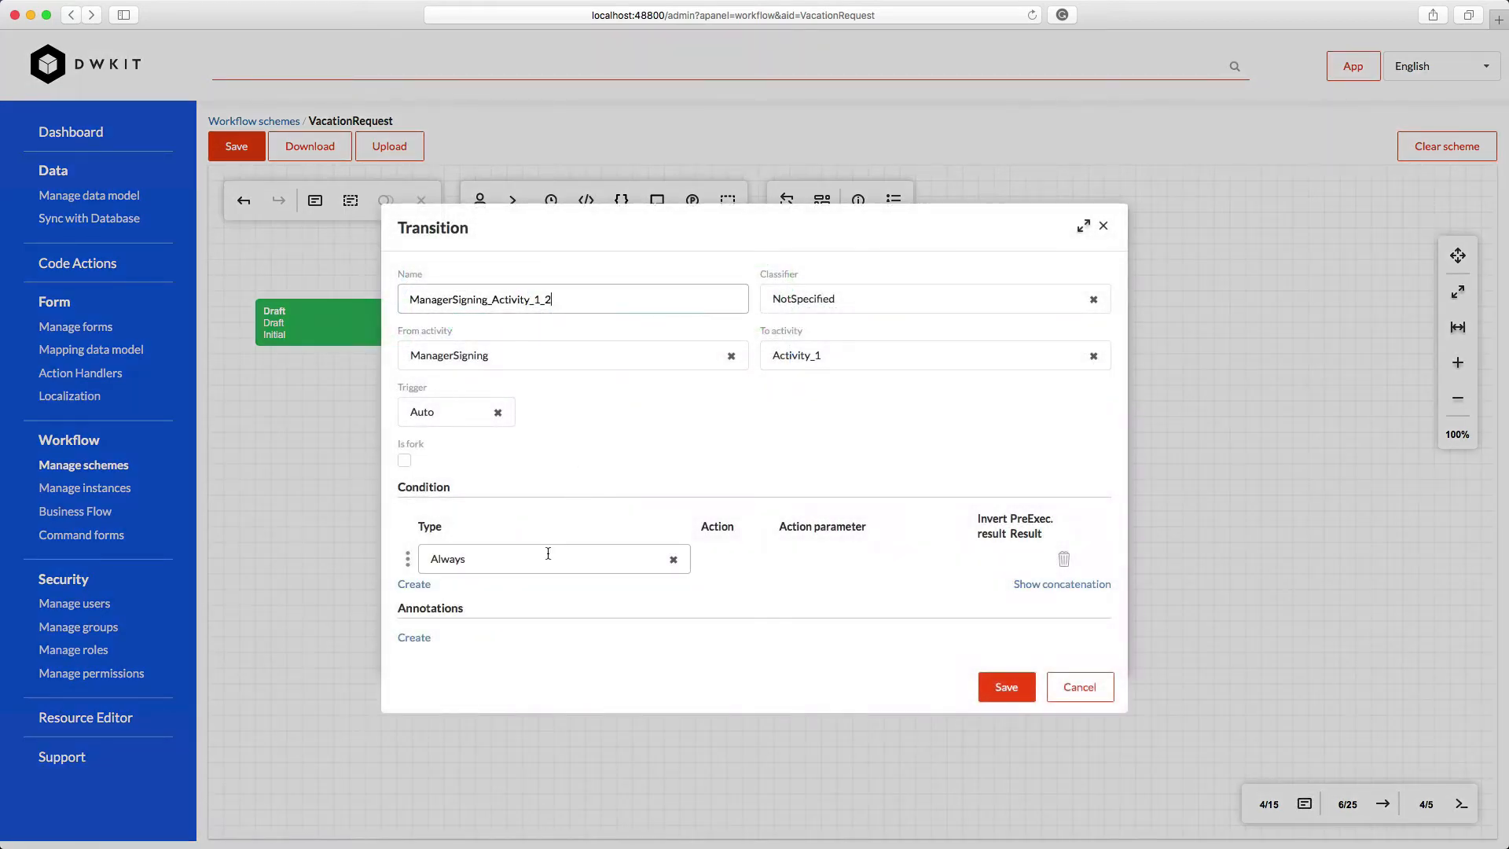
Set the condition to Otherwise and create AccountingReview with UpdateTransitionHistory and WriteTransitionHistory actions
click(553, 558)
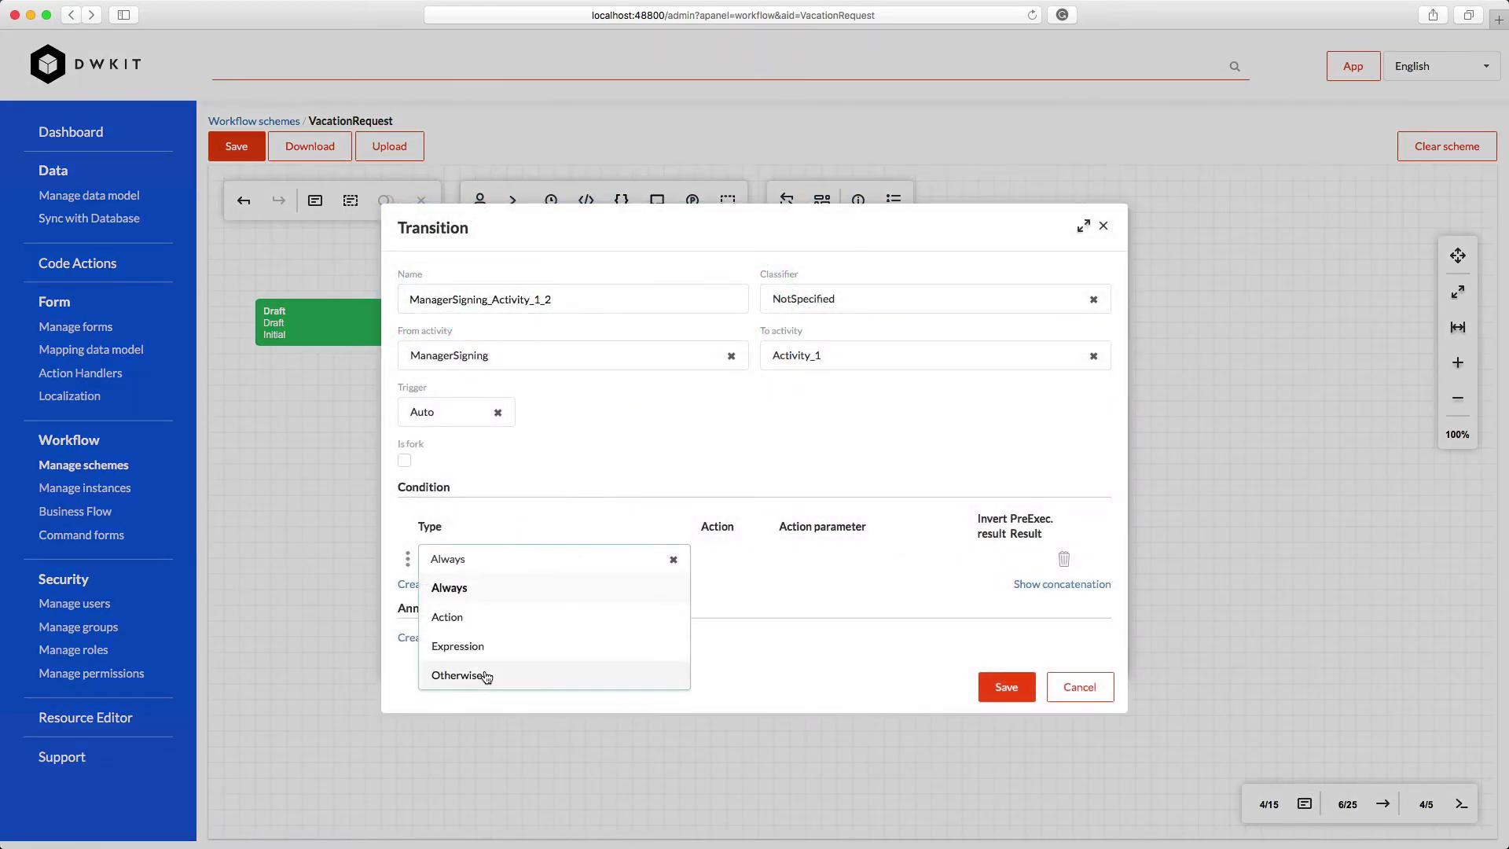
click(462, 674)
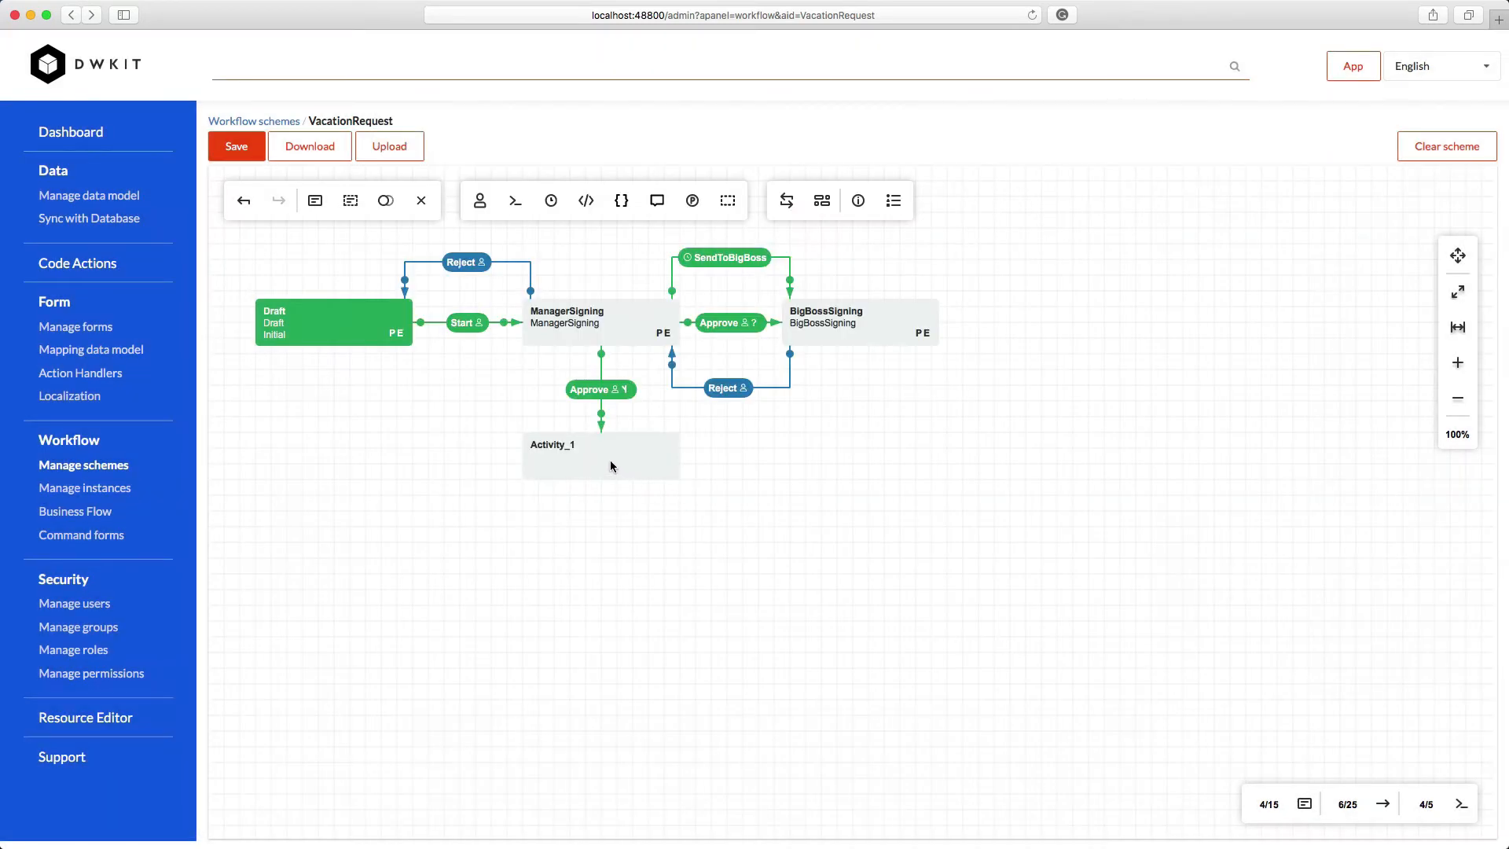
double_click(601, 455)
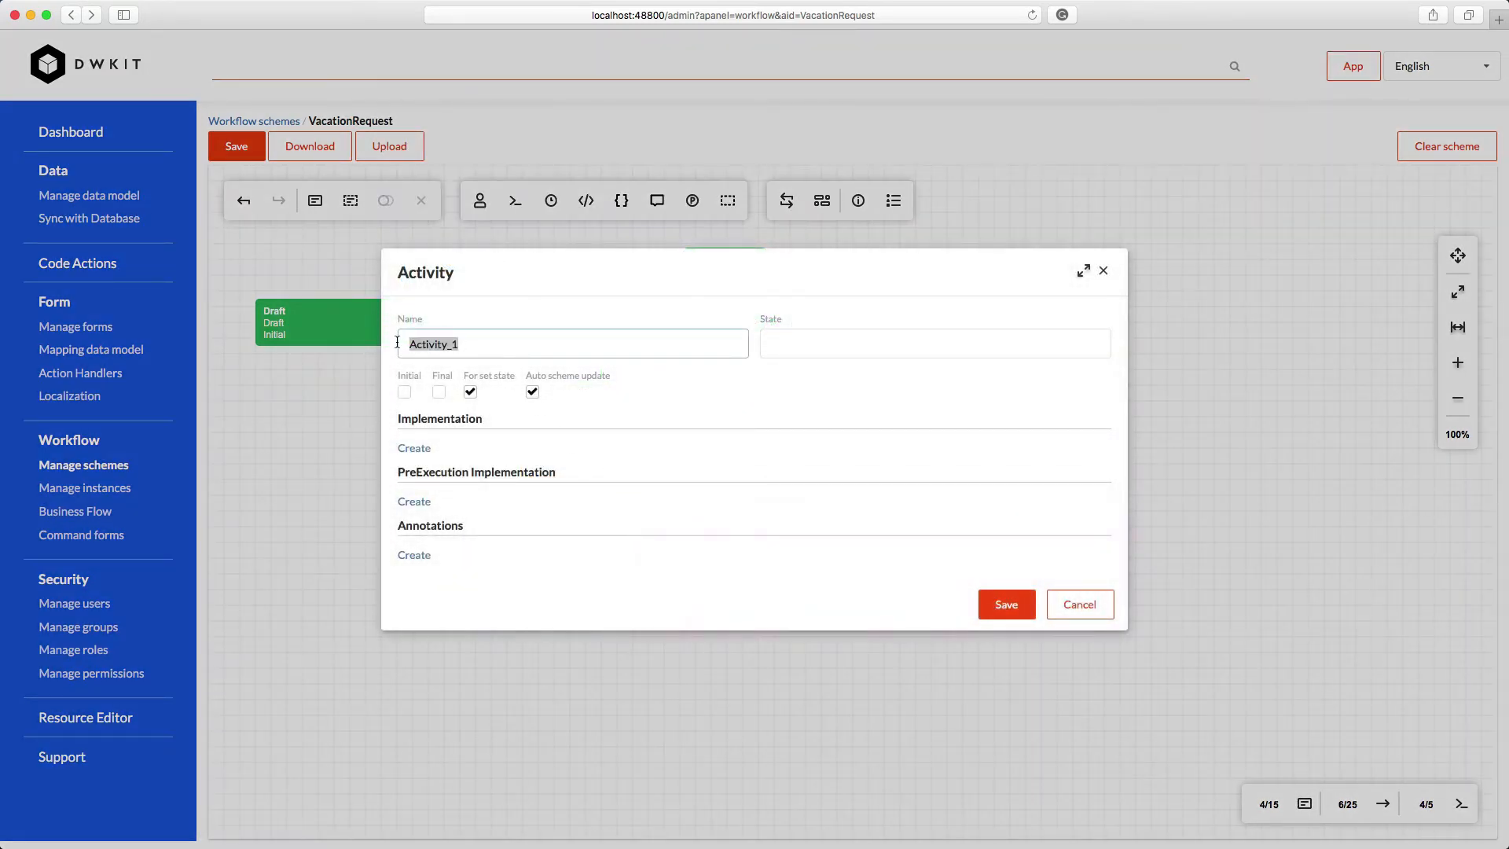
text(AccountingReview)
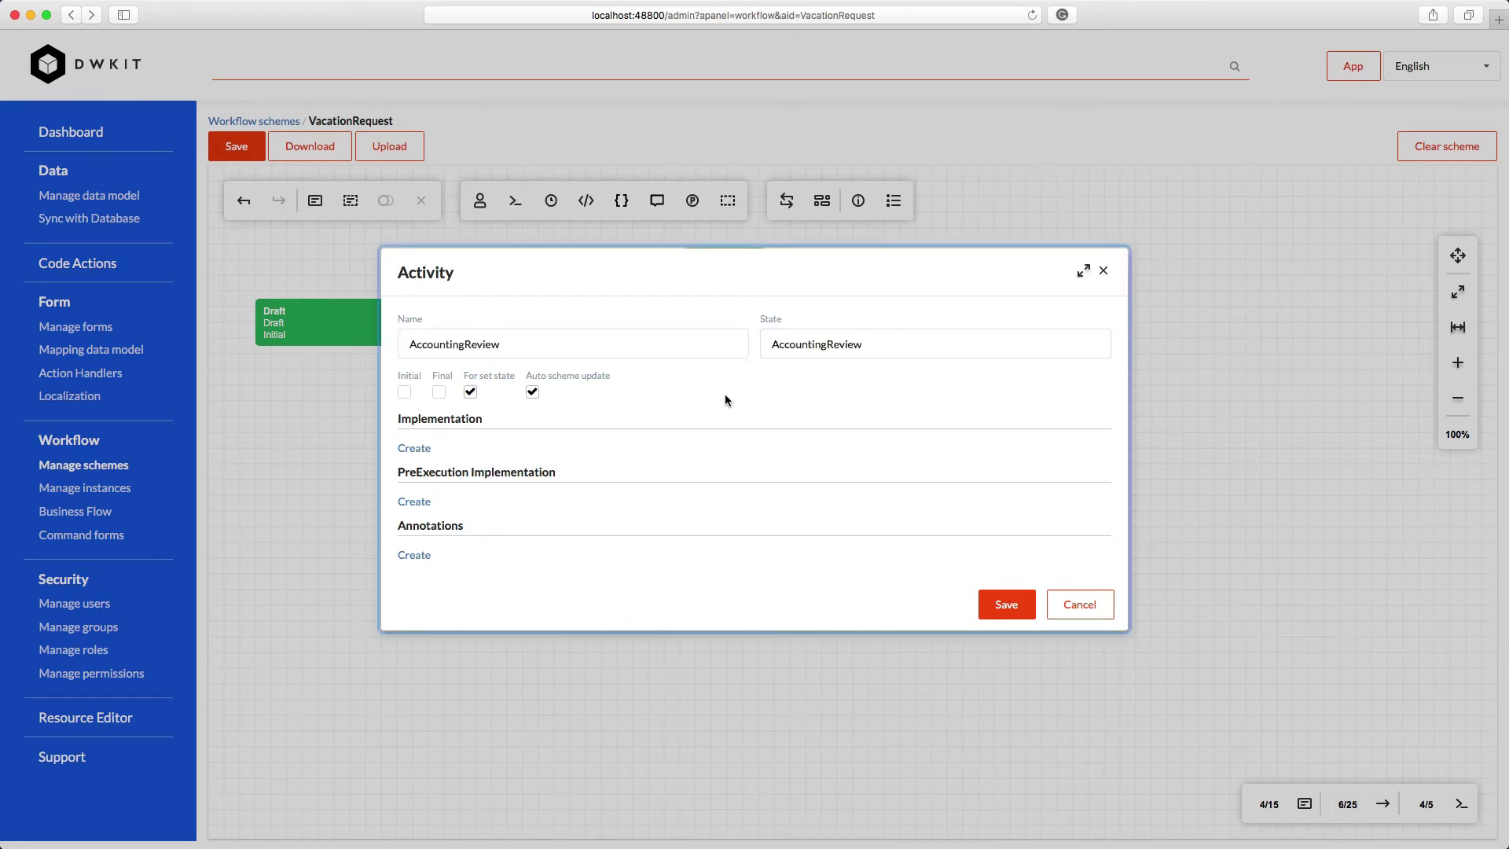
click(414, 447)
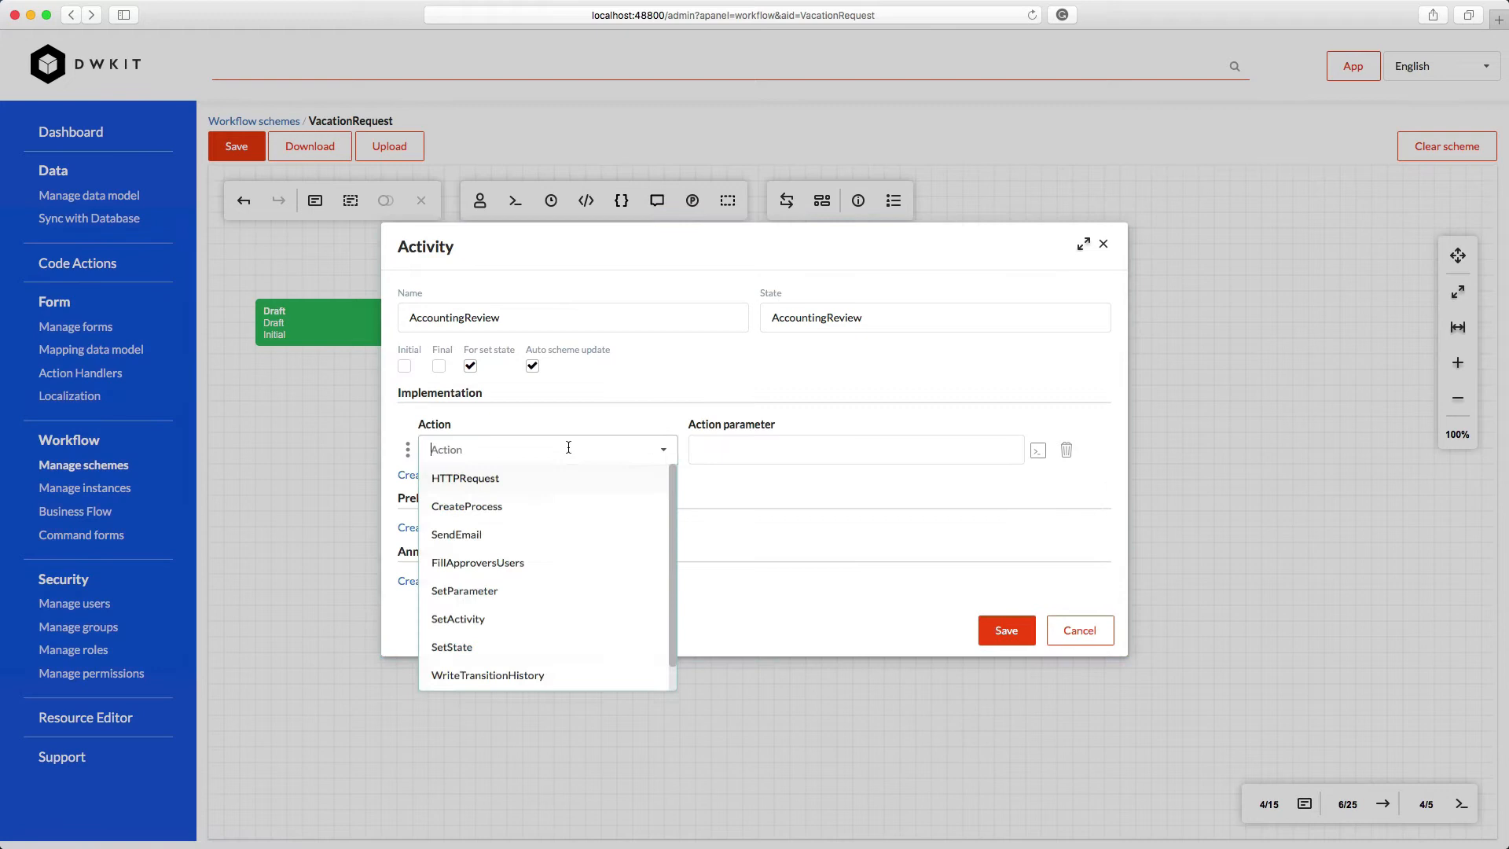
click(487, 674)
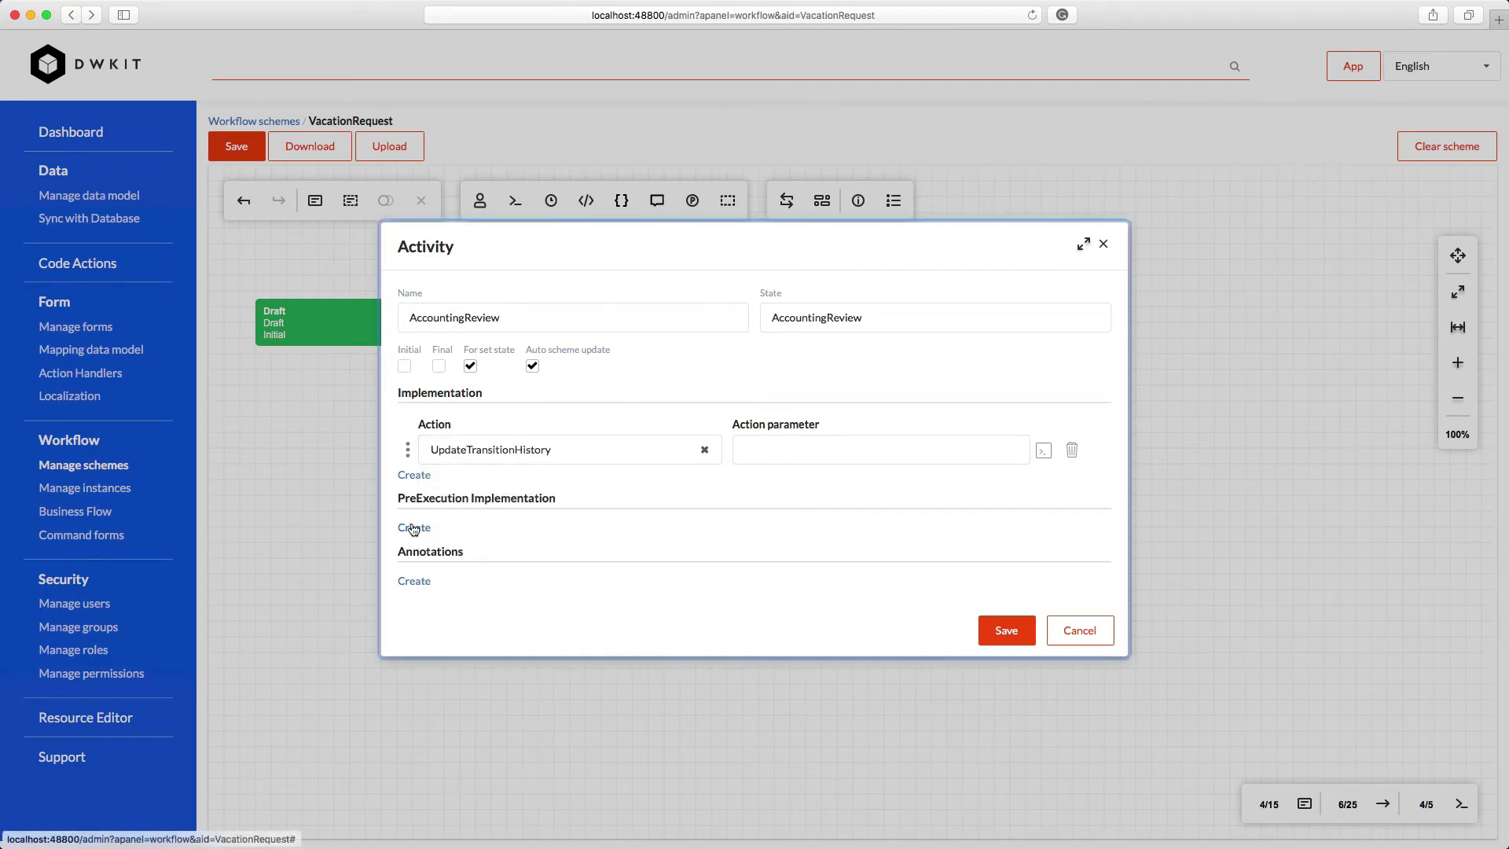
click(414, 527)
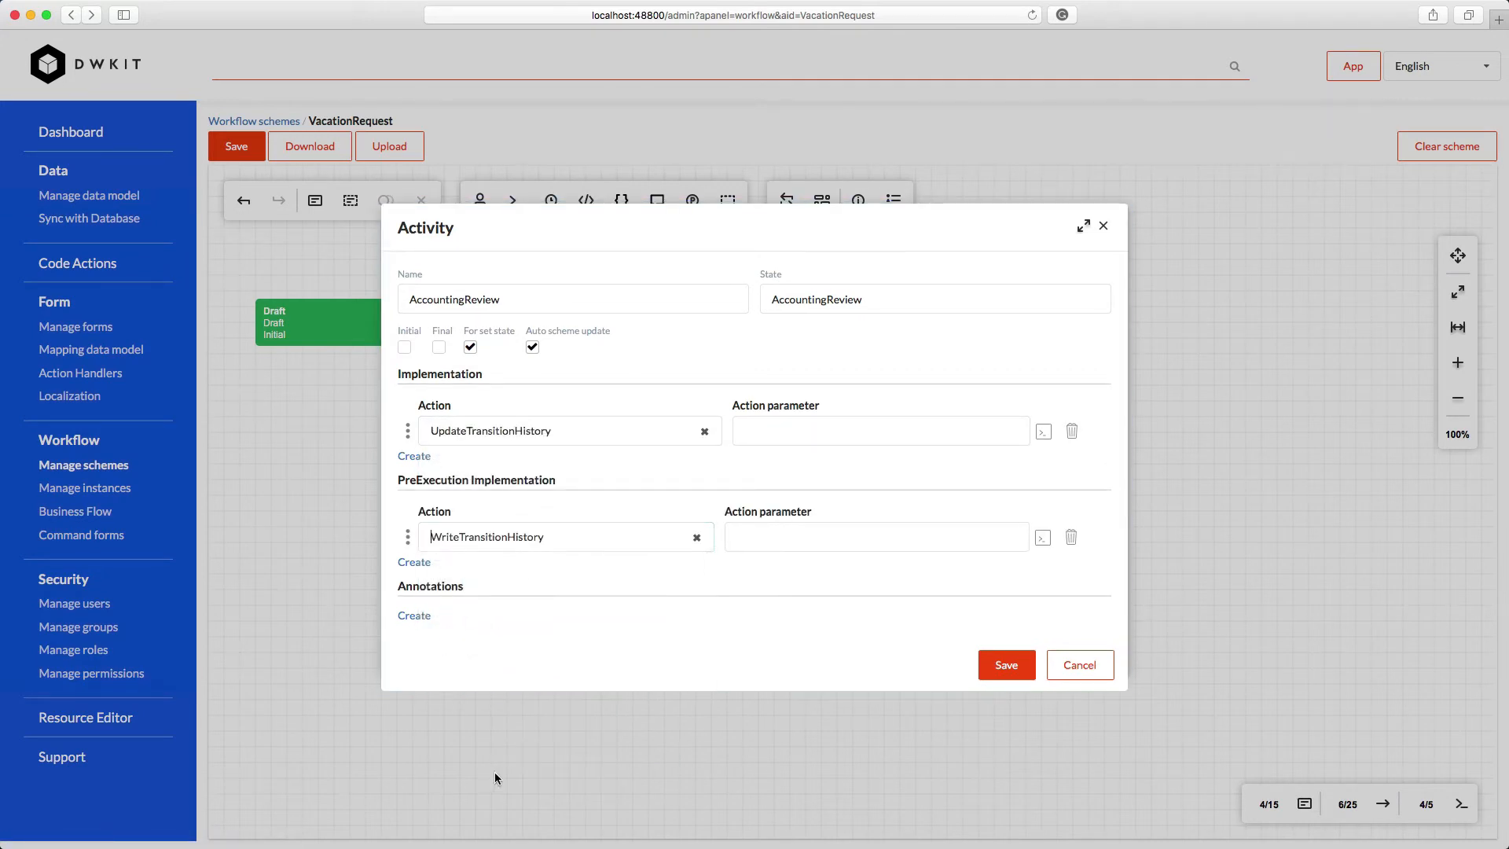
click(1079, 664)
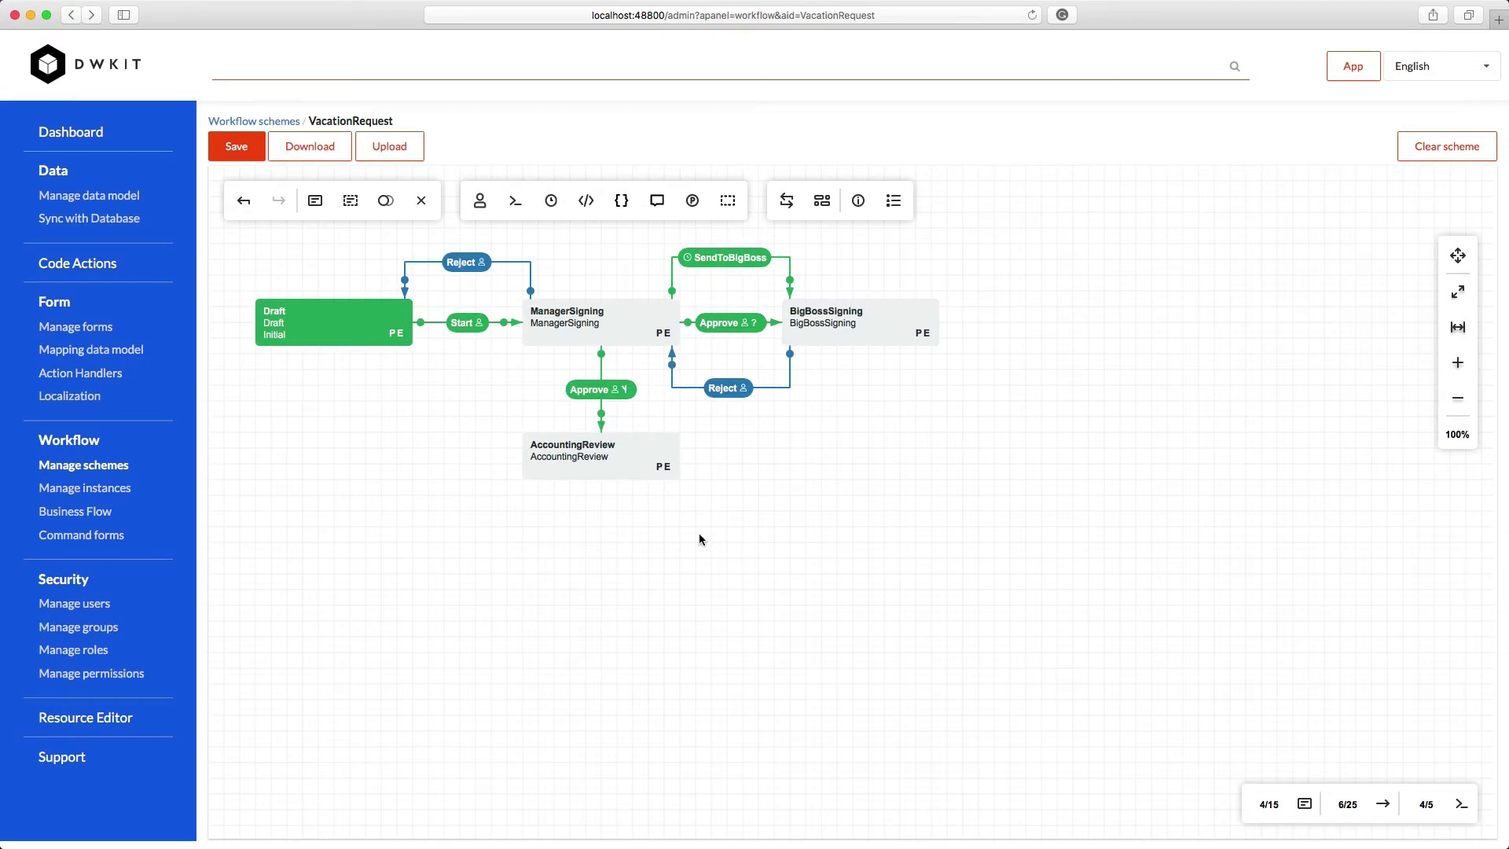
click(592, 389)
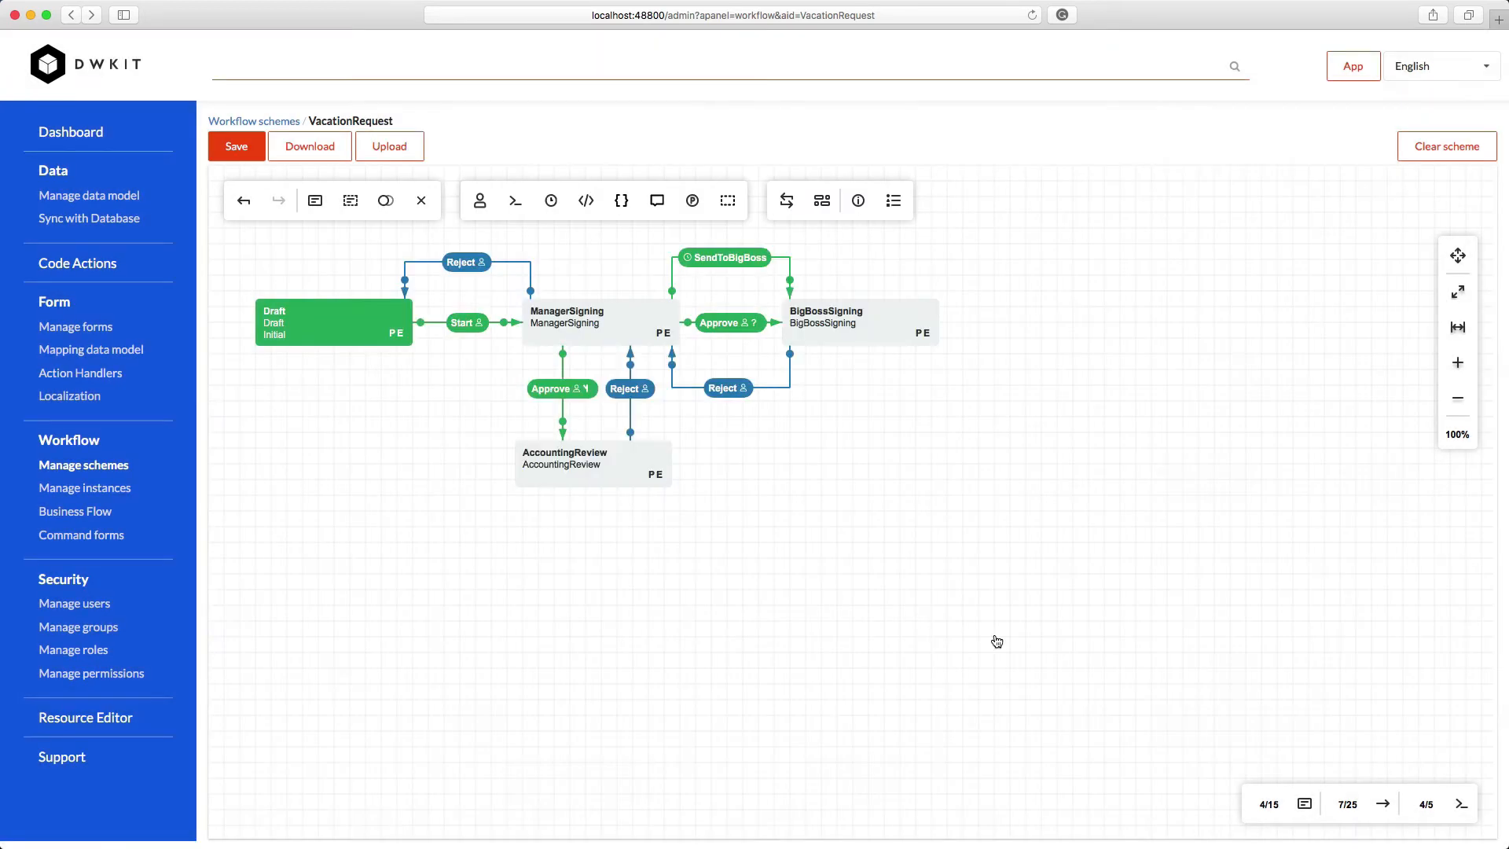
Link BigBossSigning to AccountingReview with a Direct Approve transition restricted to BigBoss, and save
click(859, 322)
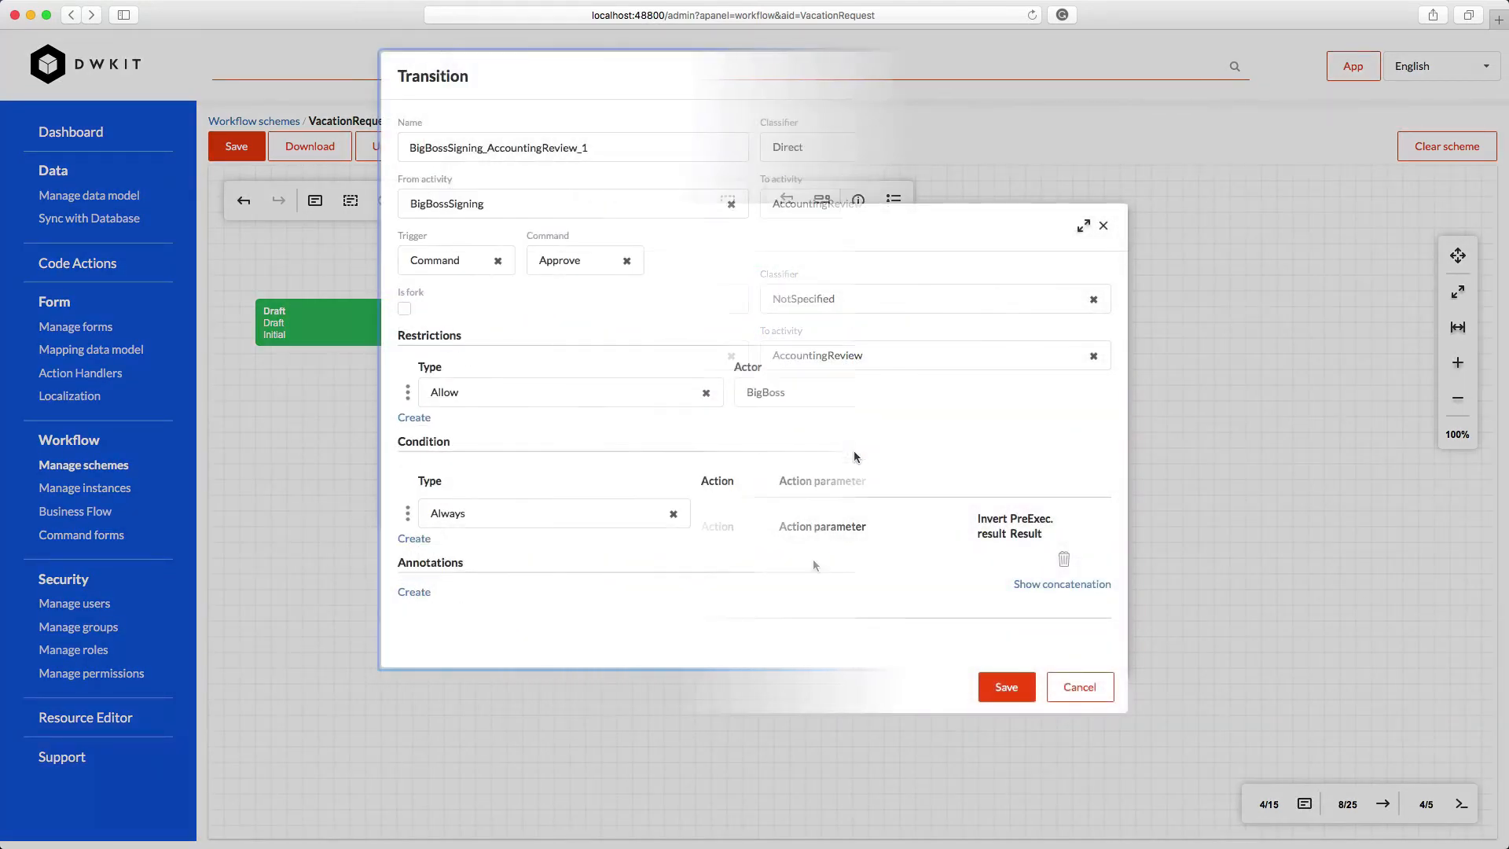
click(1104, 225)
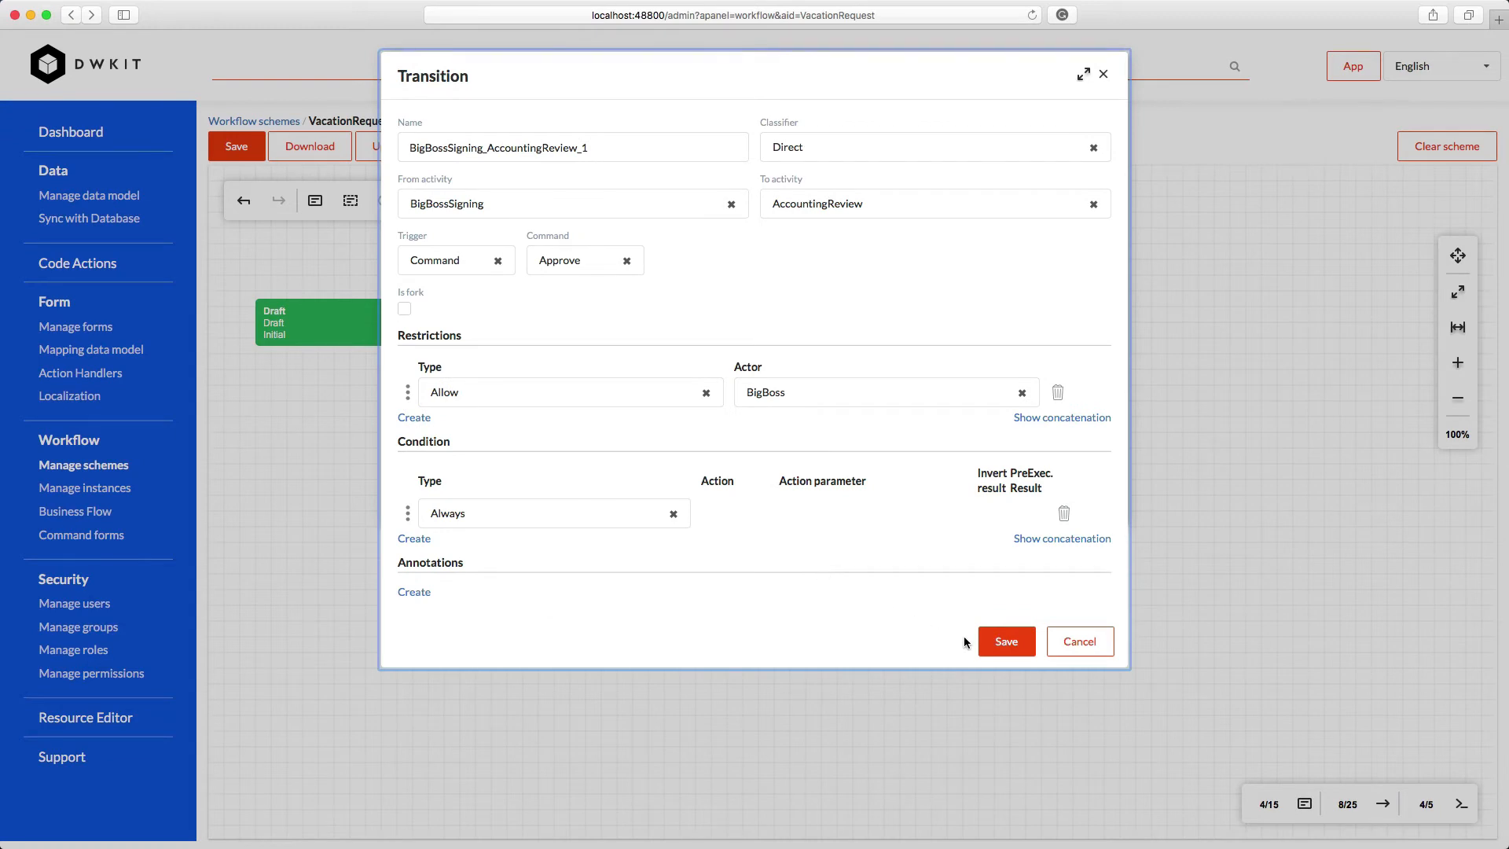
click(1006, 641)
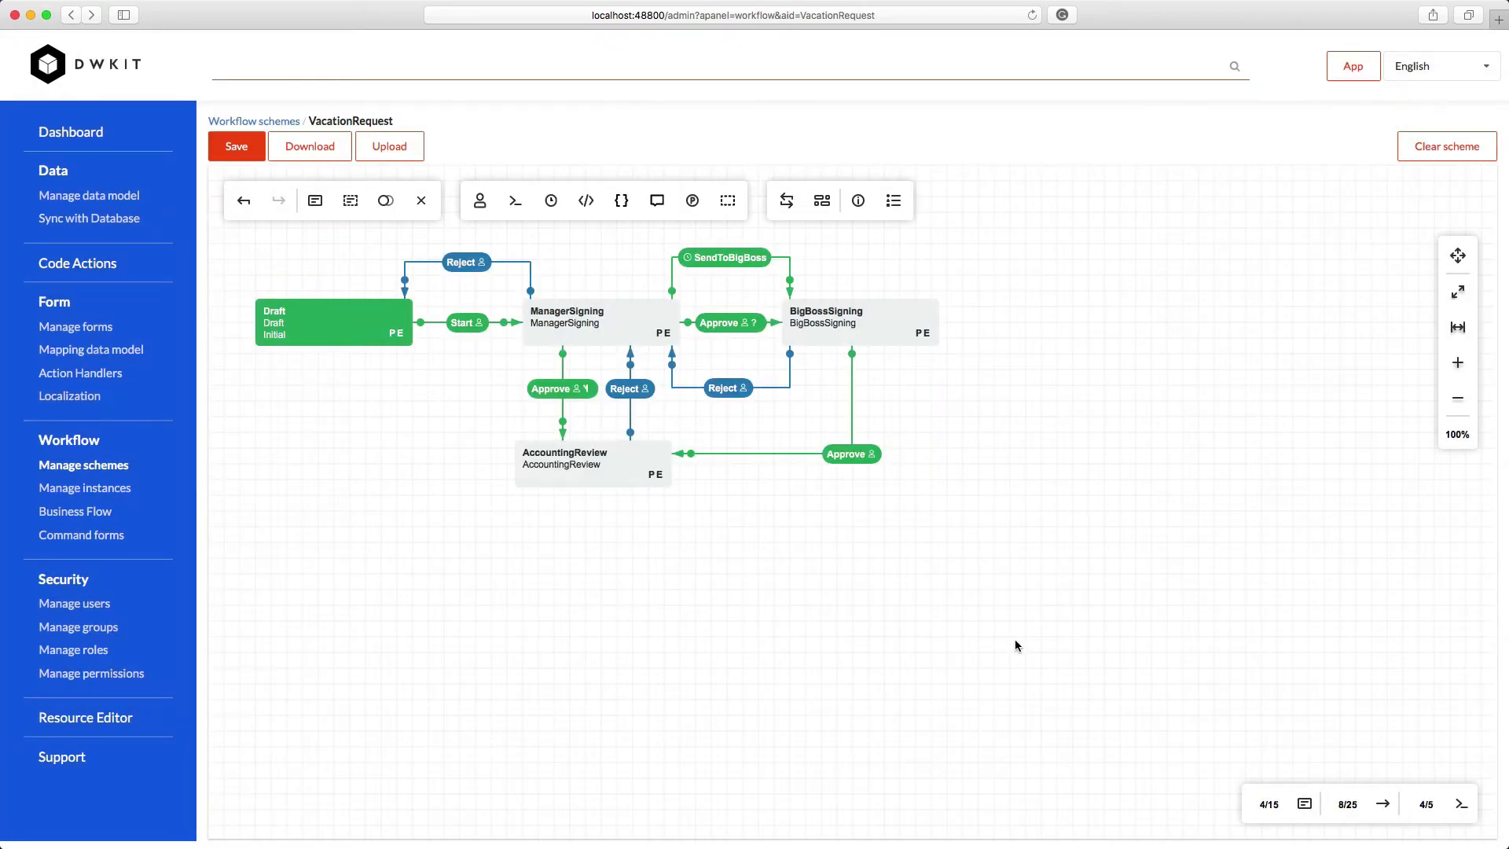
mouse_move(635, 498)
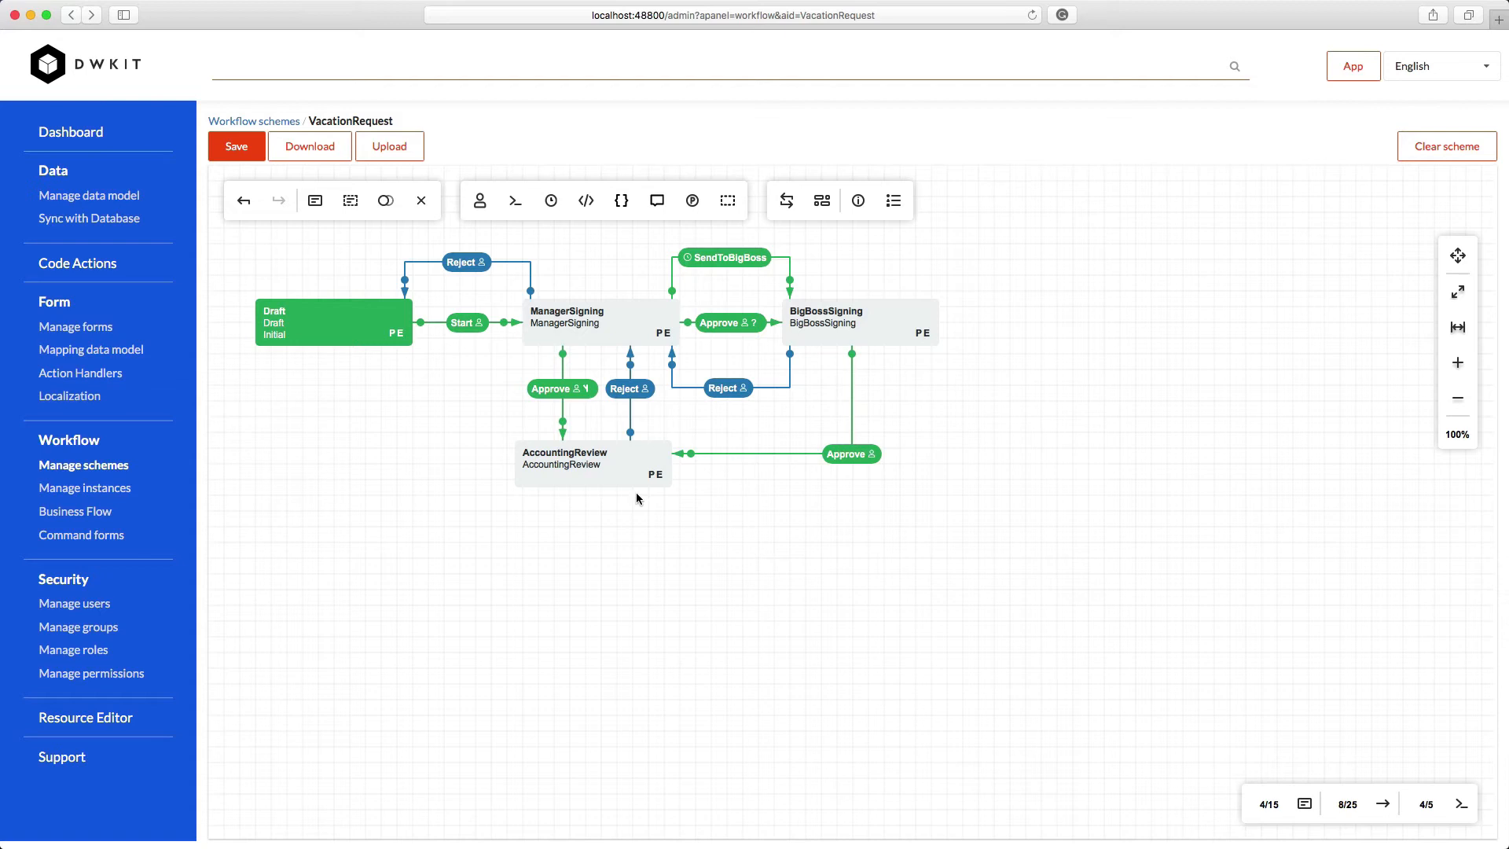
Add a final Approved activity after AccountingReview with UpdateTransitionHistory and WriteTransitionHistory actions
click(591, 463)
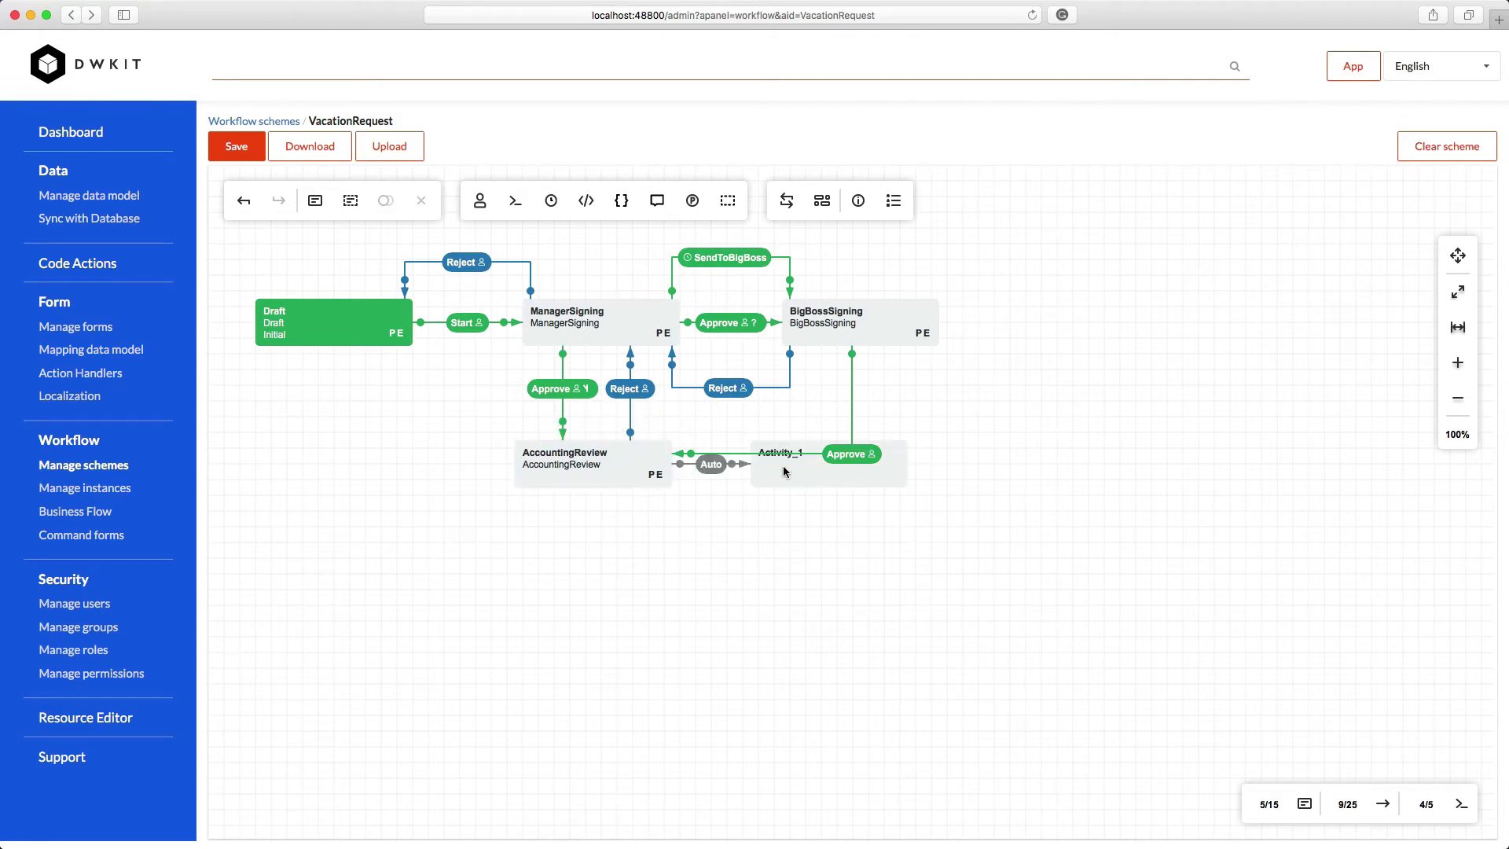
double_click(779, 462)
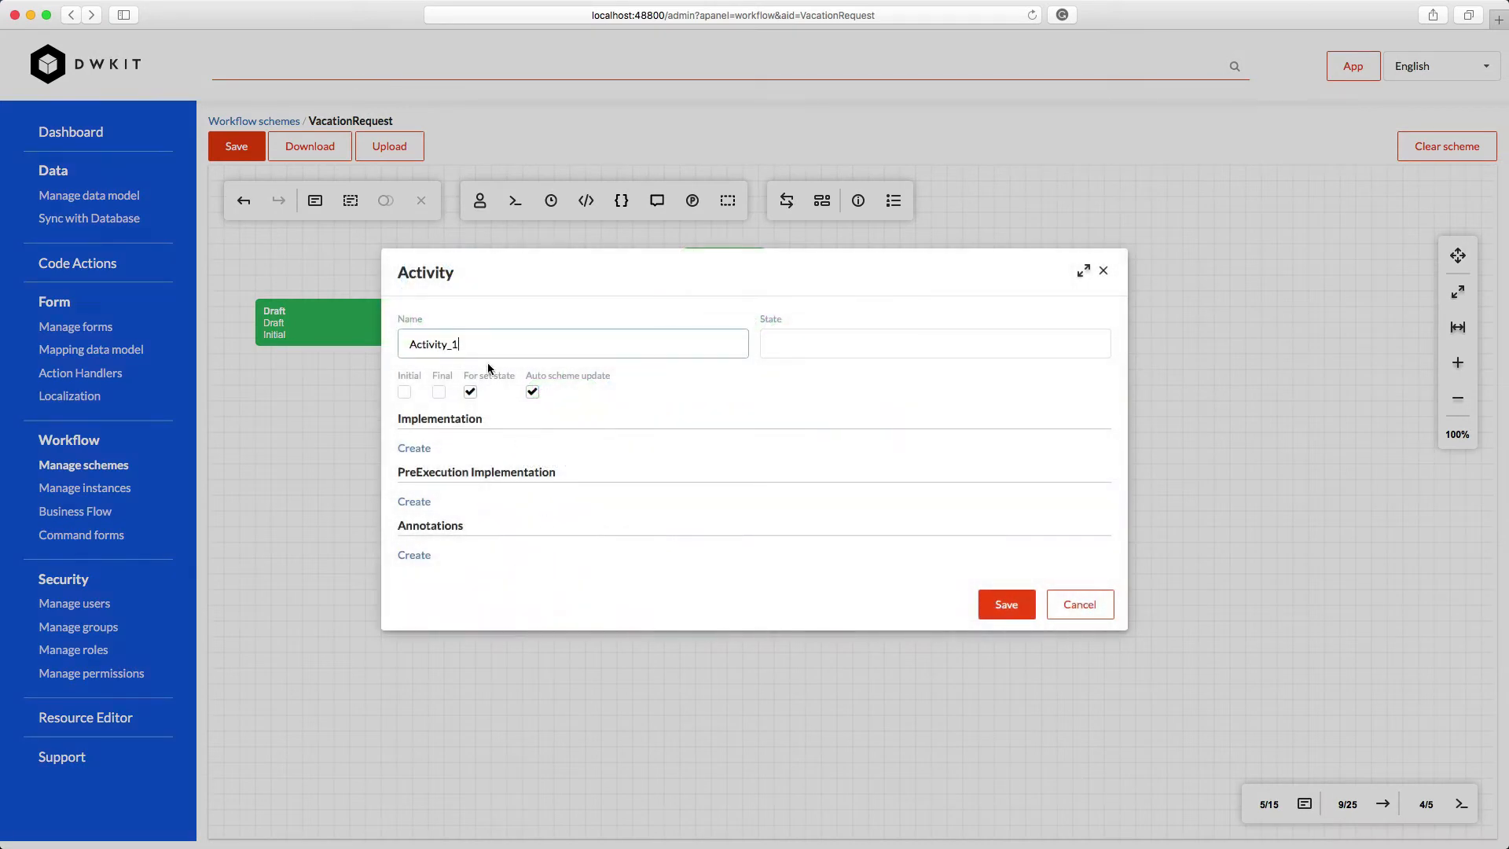
text(Approved)
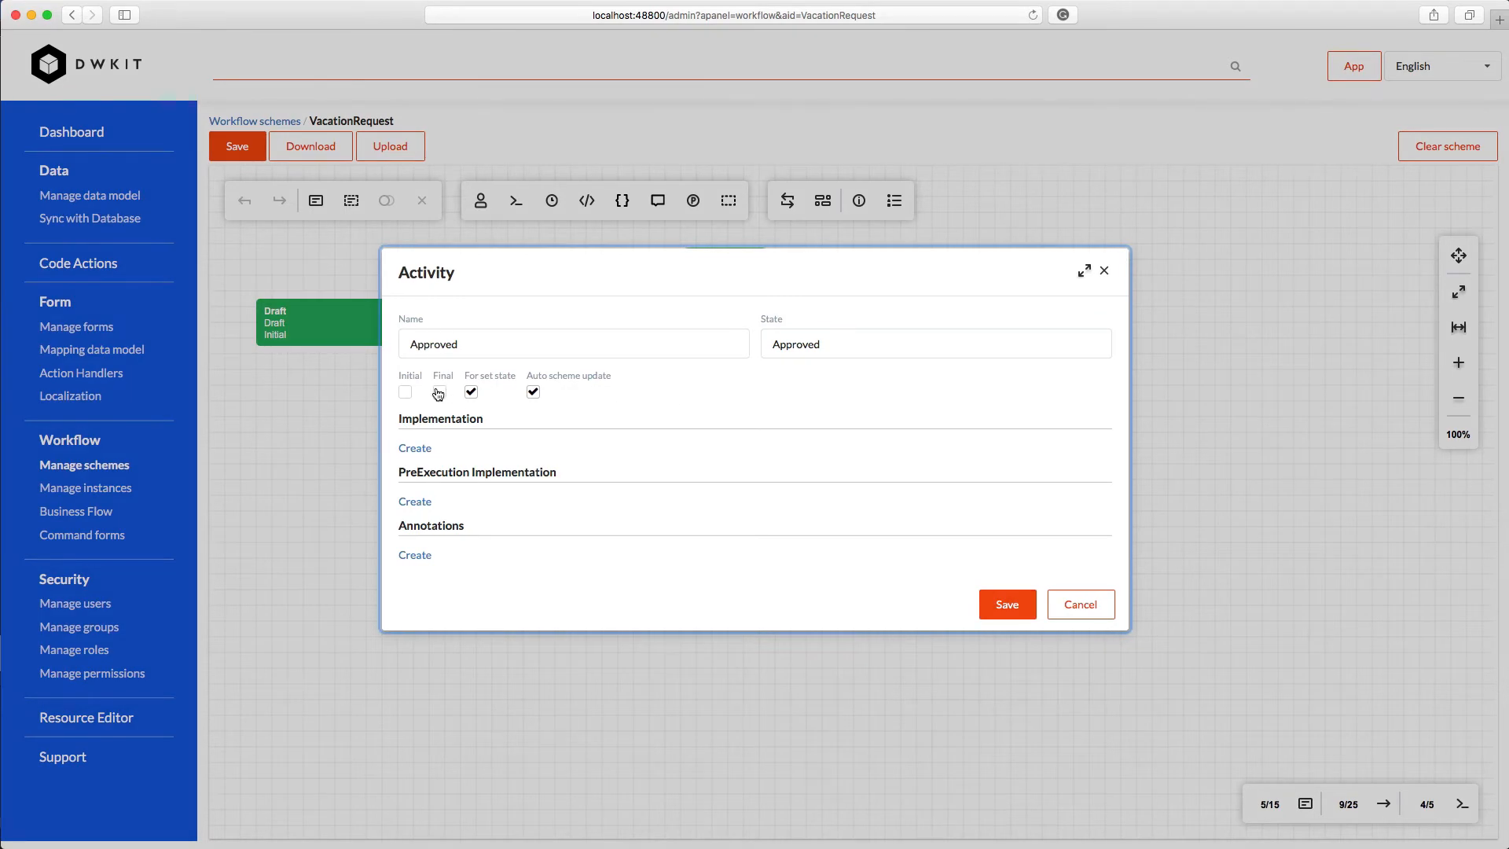
click(415, 447)
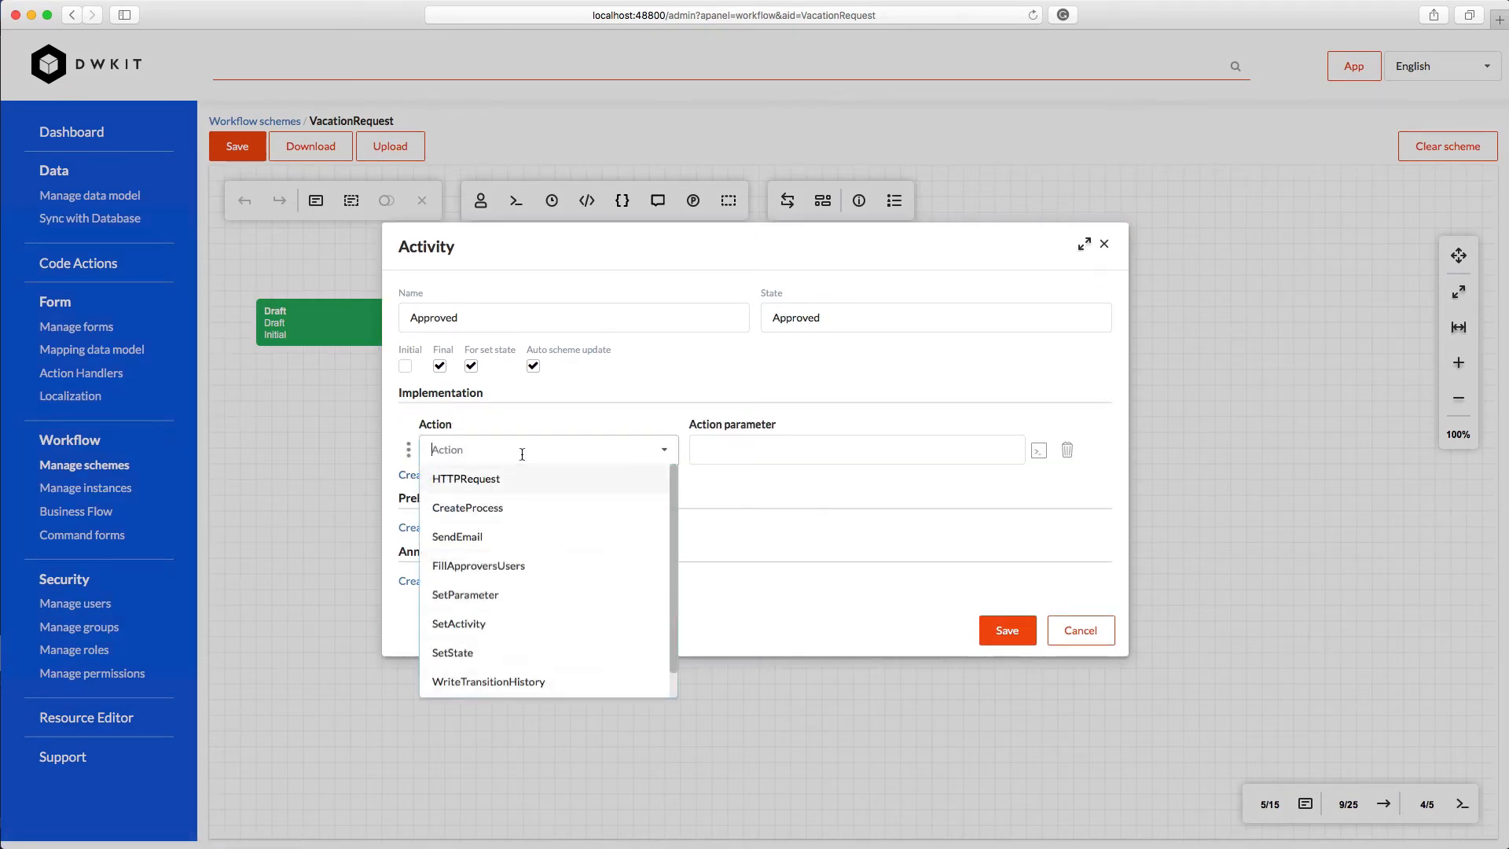
click(488, 681)
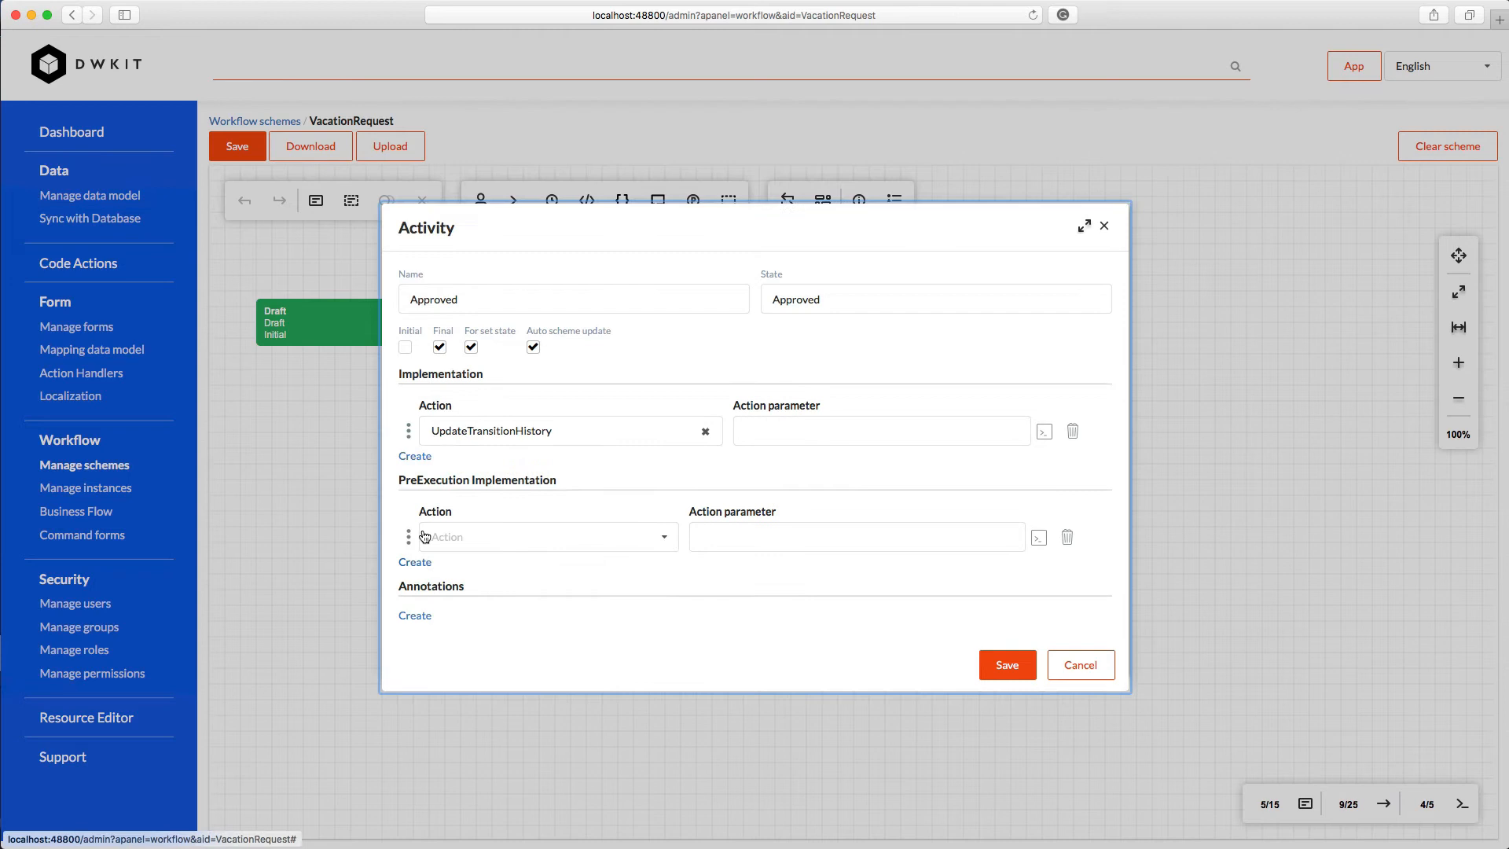
click(539, 535)
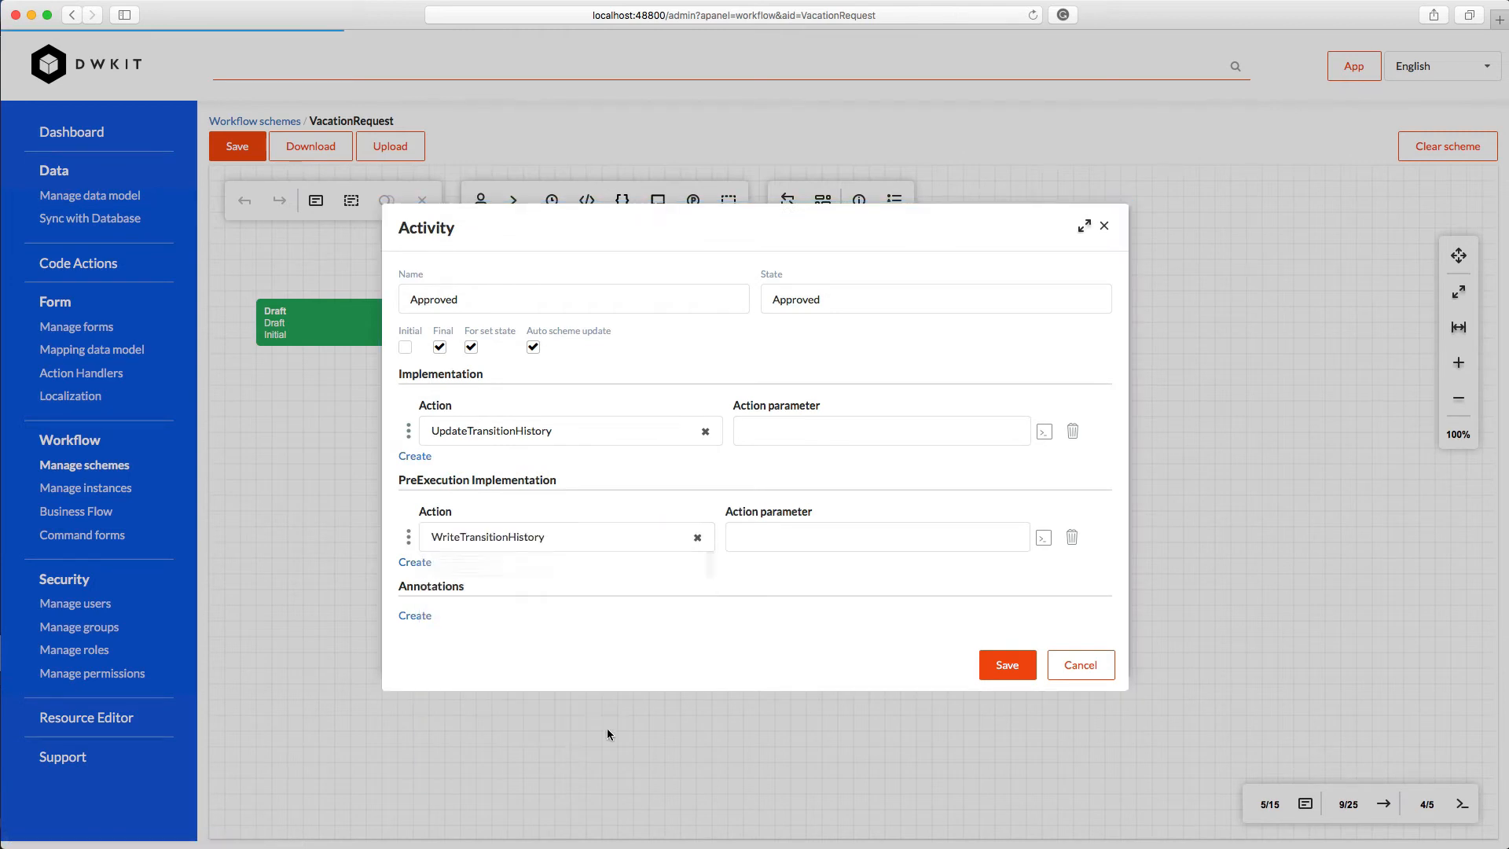
click(1079, 664)
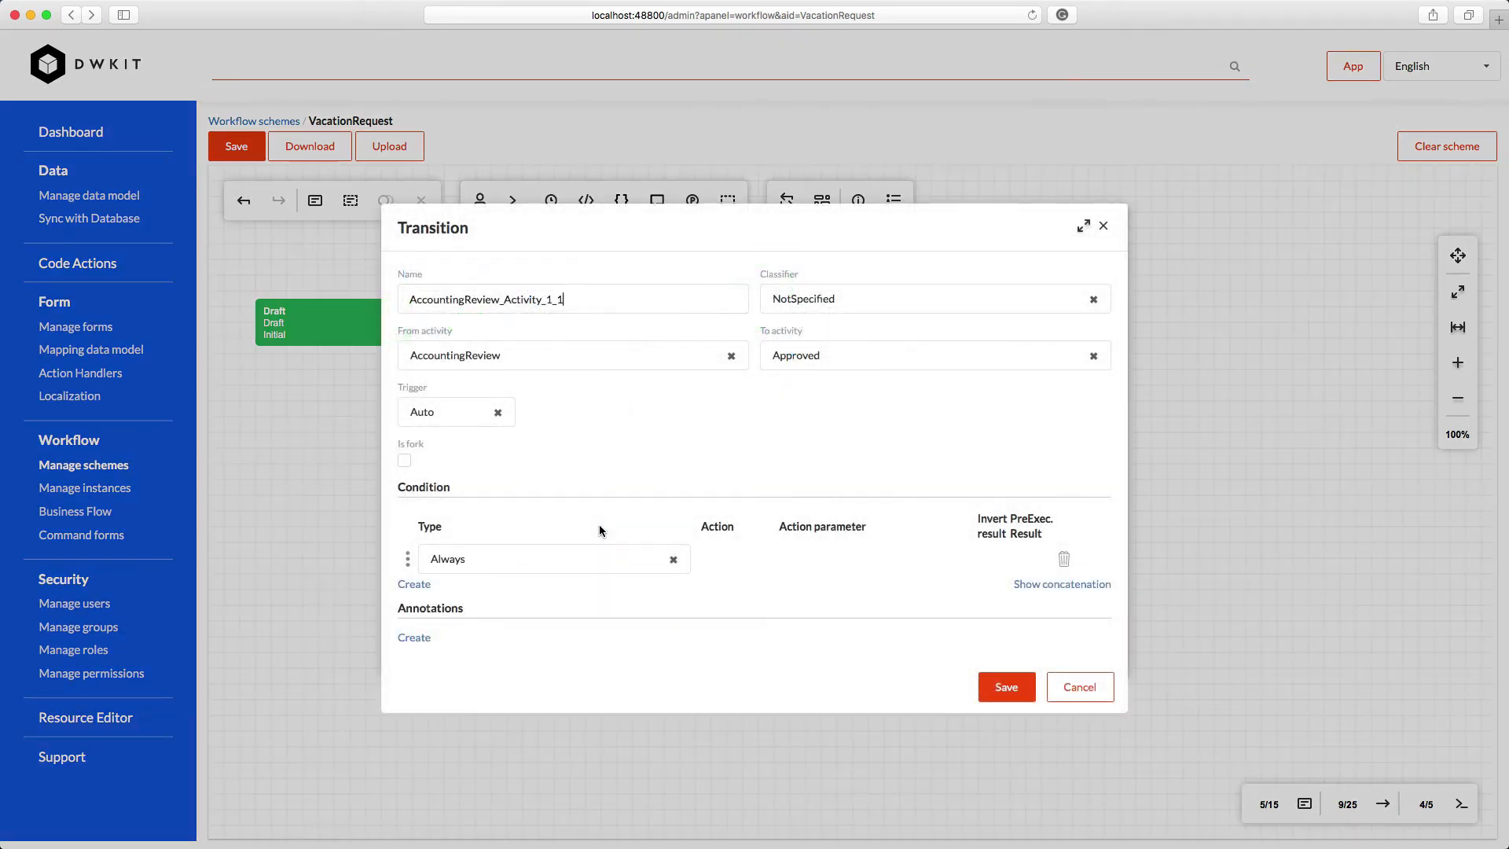
Make the AccountingReview-to-Approved transition a Paid command restricted to an allowed actor
click(452, 411)
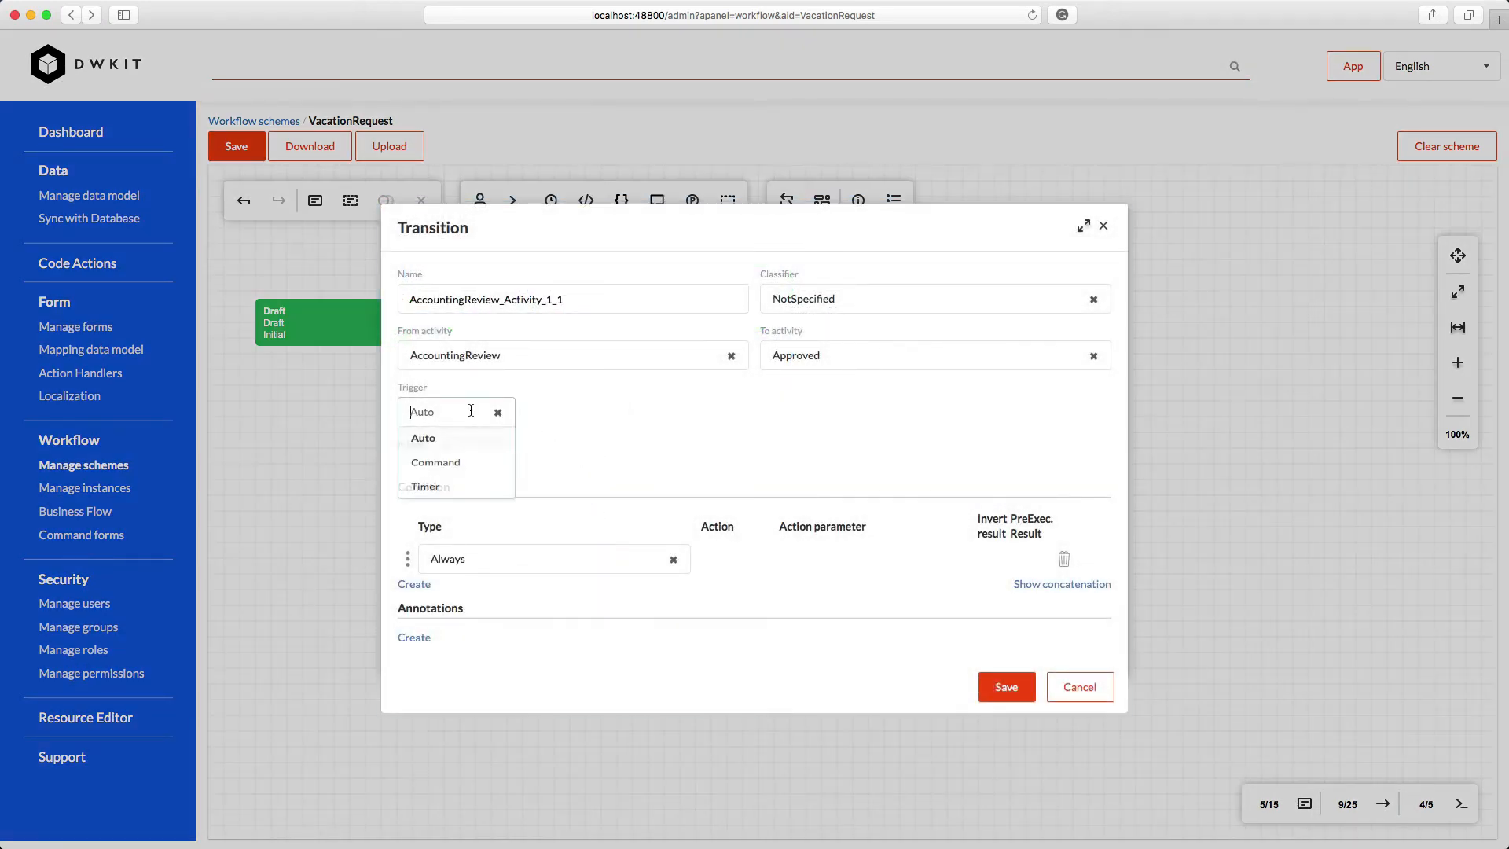
click(434, 462)
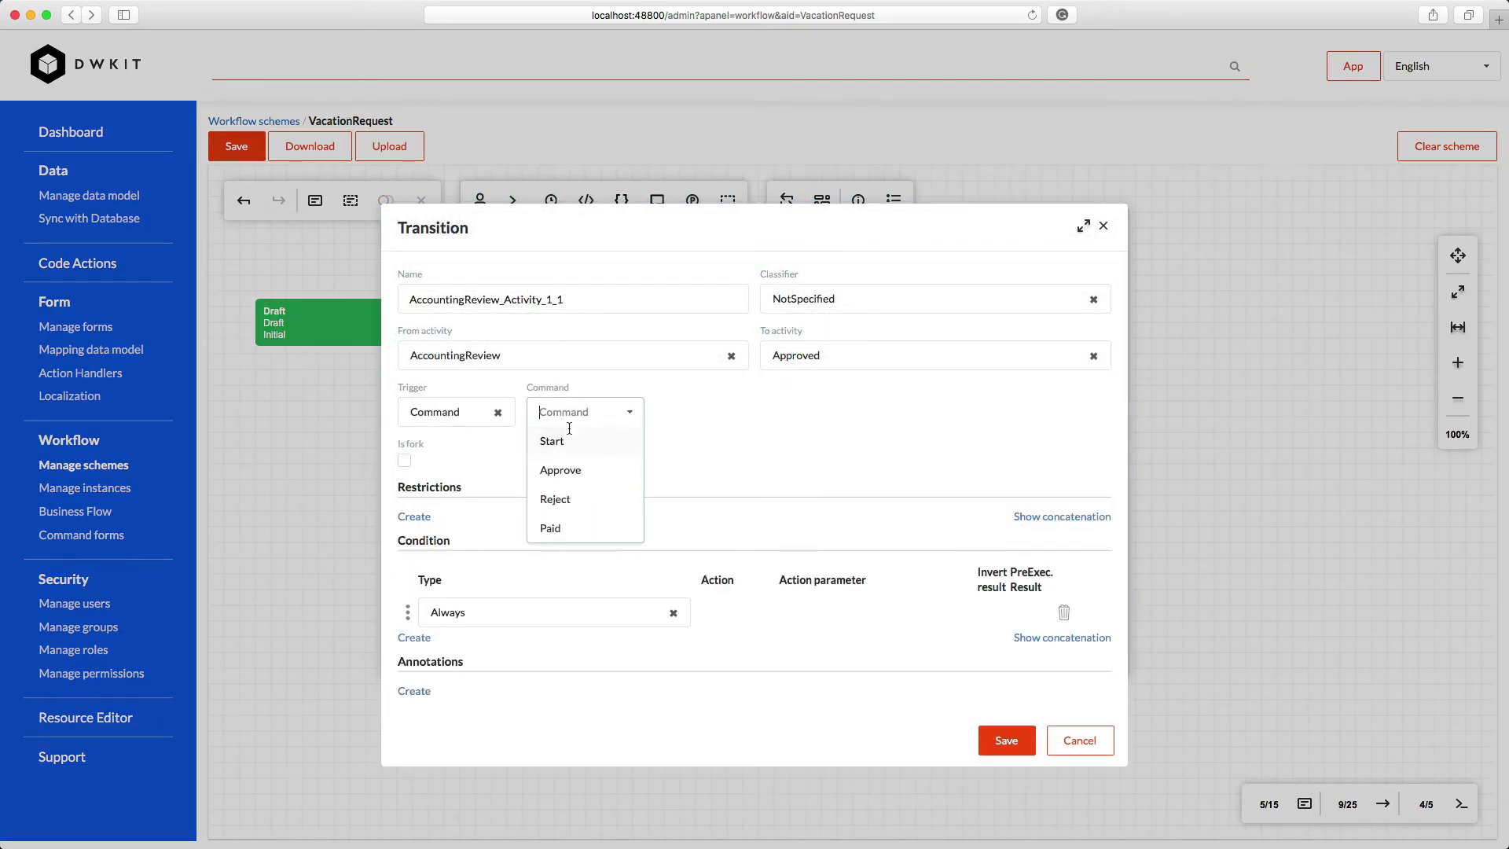
click(549, 527)
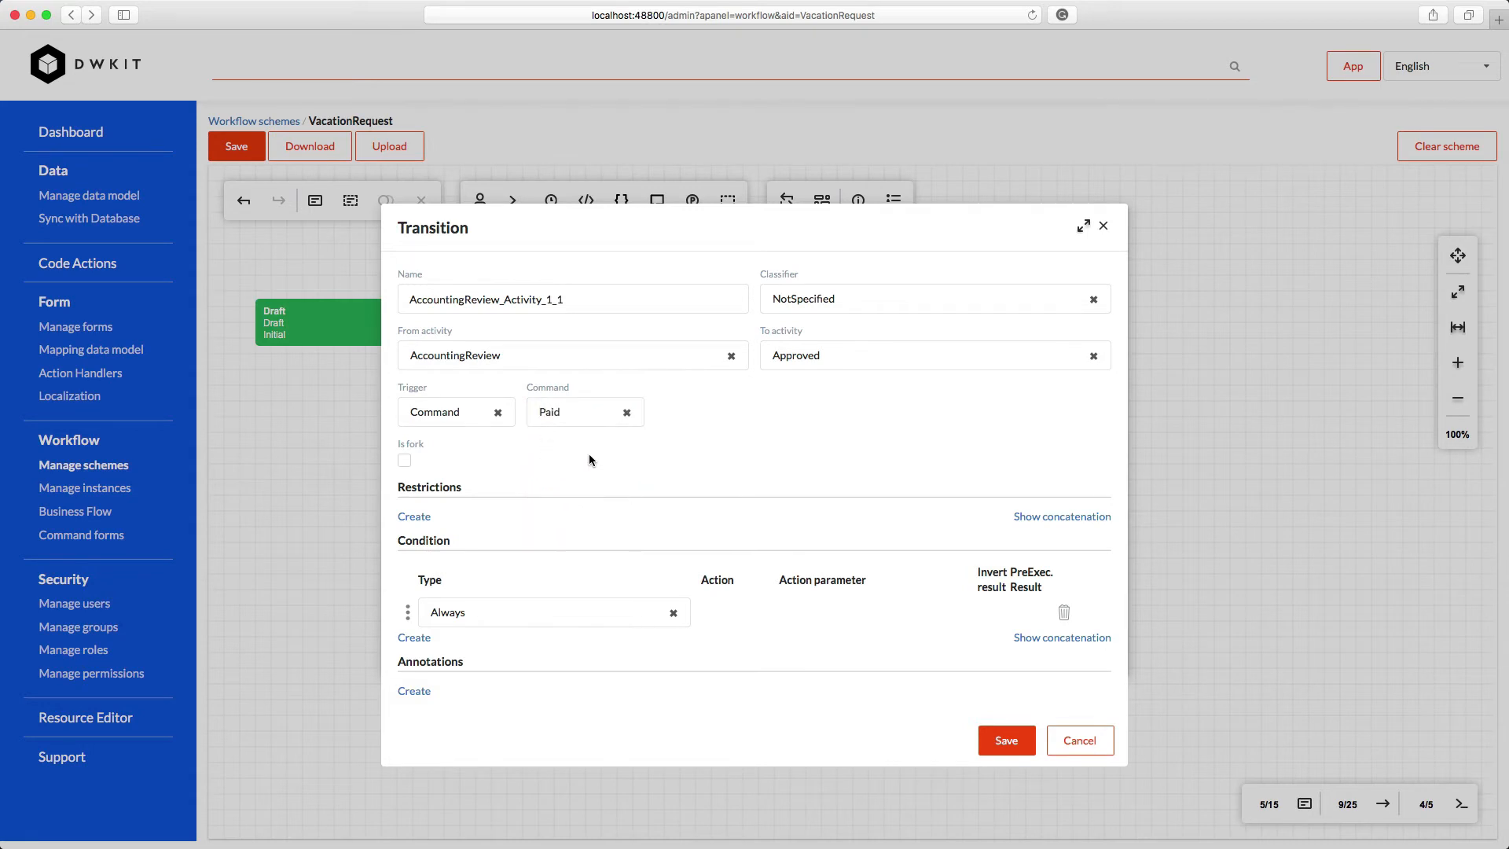
click(414, 515)
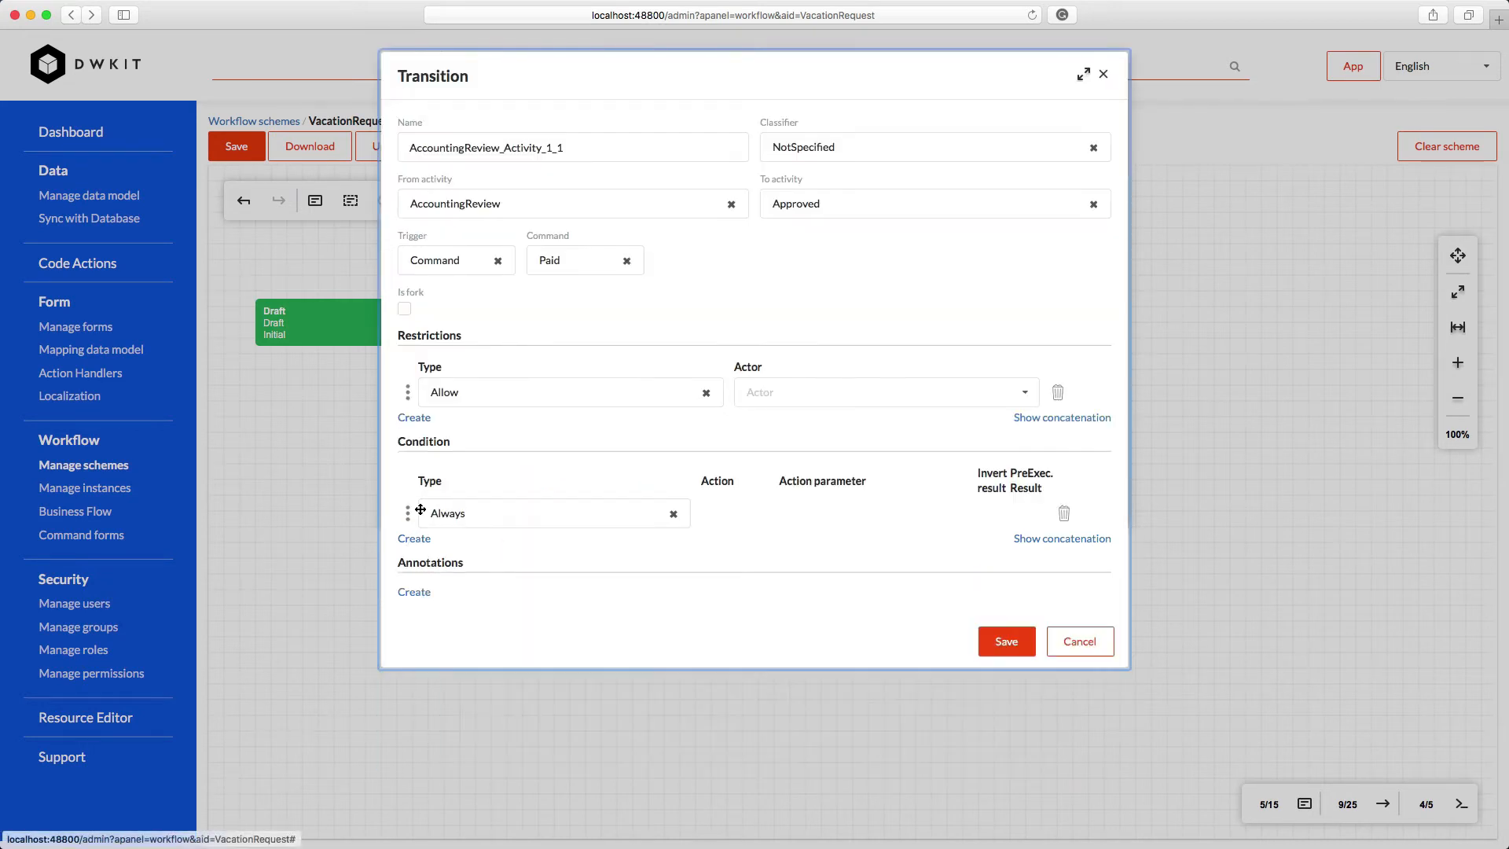
click(883, 392)
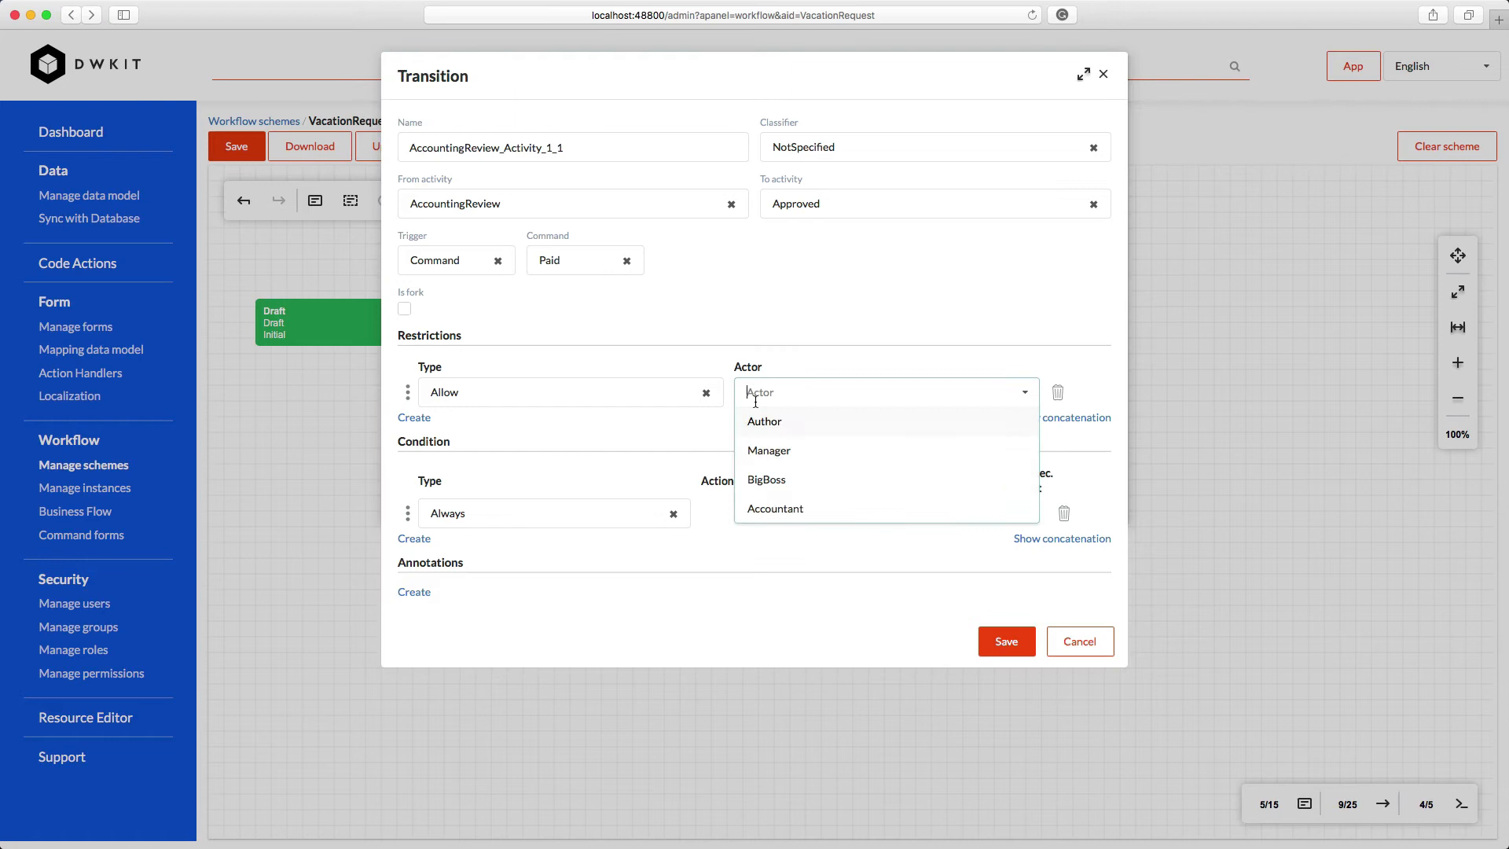
click(775, 509)
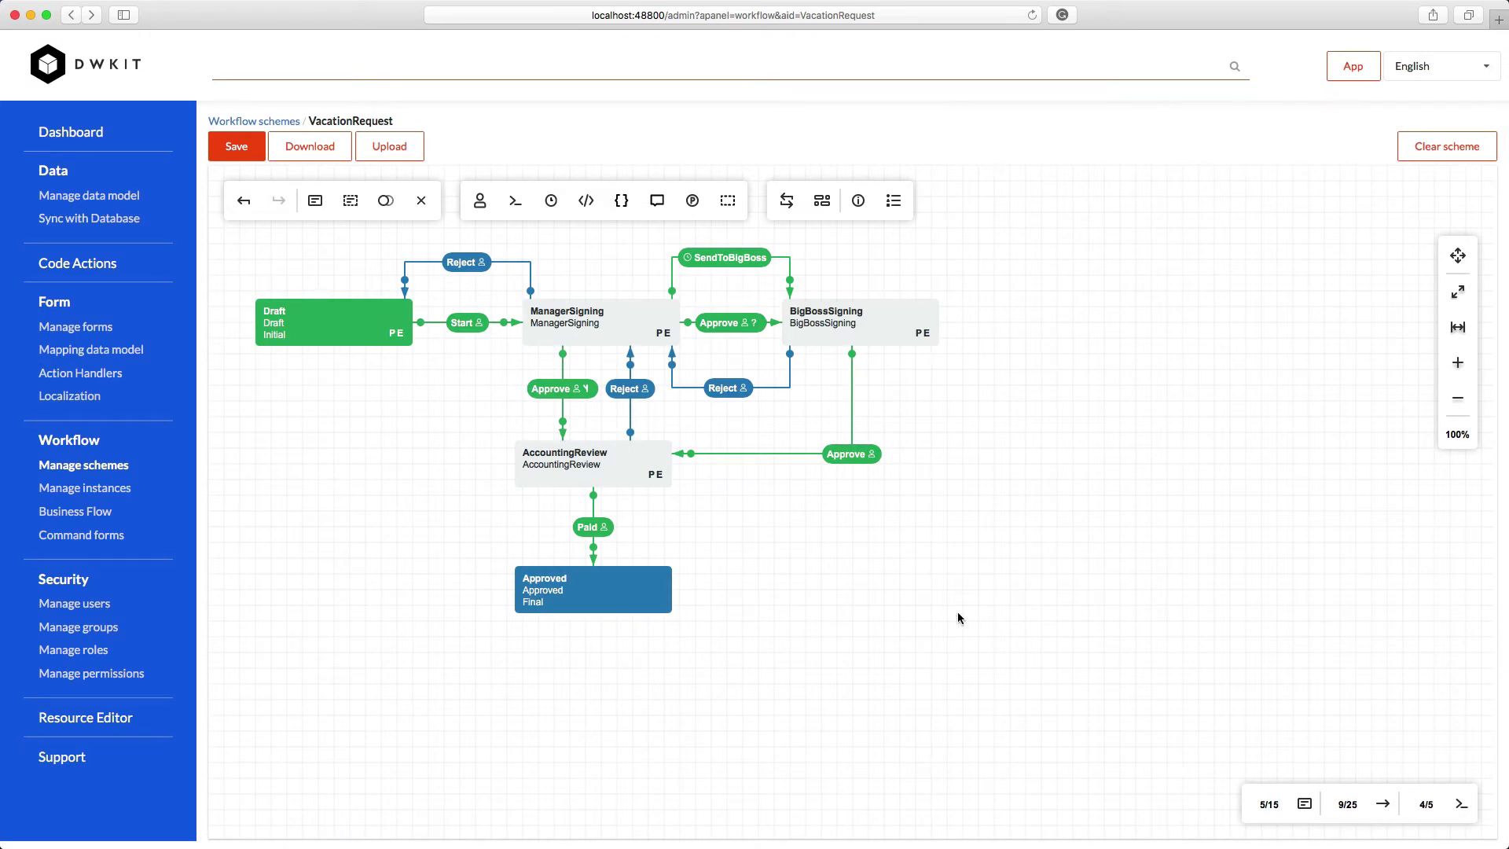
mouse_move(350, 200)
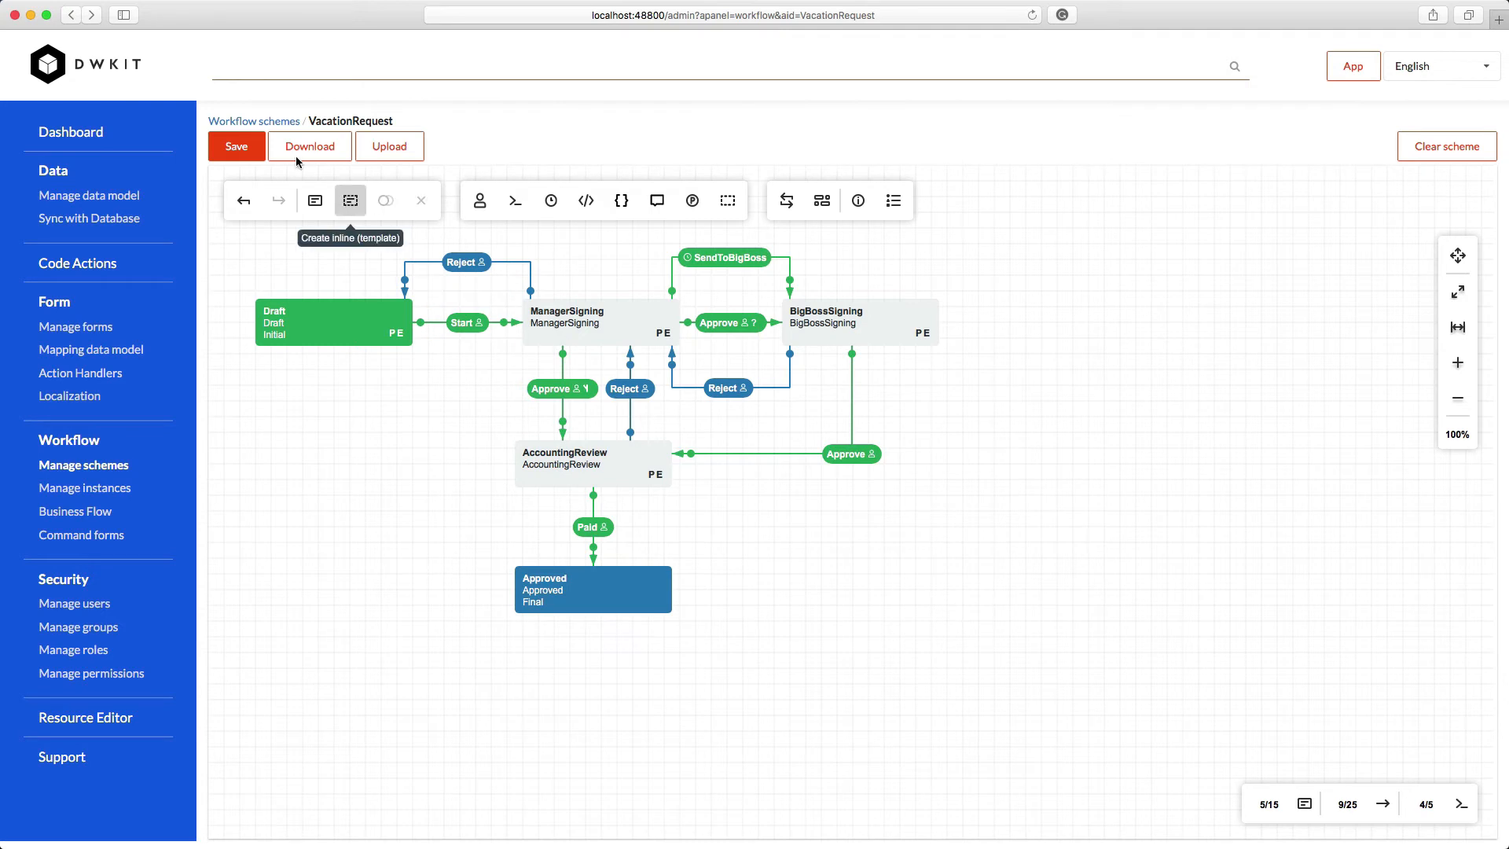
Save the VacationRequest scheme and start creating a new form
click(236, 146)
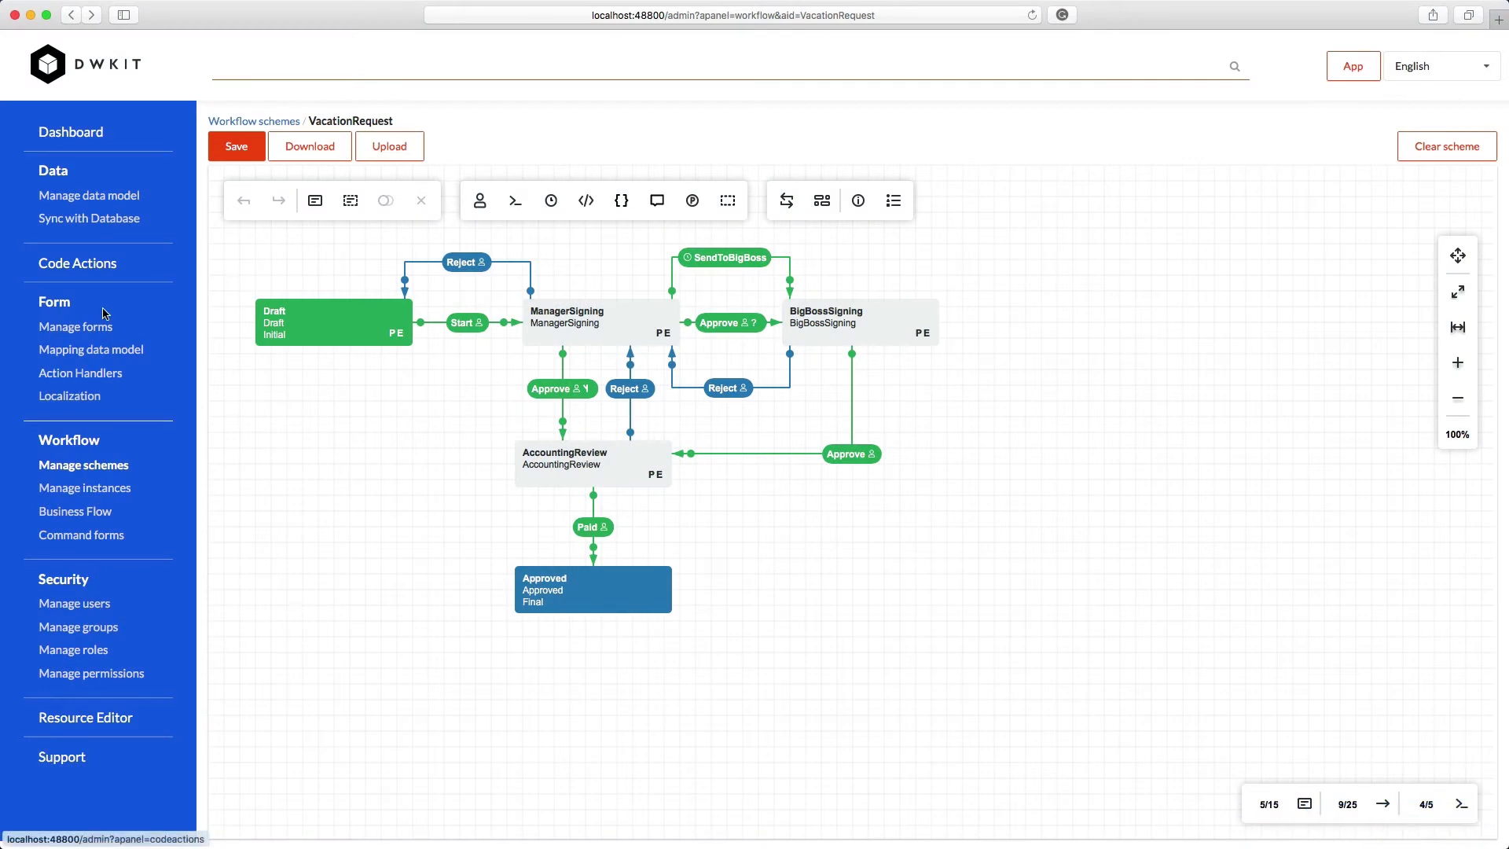
click(76, 326)
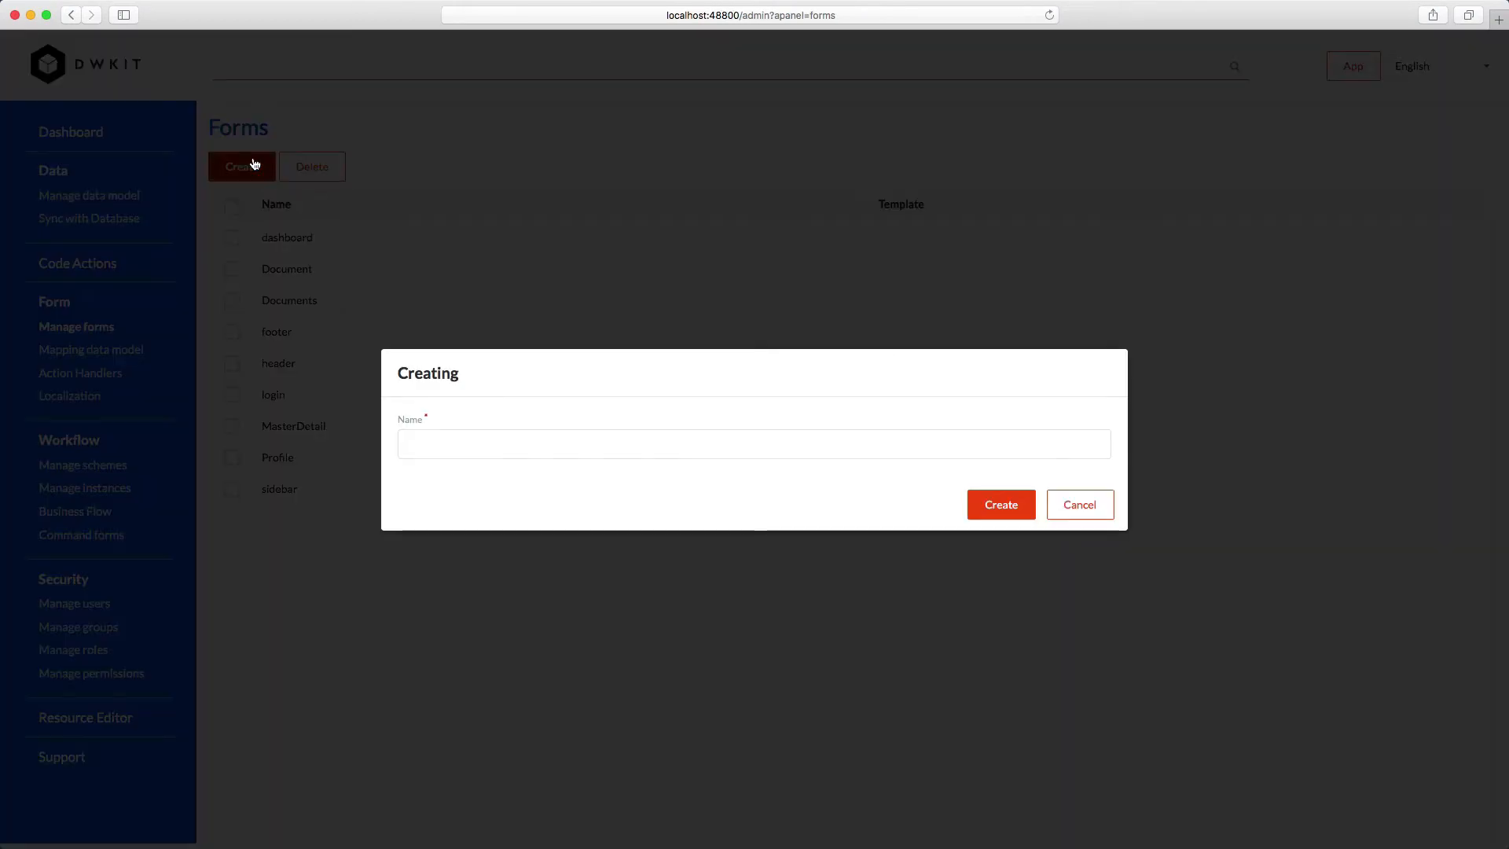
Create a form named WorkflowComment and load its layout from WorkflowComment.json
text(Workfl)
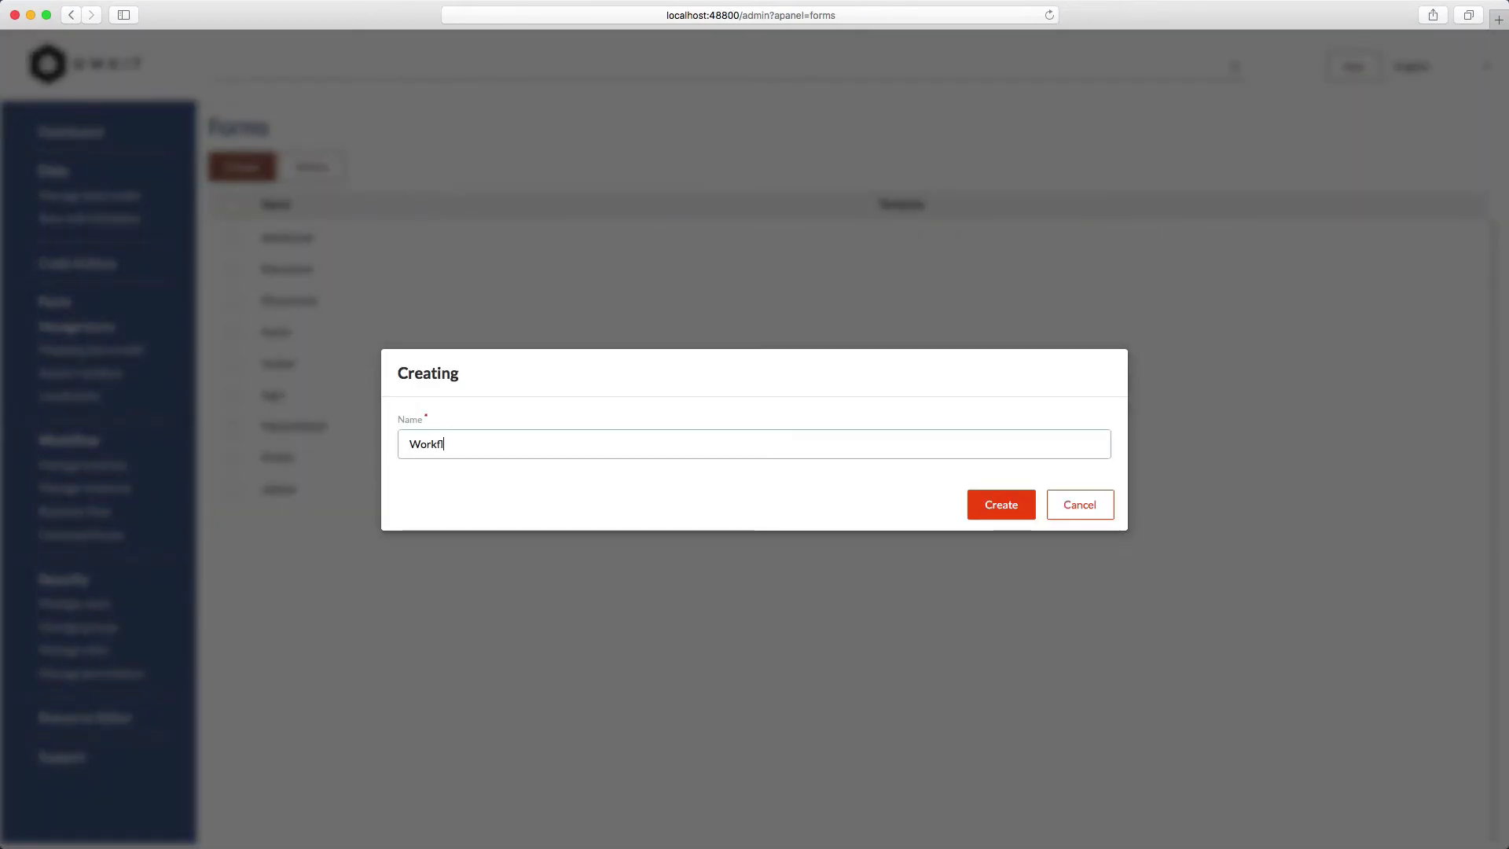
text(owComment)
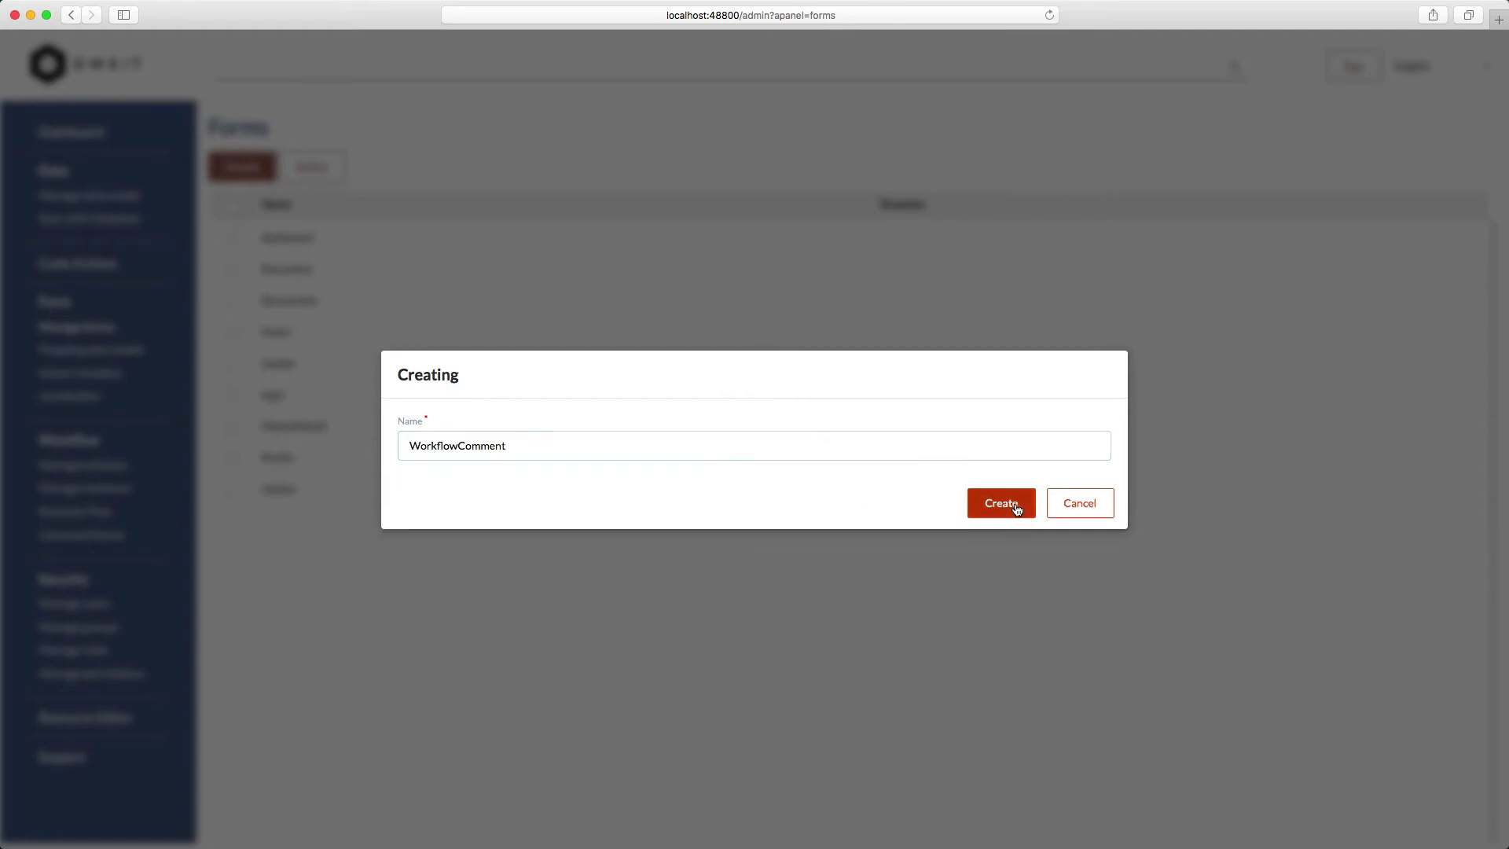
click(1000, 502)
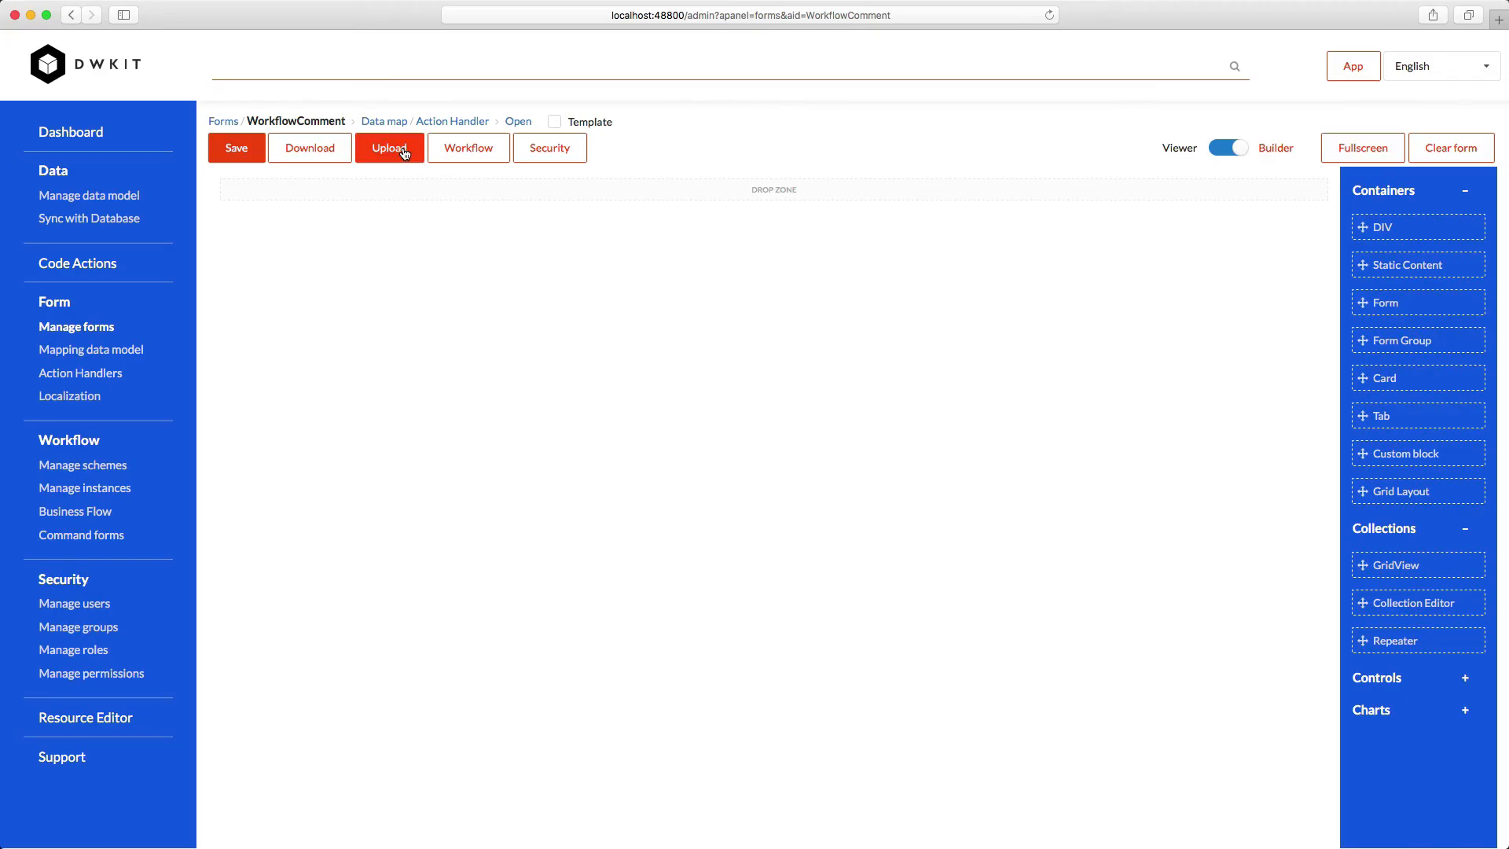
click(390, 147)
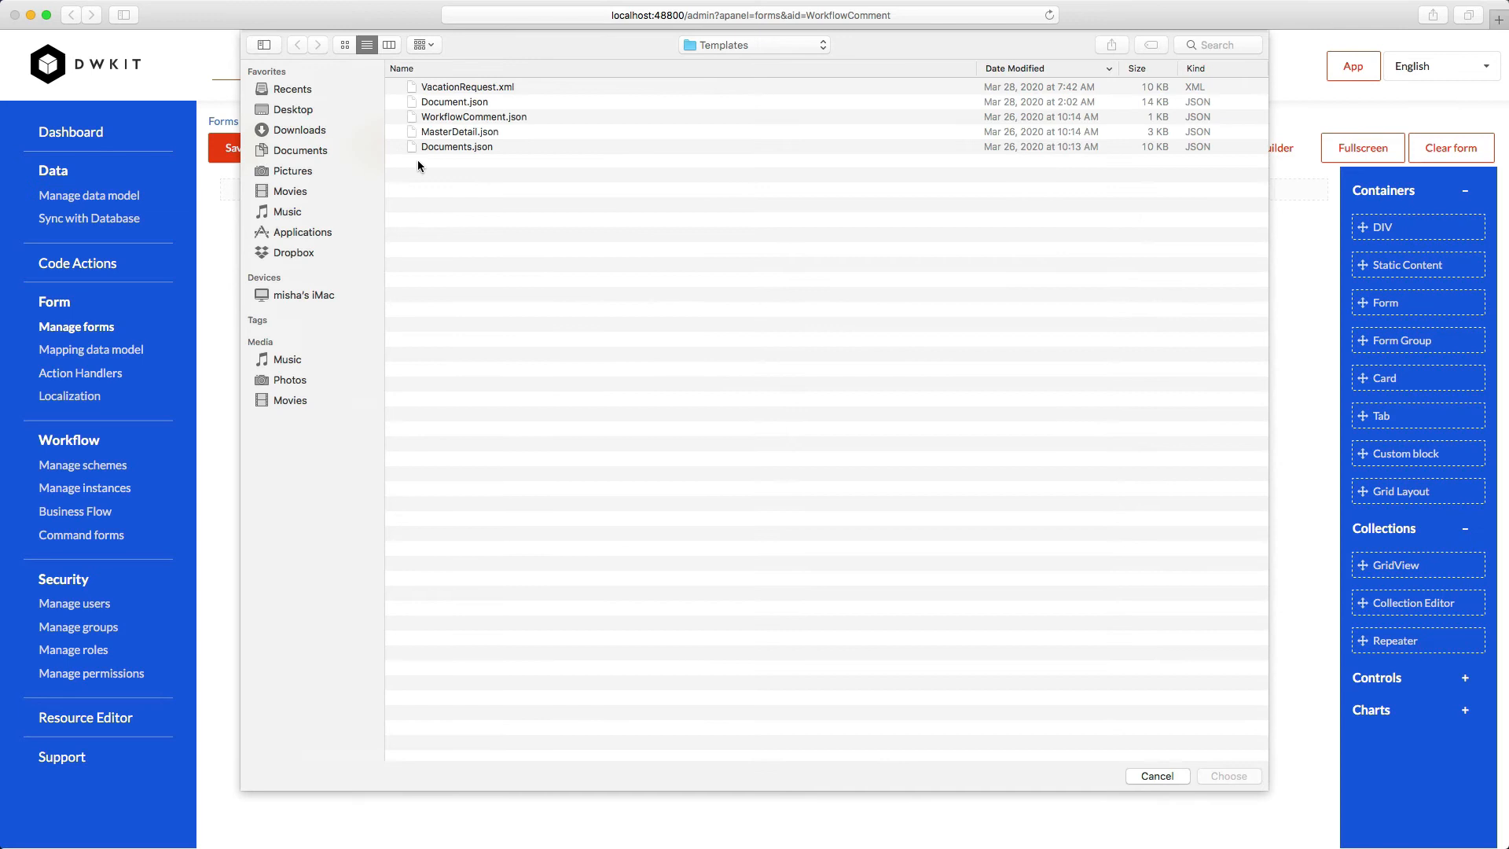
click(1156, 776)
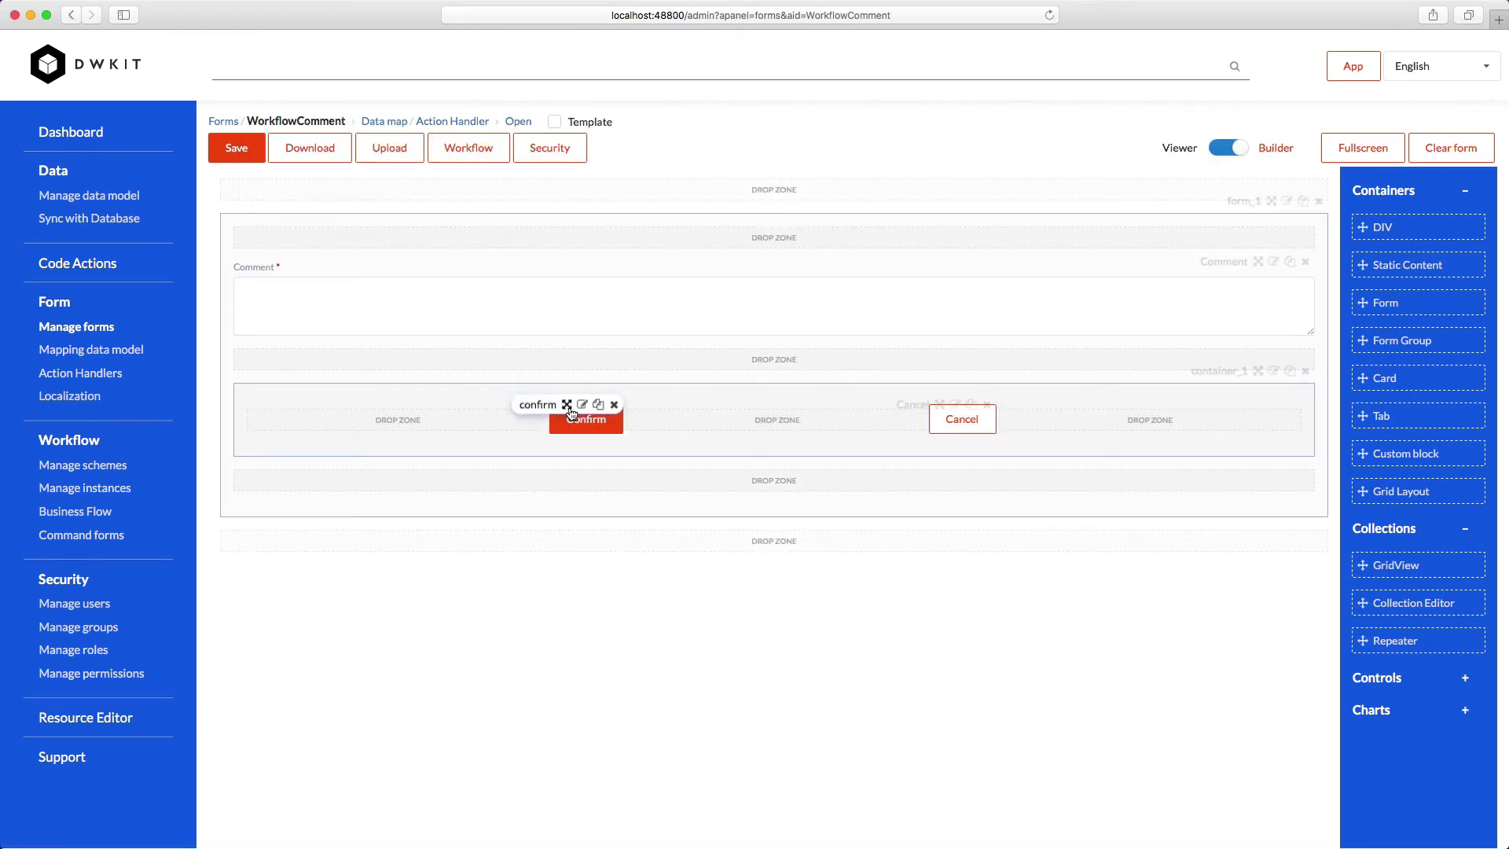
Review the Confirm and Cancel button click events and save the WorkflowComment form
click(582, 404)
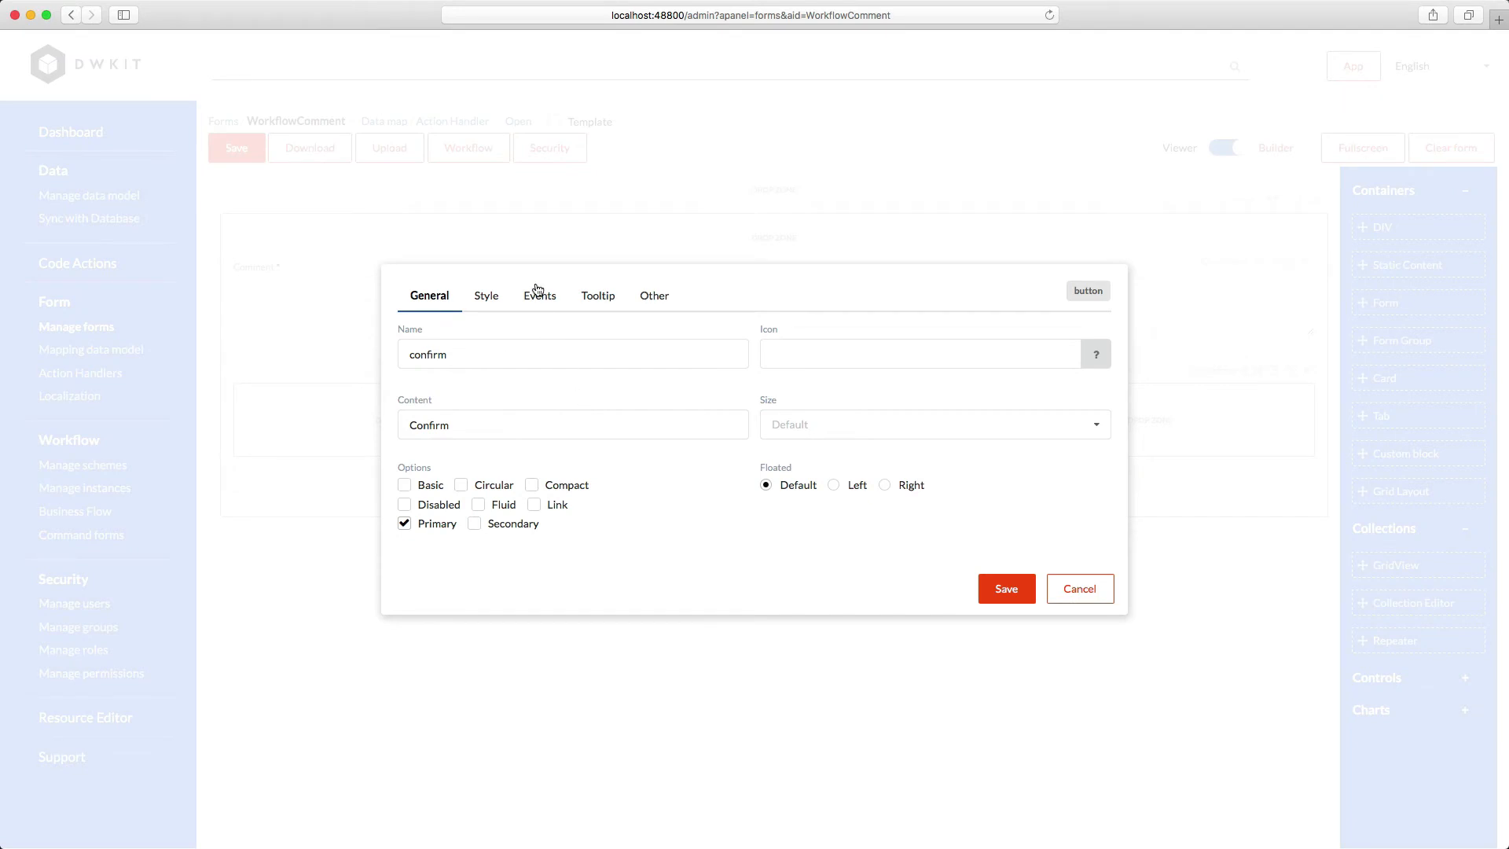
click(539, 296)
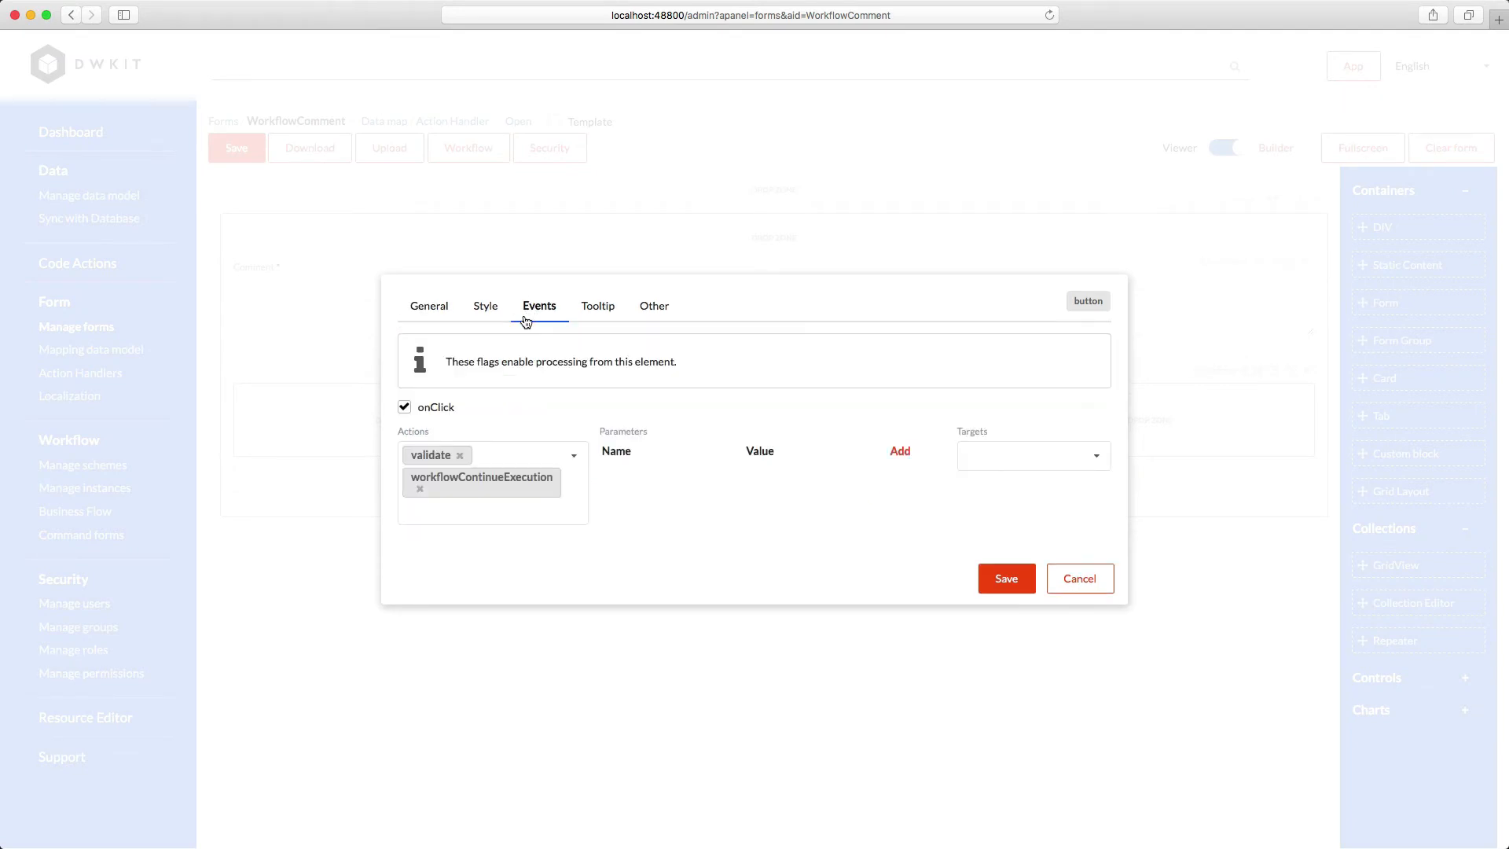
mouse_move(479, 436)
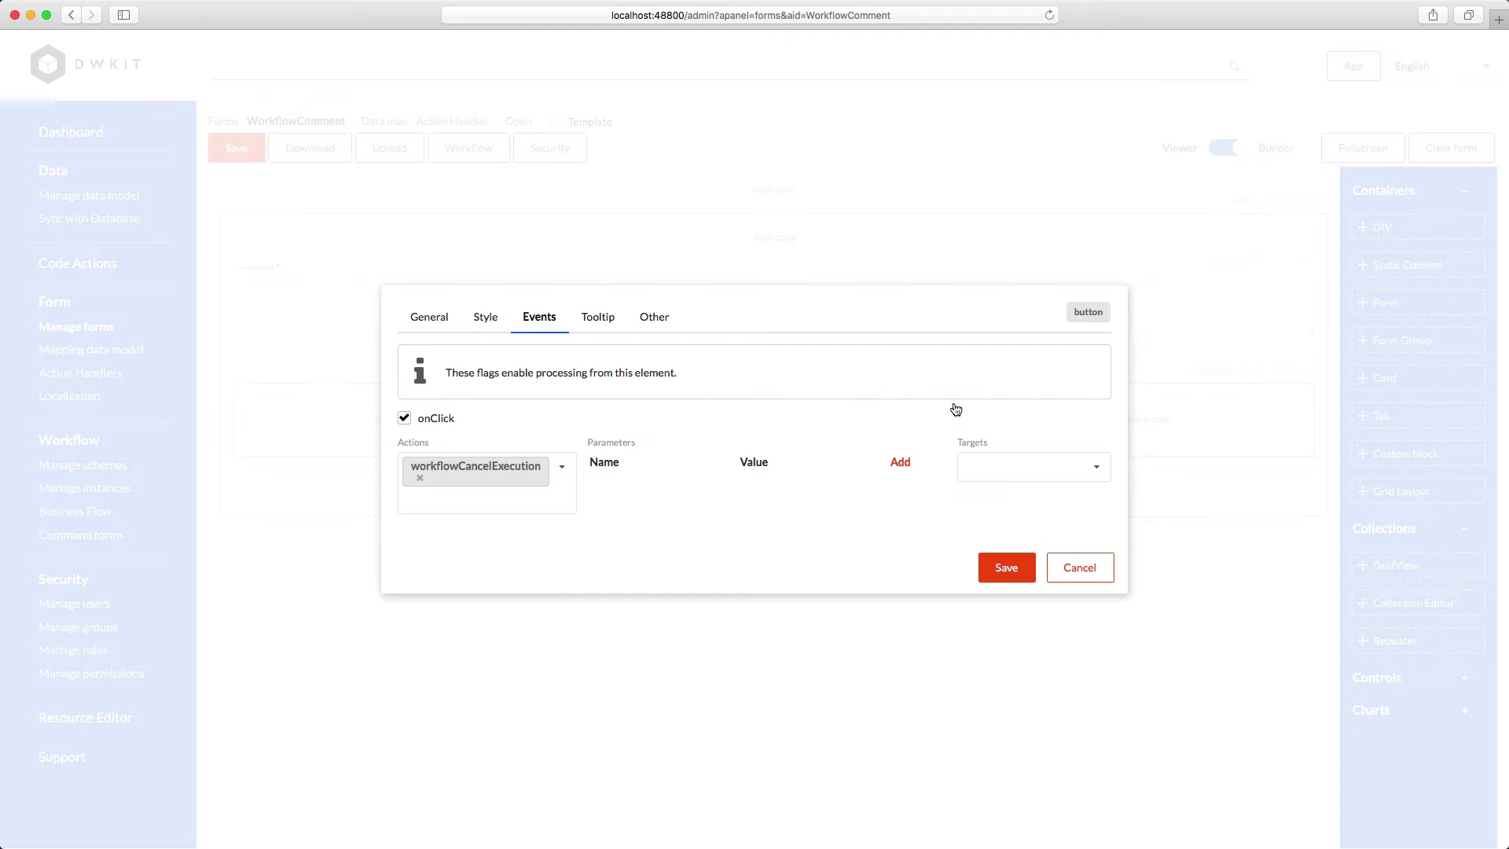
mouse_move(992, 548)
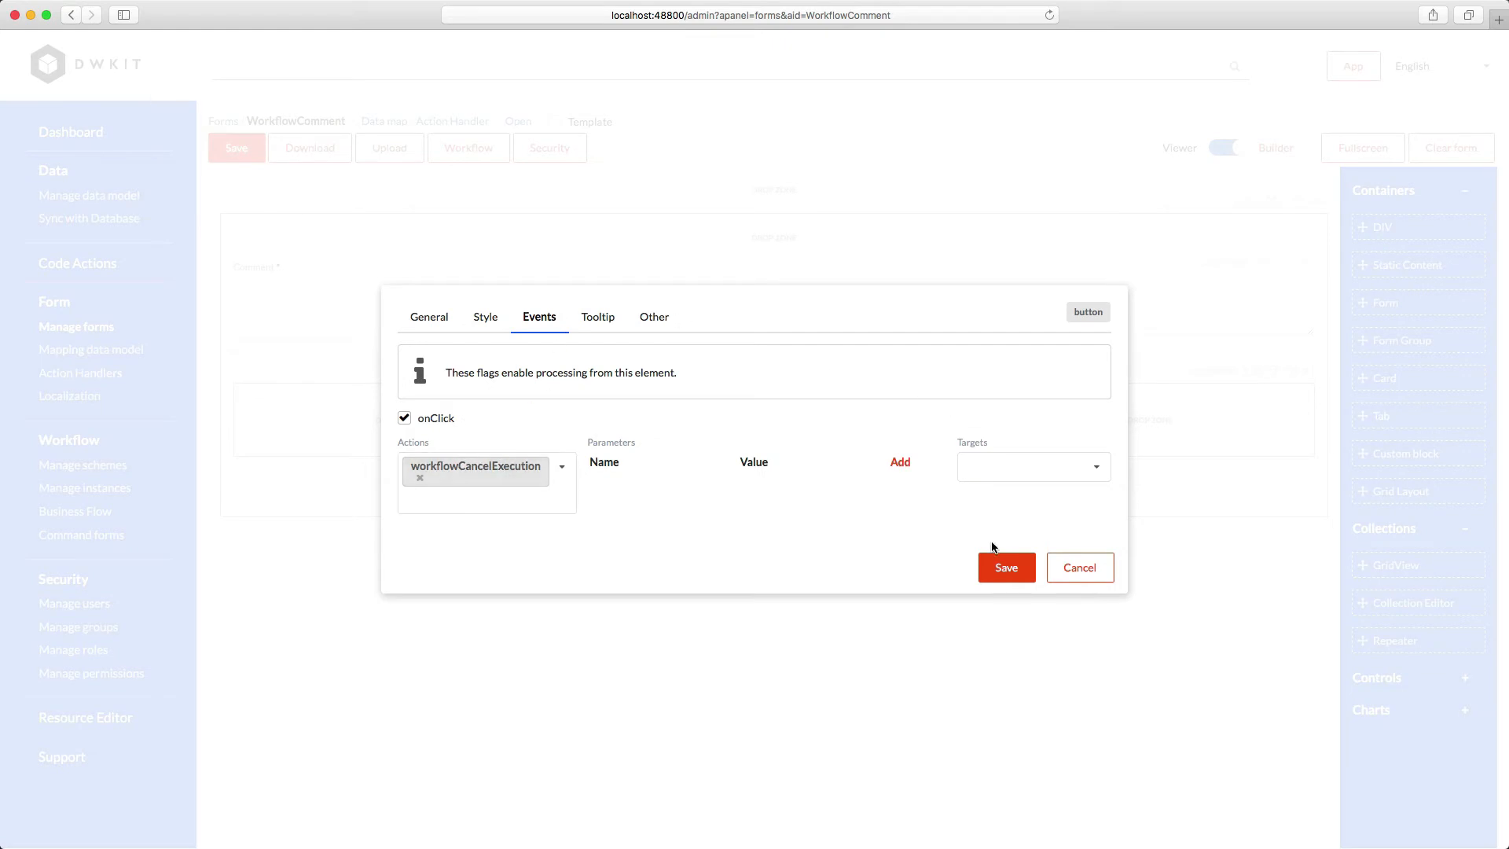
click(1004, 566)
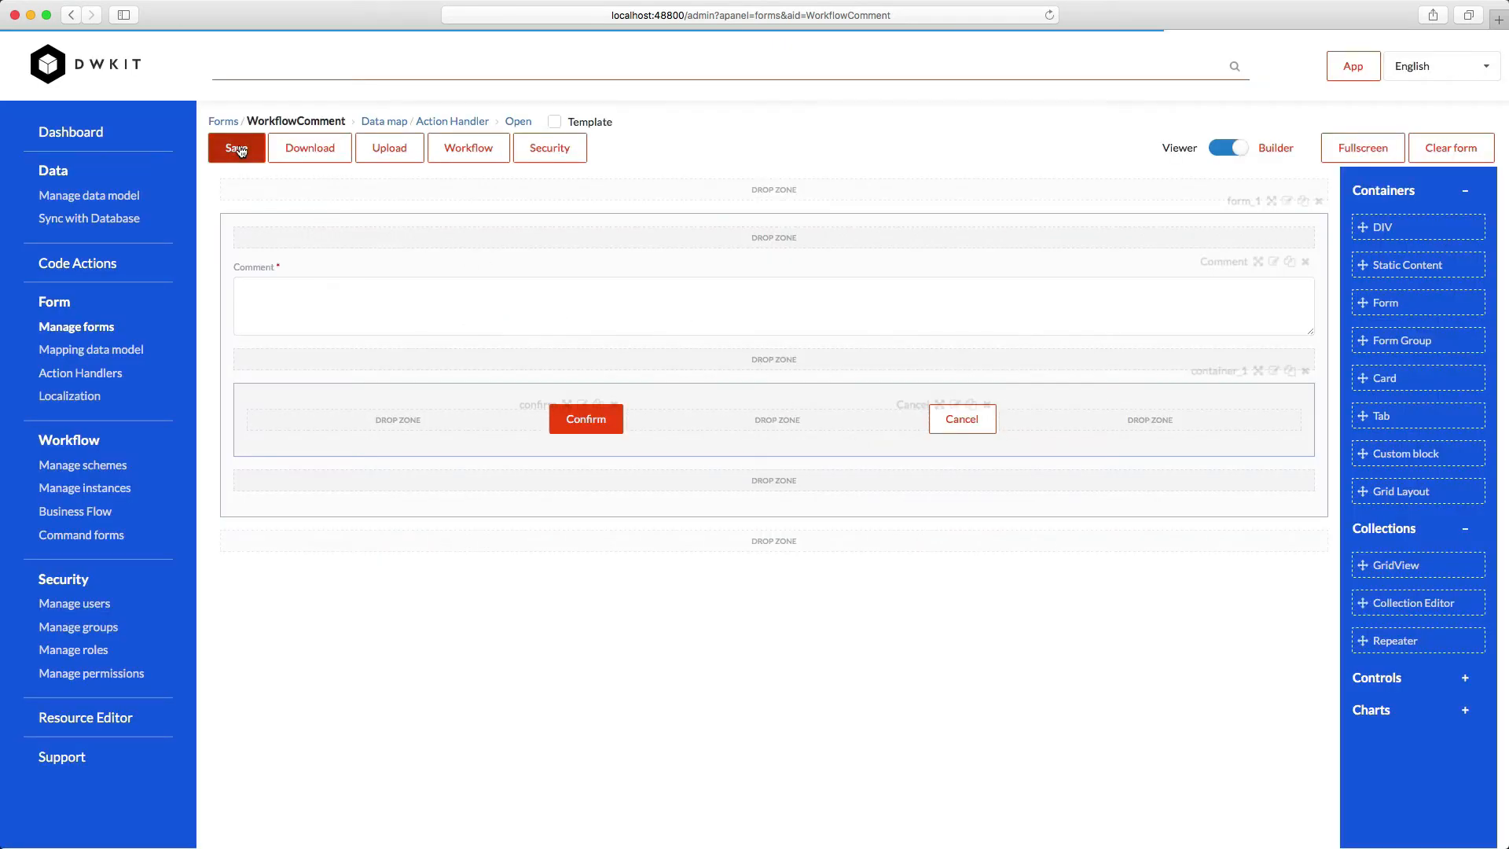
click(236, 147)
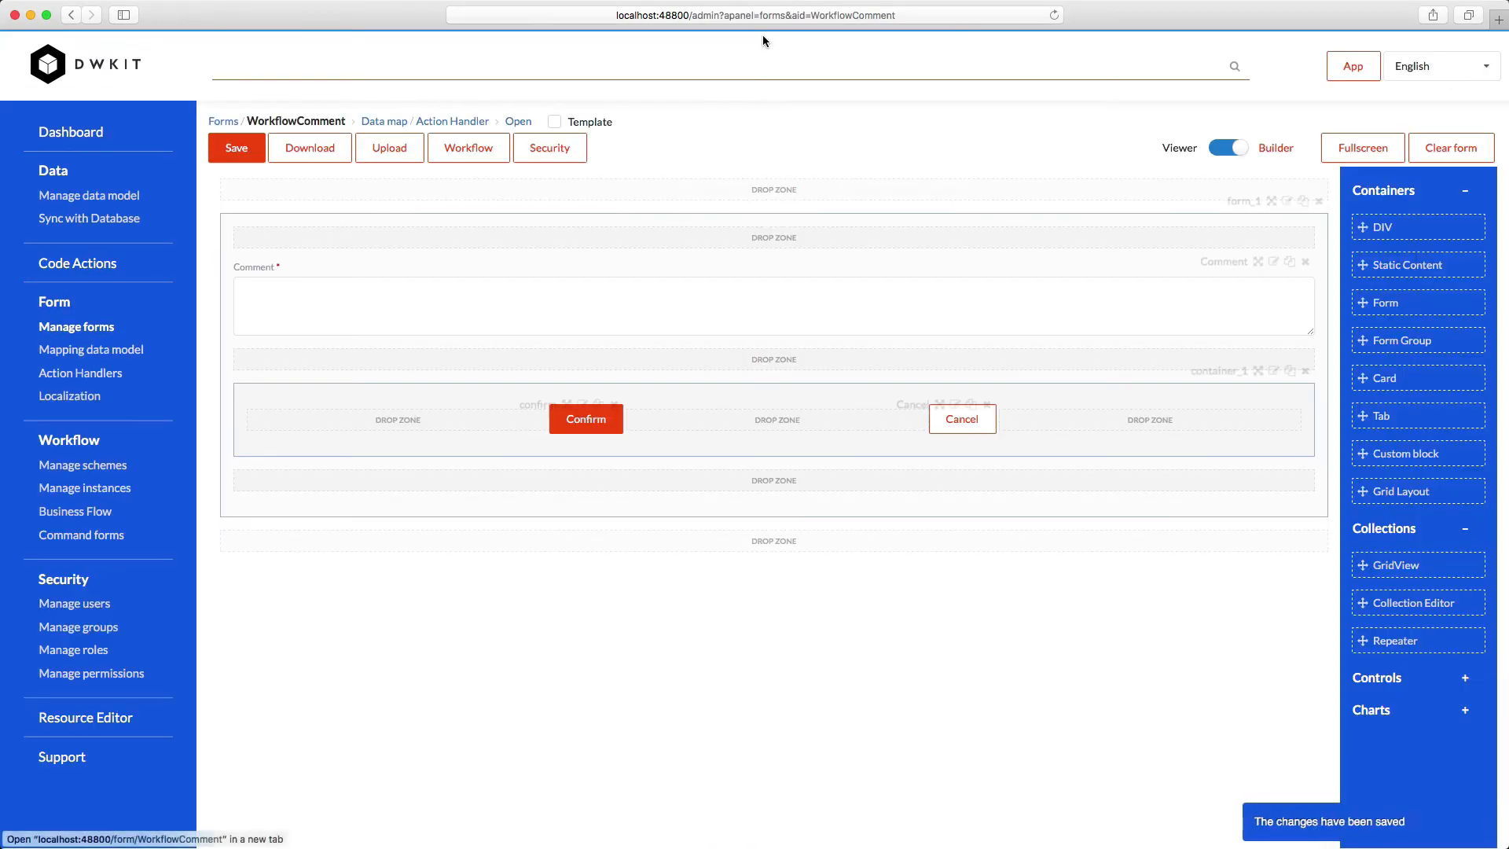
mouse_move(650, 164)
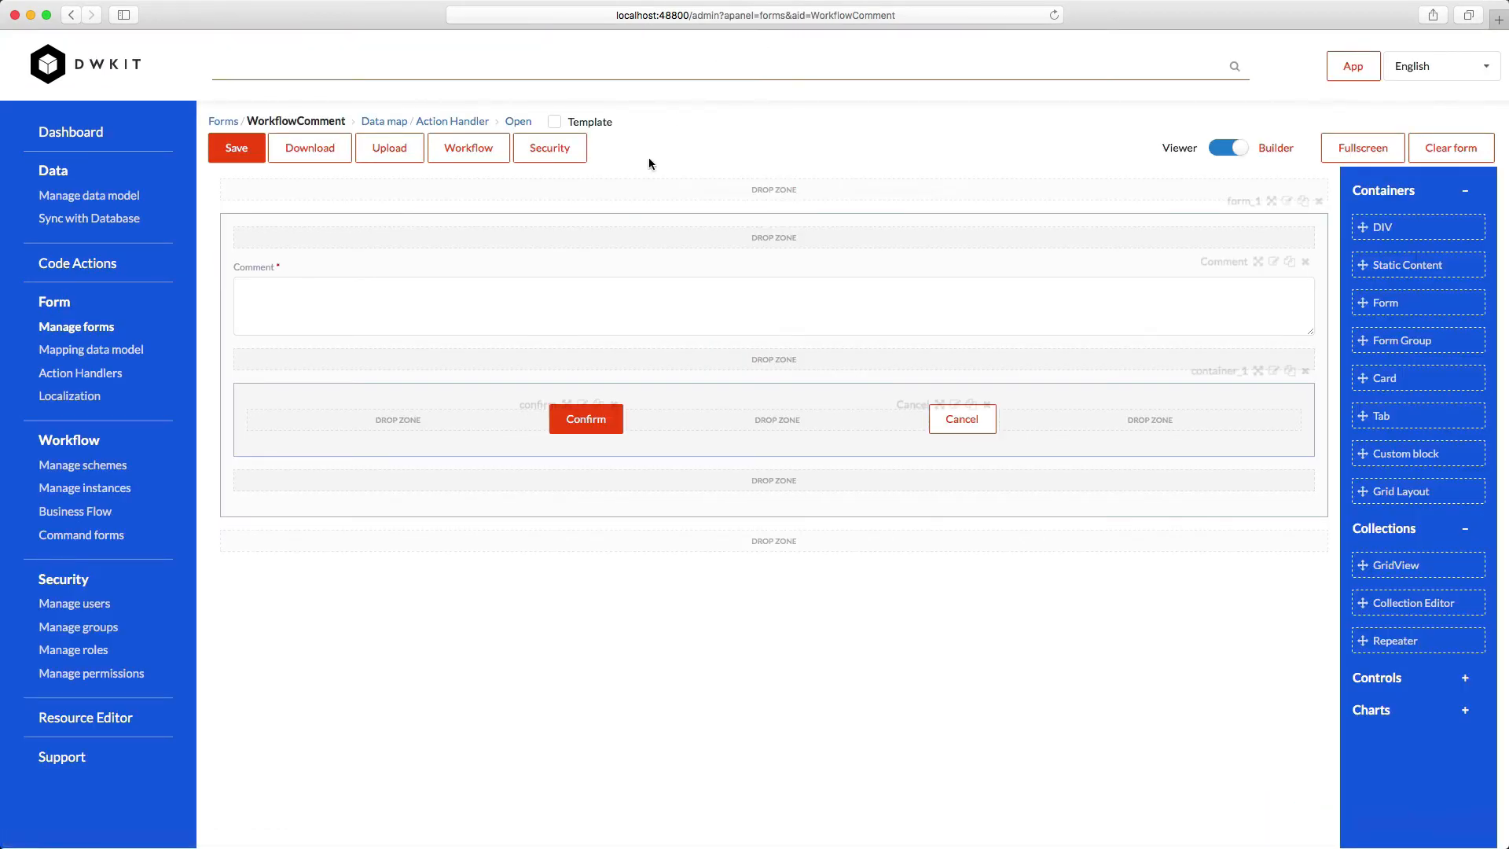
click(81, 535)
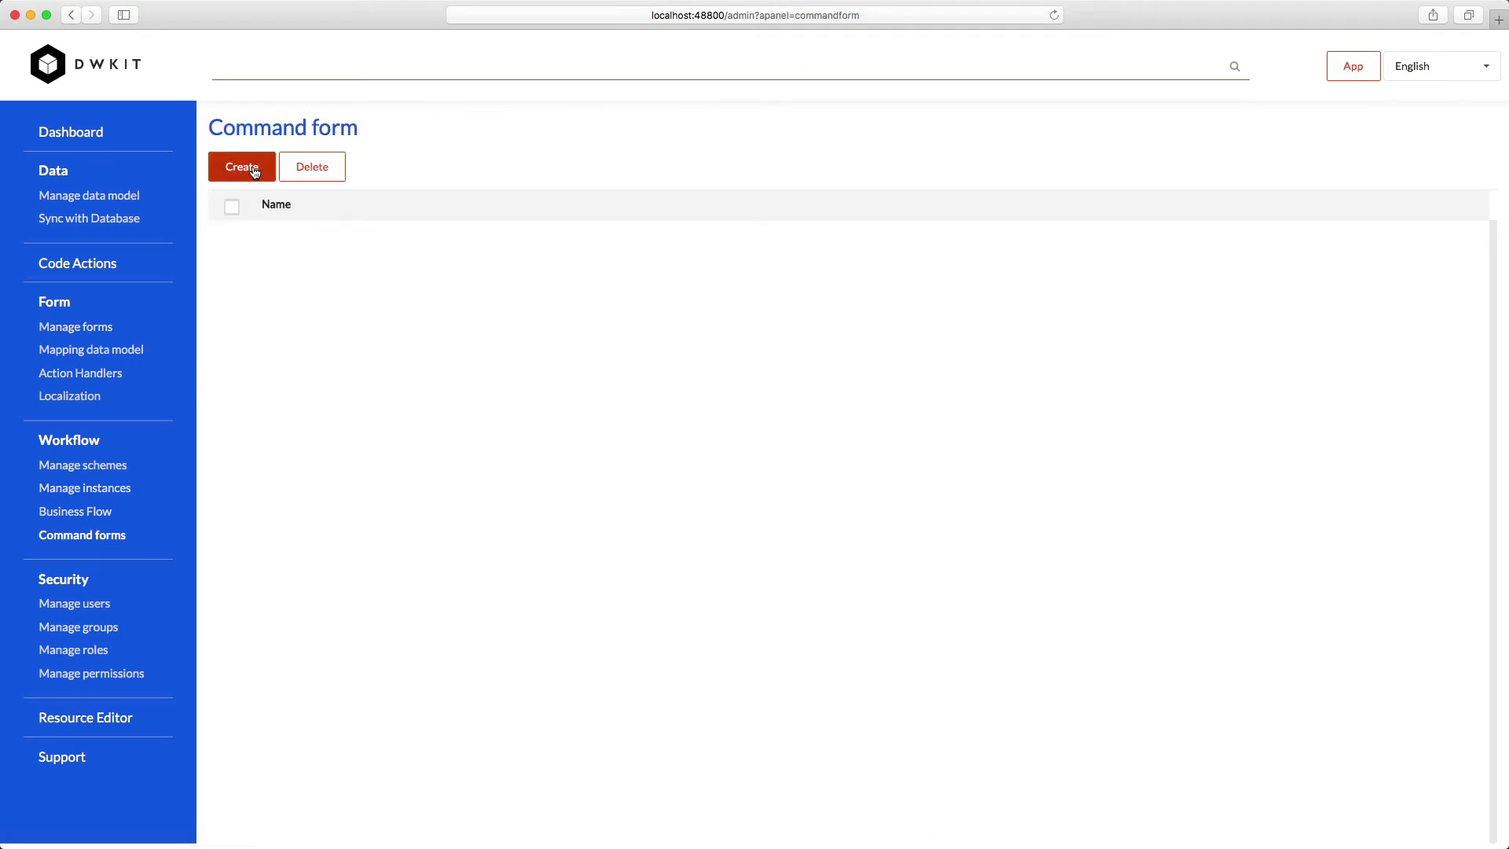
Create a 'Reject' command form on VacationRequest mapping VacationRequest.Reject to WorkflowComment, and save
click(242, 167)
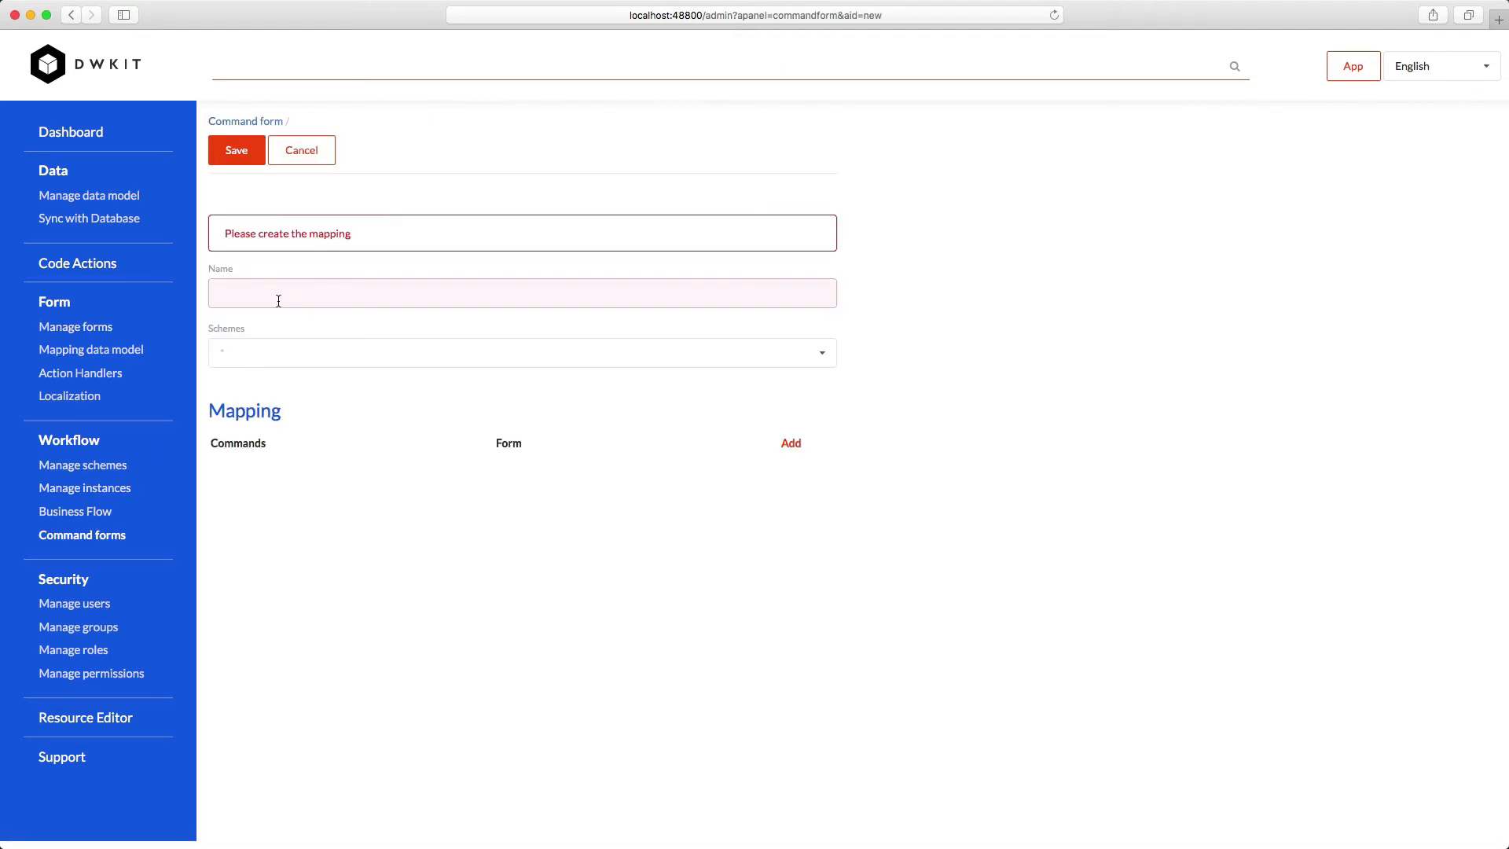
click(522, 351)
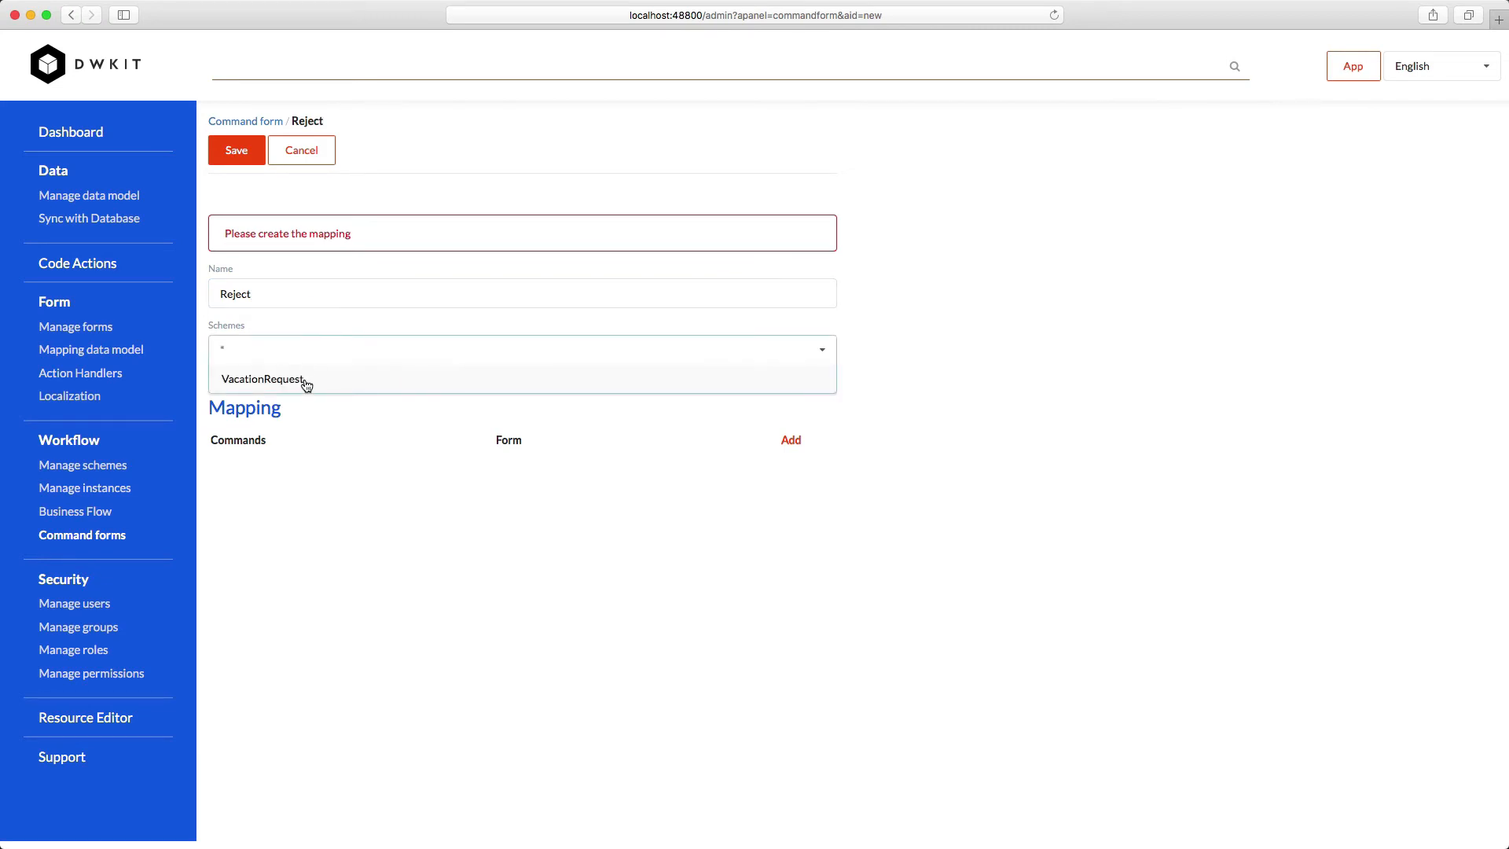
click(261, 378)
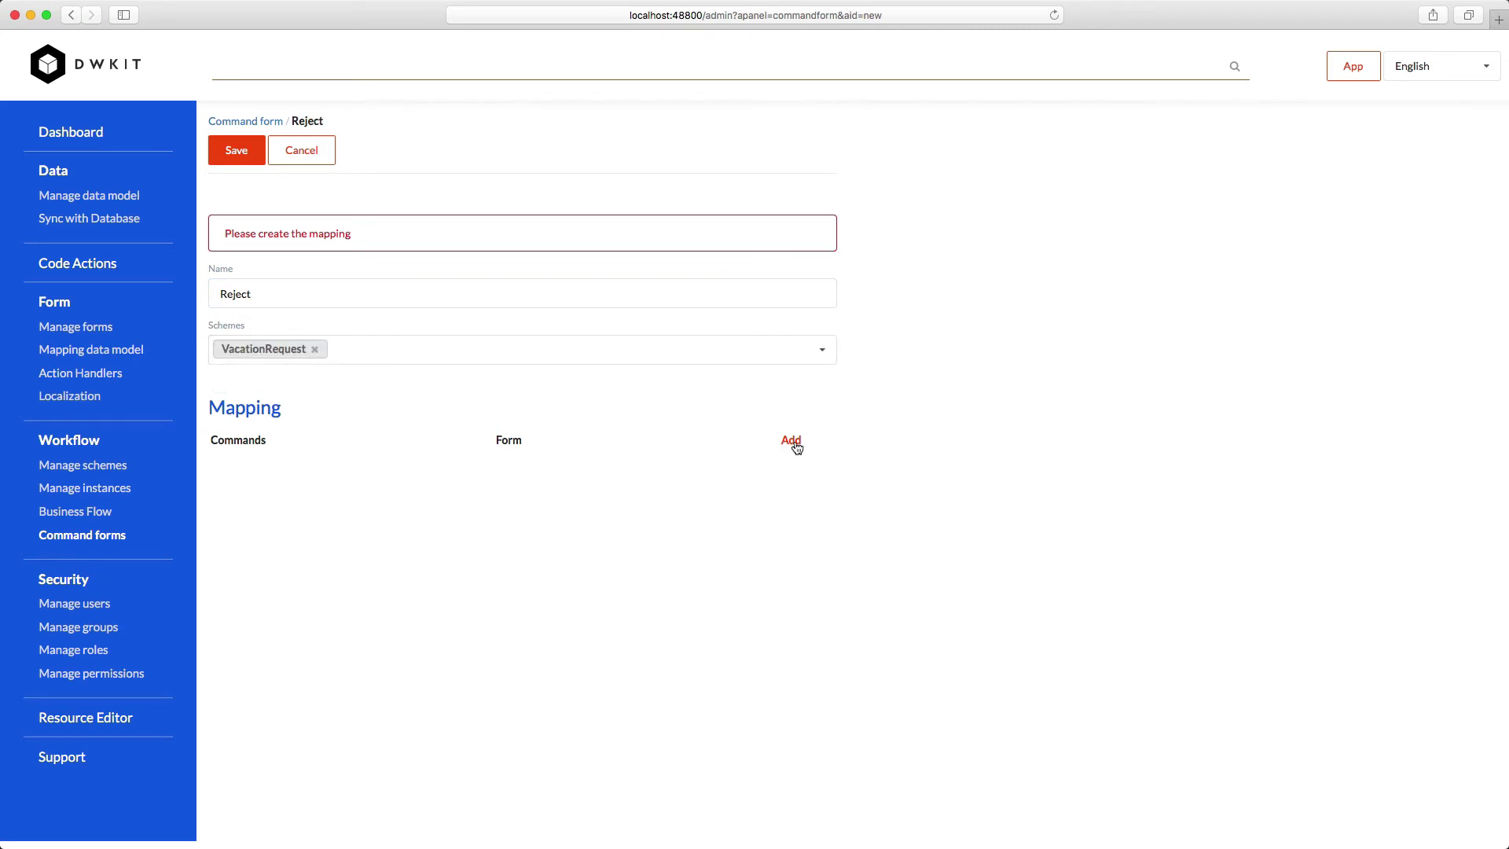
click(790, 441)
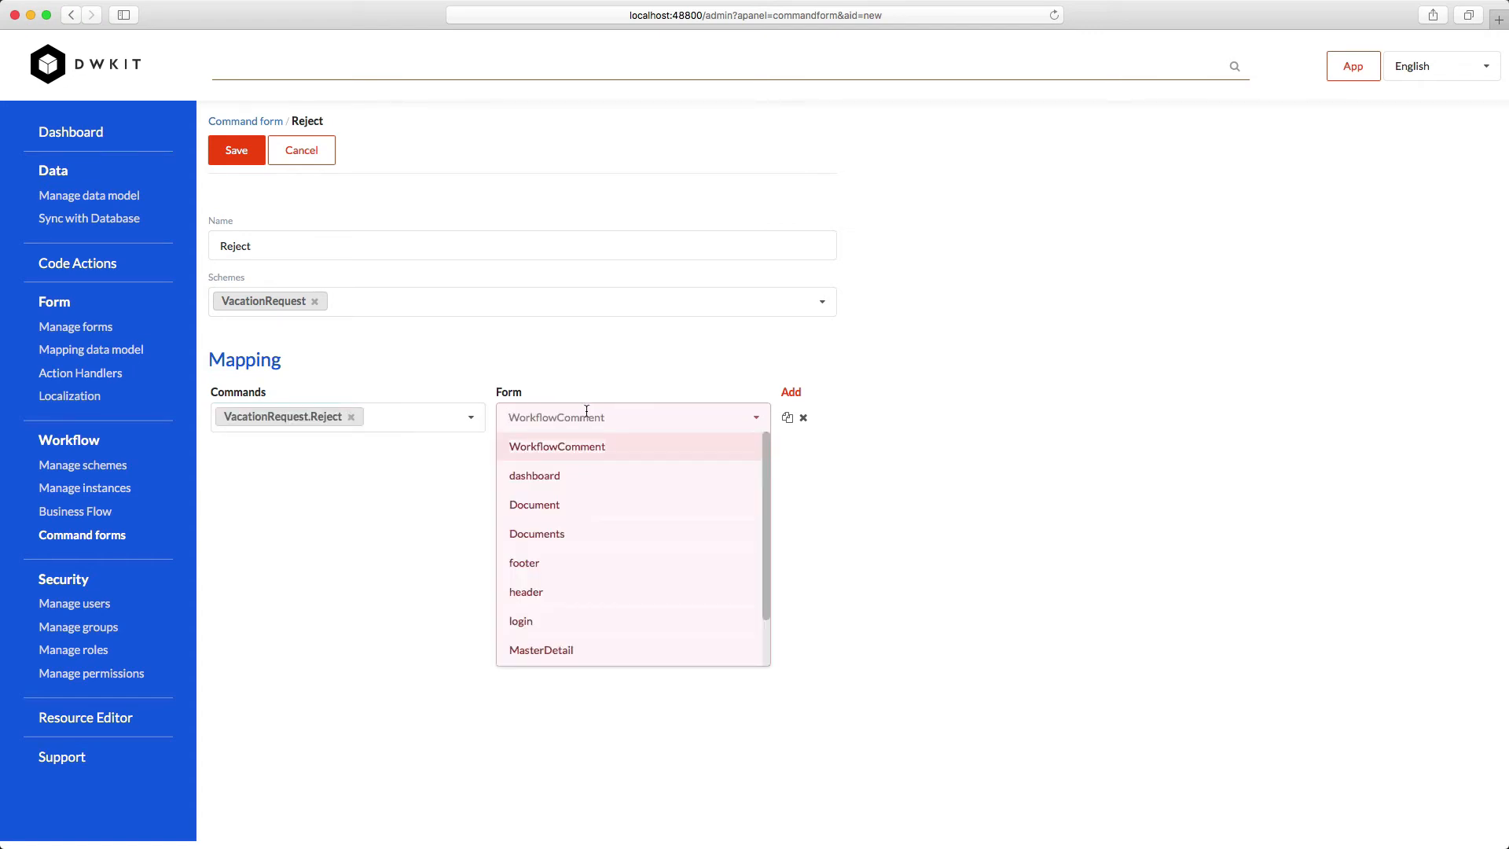
click(556, 446)
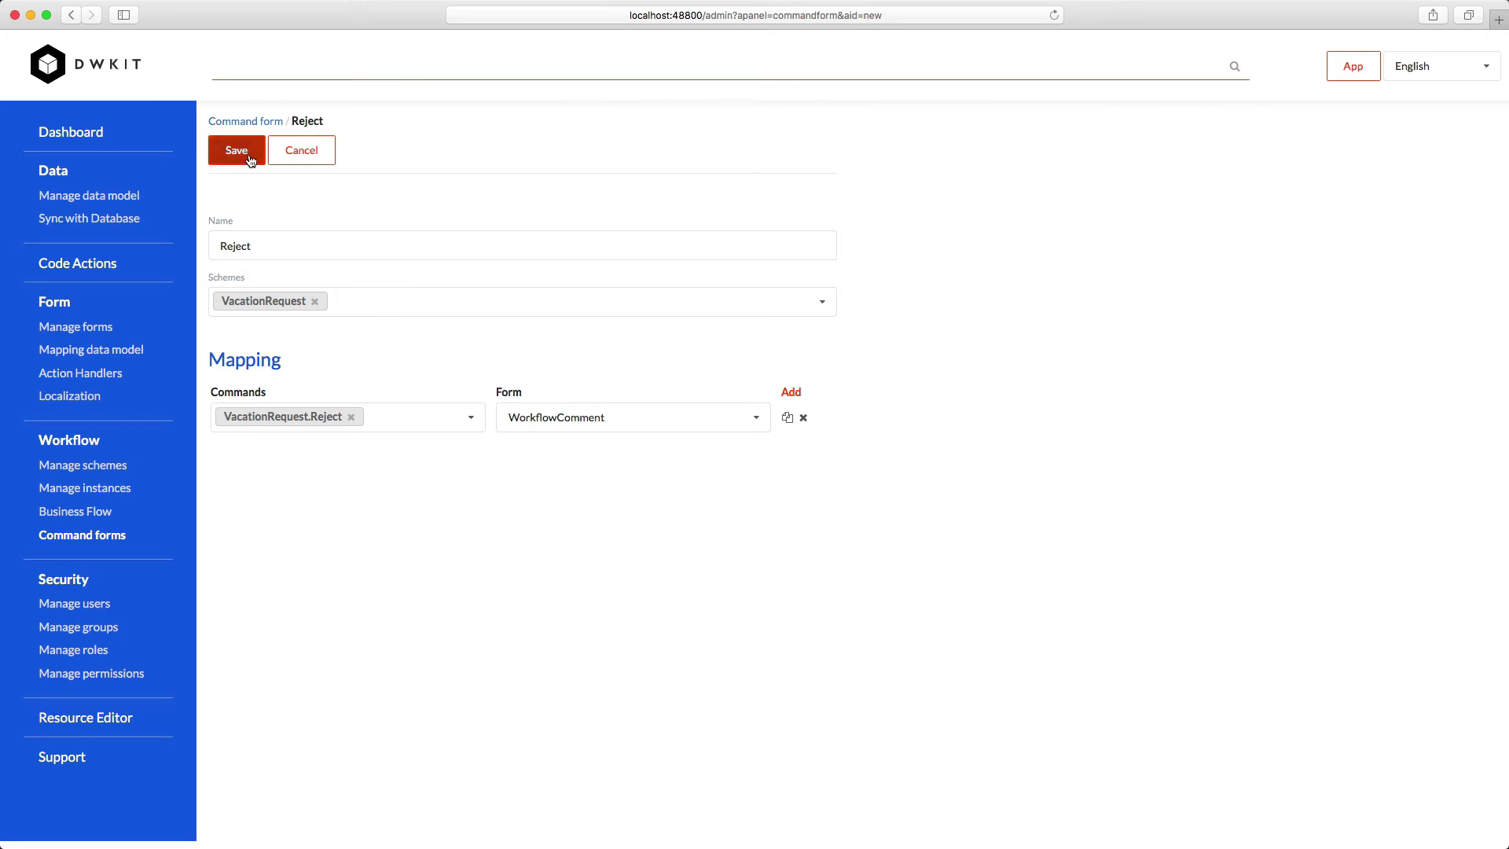
click(236, 150)
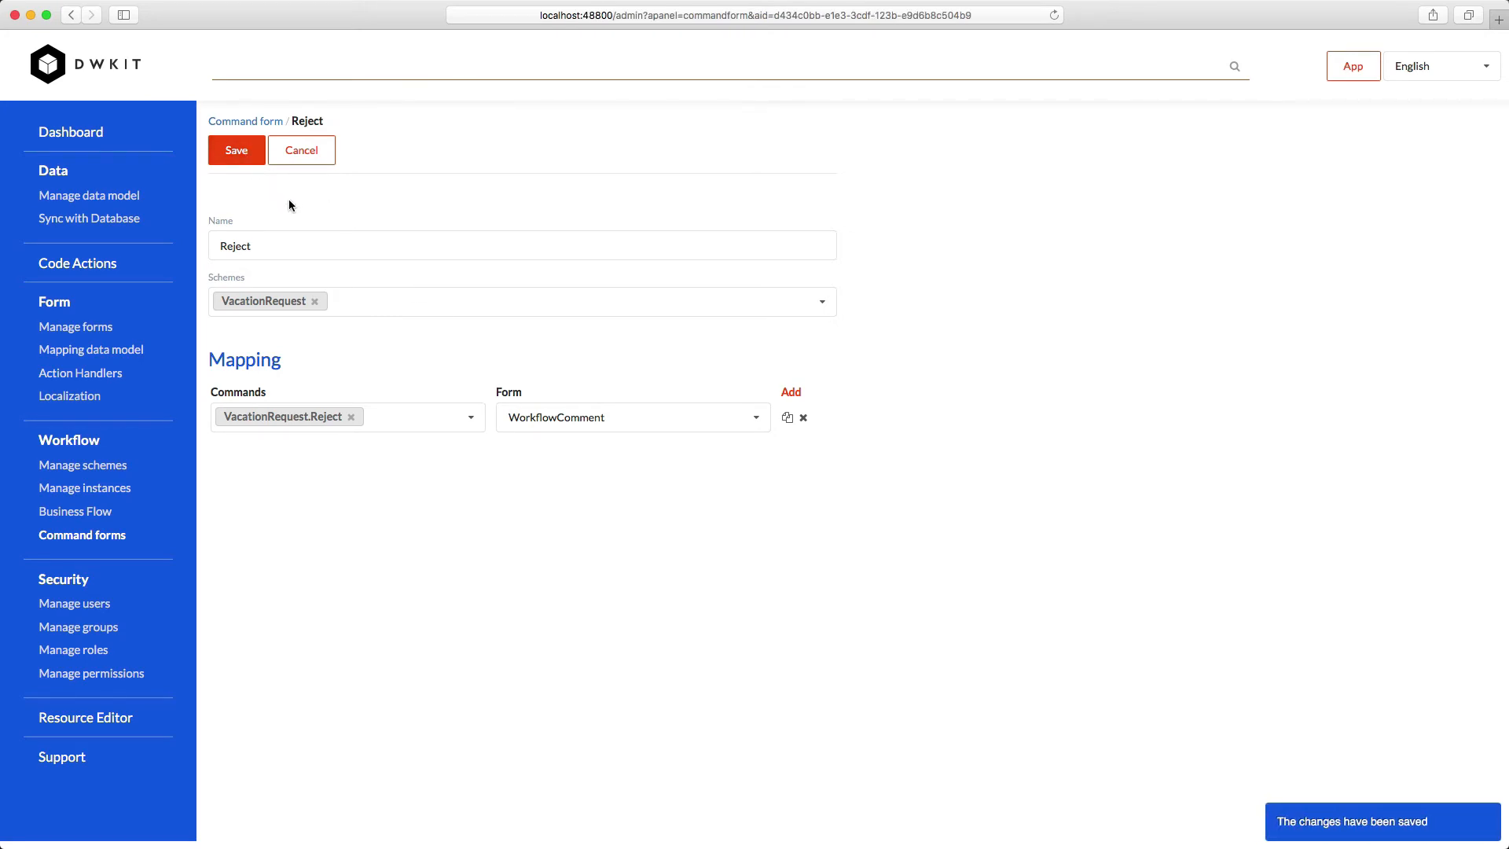
Open the Document form, set its workflow to VacationRequest, apply, and save
click(76, 326)
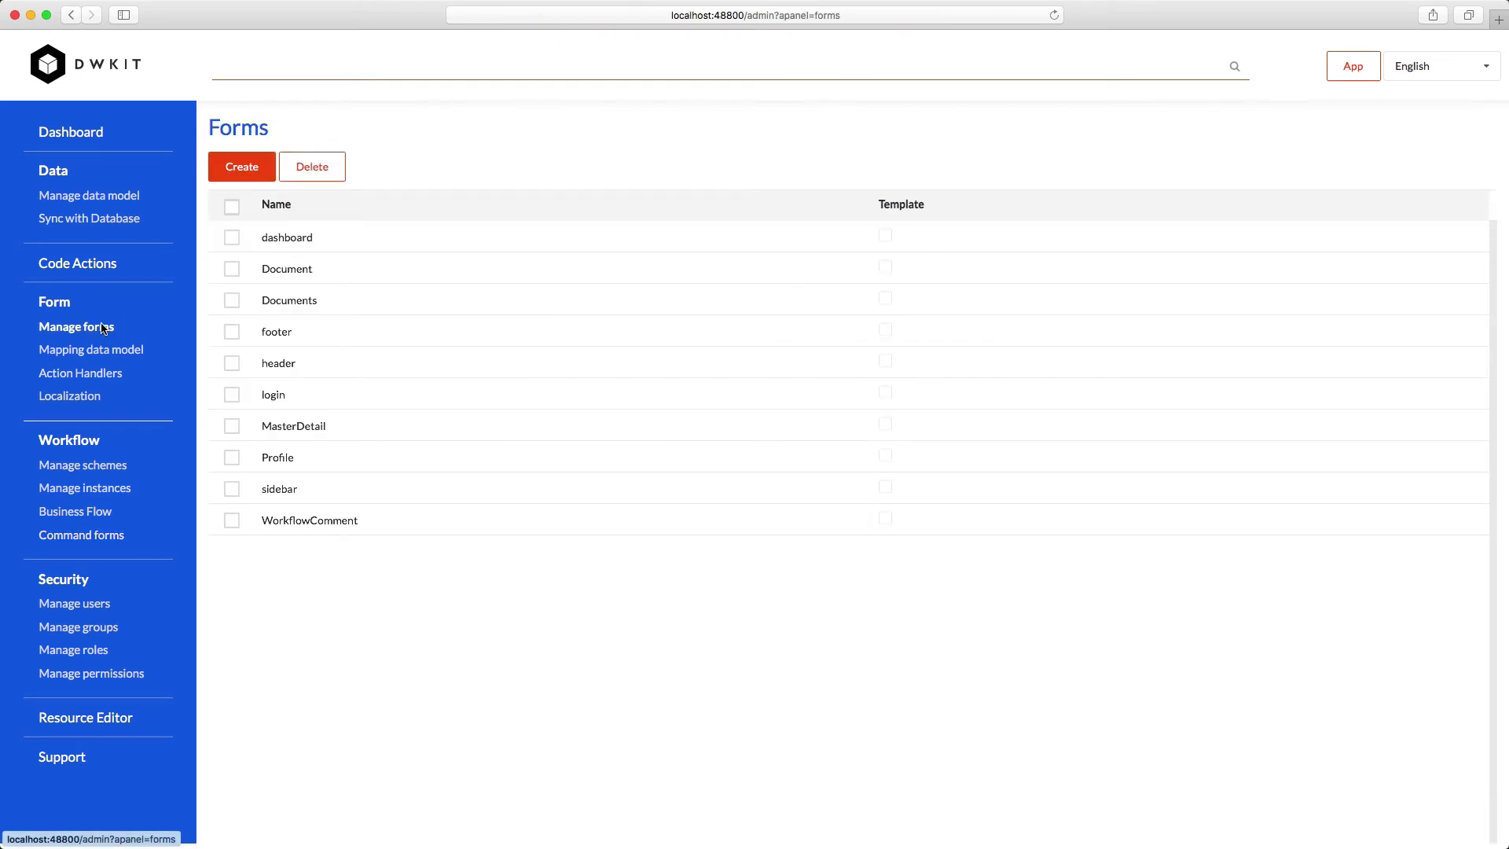
mouse_move(337, 269)
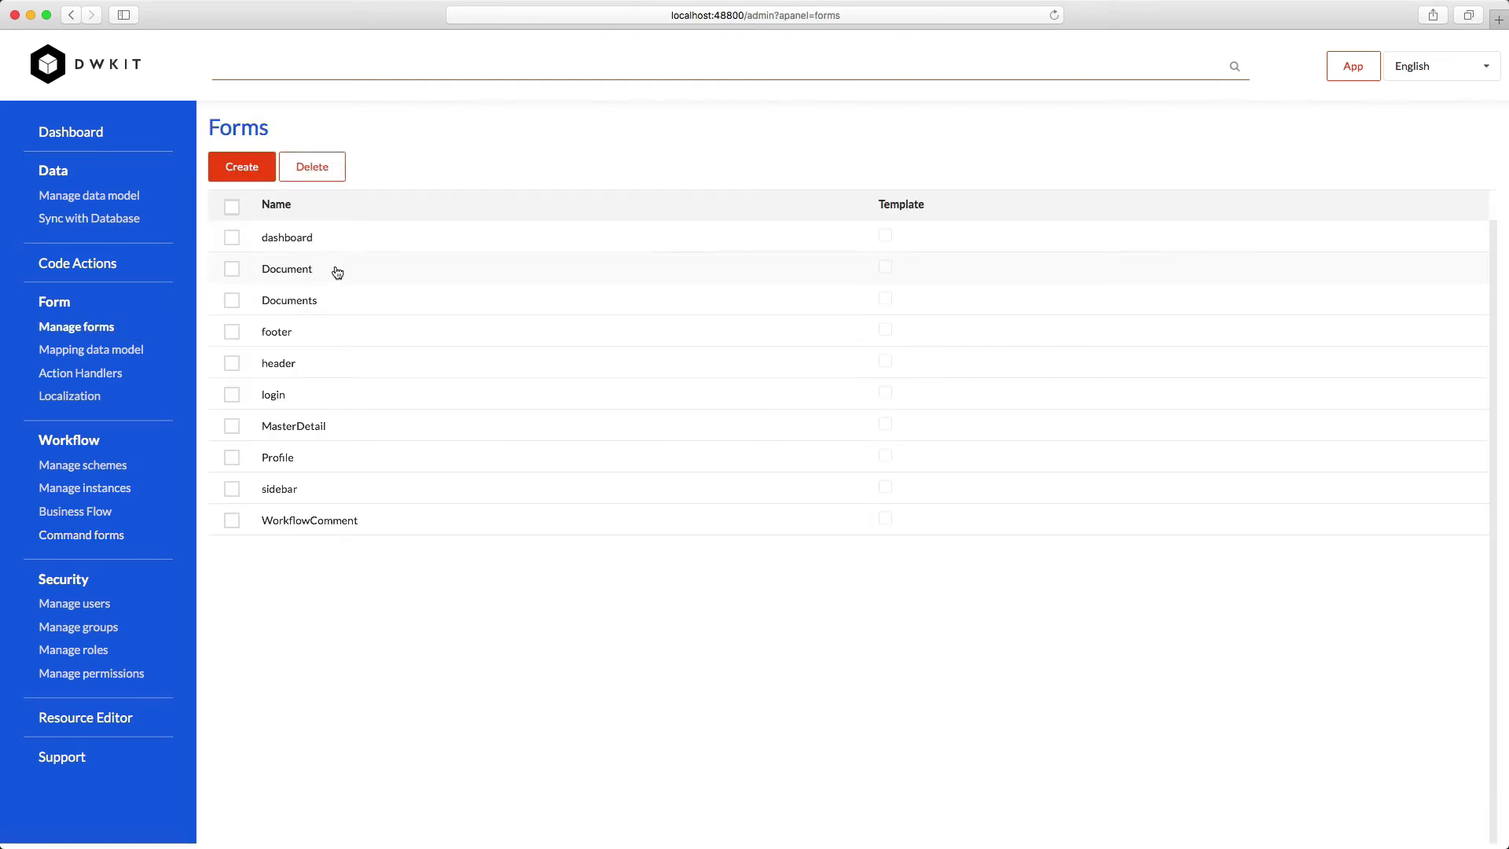
click(287, 269)
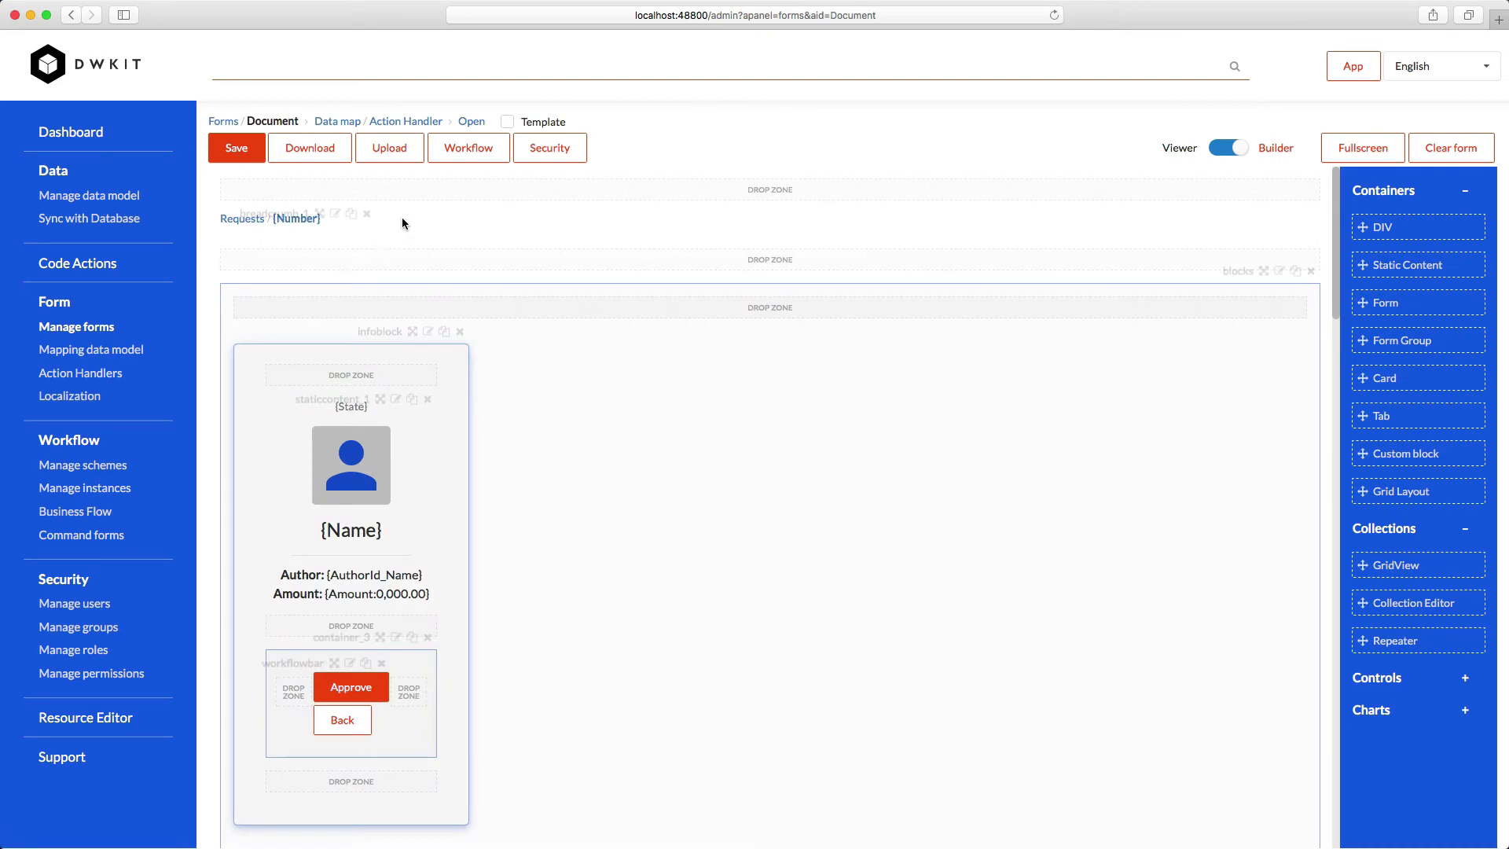
click(467, 147)
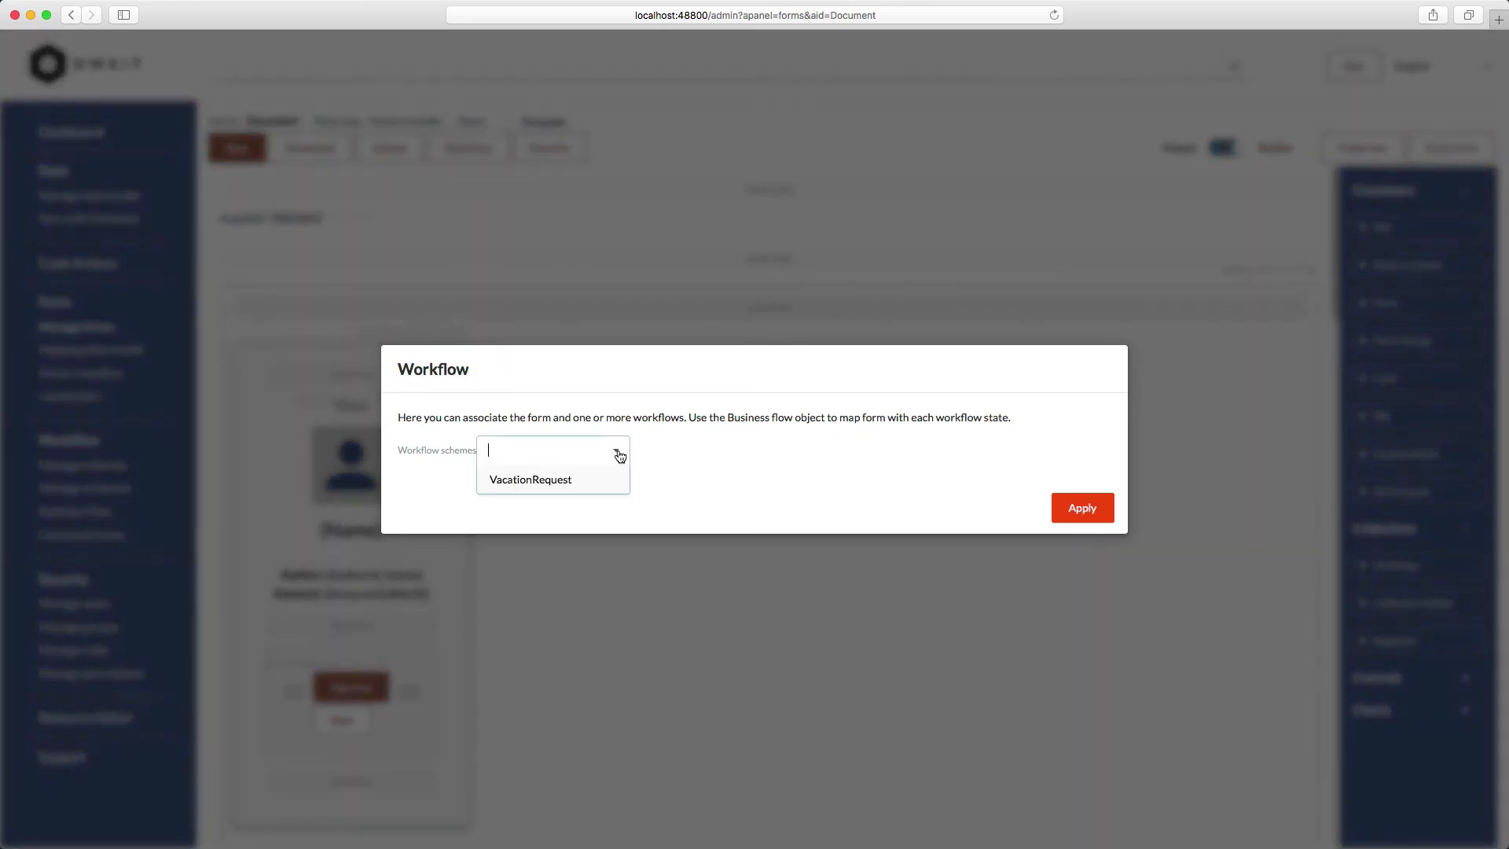
click(530, 480)
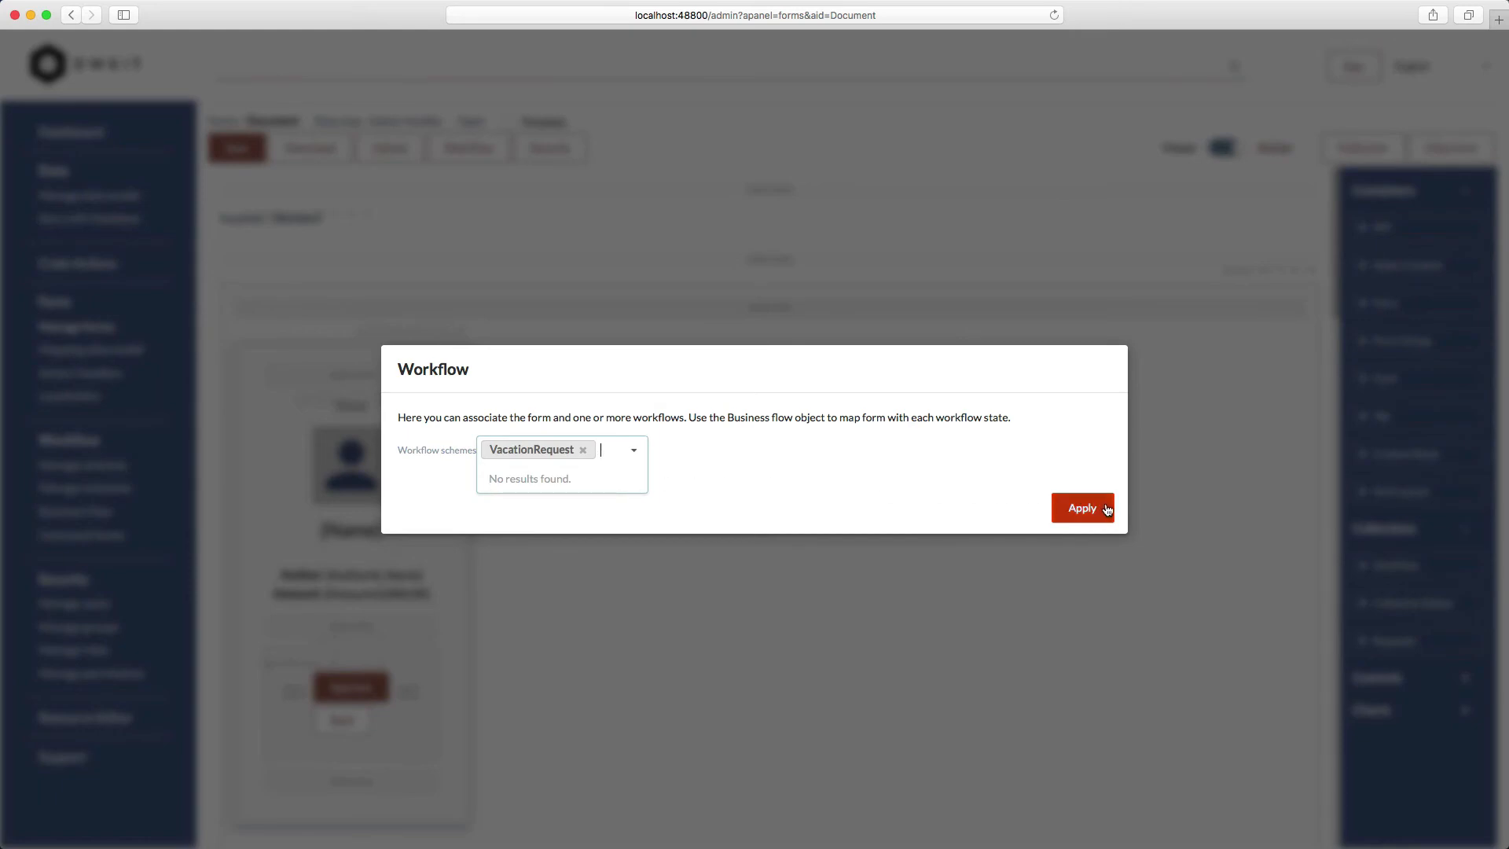
click(1081, 506)
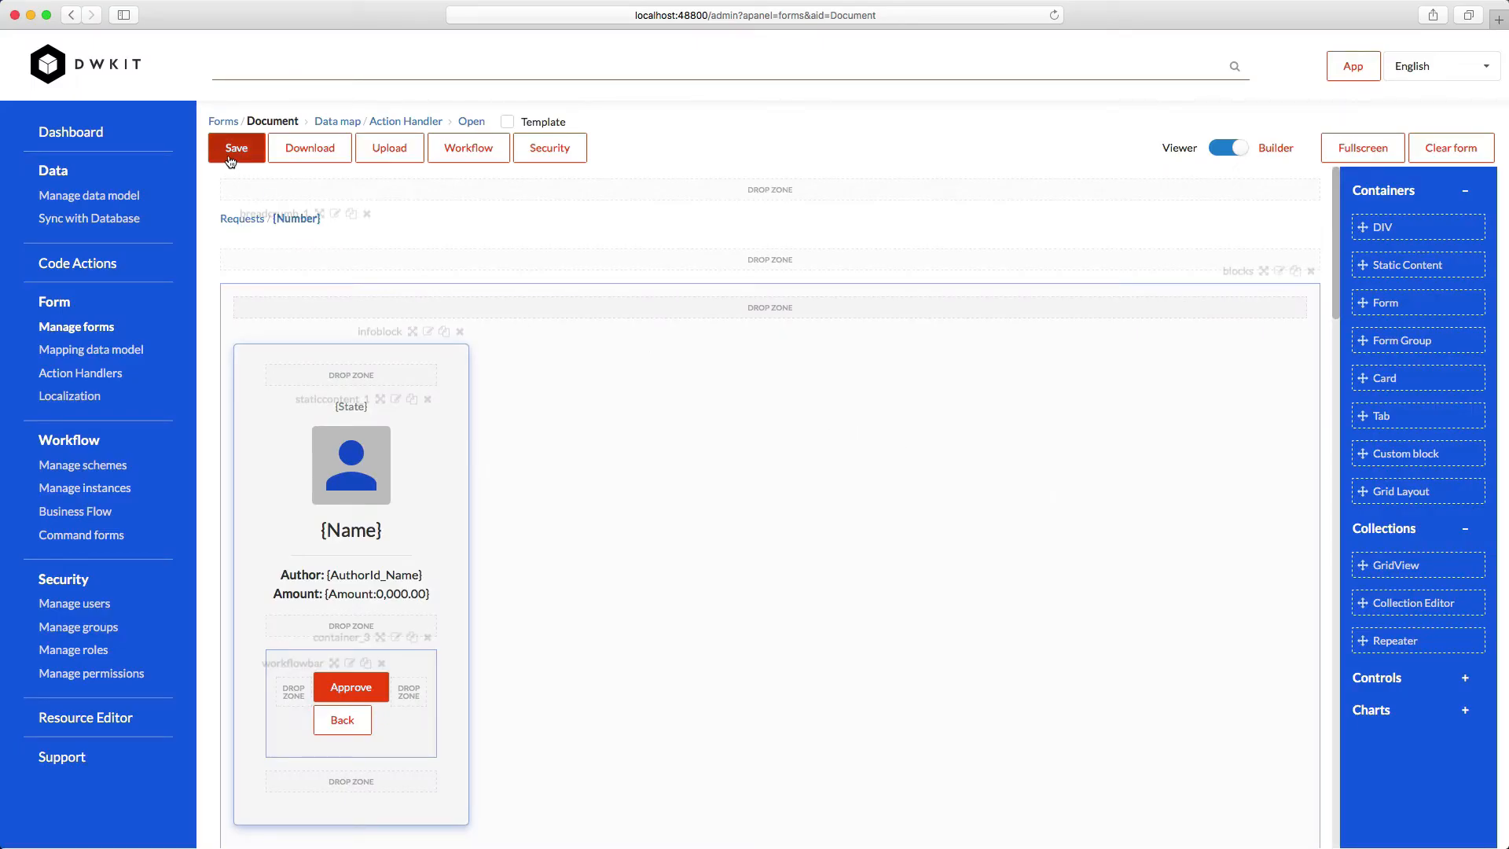
click(235, 147)
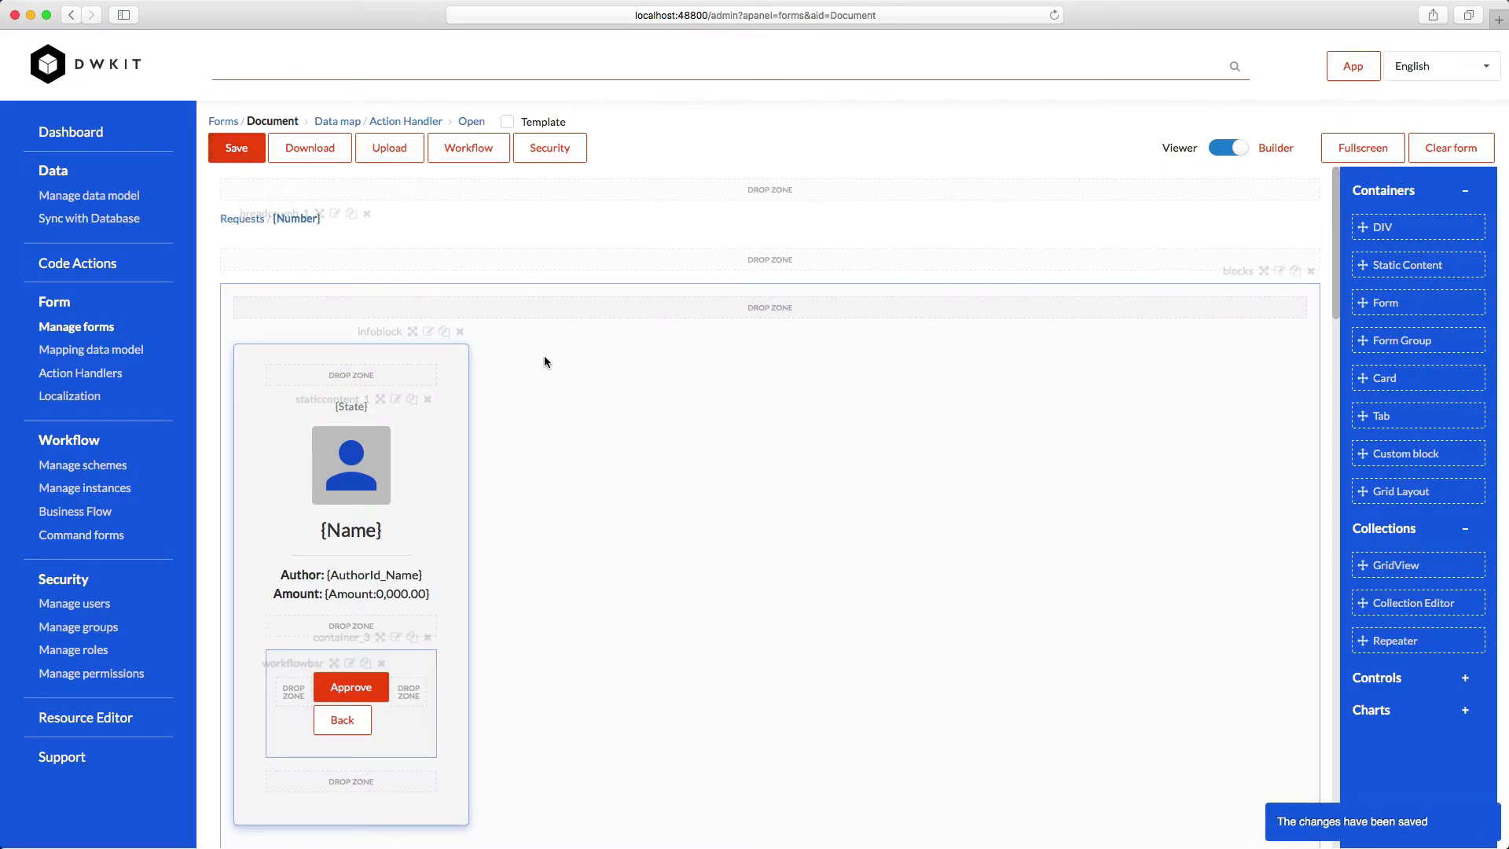
click(83, 464)
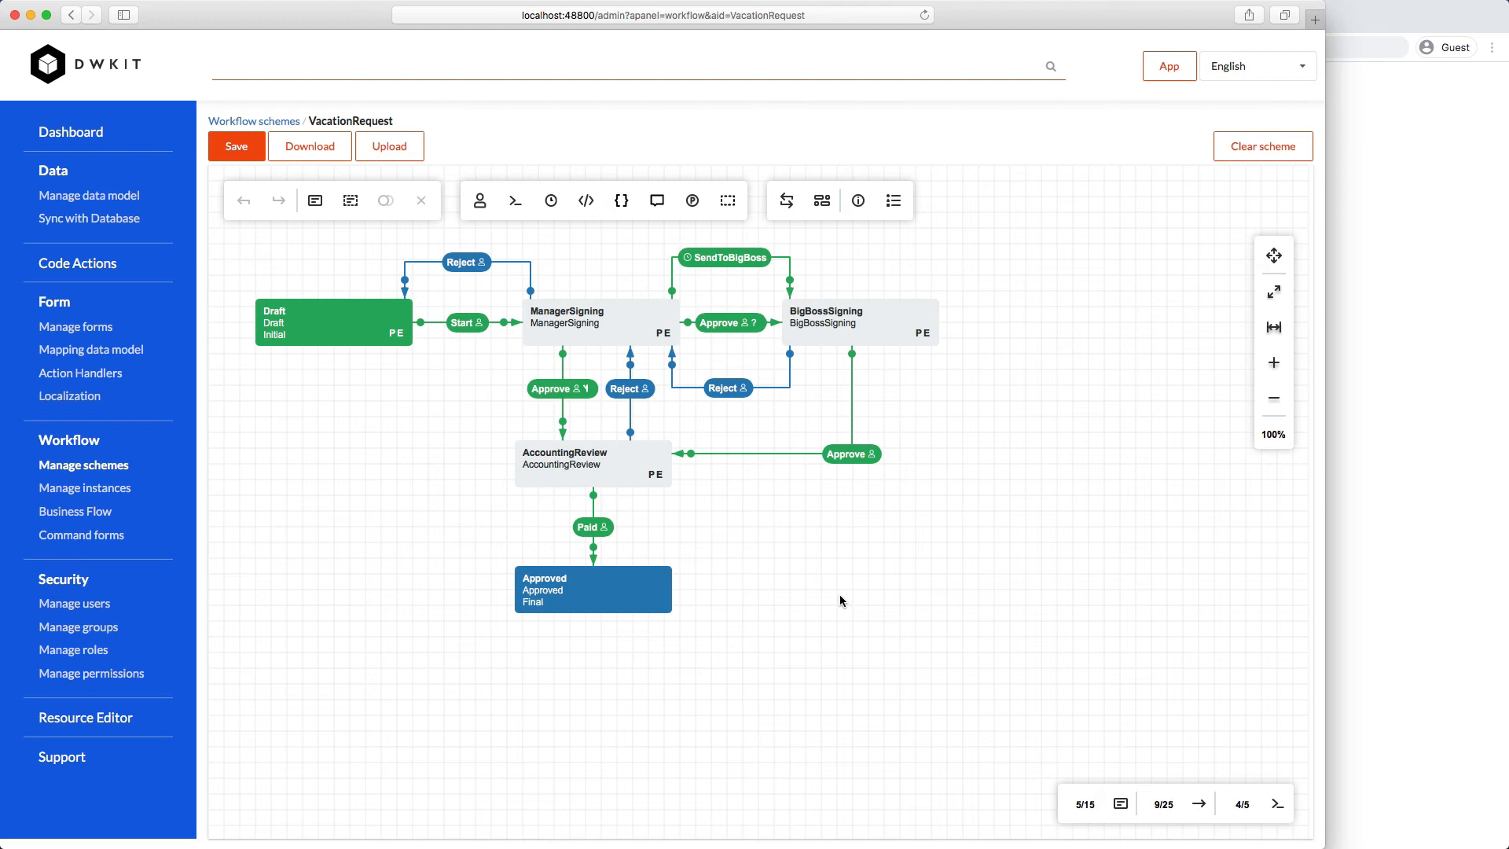
mouse_move(856, 565)
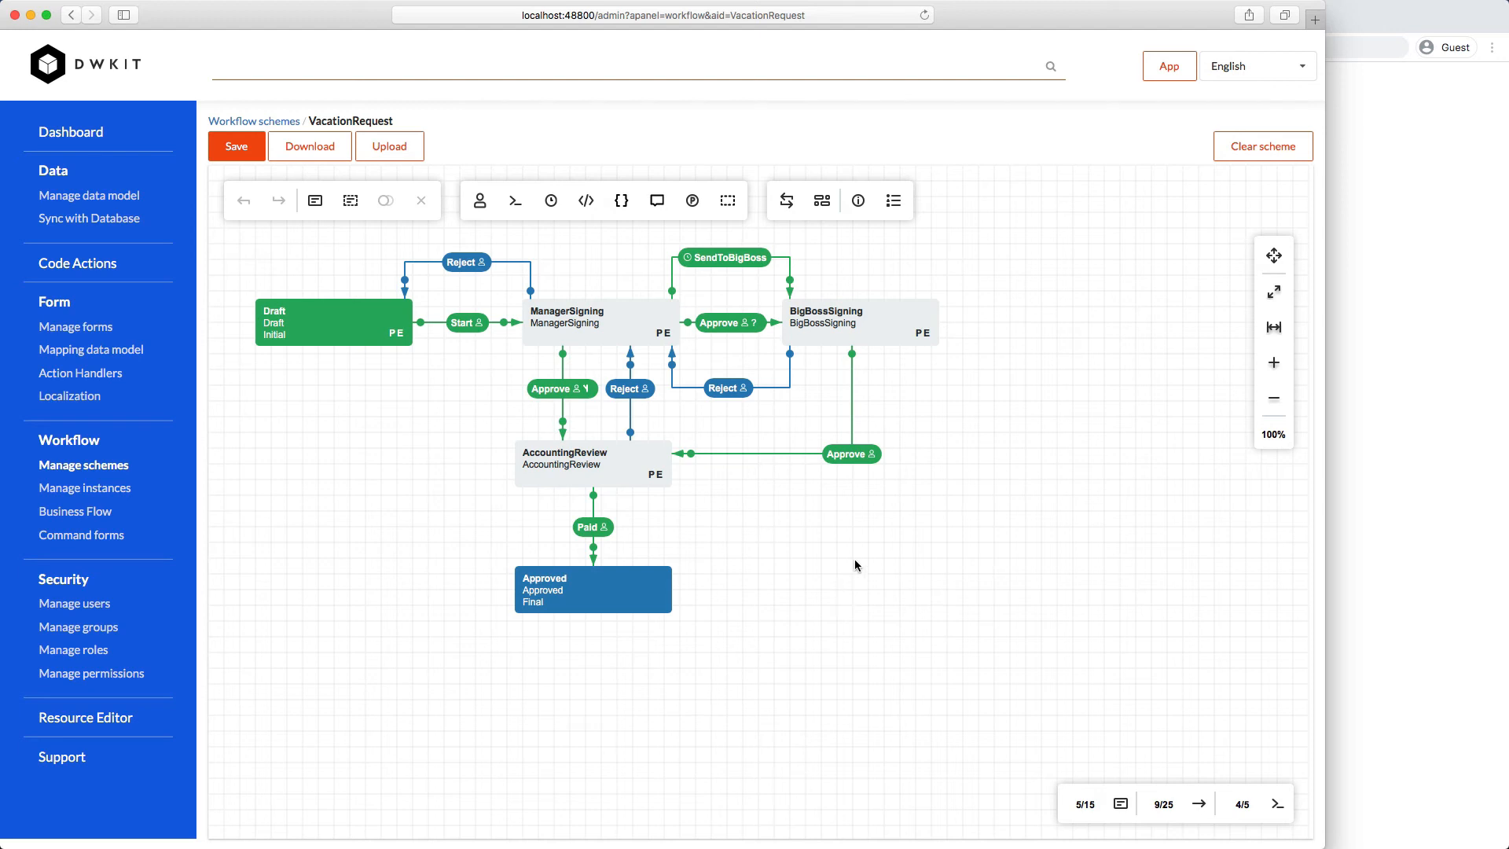
mouse_move(993, 190)
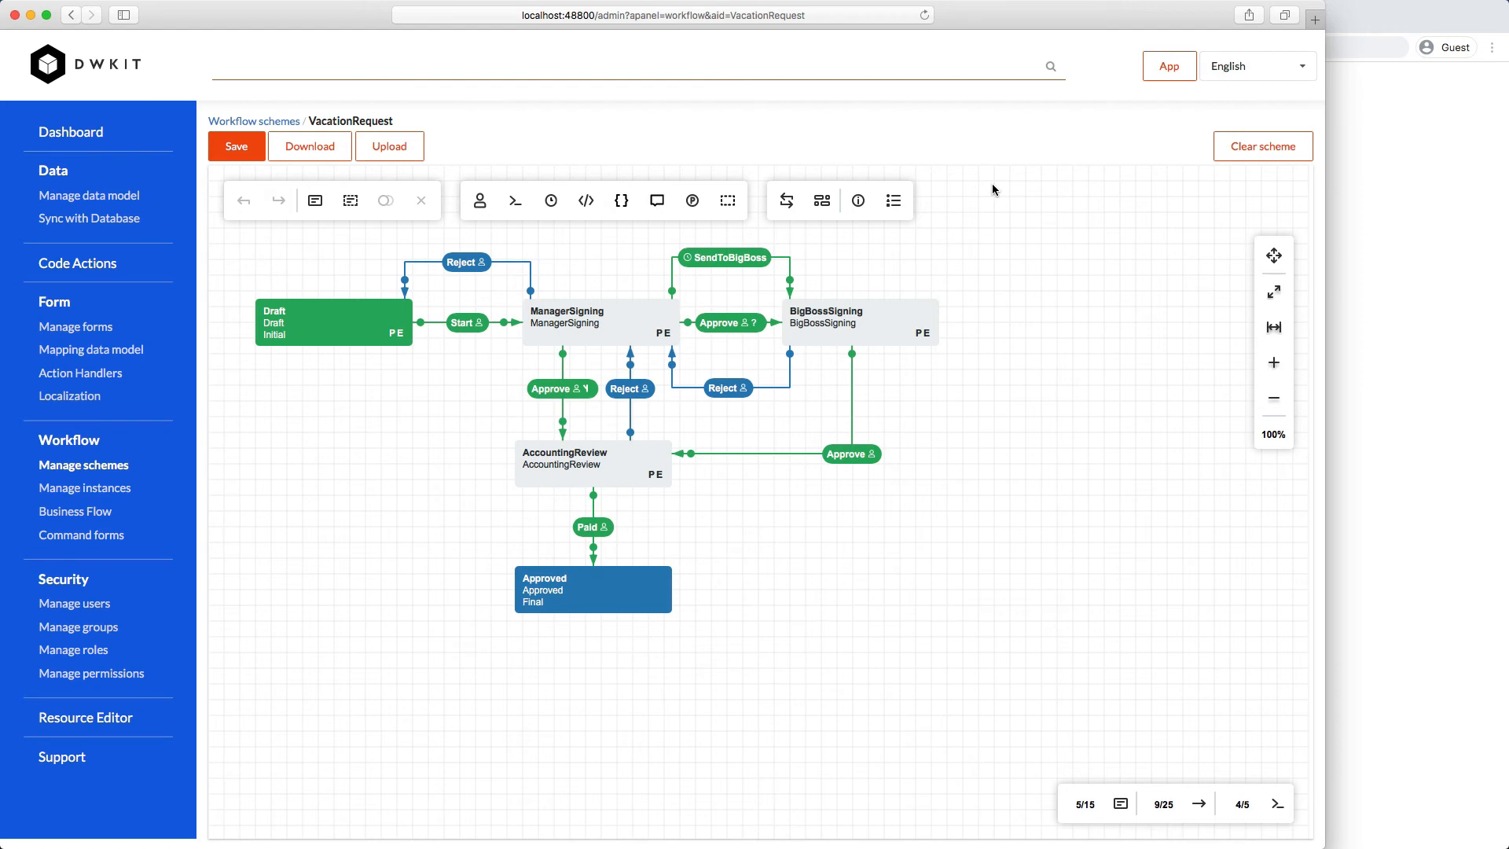
mouse_move(1016, 46)
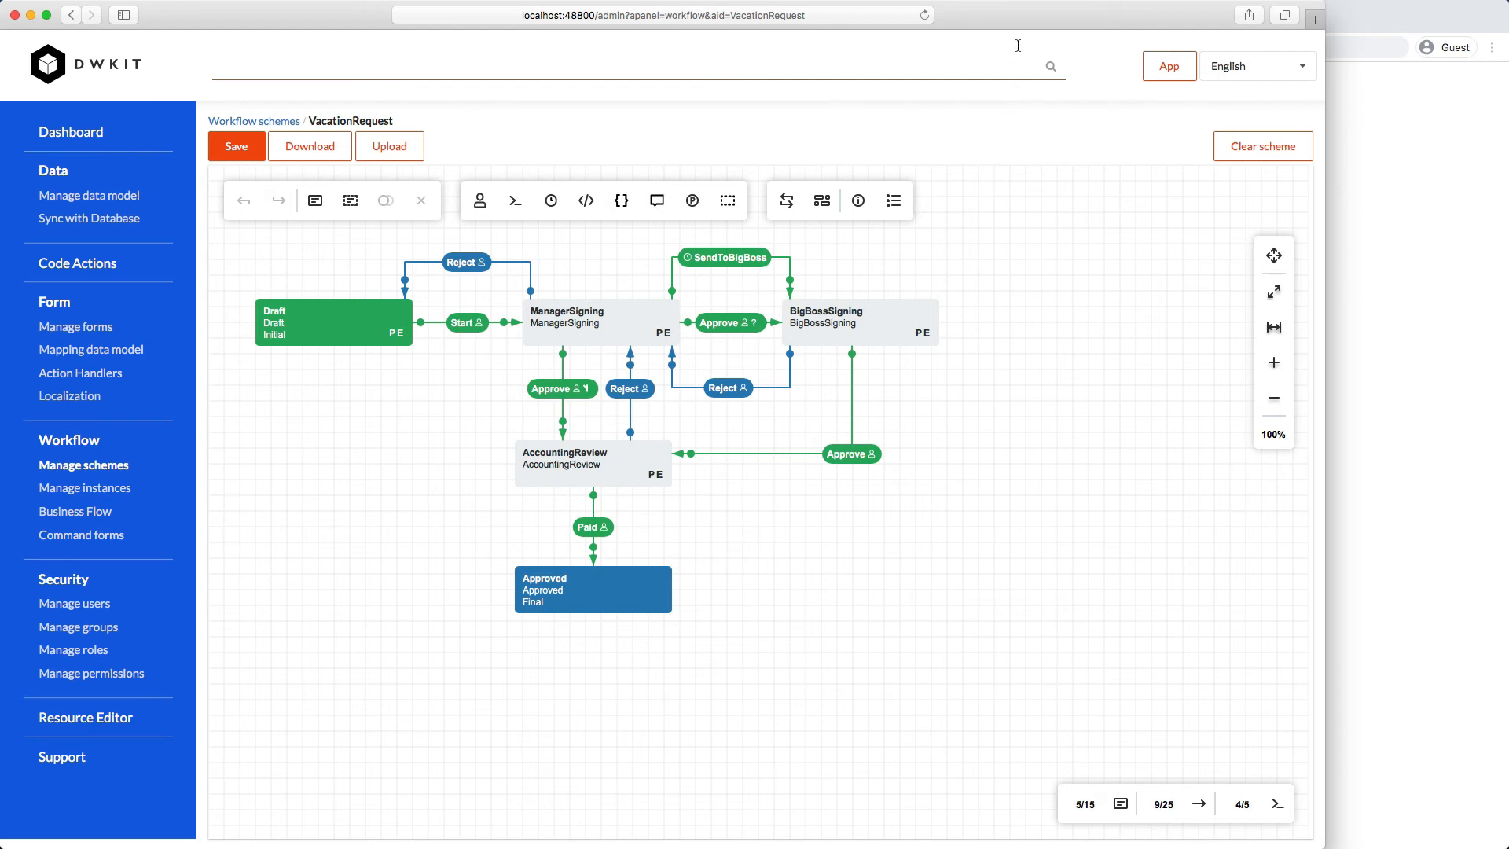
mouse_move(1025, 19)
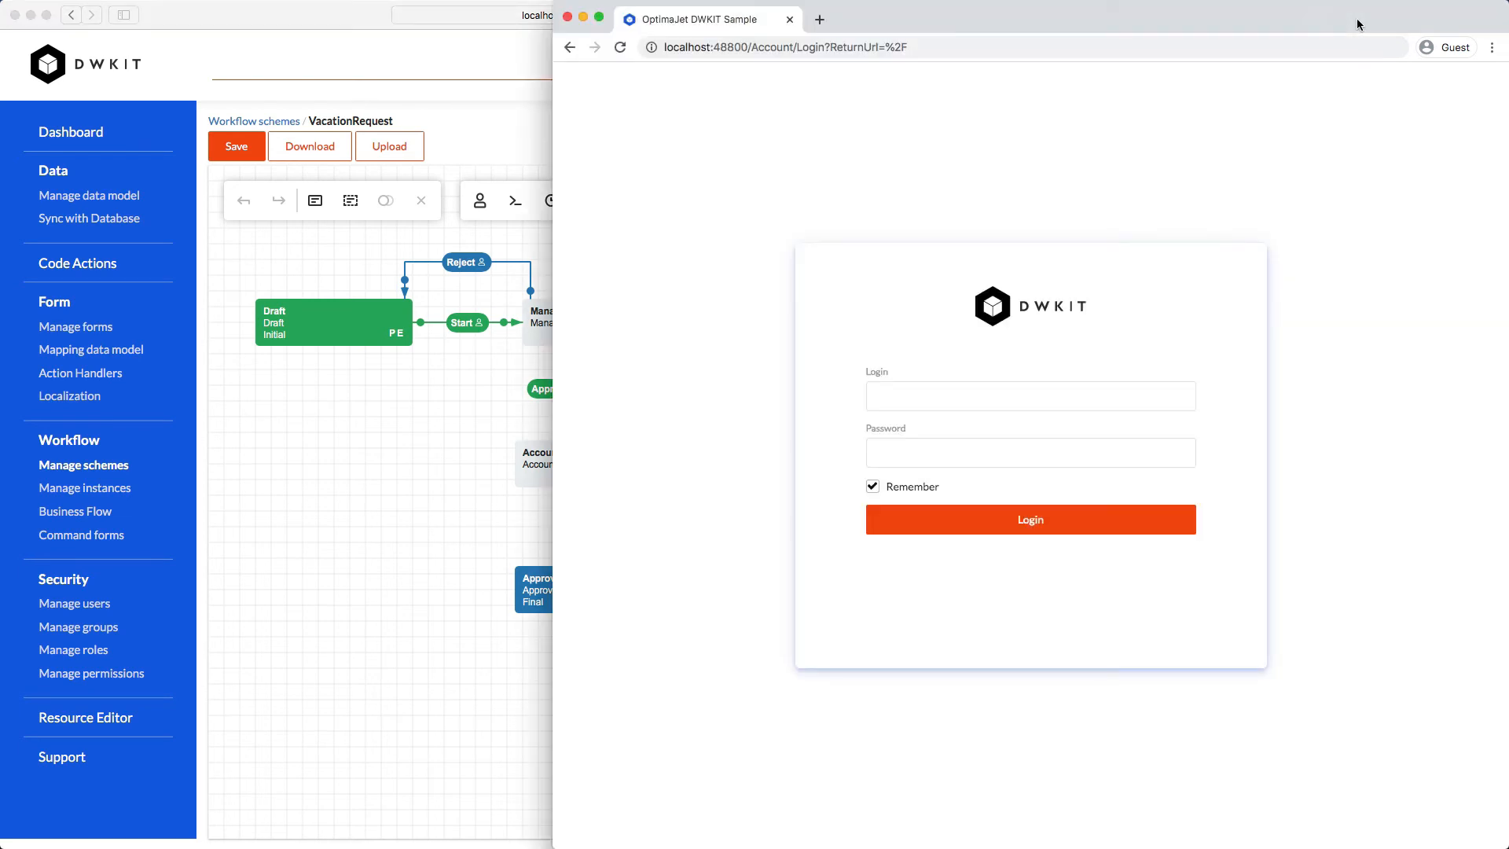
mouse_move(882, 47)
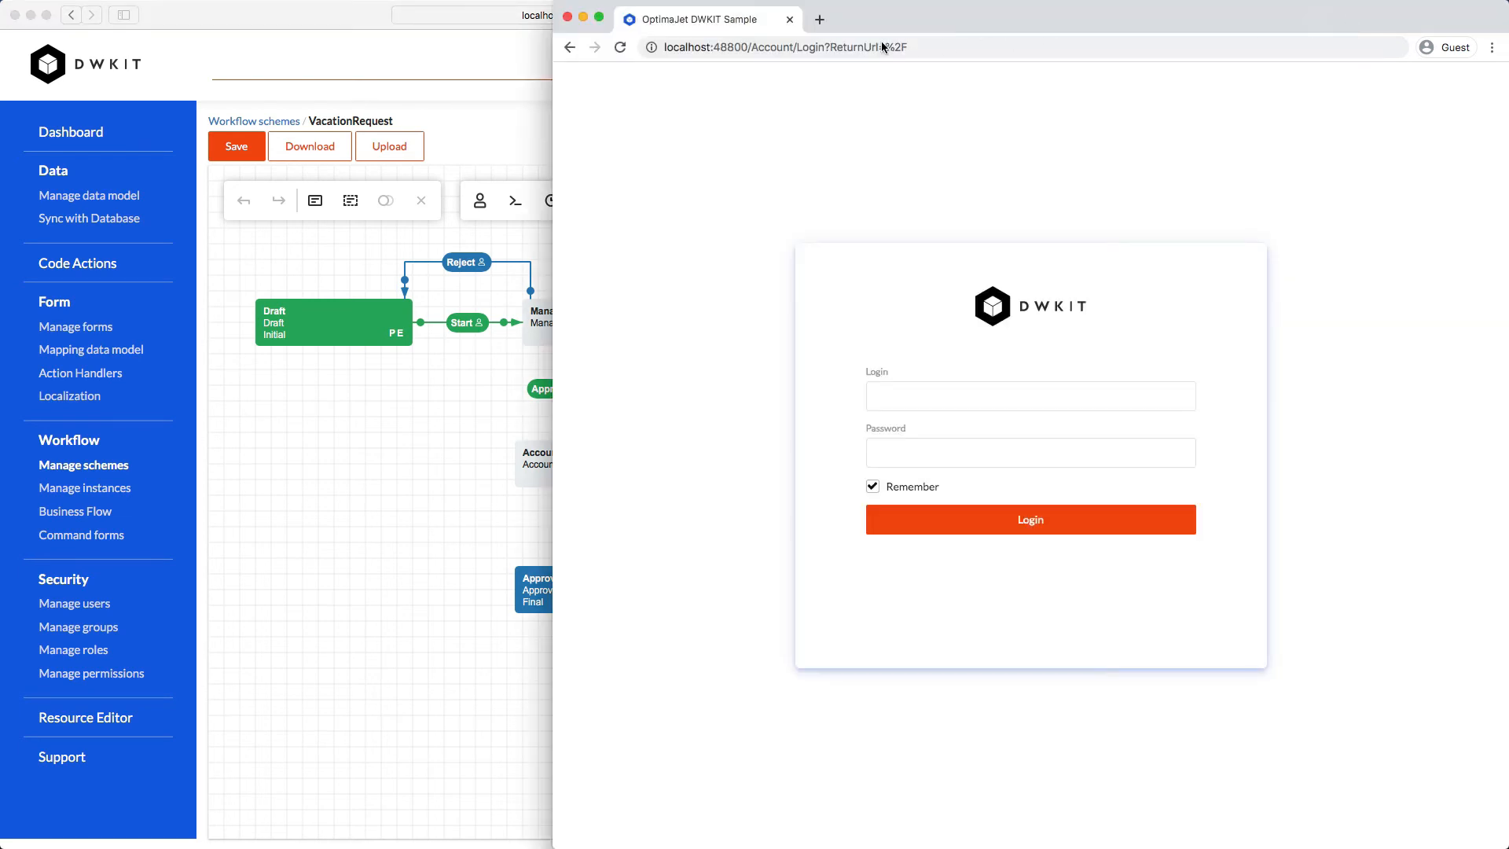
Return to the admin window and open Manage users under Security
click(1030, 519)
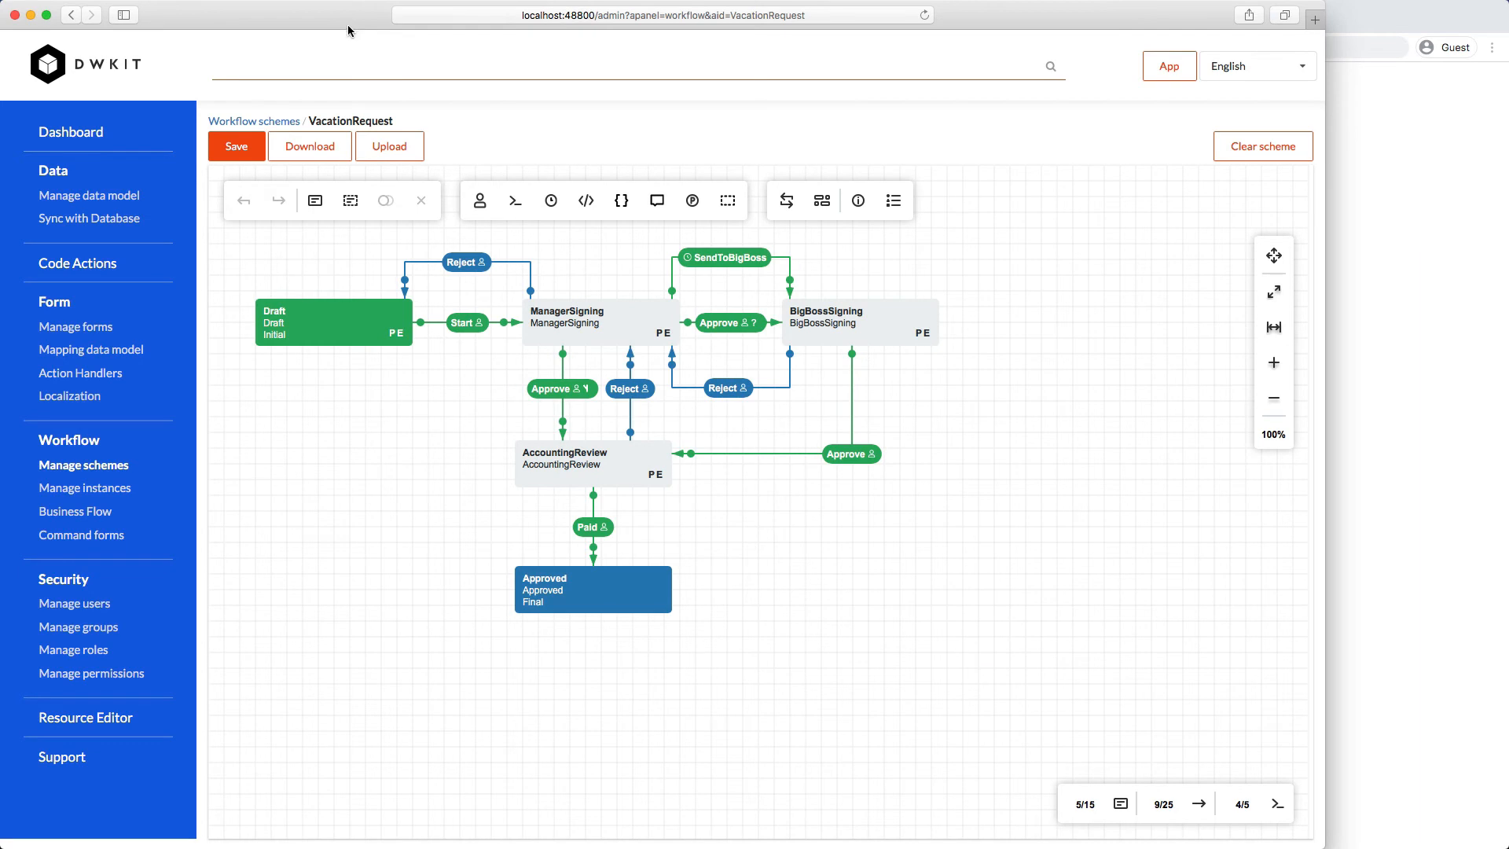
mouse_move(78, 626)
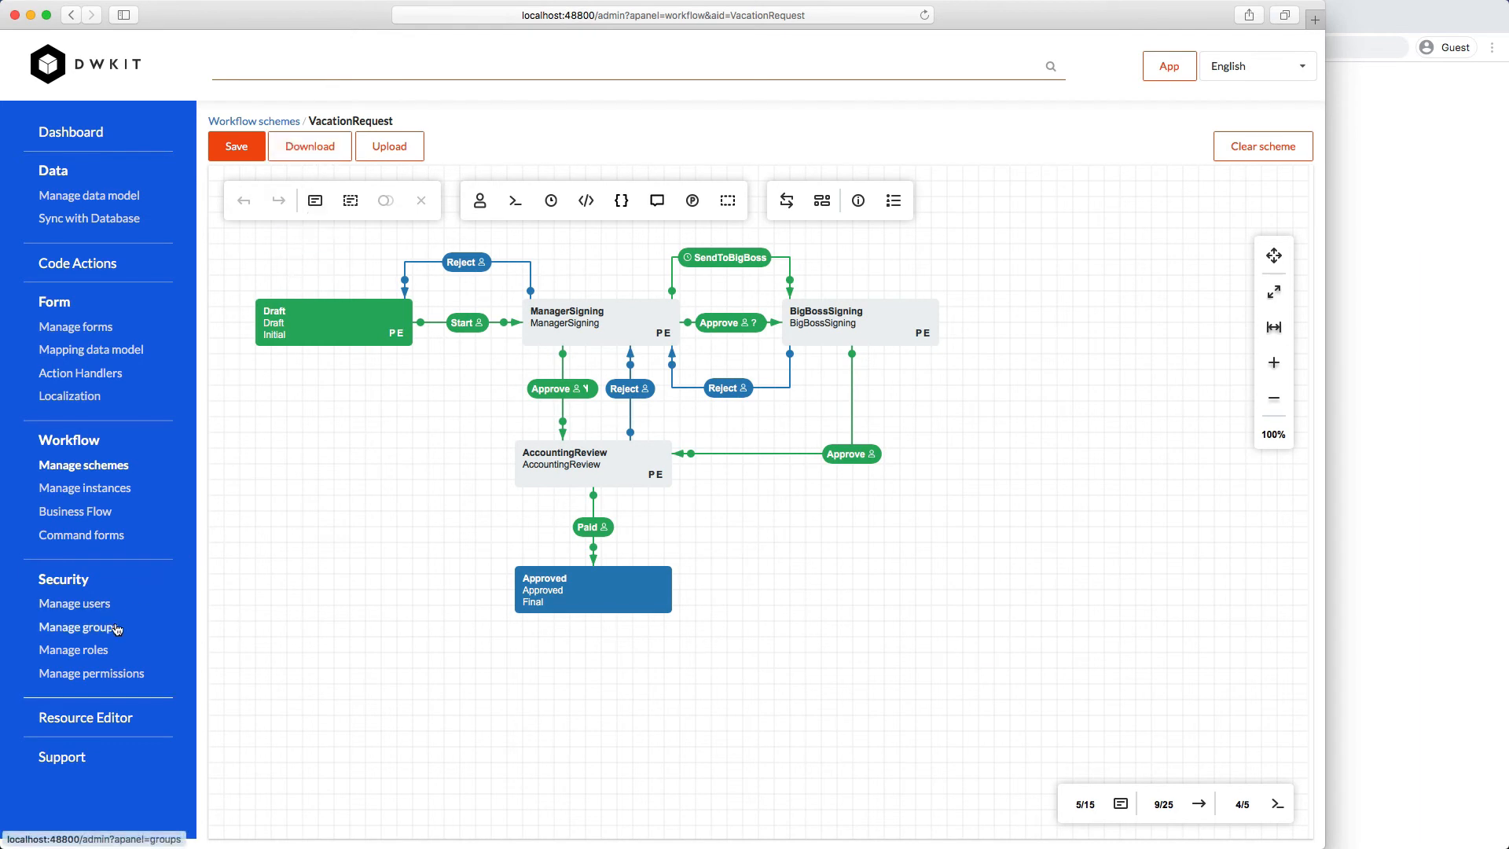
click(74, 603)
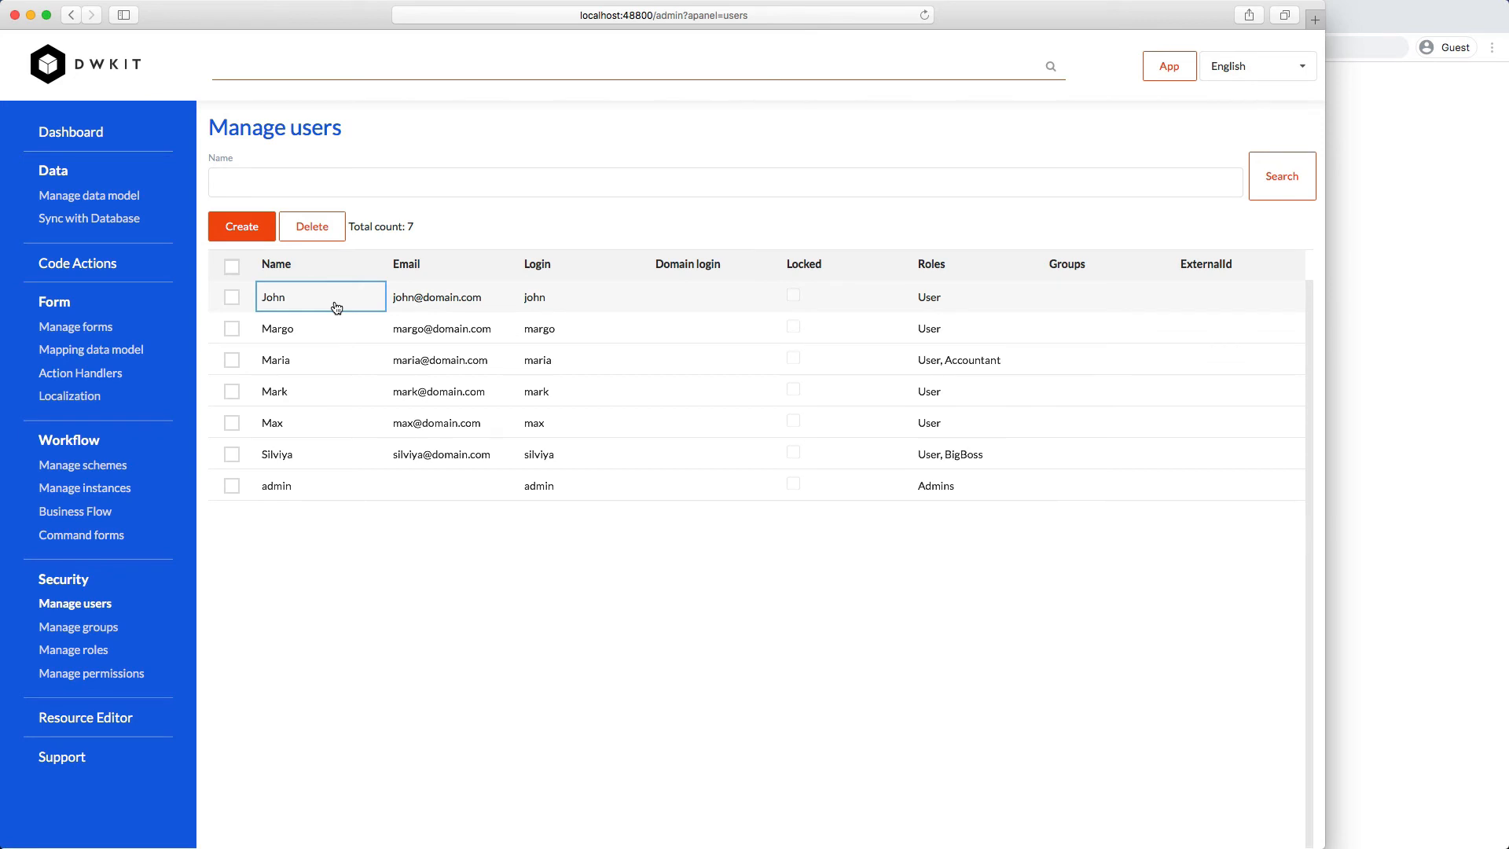
click(311, 391)
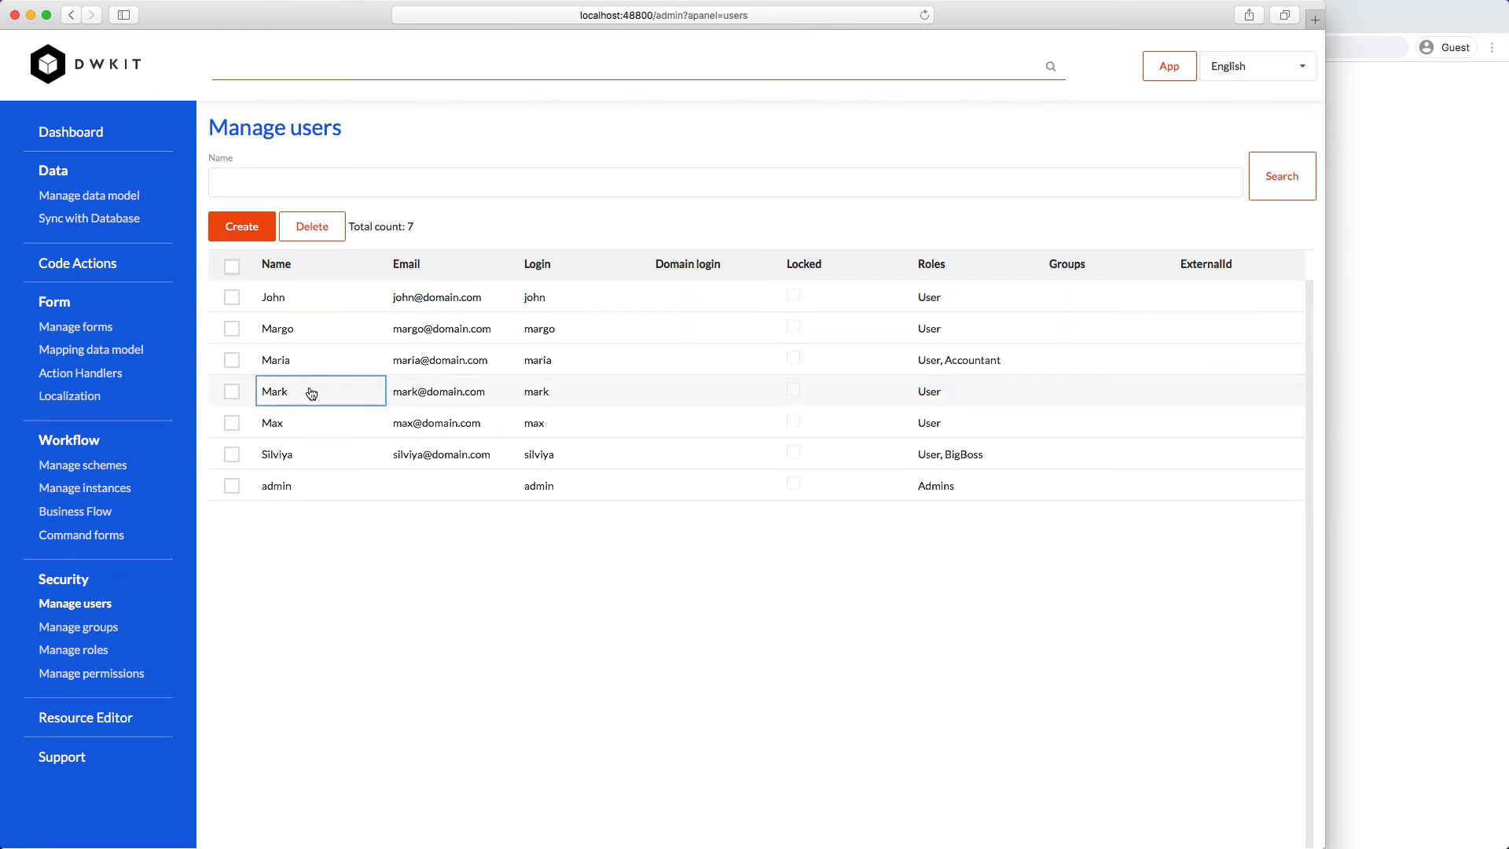
mouse_move(315, 466)
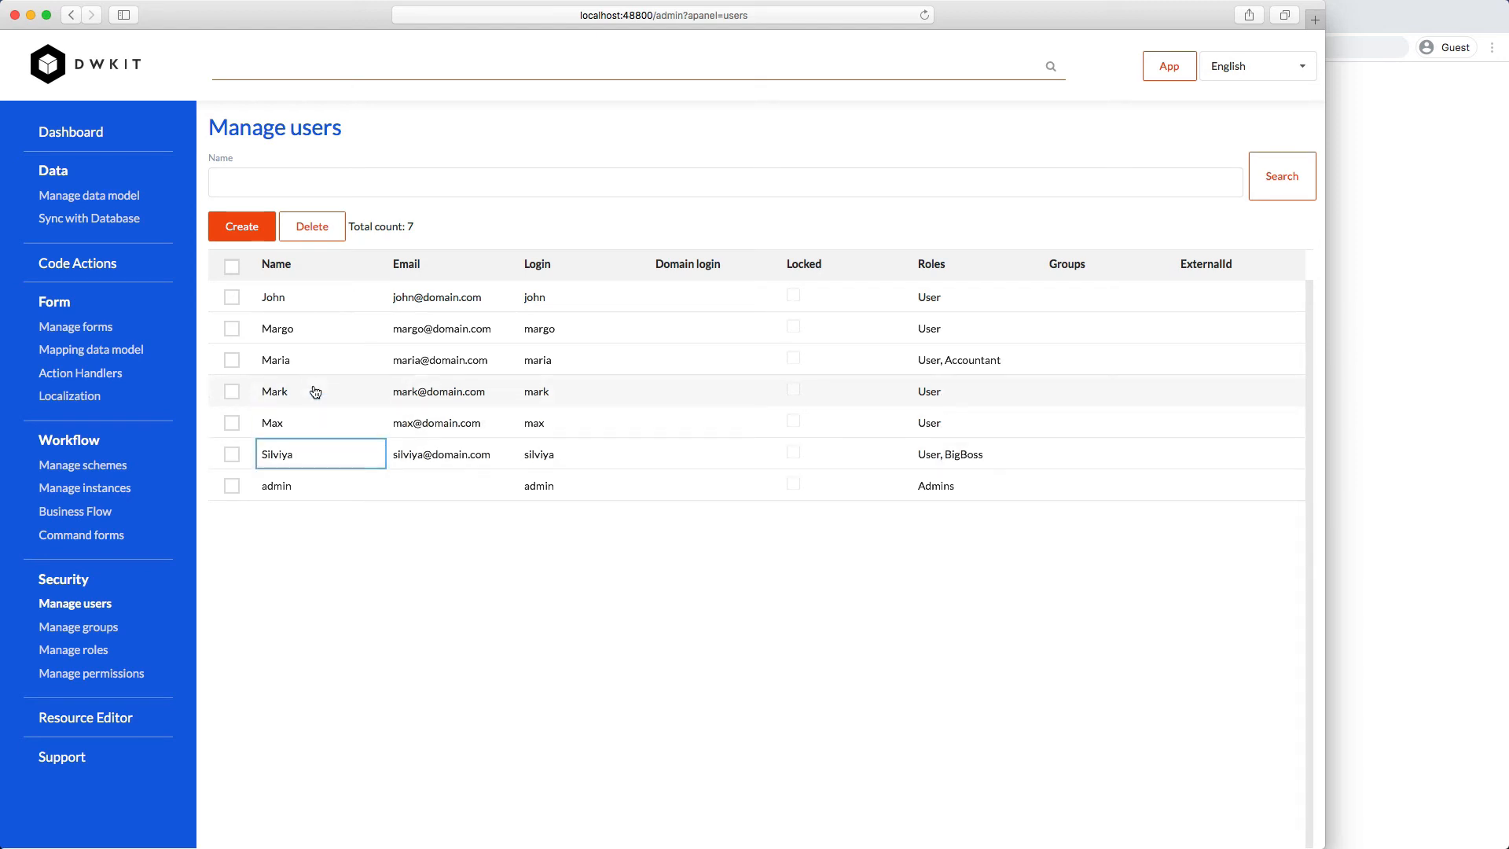
click(320, 359)
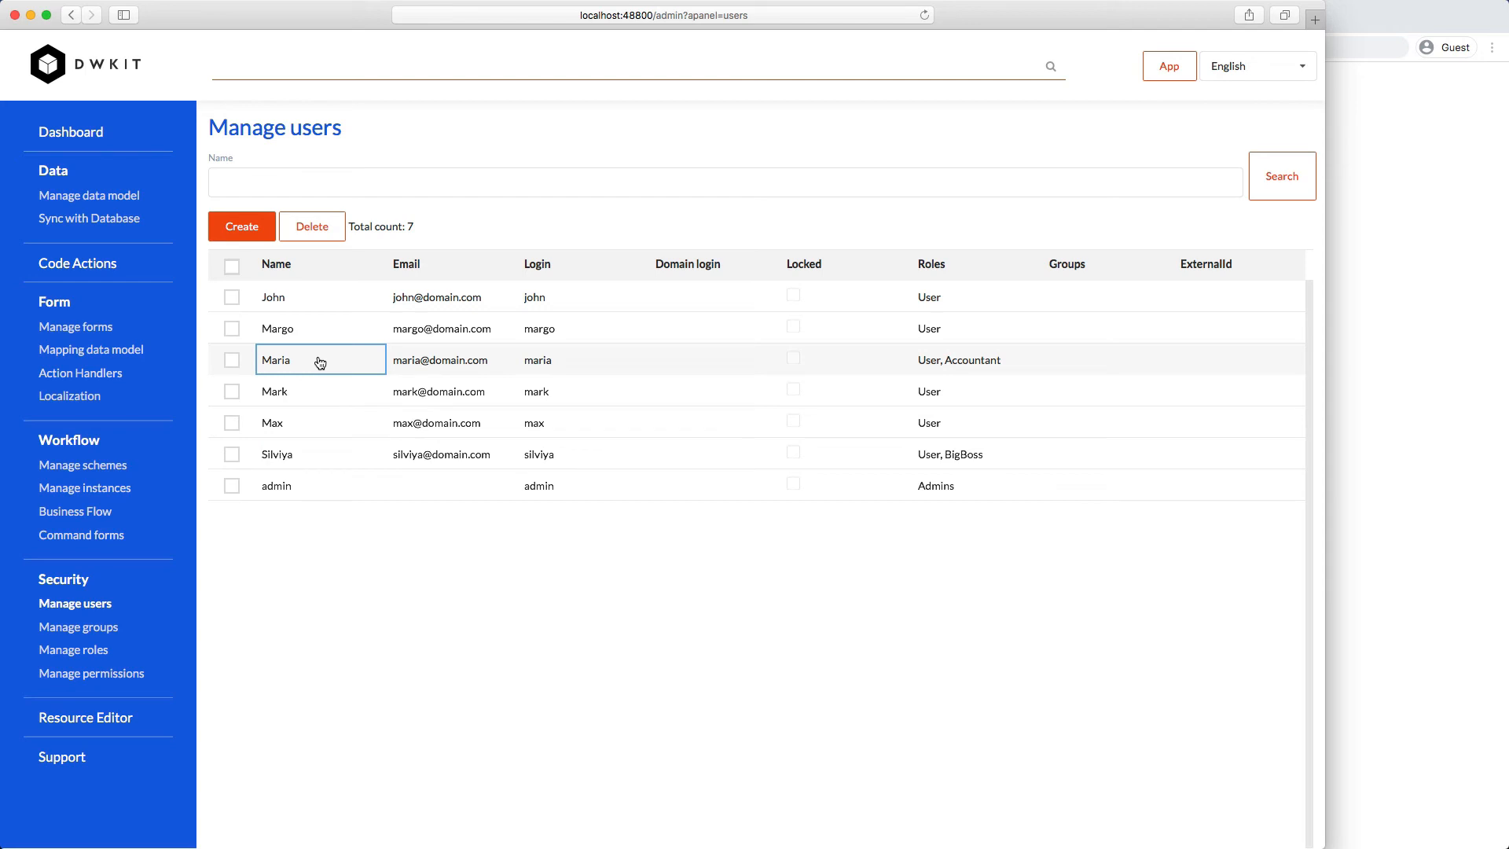
mouse_move(1122, 265)
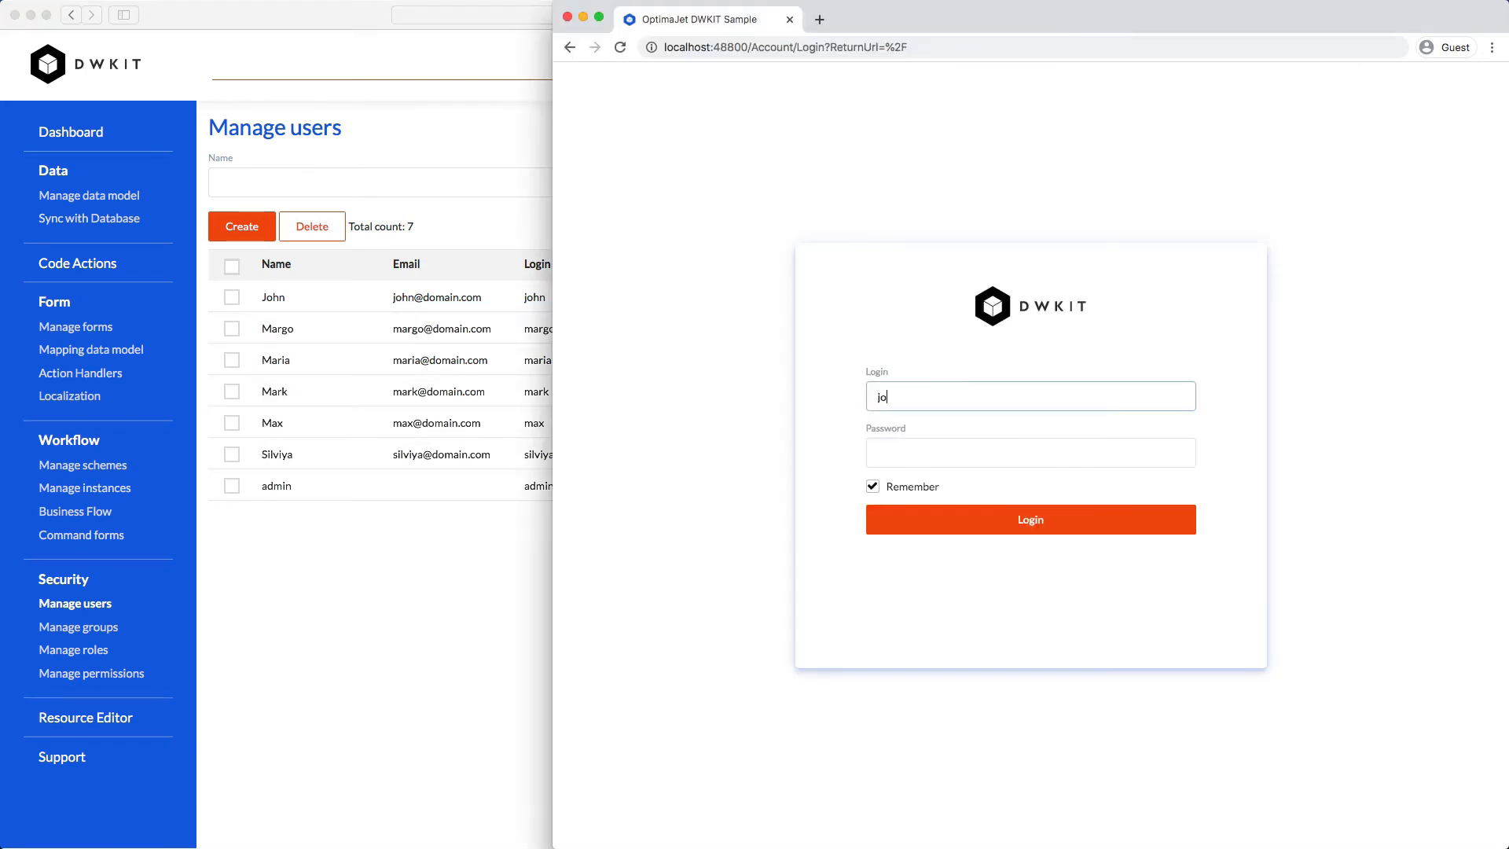
Sign in as john and start a new request named 'John's vacation in June'
click(1028, 518)
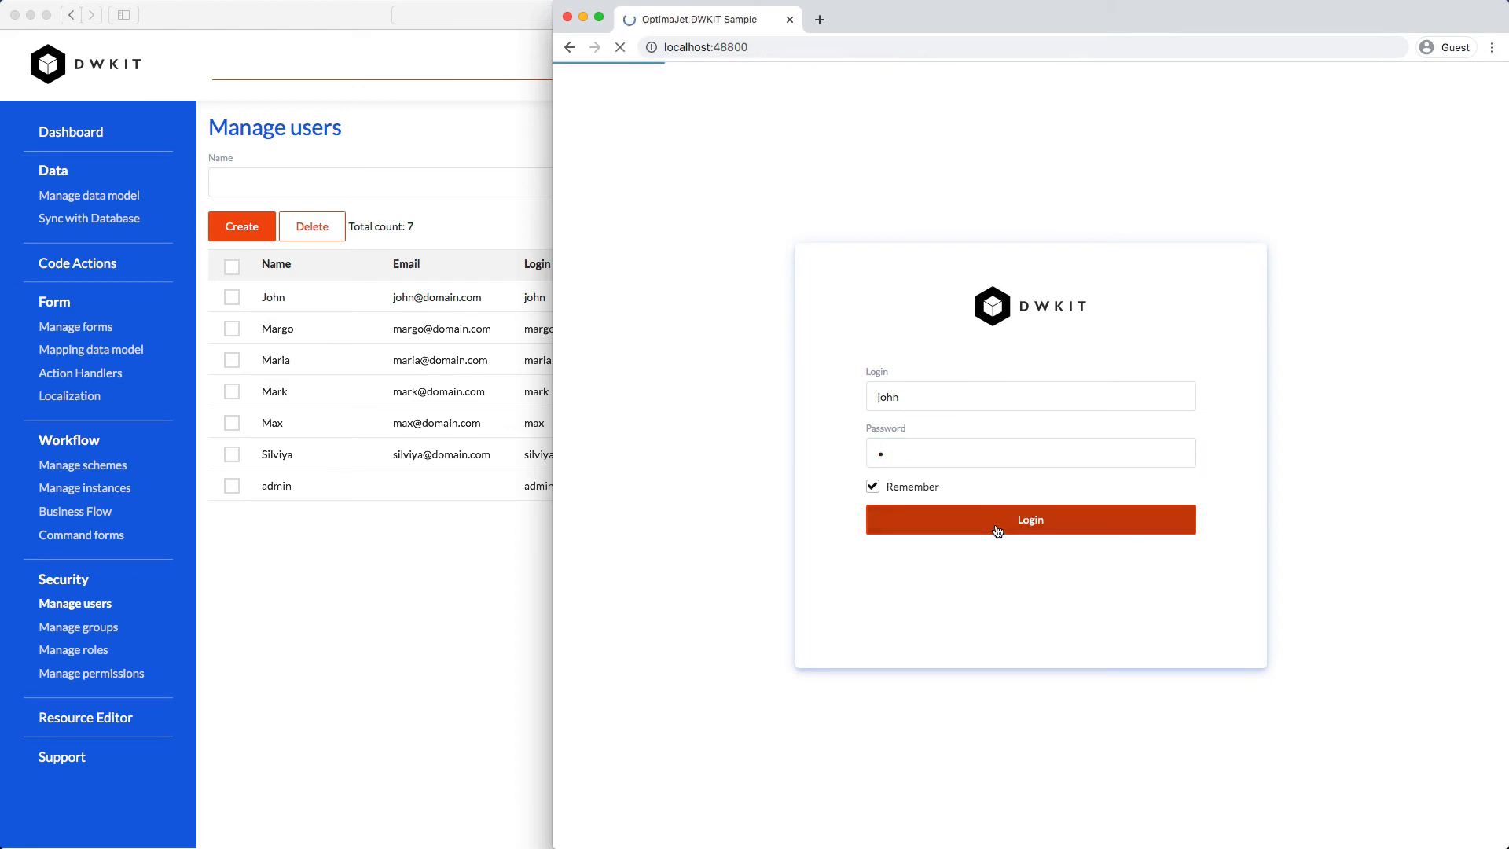
click(1028, 520)
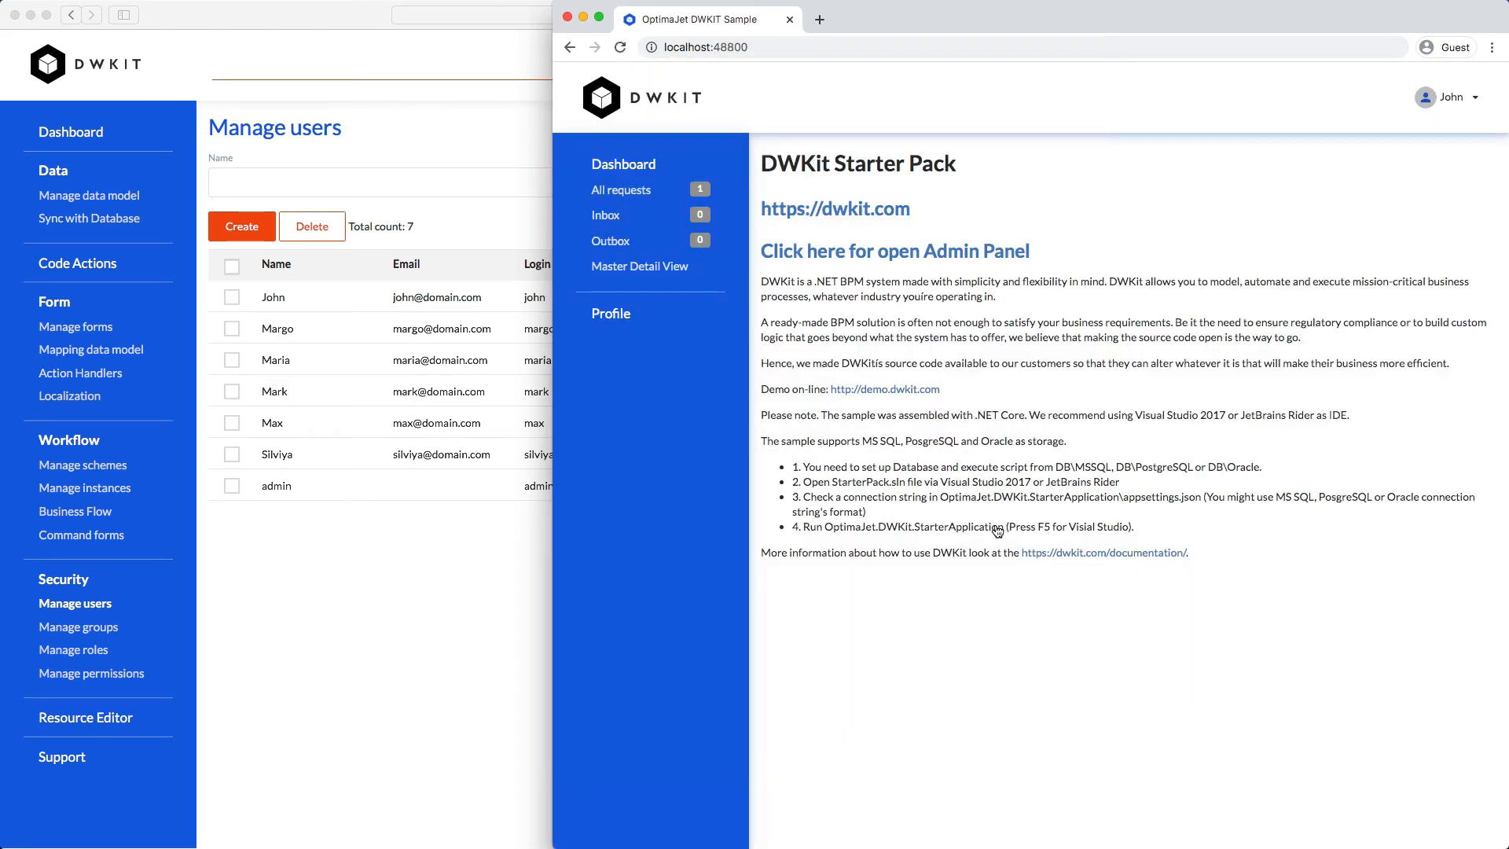
click(621, 189)
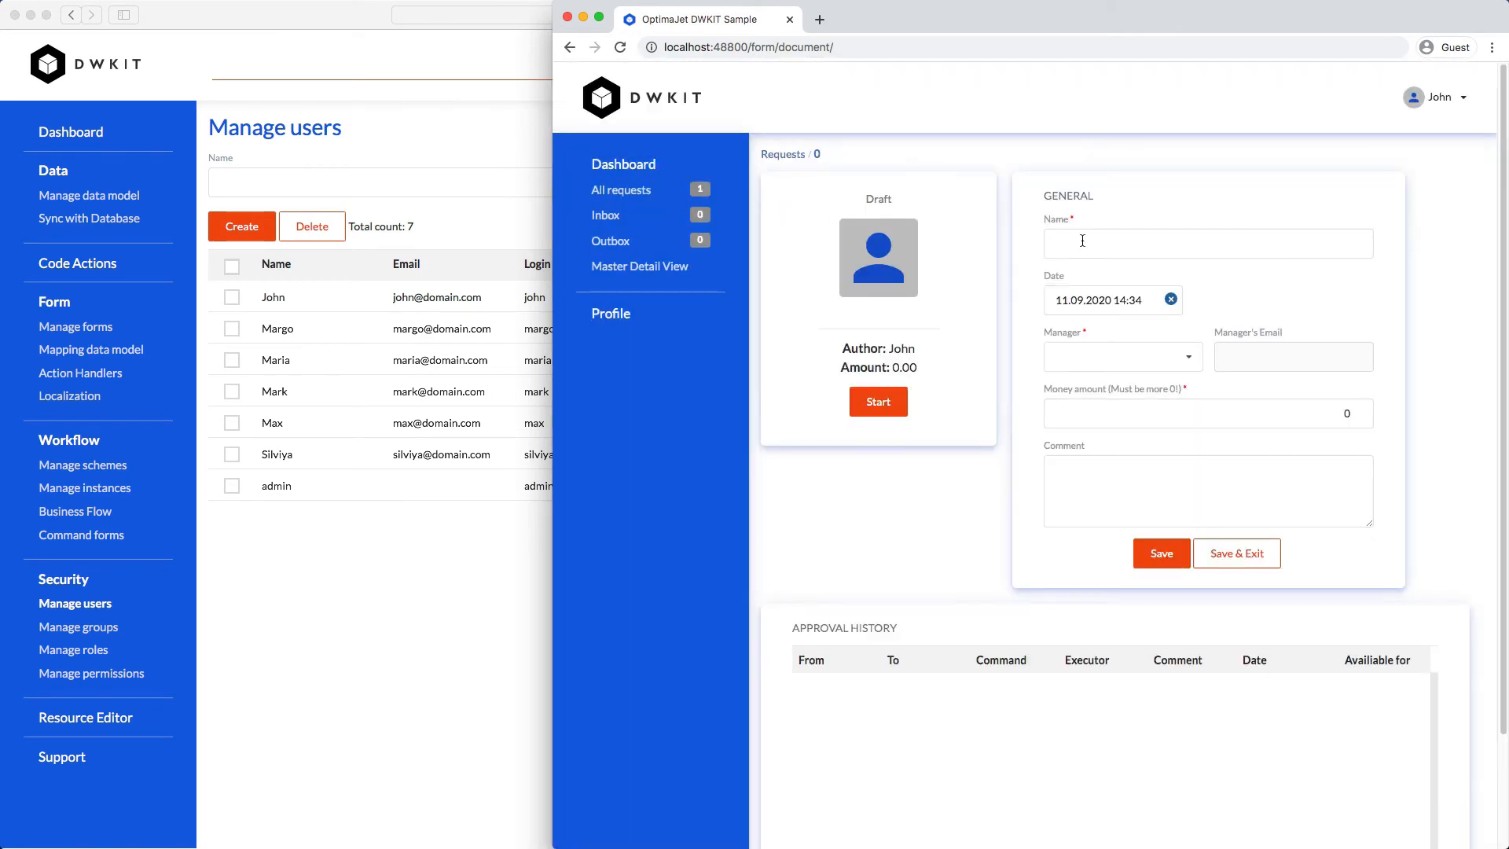
text(John's vacation in Ju)
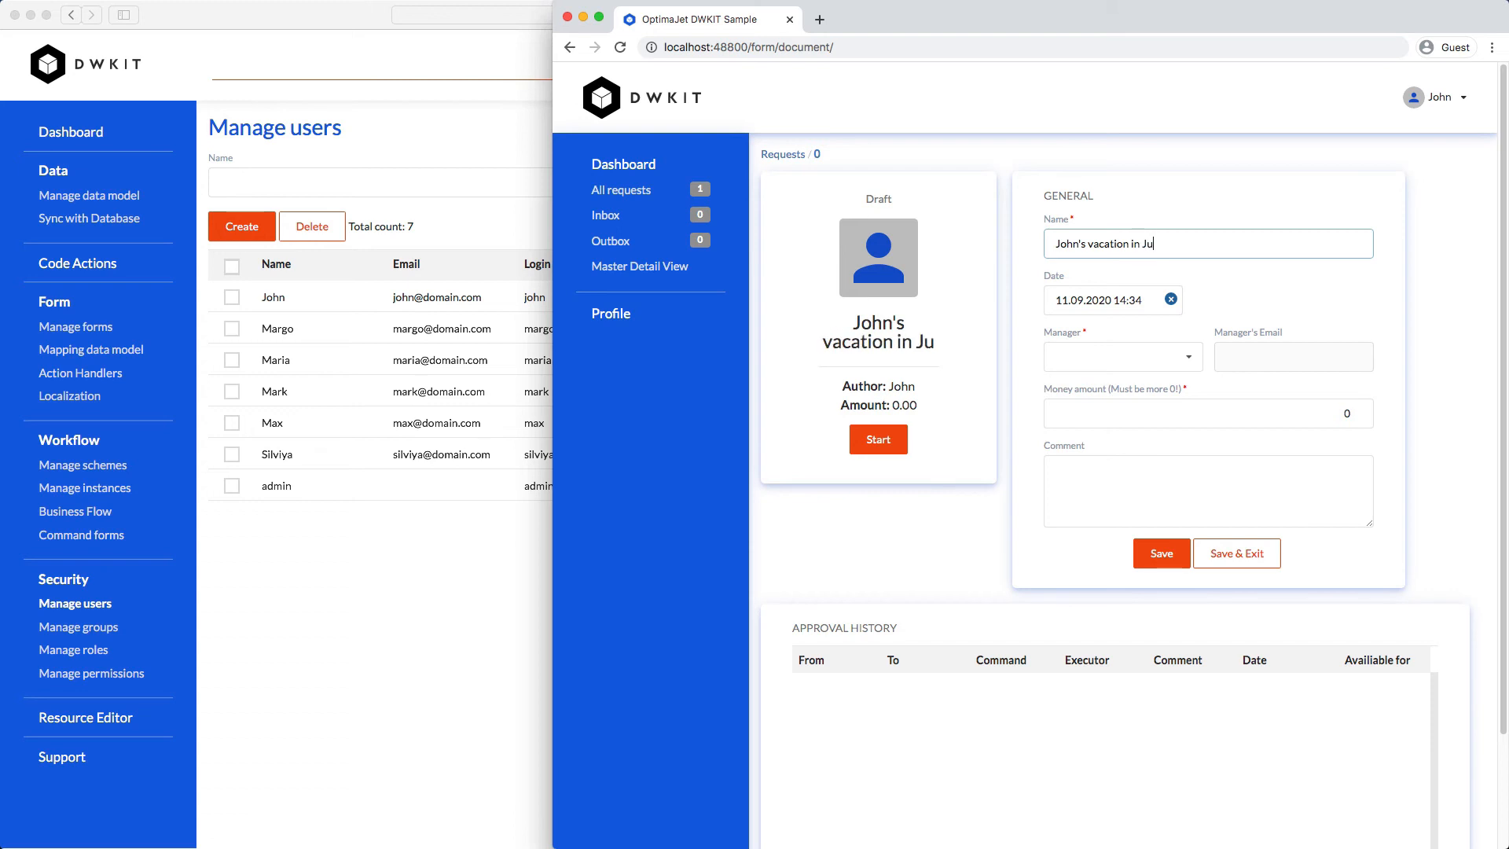
text(ne)
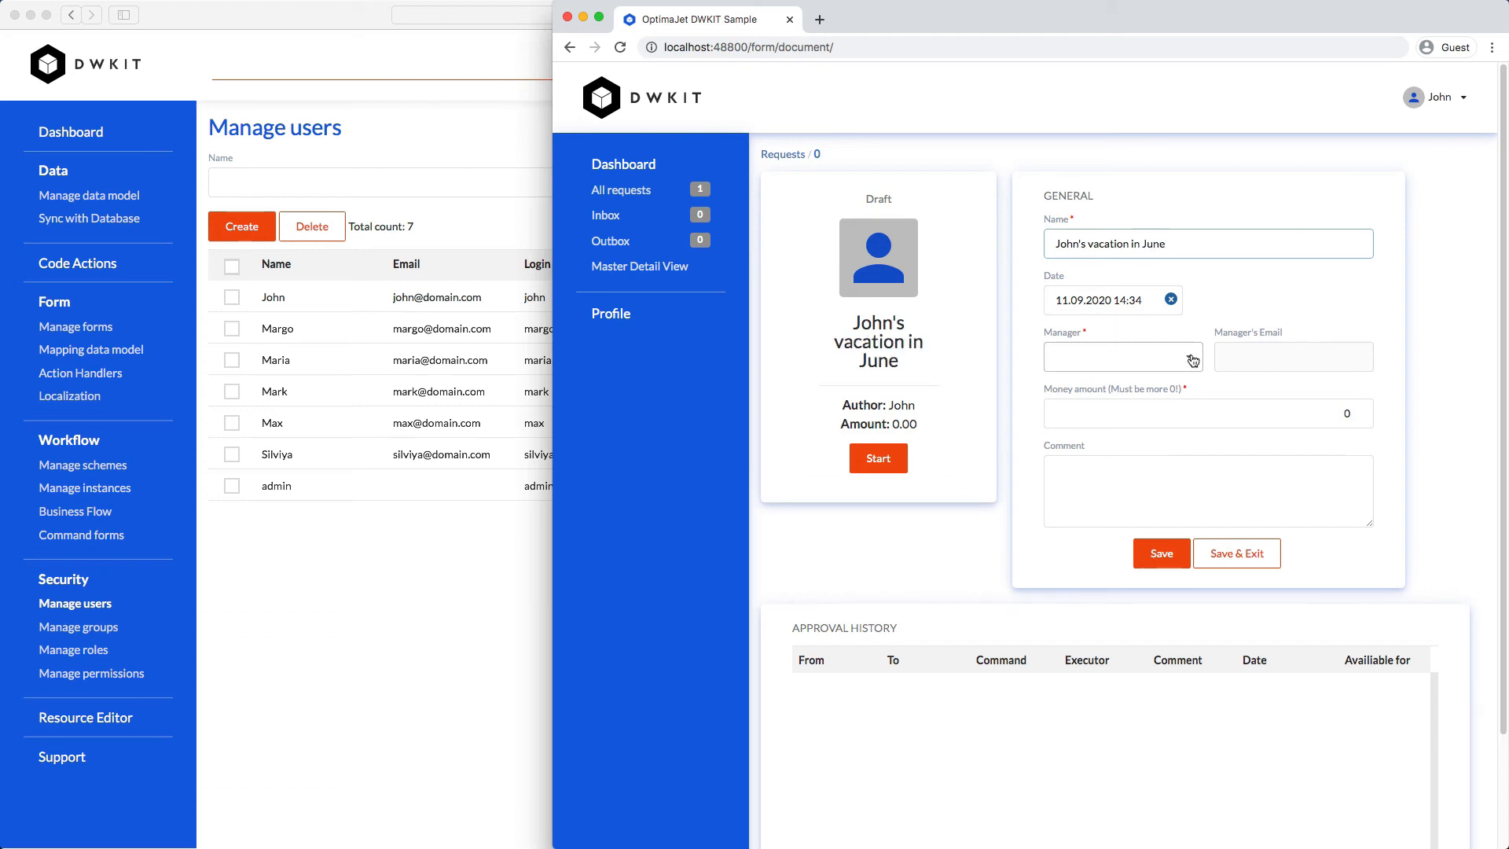
Choose manager Mark, enter amount 5000 and a Yellowstone comment, save, and start it
click(1122, 356)
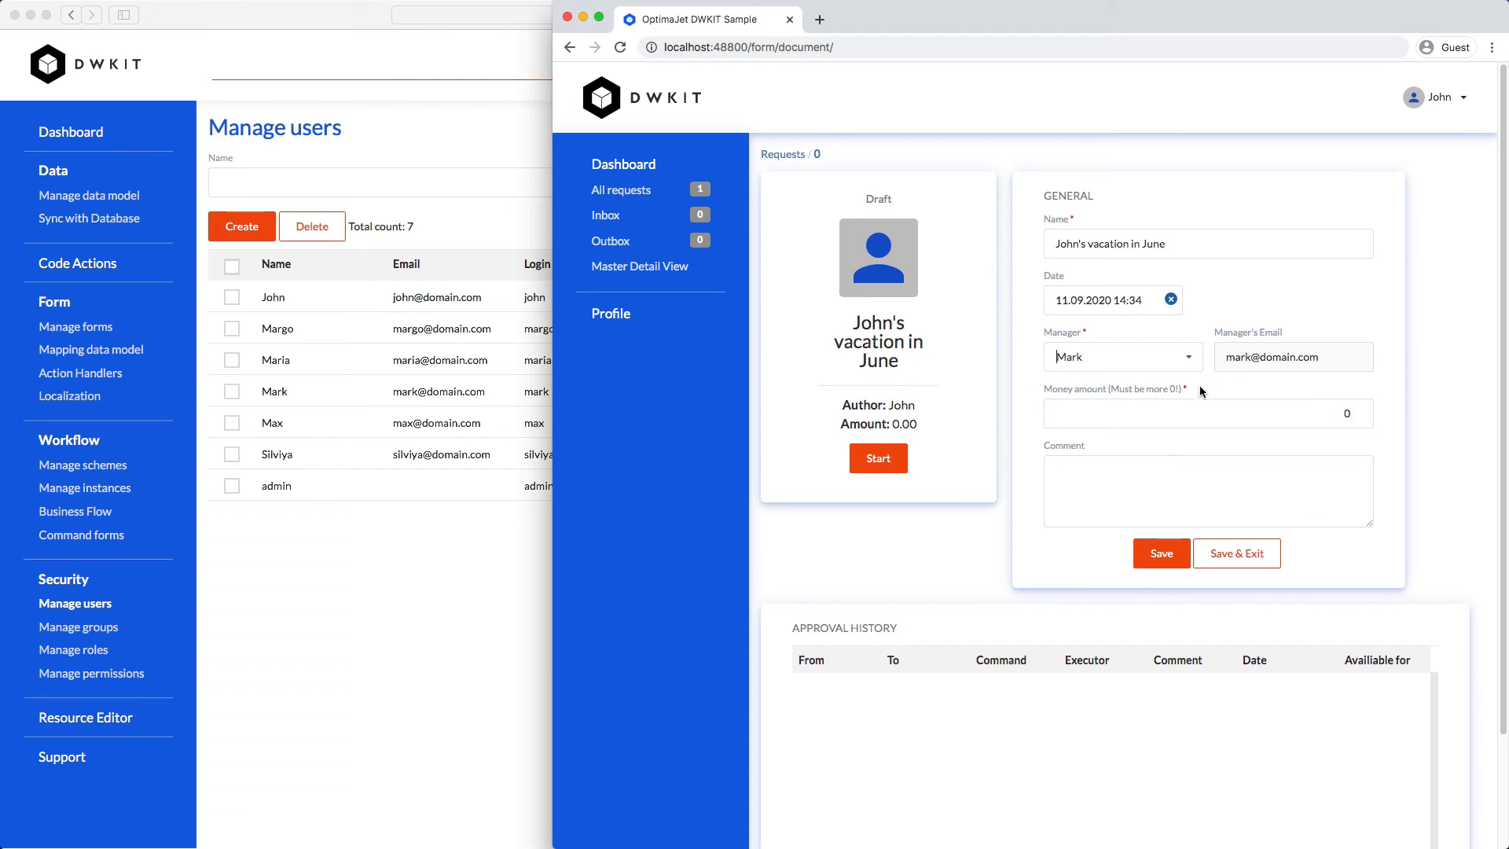
click(1203, 412)
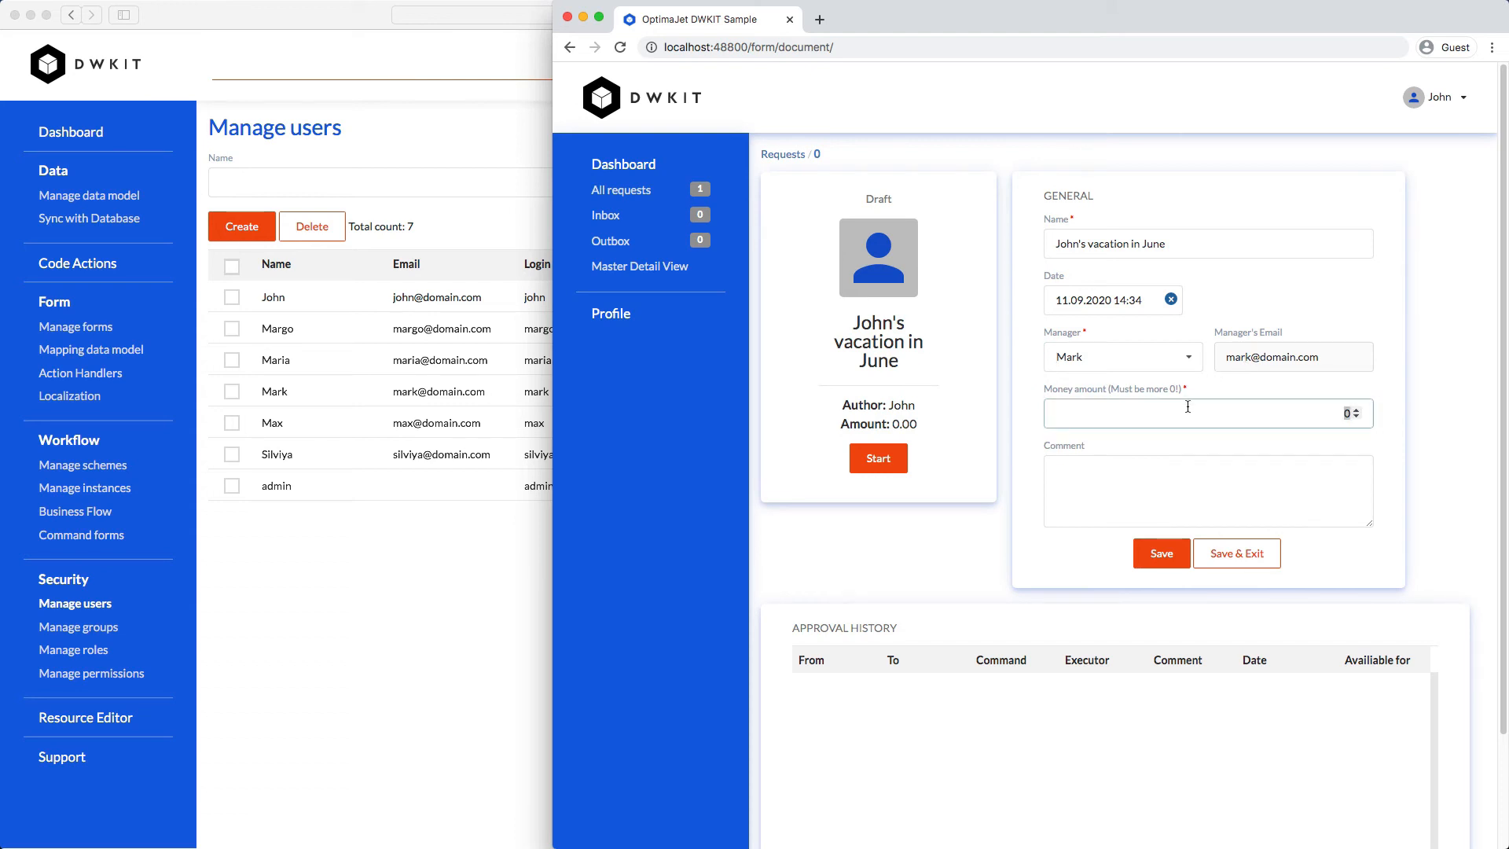
text(5000)
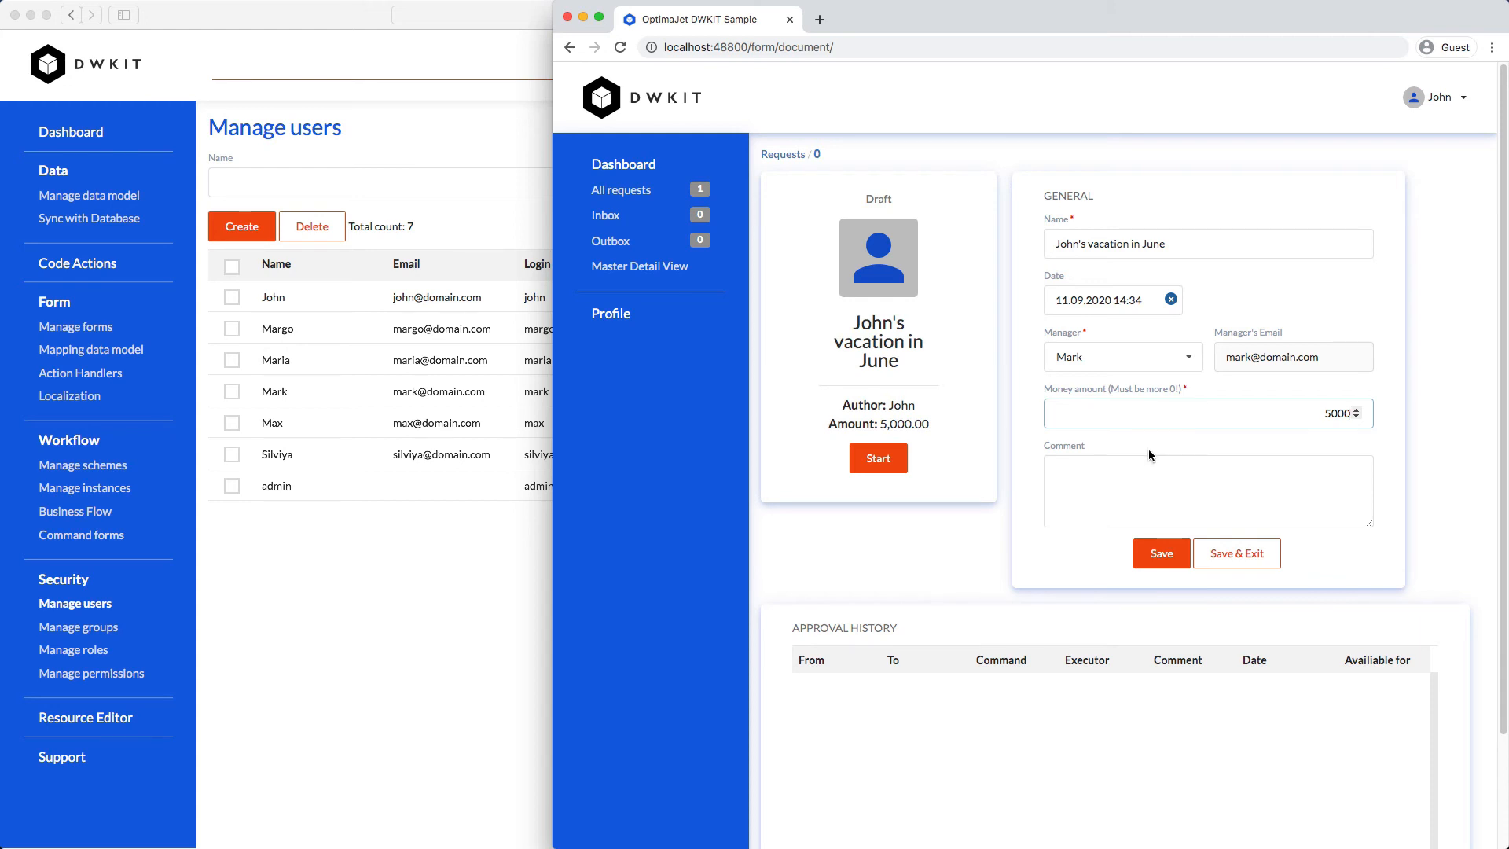
text(My Yellowstone trip, finally!)
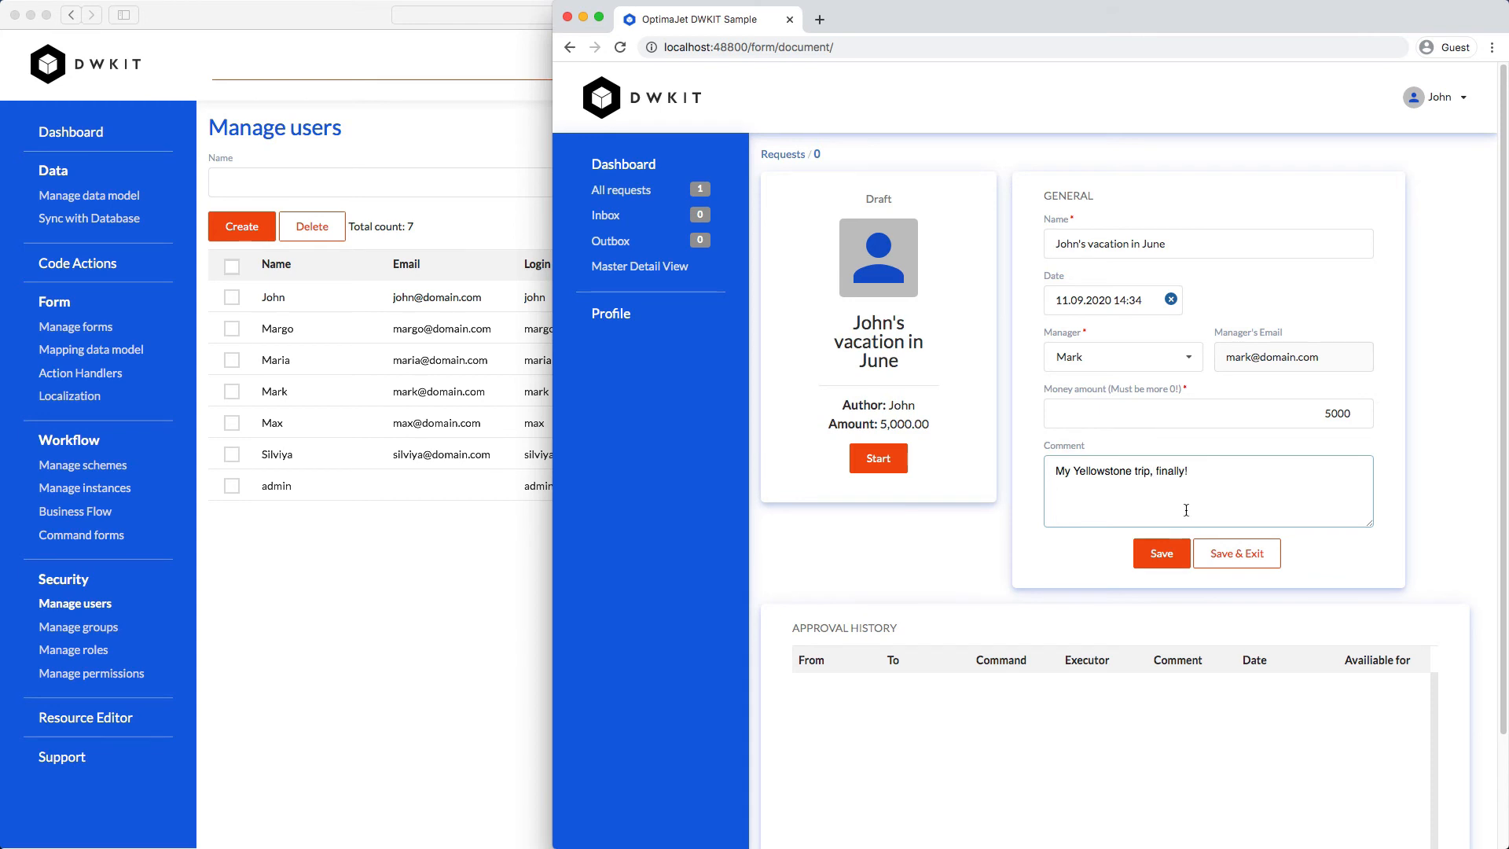
click(1160, 552)
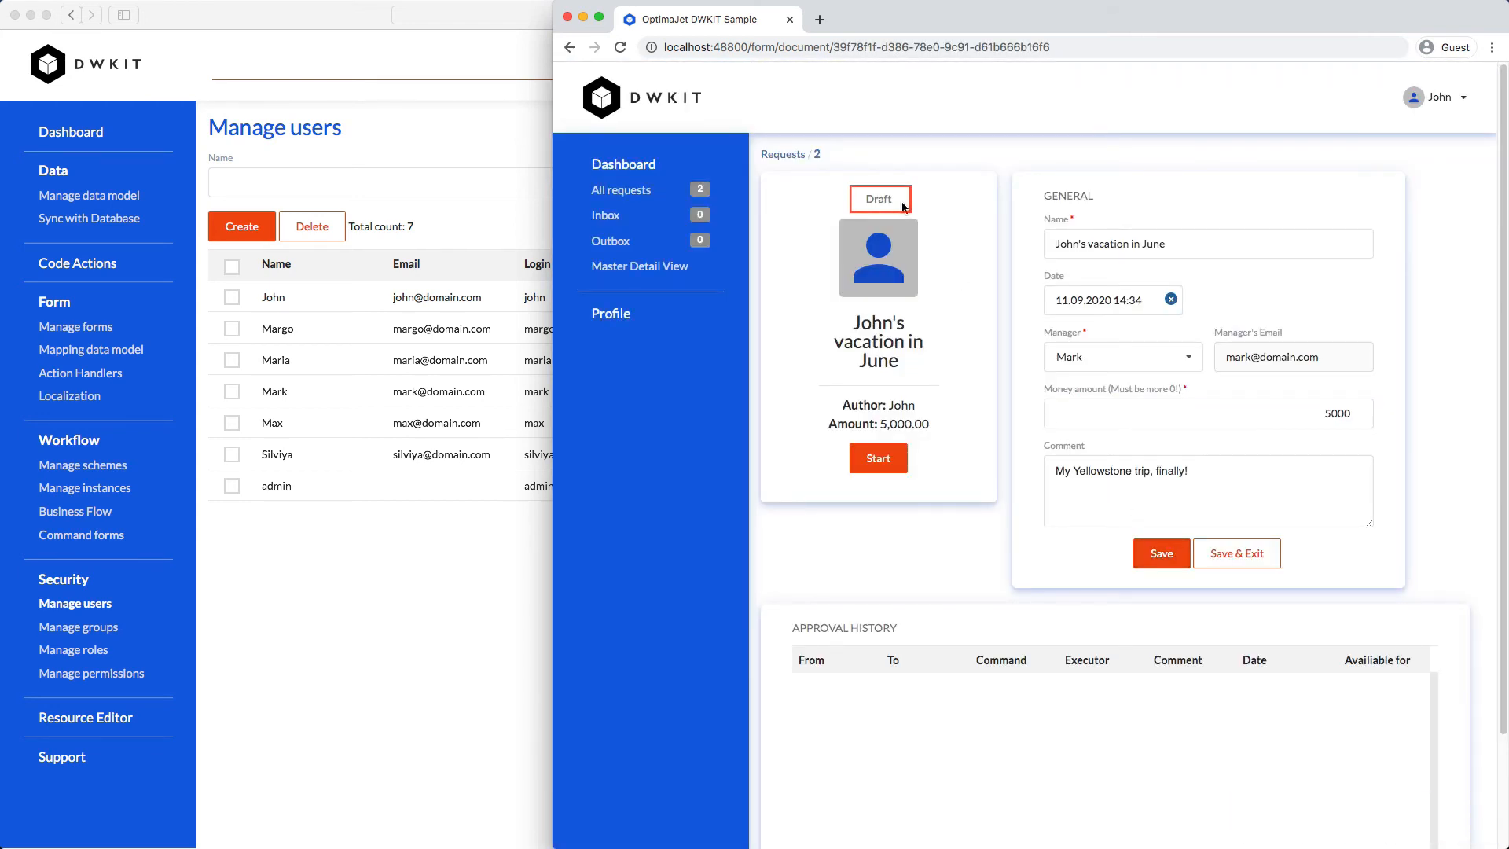
mouse_move(877, 459)
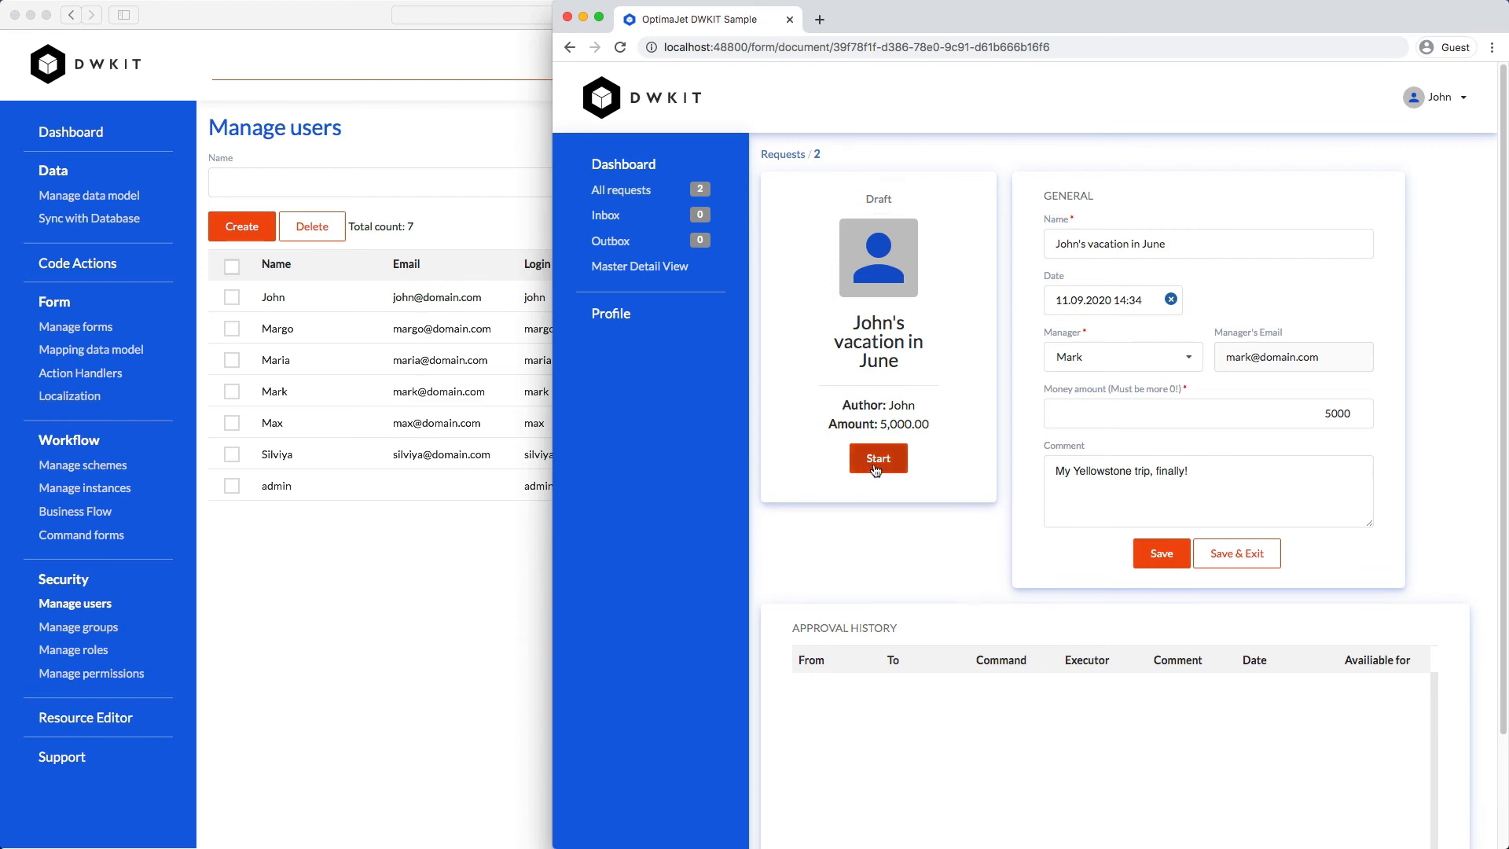
click(877, 457)
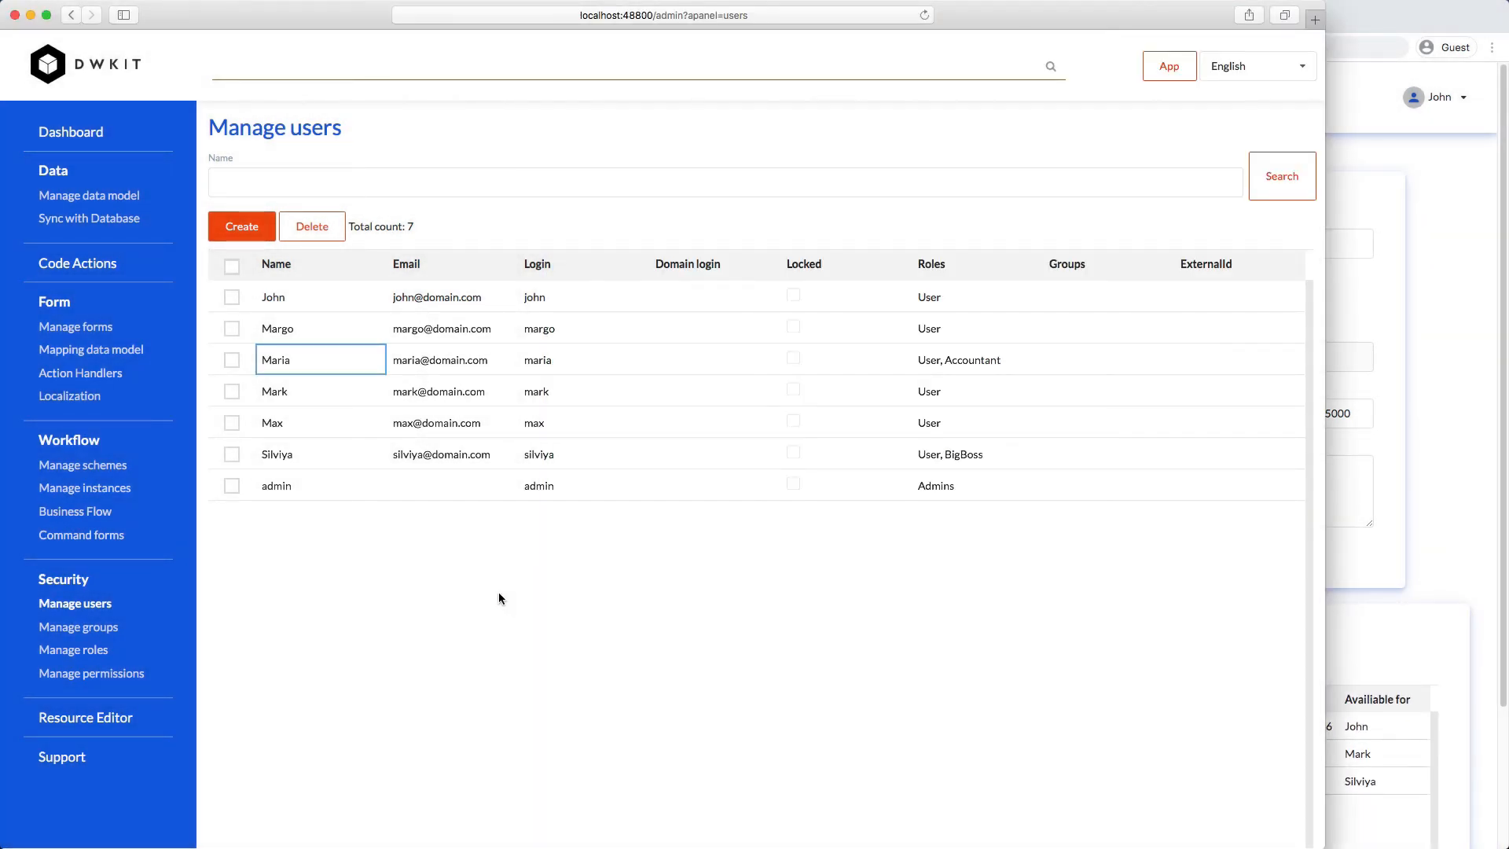
mouse_move(360, 599)
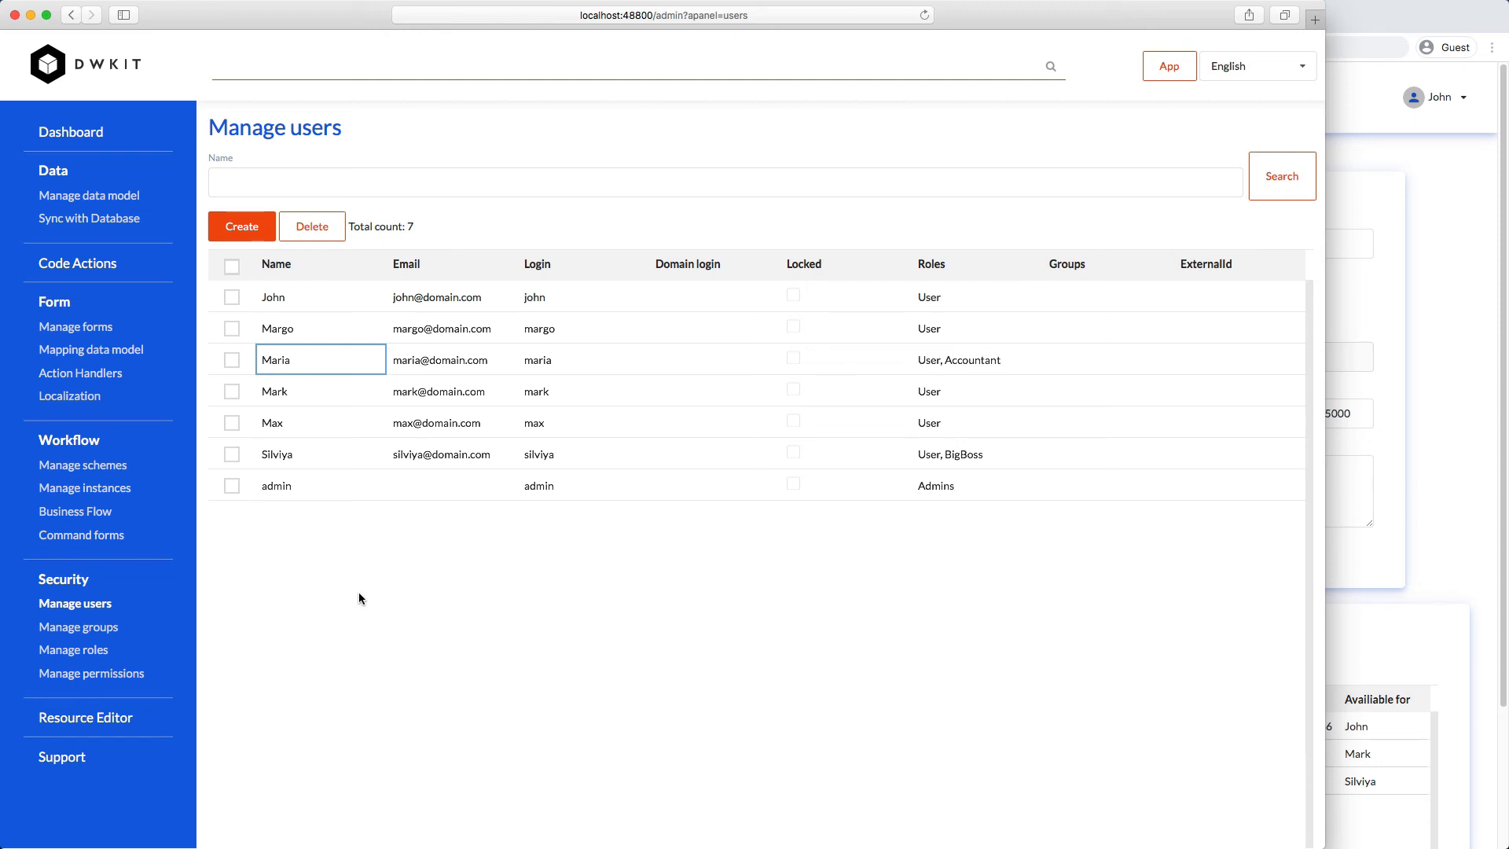
Open the VacationRequest instance from Manage instances to see ManagerSigning highlighted
click(85, 487)
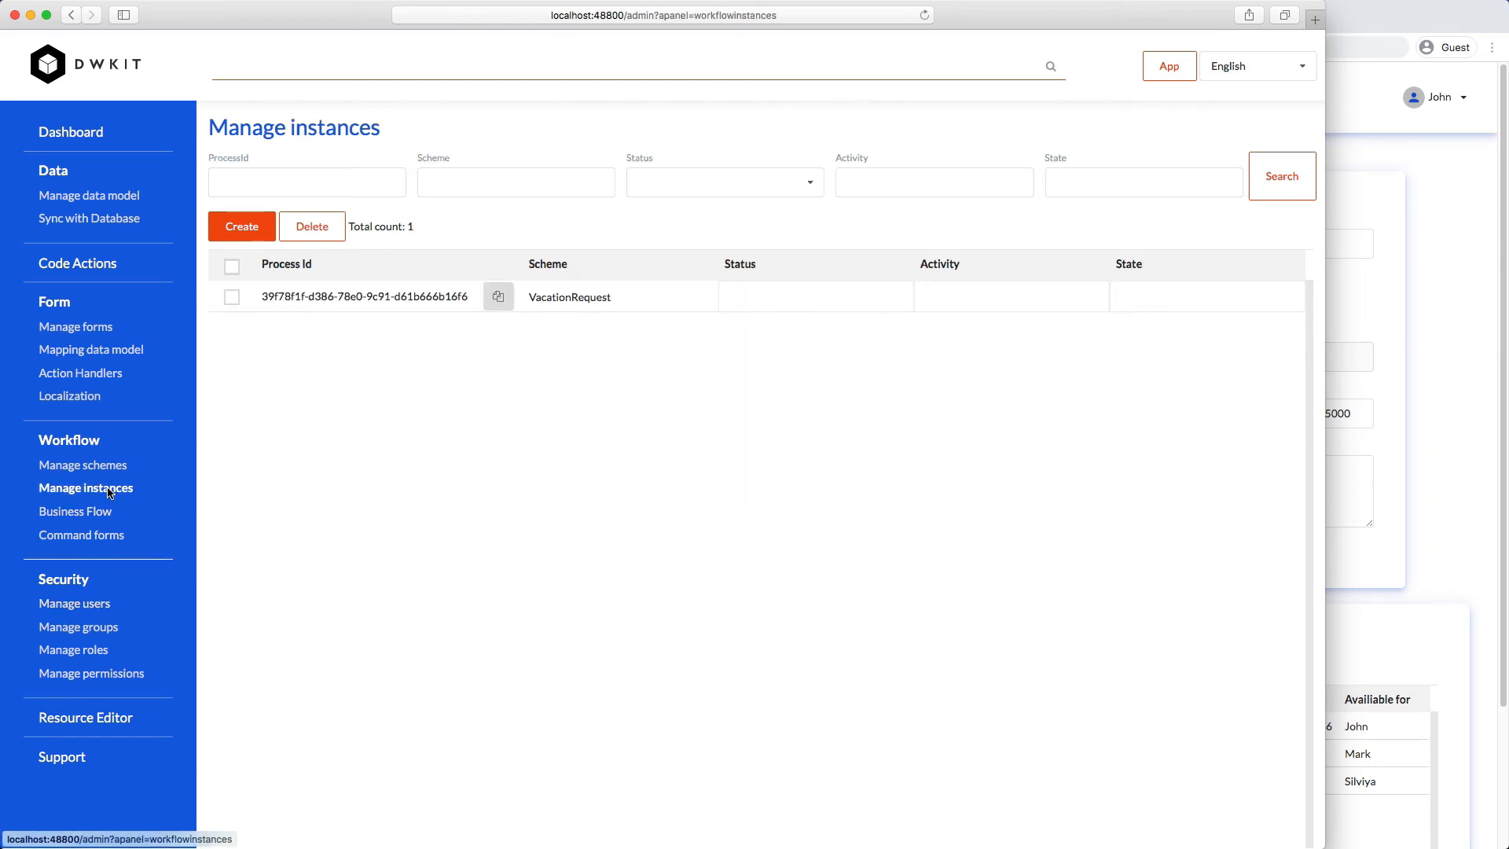
click(364, 297)
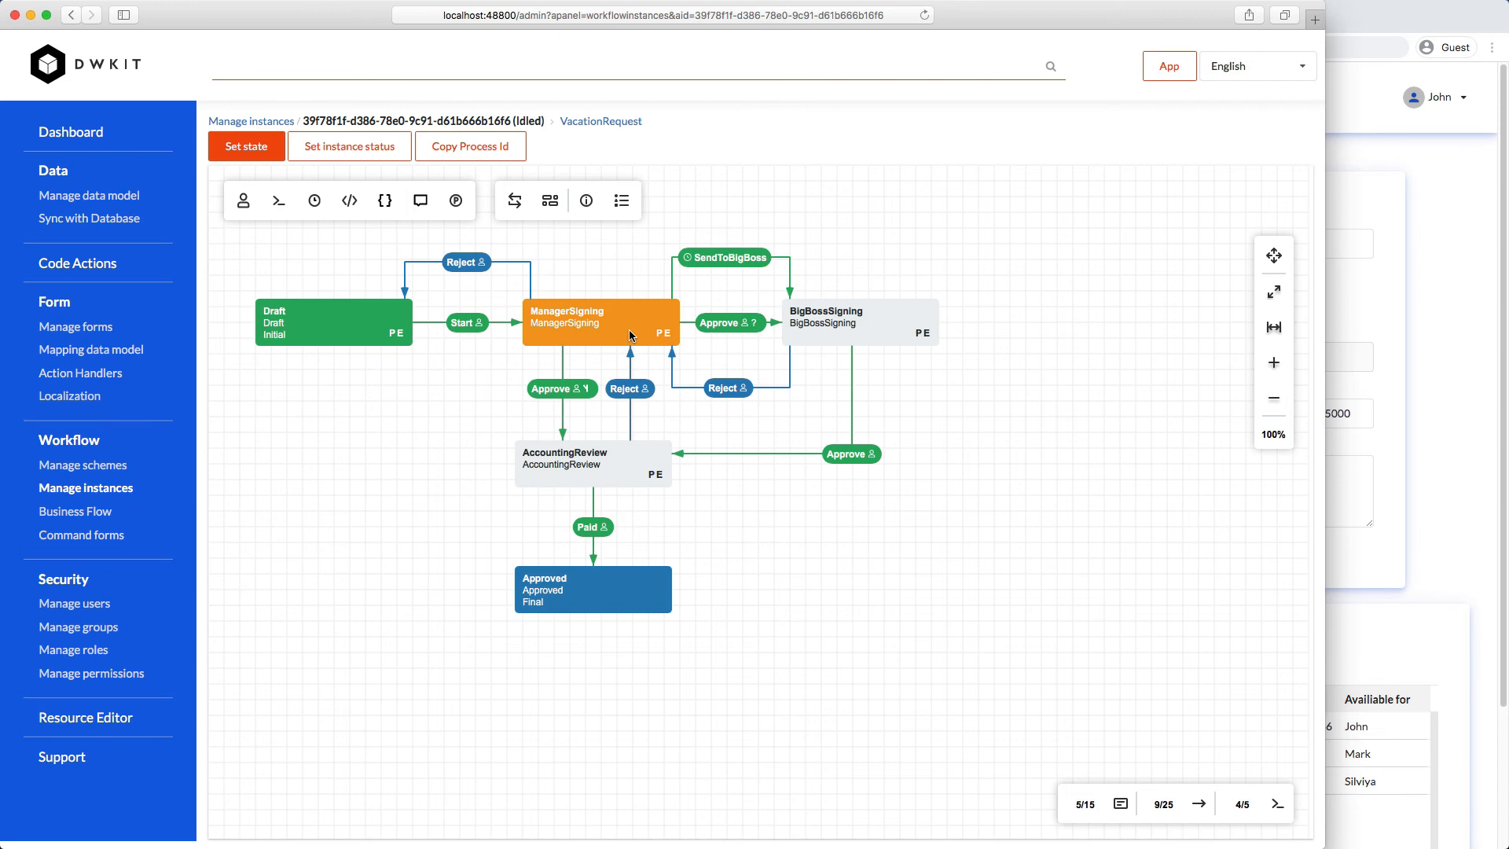
mouse_move(1437, 319)
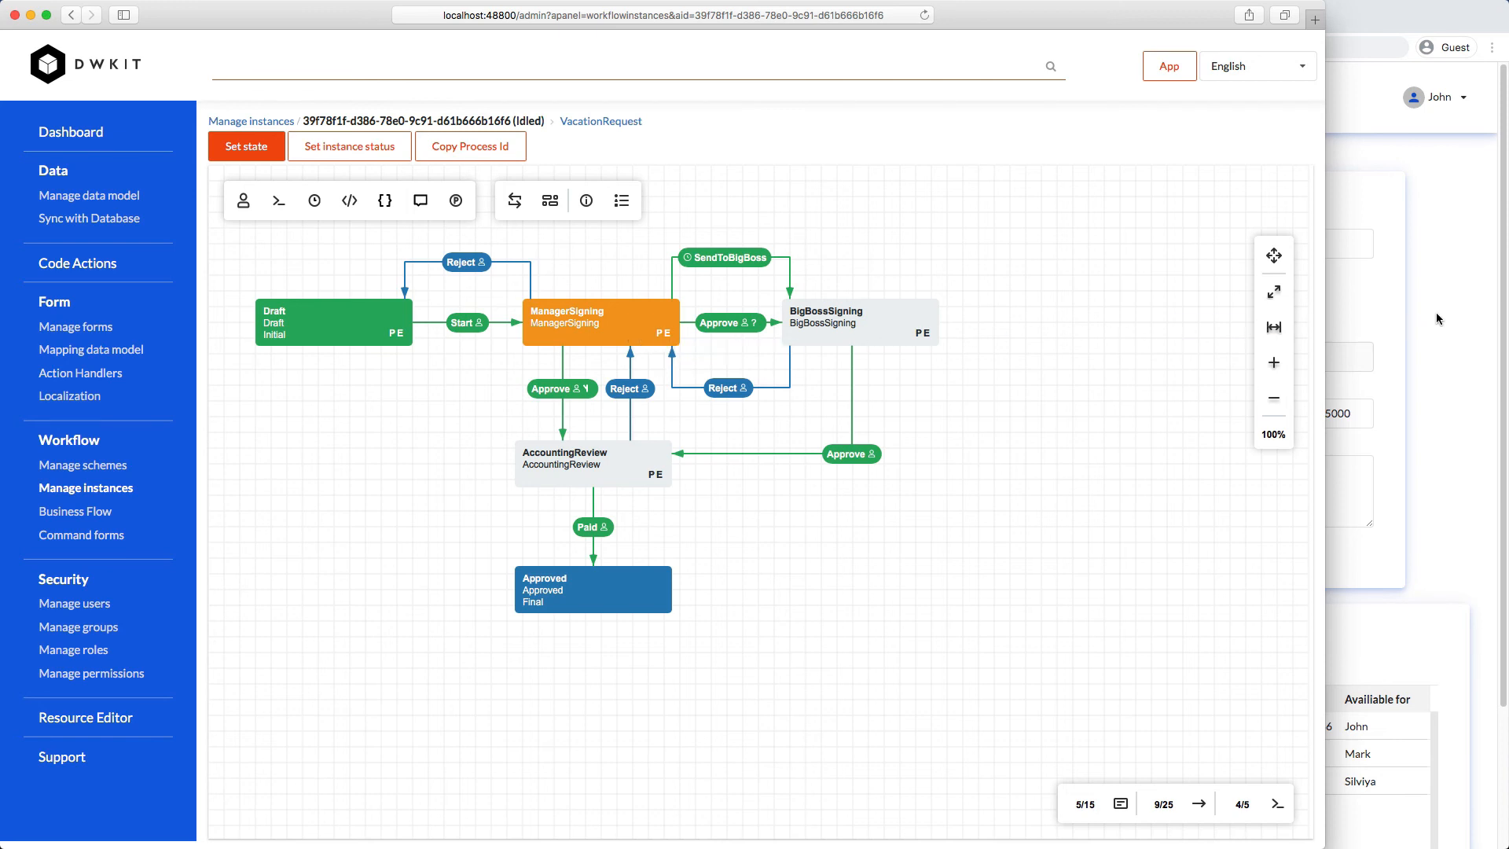
click(1435, 96)
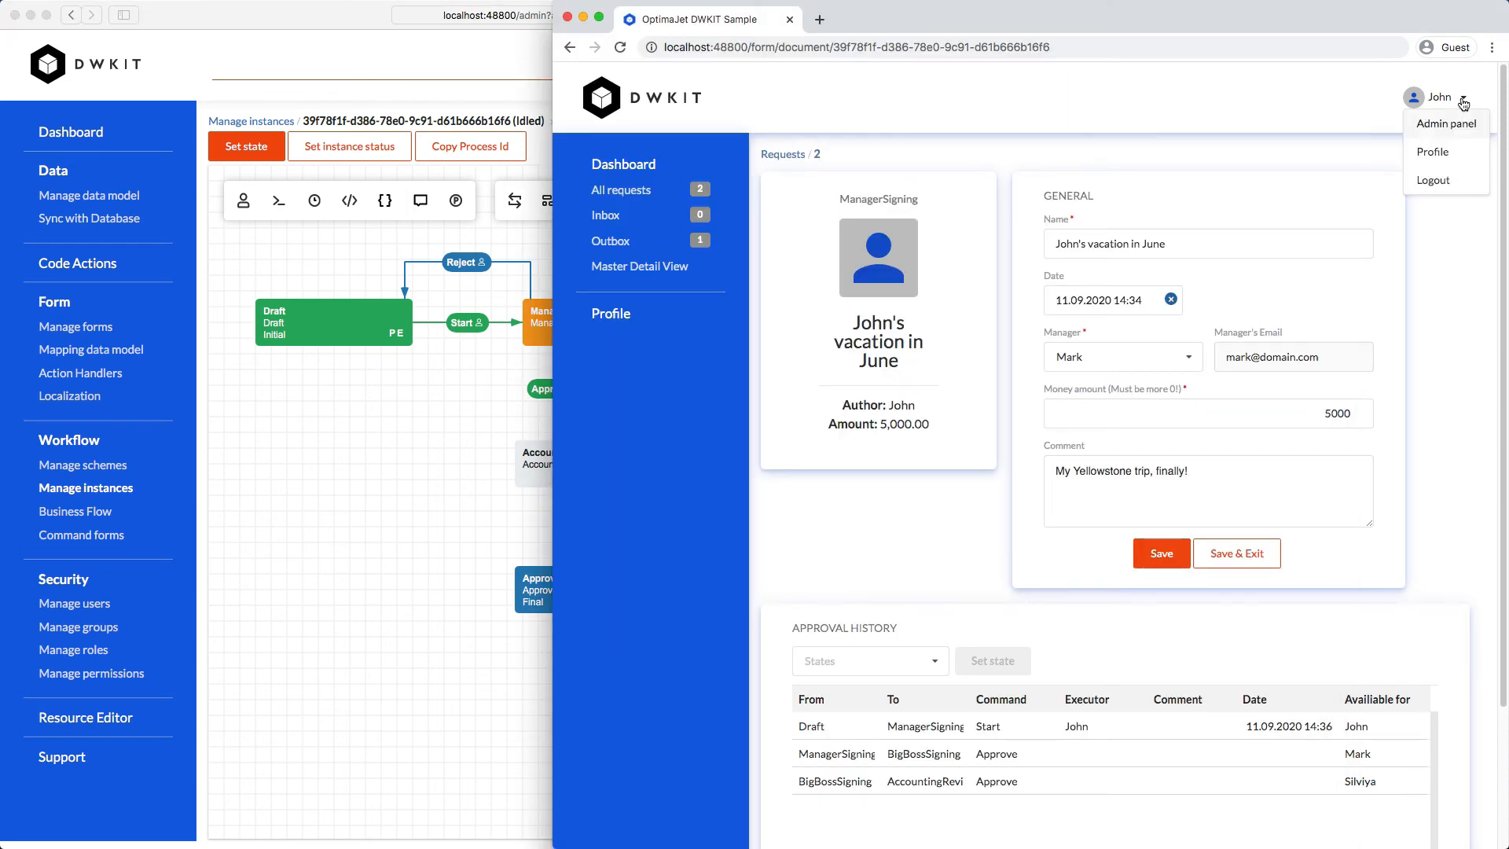
Sign out of john's account and sign in as mark
click(1432, 180)
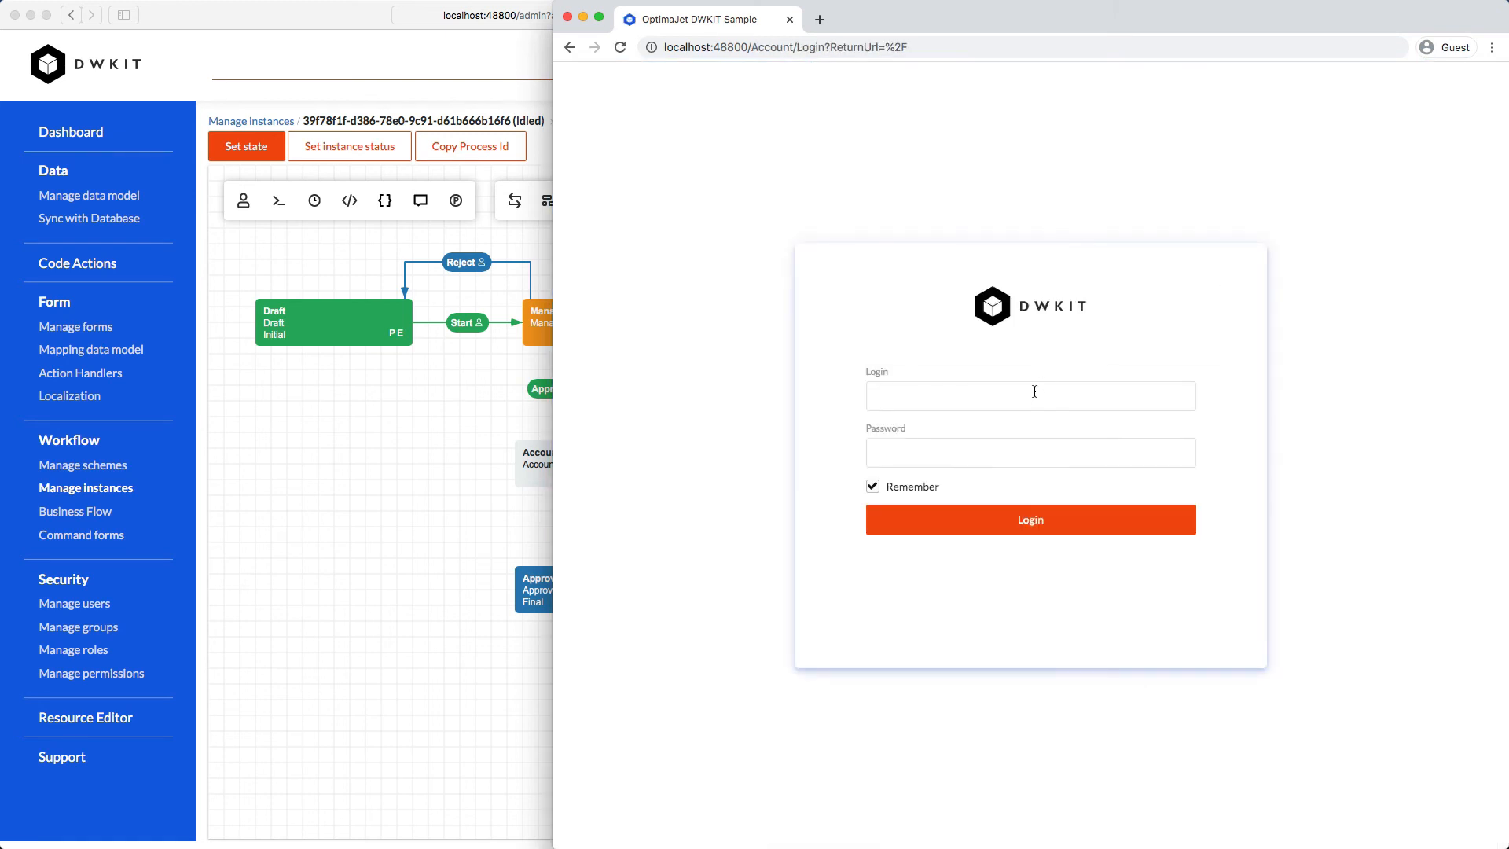
click(1029, 519)
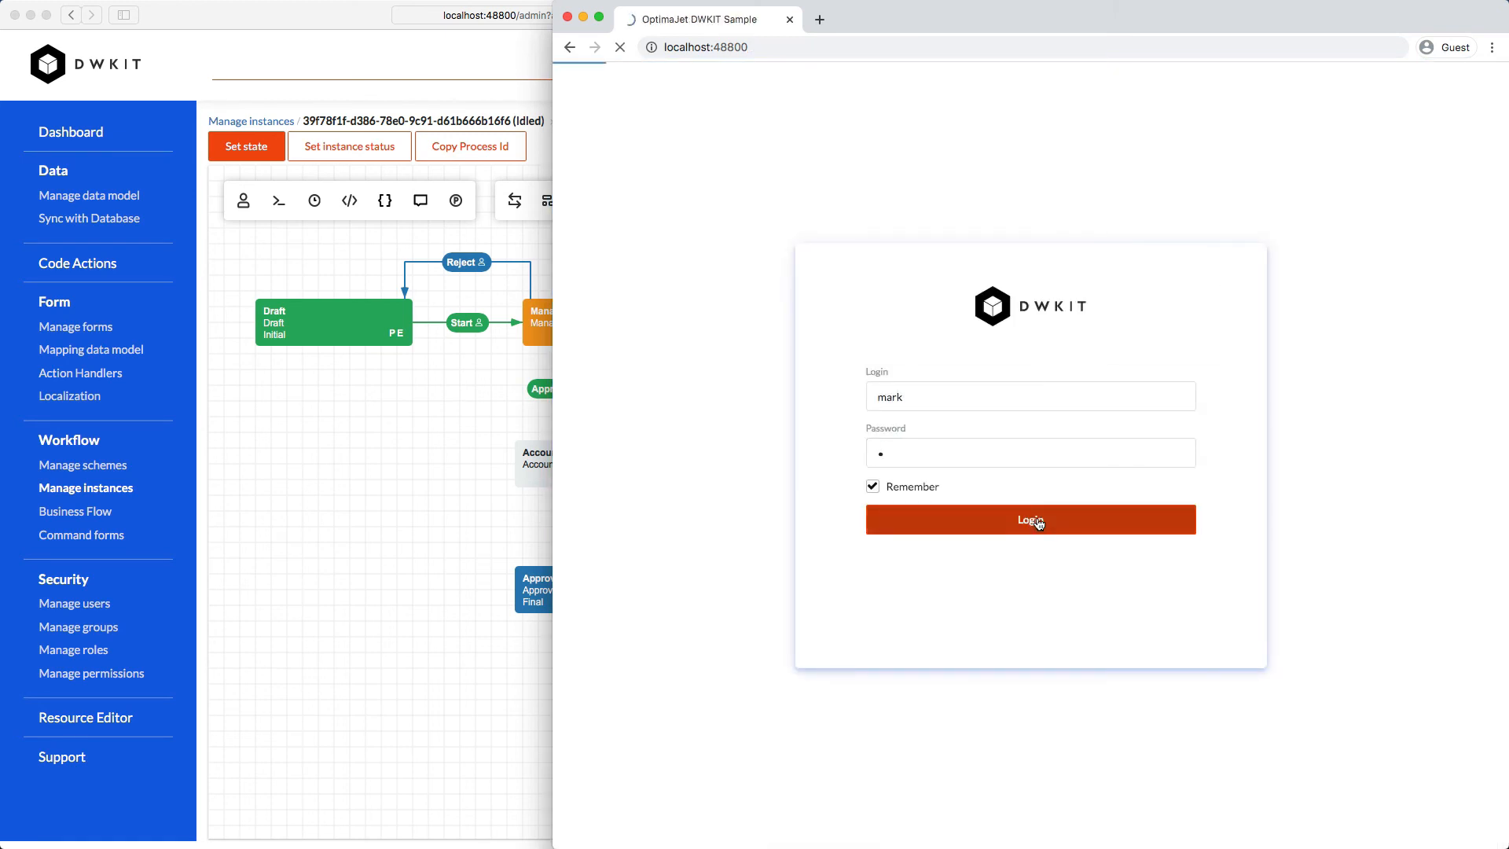
click(1029, 520)
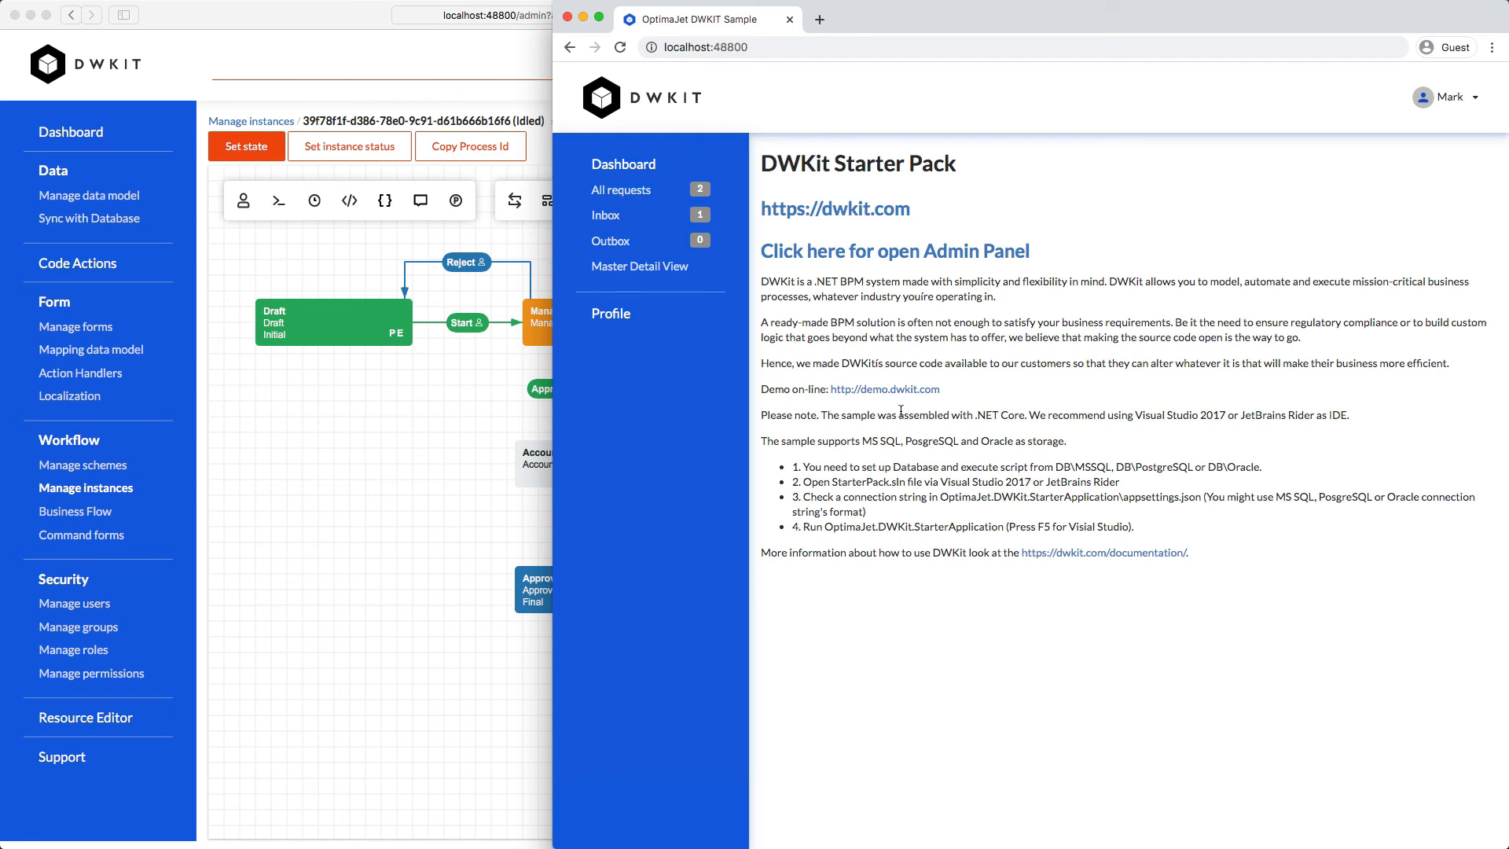
mouse_move(605, 214)
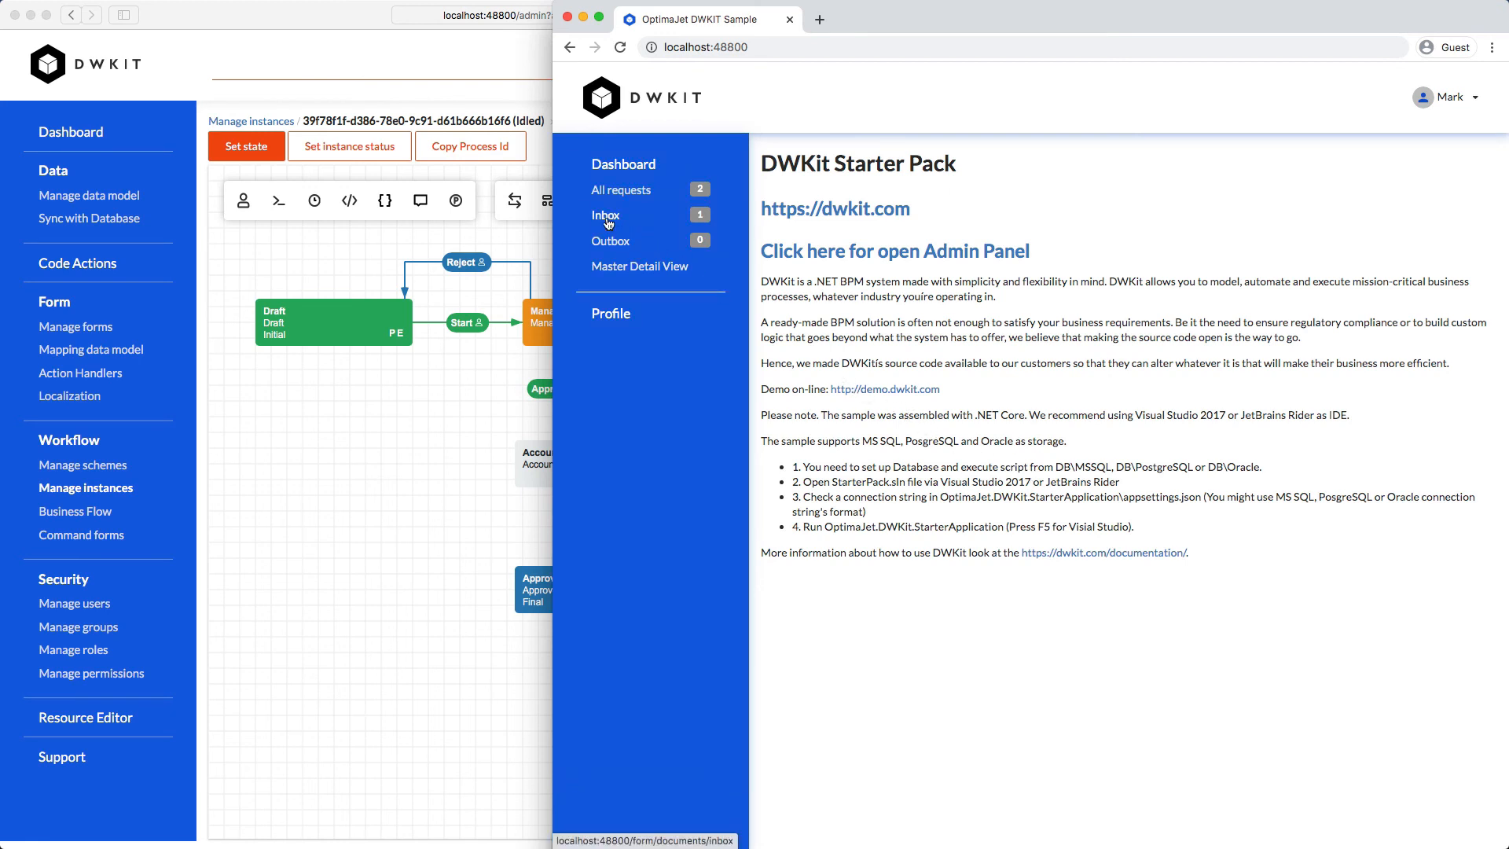
From the Inbox, add 'Sure thing' to the June request's comment, save, and approve
click(605, 215)
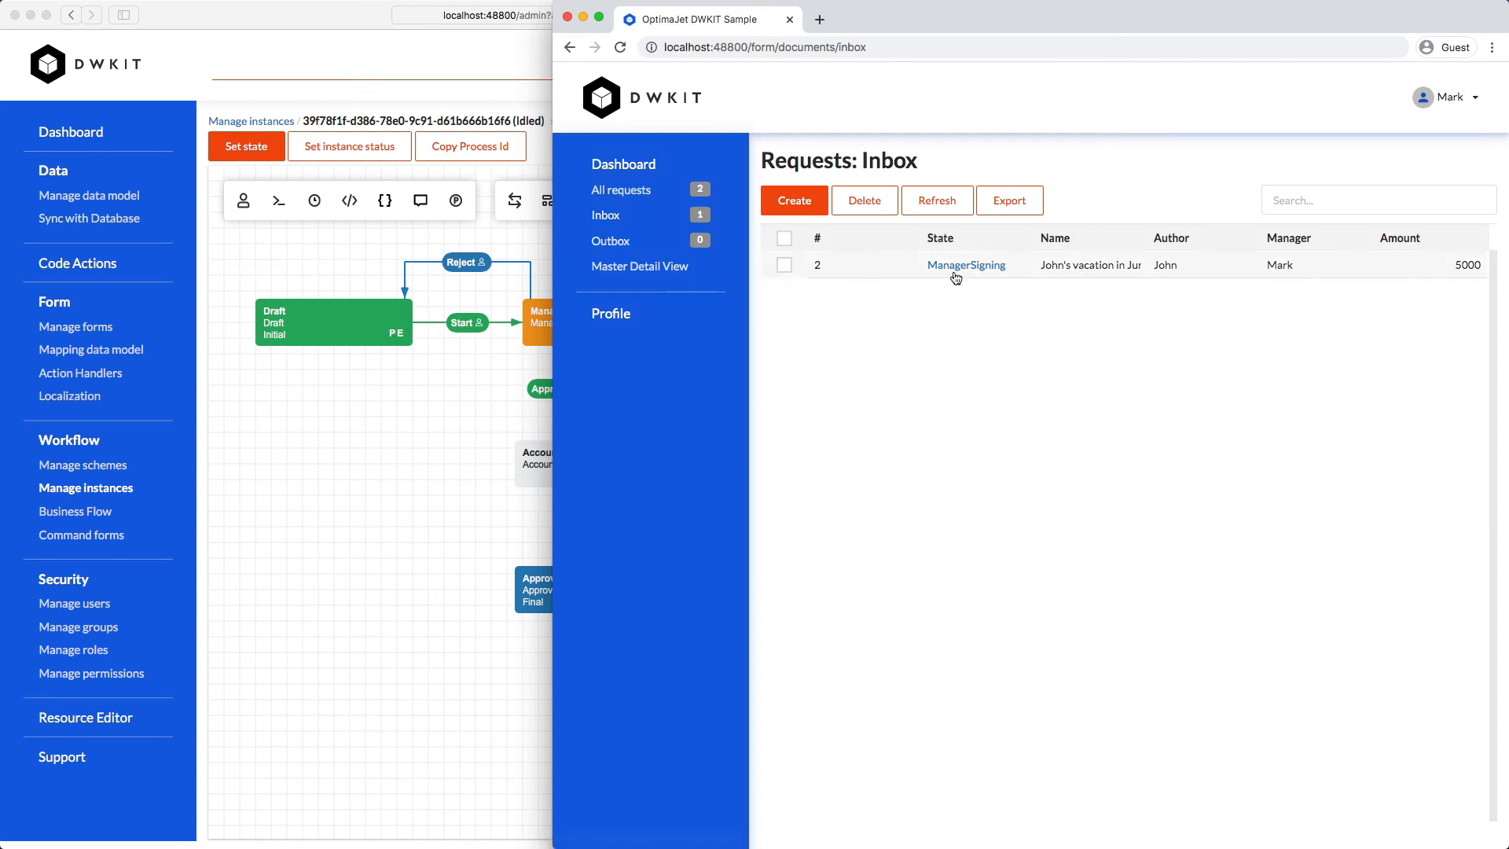
click(965, 265)
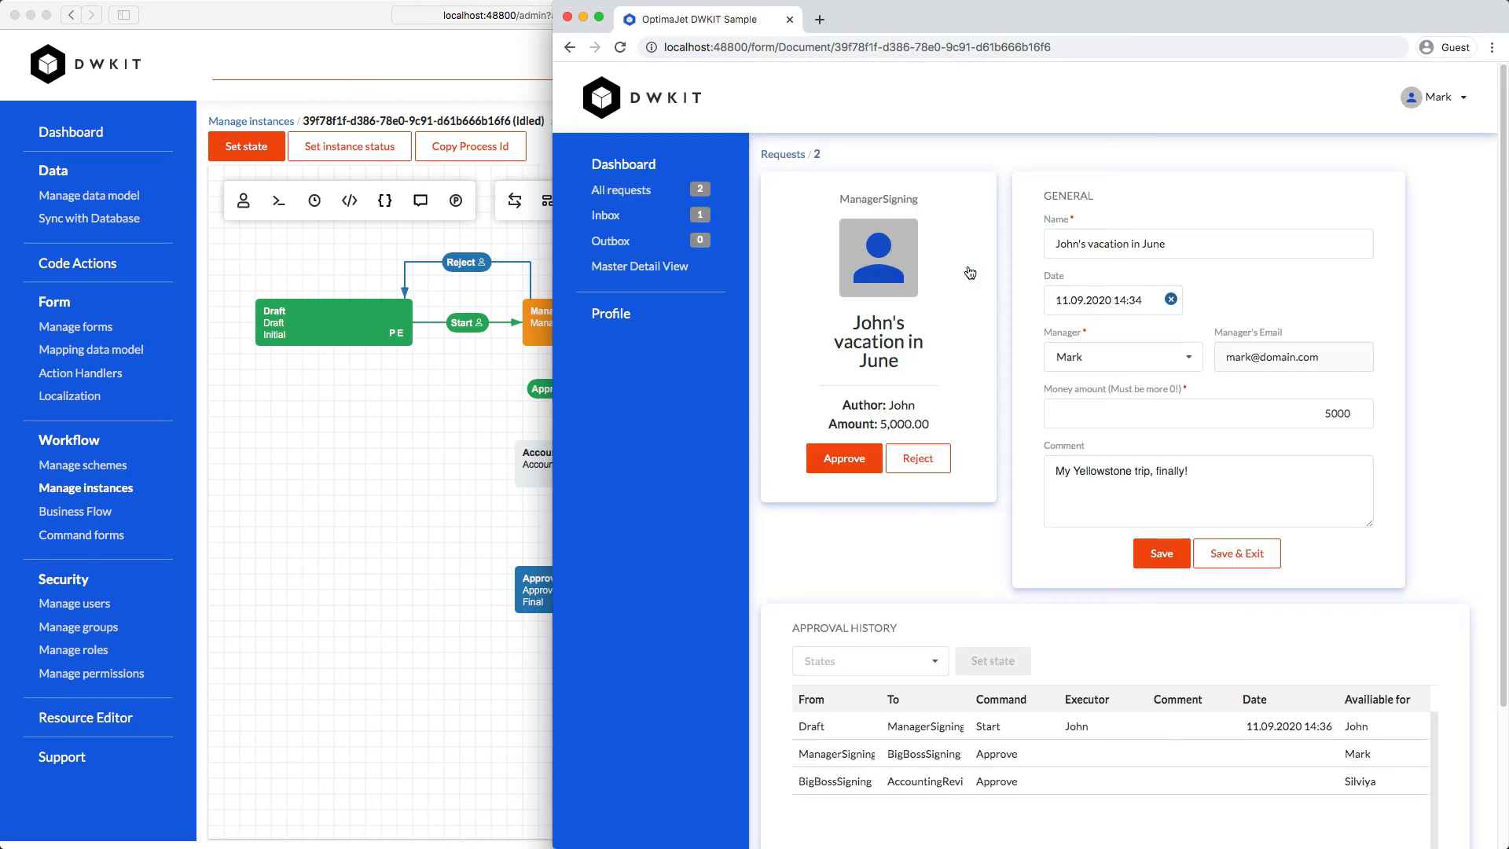
text(Sure thing, have fun, buddy! (Mark)
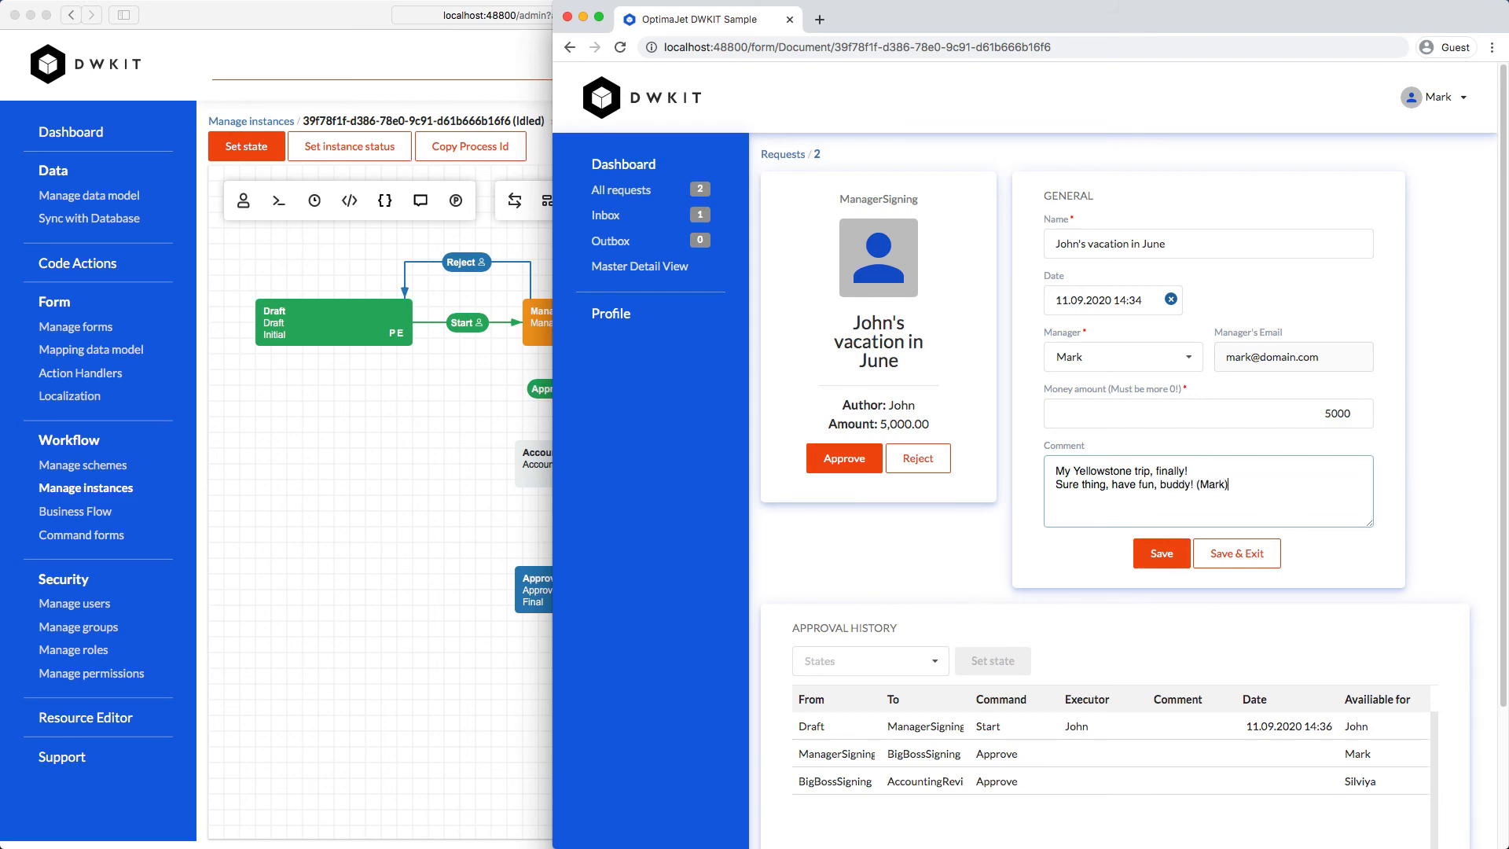
click(1160, 553)
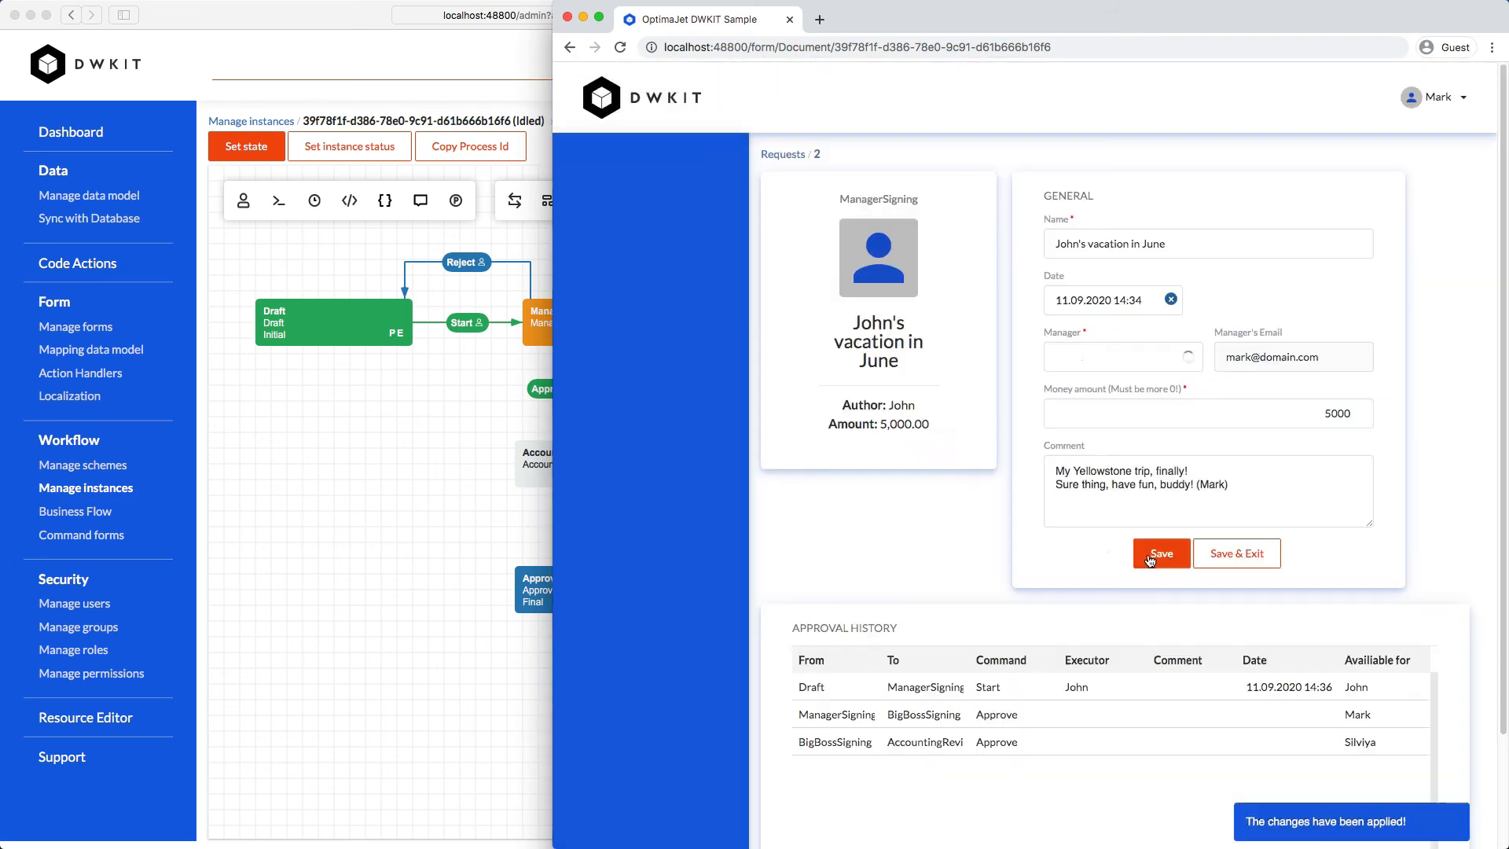
click(1160, 553)
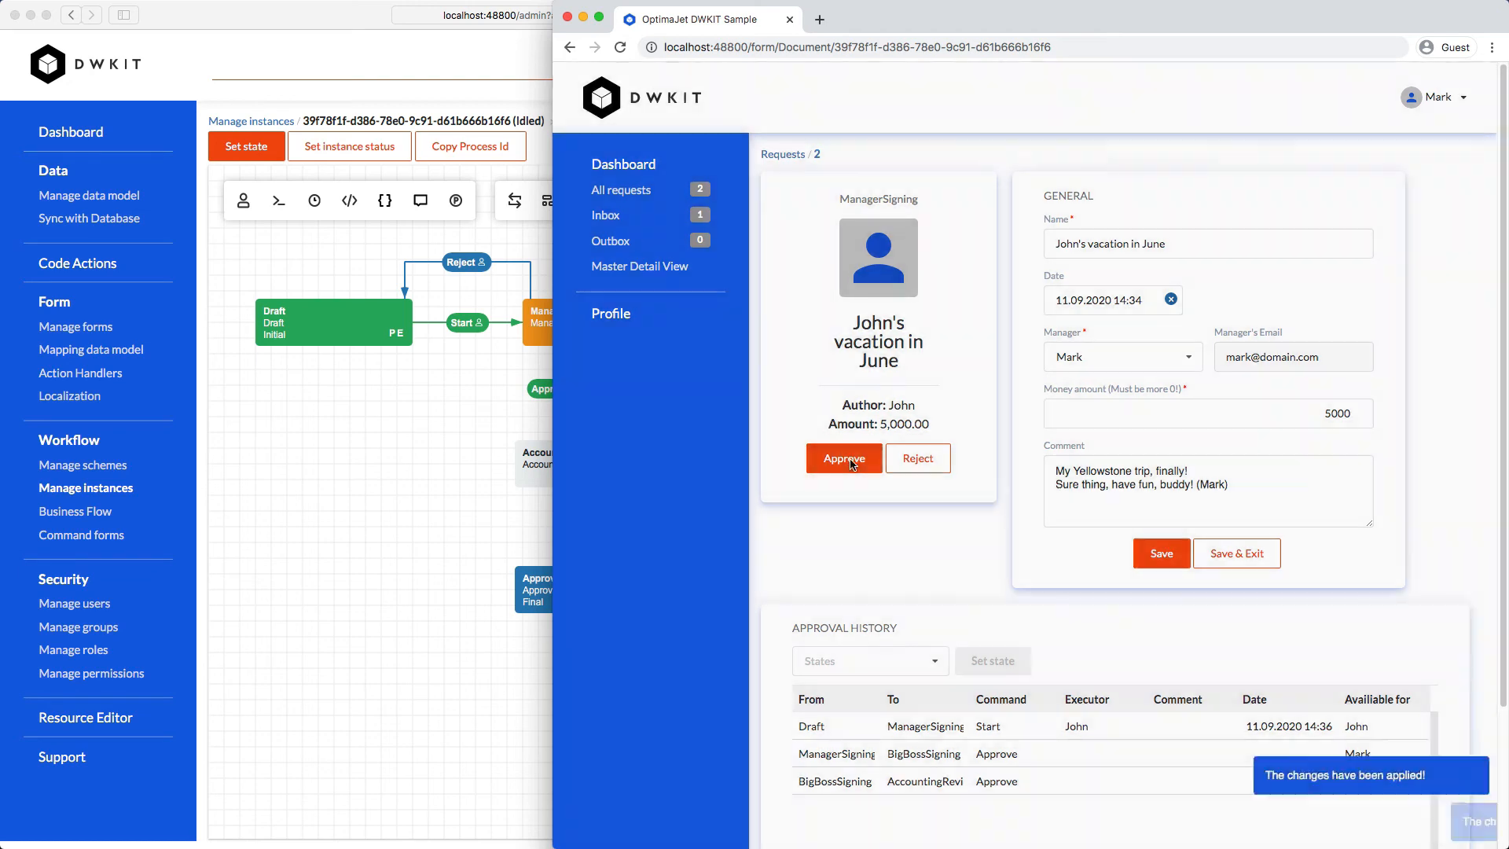
click(843, 458)
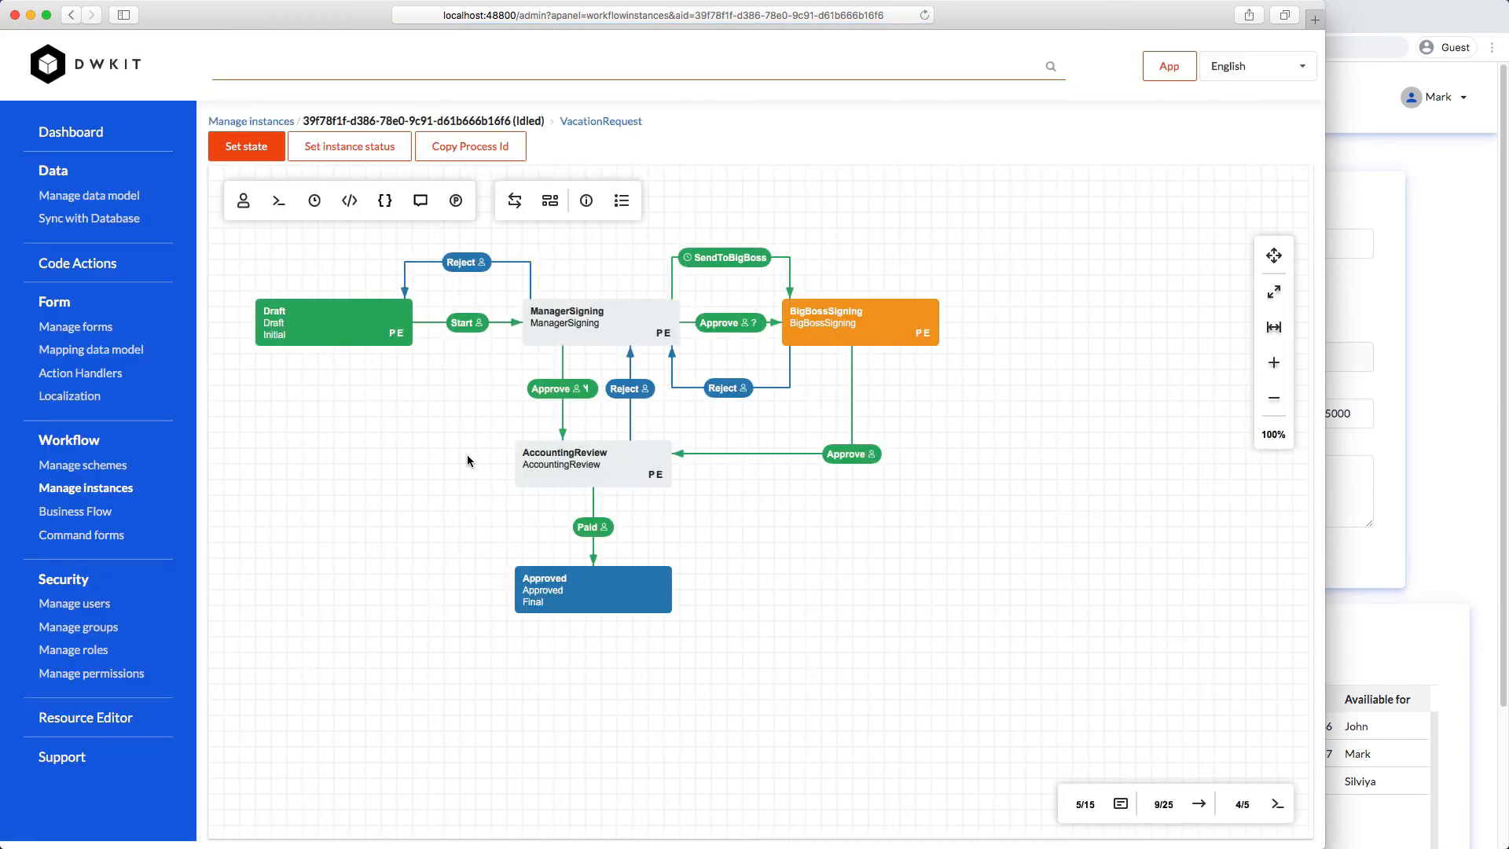
mouse_move(1257, 279)
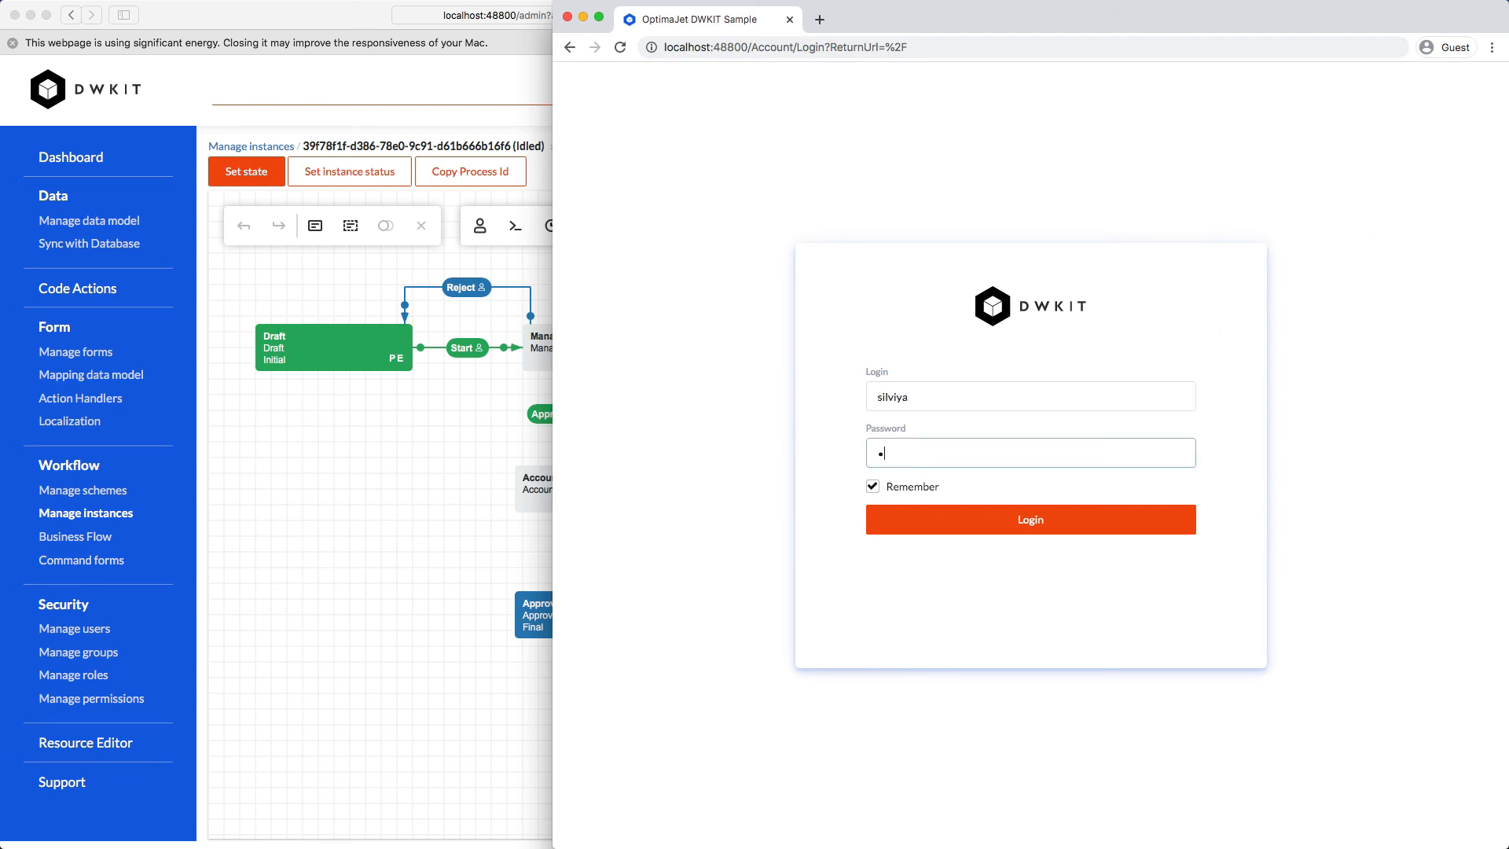
Sign in as silviya, open the BigBossSigning June request, add a comment, and approve
click(1028, 519)
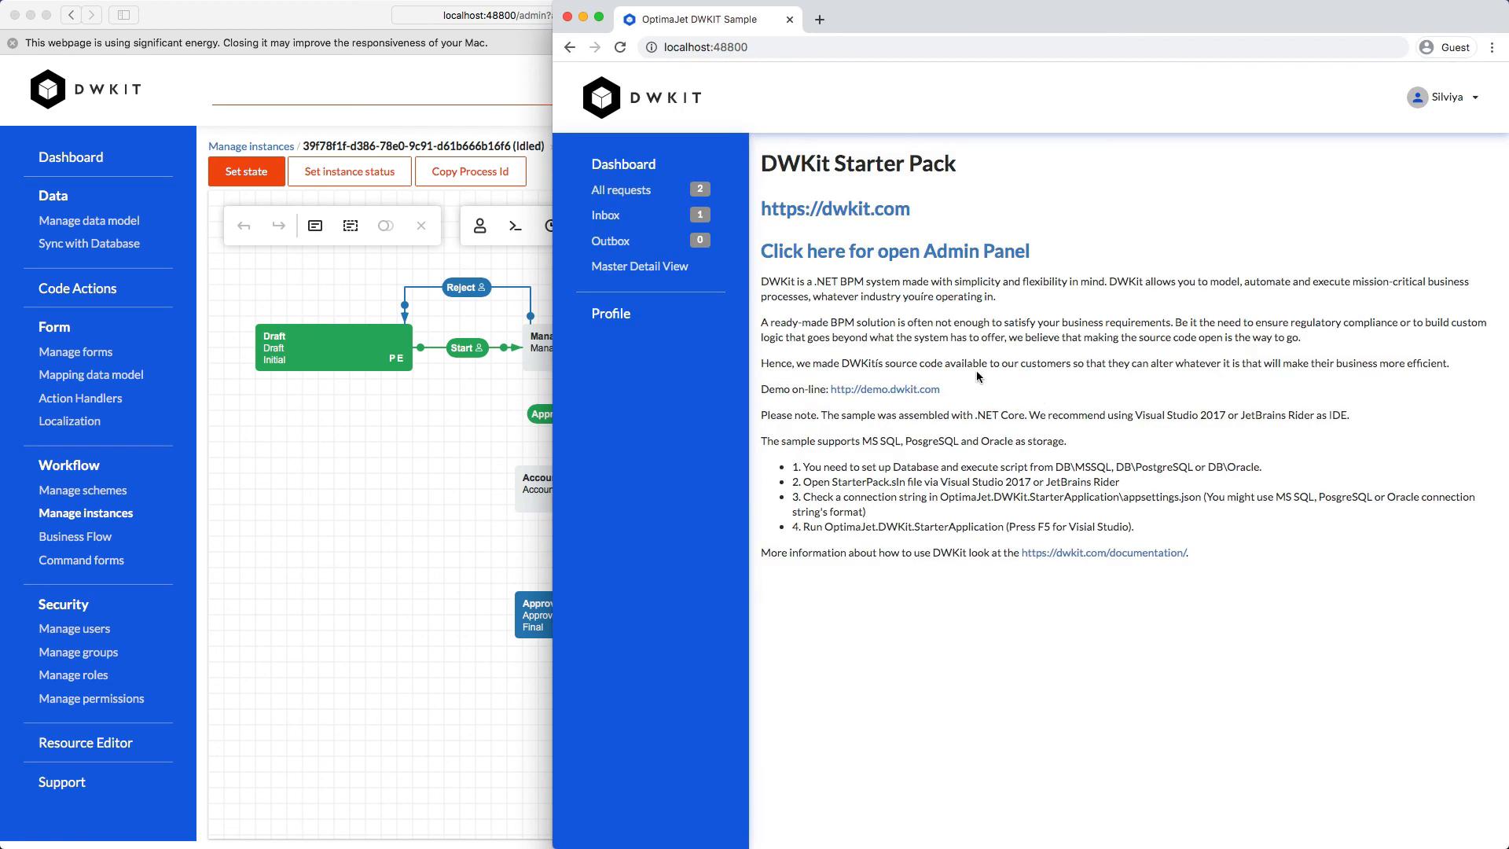
click(605, 214)
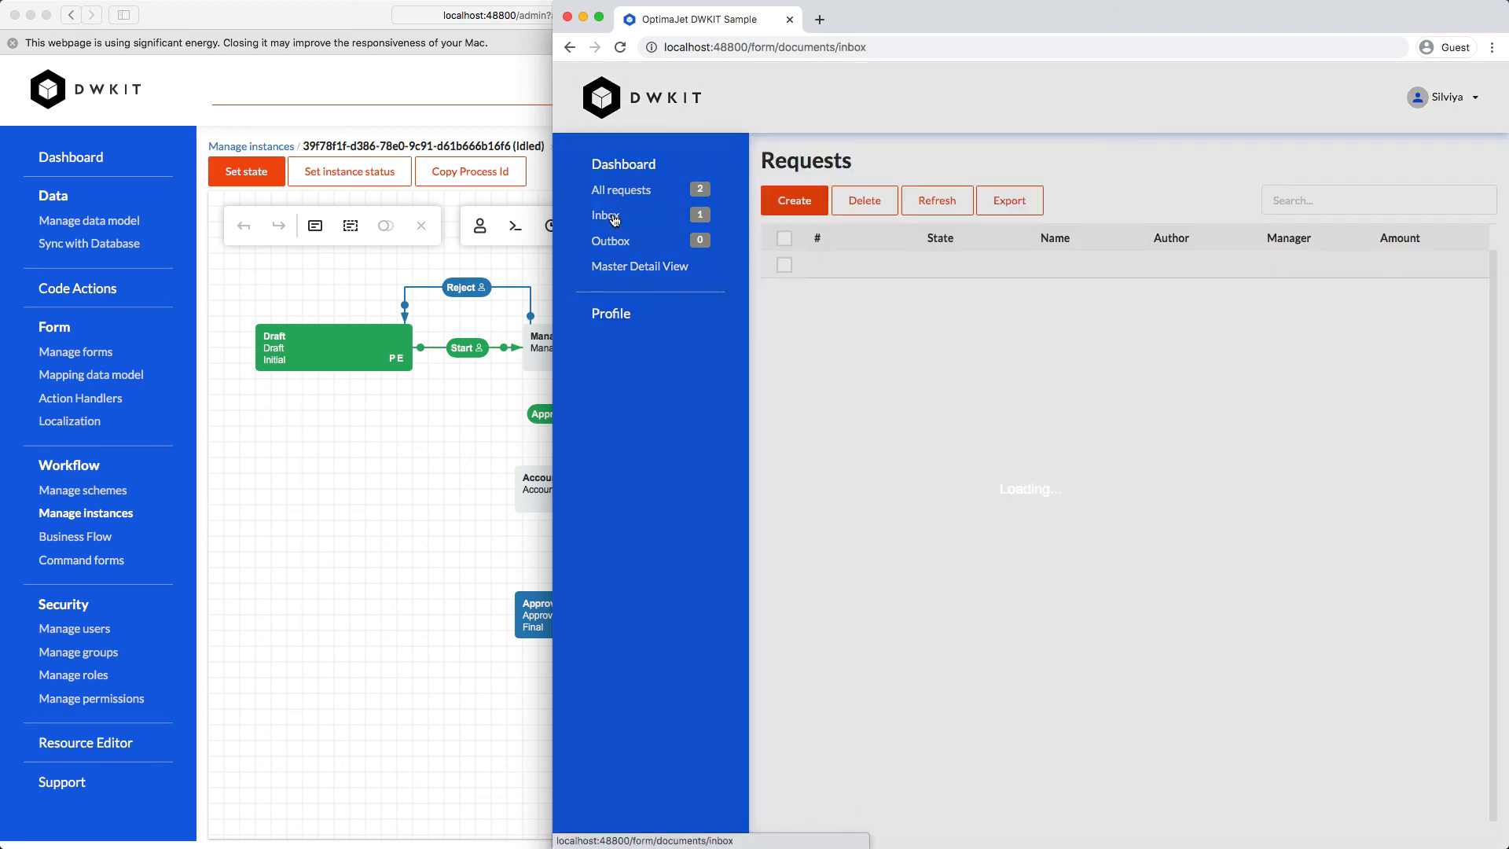
click(605, 215)
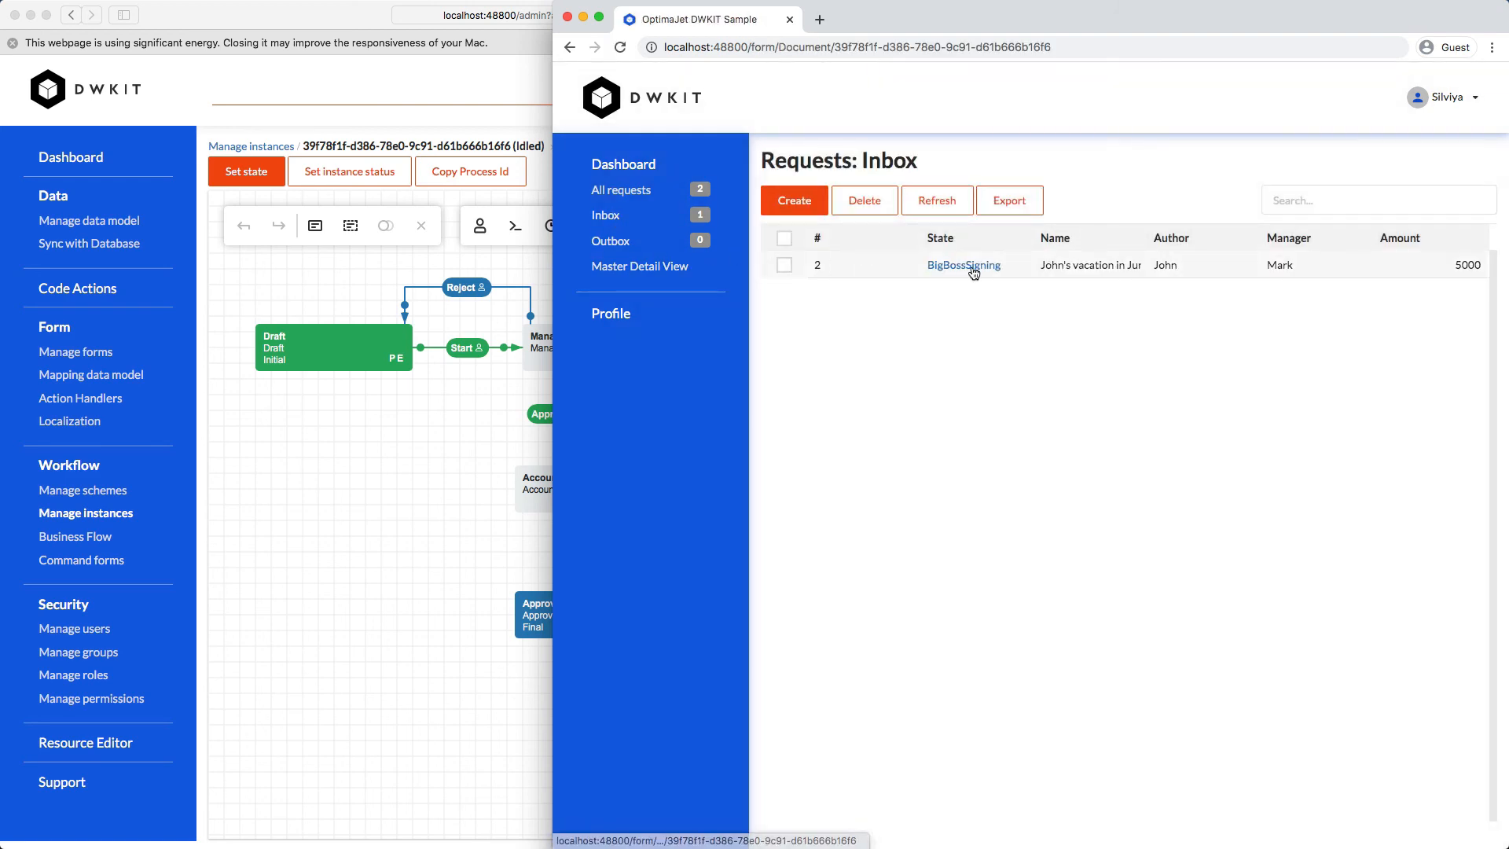
click(964, 265)
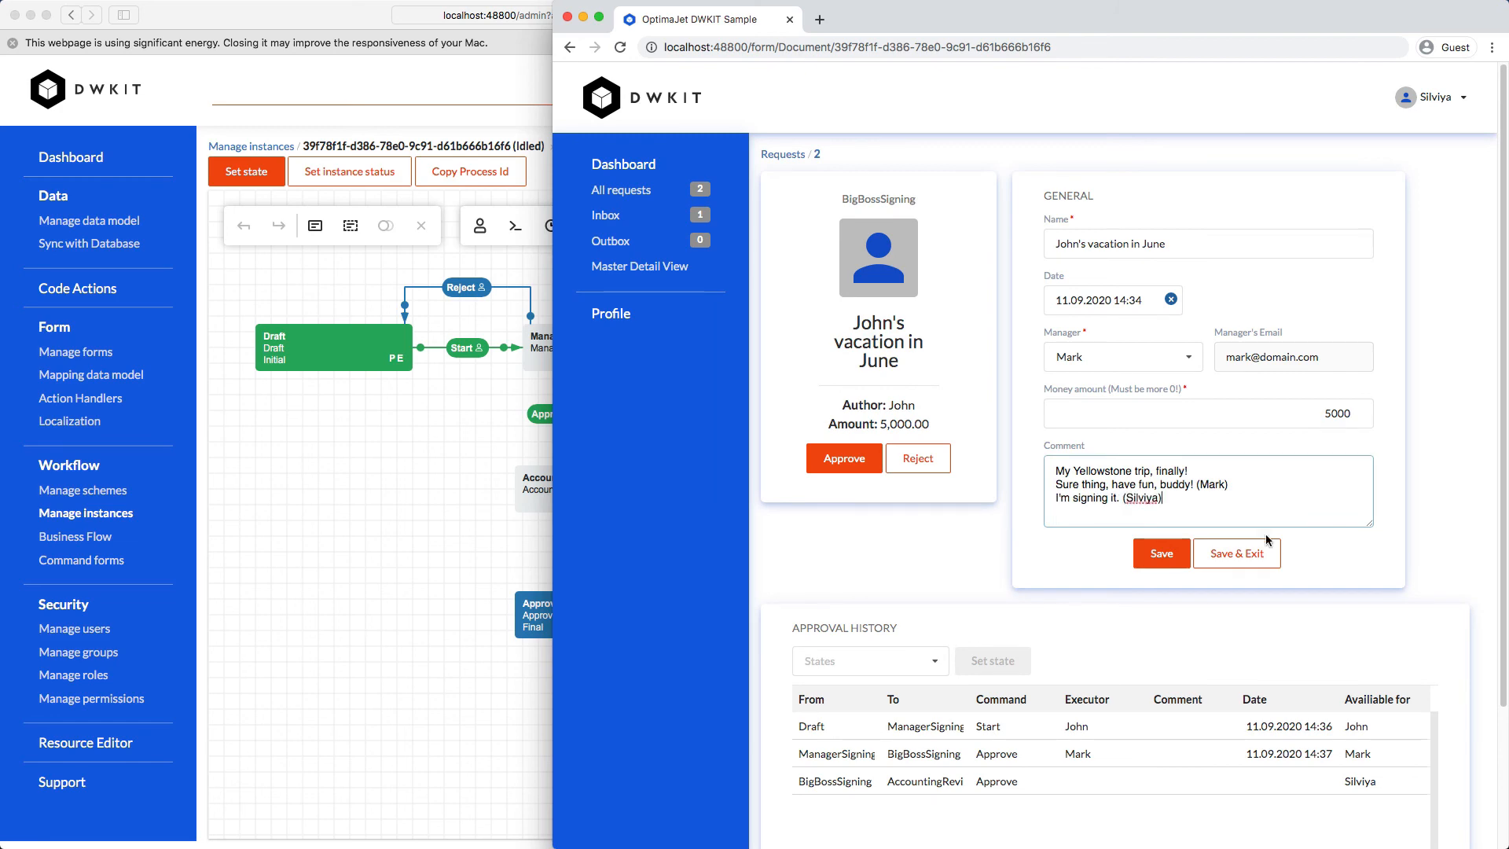
click(1159, 553)
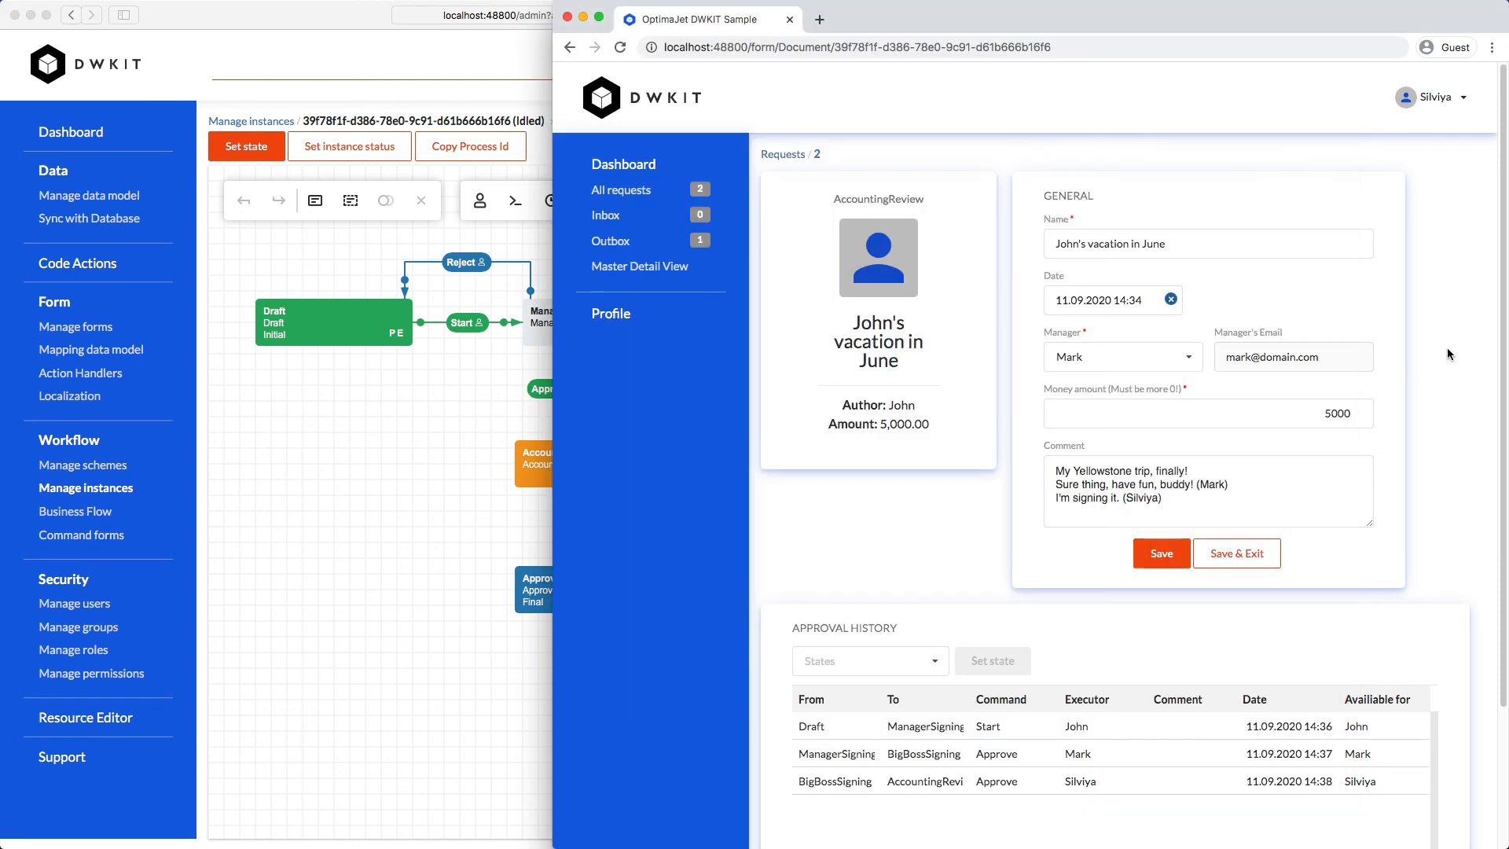
click(1430, 95)
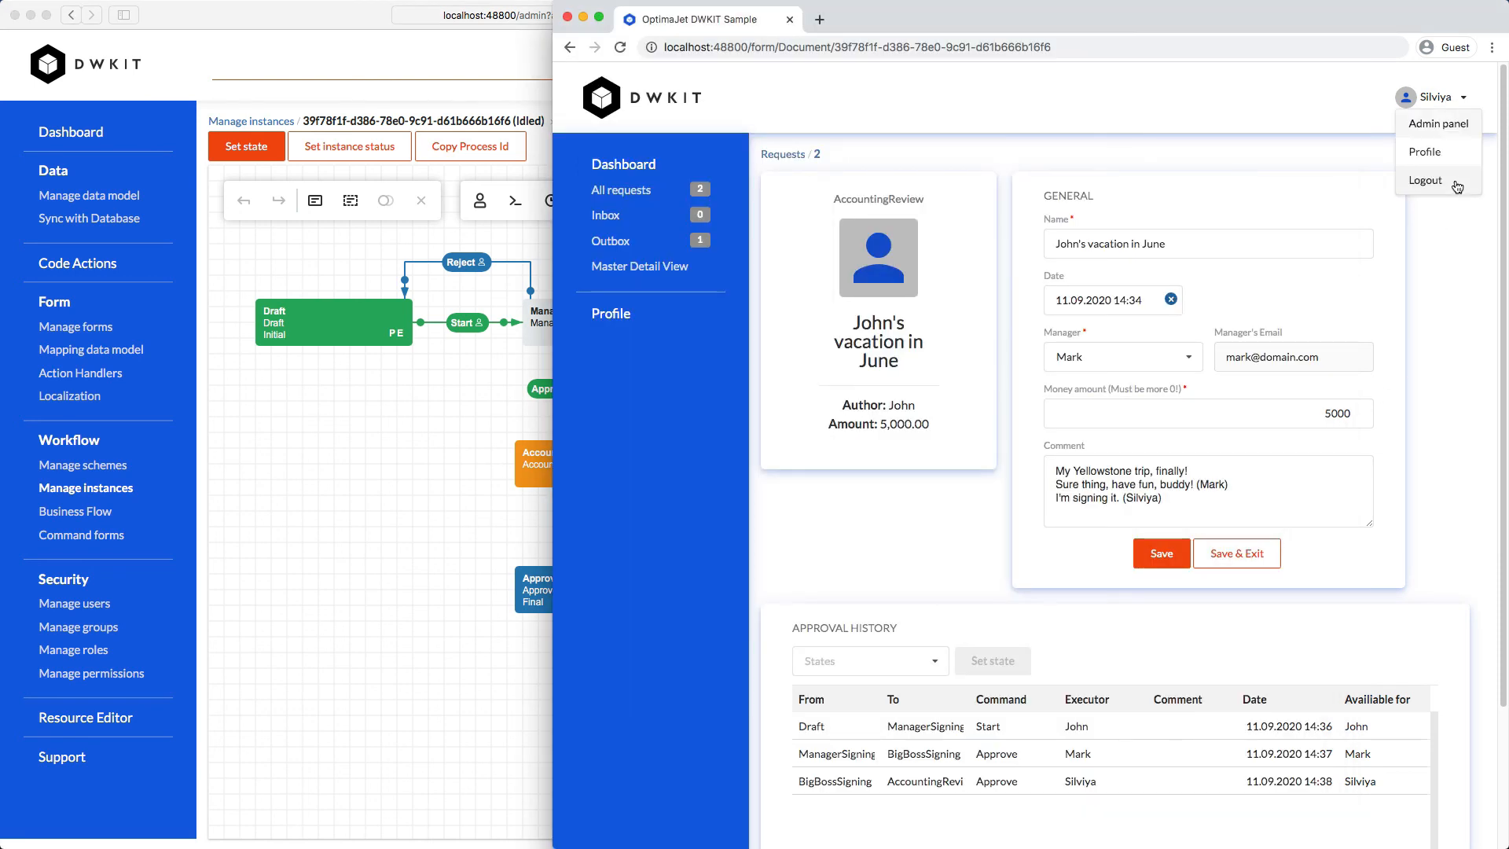
Log out, sign in as maria, and mark John's June request as Paid
click(1424, 181)
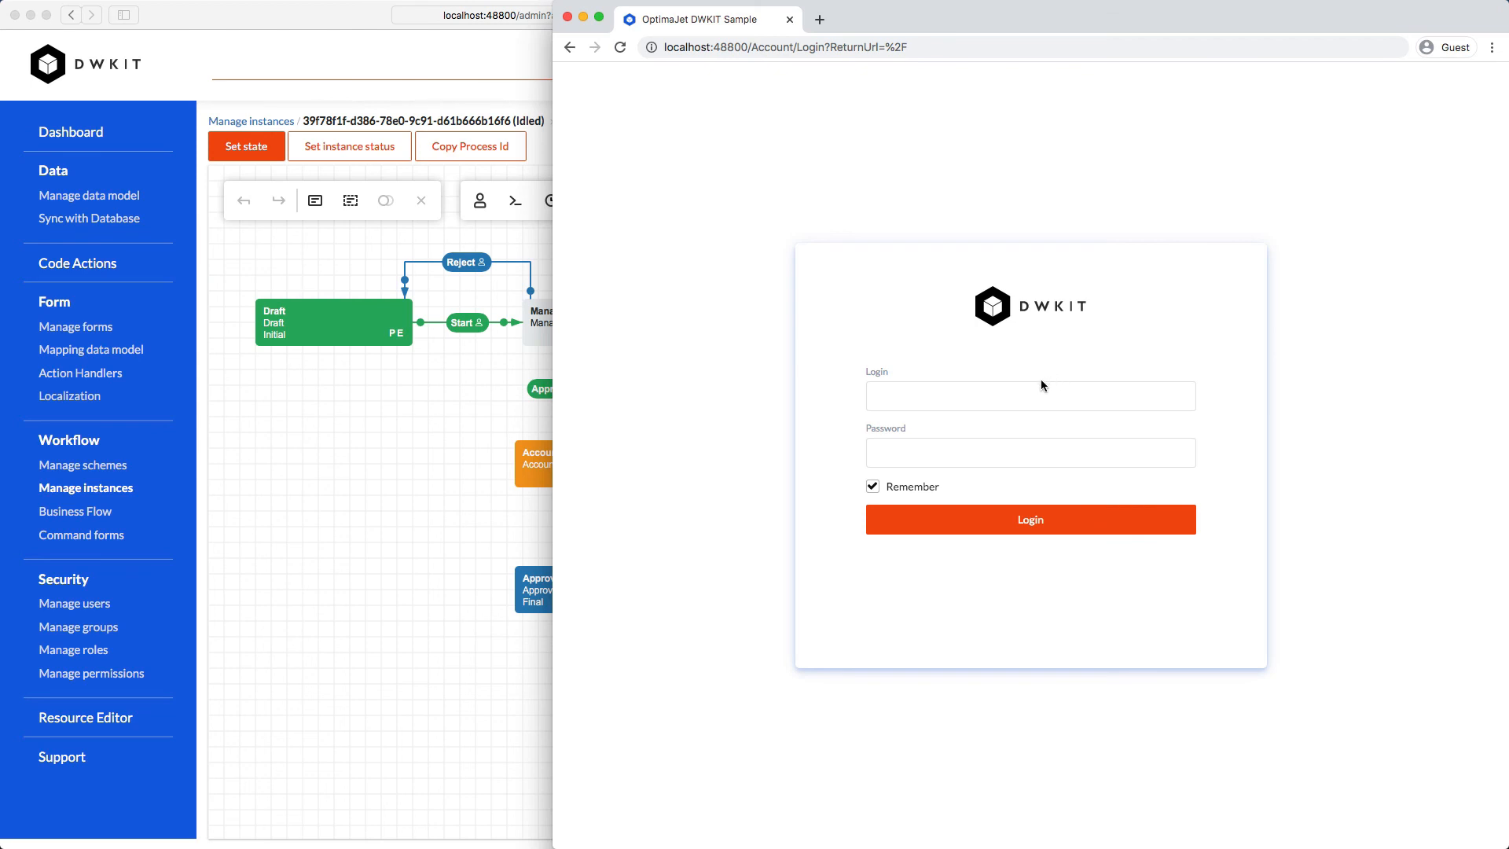
click(1029, 518)
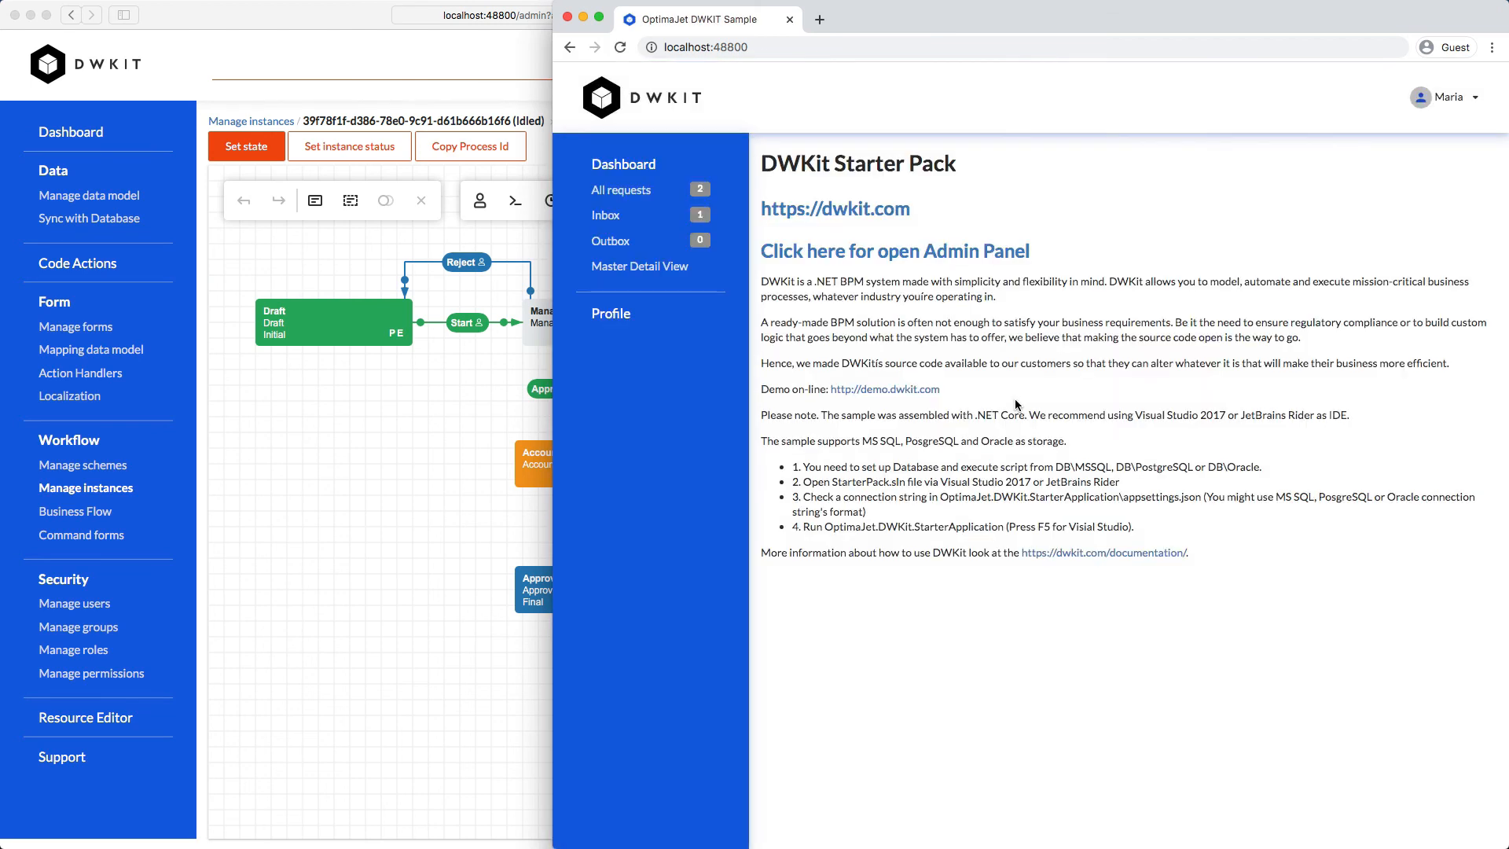
click(605, 214)
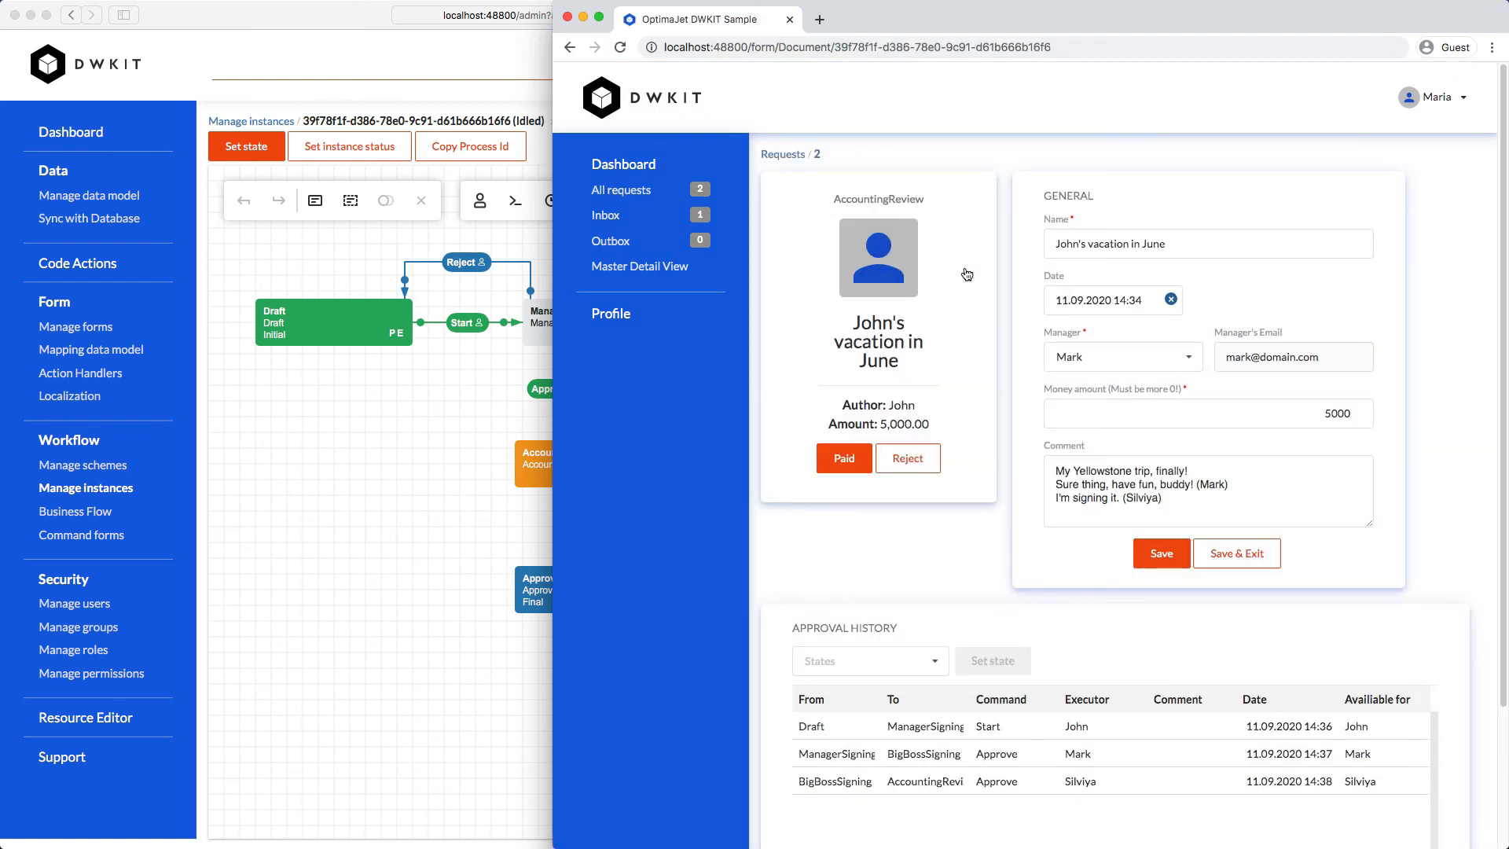
mouse_move(952, 346)
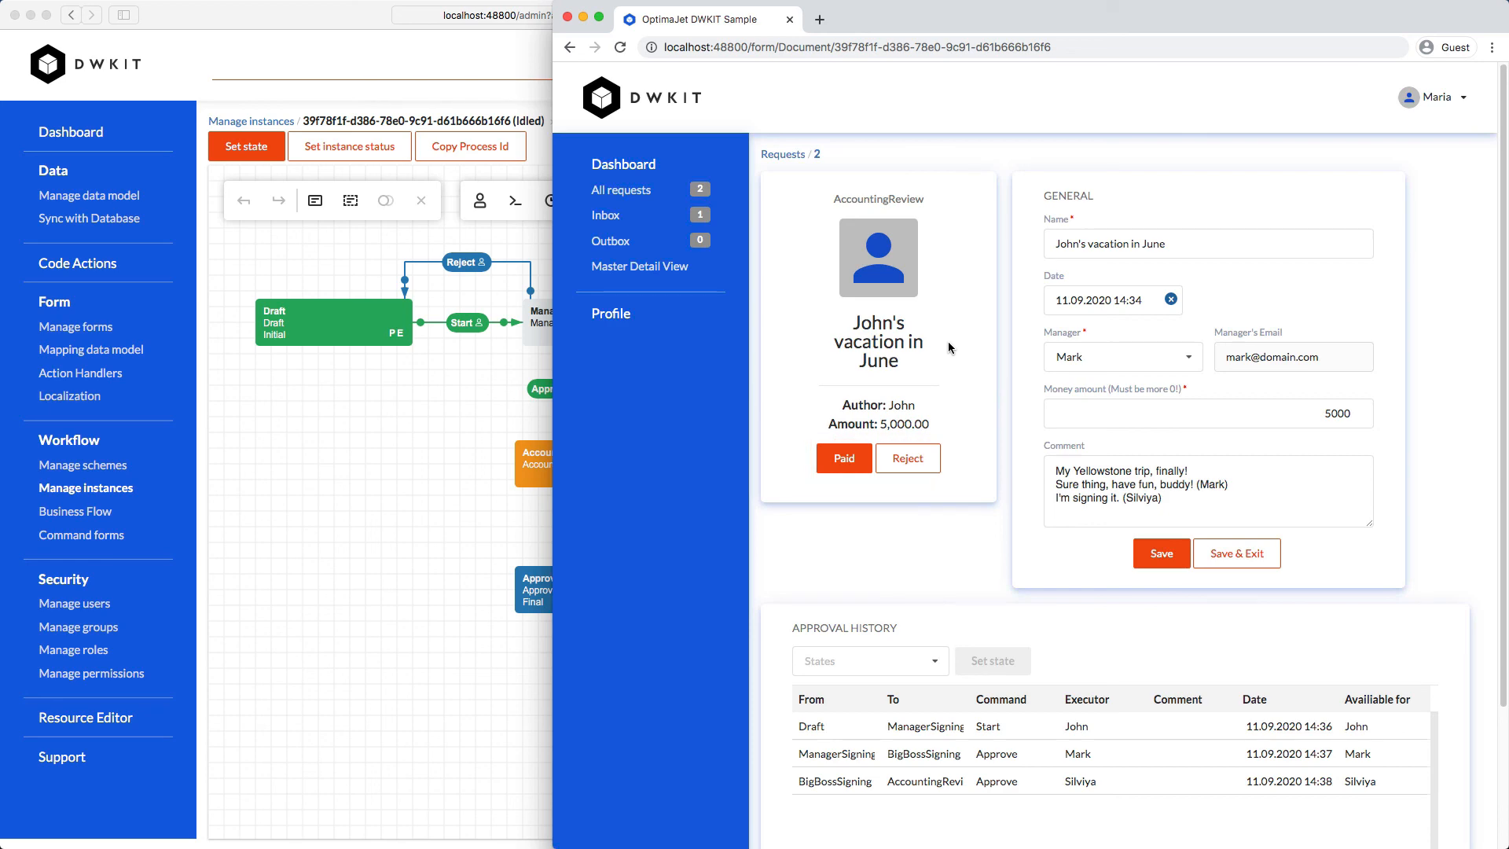
mouse_move(844, 458)
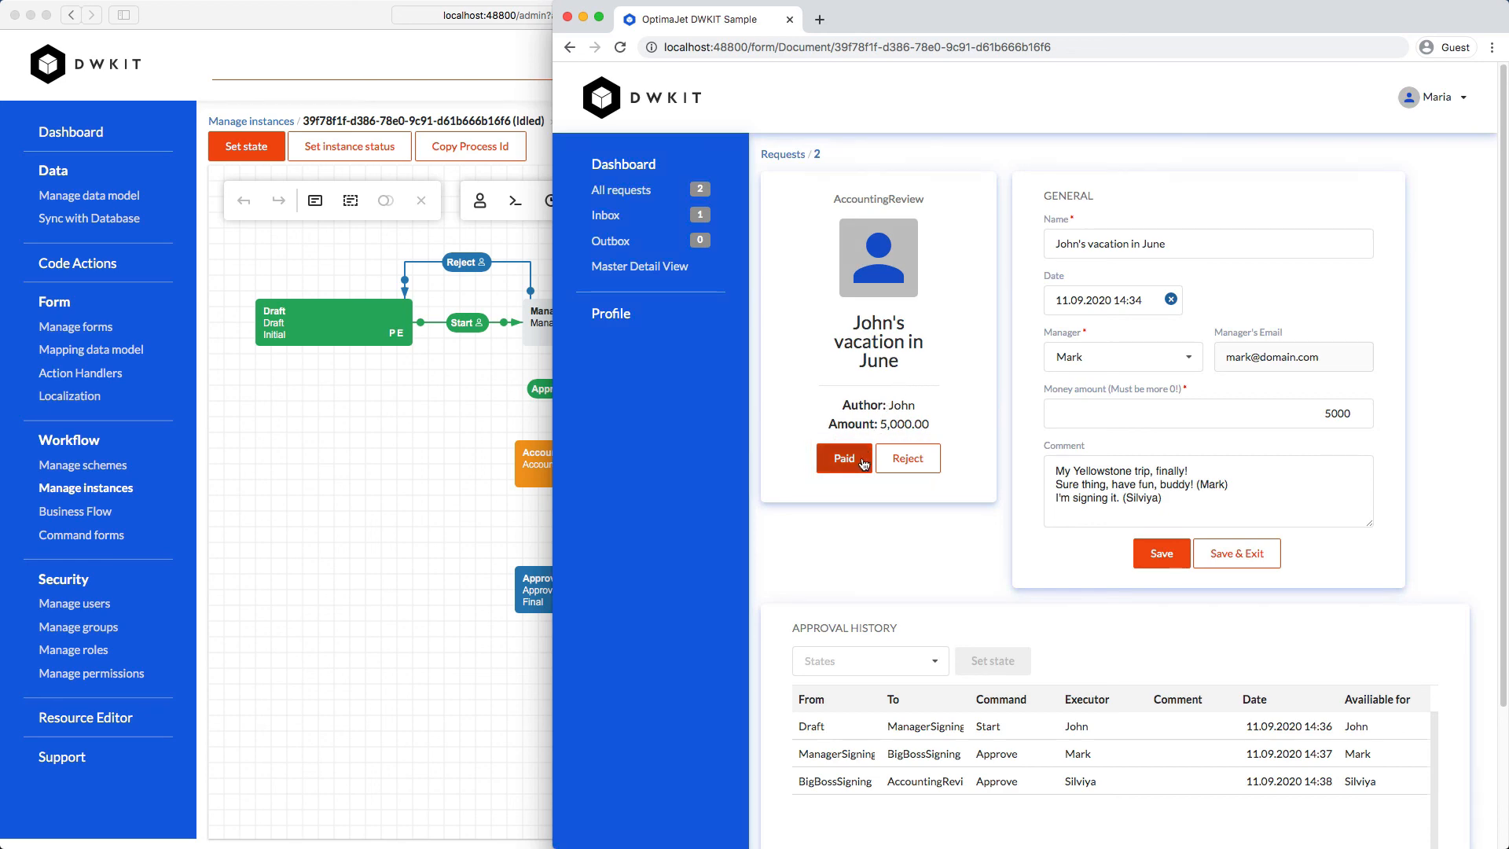
click(843, 459)
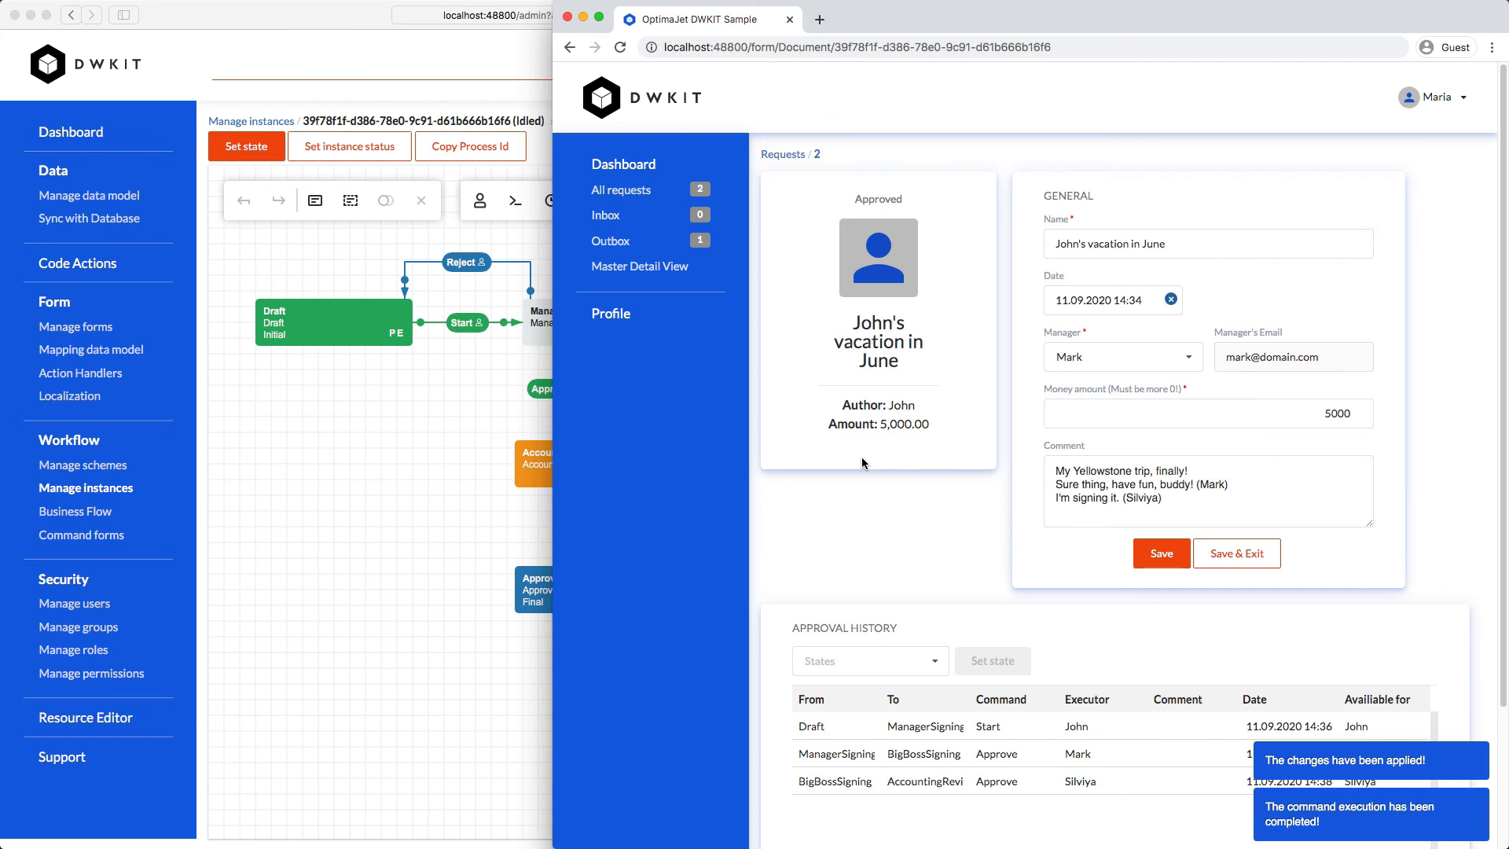
mouse_move(463, 422)
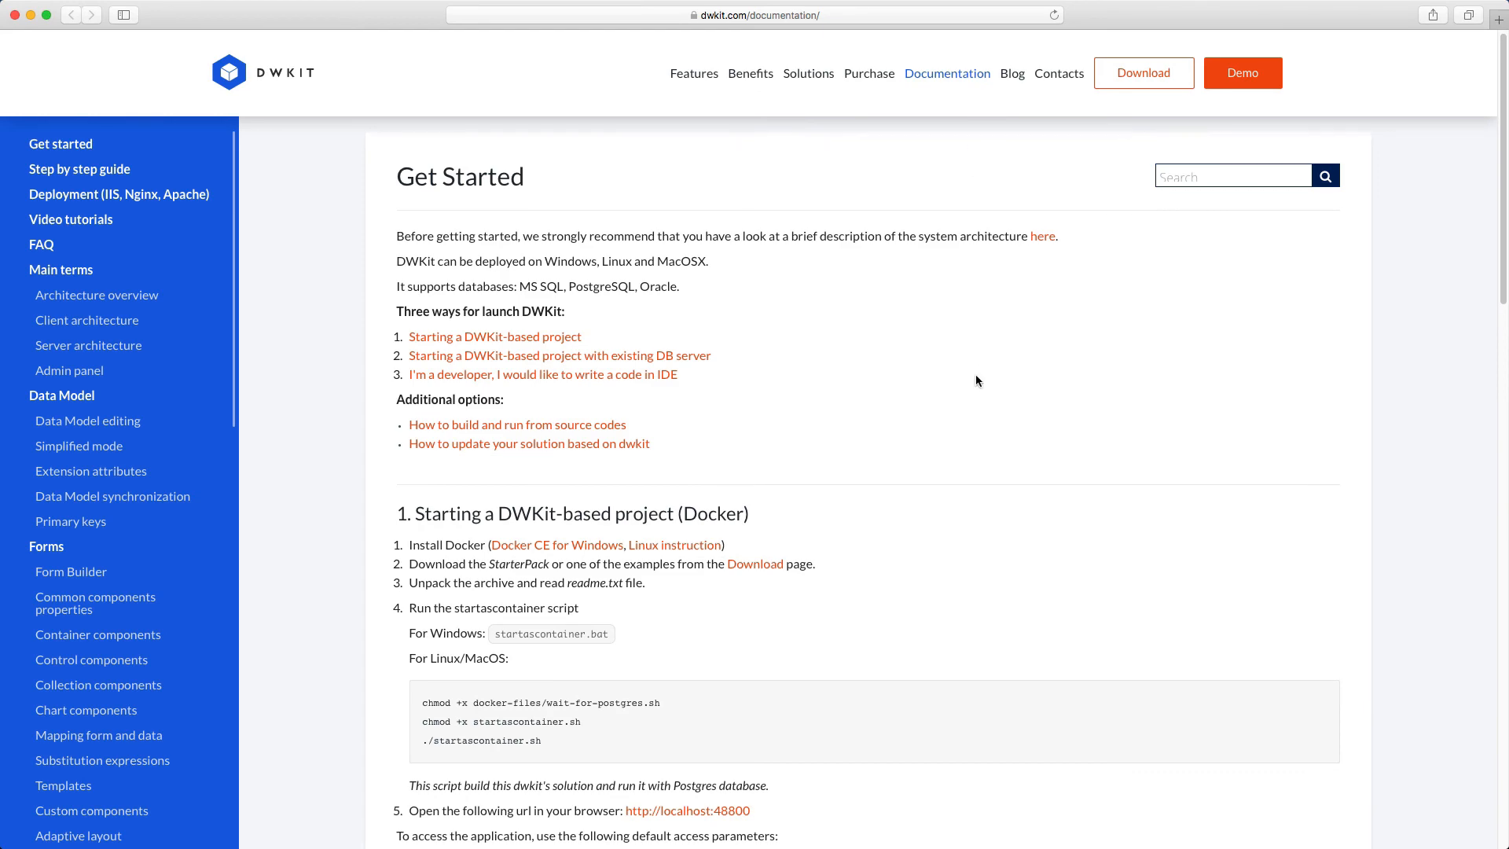
scroll(down, 3)
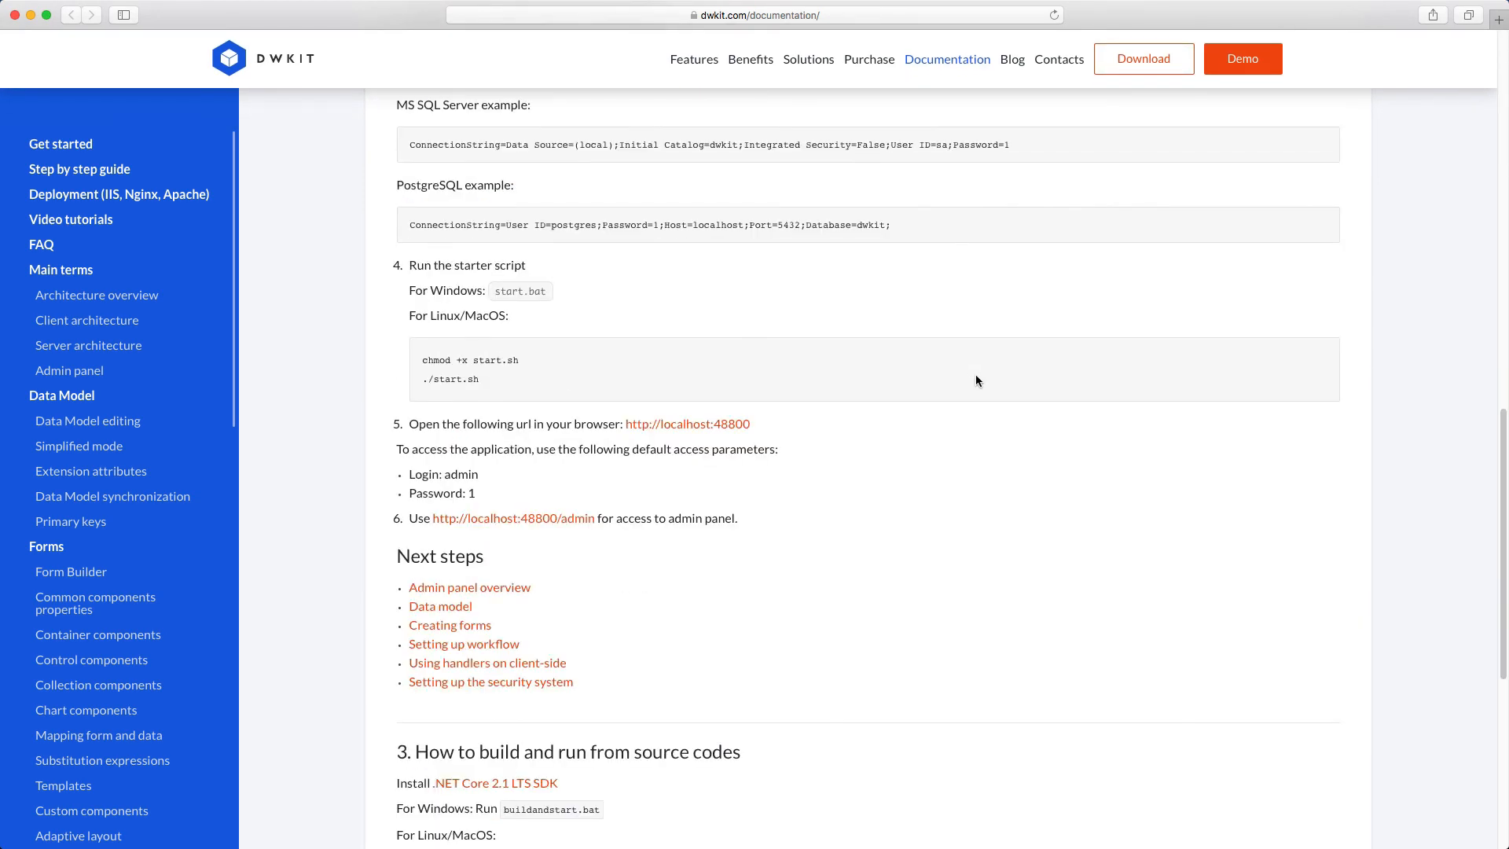